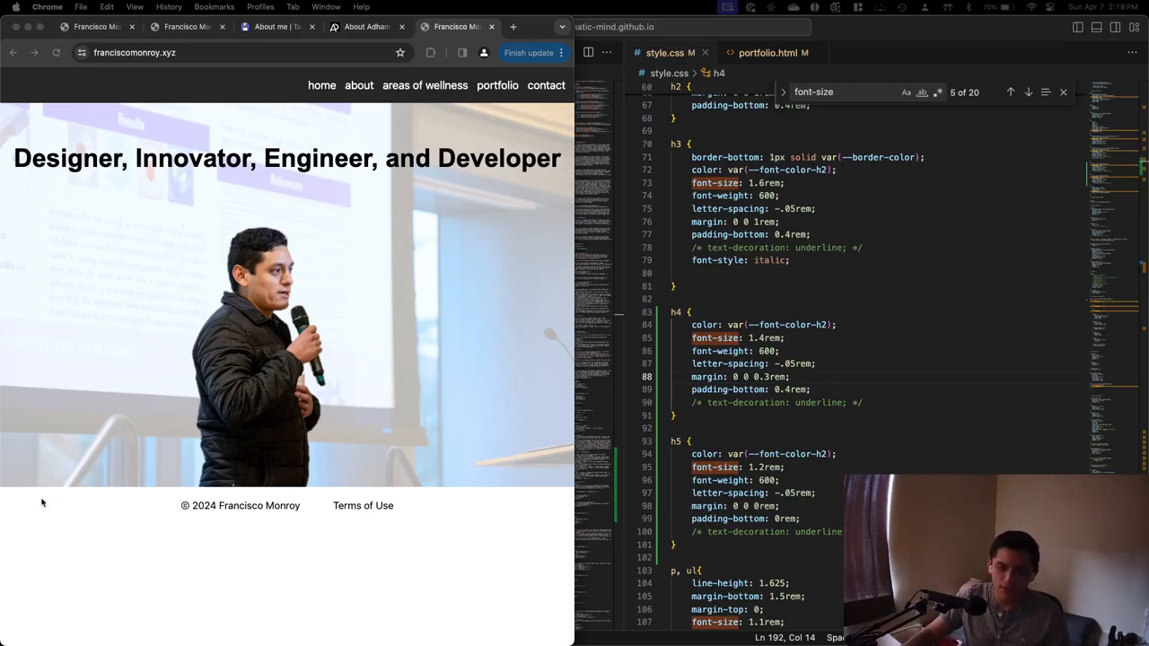
mouse_move(144, 424)
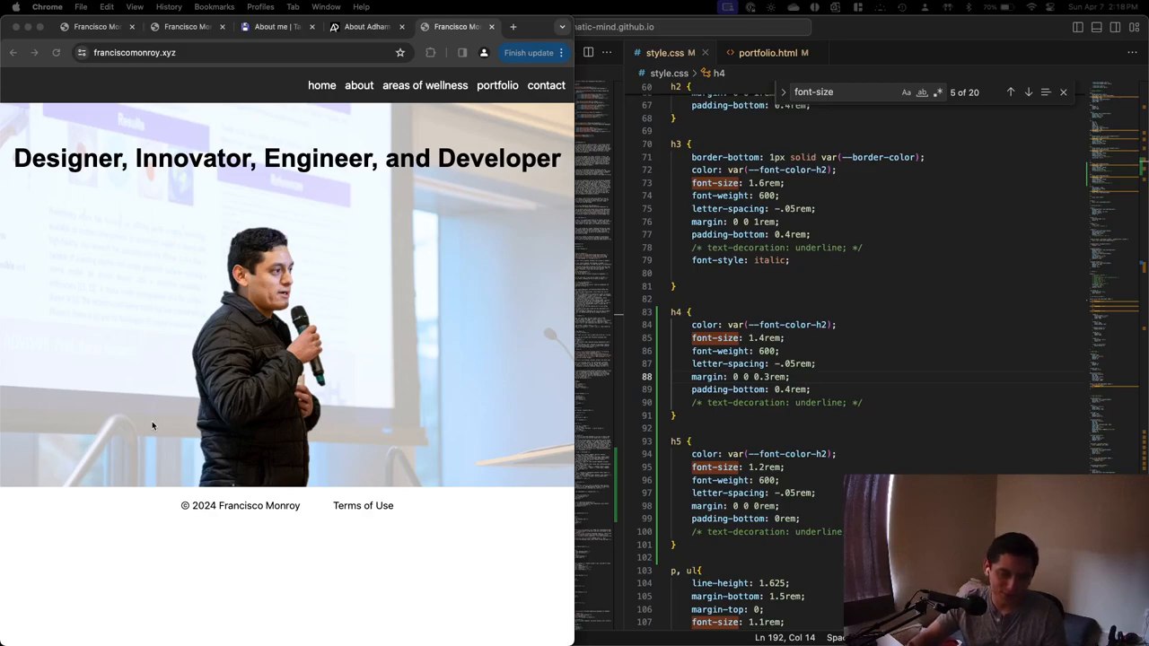
mouse_move(309, 439)
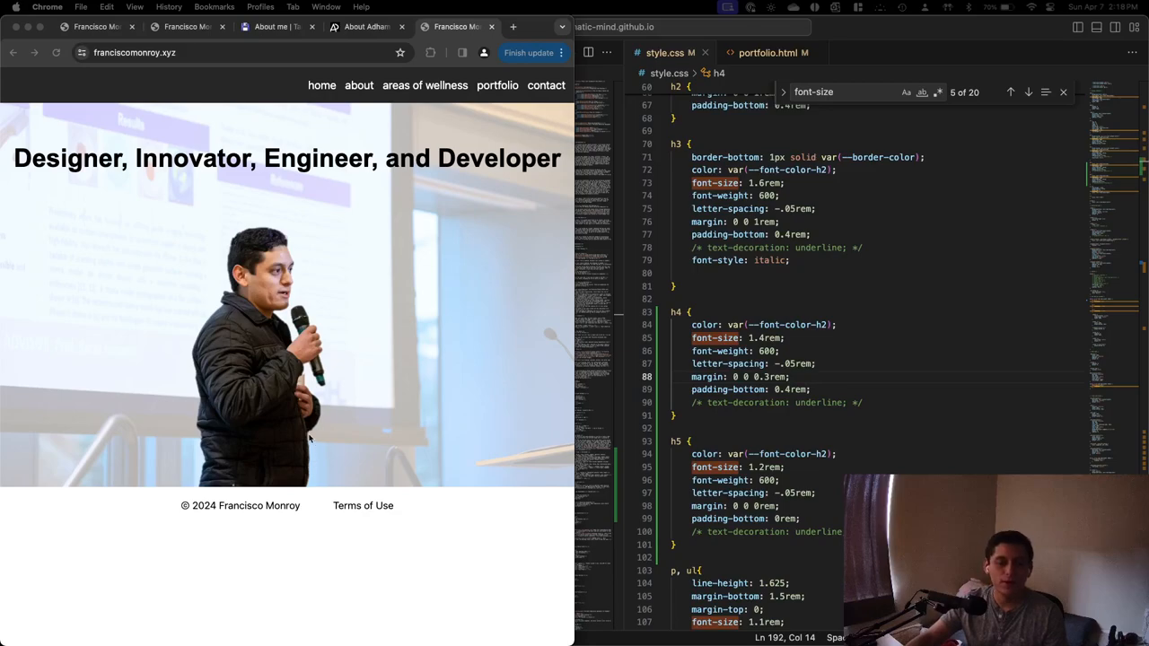
mouse_move(493, 122)
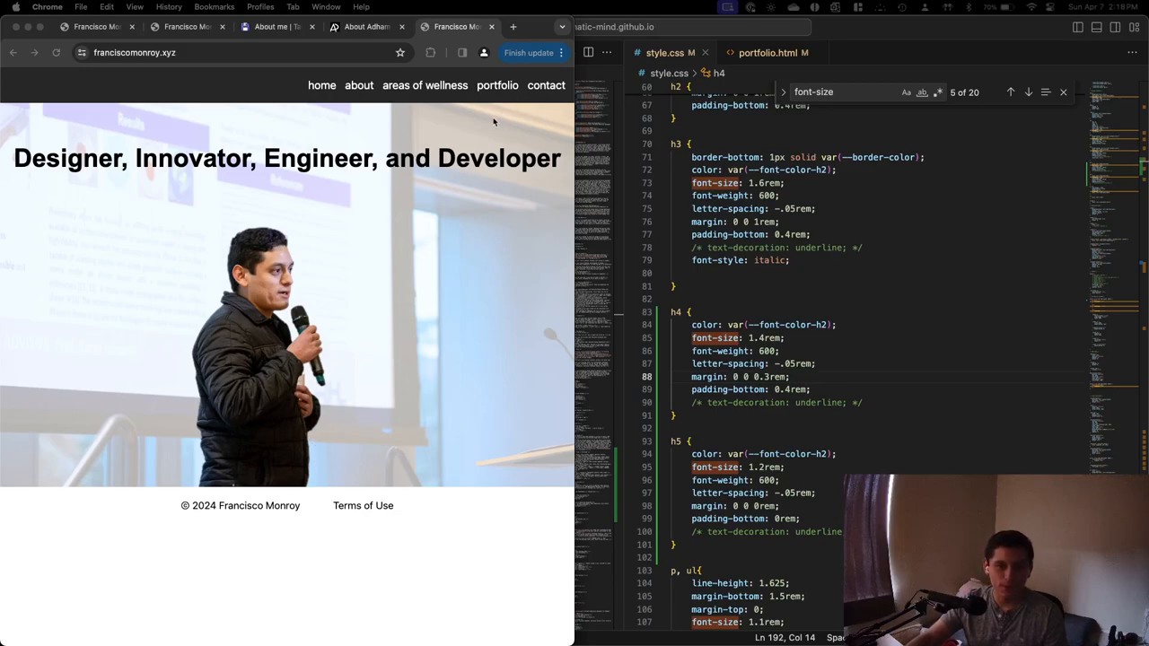
mouse_move(473, 120)
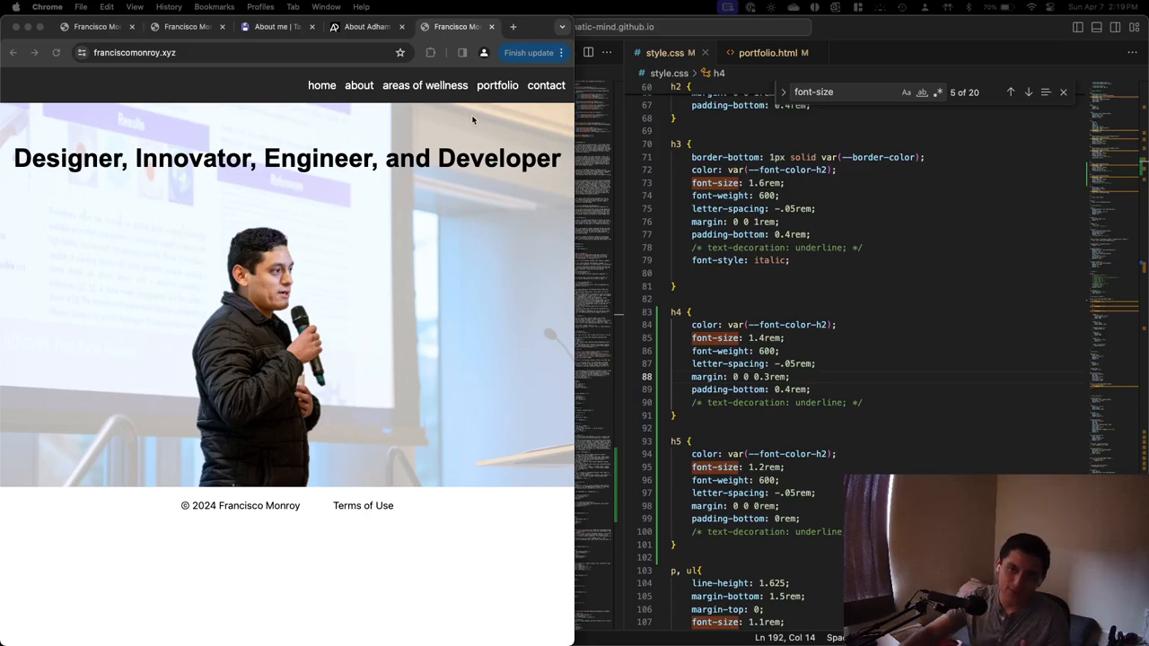
Visit the site's About, Areas of Wellness and Contact pages in turn.
left_click(135, 52)
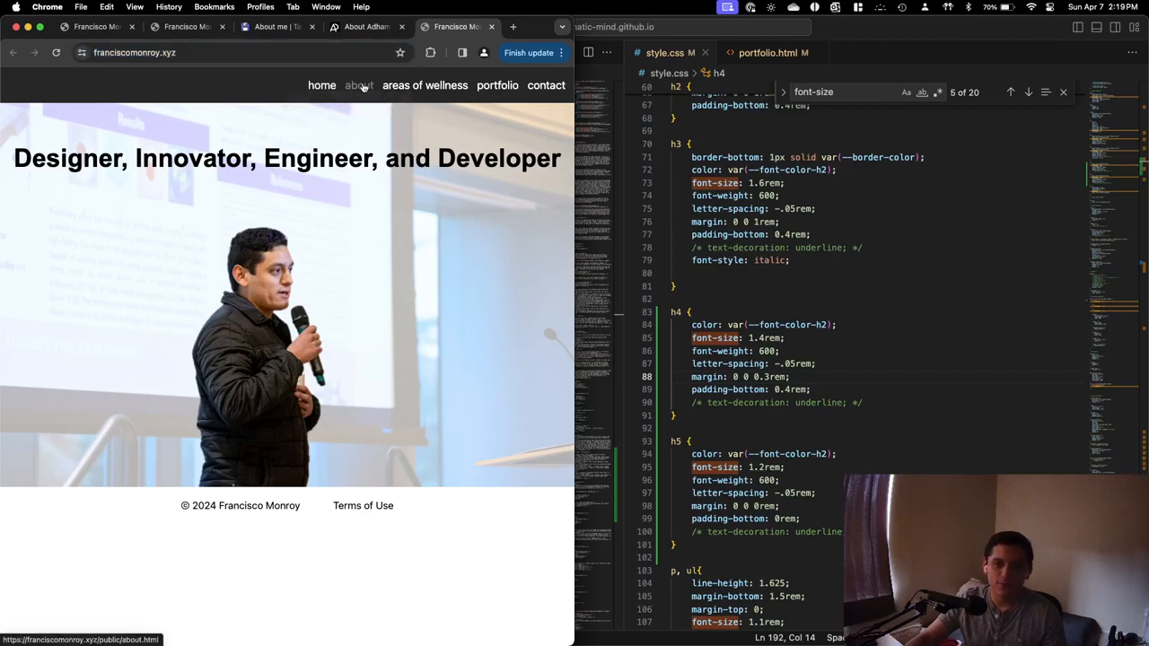
left_click(358, 85)
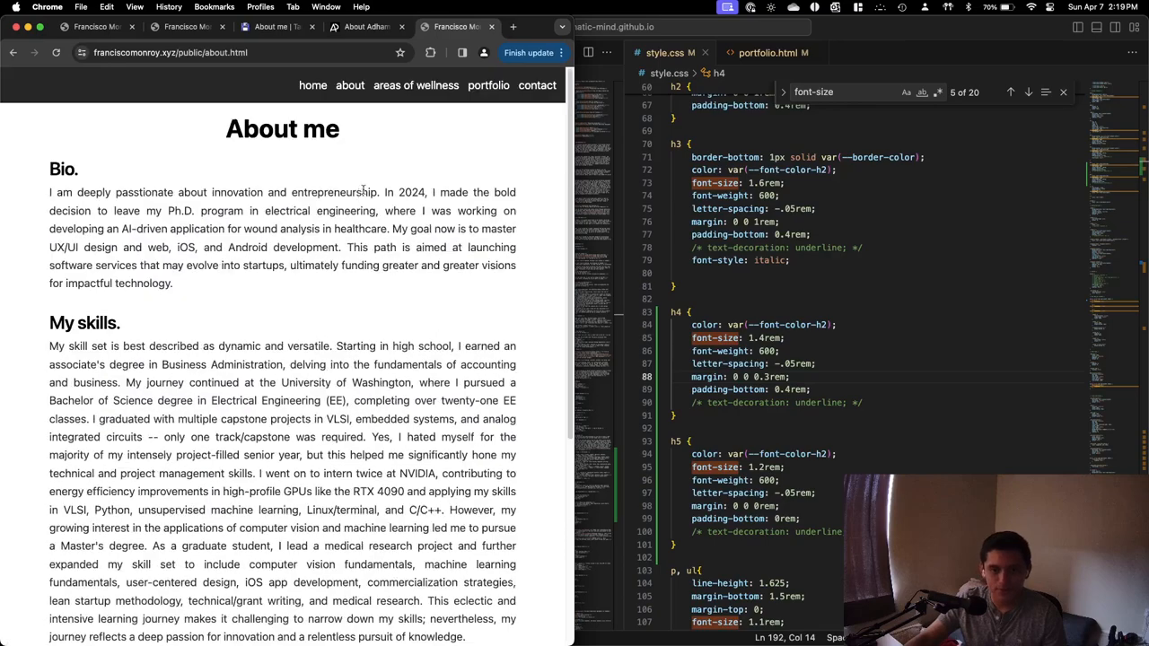
left_click(416, 85)
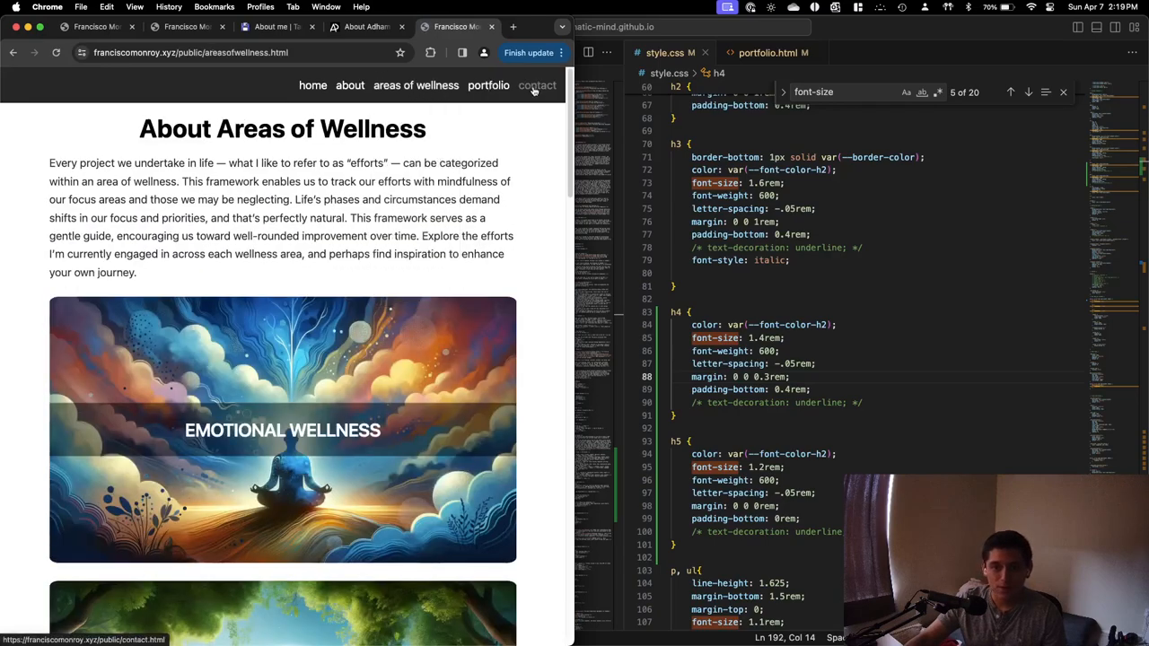
left_click(537, 85)
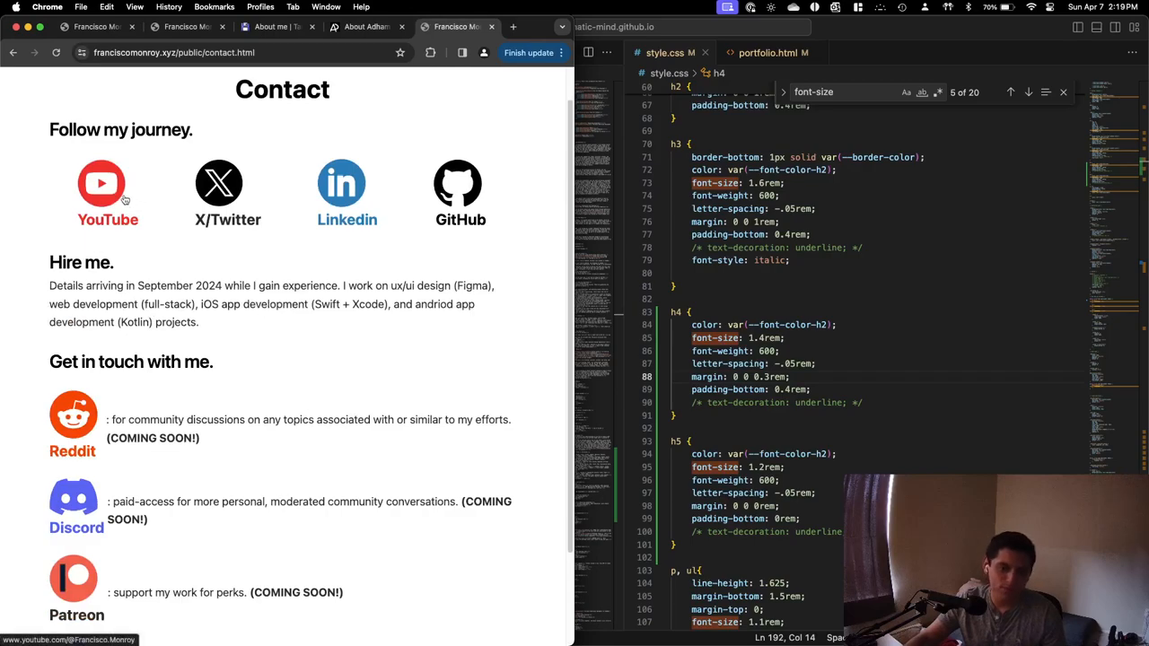
mouse_move(460, 189)
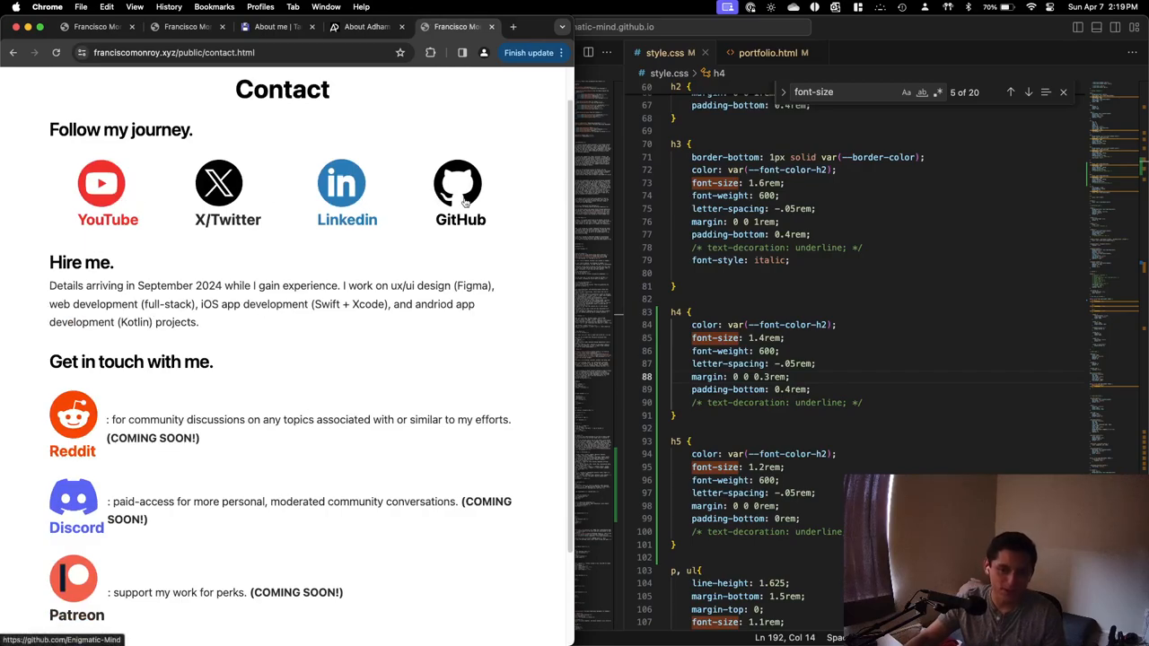
Scroll the Contact page, then open Portfolio to its website to-do list.
scroll("down", 3)
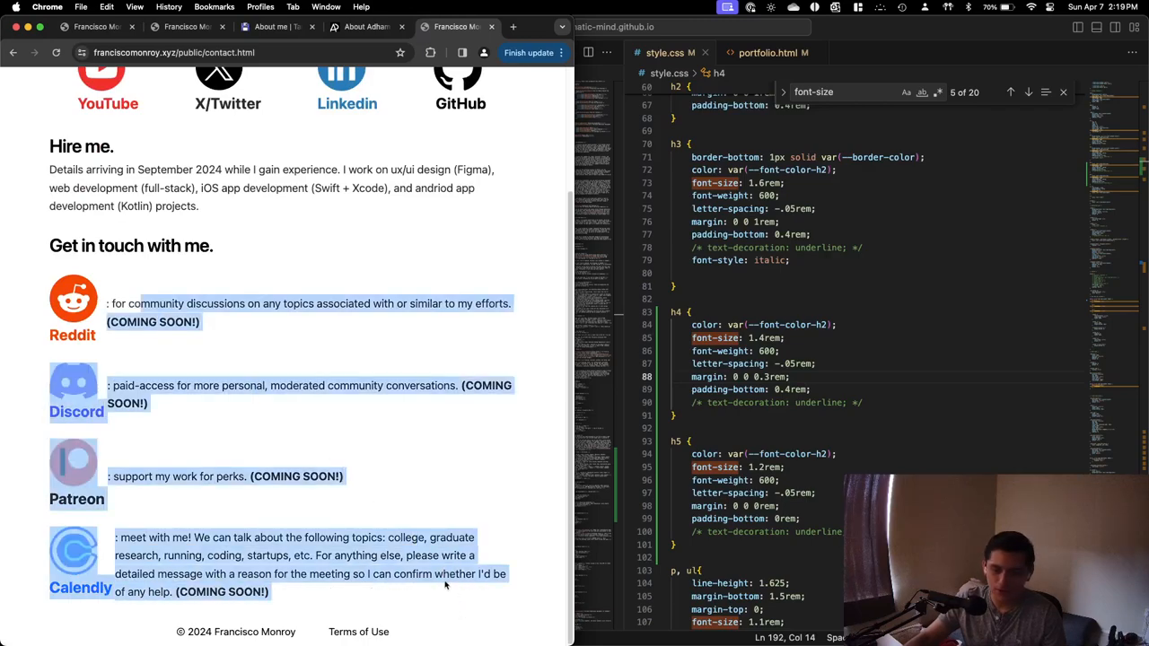
scroll("up", 3)
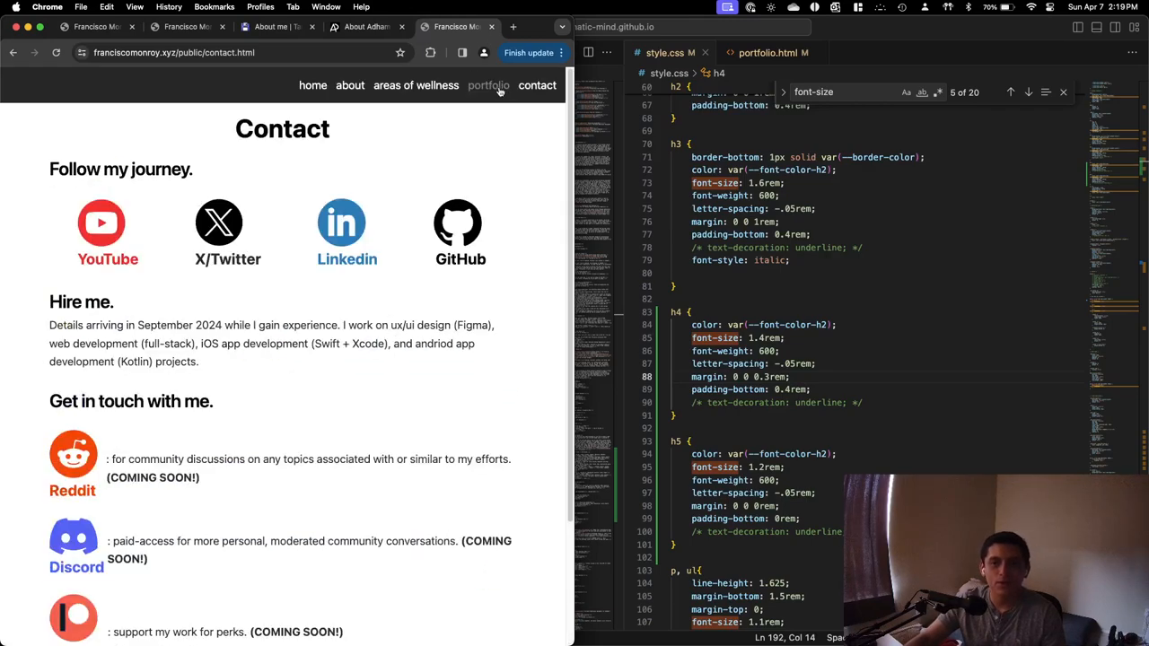
left_click(489, 86)
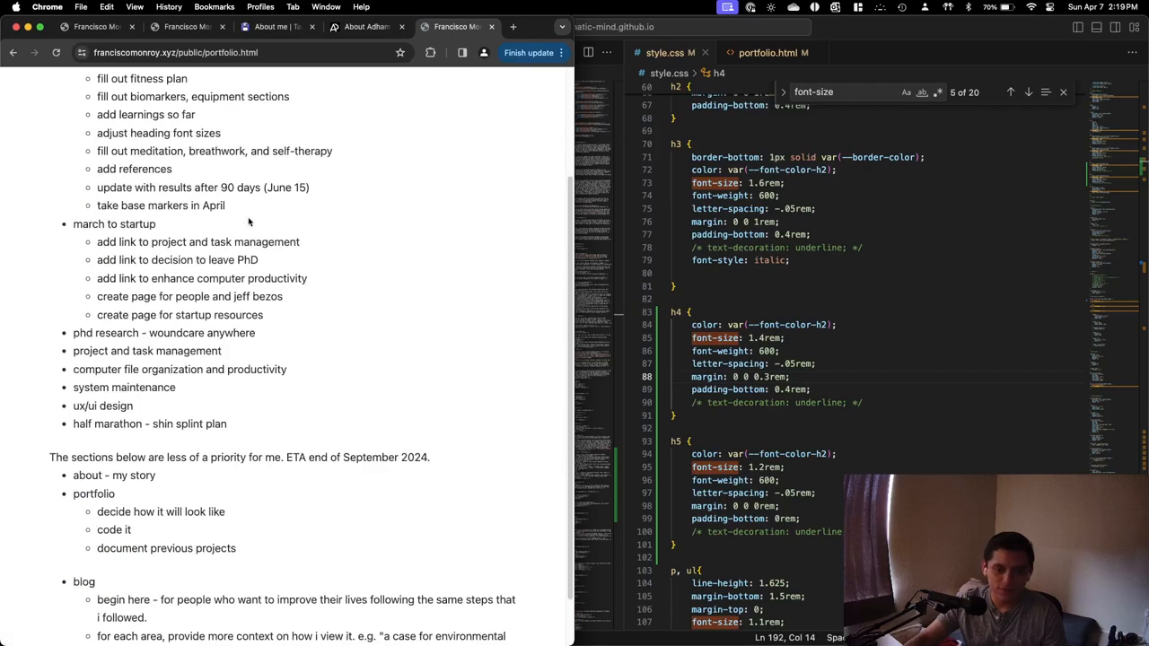
scroll("up", 3)
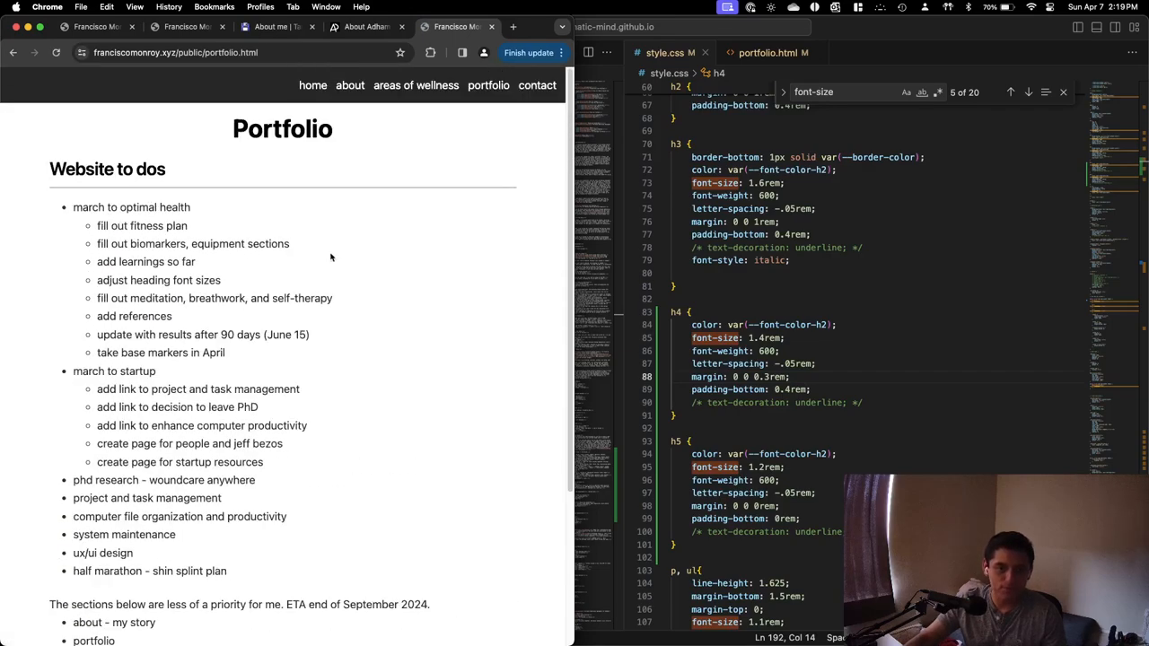
Return to Areas of Wellness and scroll through all cards to LifeOps and the footer.
left_click(415, 85)
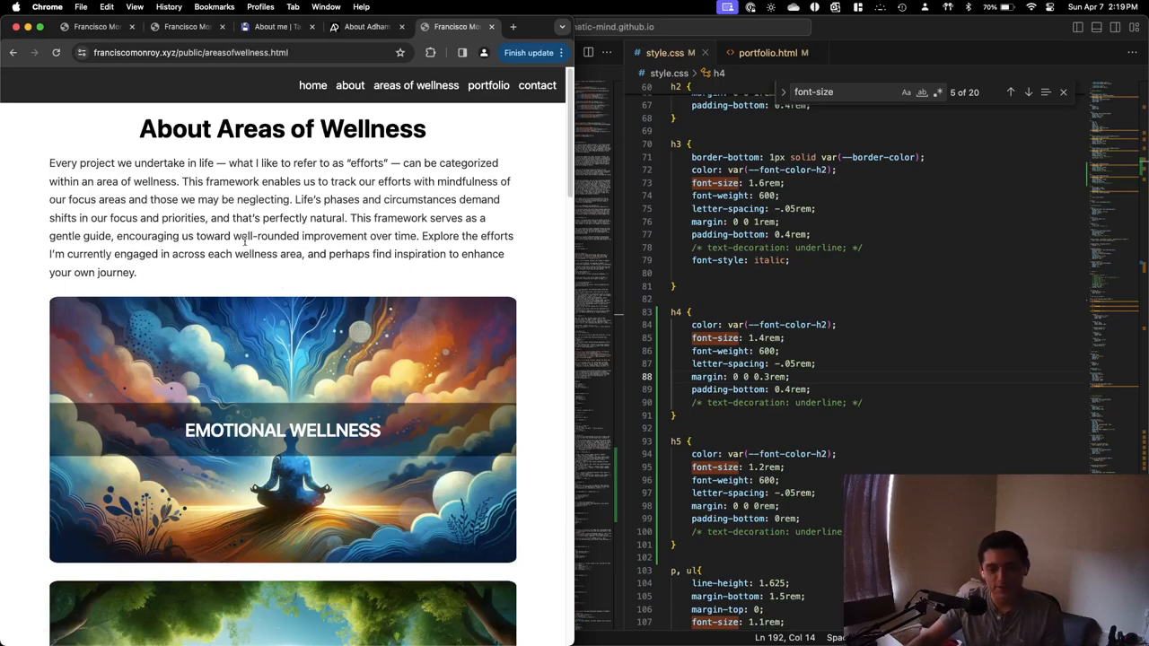
scroll("down", 3)
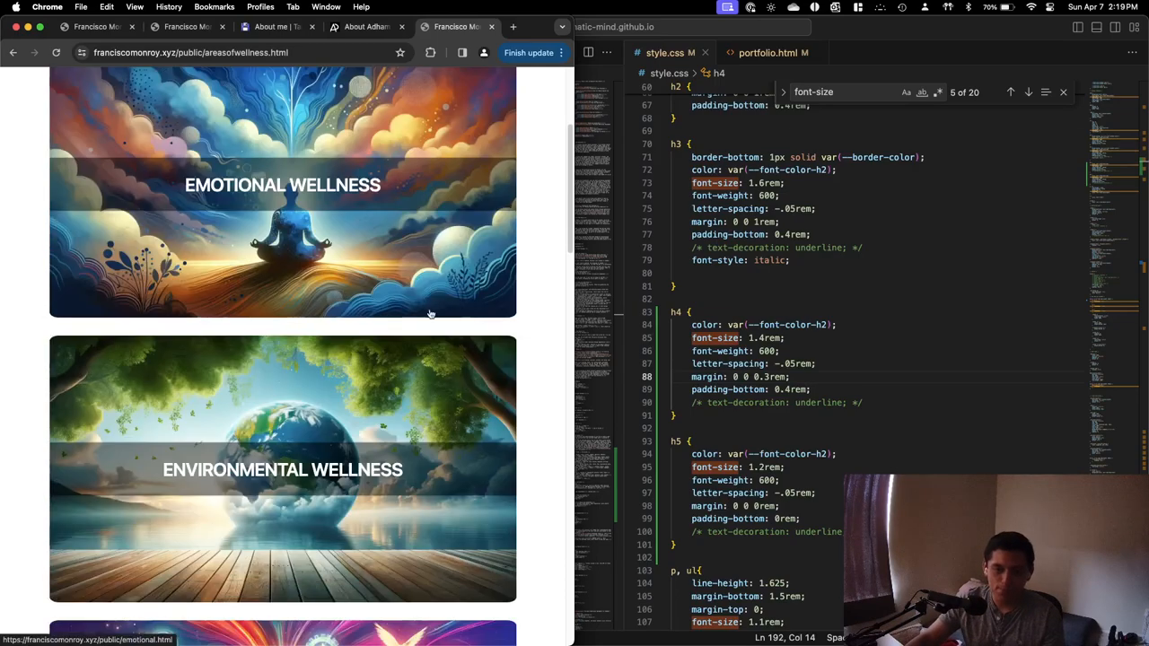
scroll("down", 3)
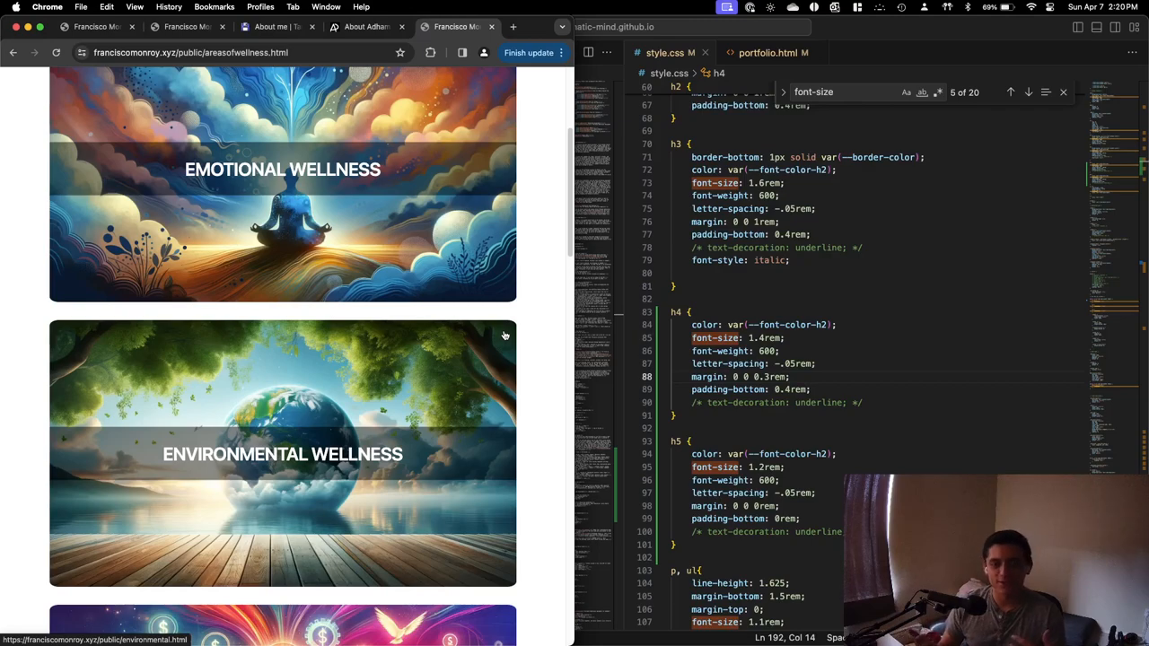
scroll("up", 3)
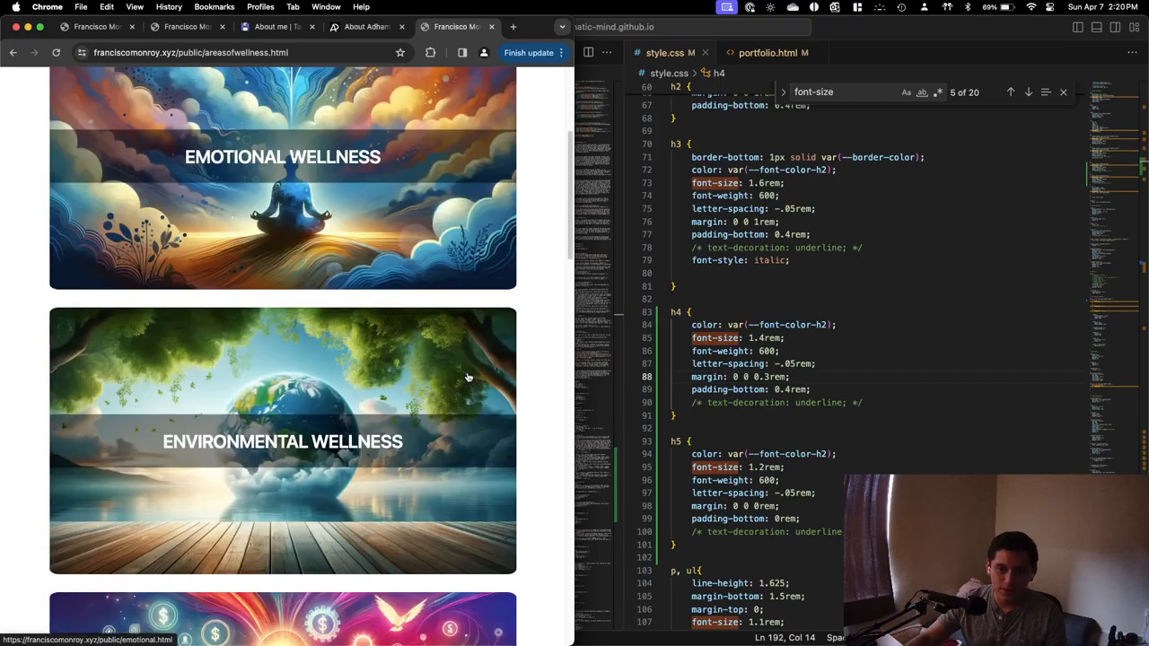
scroll("down", 3)
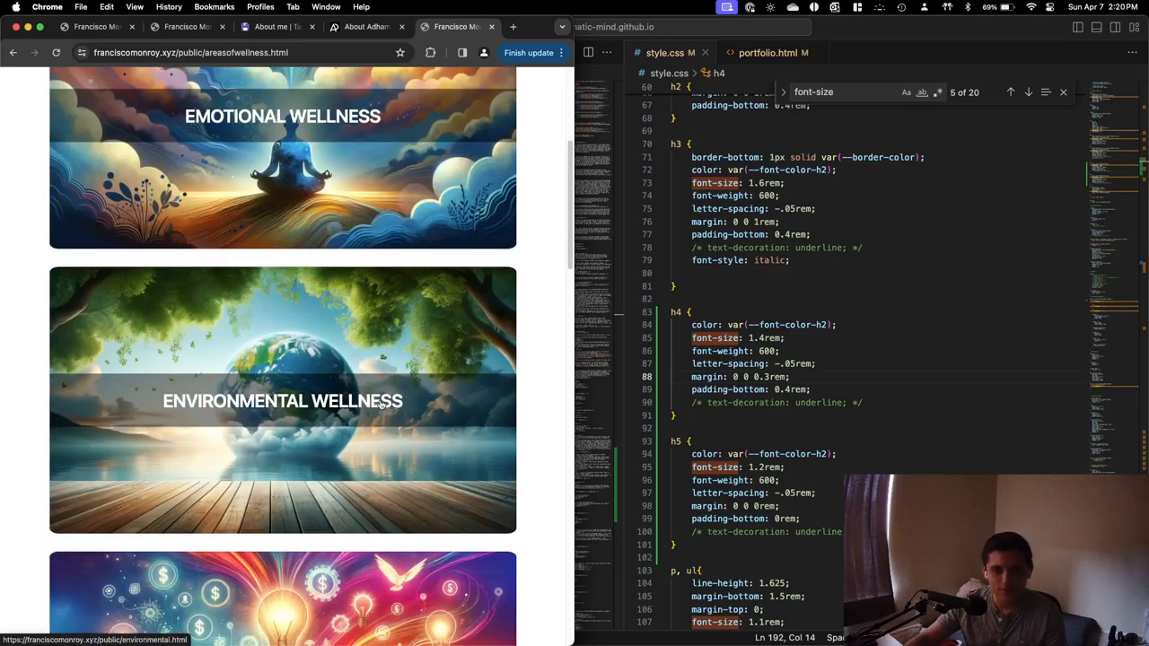
scroll("down", 3)
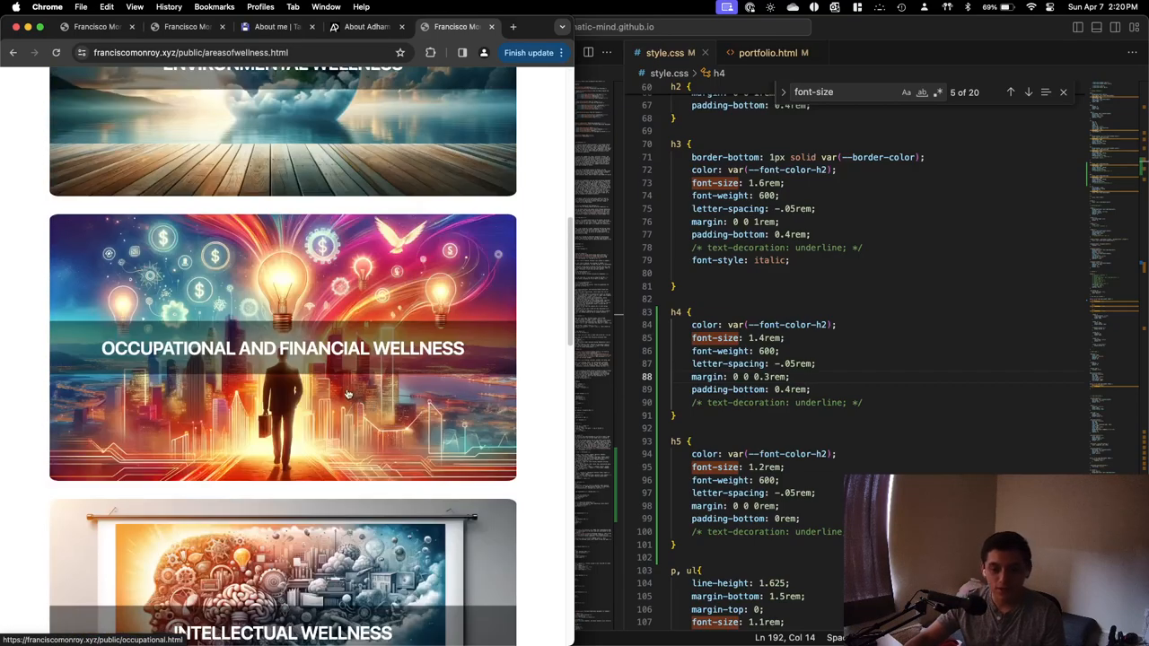
scroll("down", 3)
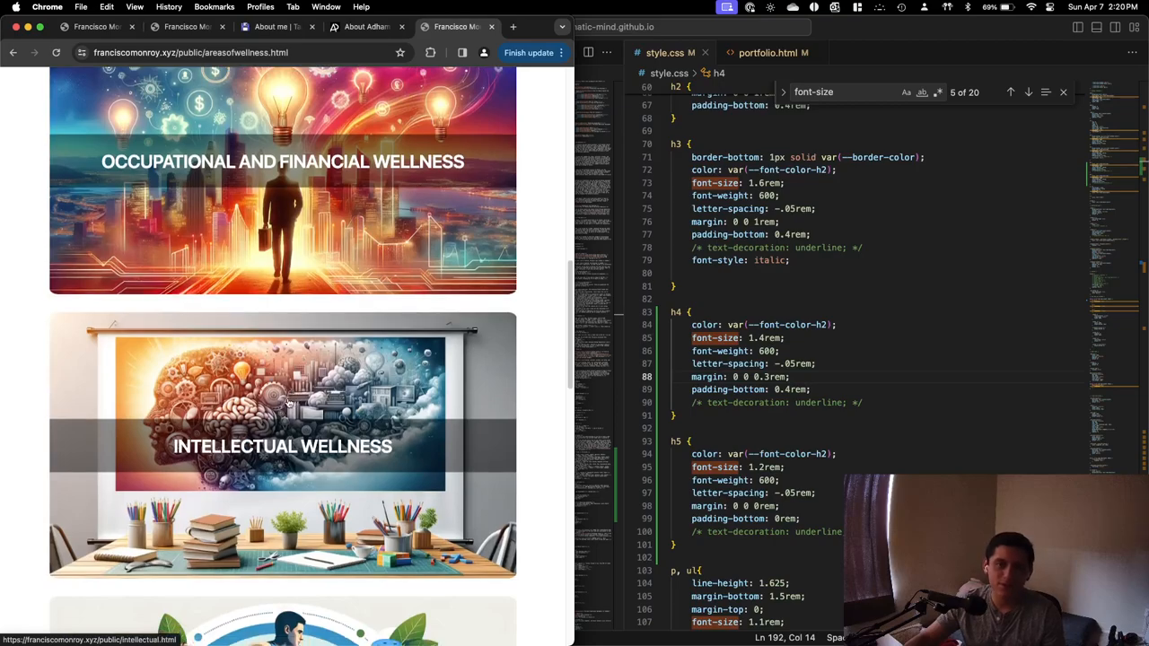
scroll("down", 3)
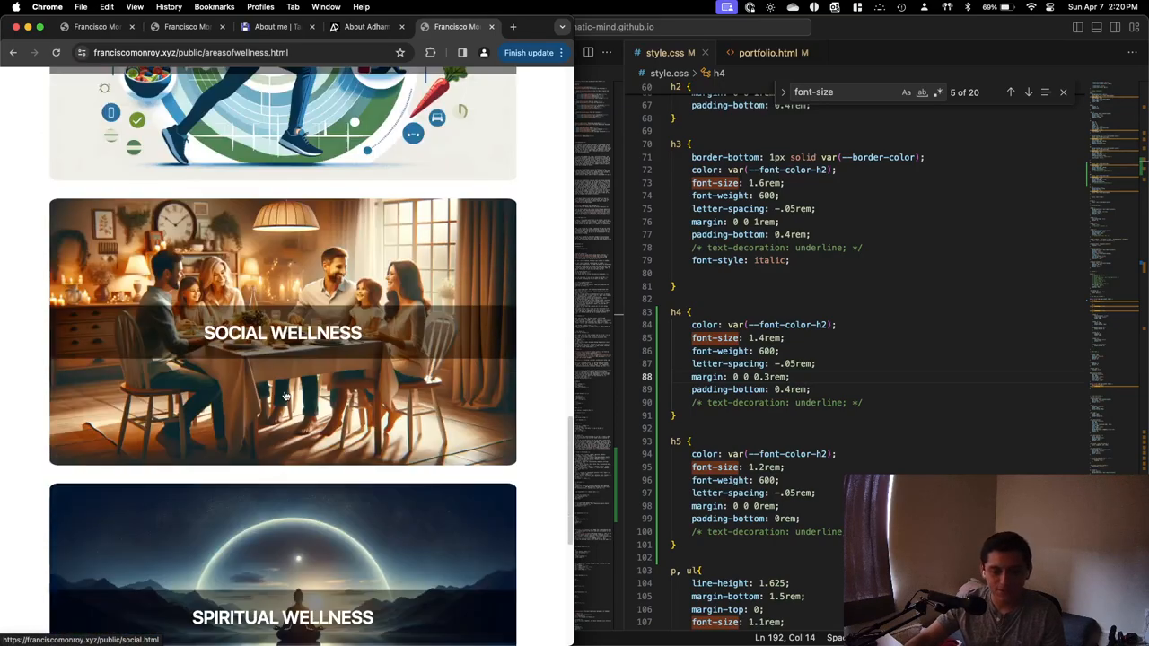
scroll("down", 3)
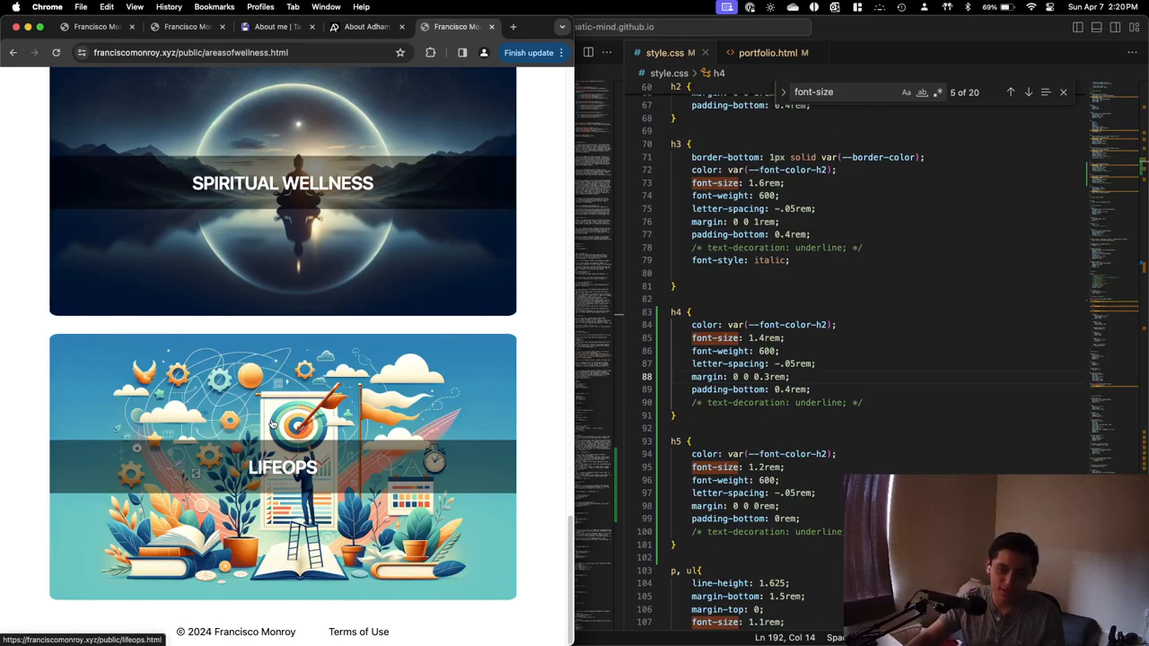
scroll("up", 3)
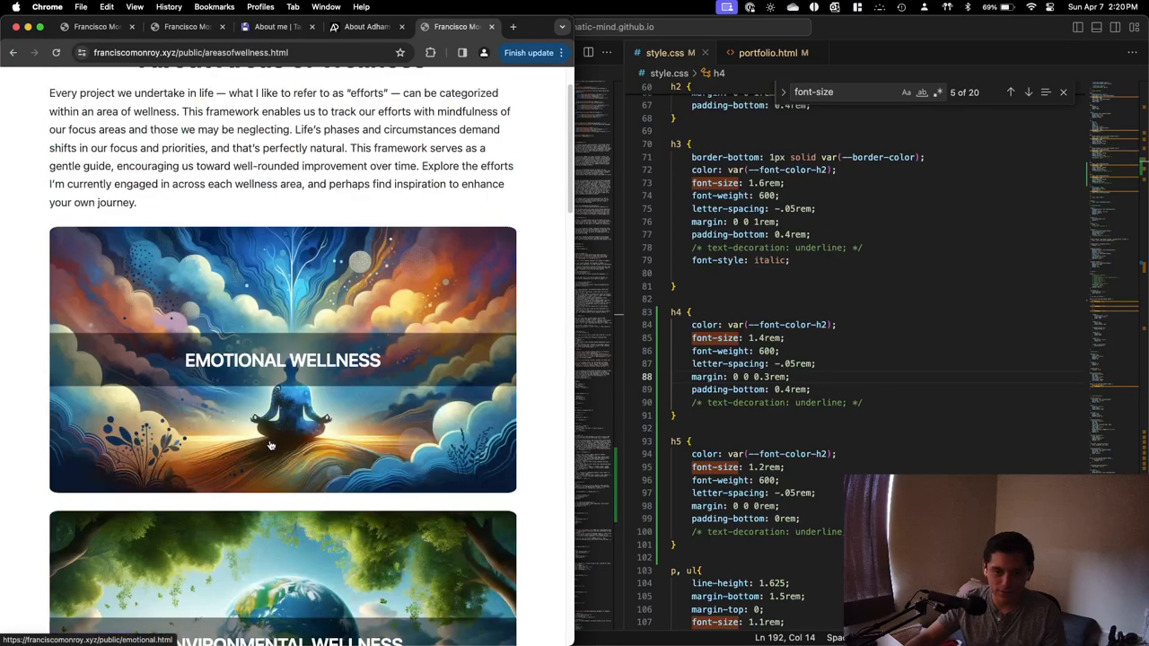
scroll("up", 3)
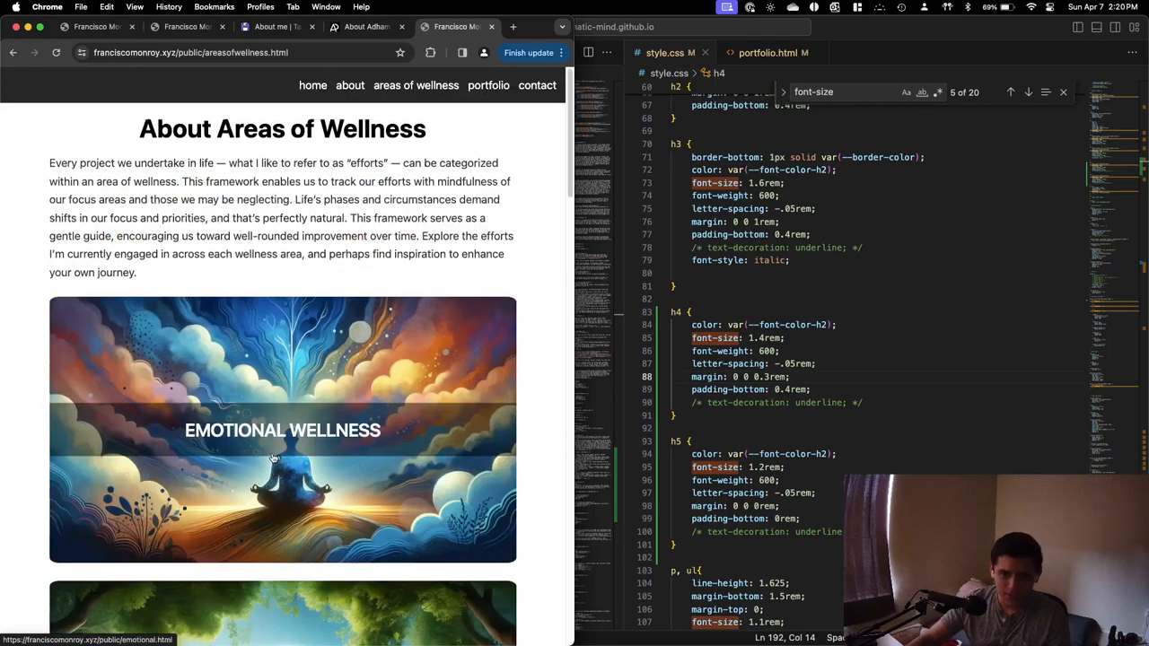
scroll("down", 3)
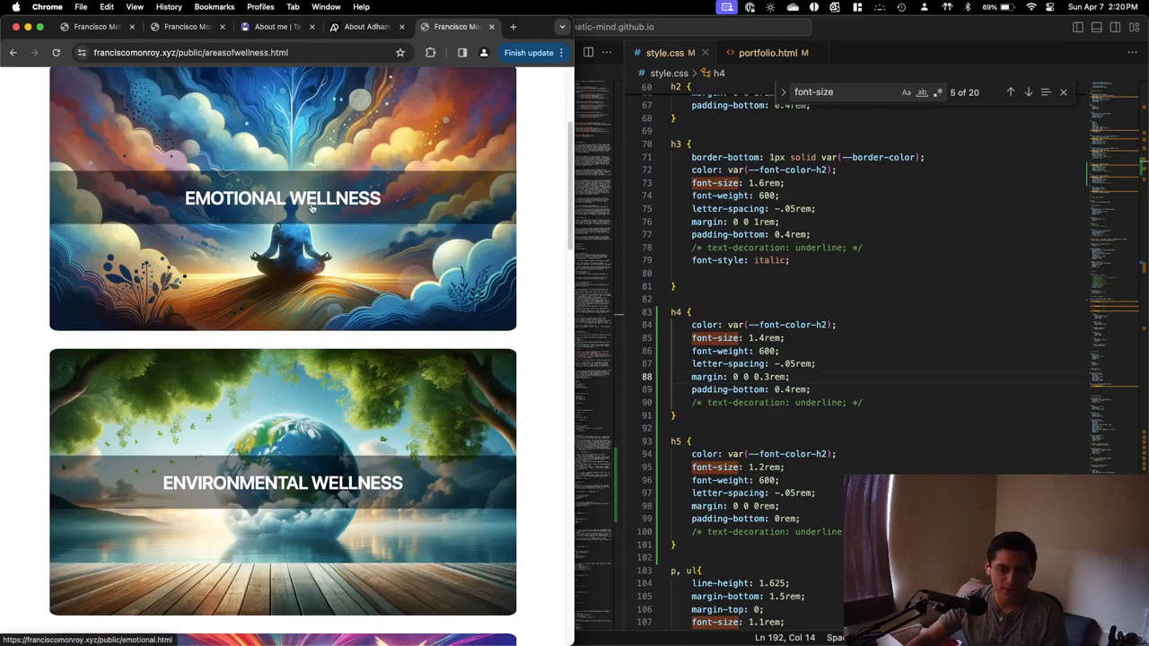
scroll("down", 3)
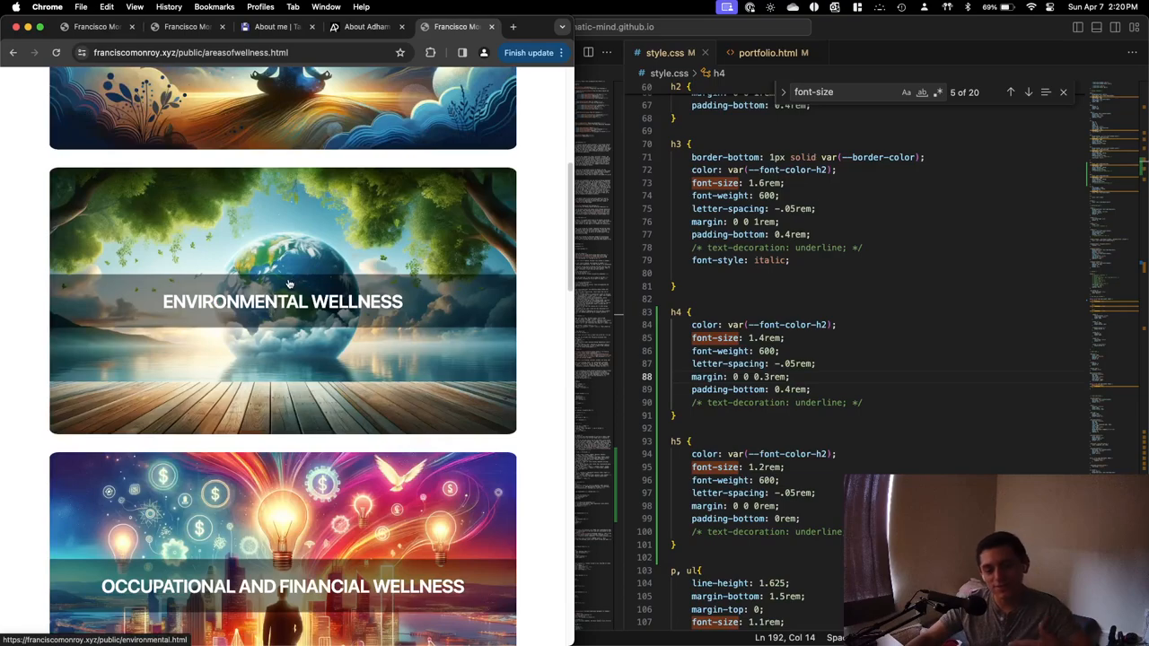
scroll("up", 3)
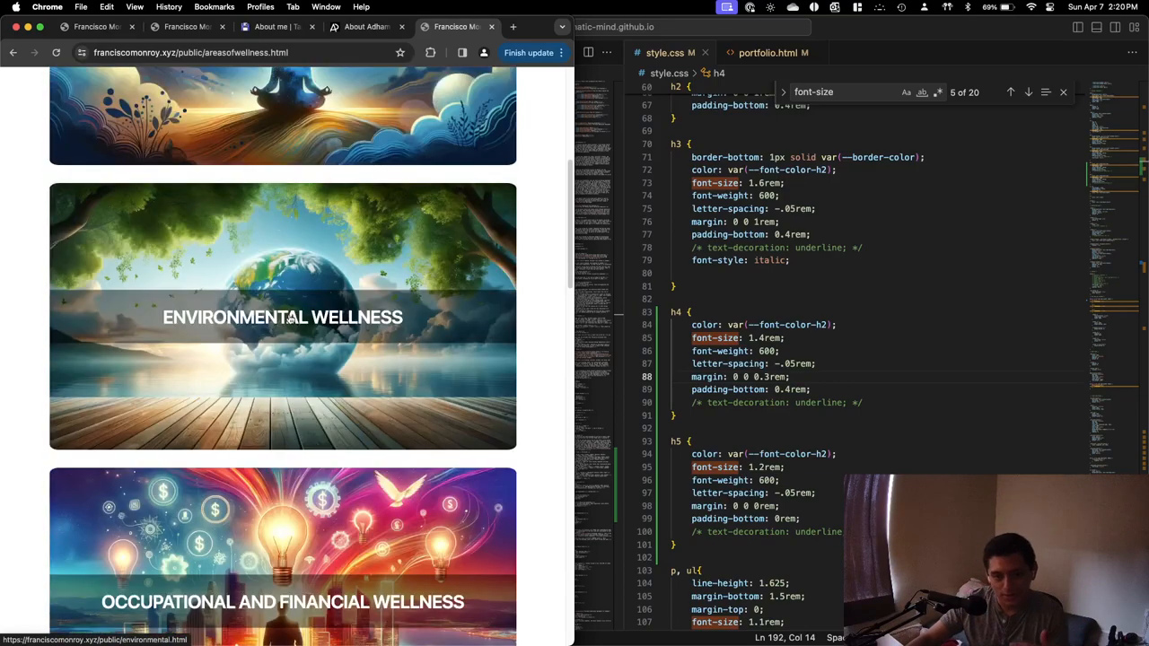
scroll("up", 3)
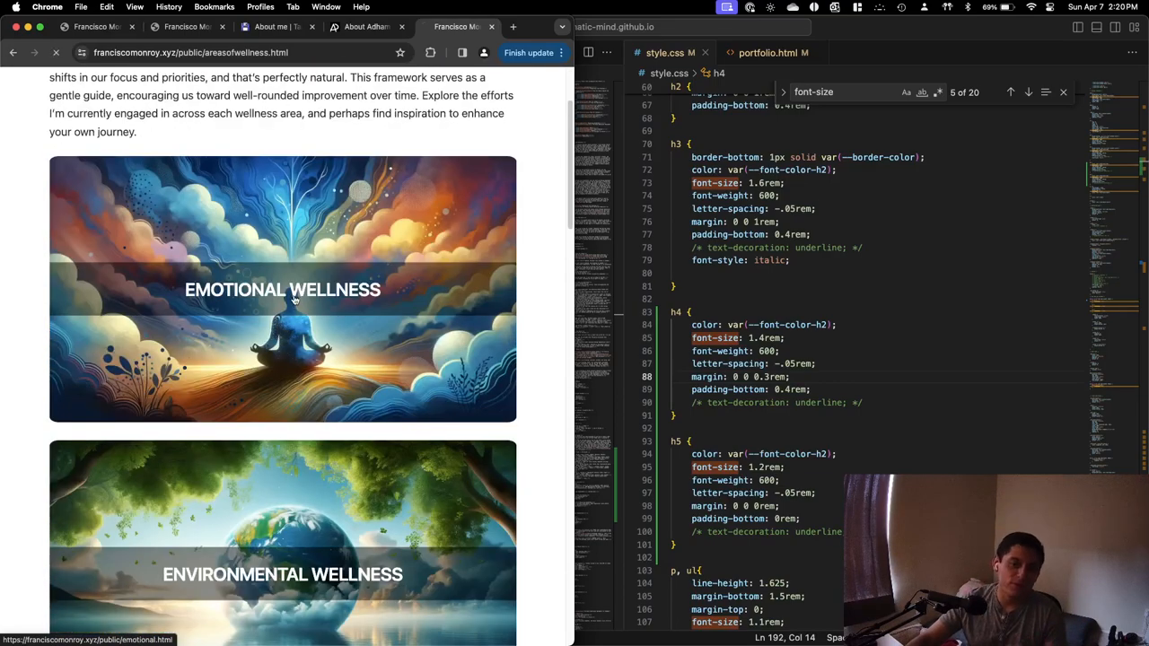
left_click(282, 289)
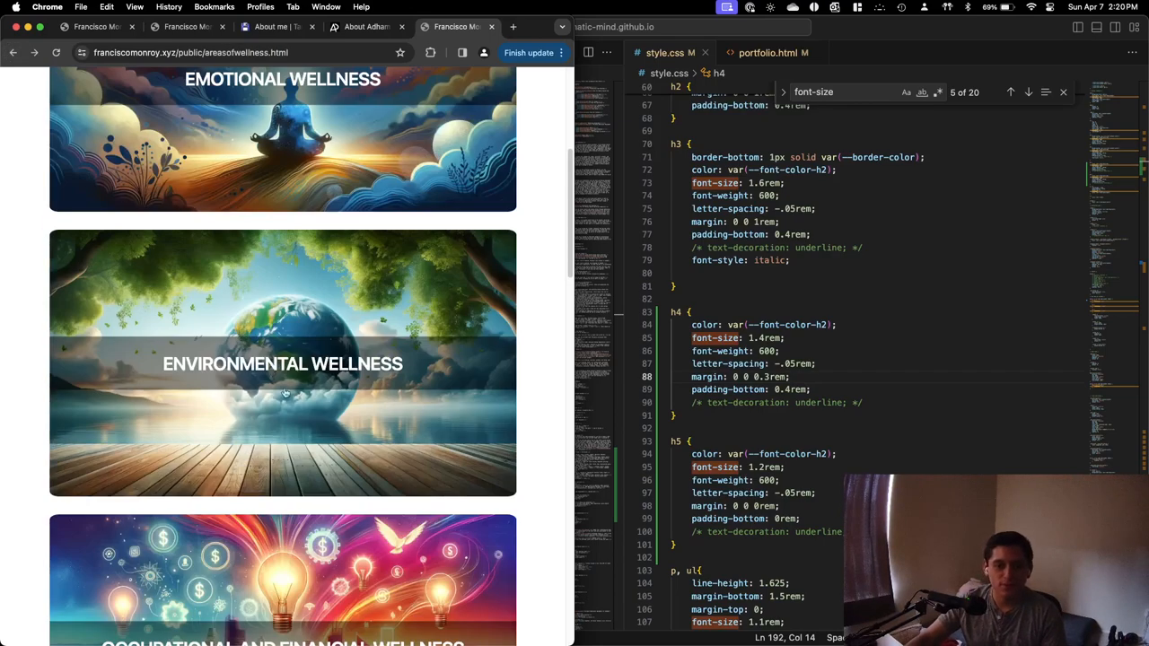
scroll("down", 3)
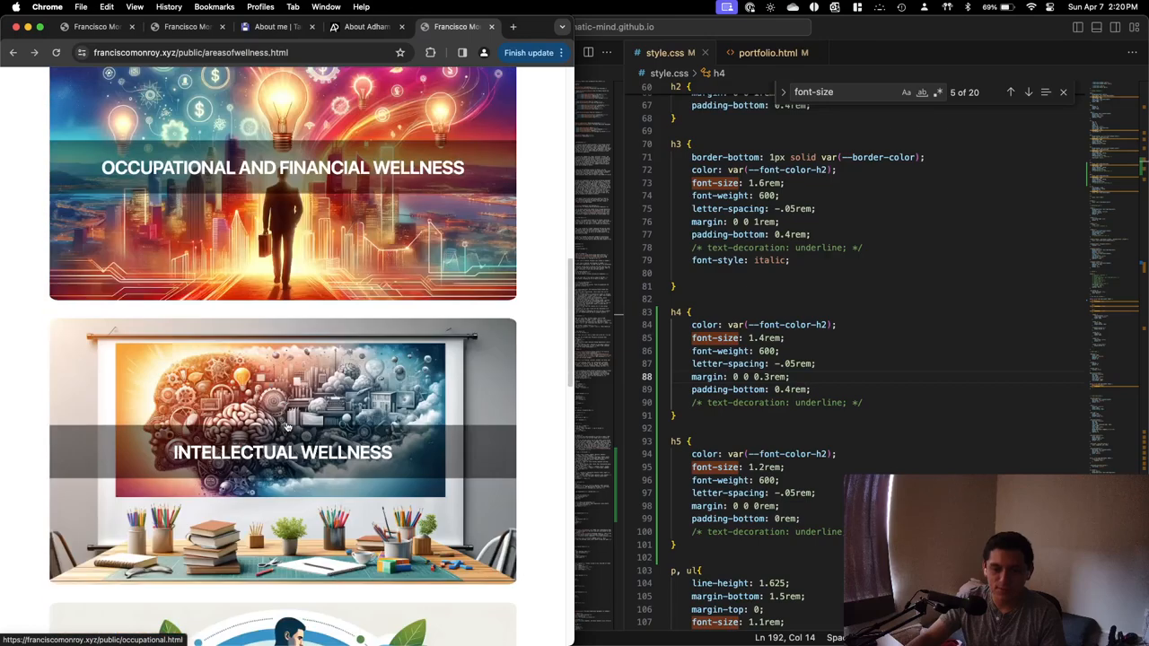
mouse_move(277, 438)
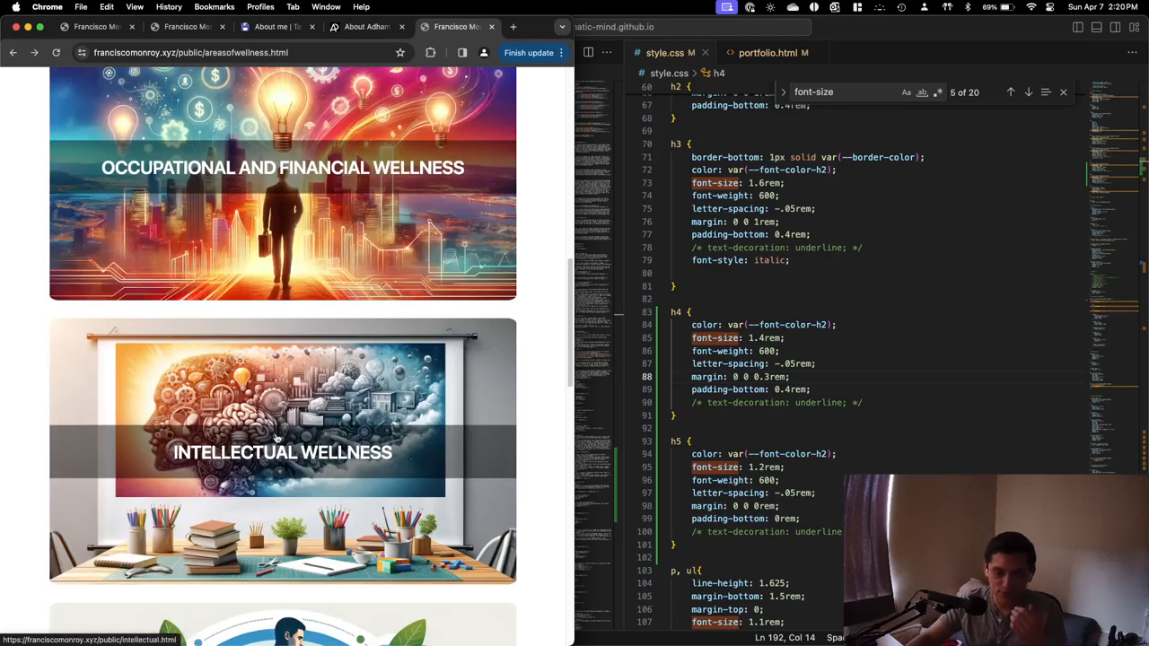
scroll("down", 3)
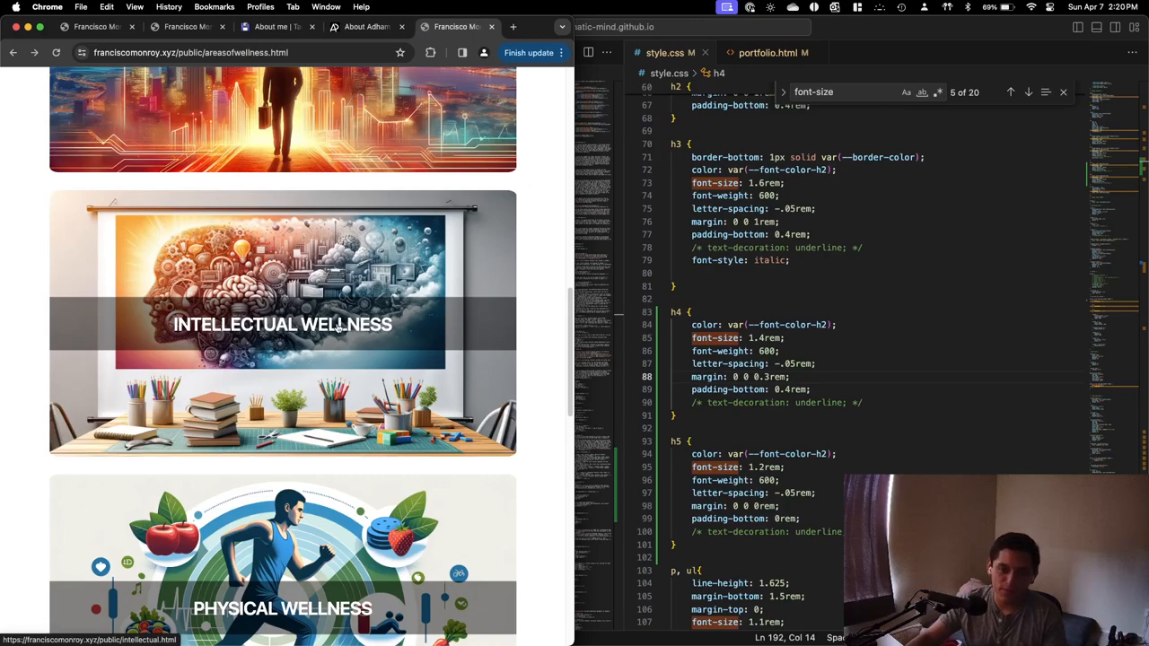
mouse_move(300, 375)
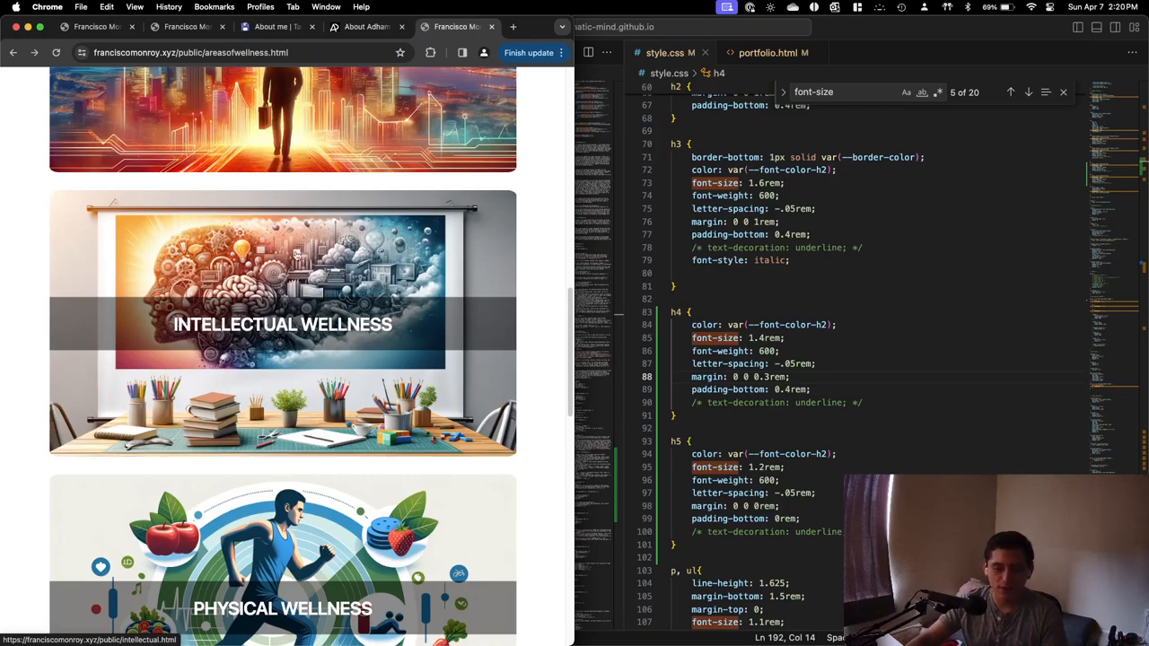
scroll("down", 3)
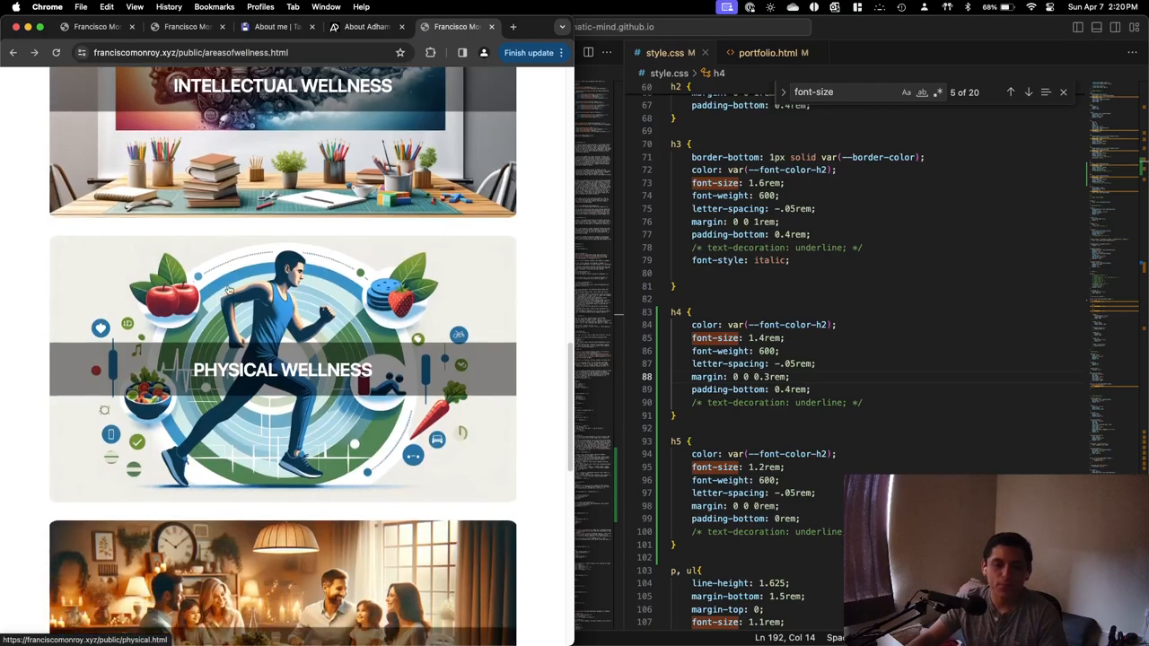
scroll("down", 3)
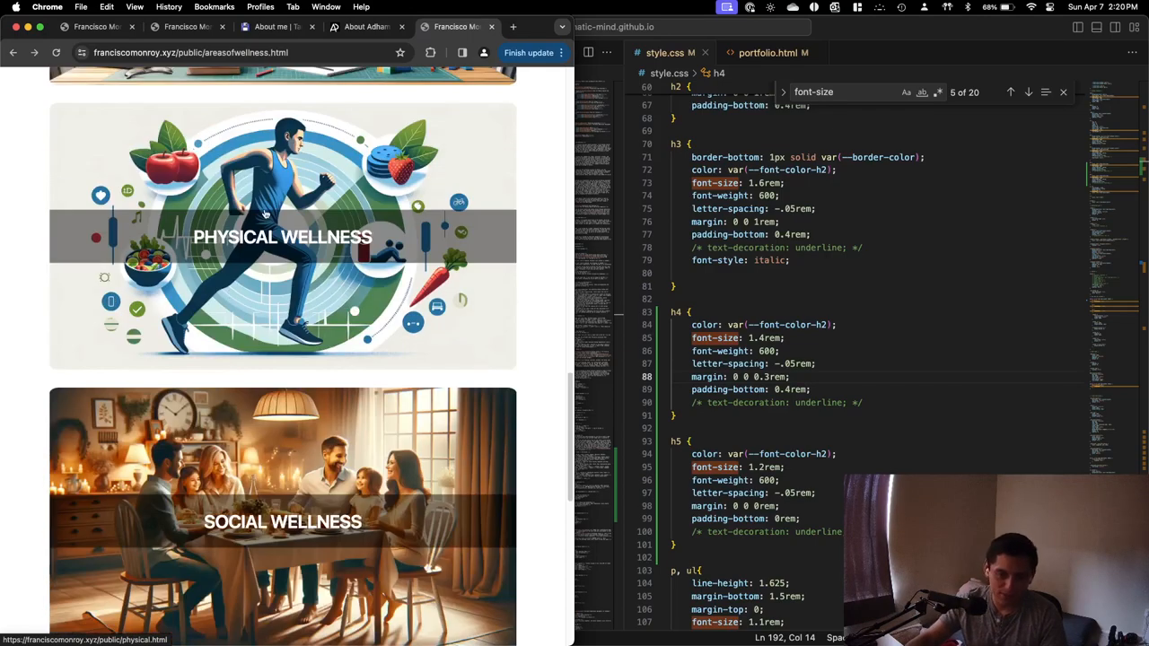
scroll("down", 3)
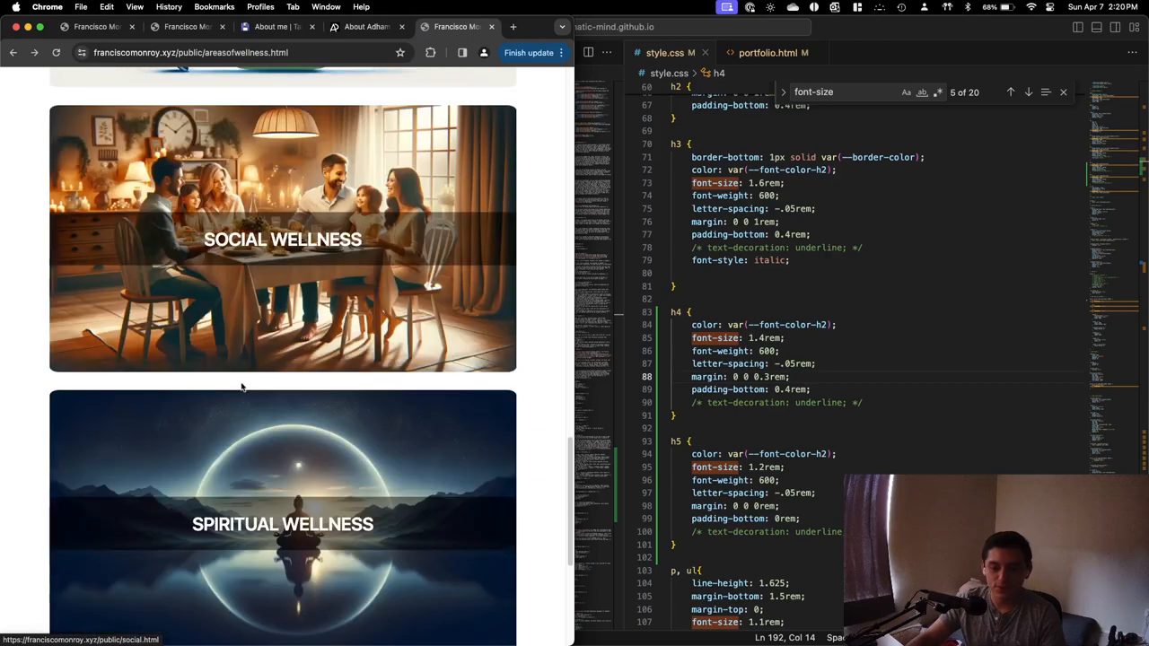
scroll("down", 3)
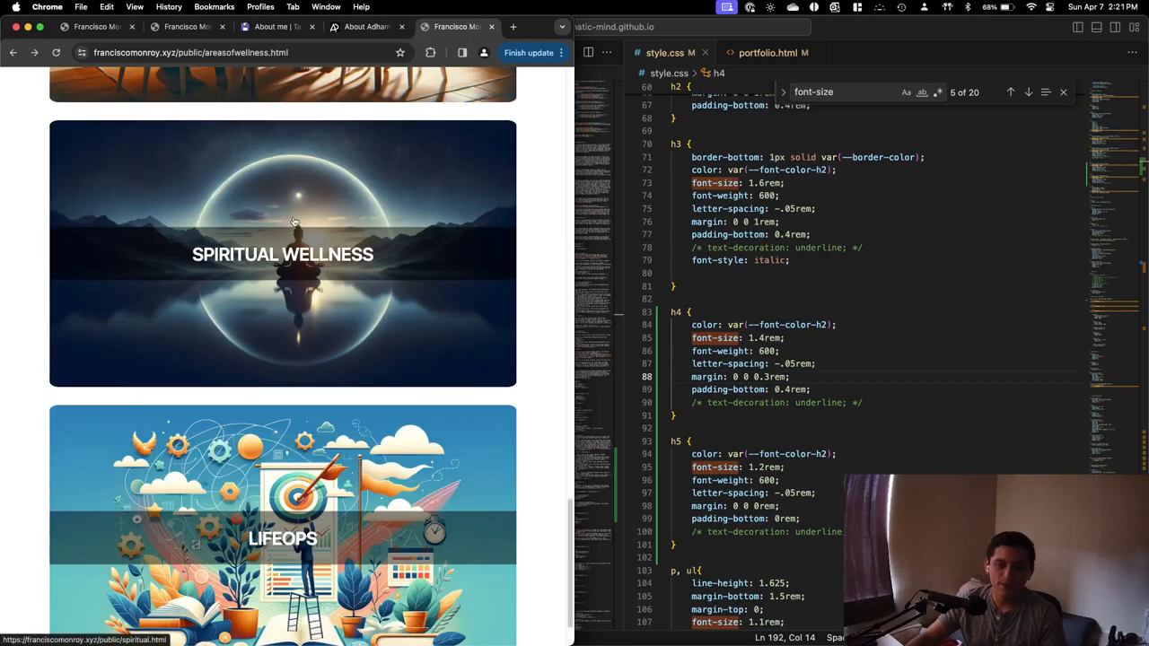
scroll("down", 3)
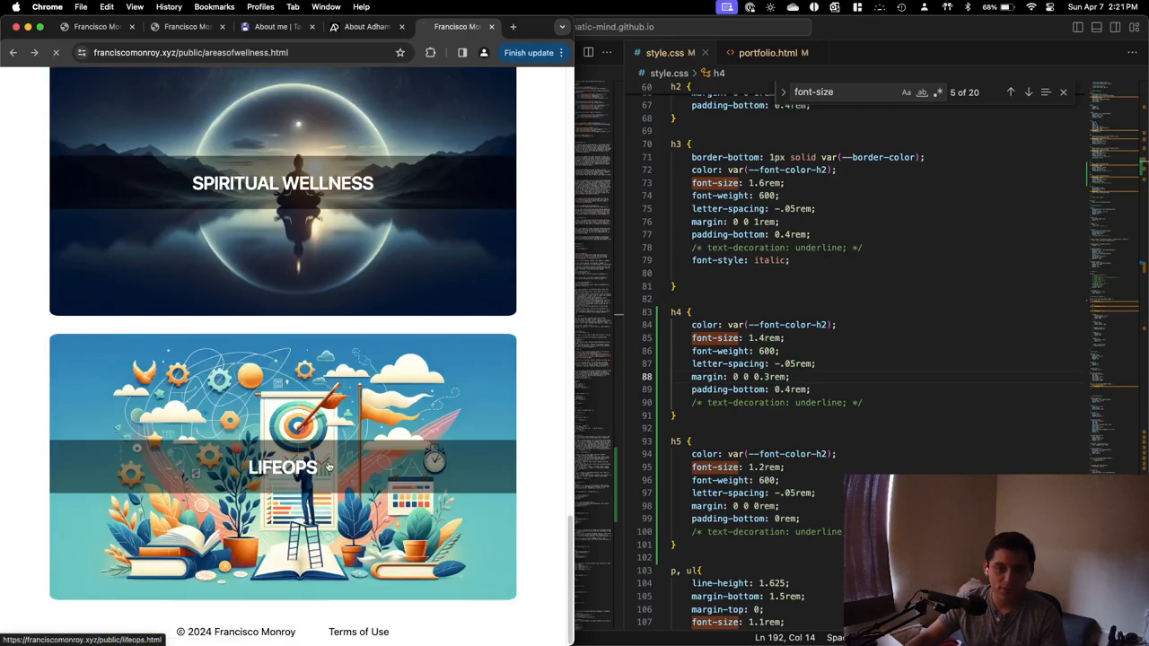
left_click(283, 467)
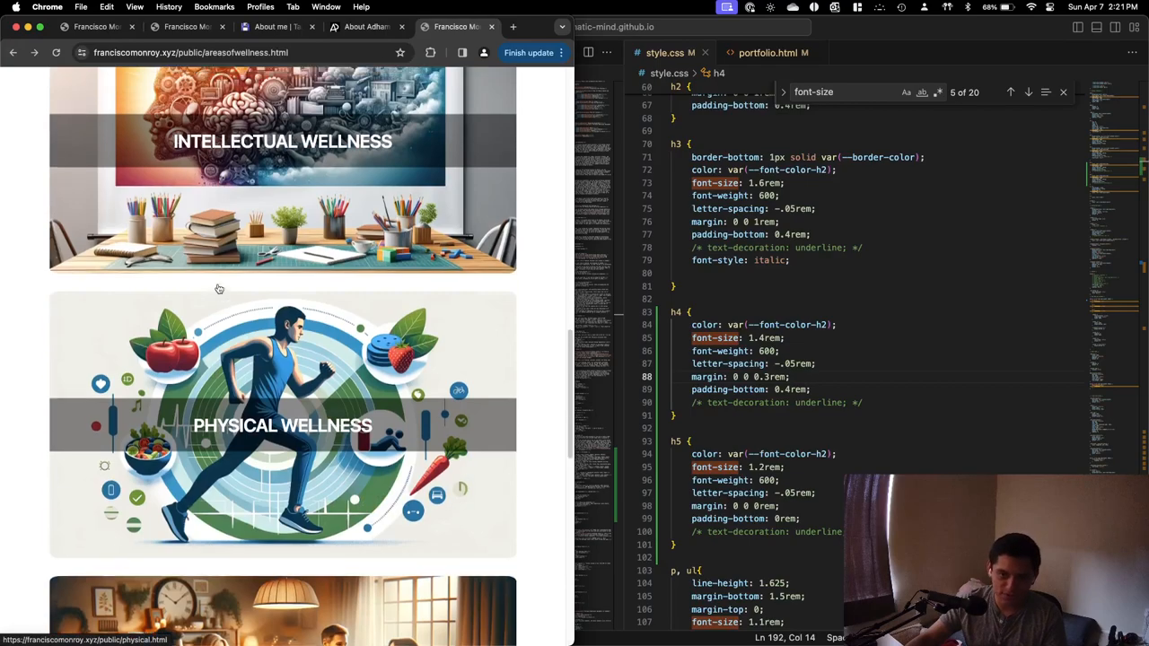
scroll("up", 3)
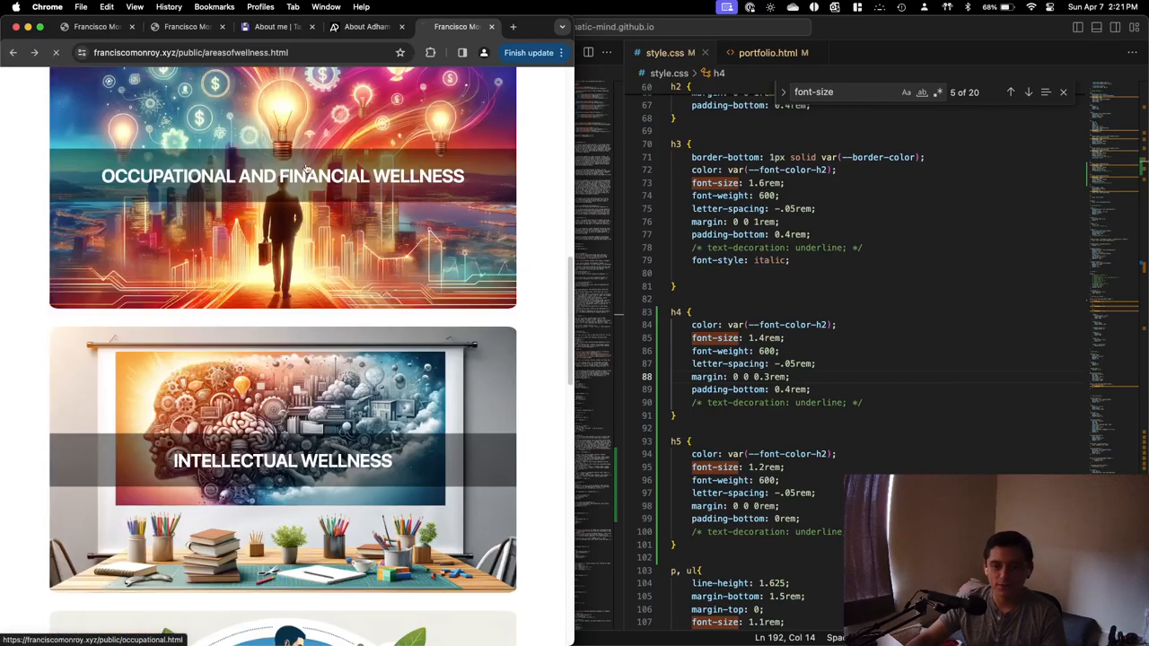
left_click(13, 52)
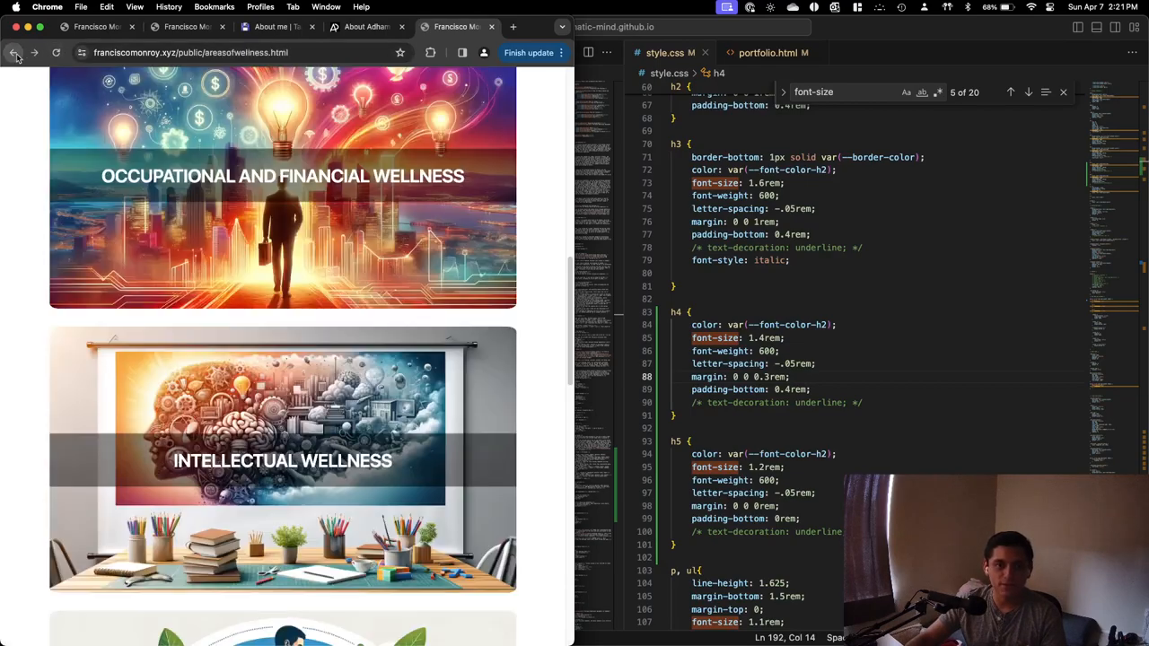
Go back to physical.html and scroll to its Current and Future Efforts lists.
left_click(14, 52)
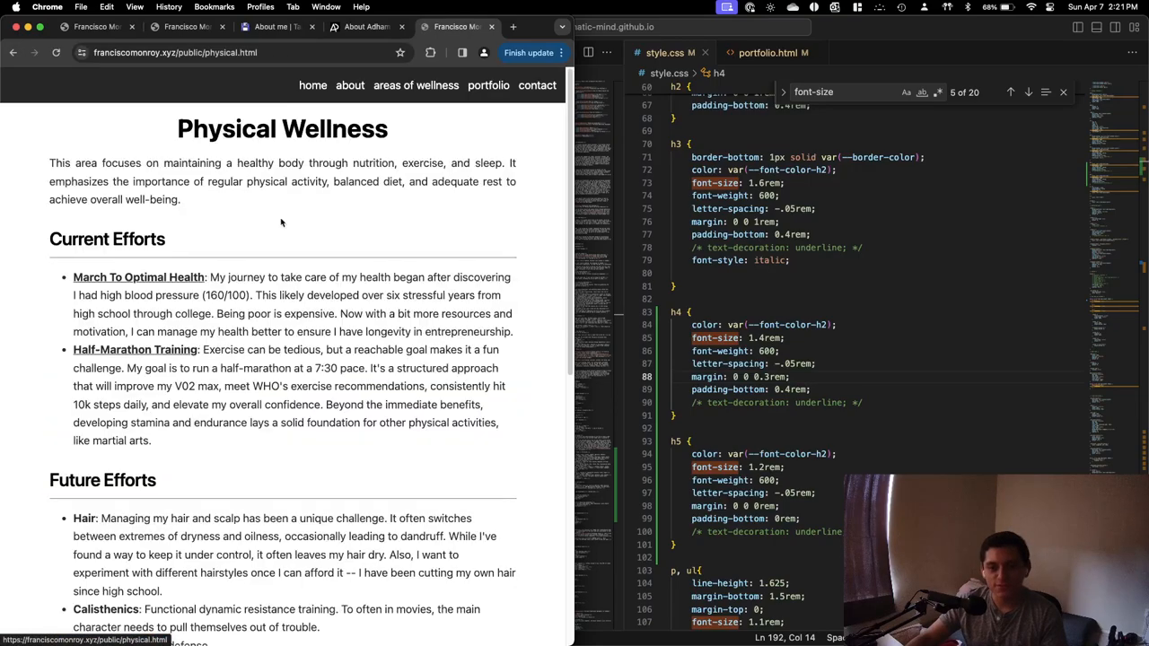
mouse_move(277, 235)
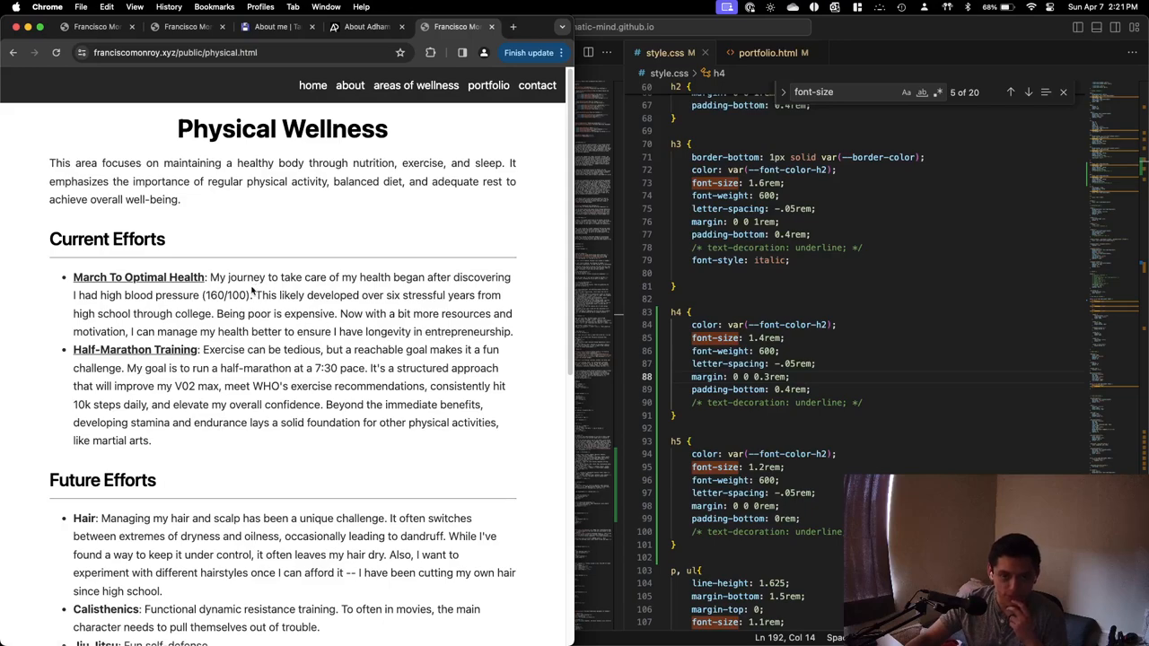
mouse_move(138, 277)
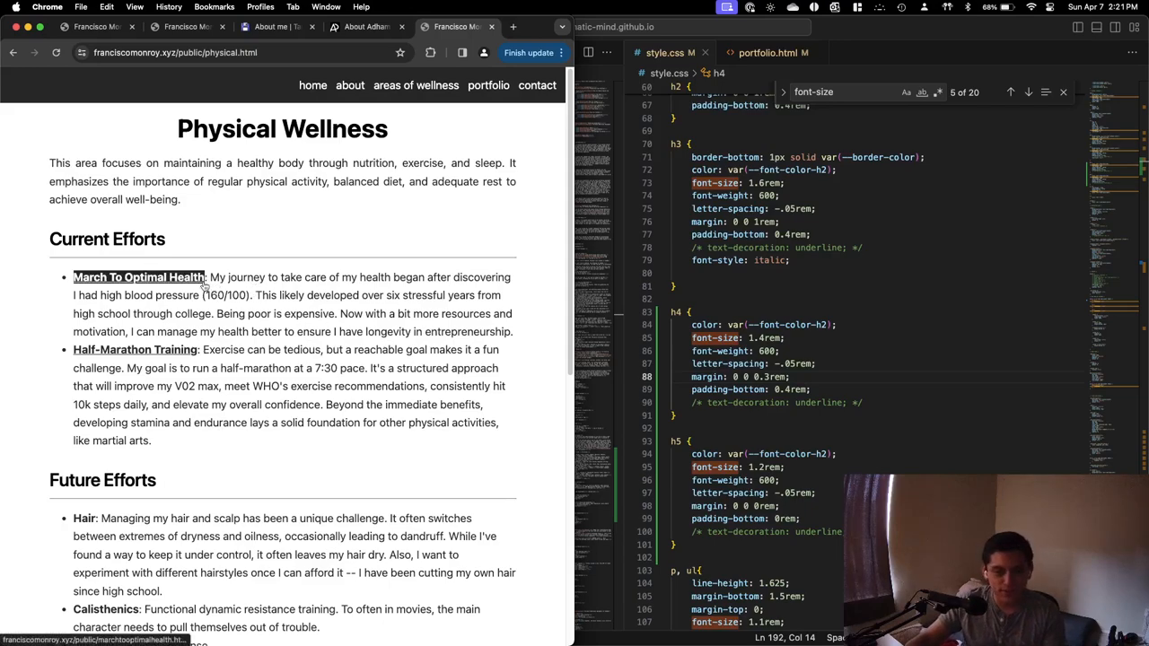
mouse_move(275, 243)
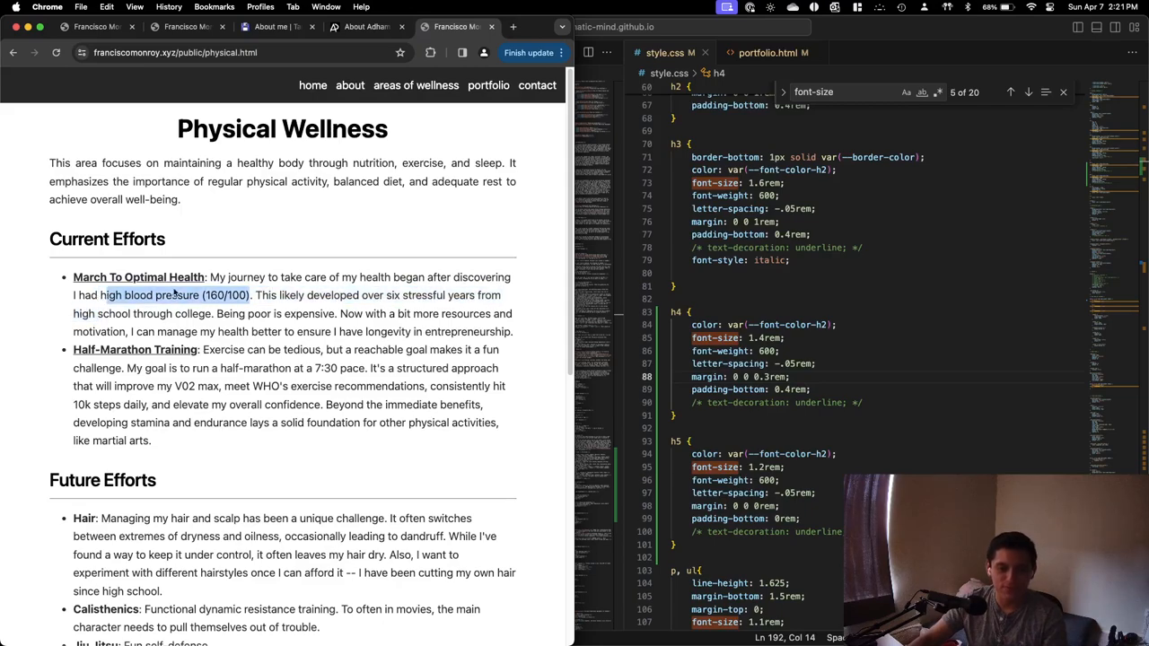
scroll("down", 3)
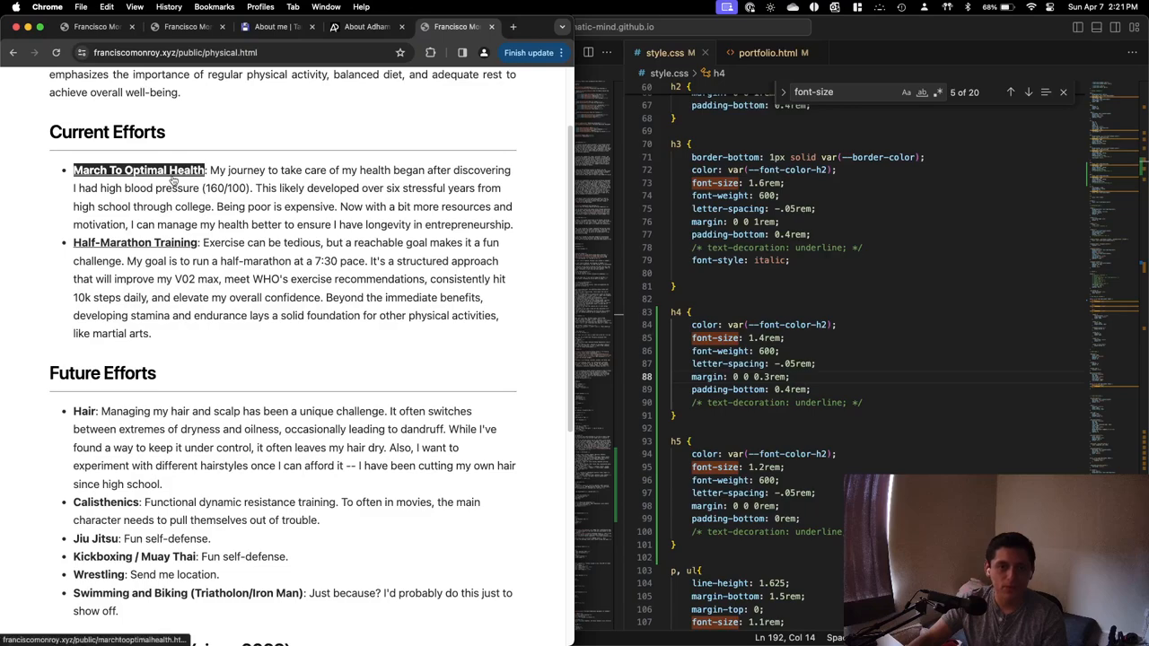
left_click(139, 170)
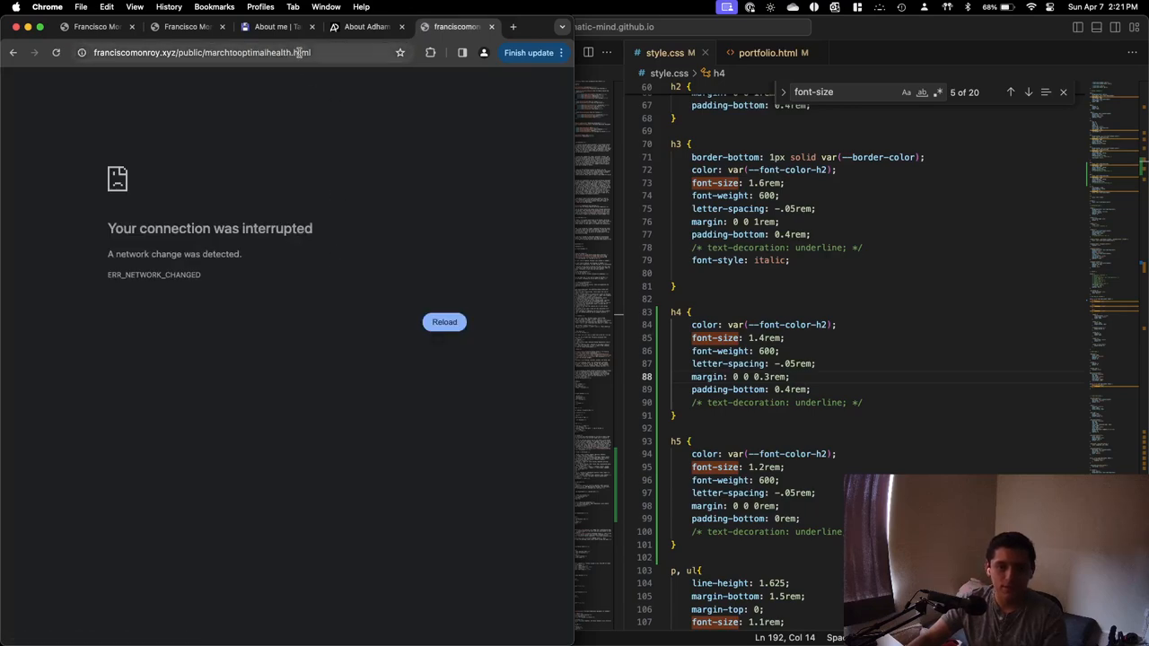
left_click(444, 321)
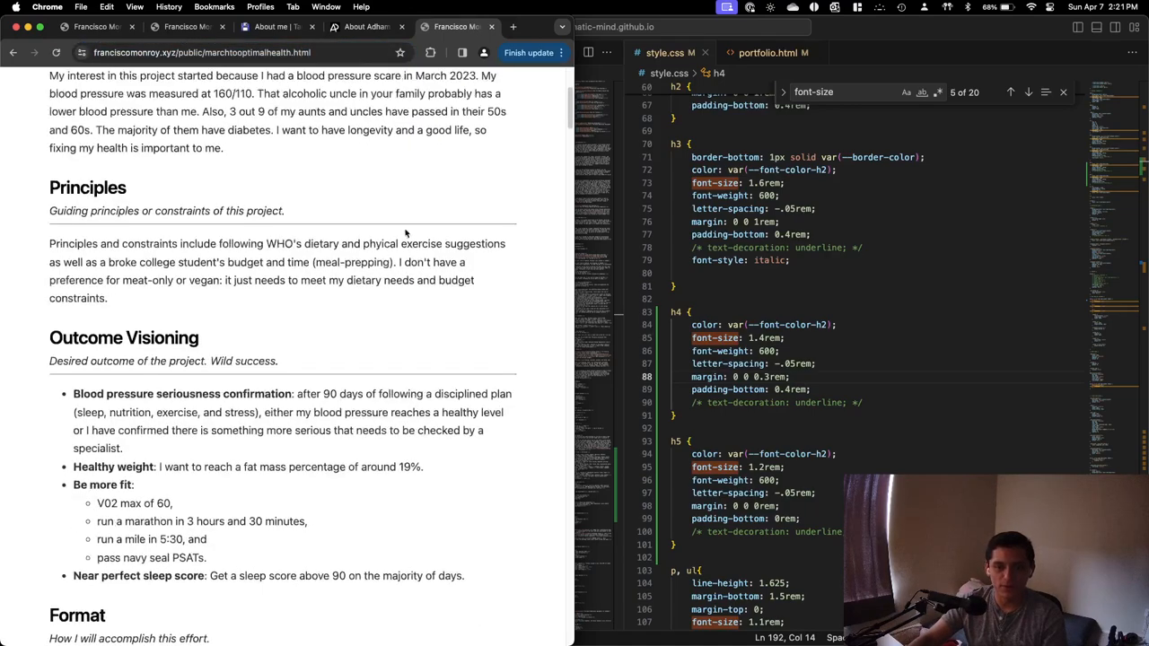
scroll("up", 3)
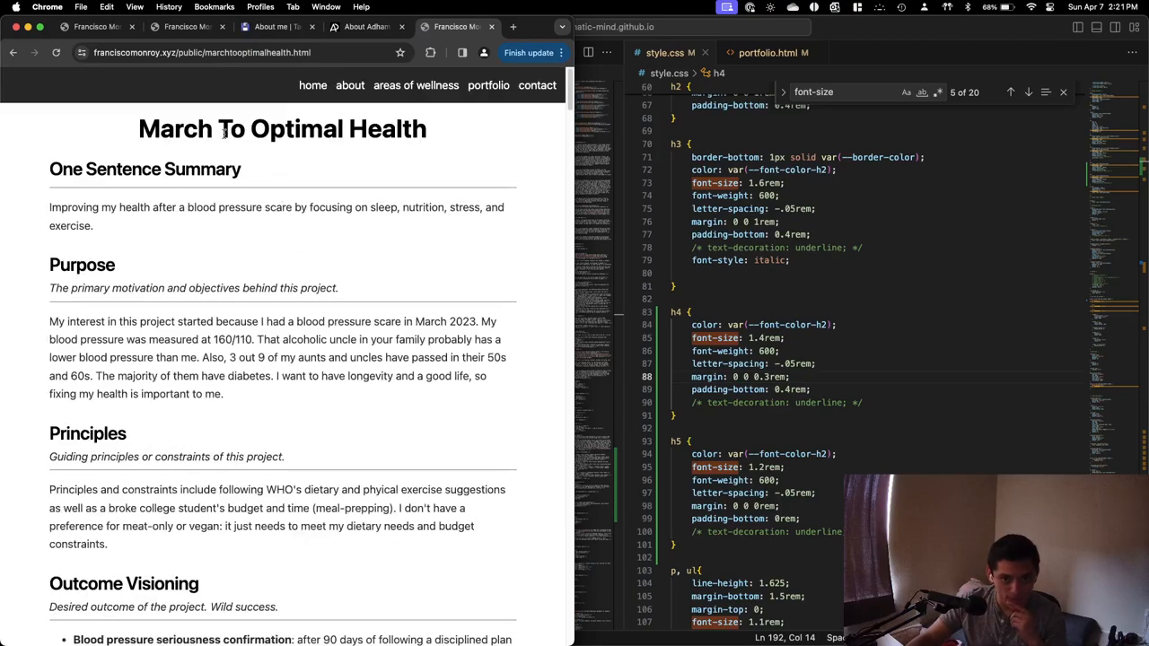
scroll("down", 3)
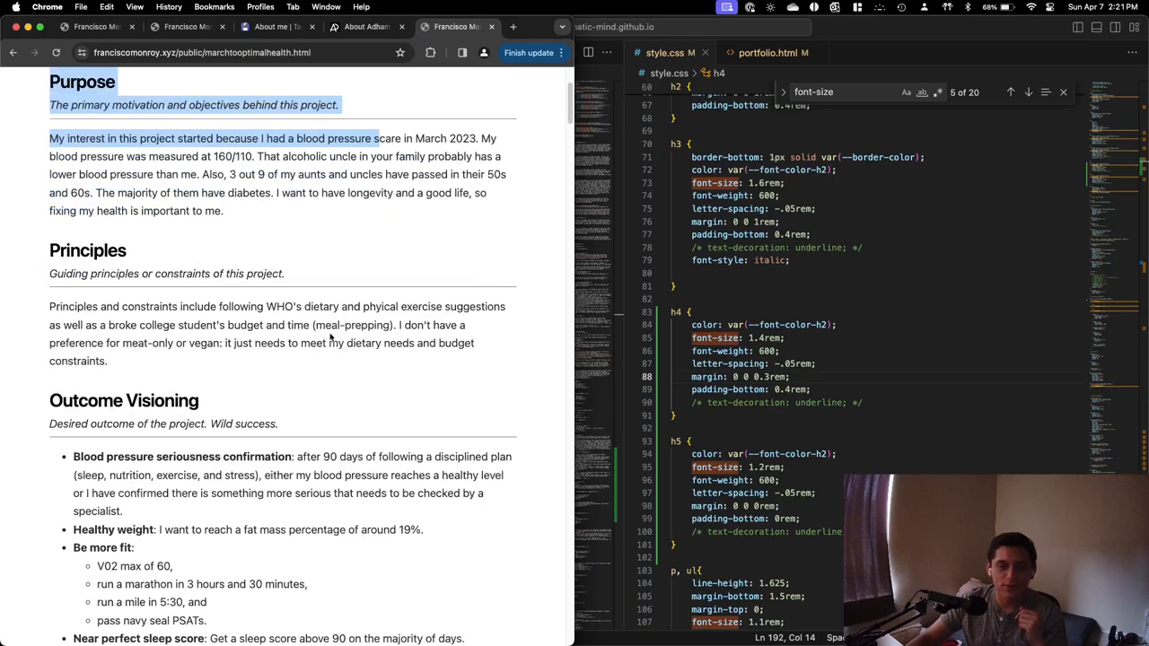
scroll("up", 3)
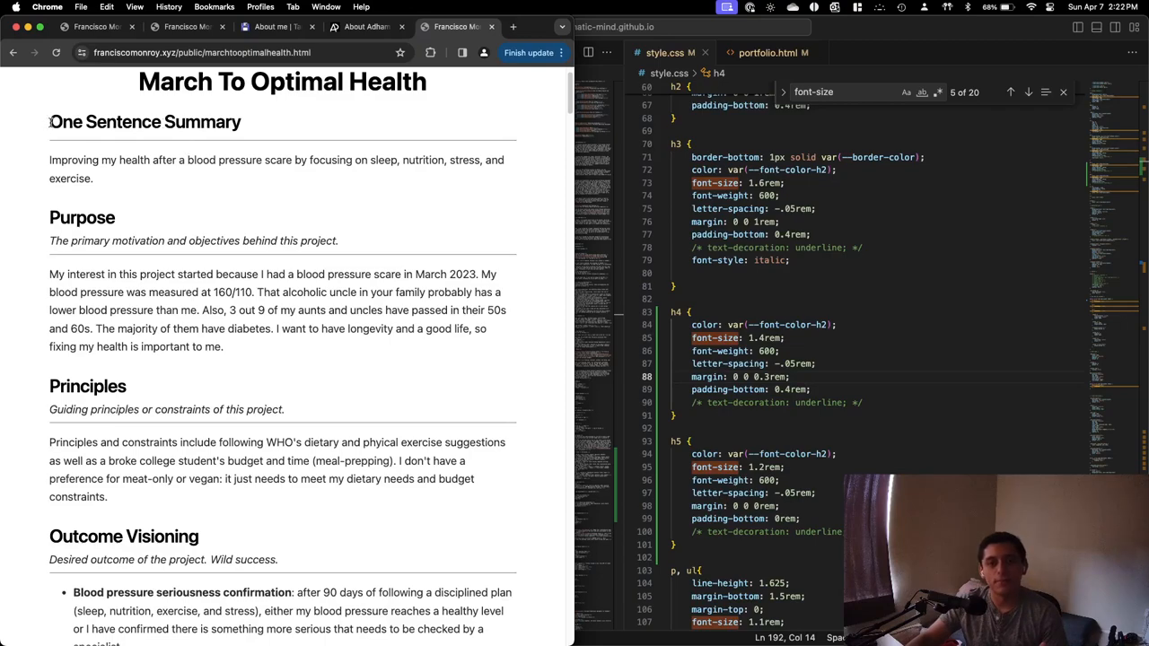
scroll("down", 3)
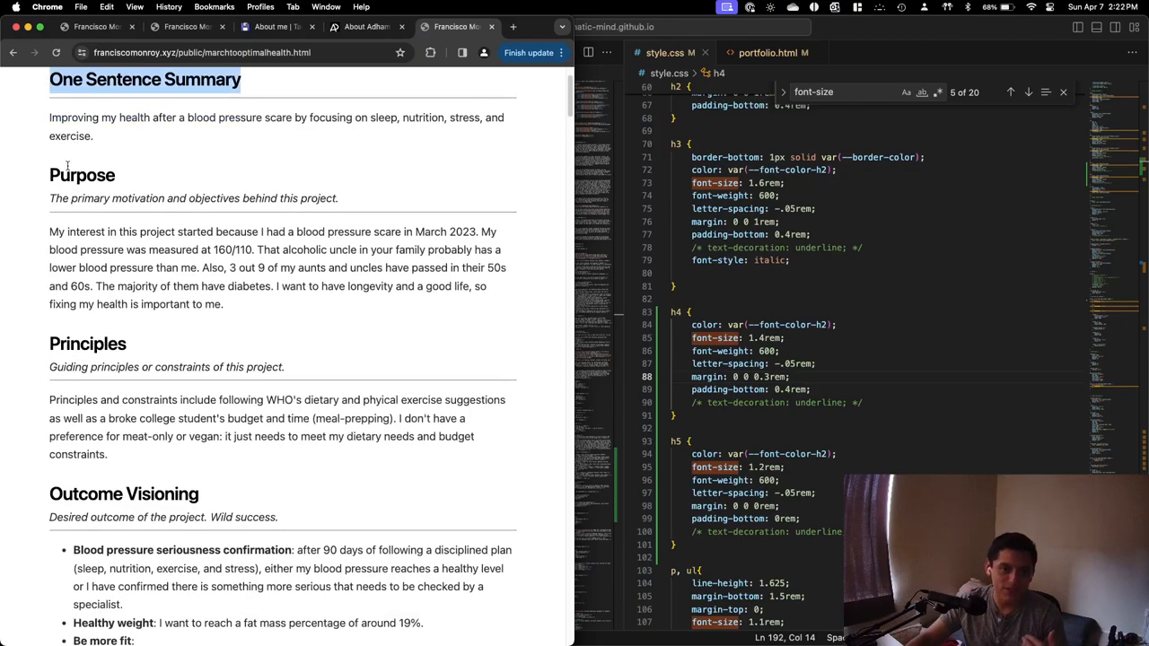
scroll("down", 3)
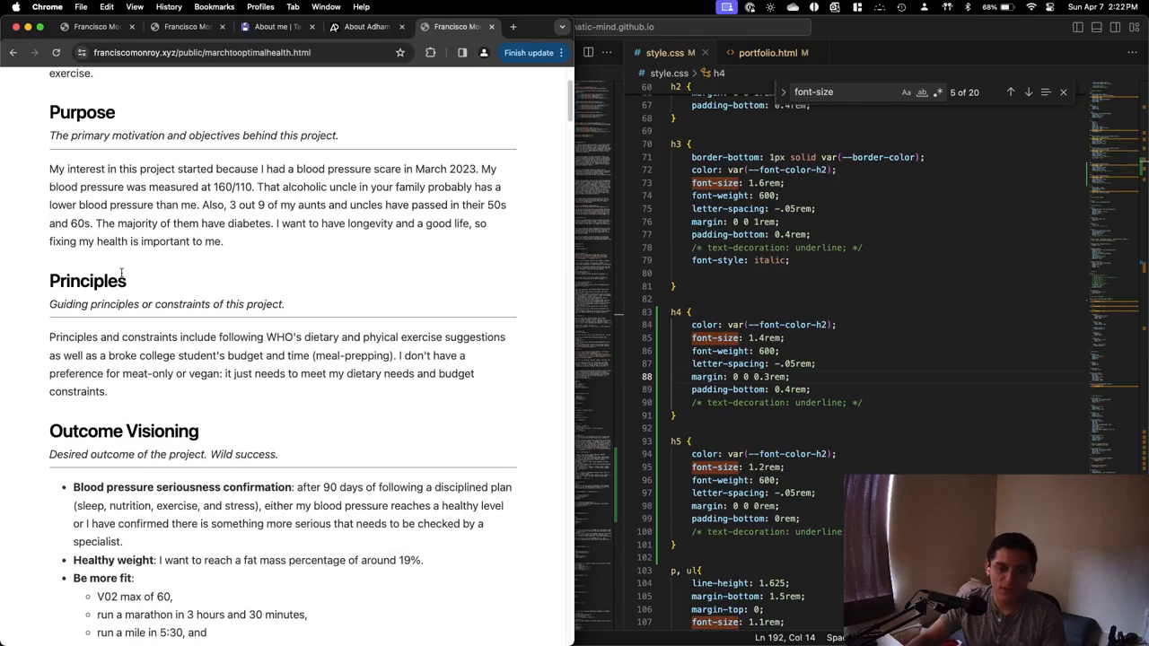
scroll("down", 3)
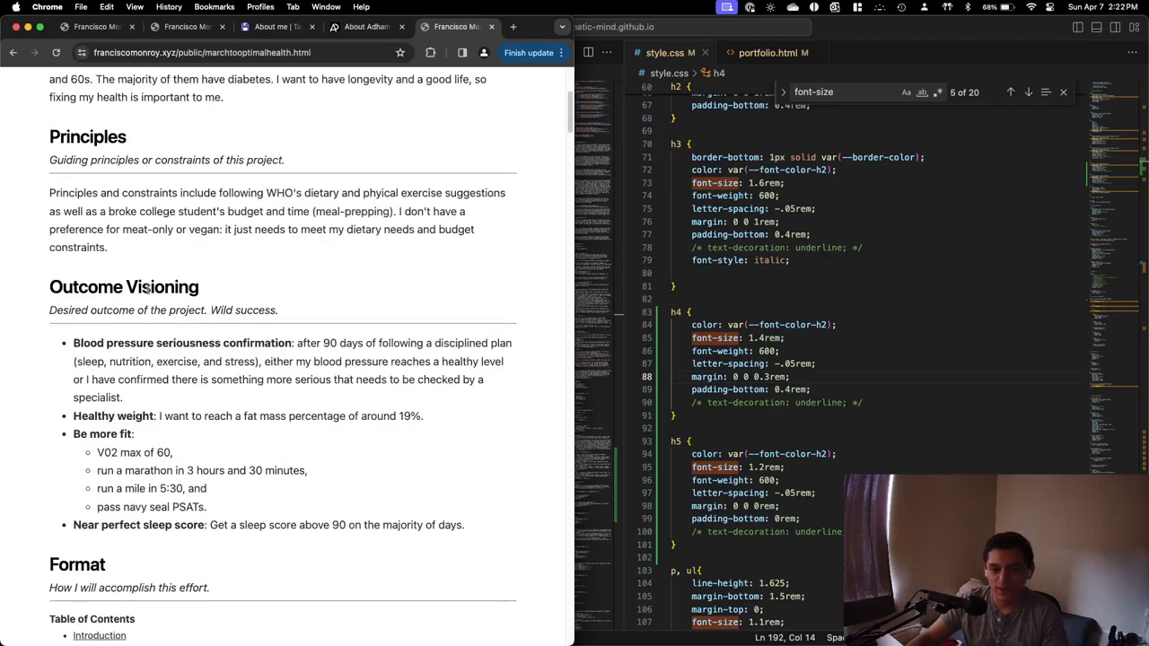
scroll("down", 3)
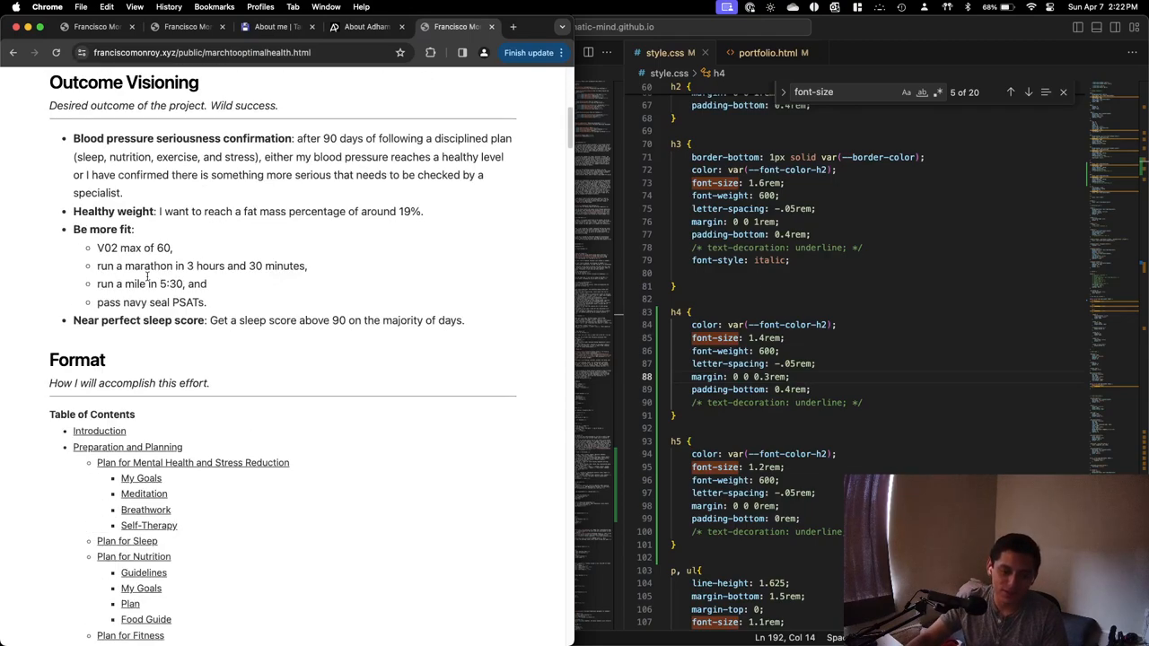
scroll("down", 3)
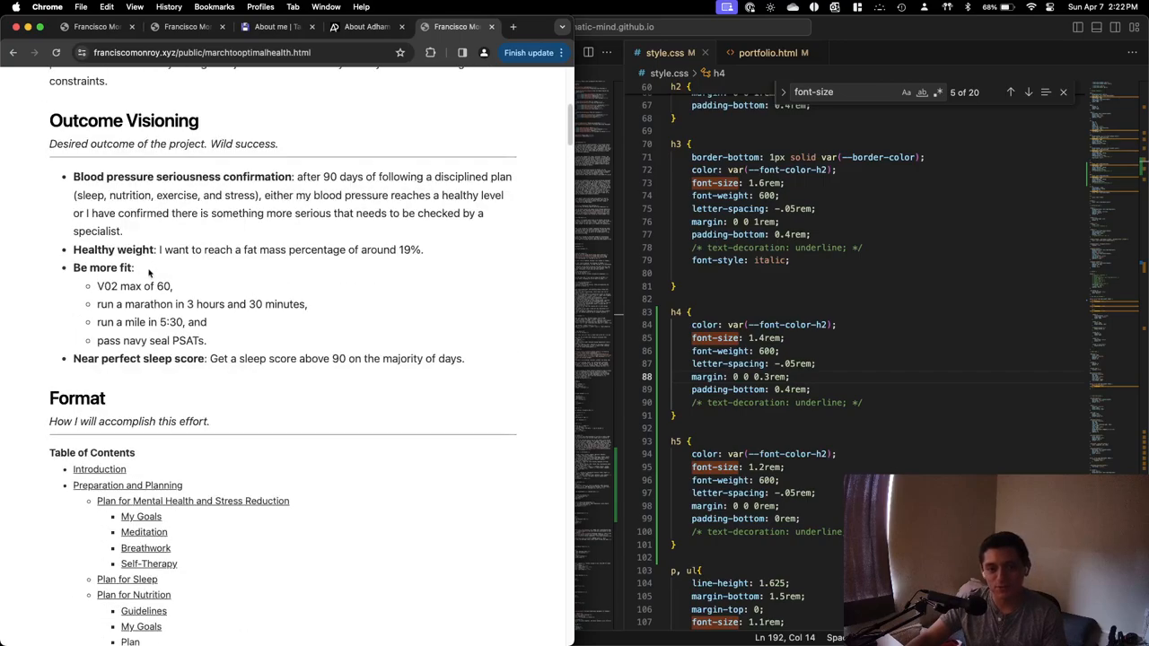
scroll("up", 3)
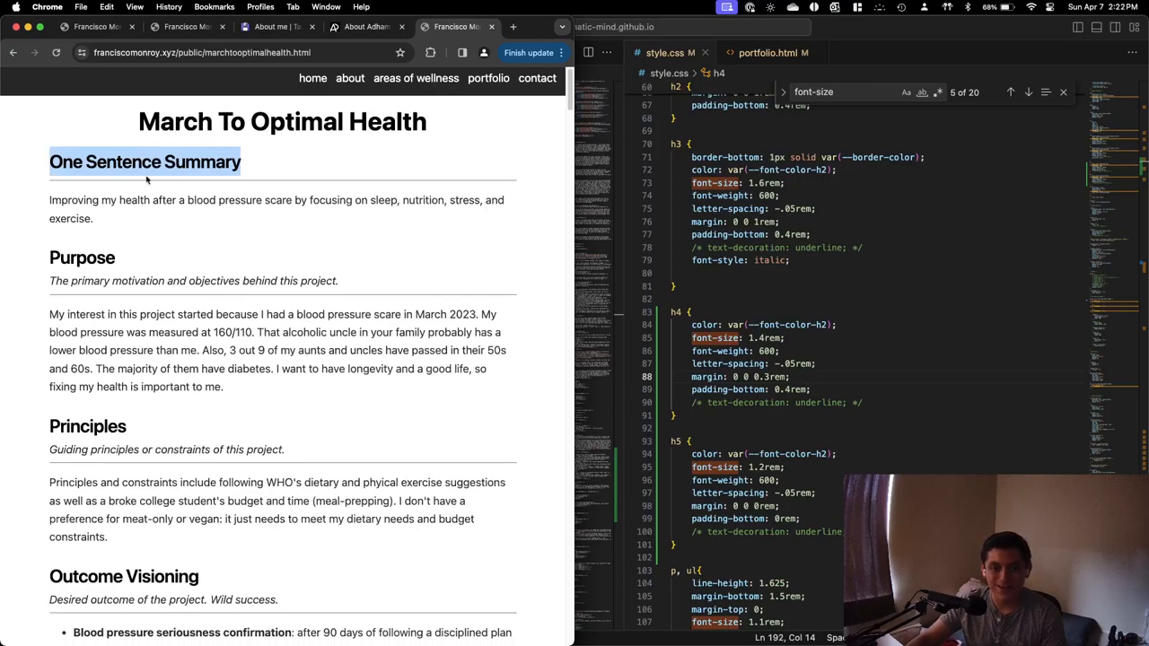
scroll("down", 3)
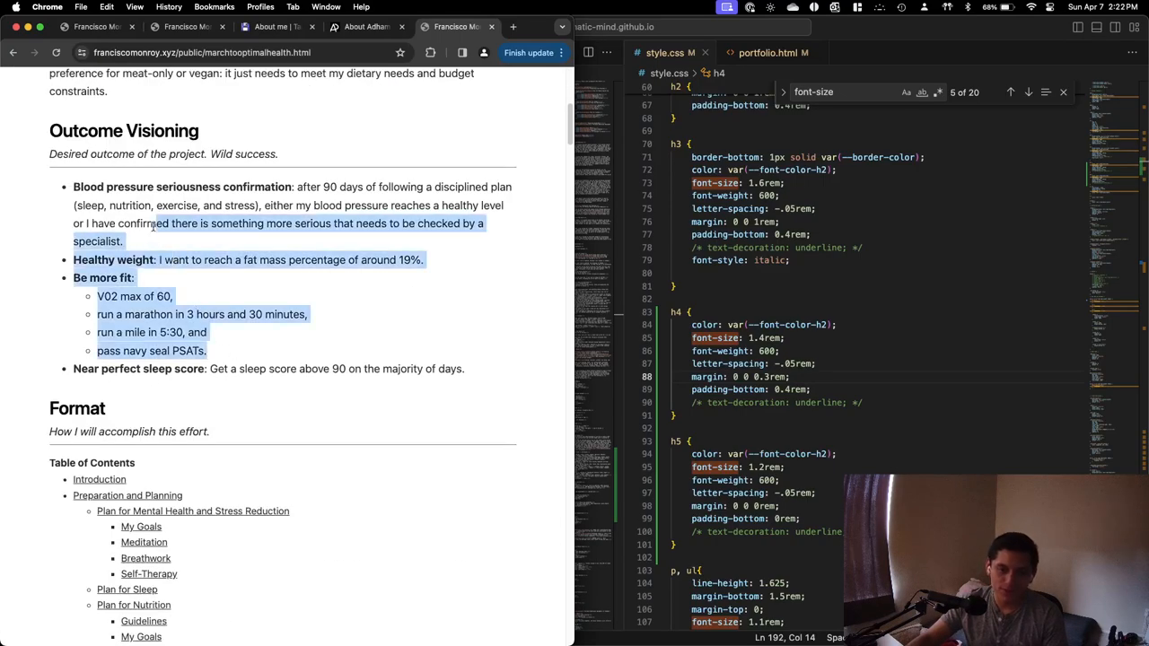
scroll("up", 3)
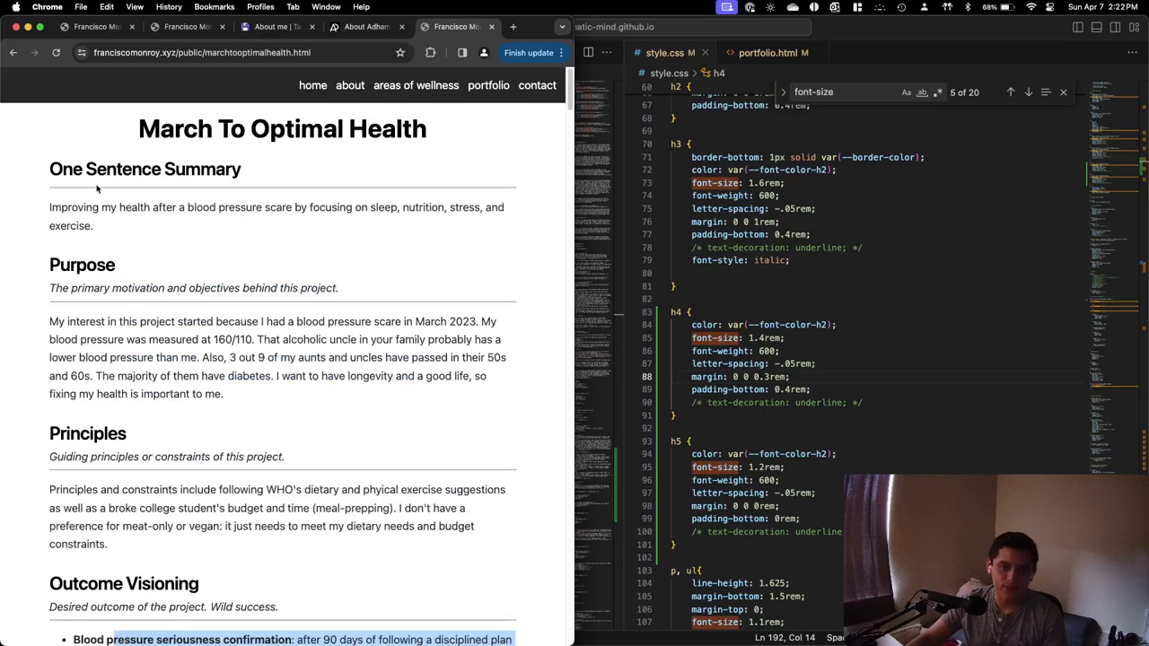
scroll("down", 3)
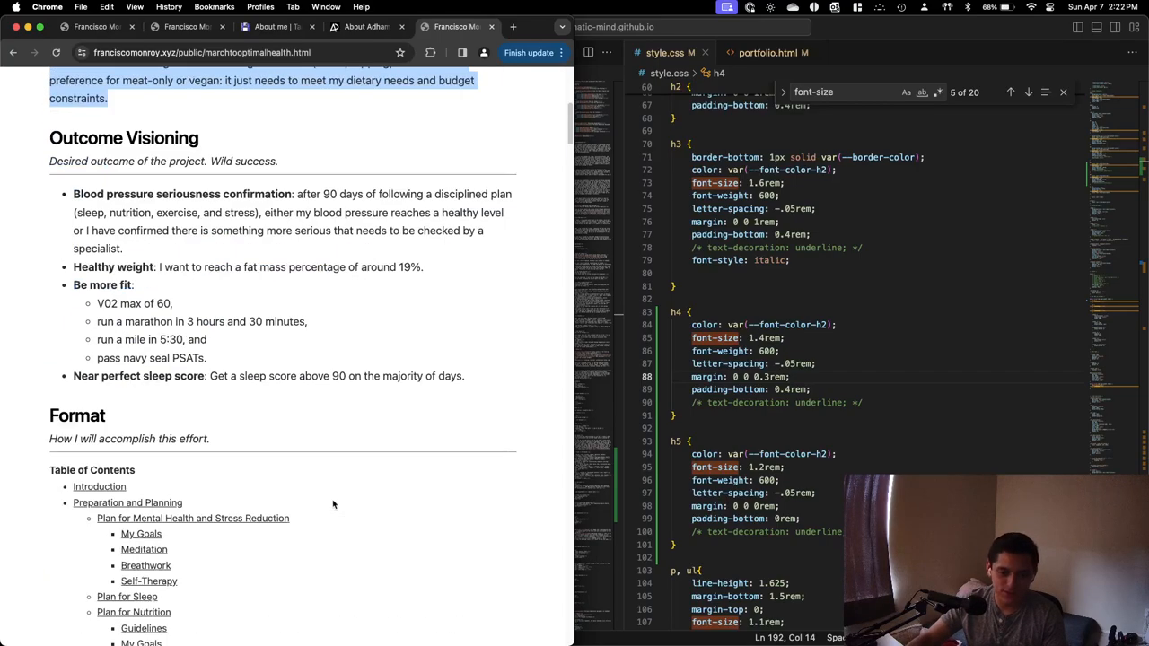
scroll("down", 3)
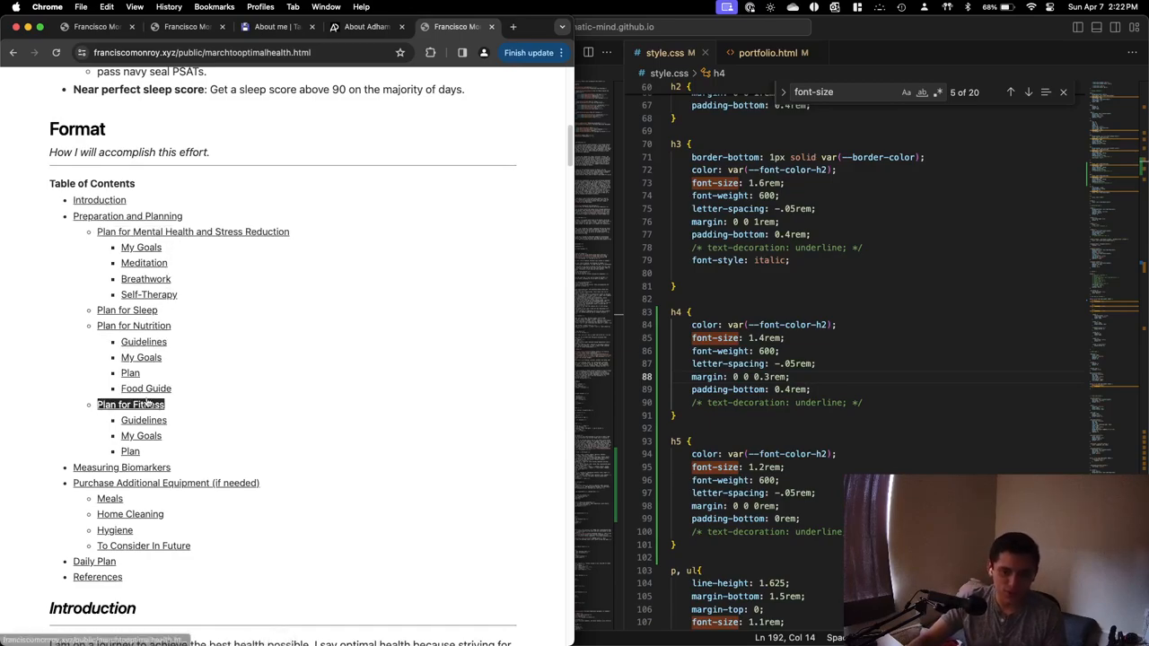
scroll("down", 3)
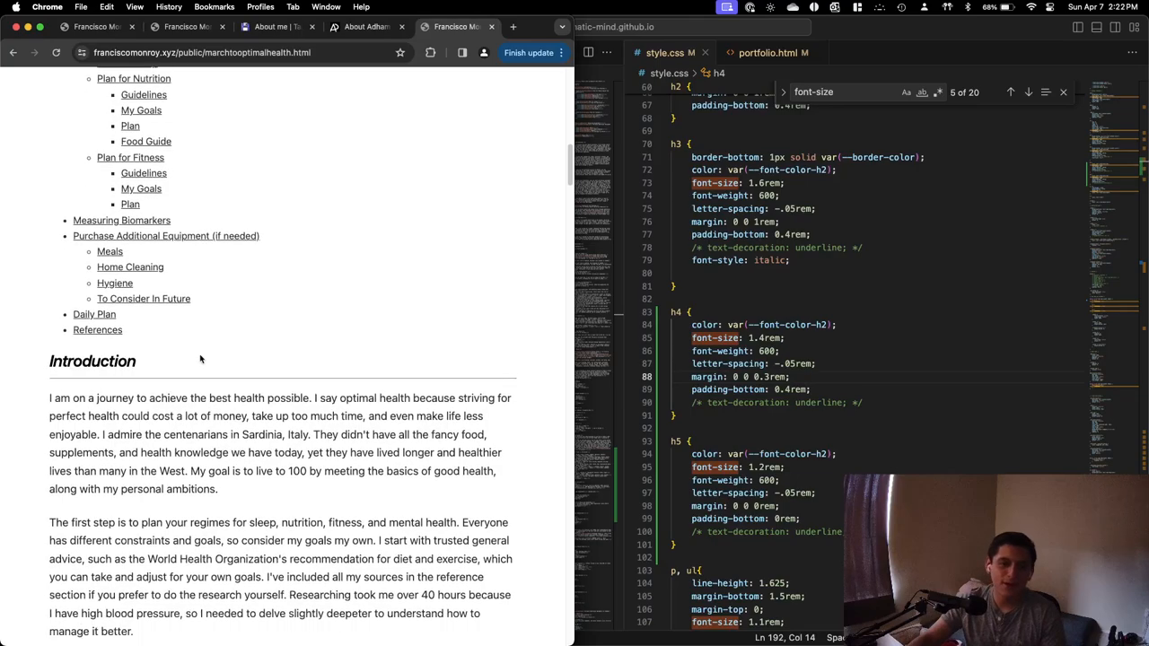
scroll("down", 3)
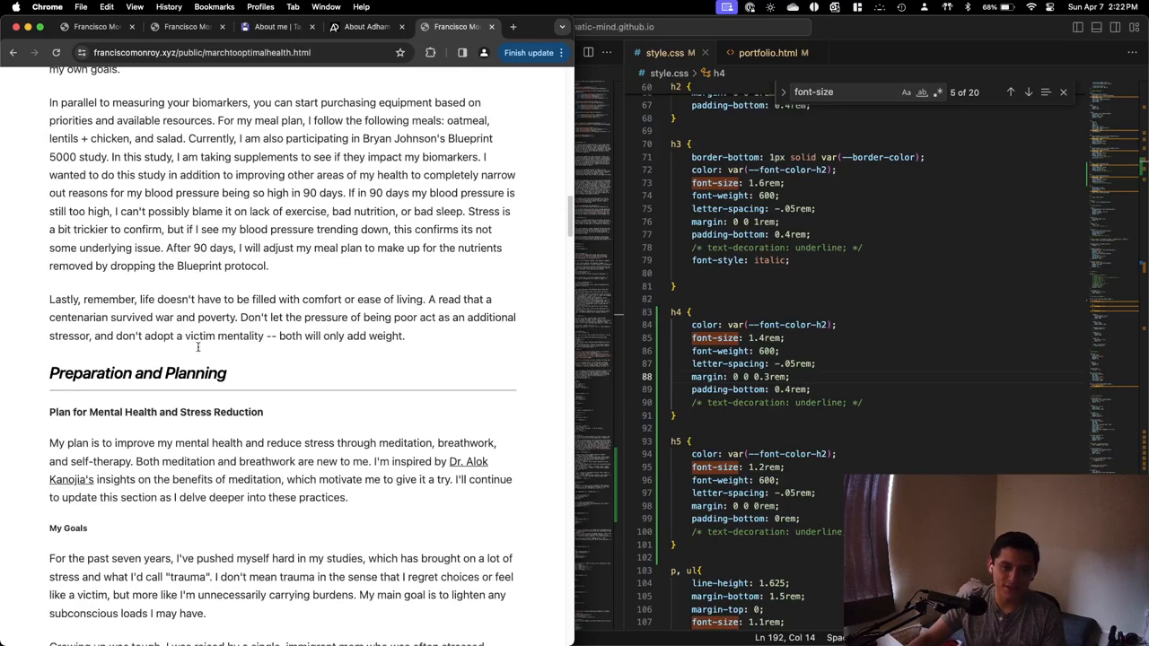
scroll("down", 3)
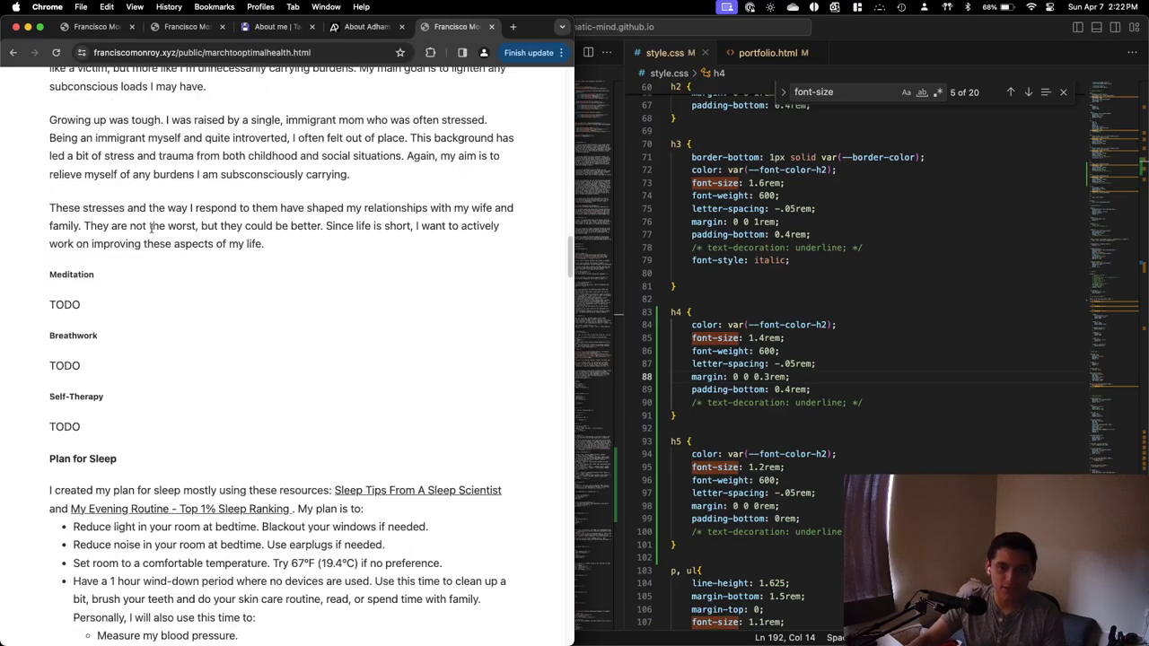
scroll("down", 3)
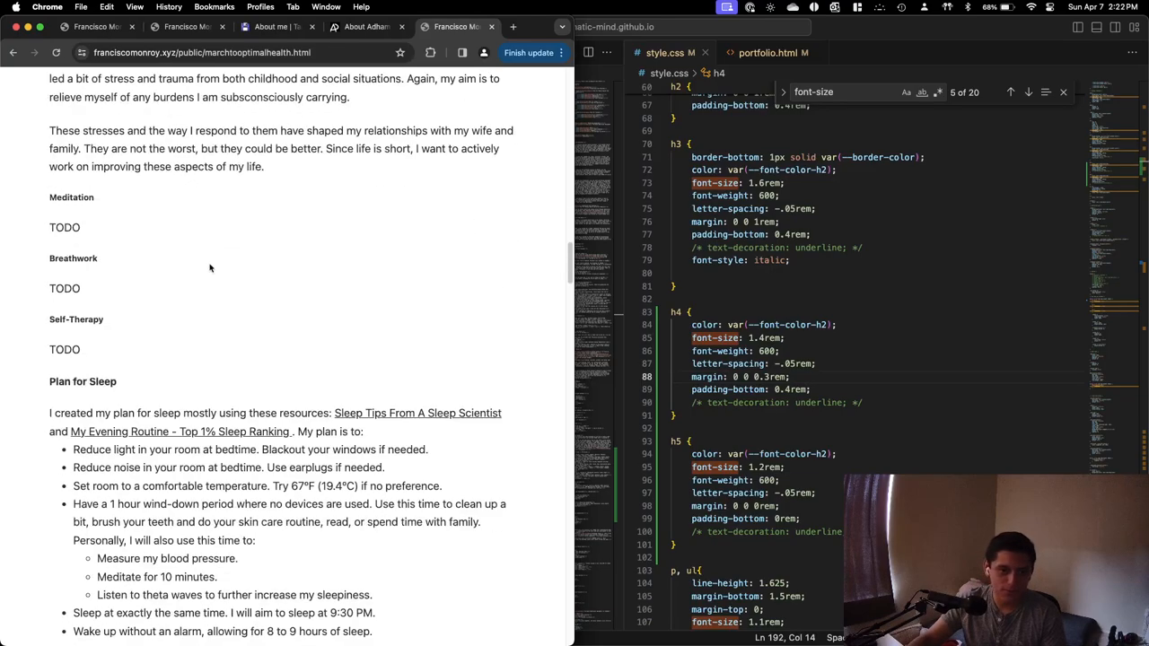
scroll("down", 3)
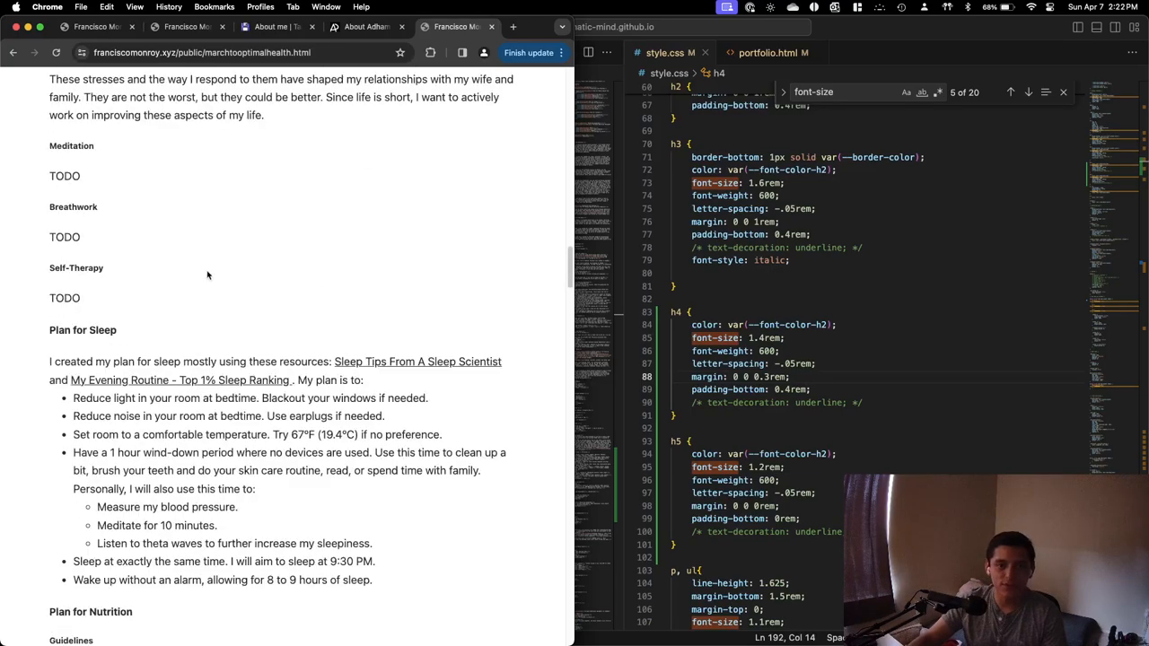
scroll("down", 3)
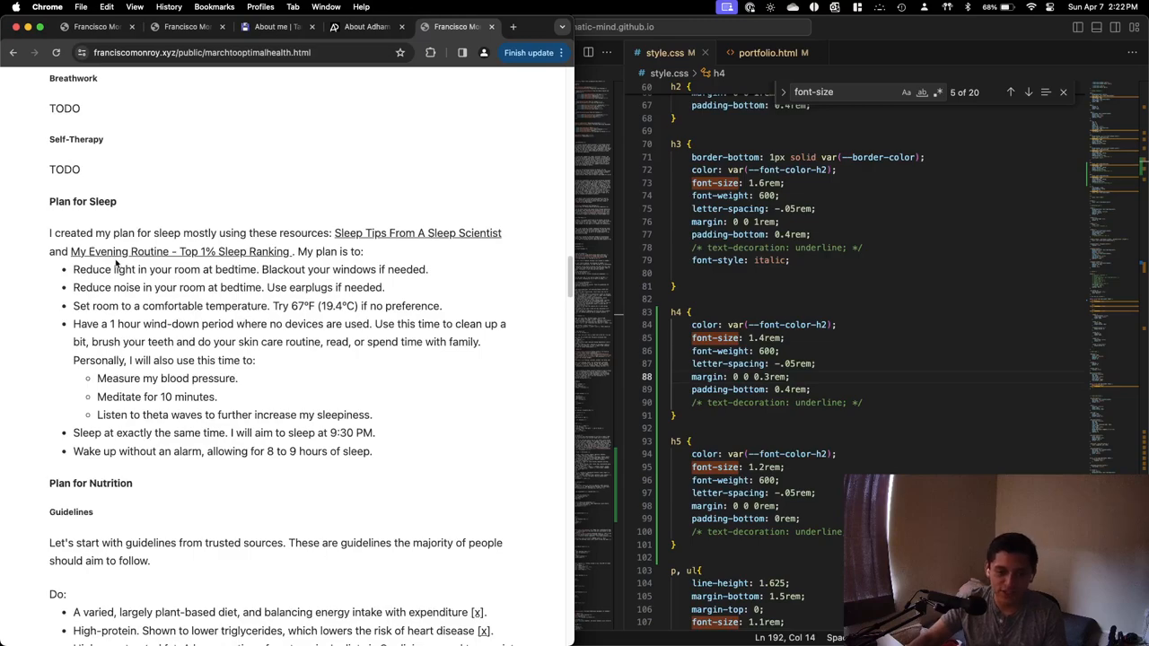
mouse_move(379, 458)
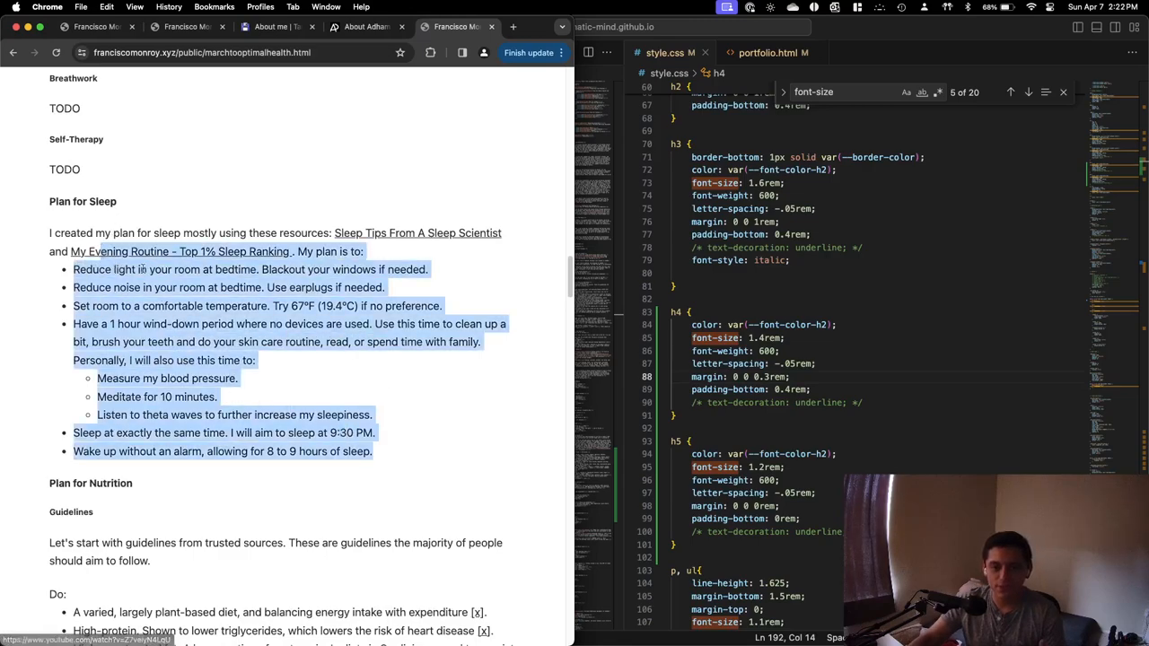
scroll("down", 3)
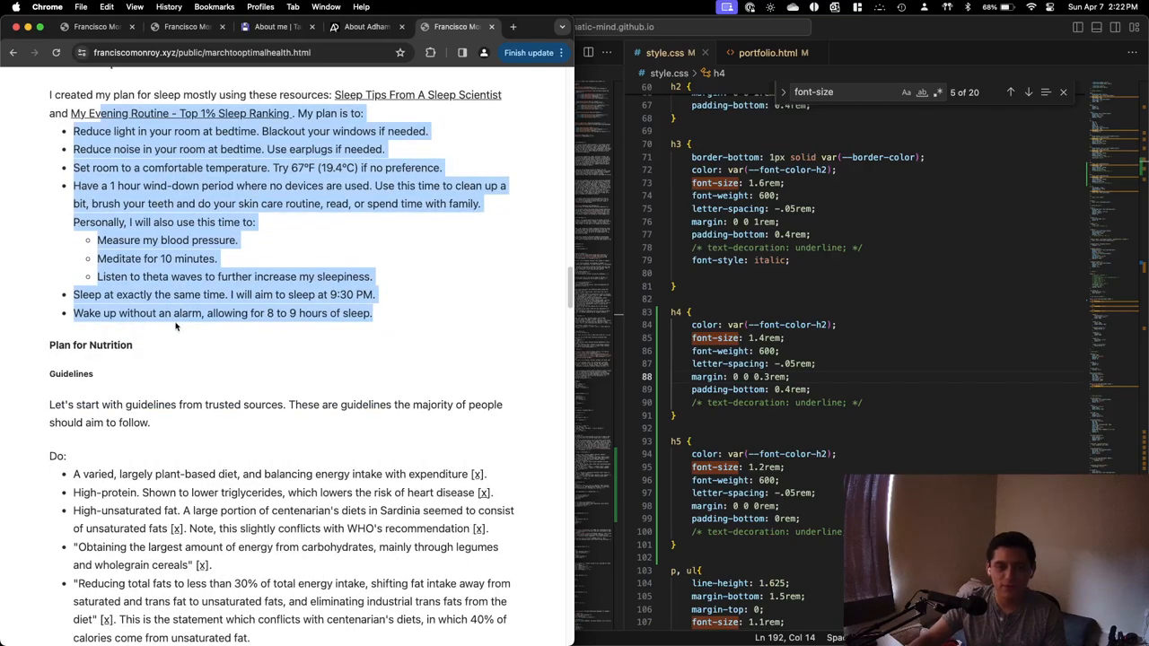
scroll("up", 3)
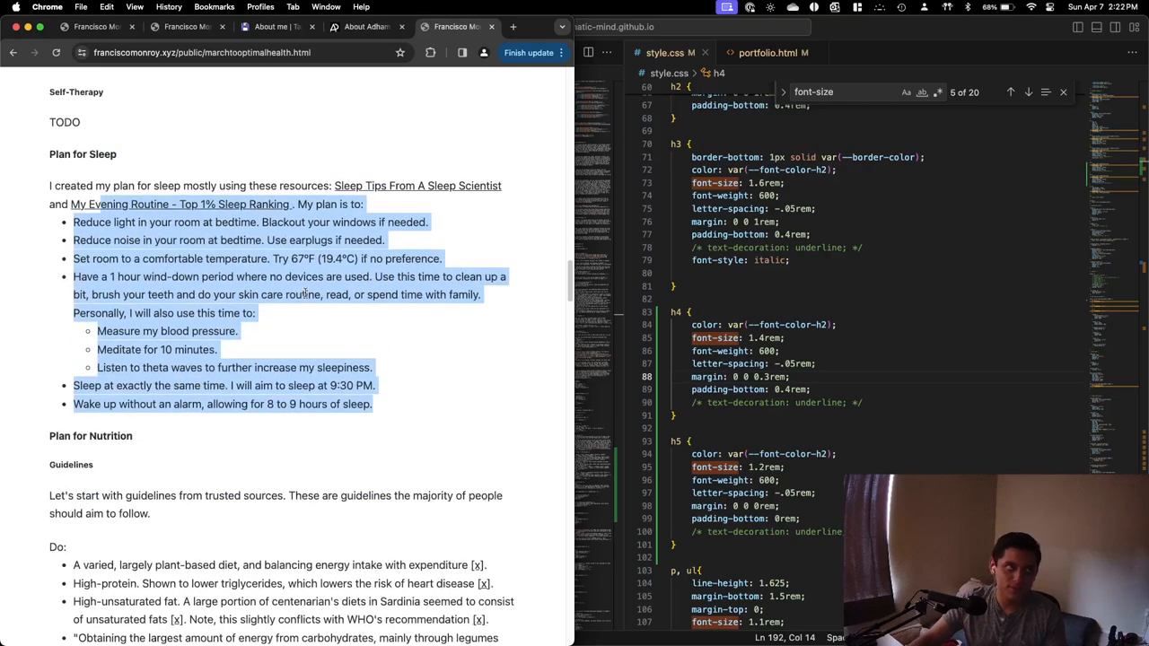
scroll("down", 3)
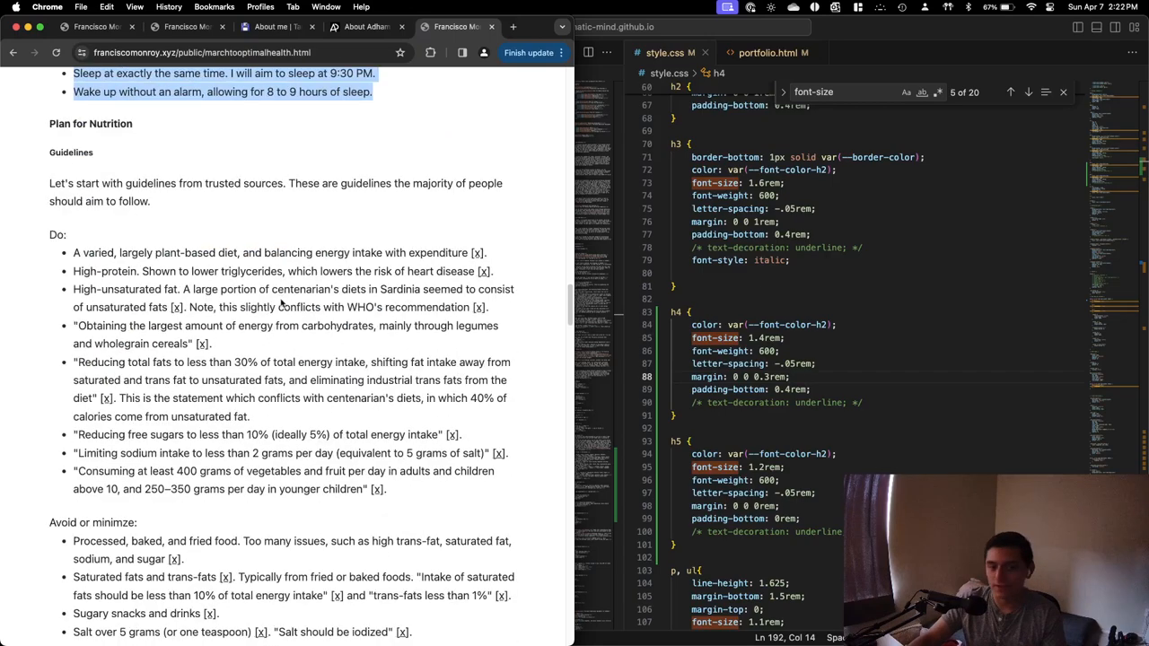
scroll("down", 3)
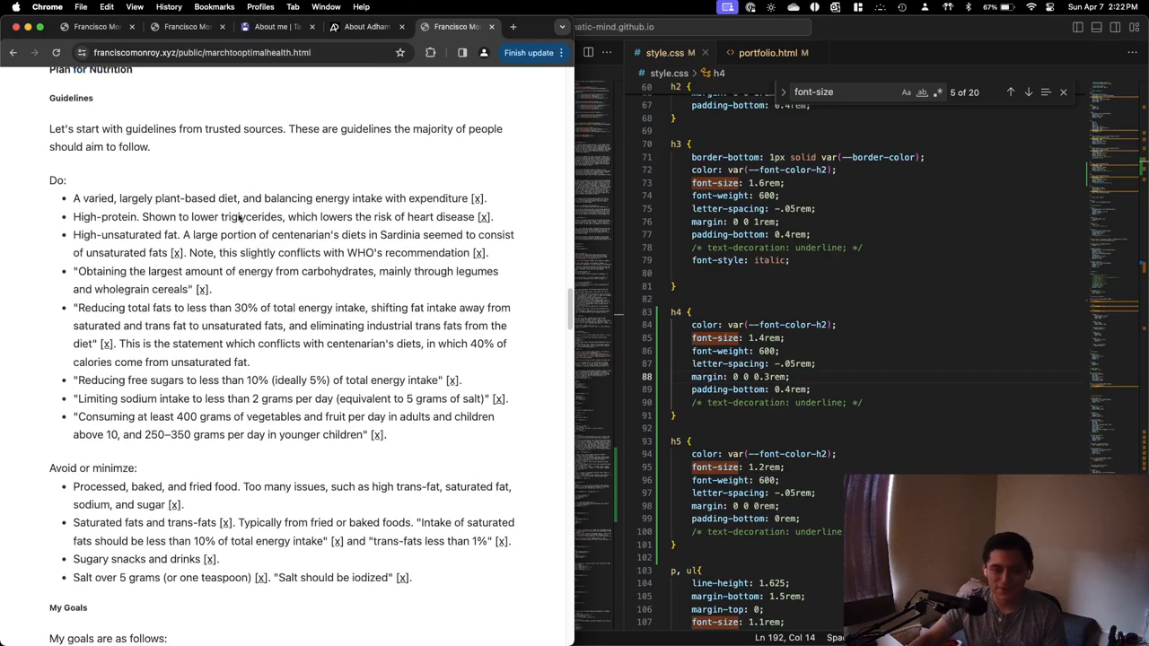
scroll("down", 3)
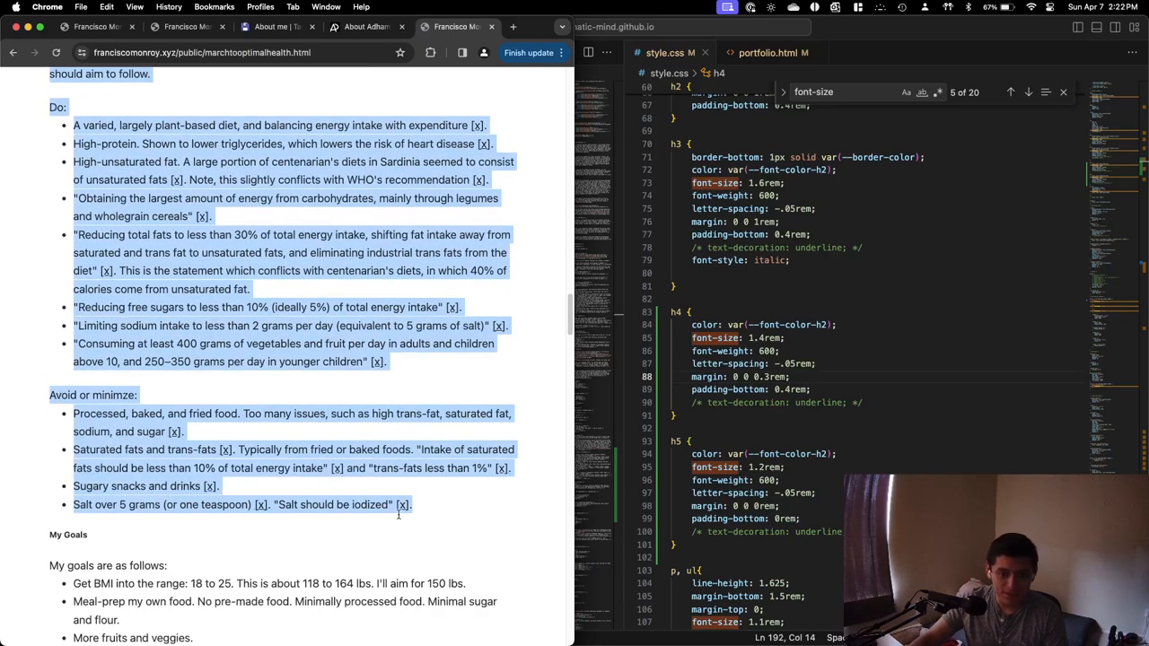
scroll("down", 3)
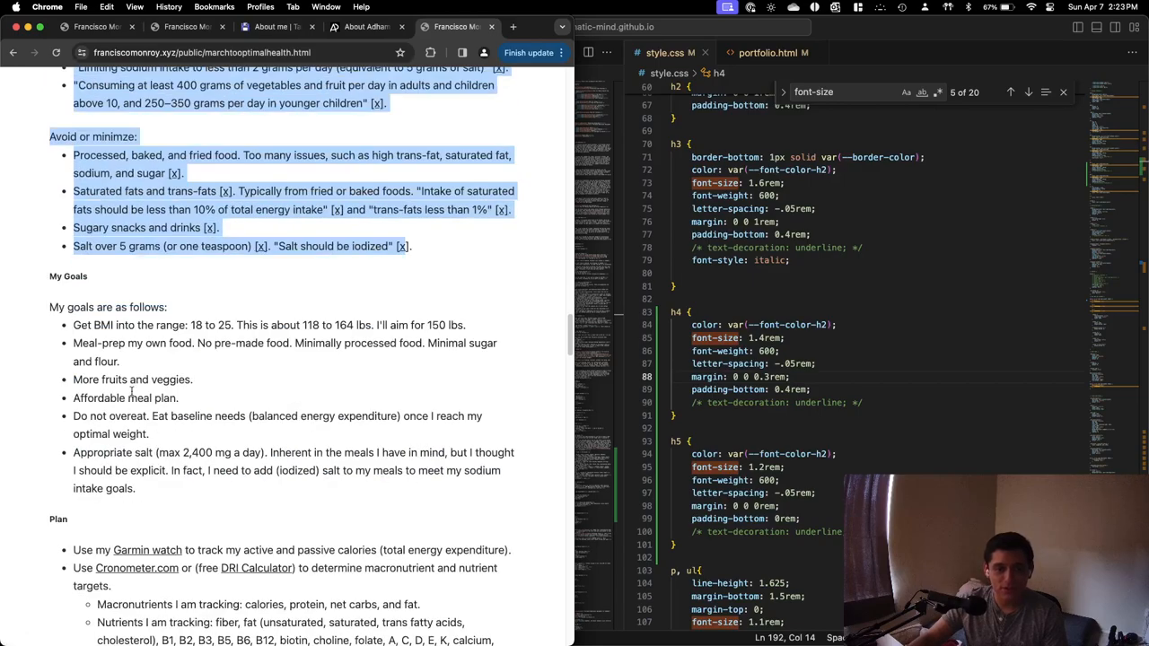
scroll("down", 3)
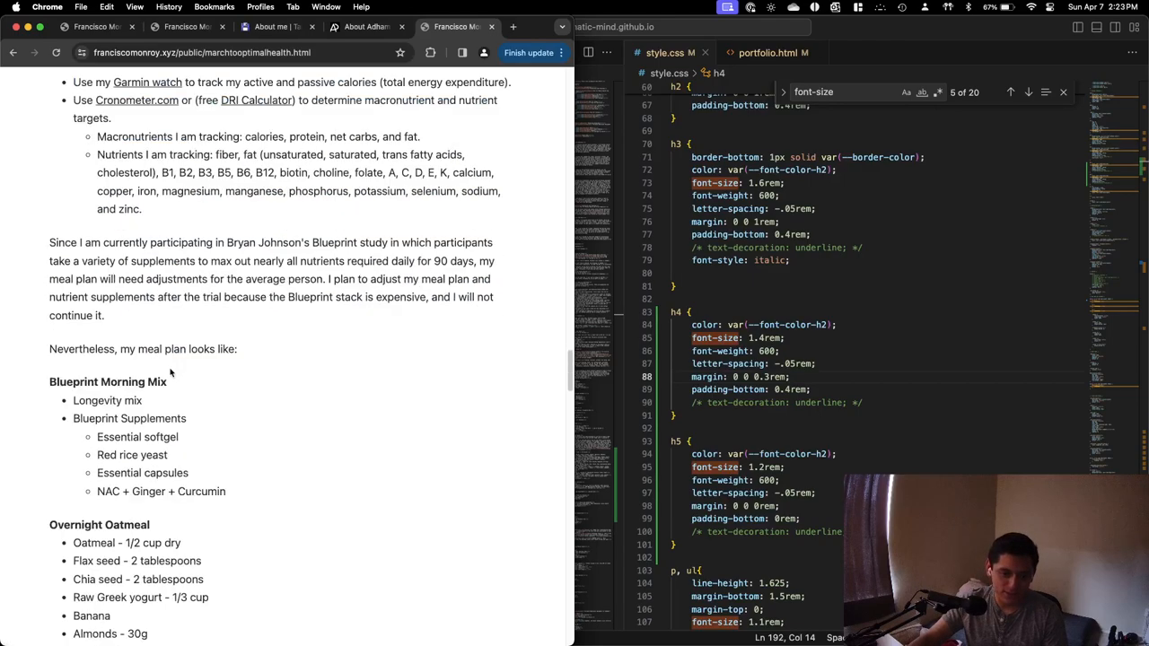
scroll("down", 3)
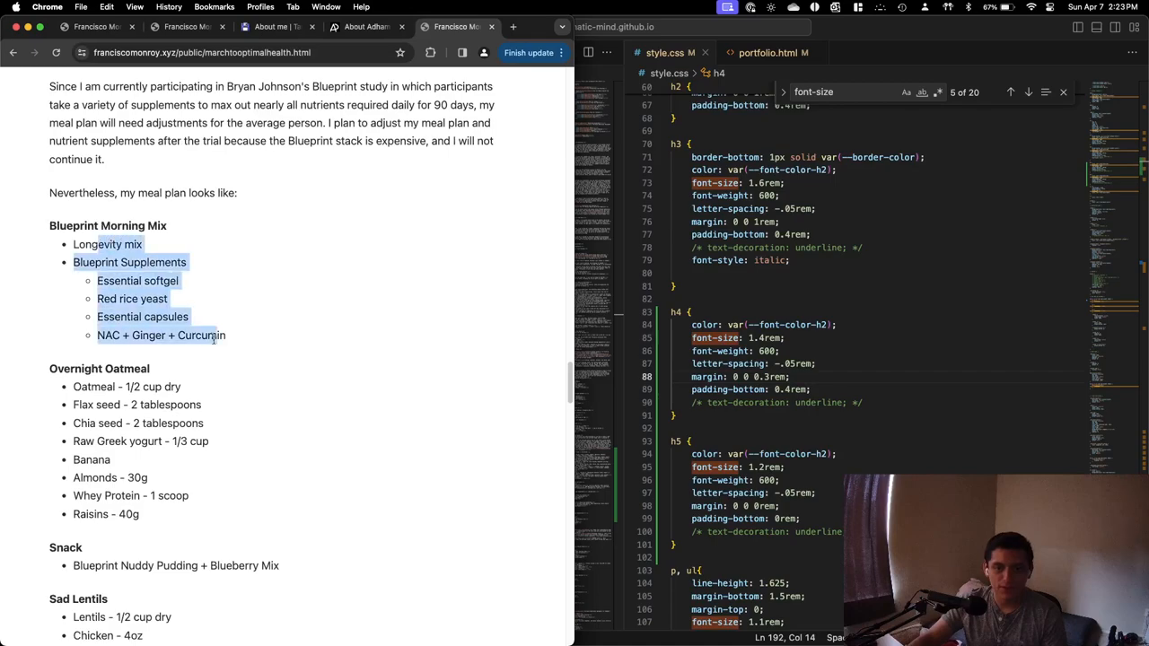
scroll("down", 3)
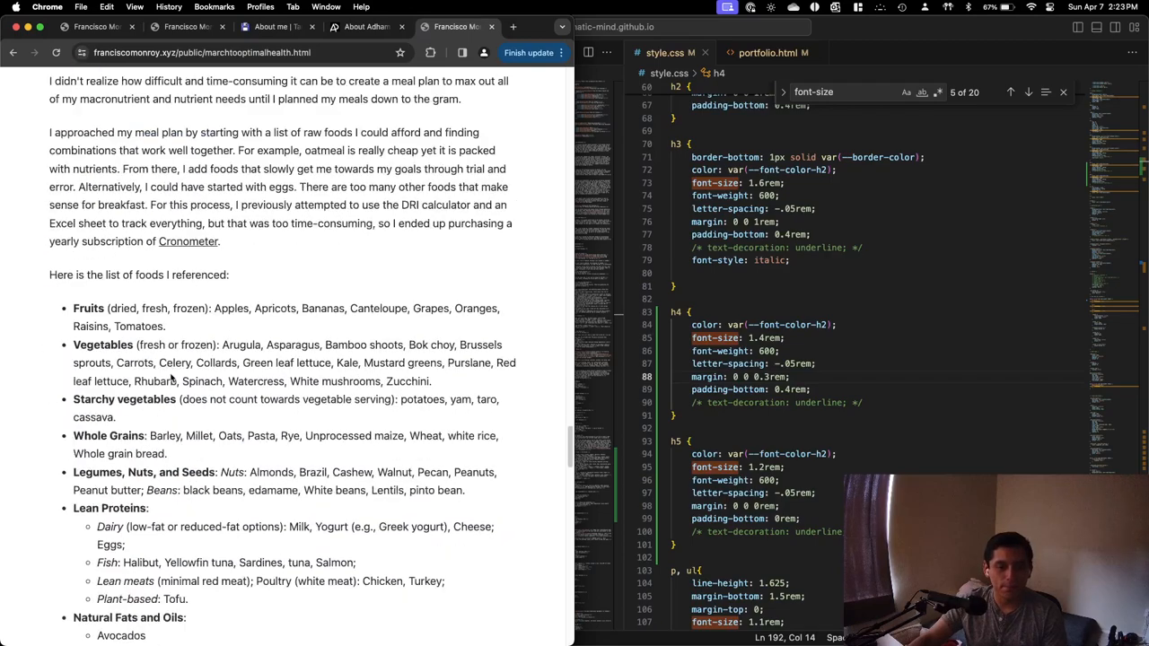
scroll("down", 3)
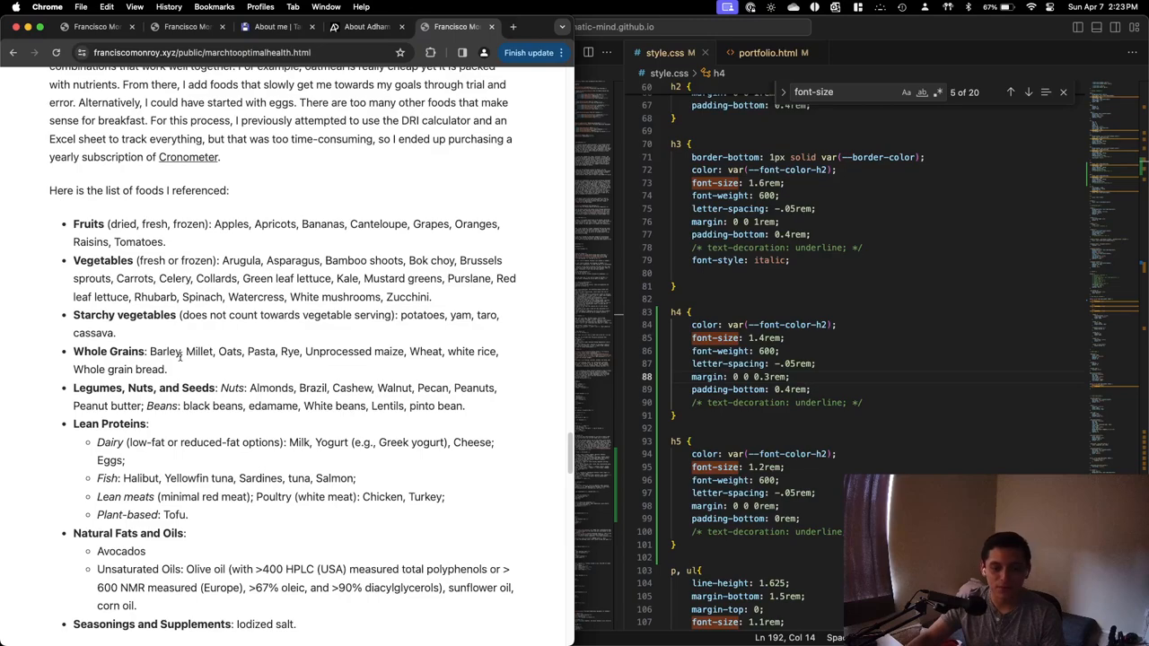
mouse_move(314, 378)
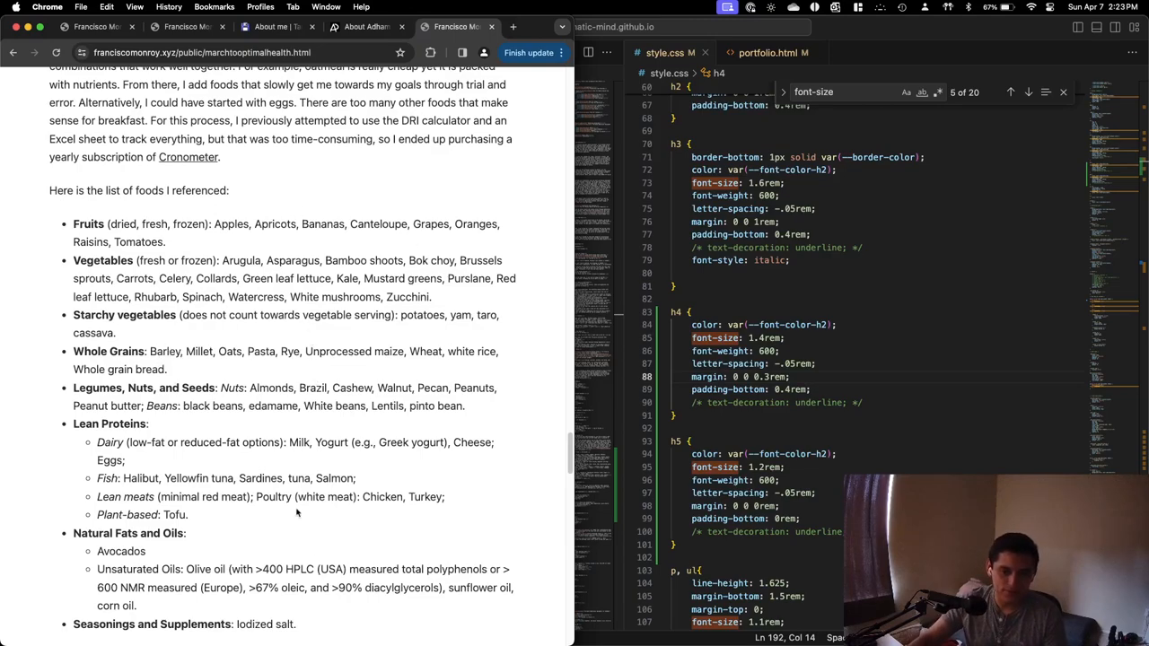
scroll("down", 3)
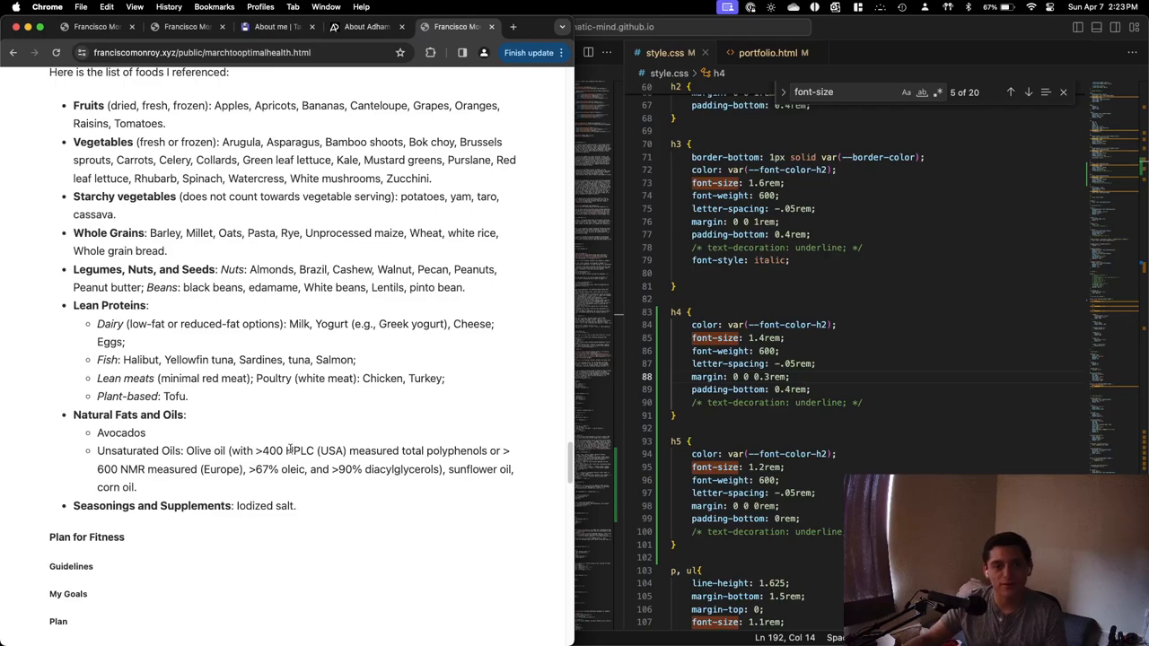
scroll("down", 3)
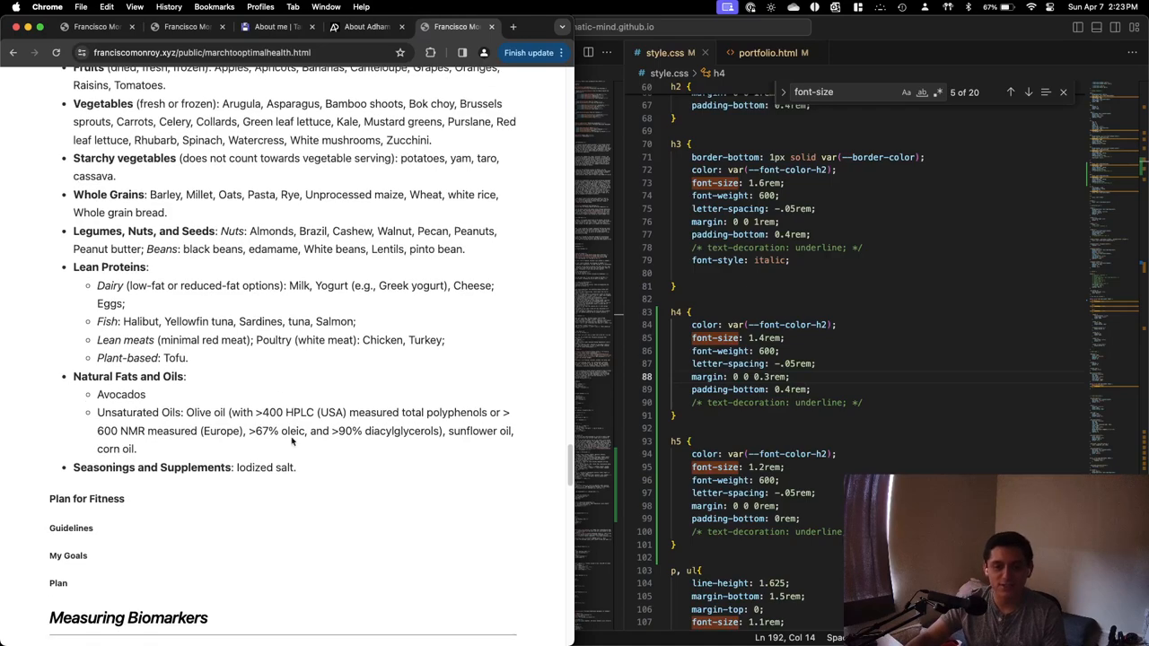
scroll("down", 3)
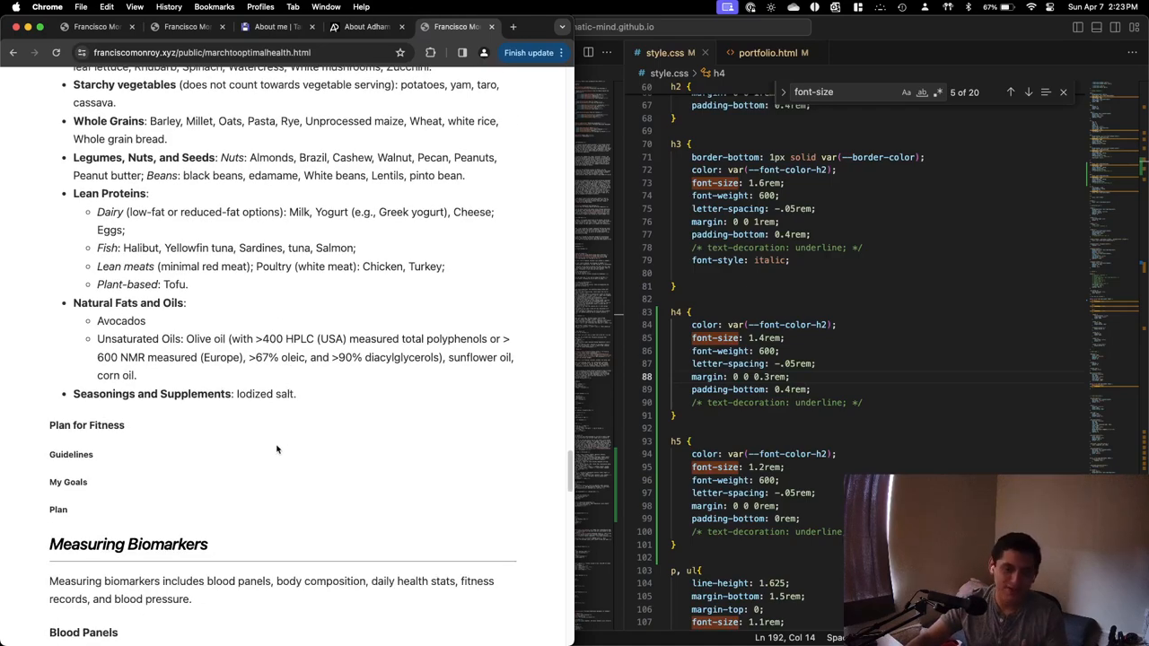
scroll("down", 3)
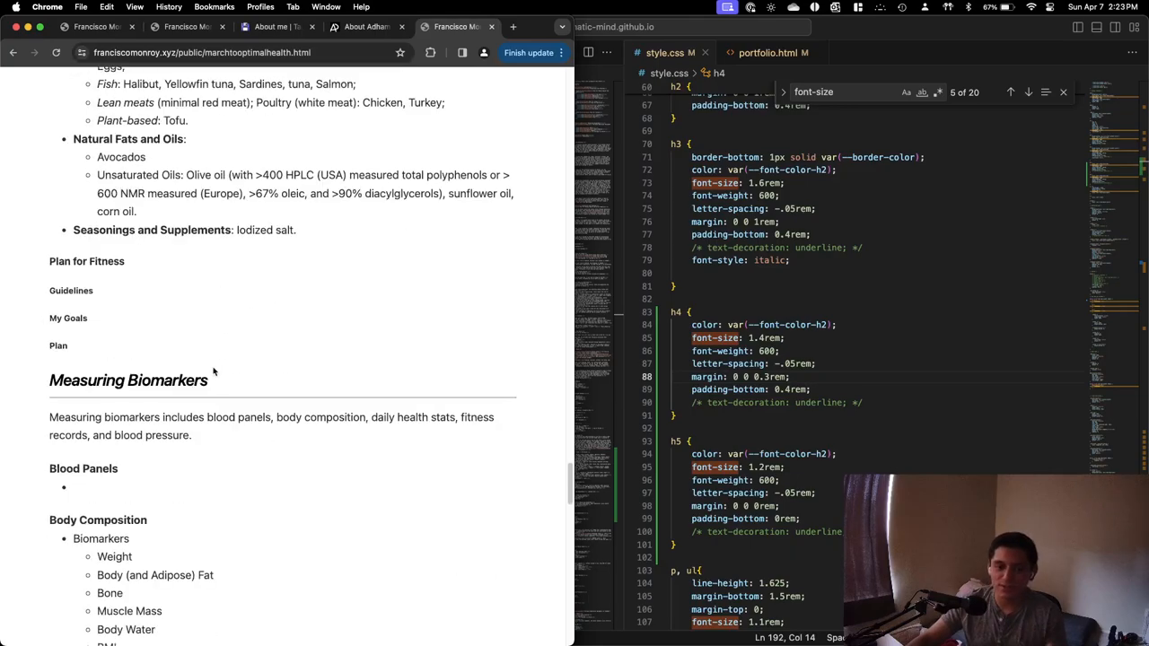
scroll("up", 3)
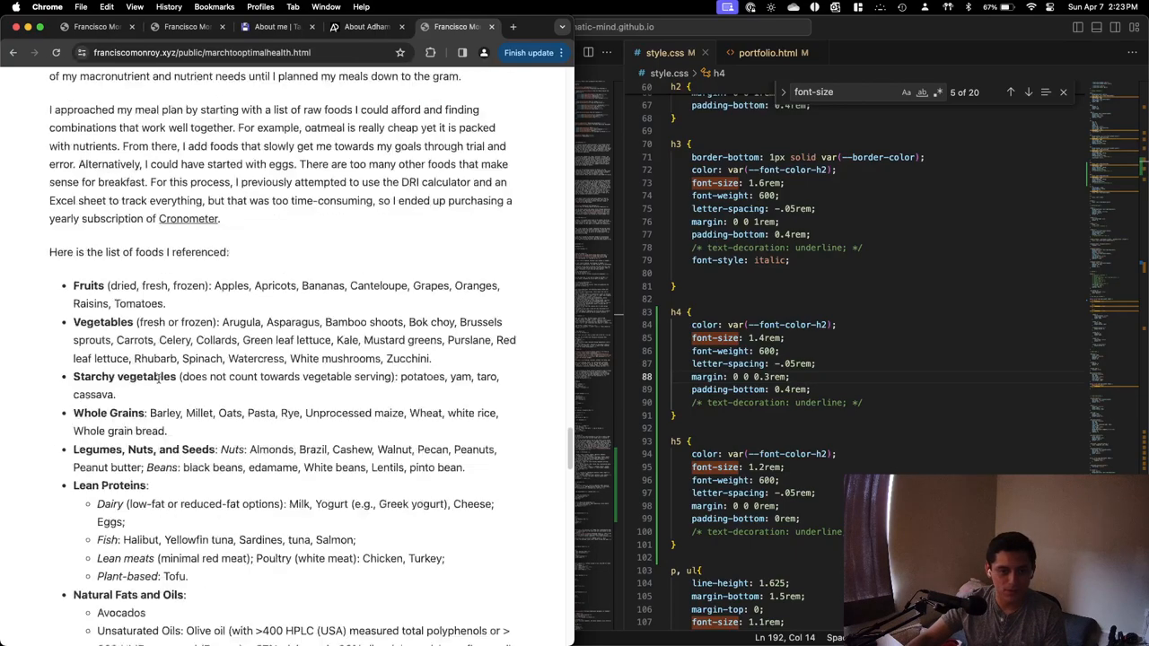
scroll("up", 3)
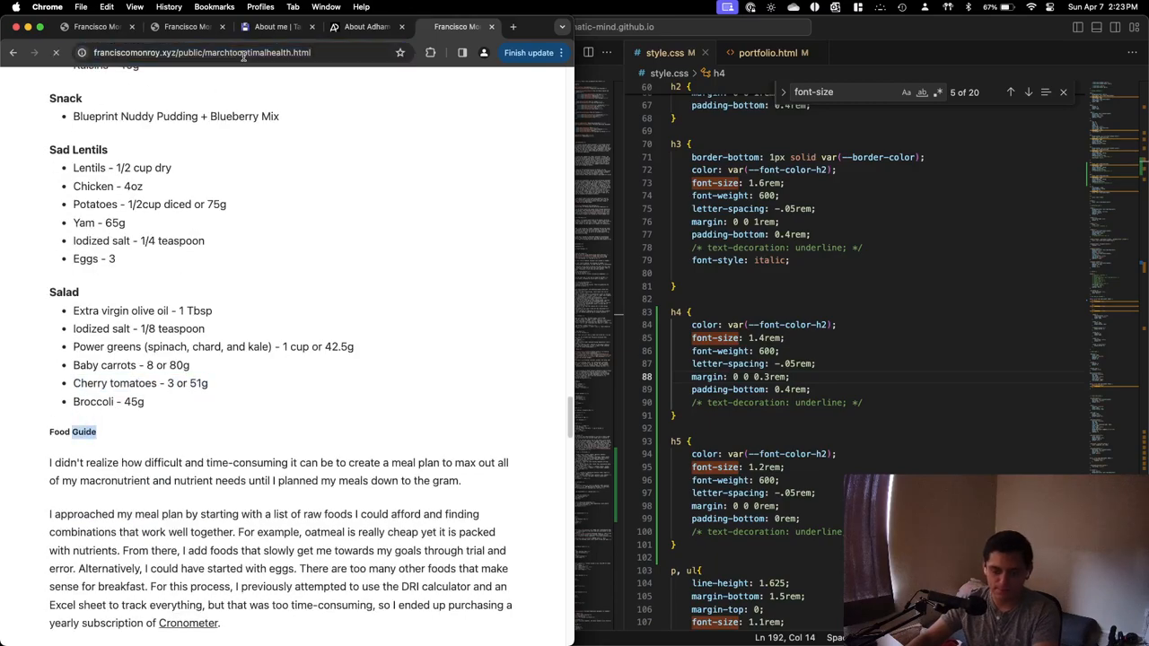
Select the health plan page address and reload it after the connection error.
left_click(242, 52)
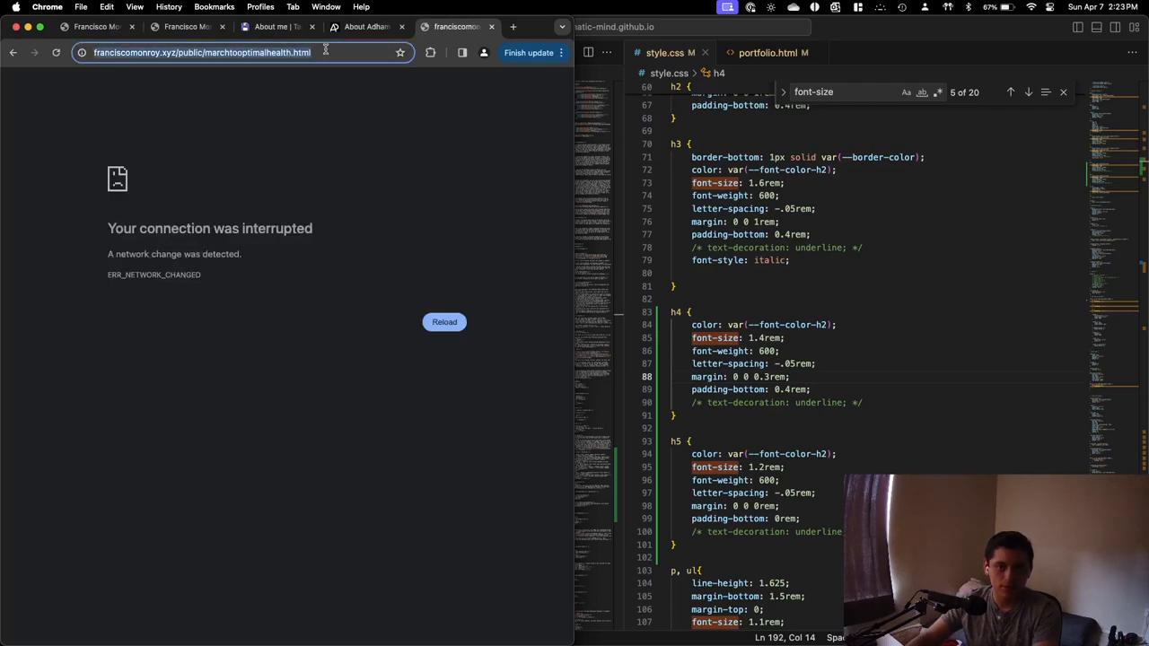
right_click(282, 359)
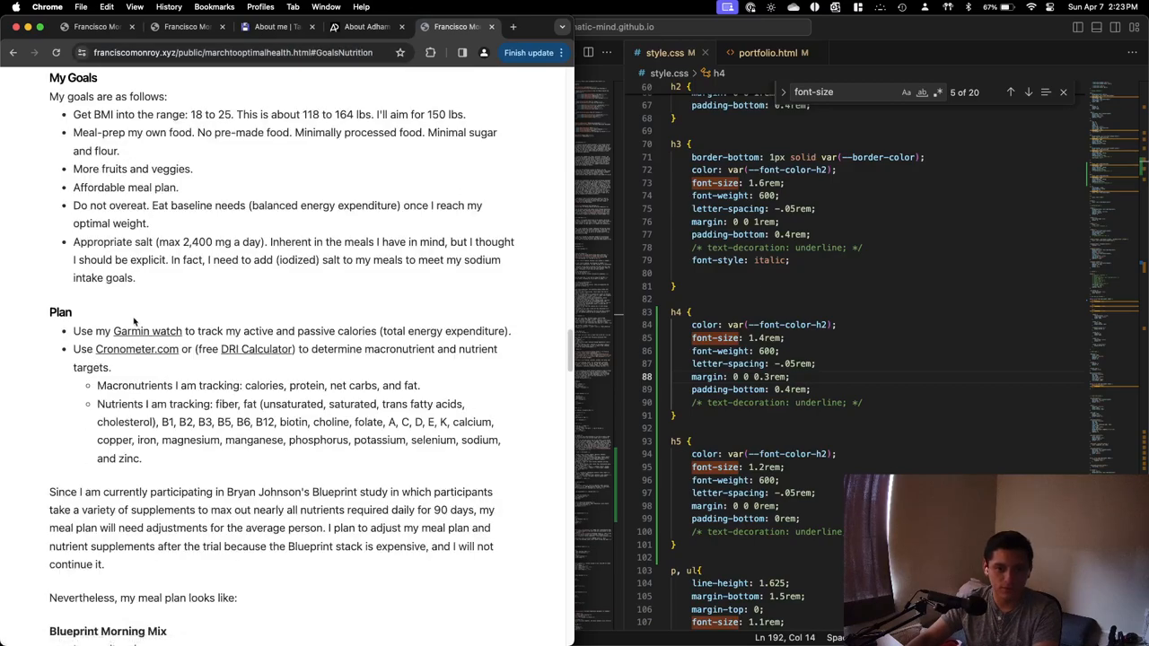
scroll("down", 3)
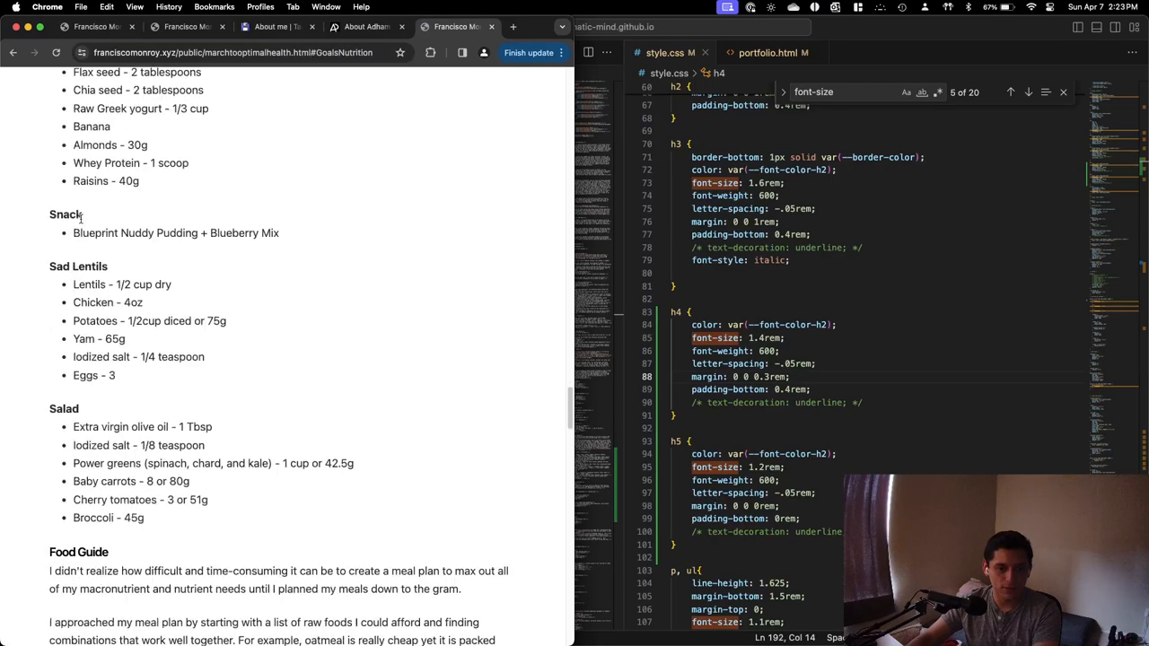
scroll("down", 3)
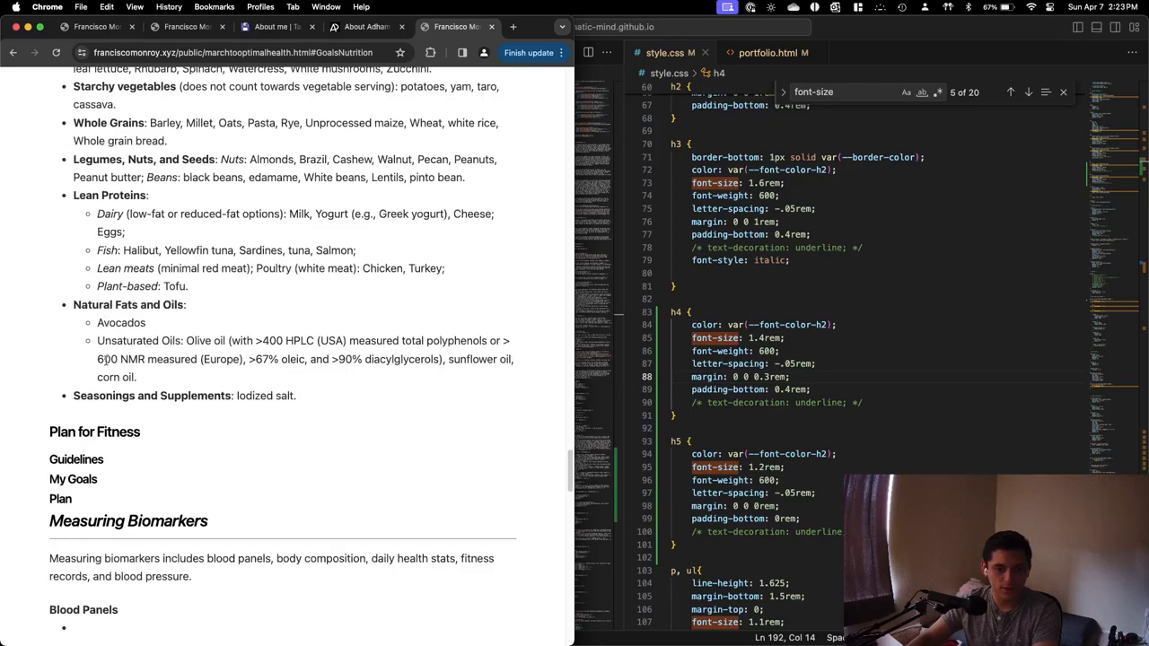
scroll("down", 3)
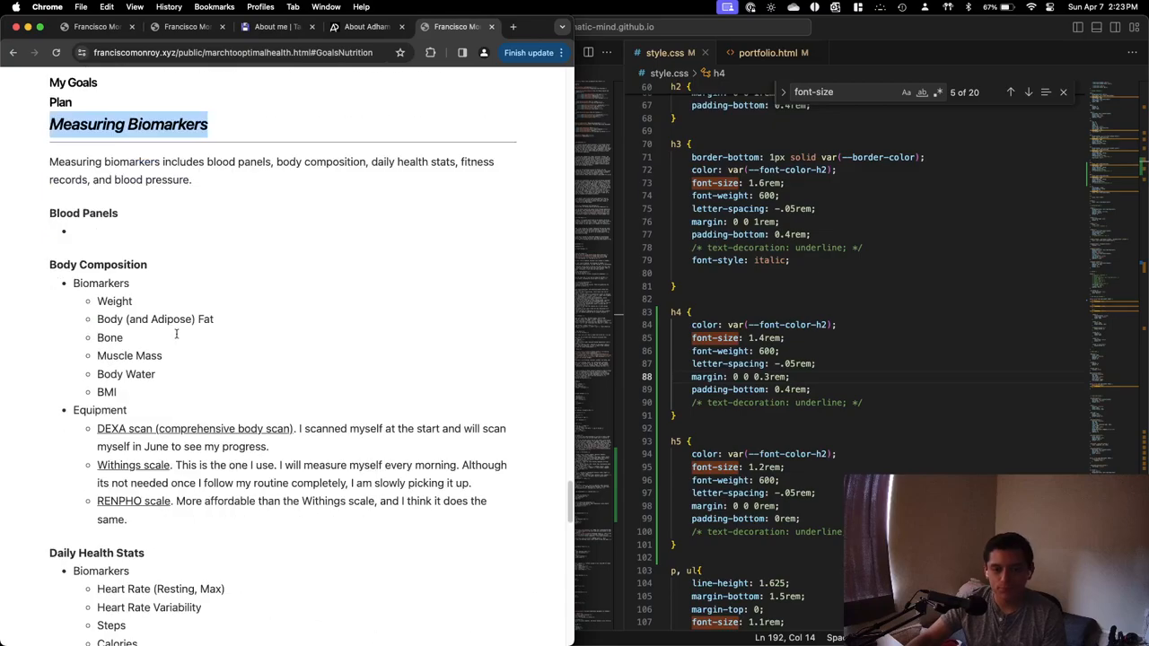
scroll("up", 3)
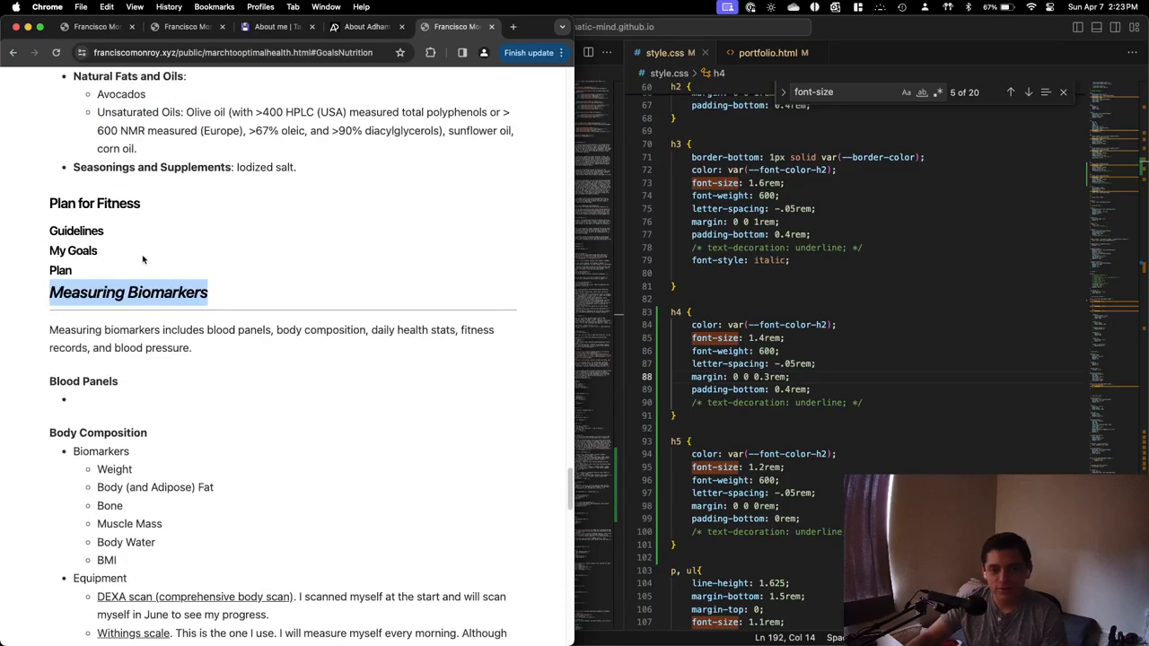
scroll("down", 3)
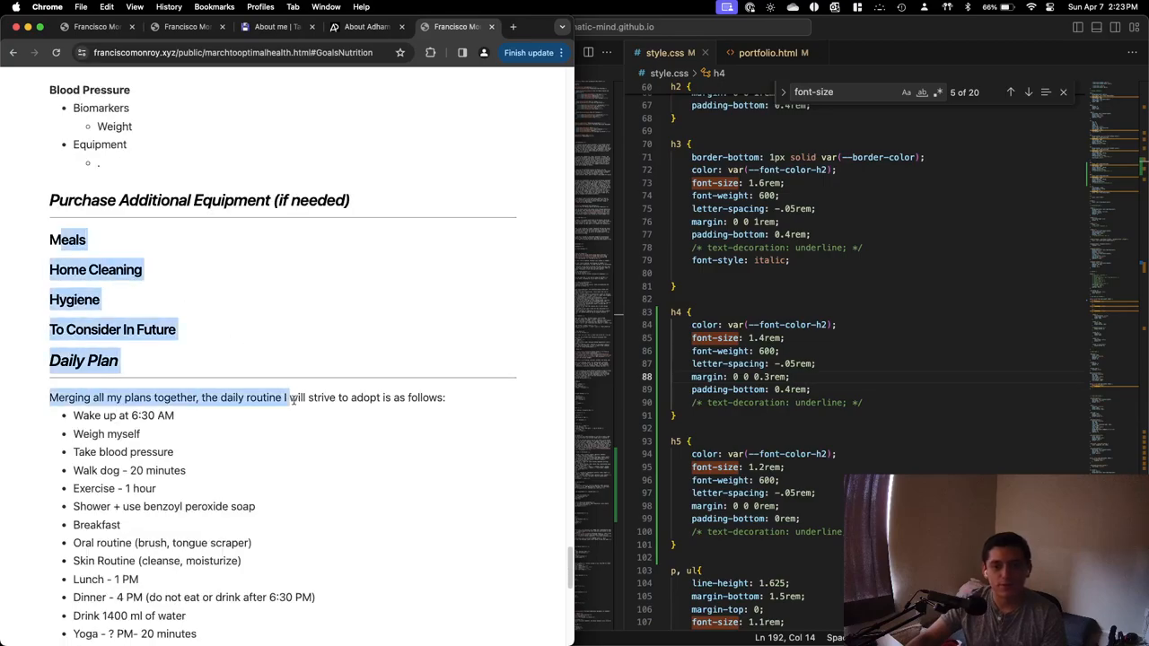
scroll("down", 3)
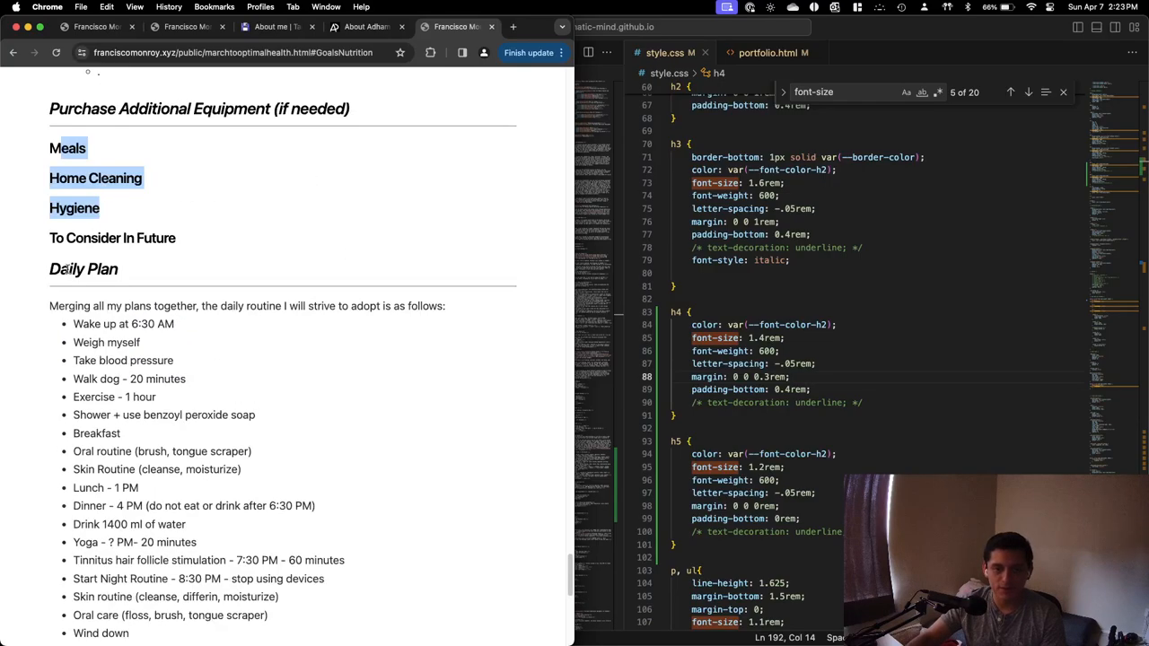
scroll("down", 3)
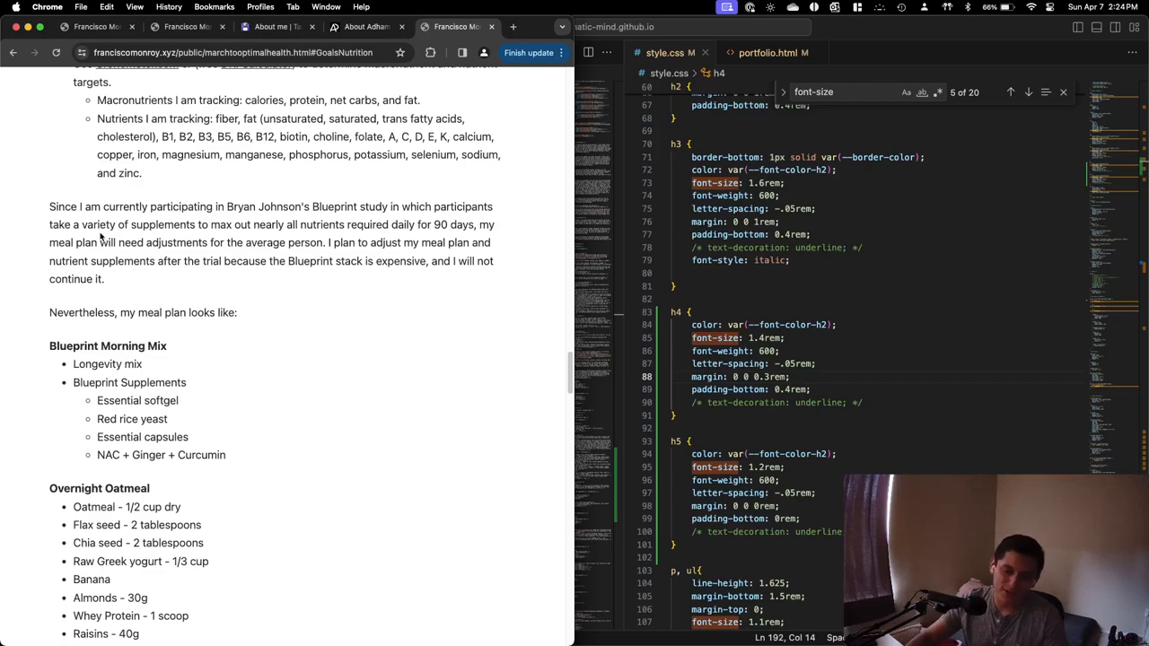
scroll("down", 3)
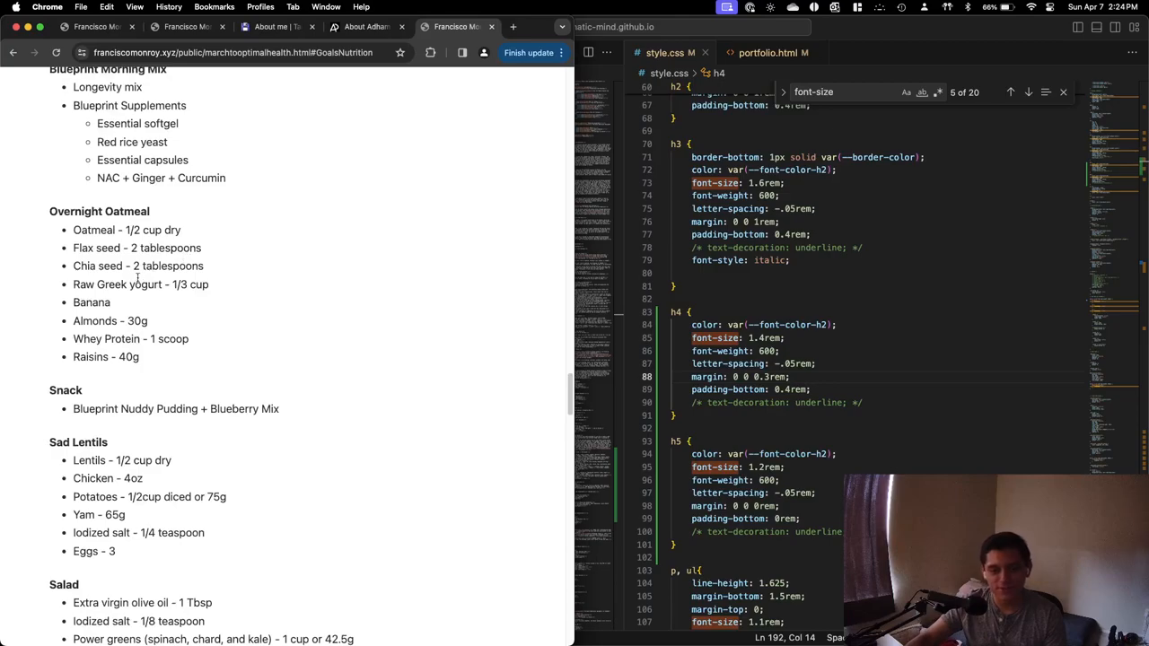
scroll("down", 3)
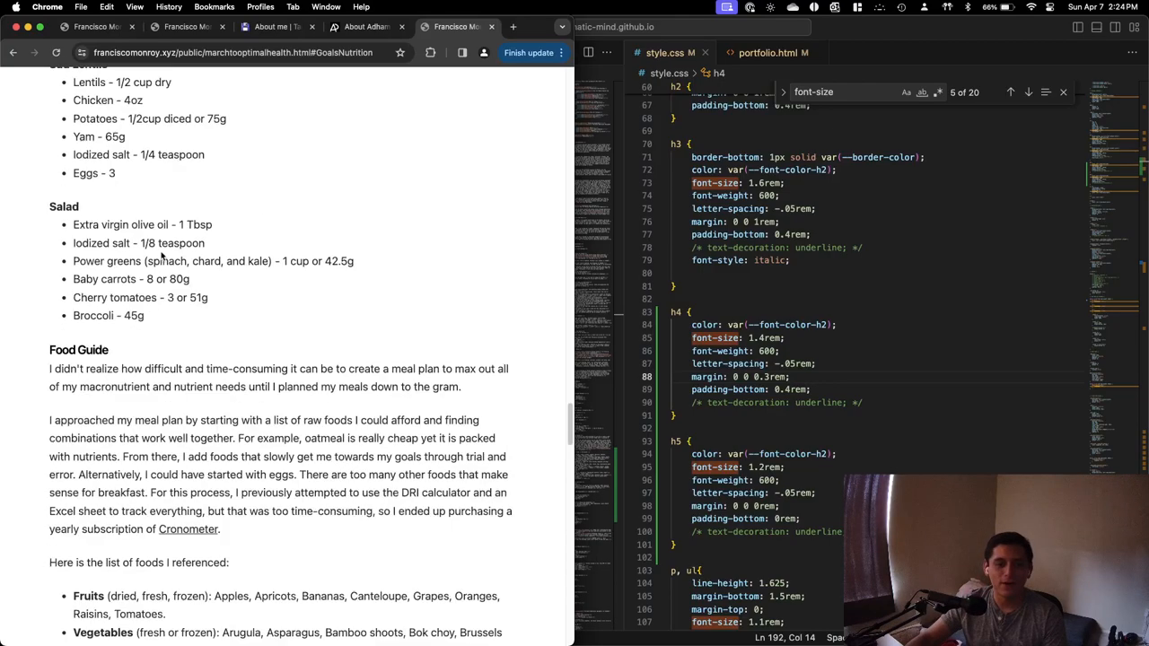
scroll("down", 3)
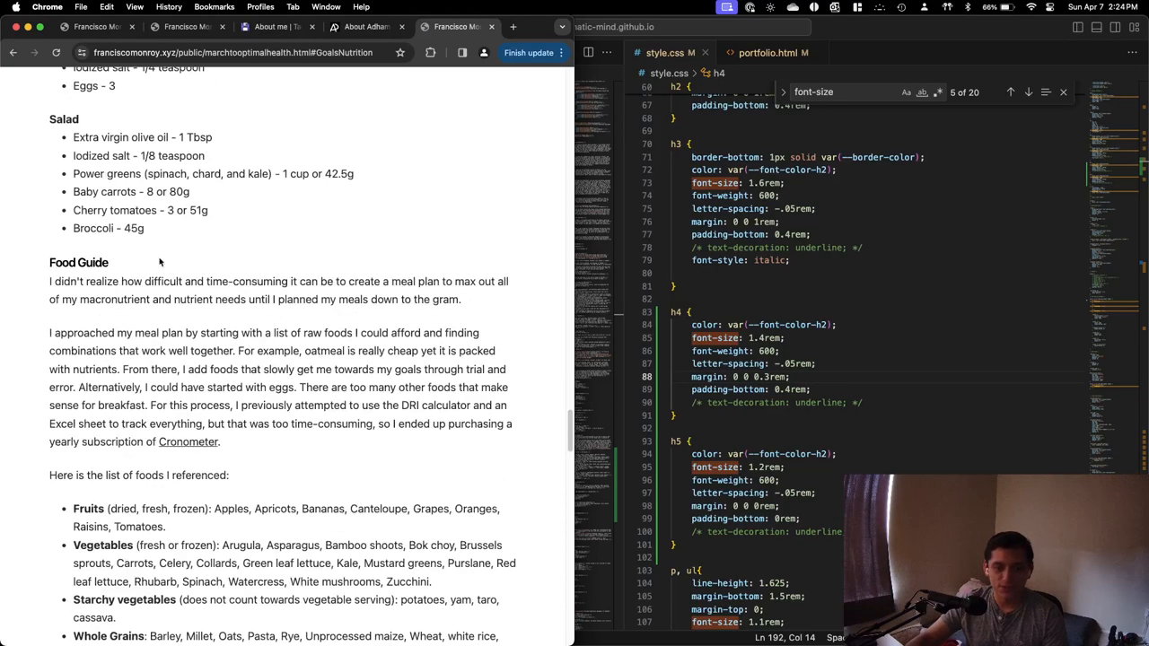
scroll("up", 3)
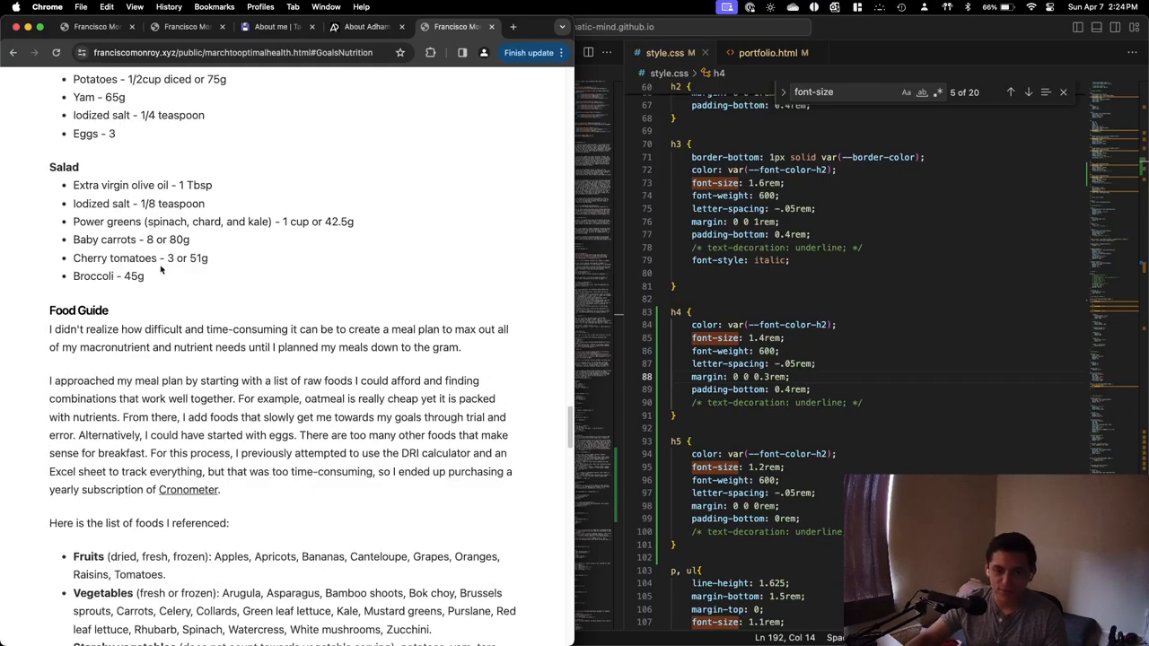
scroll("down", 3)
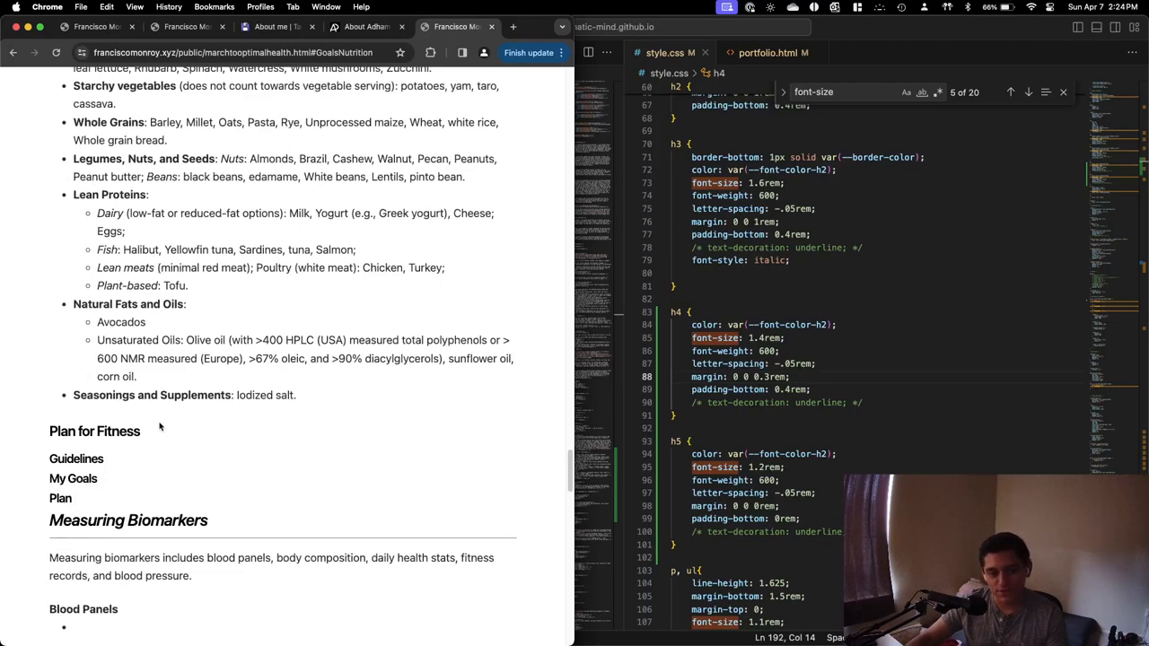
scroll("down", 3)
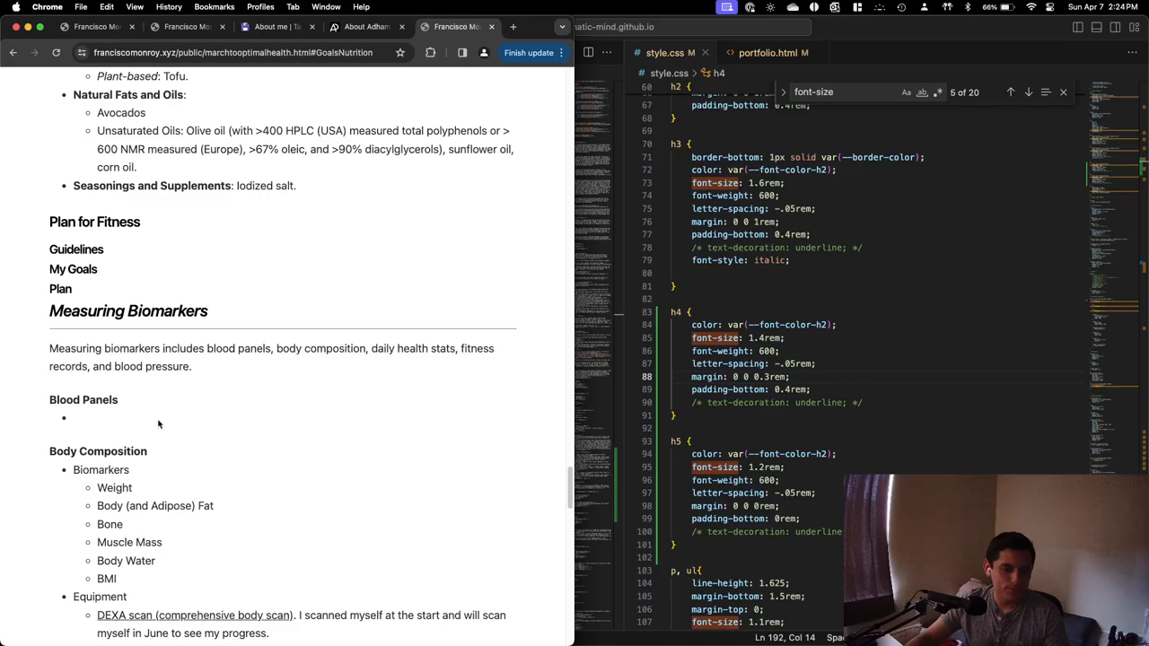
scroll("down", 3)
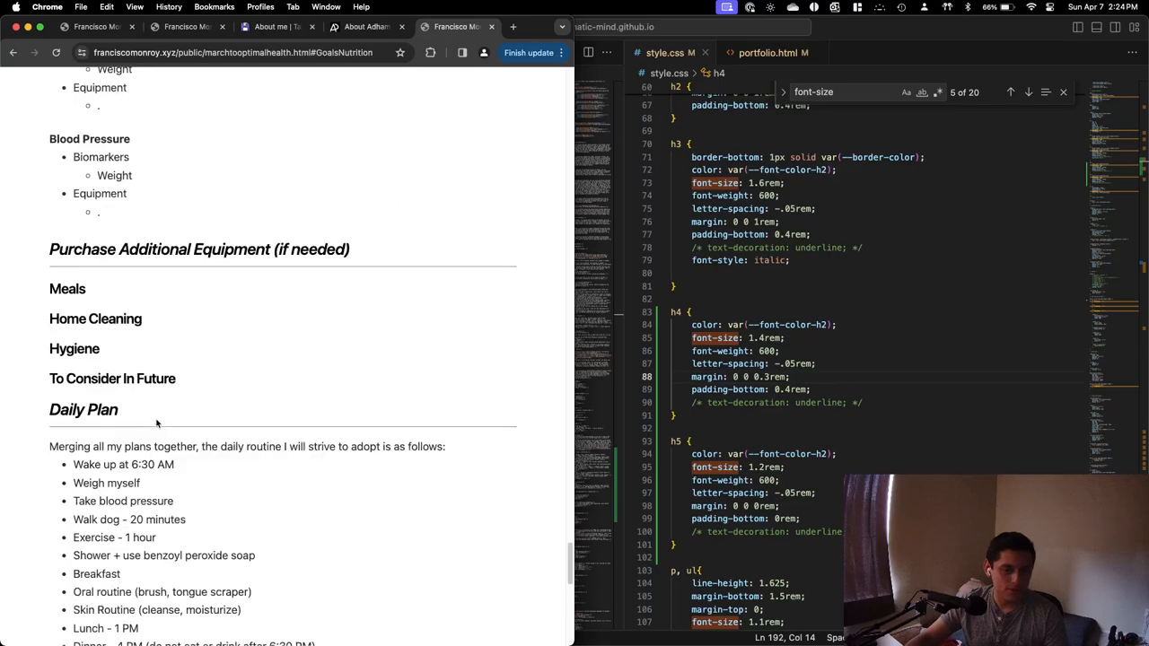
scroll("down", 3)
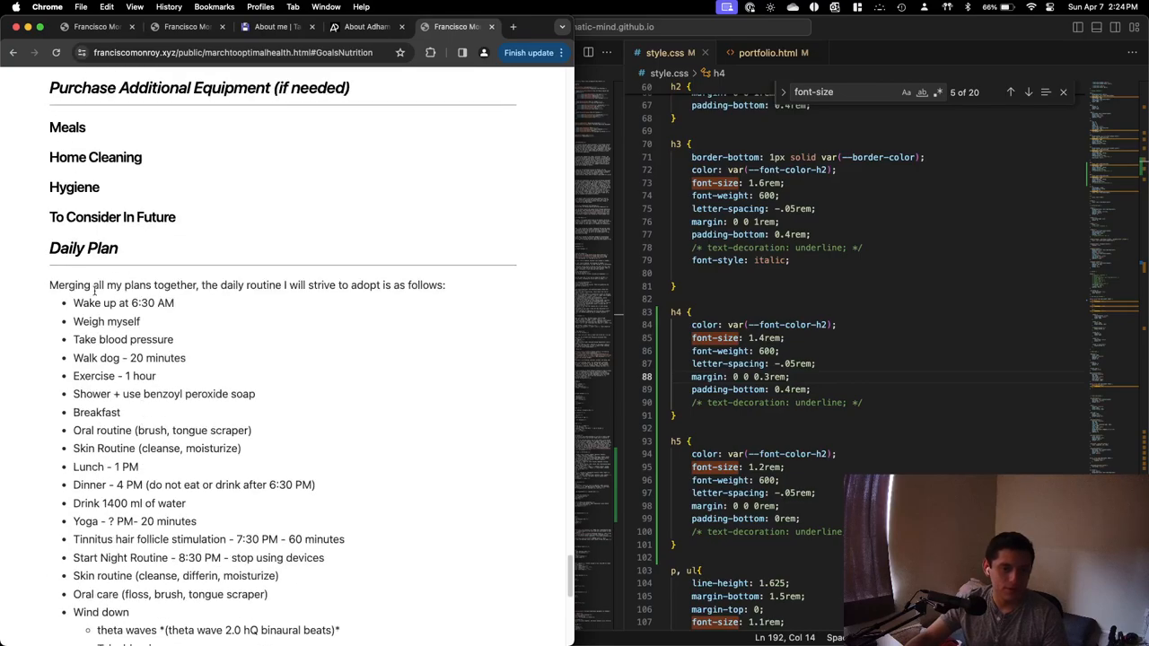
scroll("down", 3)
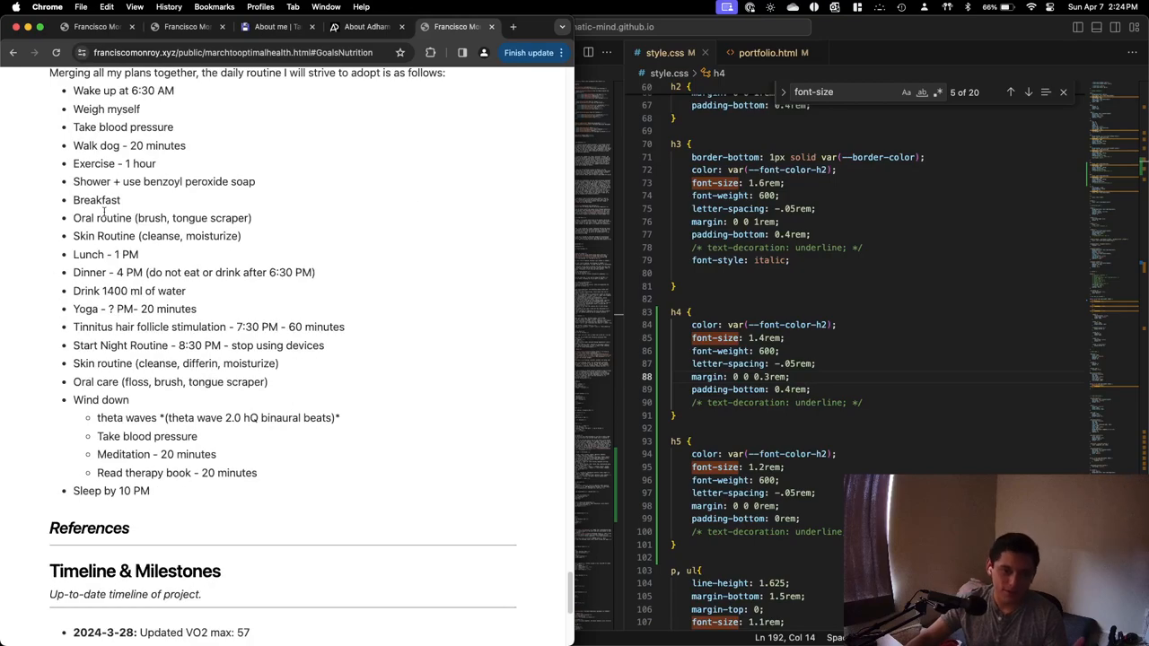
scroll("up", 3)
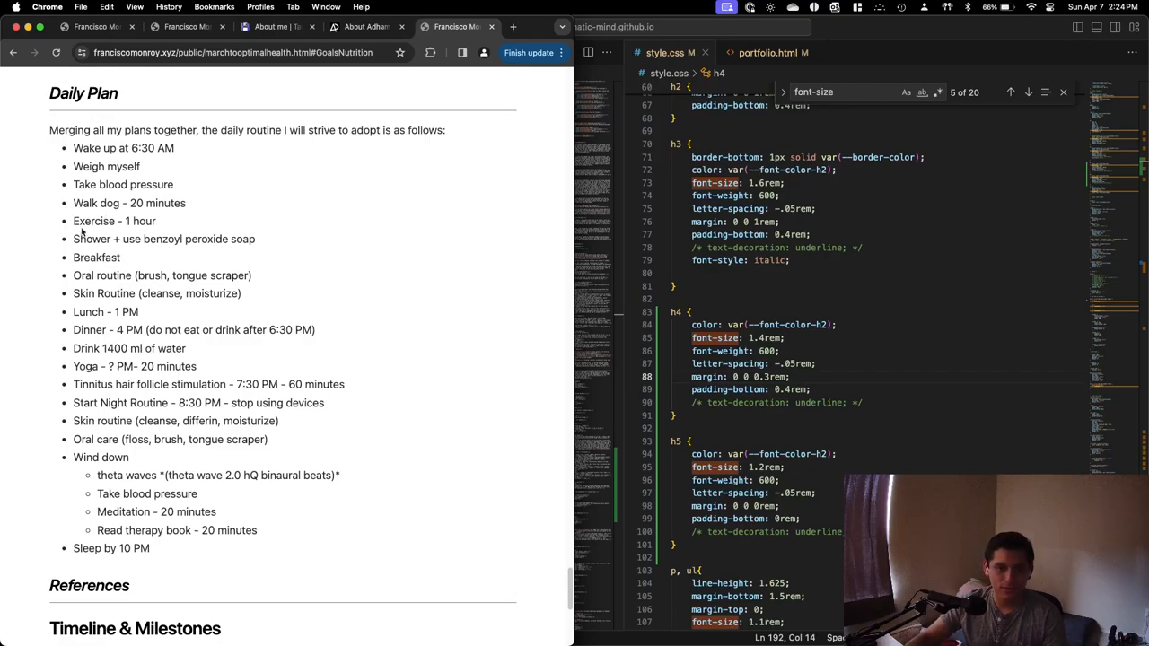
double_click(105, 311)
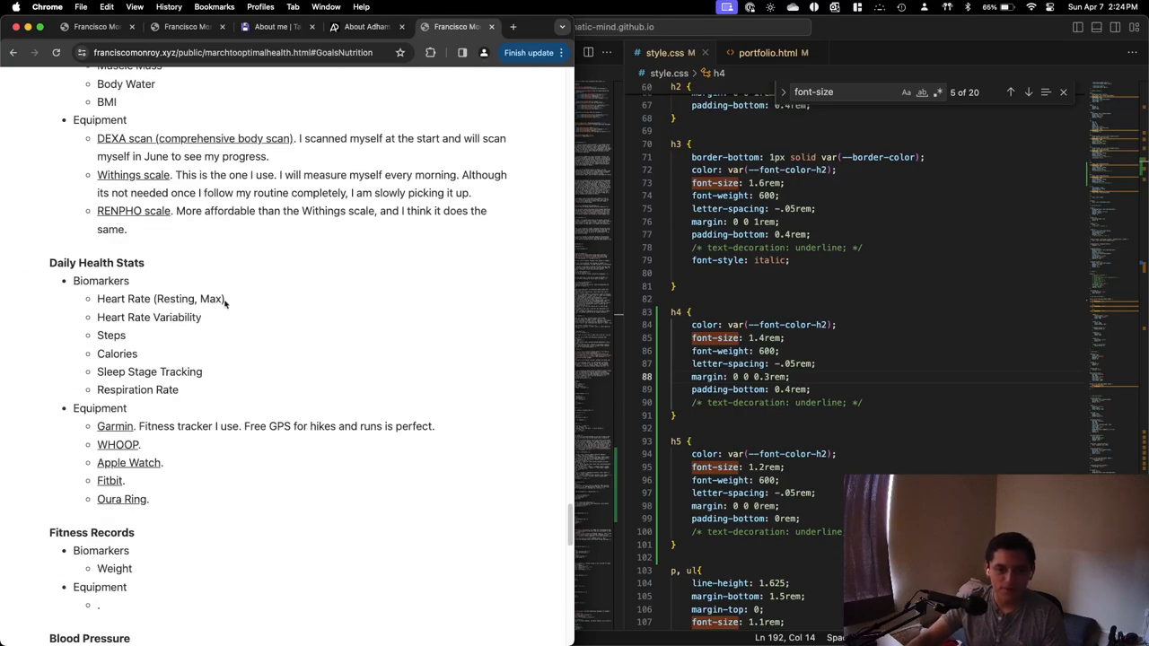
scroll("down", 3)
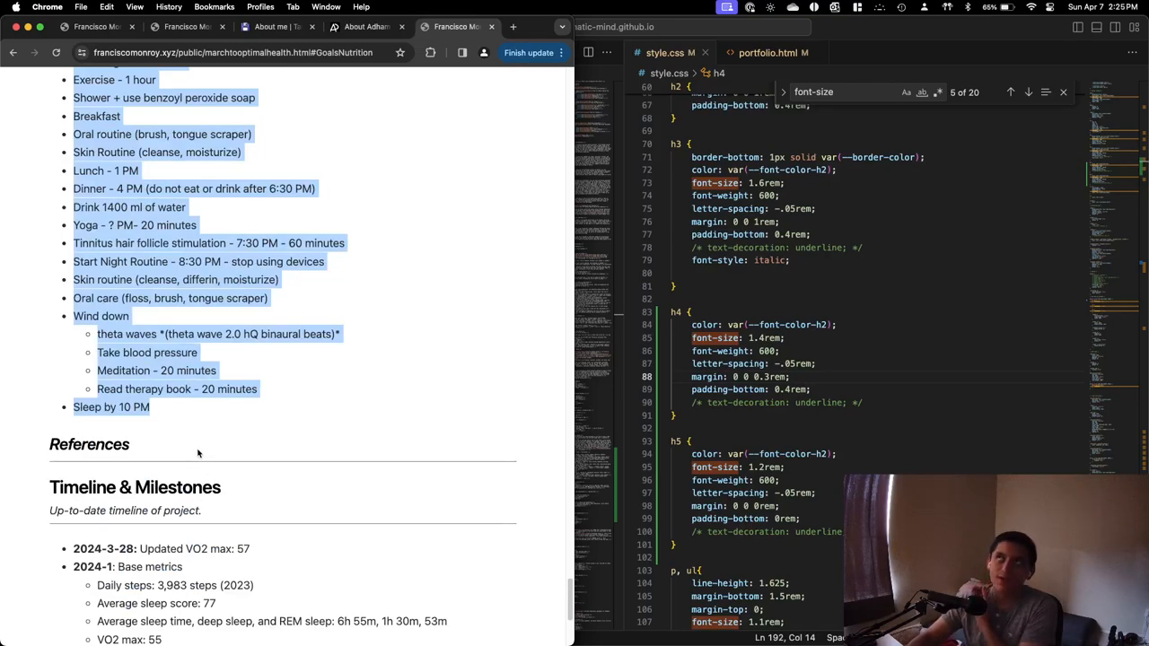
scroll("up", 3)
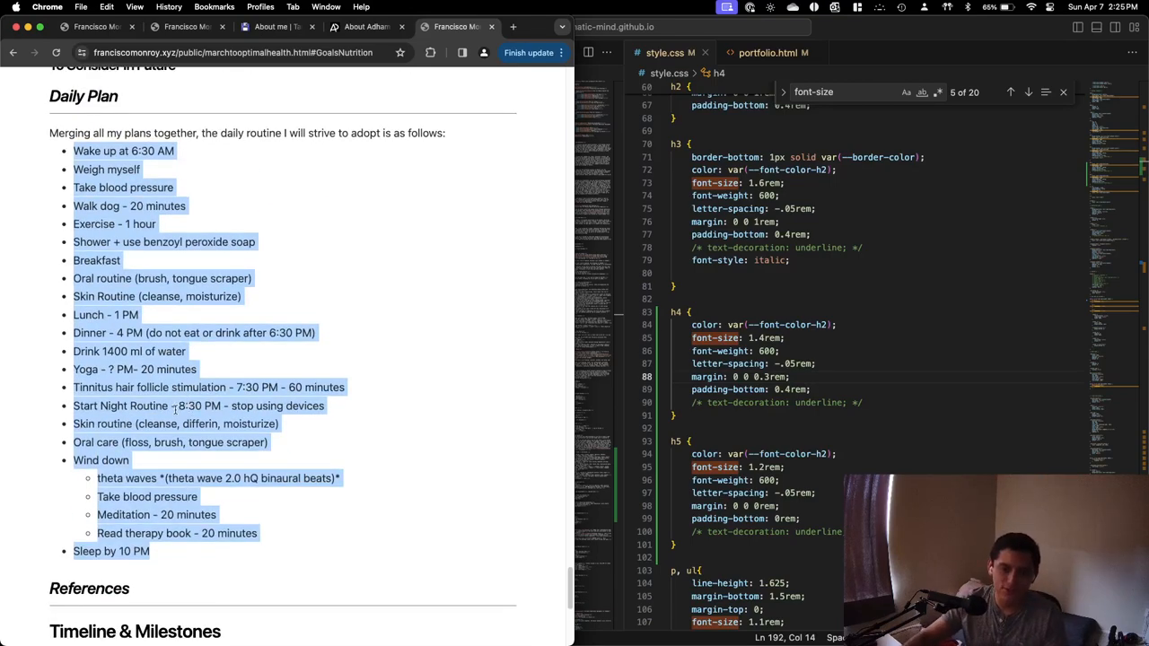
left_click(248, 215)
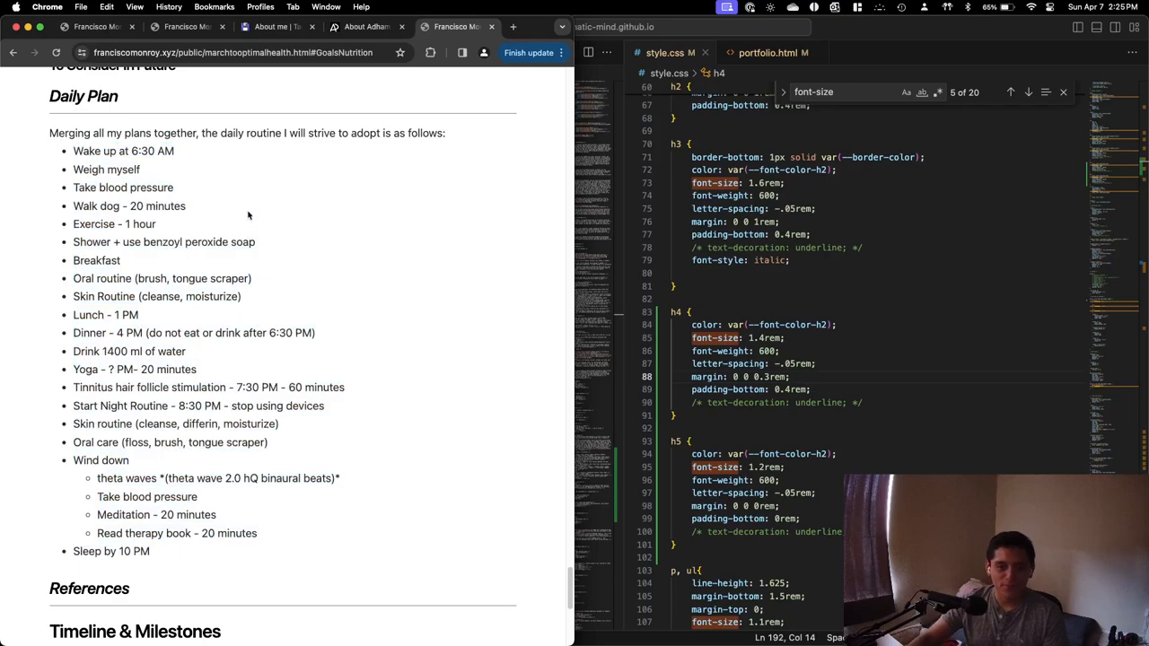
scroll("up", 3)
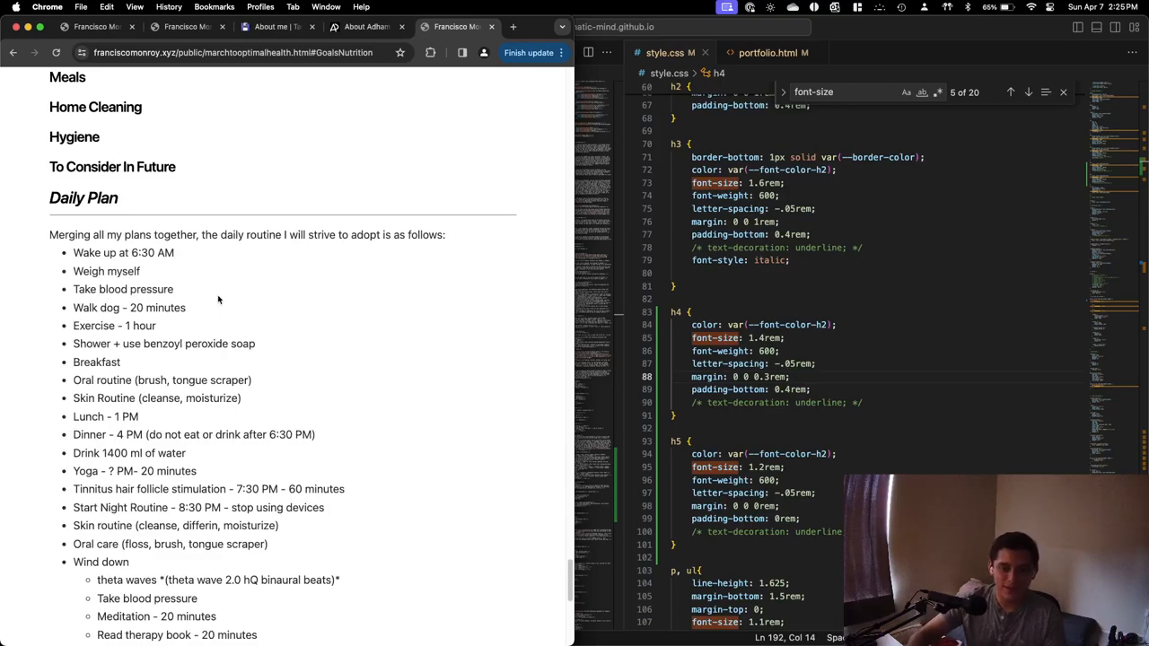
scroll("down", 3)
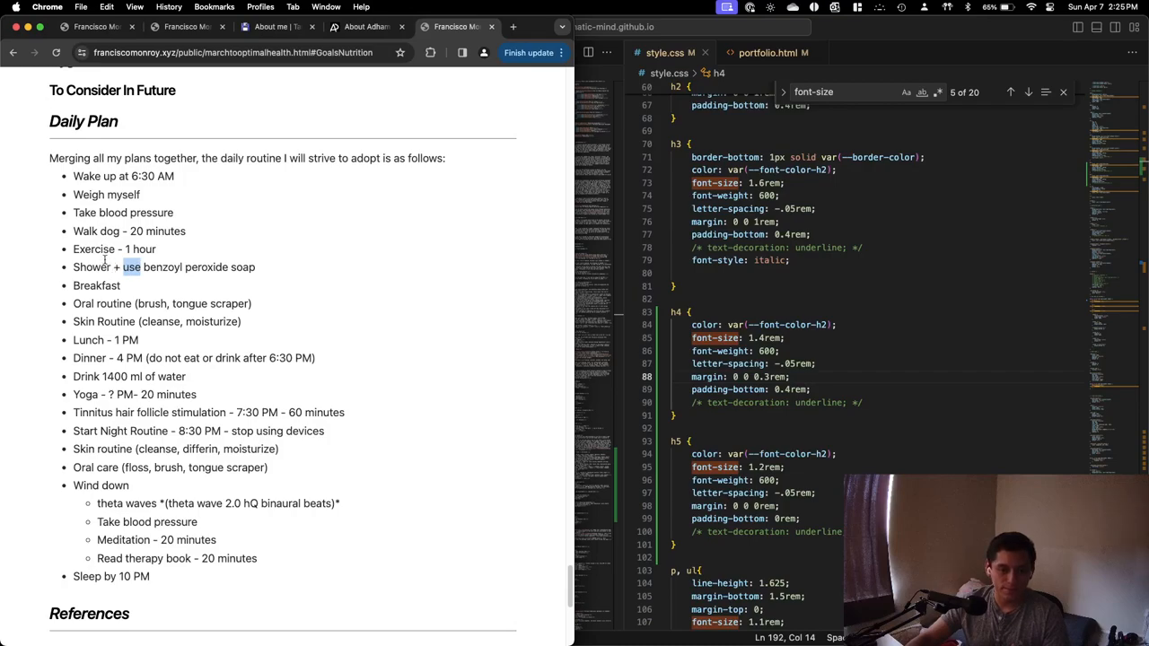
mouse_move(166, 371)
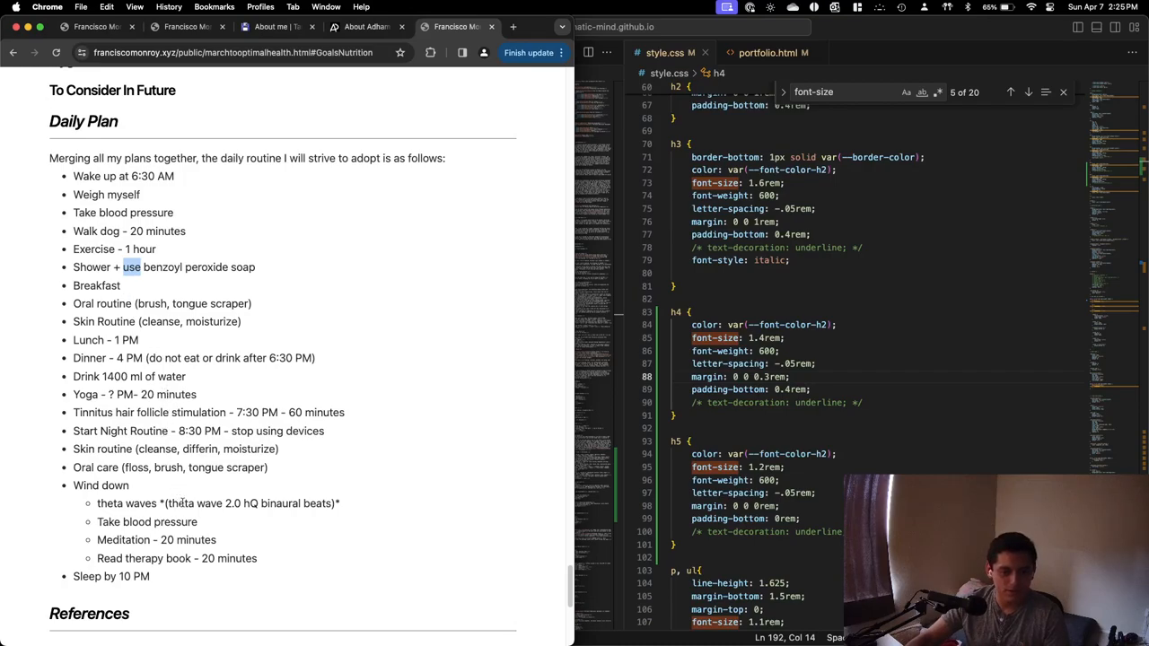
scroll("down", 3)
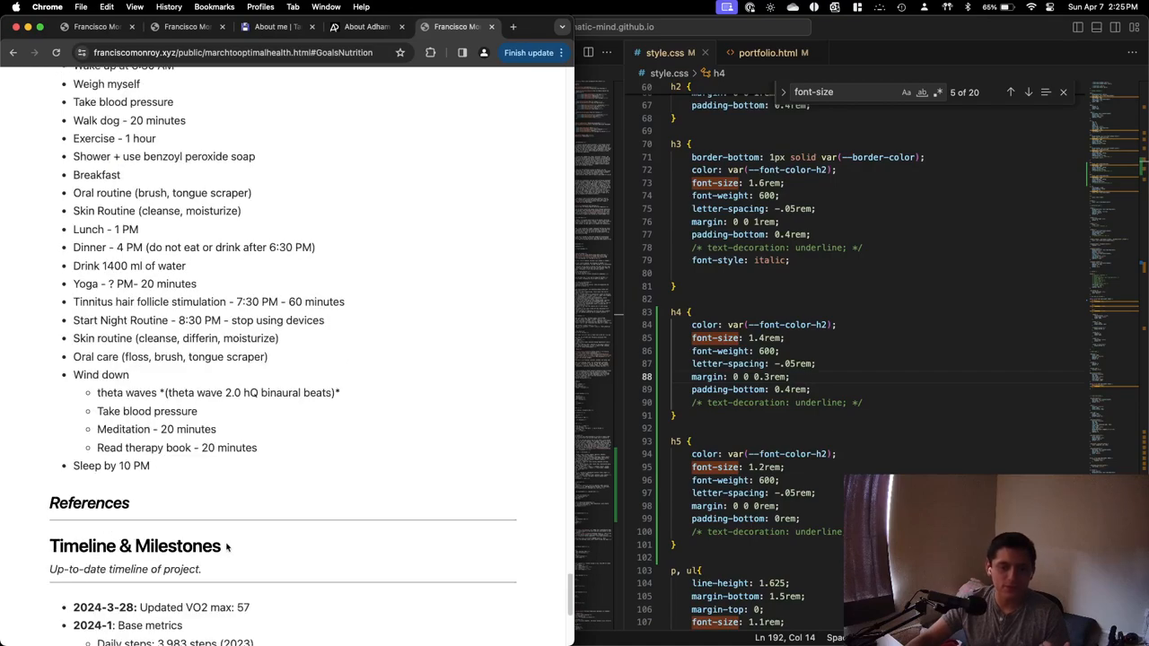
scroll("down", 3)
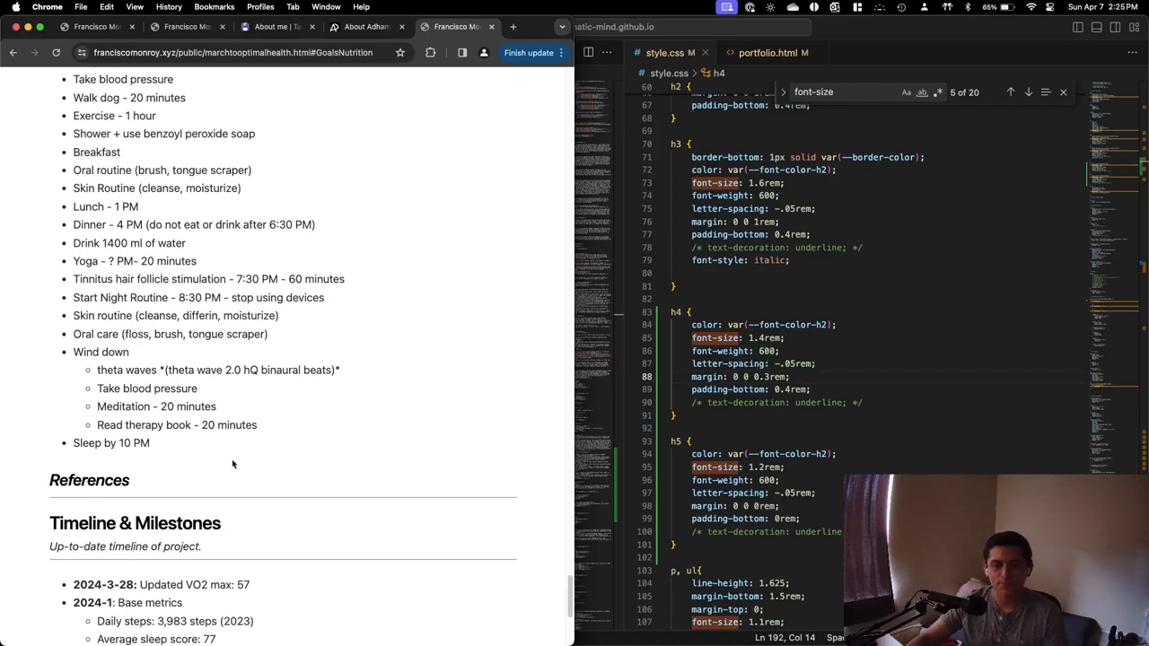
scroll("down", 3)
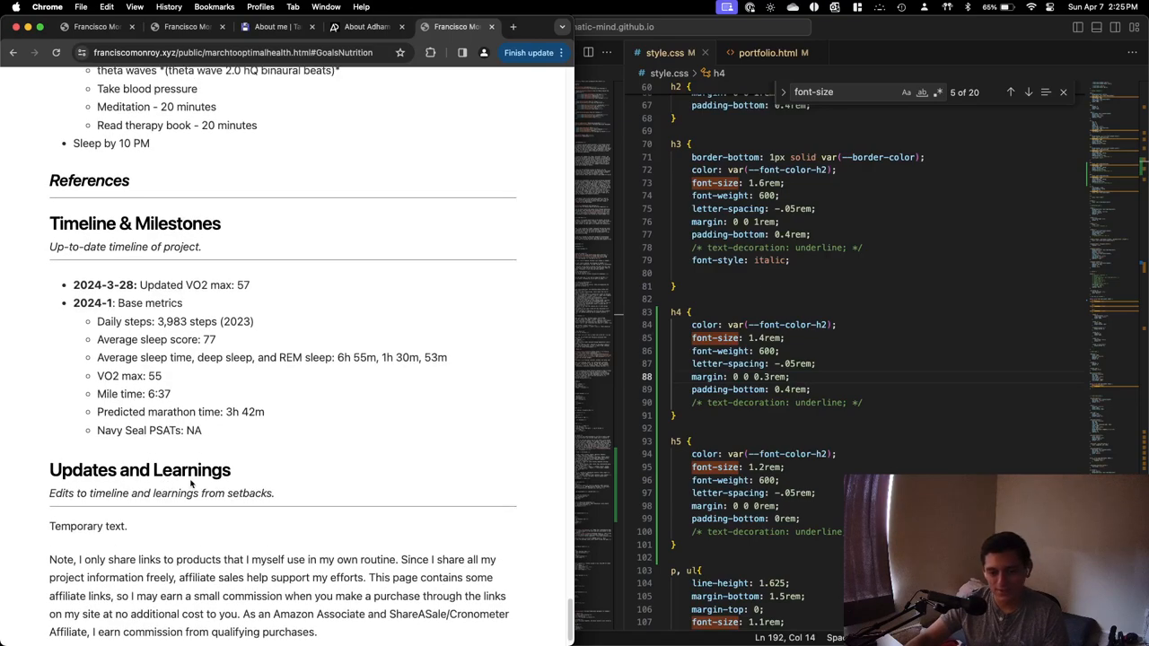
scroll("up", 3)
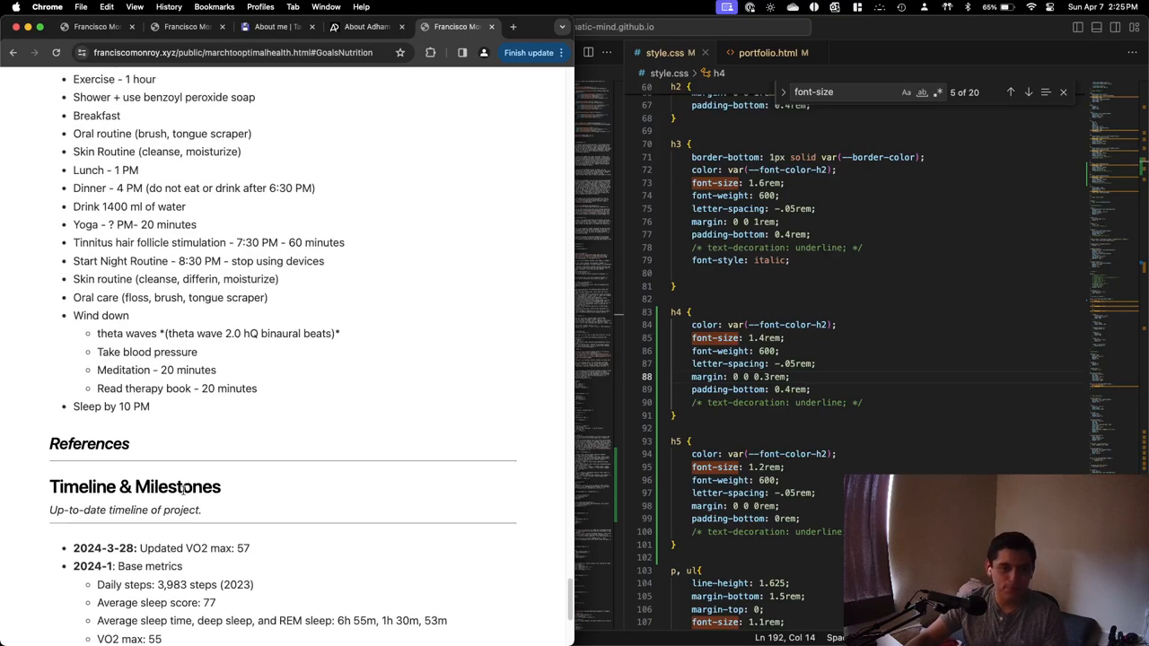
scroll("up", 3)
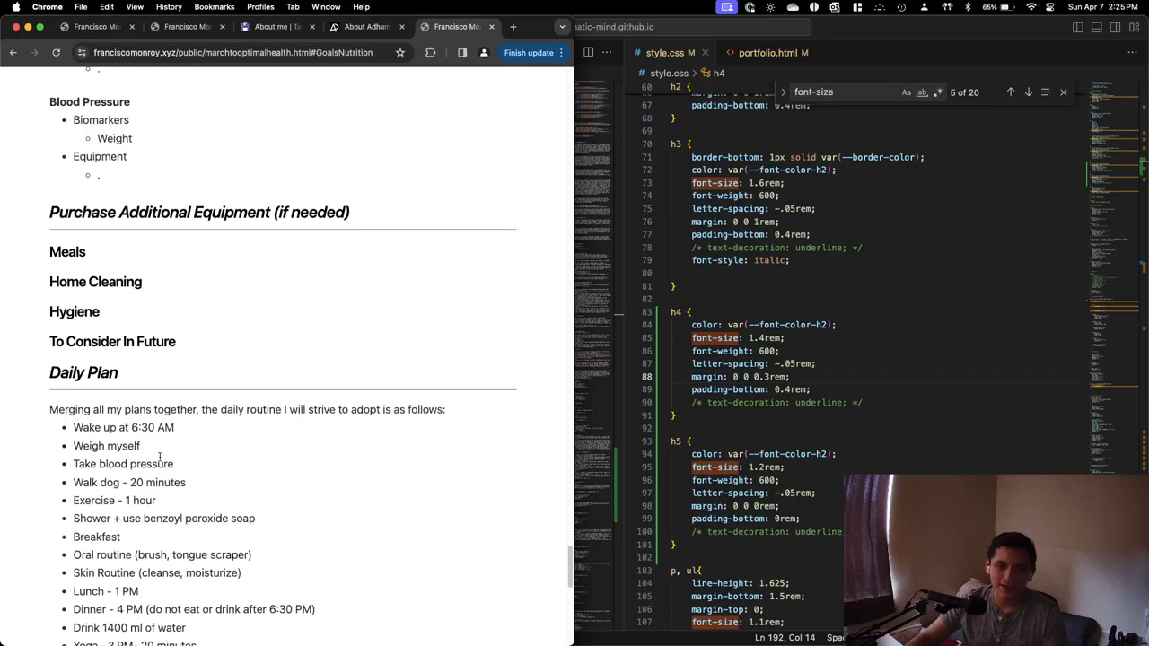
scroll("down", 3)
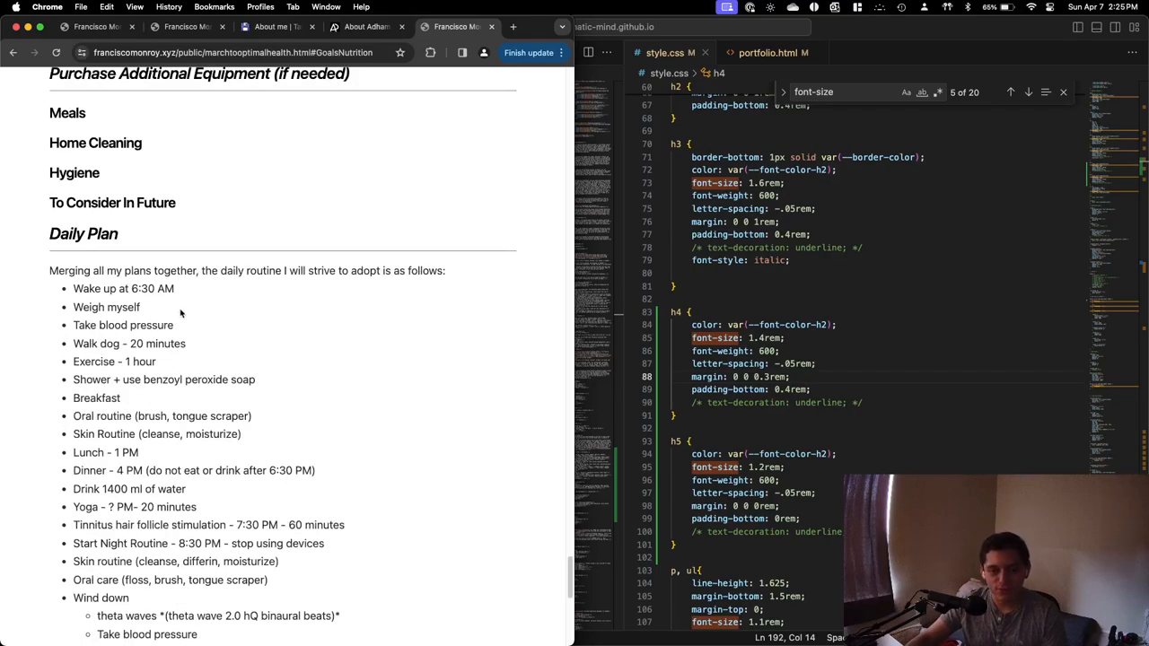
scroll("down", 3)
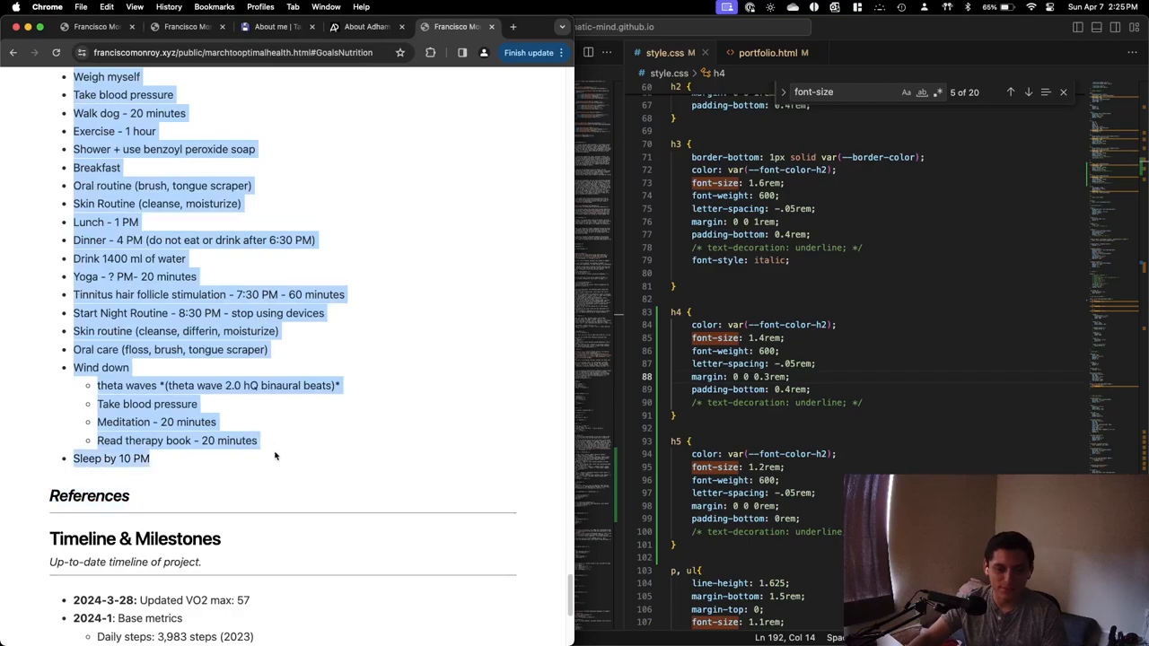
scroll("up", 3)
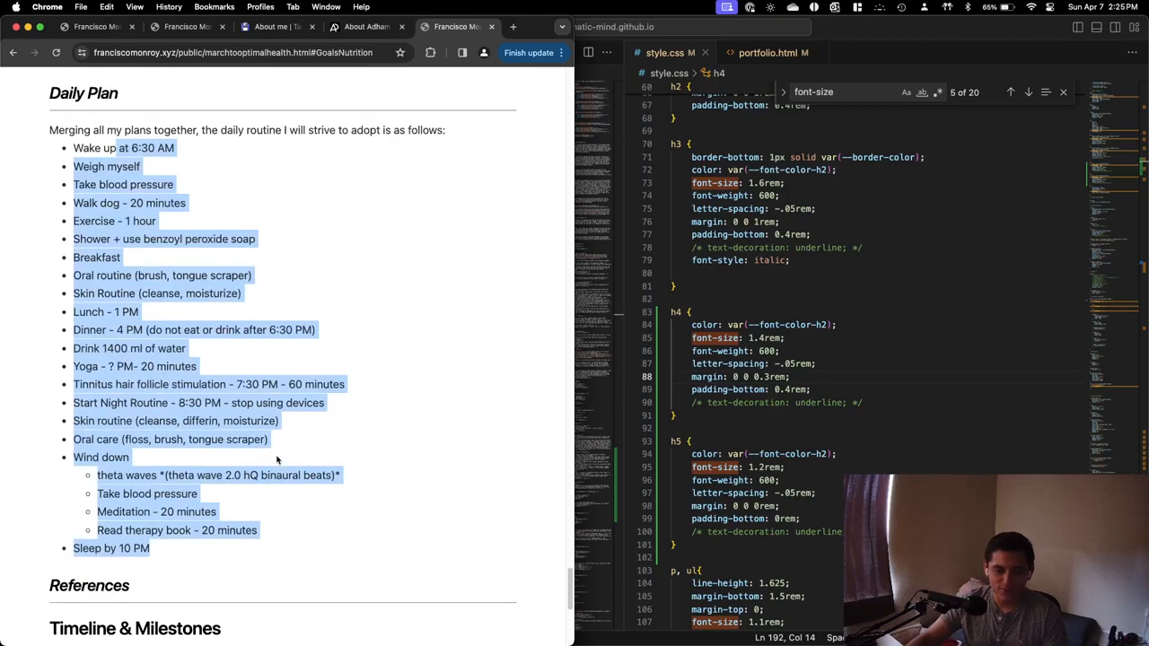
left_click(201, 555)
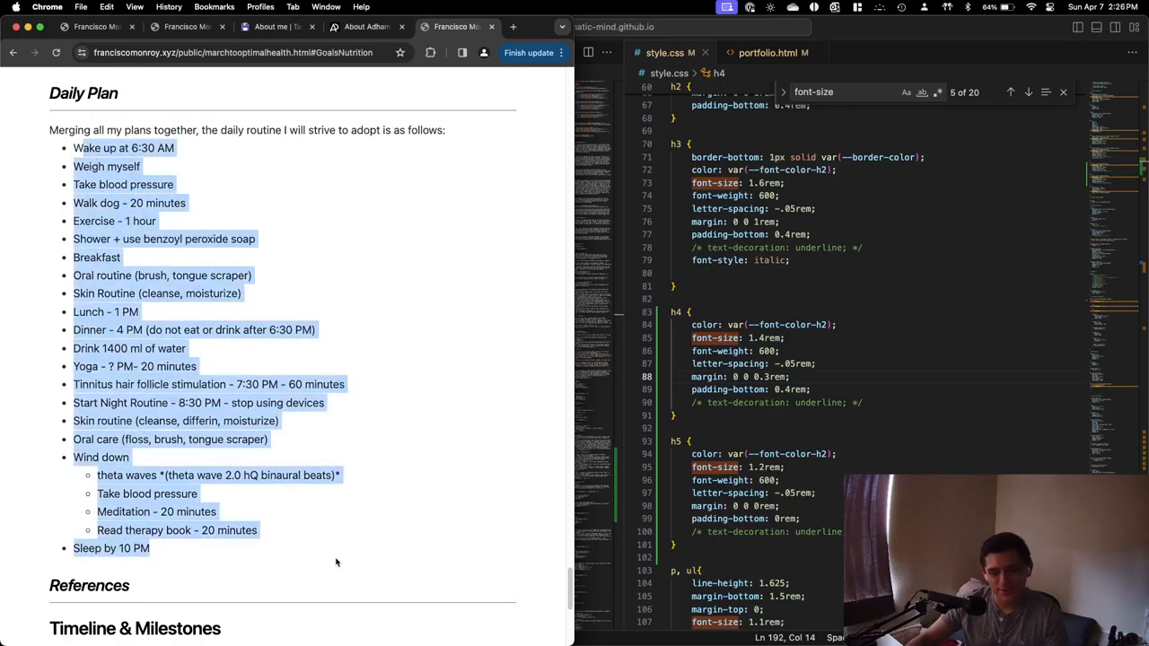
scroll("up", 3)
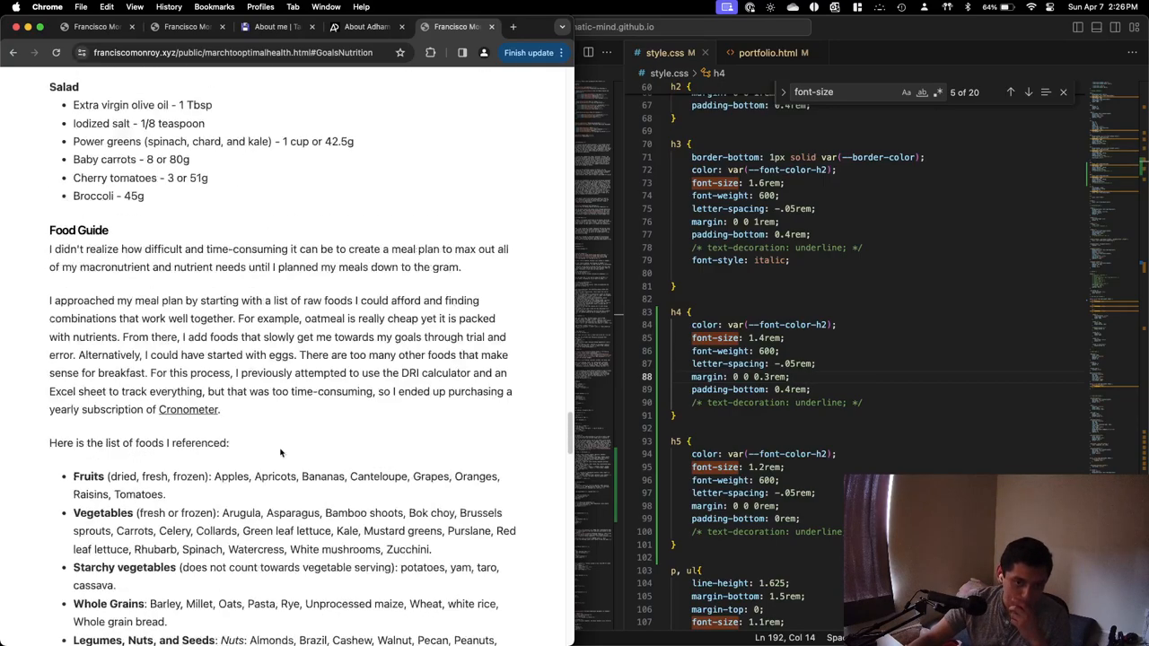
scroll("up", 3)
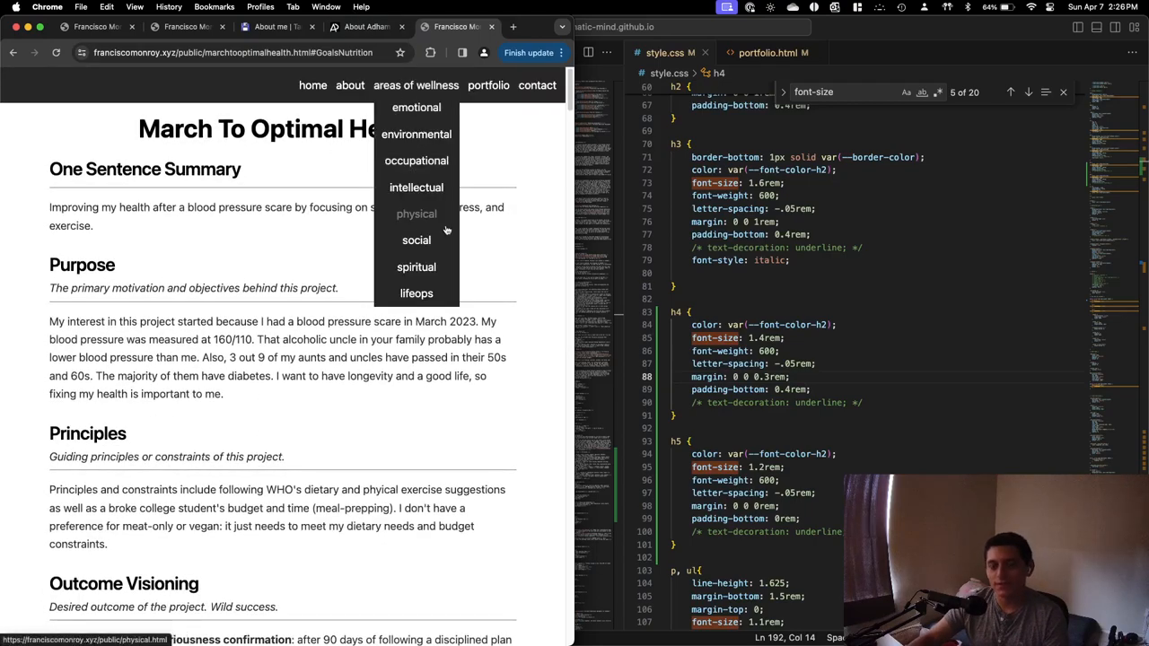
Open 'occupational' from the areas of wellness menu and scroll its efforts.
left_click(415, 160)
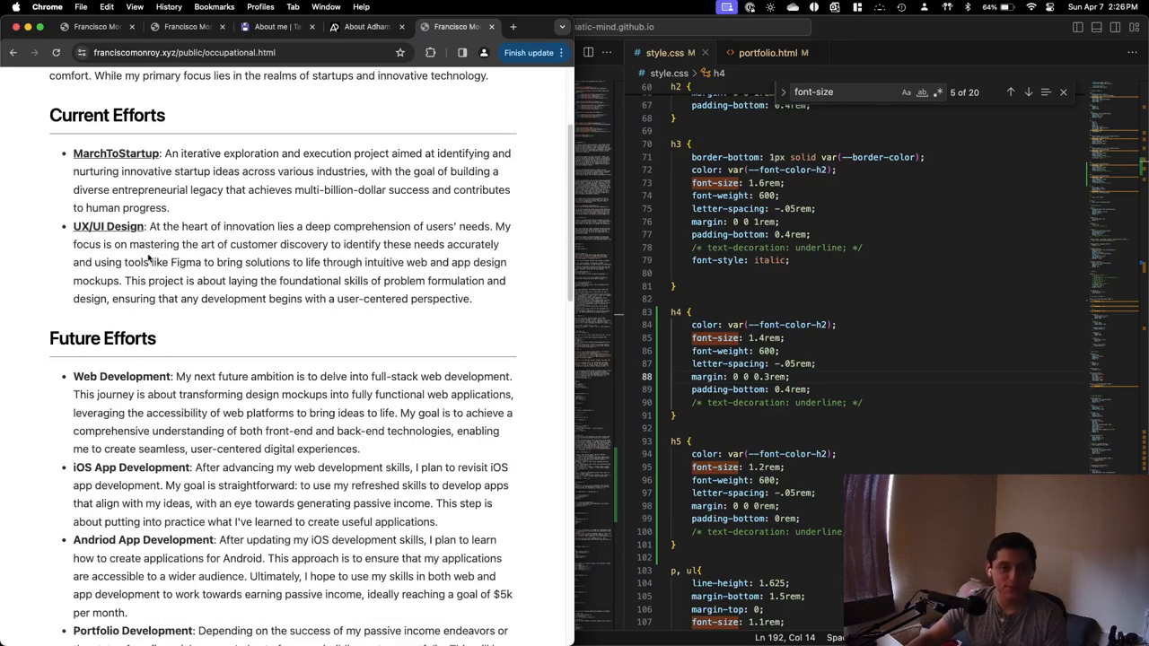
scroll("up", 3)
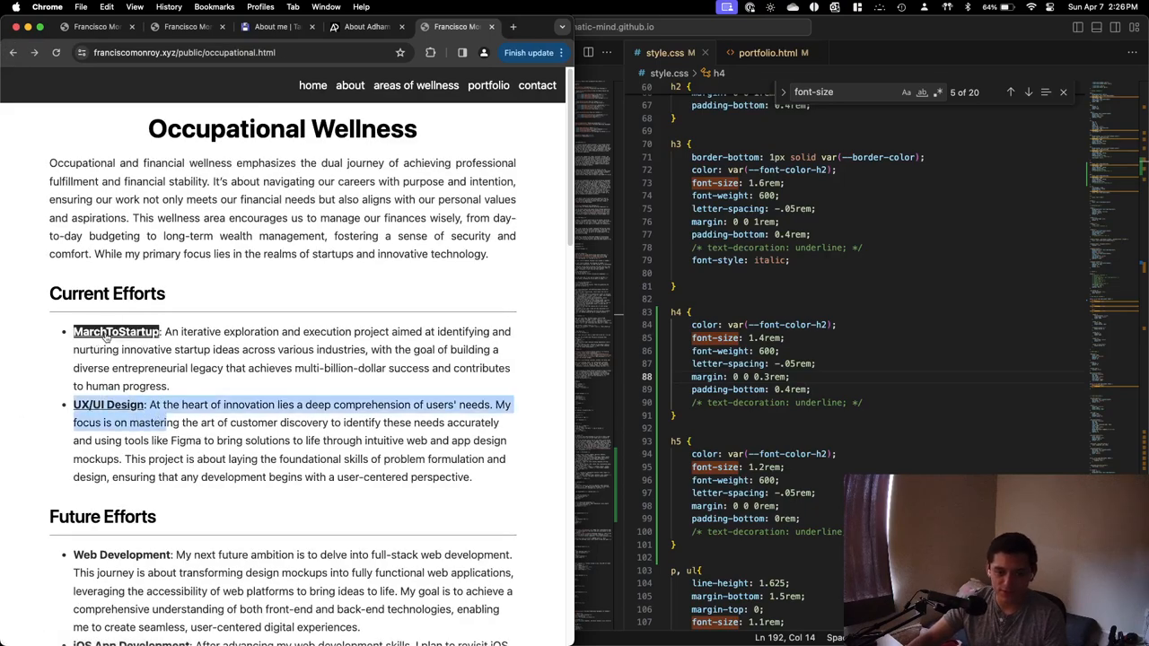
Open the MarchToStartup project page and read down to Timeline & Milestones.
left_click(116, 331)
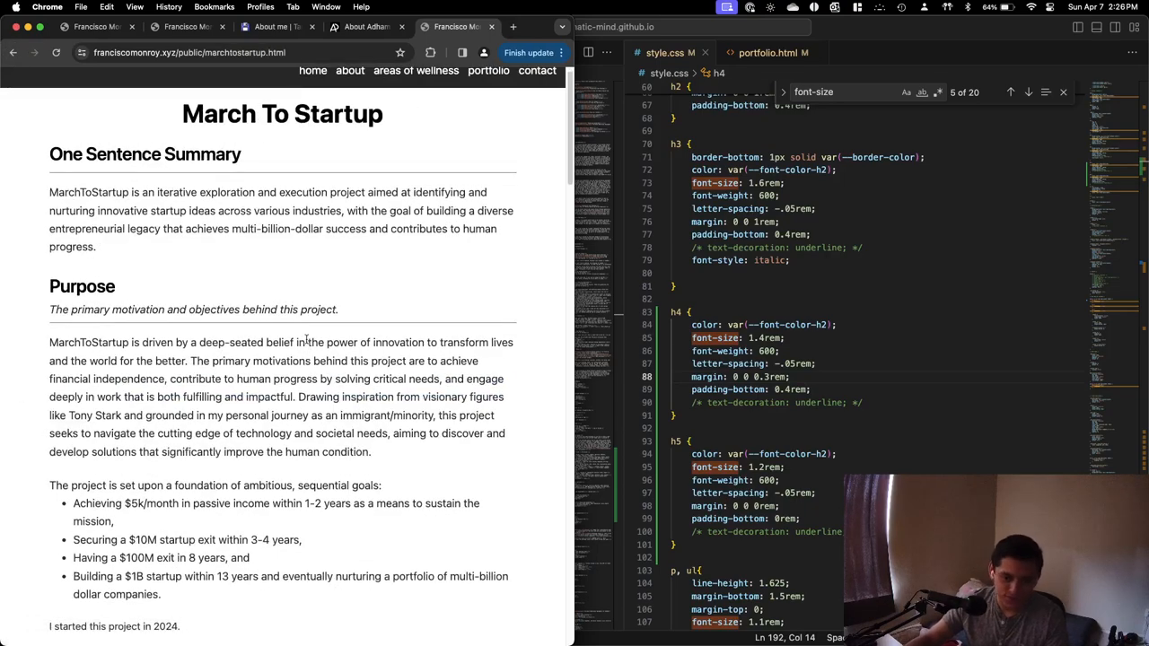
scroll("down", 3)
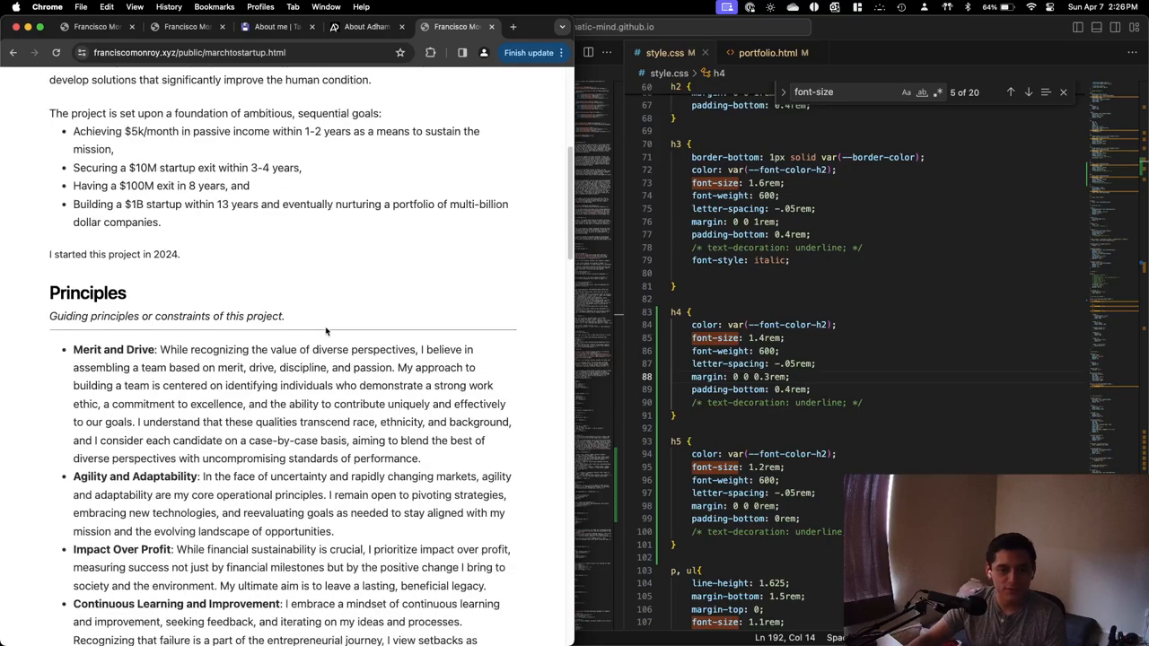
scroll("up", 3)
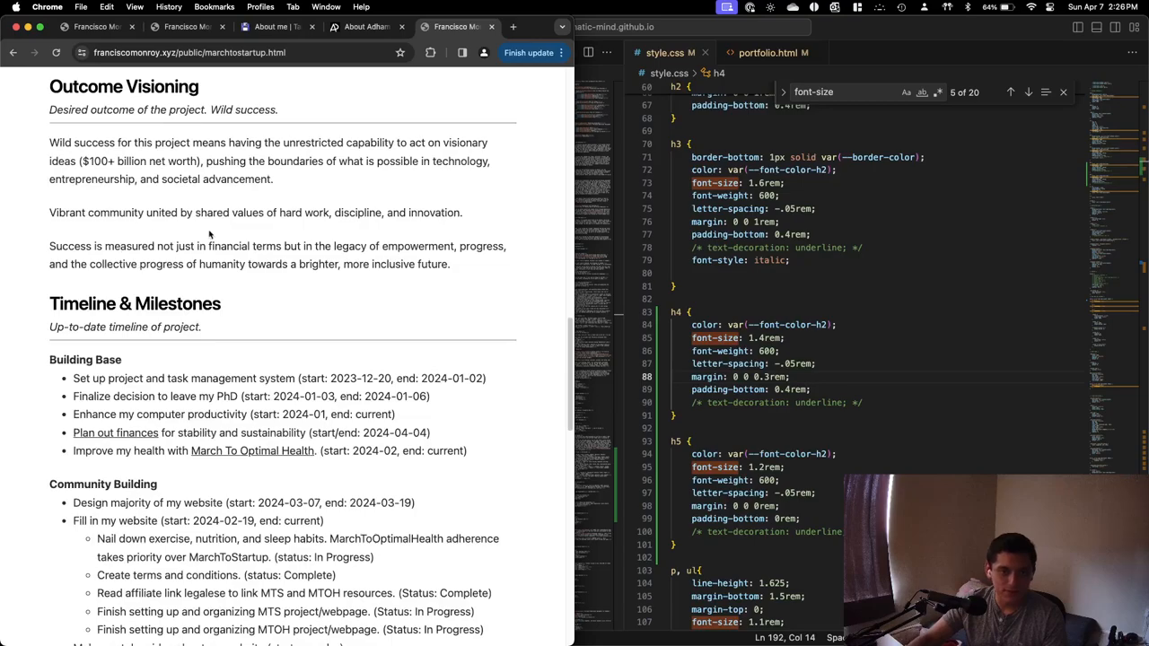
scroll("down", 3)
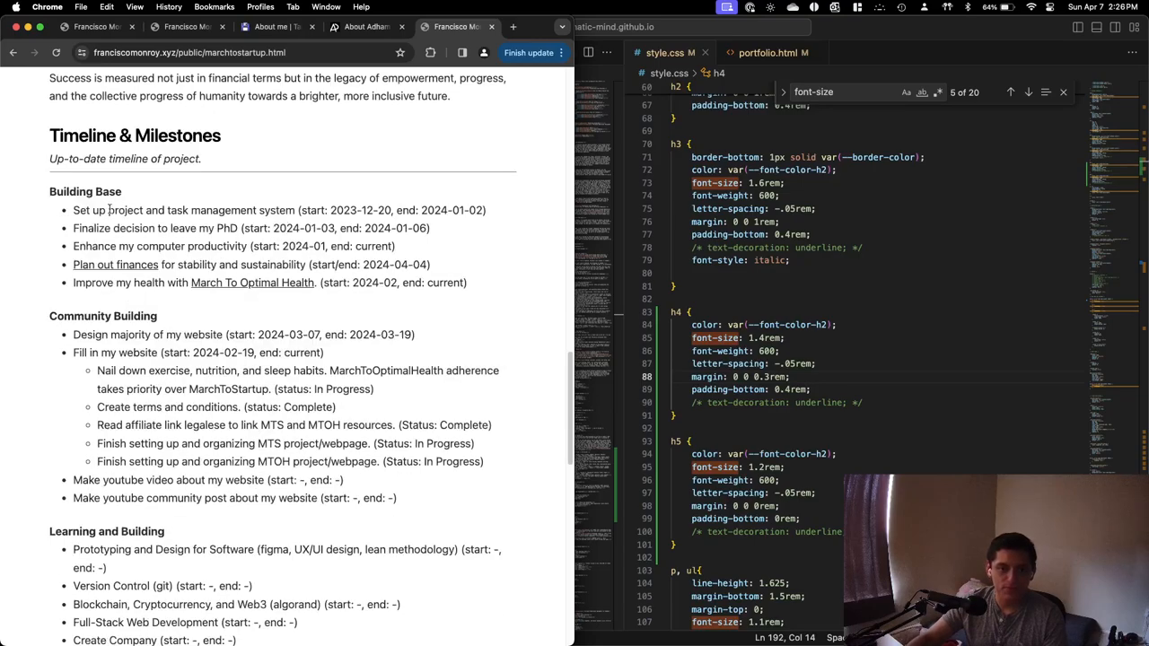
scroll("down", 3)
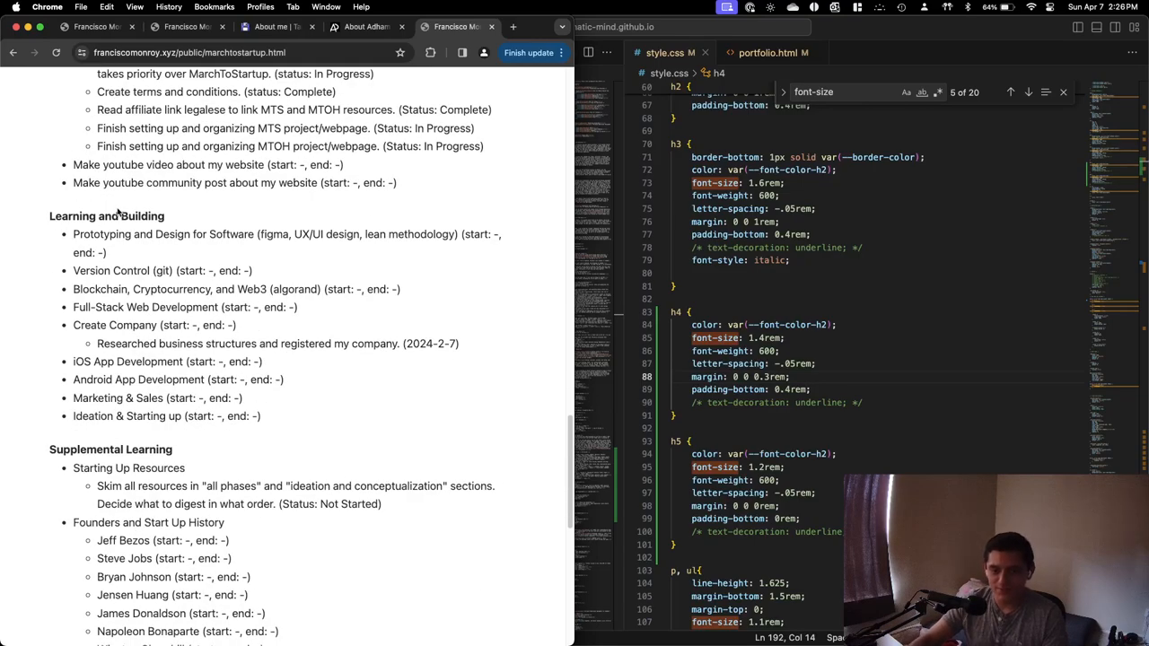
scroll("up", 3)
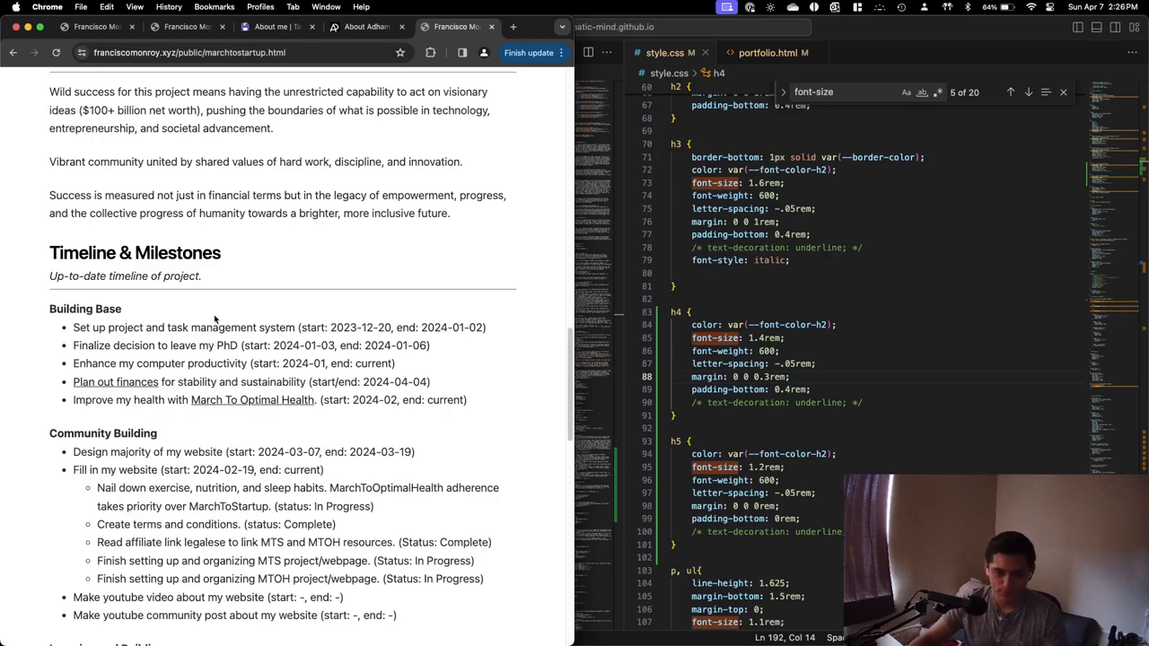
scroll("down", 3)
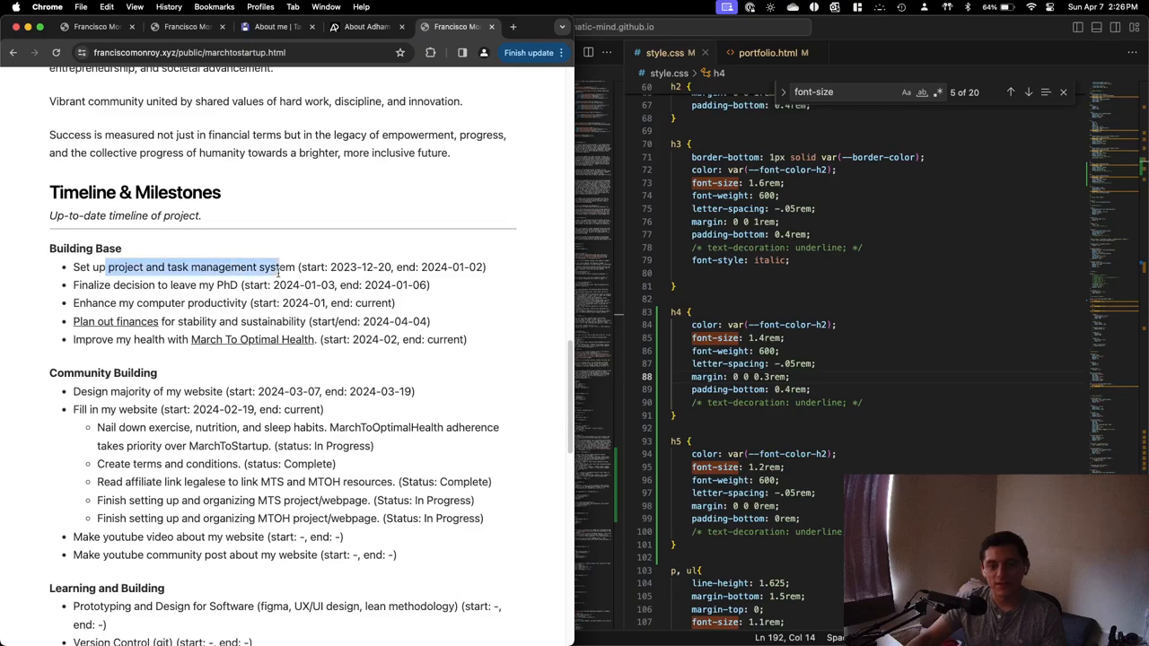
mouse_move(175, 297)
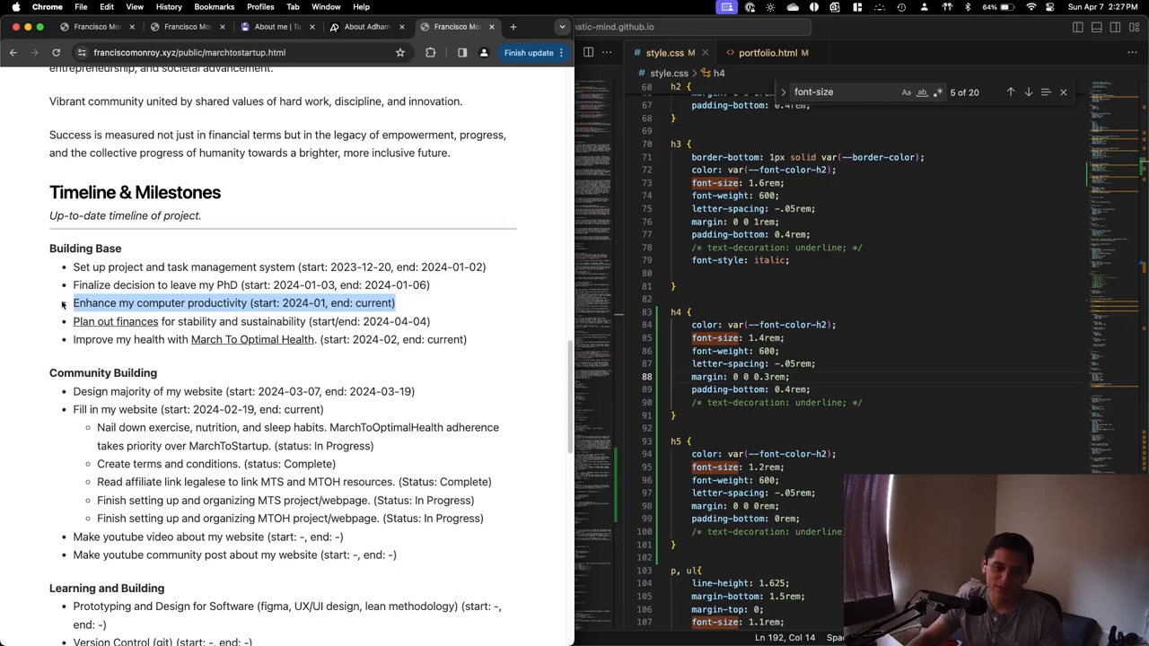
mouse_move(204, 321)
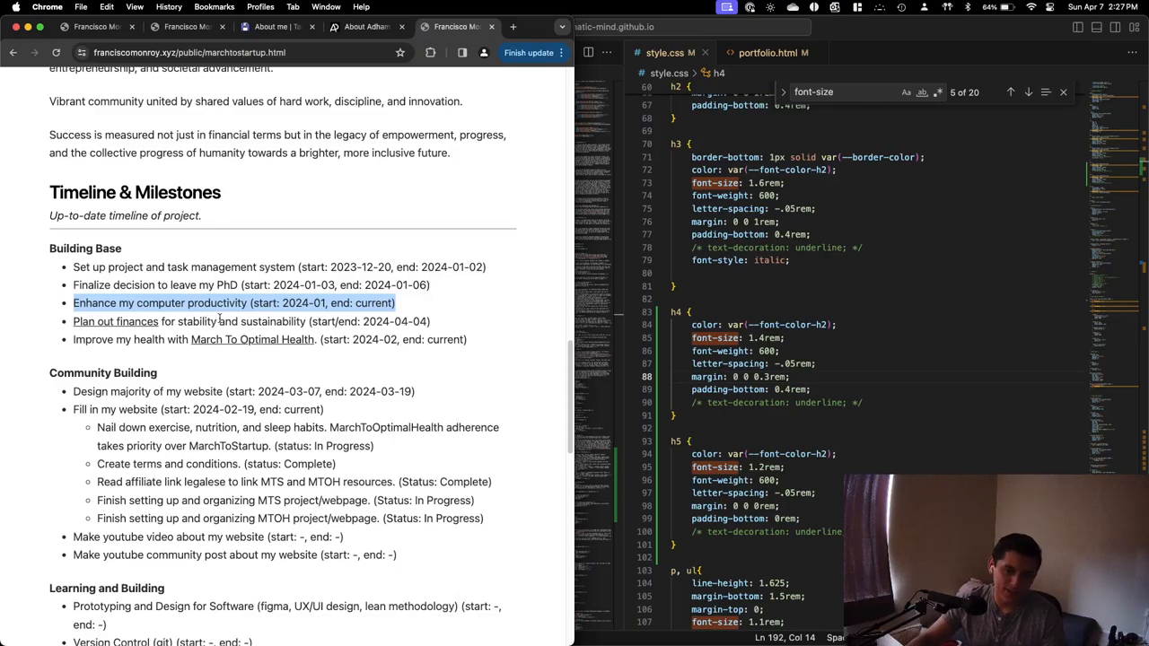
Scroll the March To Startup timeline down to the Building Base milestones.
scroll("down", 3)
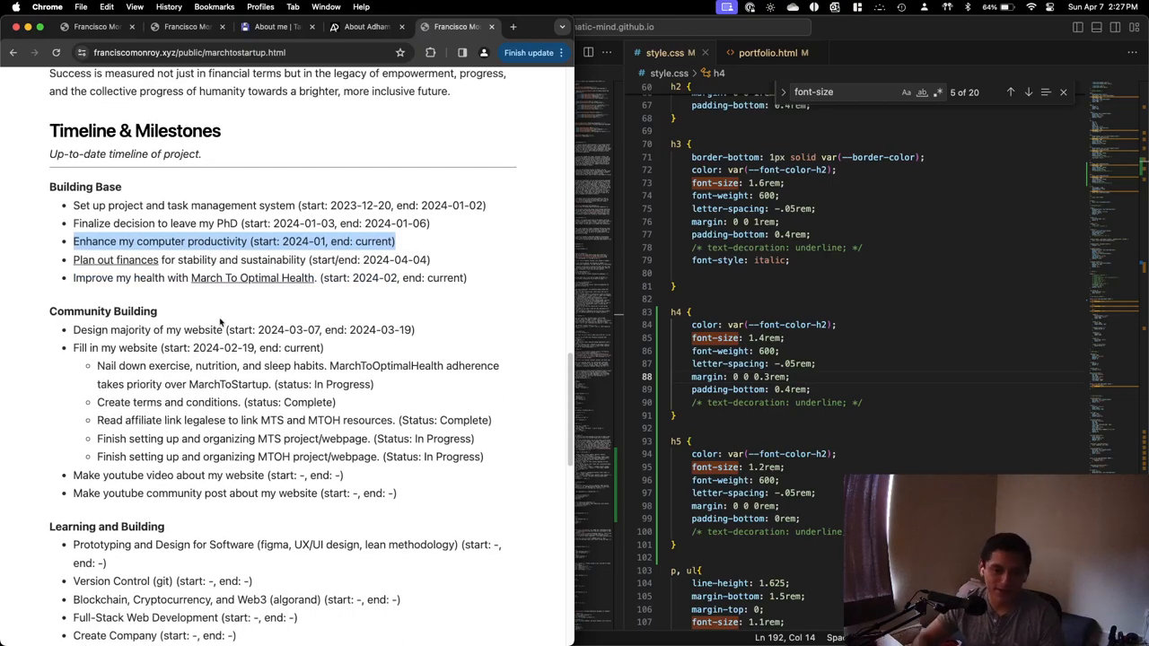
mouse_move(247, 303)
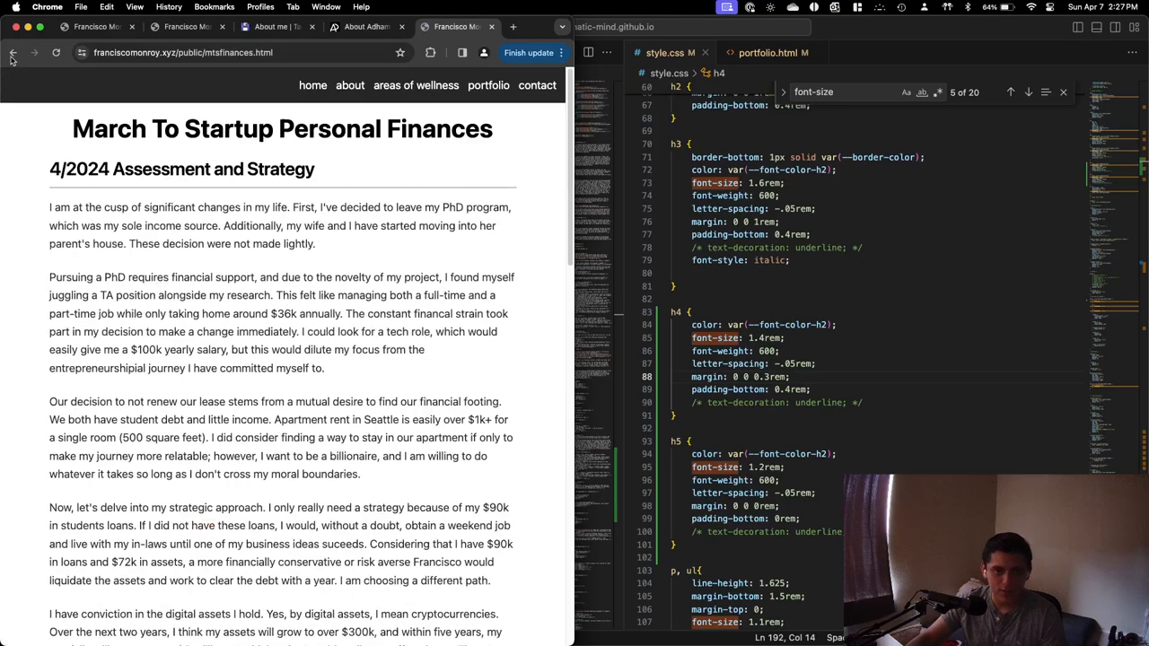
Go back from Personal Finances to the March To Startup timeline.
left_click(12, 52)
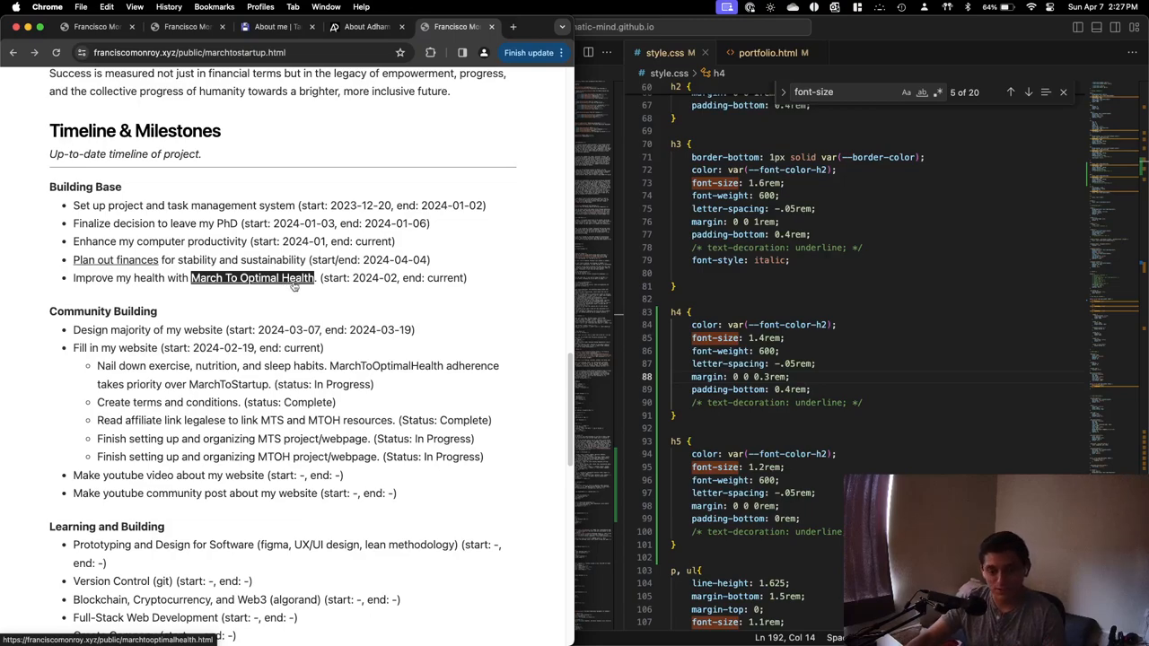
scroll("down", 3)
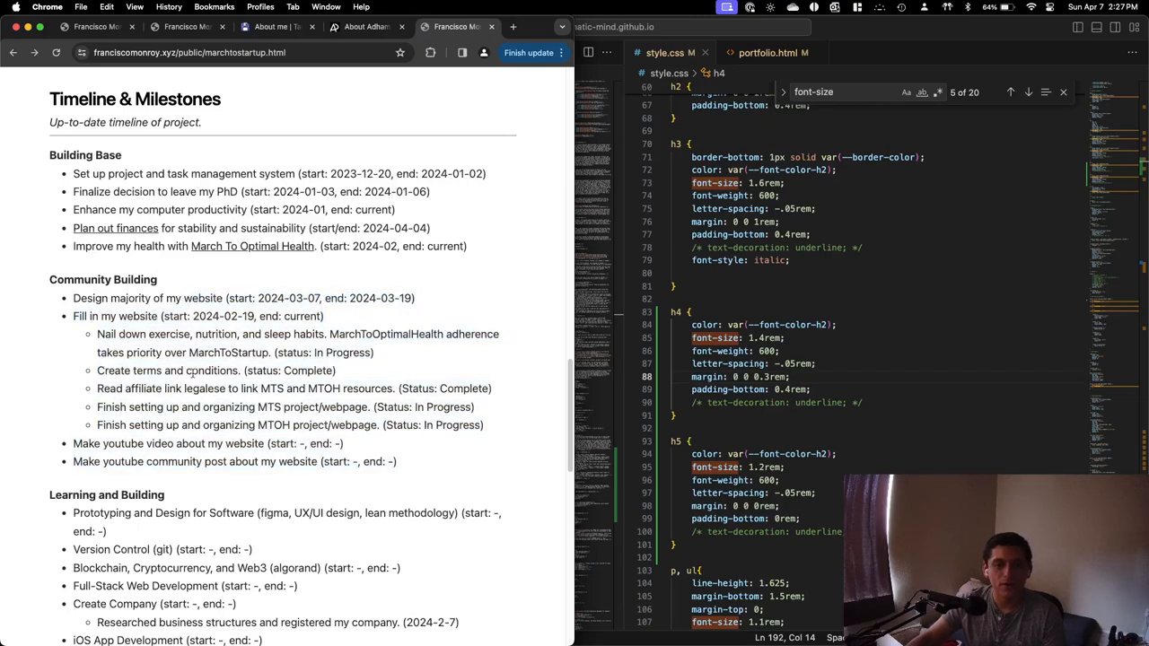
scroll("up", 3)
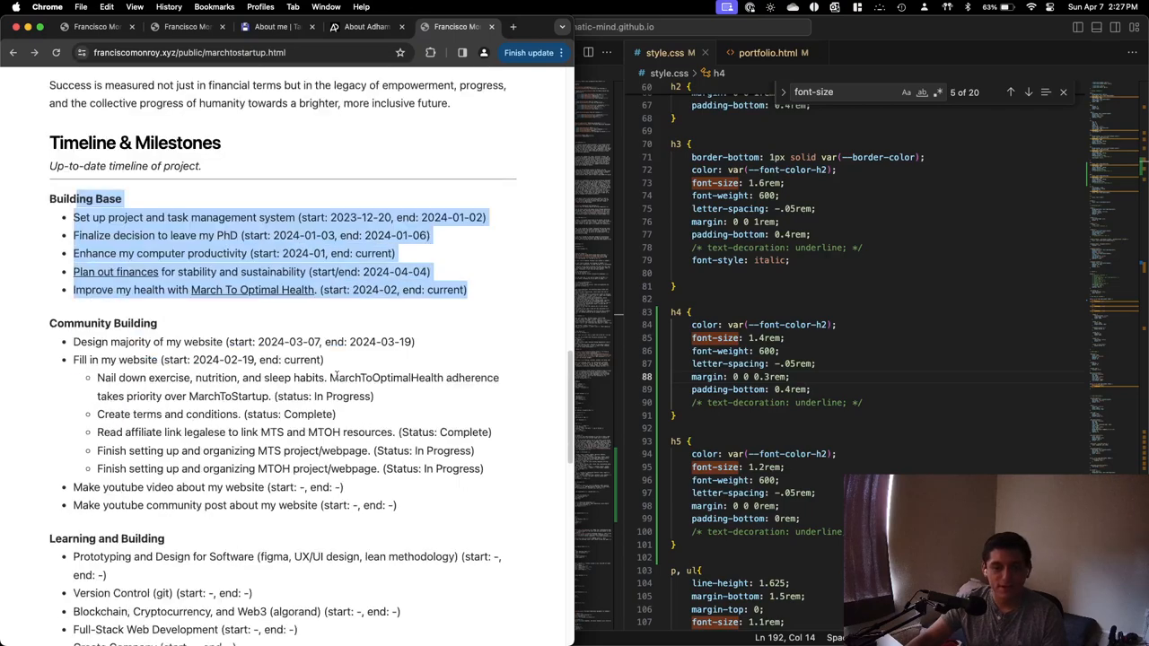
scroll("down", 3)
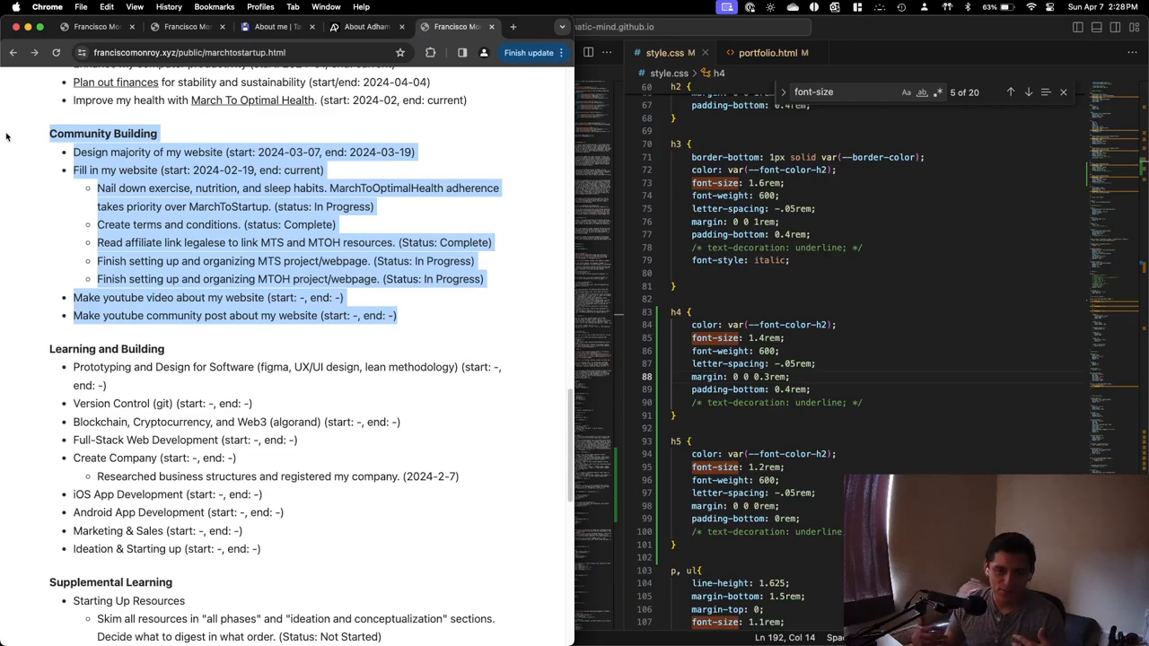
mouse_move(29, 37)
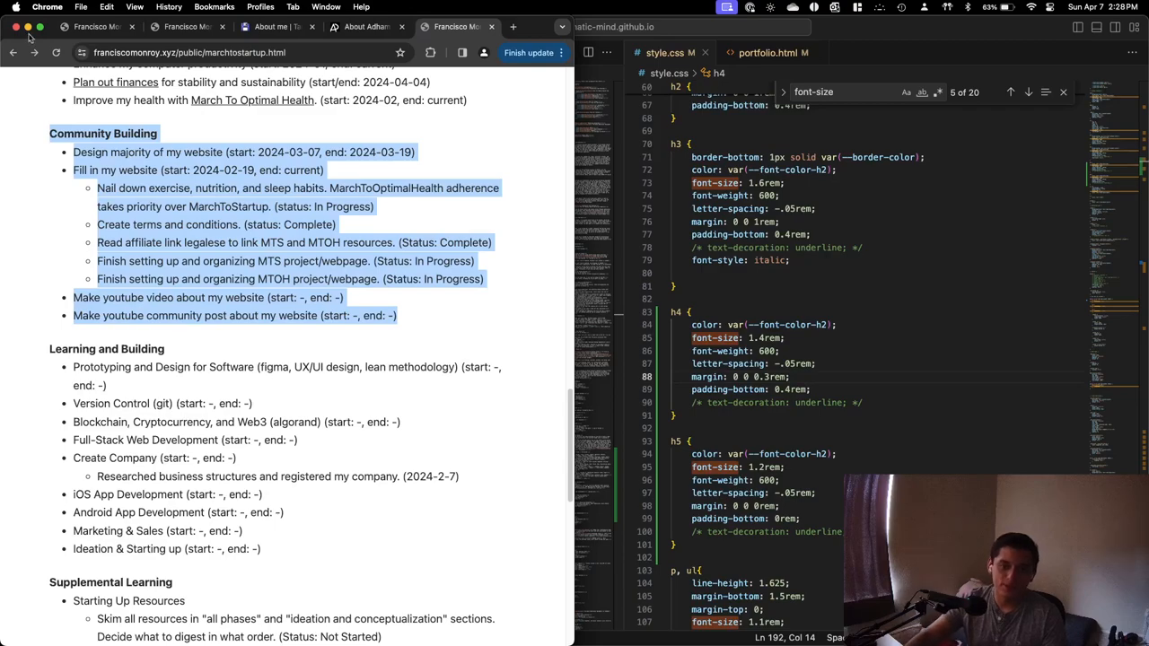
scroll("up", 3)
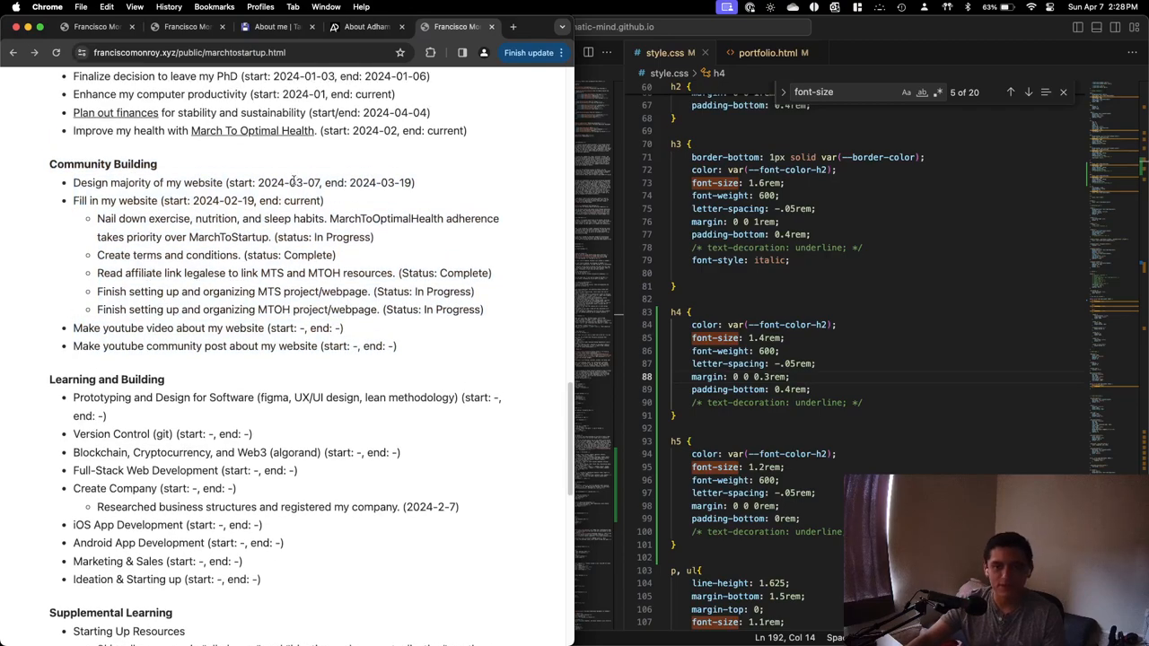
triple_click(243, 182)
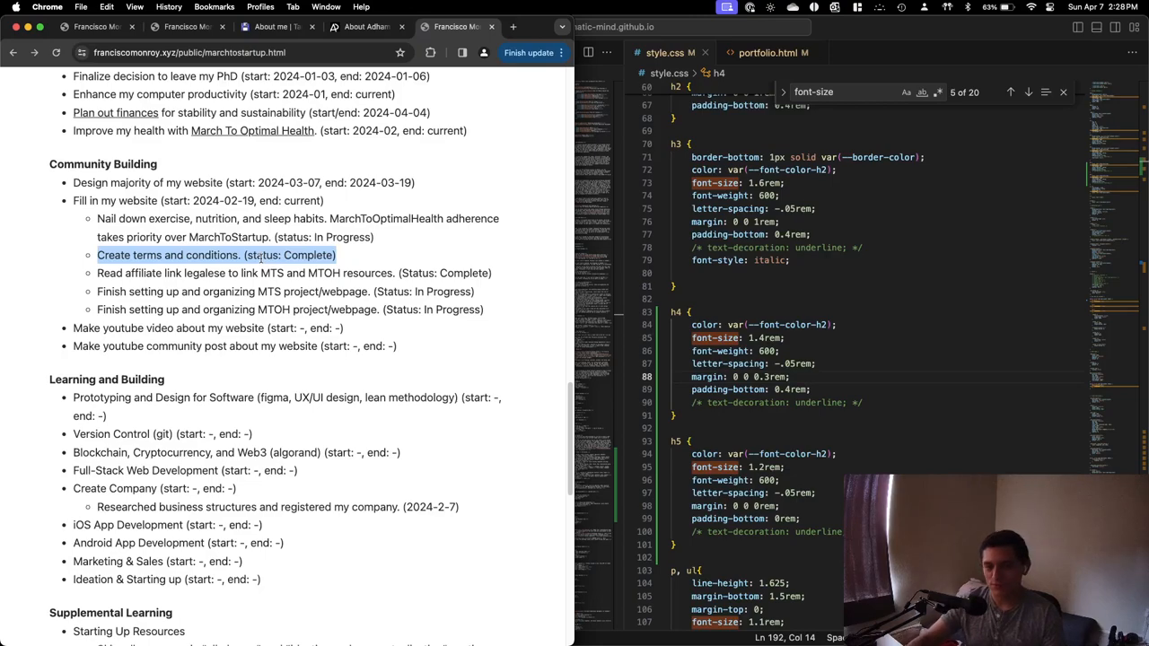
left_click(293, 273)
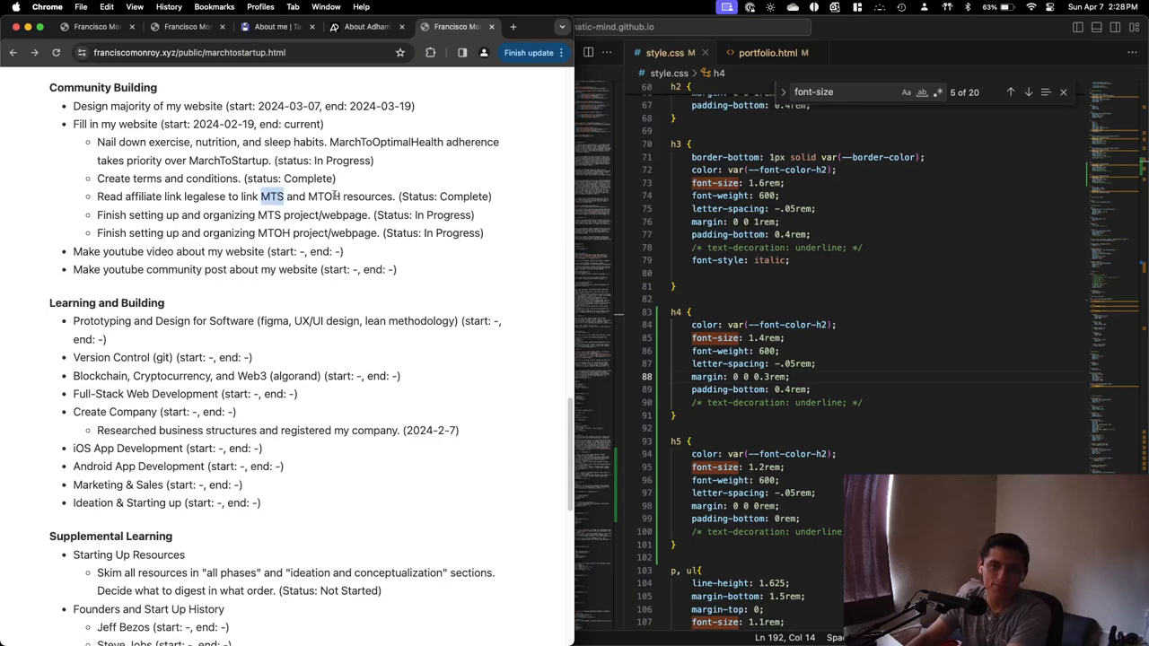
double_click(321, 195)
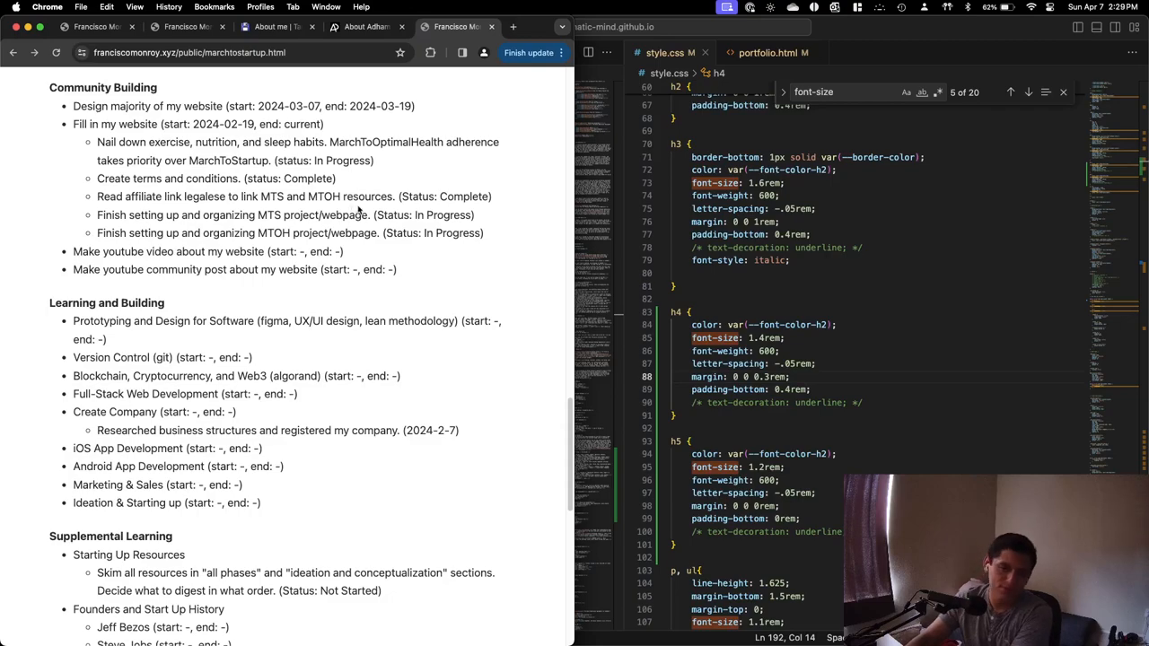
double_click(323, 196)
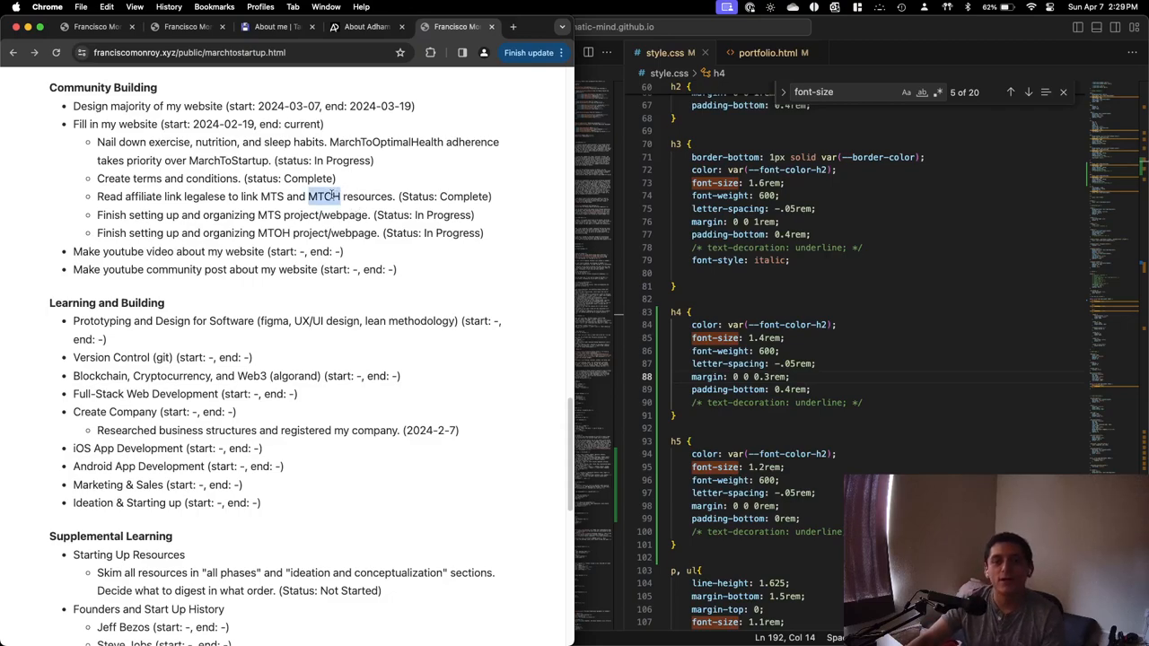
scroll("up", 3)
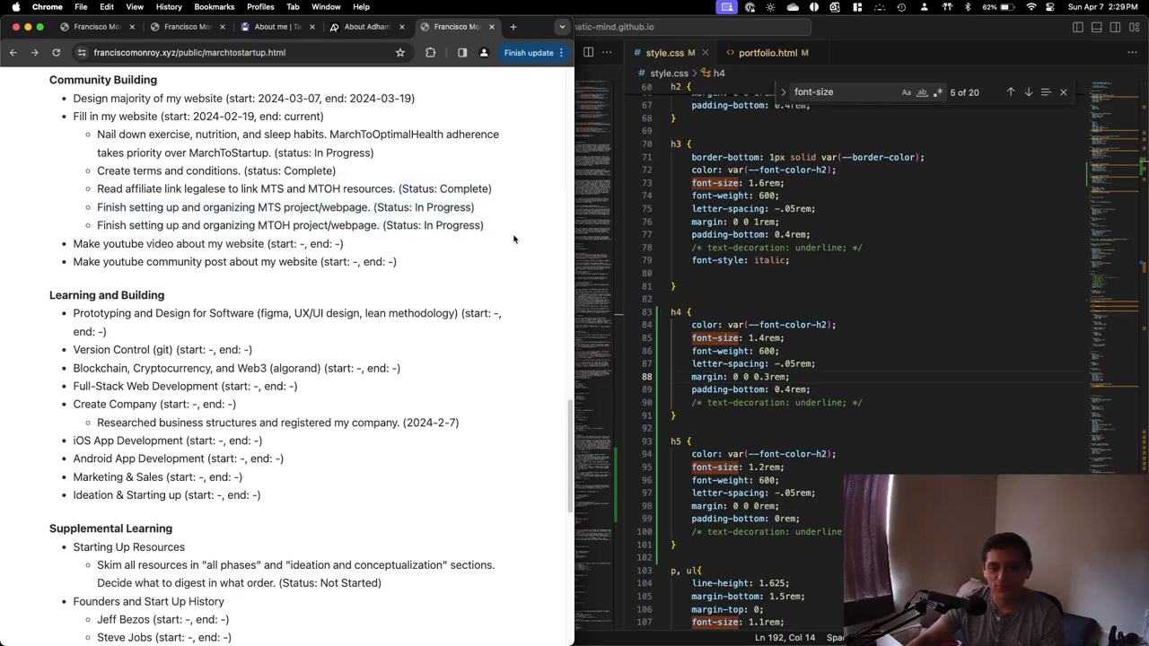
left_click_drag(97, 207, 484, 226)
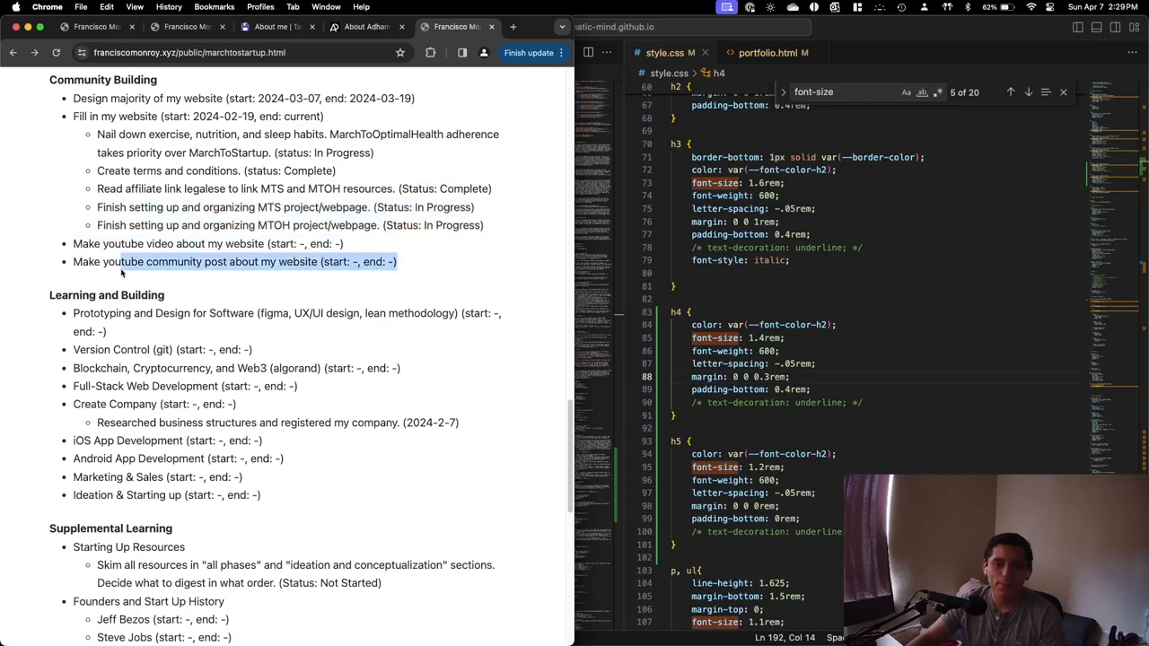
scroll("down", 3)
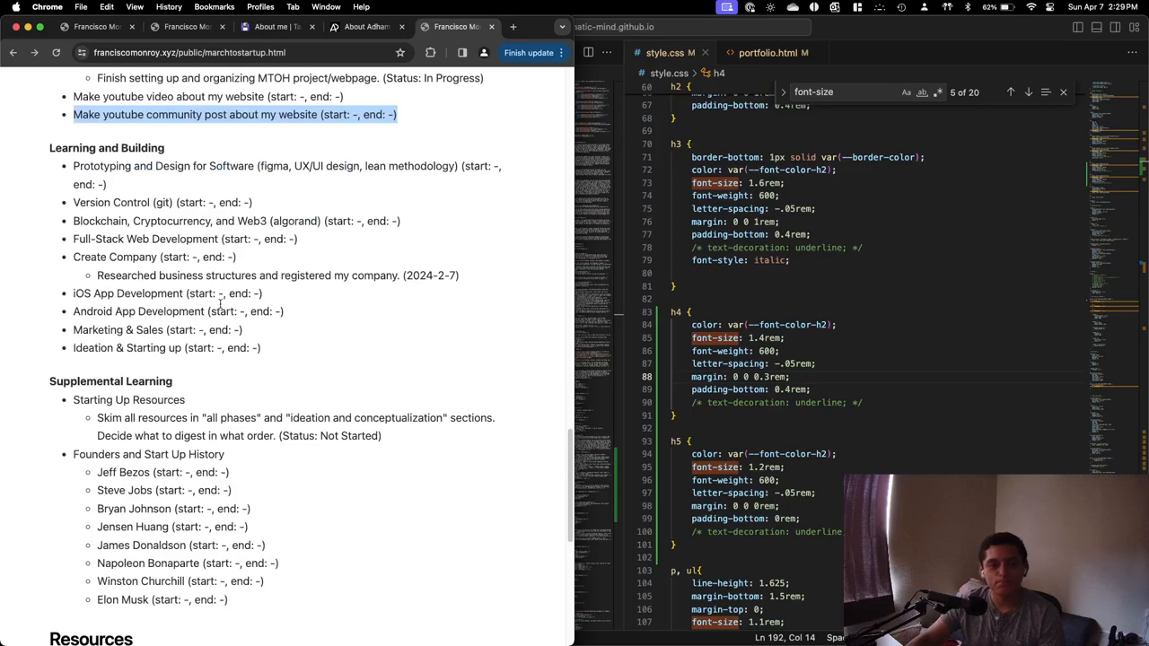
scroll("up", 3)
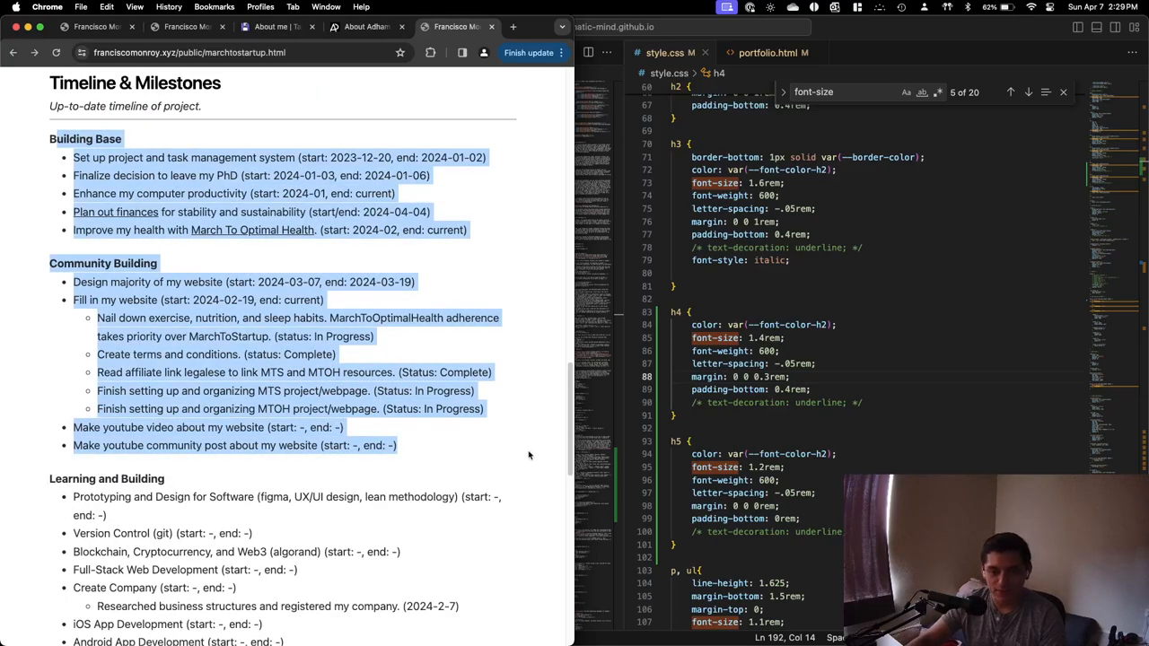
Scroll the March To Startup page down to the Learning and Building topics.
scroll("down", 3)
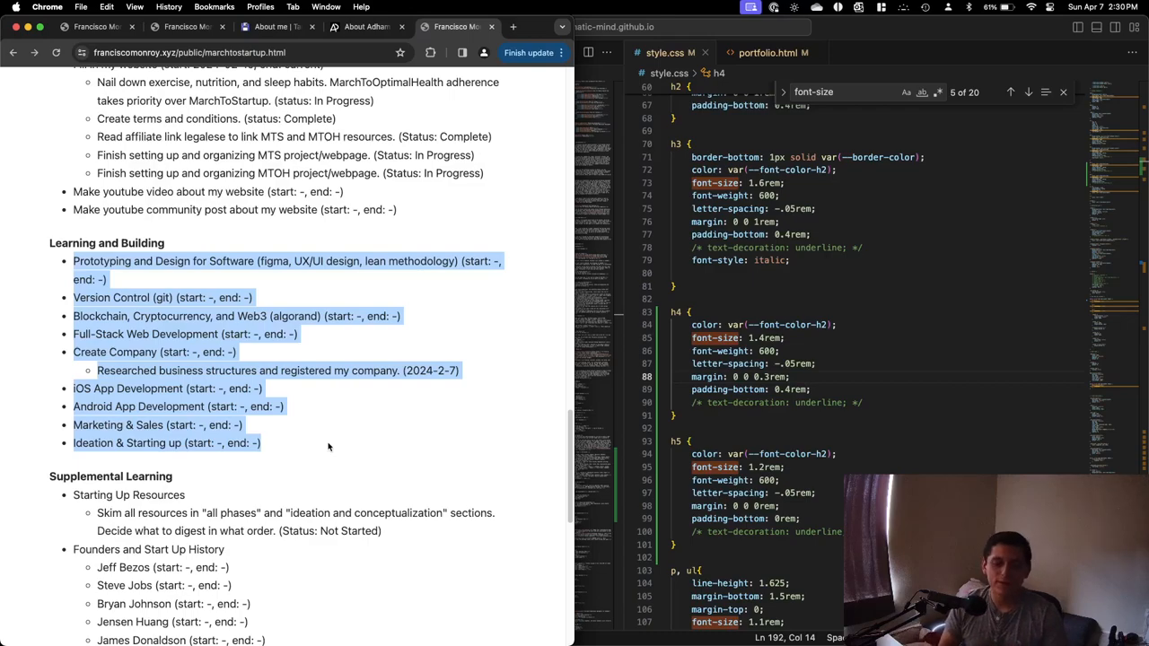
left_click(256, 275)
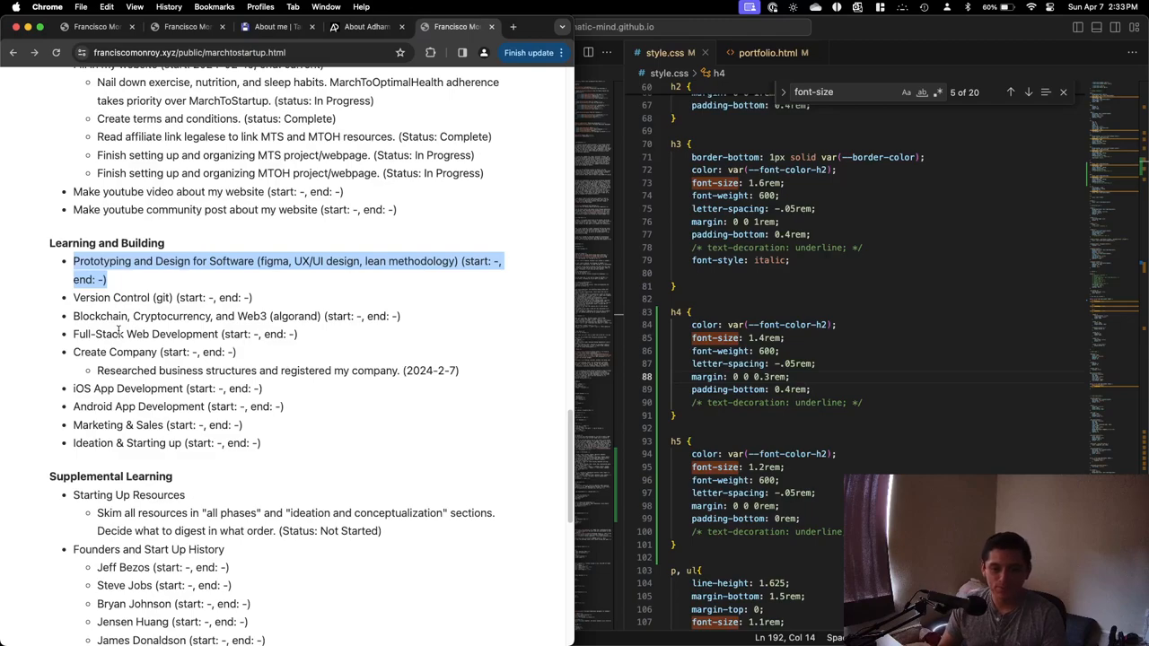
left_click(139, 279)
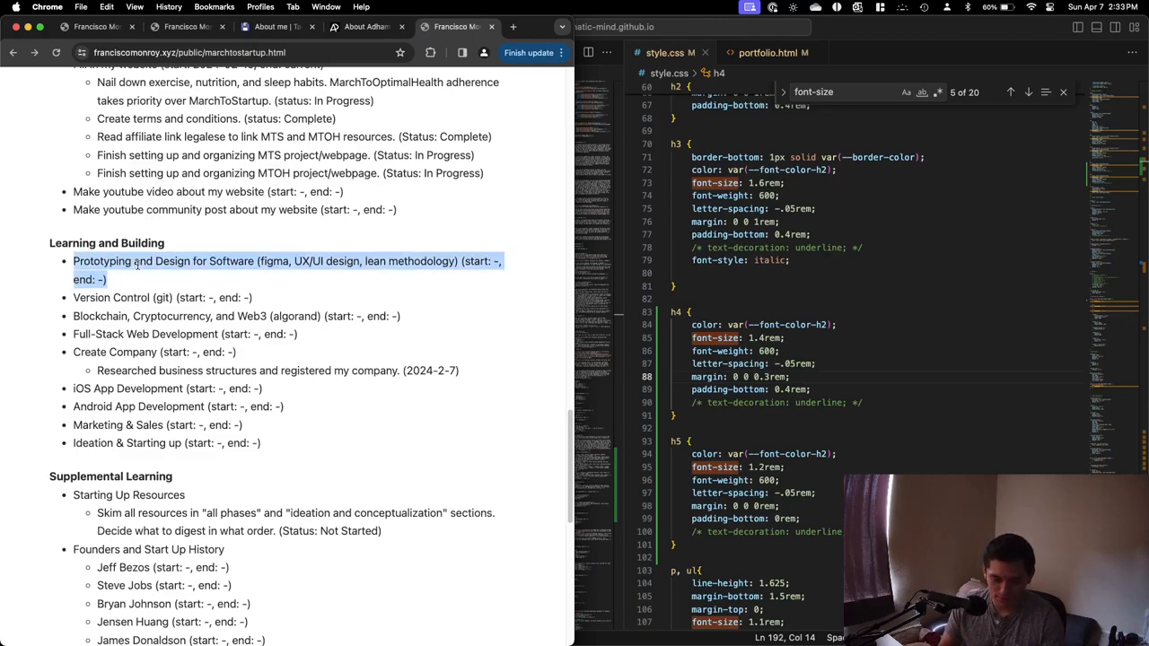
scroll("down", 3)
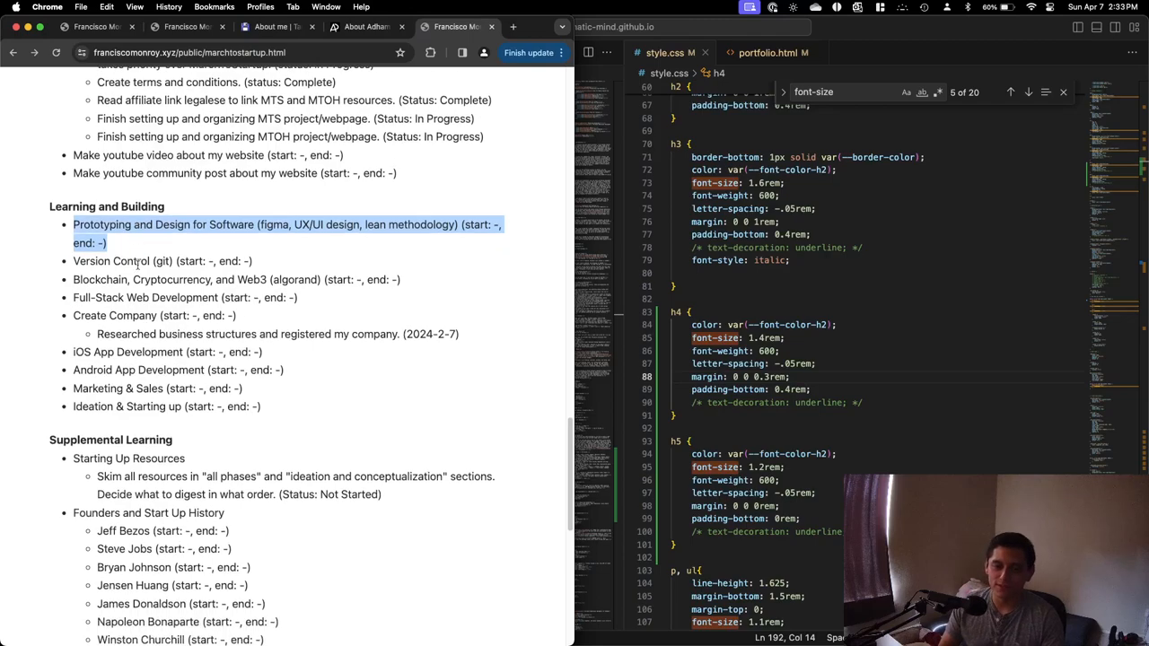
scroll("down", 3)
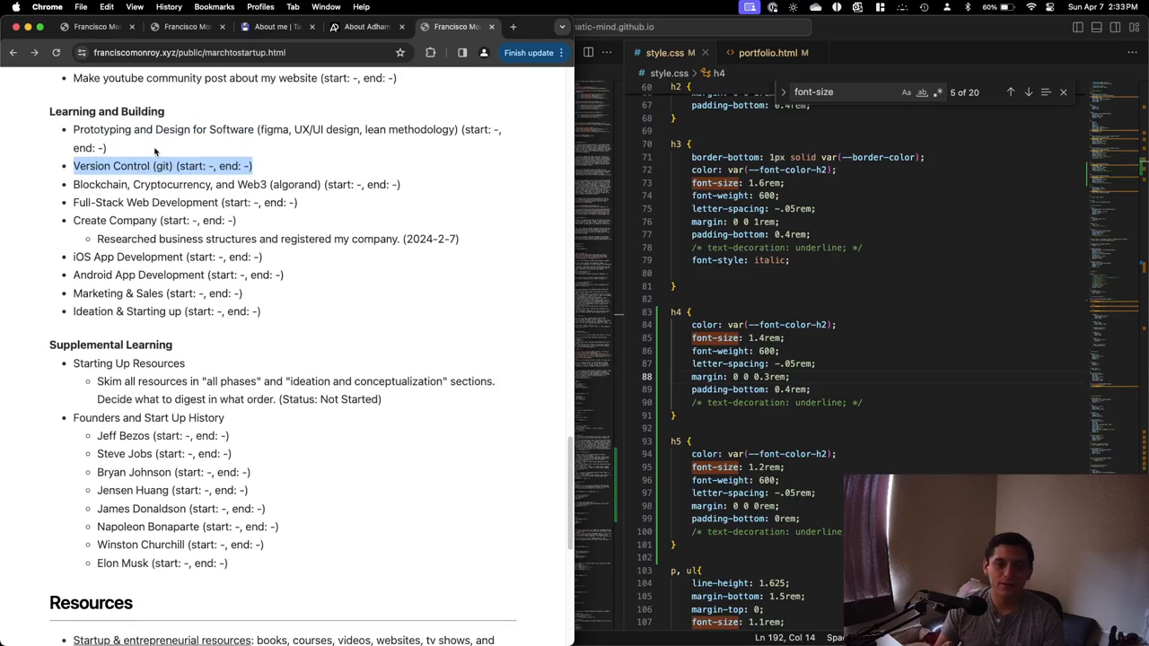
left_click(179, 166)
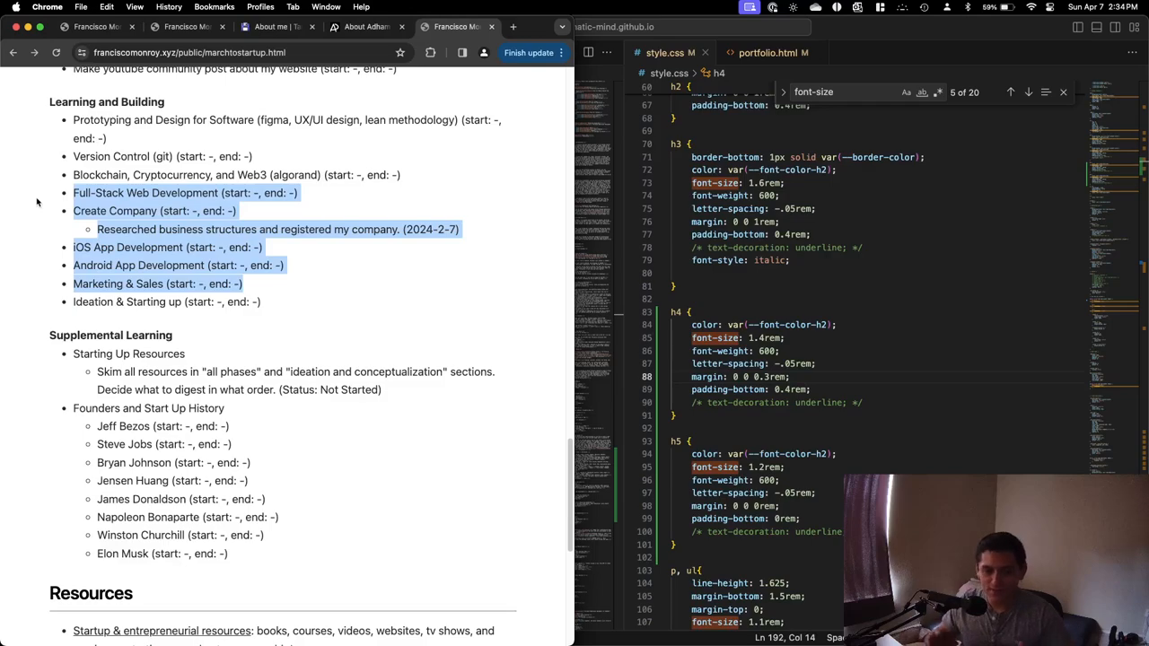
mouse_move(143, 342)
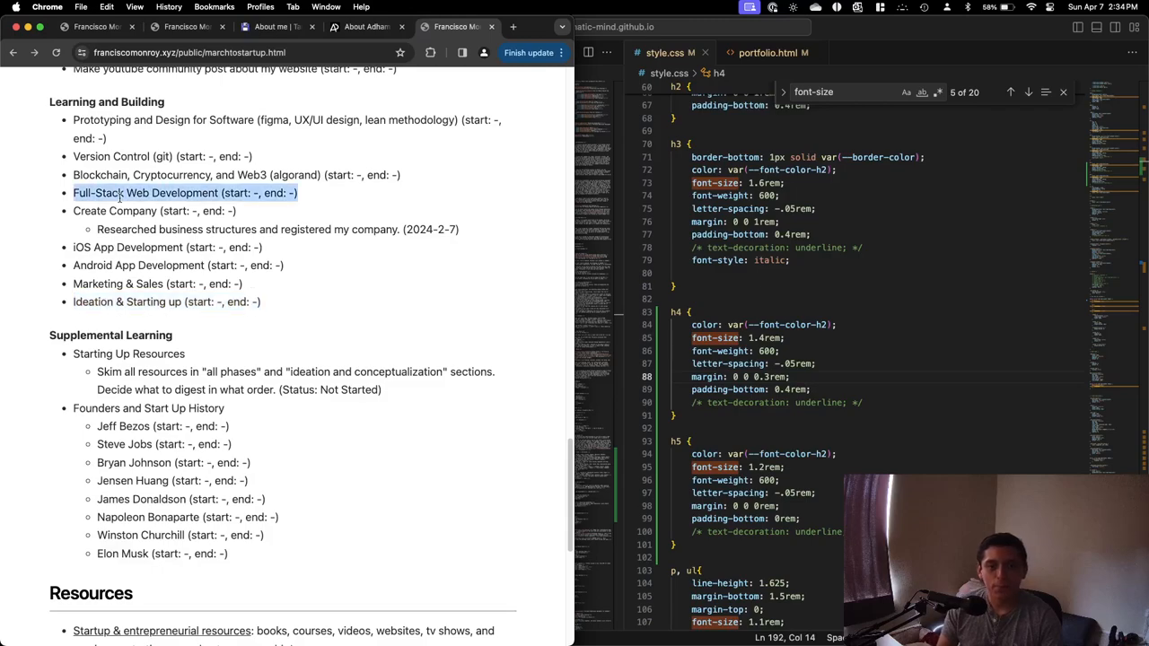
scroll("down", 3)
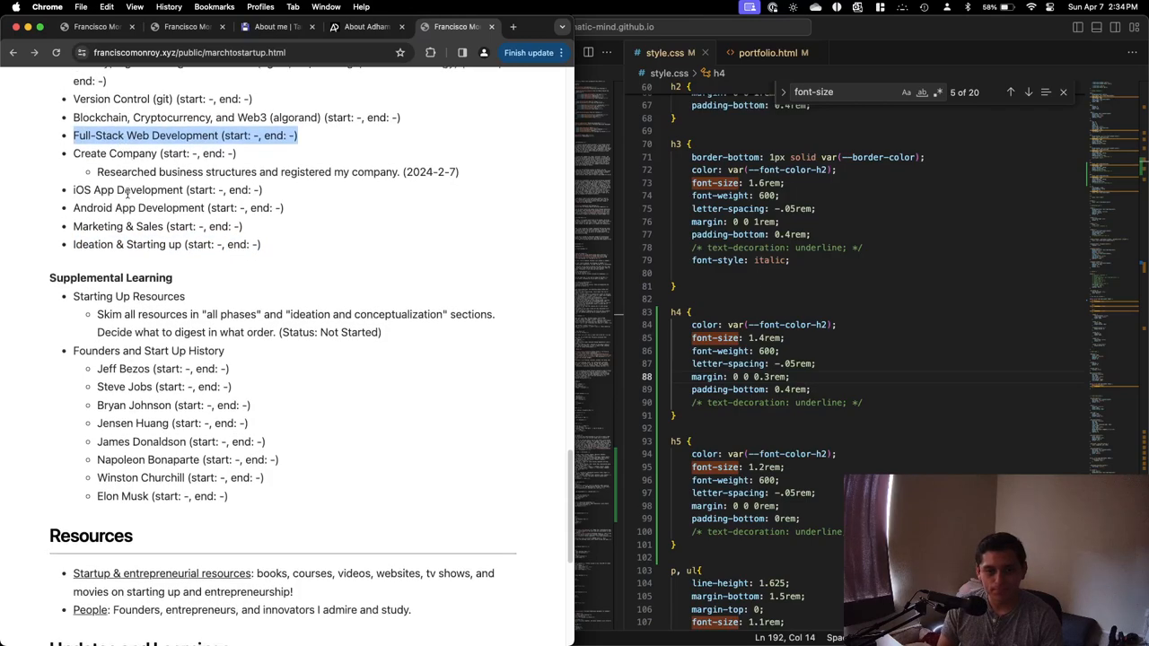
scroll("up", 3)
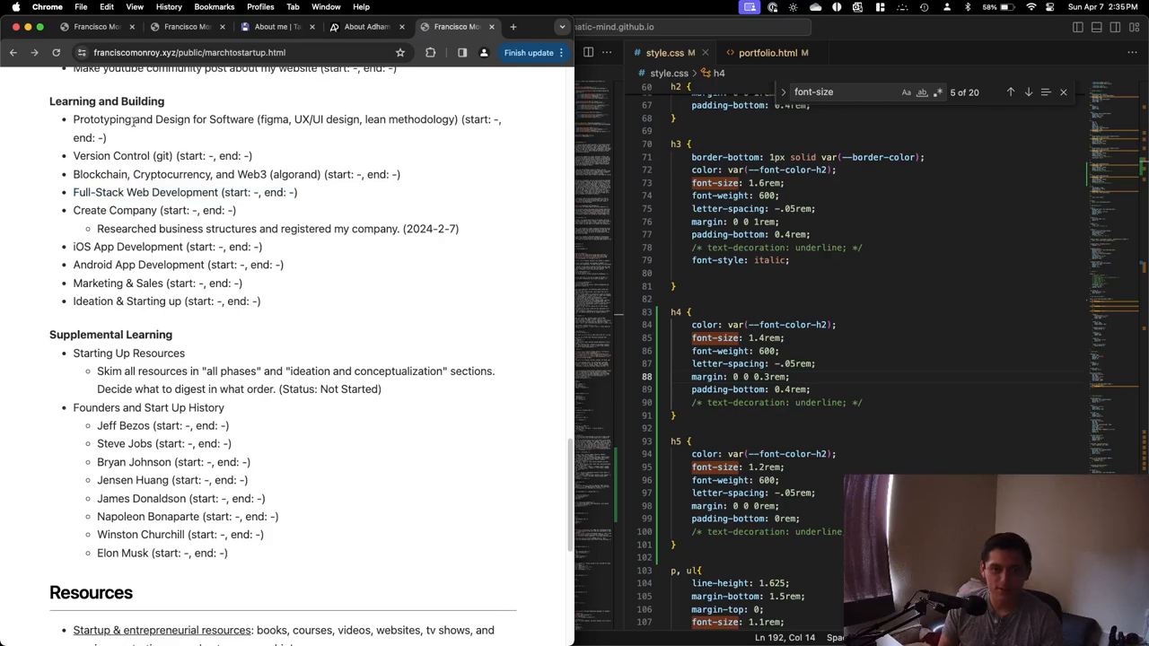
mouse_move(414, 178)
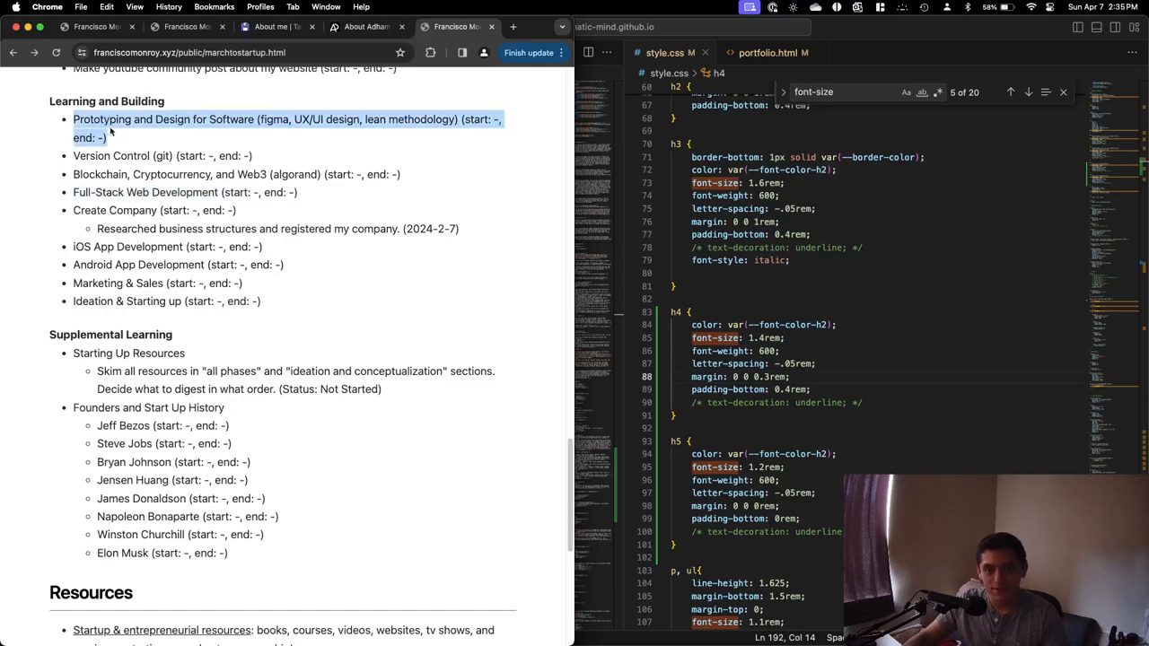
mouse_move(133, 200)
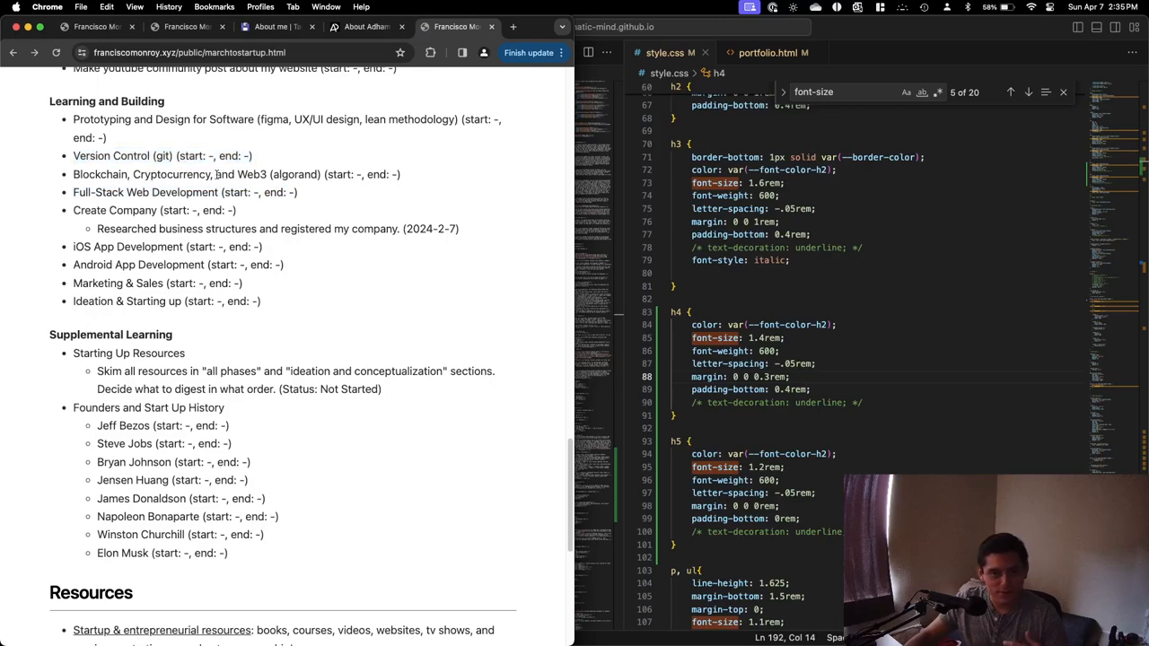
triple_click(236, 174)
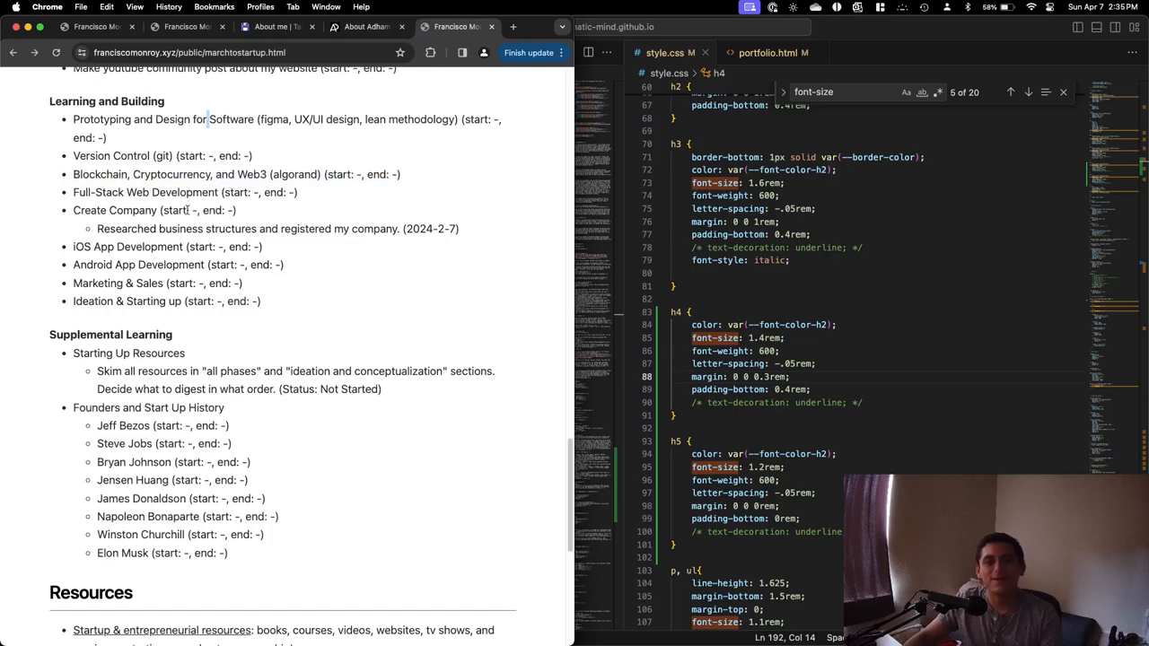
double_click(154, 210)
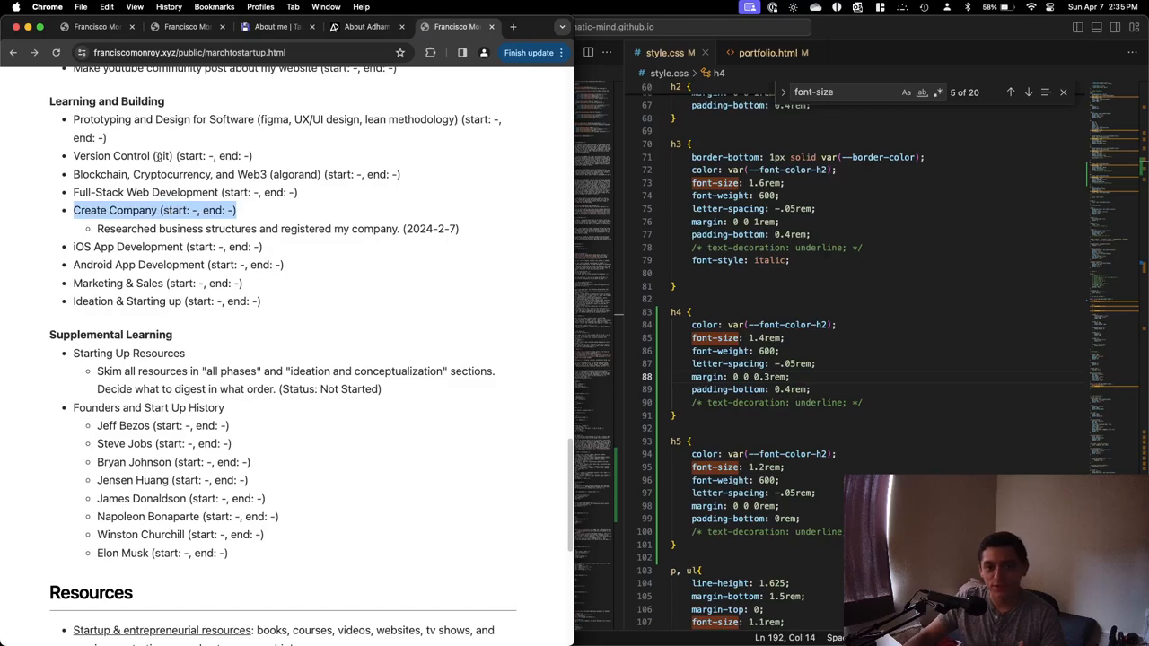
left_click(236, 174)
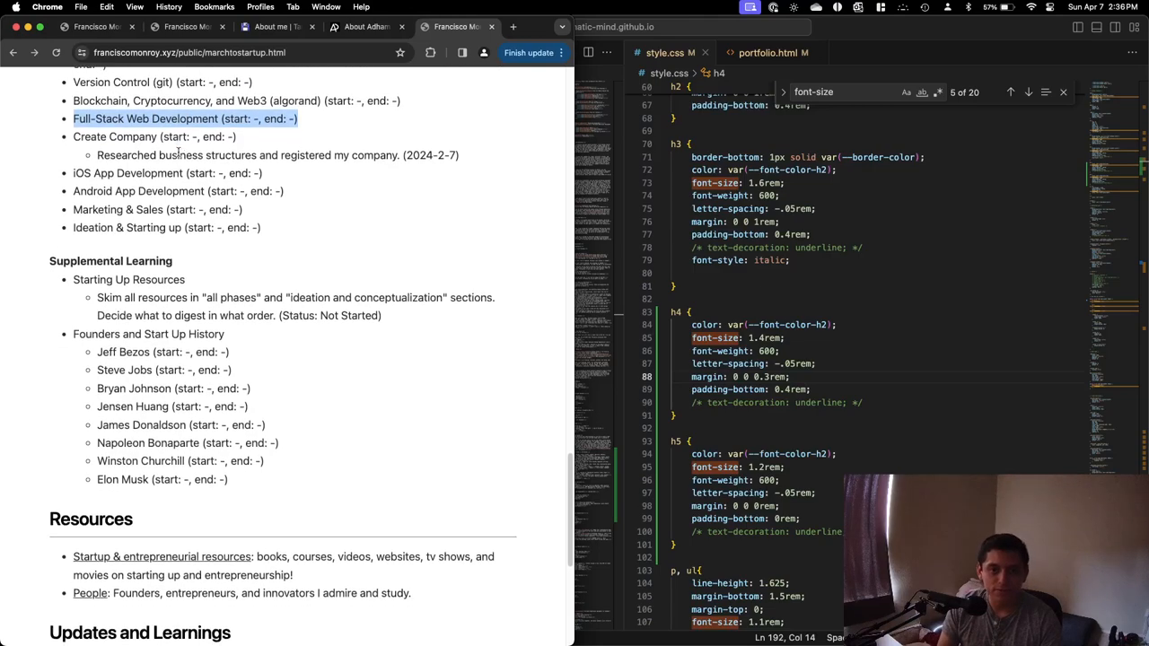
scroll("up", 3)
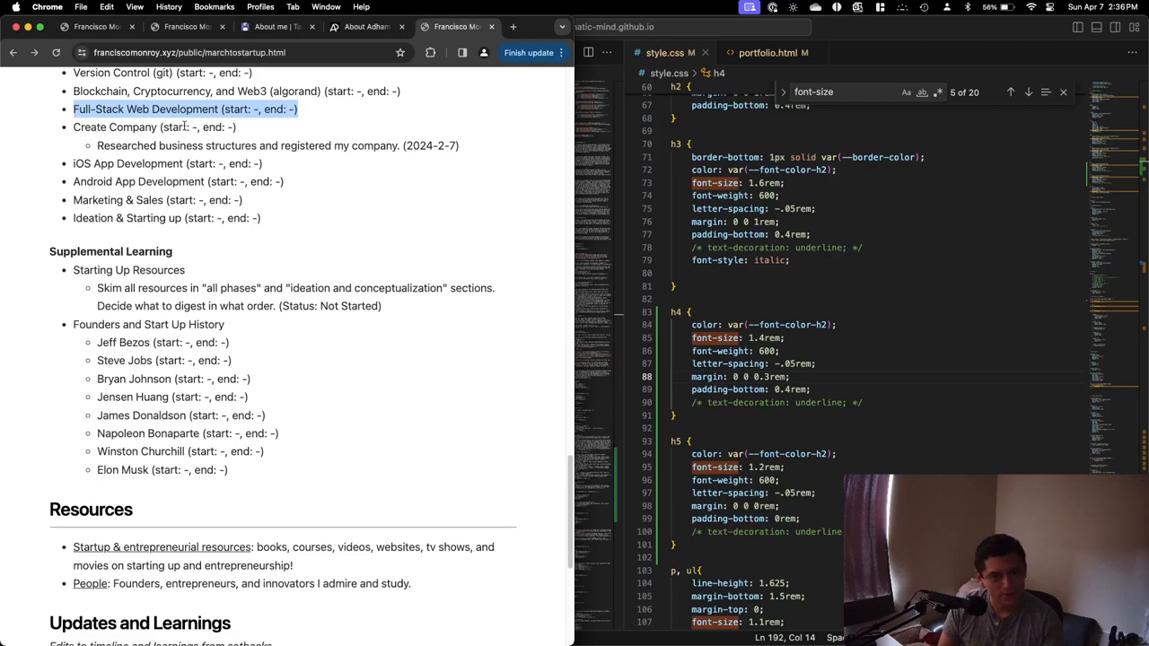
scroll("down", 3)
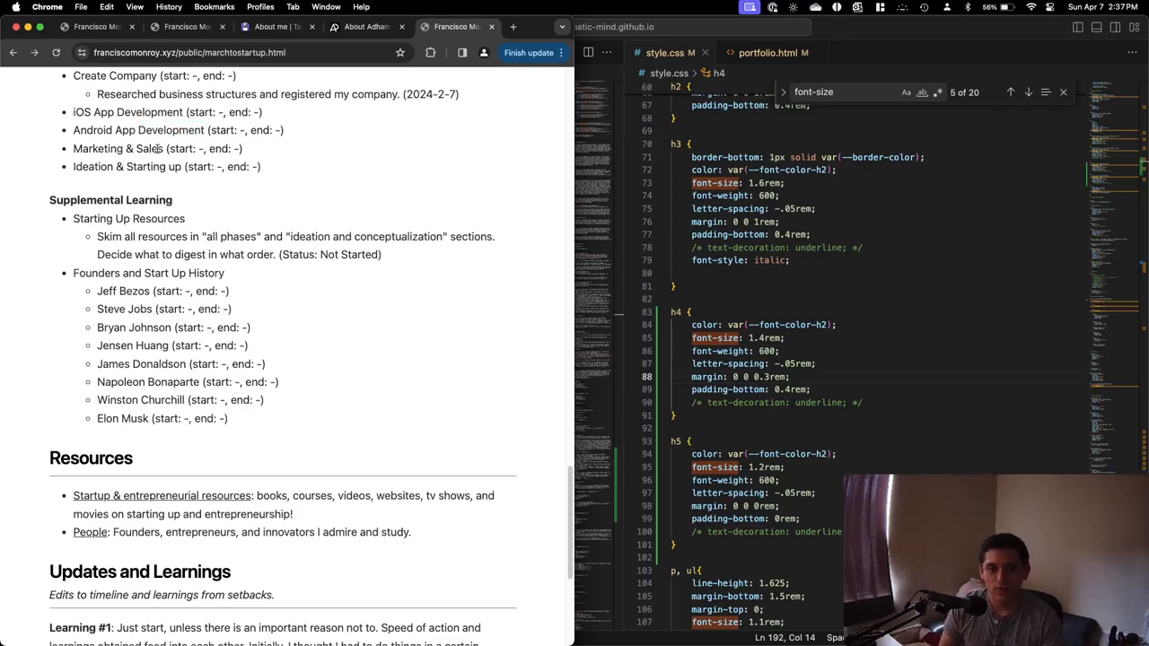
double_click(157, 148)
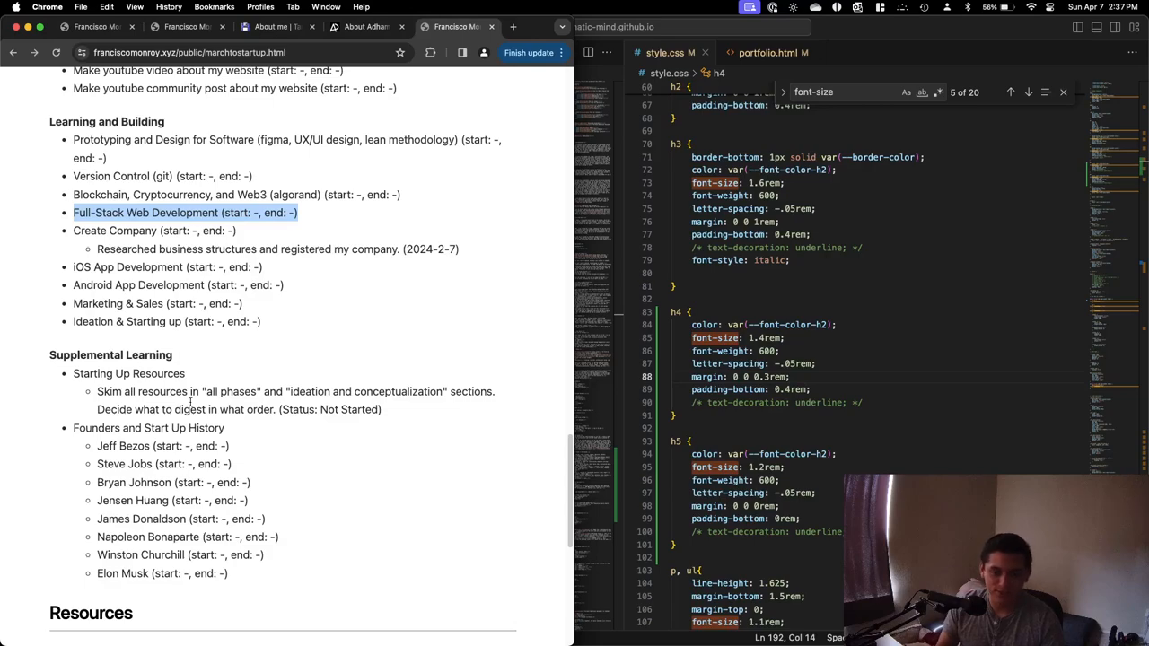
scroll("down", 3)
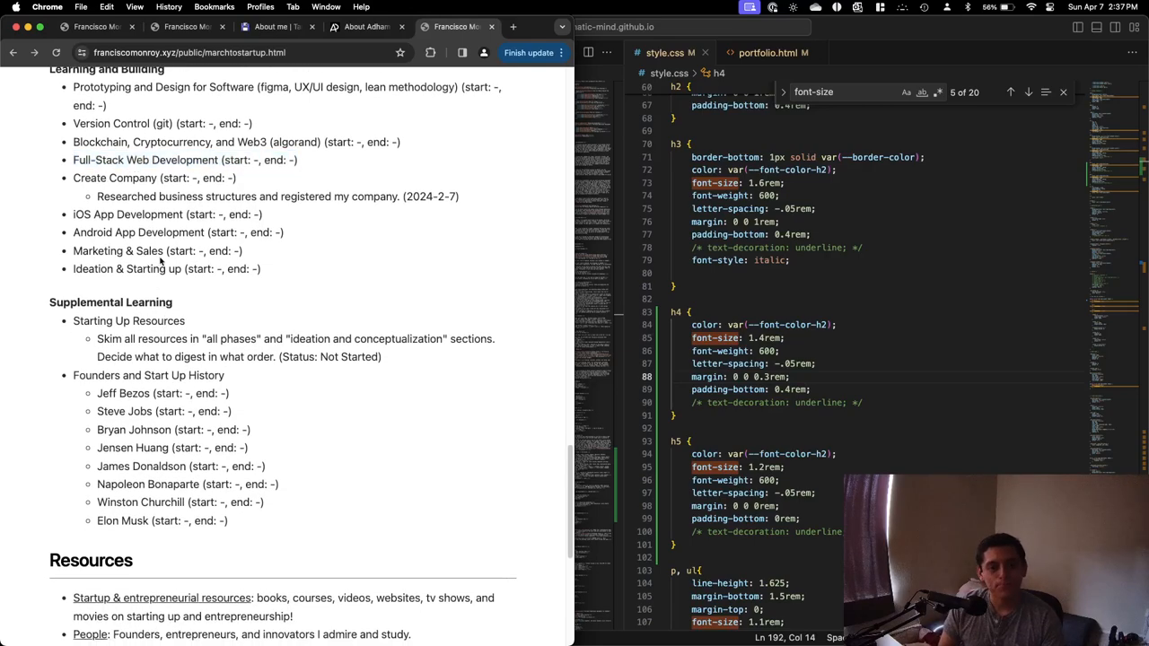
double_click(157, 250)
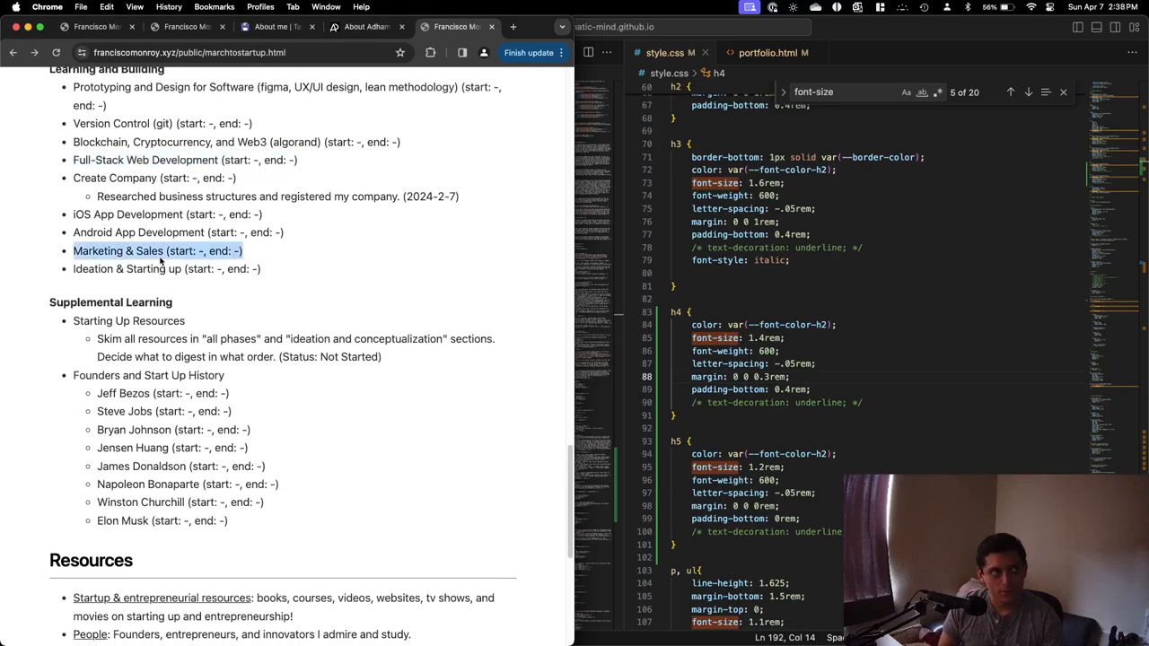
scroll("up", 3)
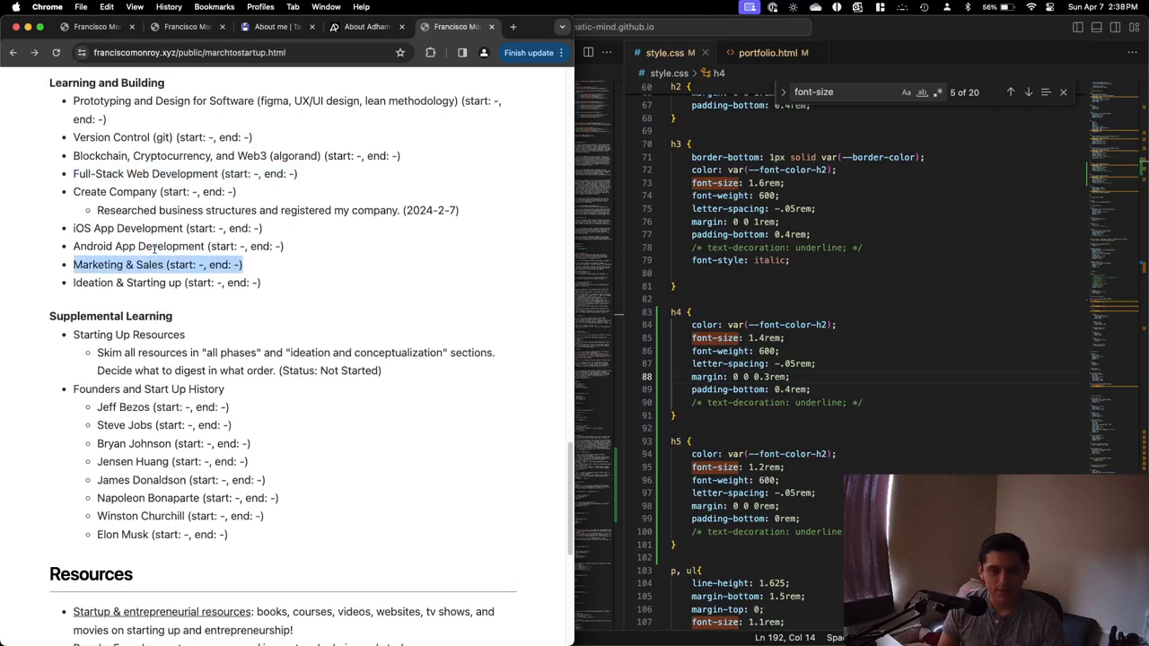
scroll("up", 3)
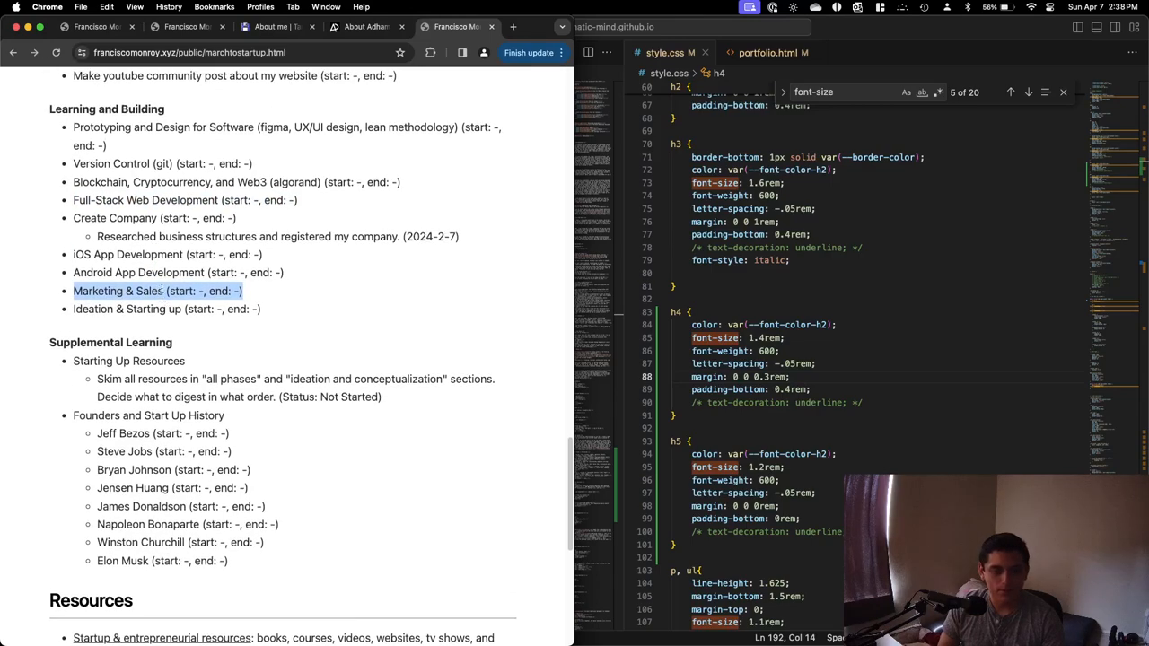
scroll("up", 3)
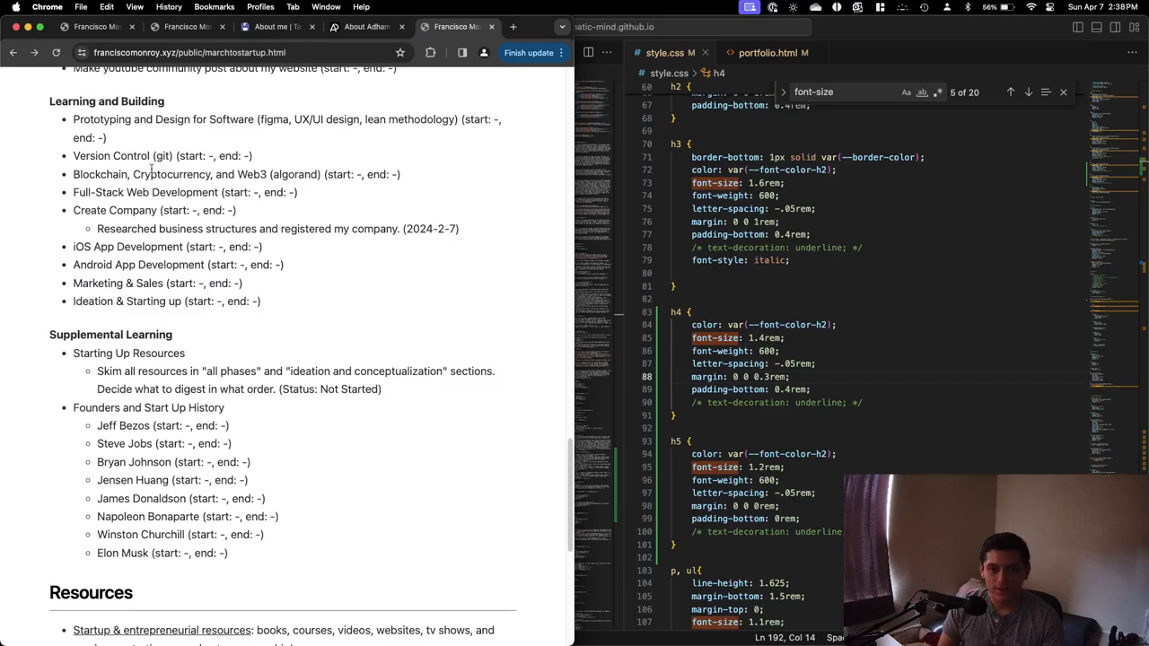
double_click(157, 283)
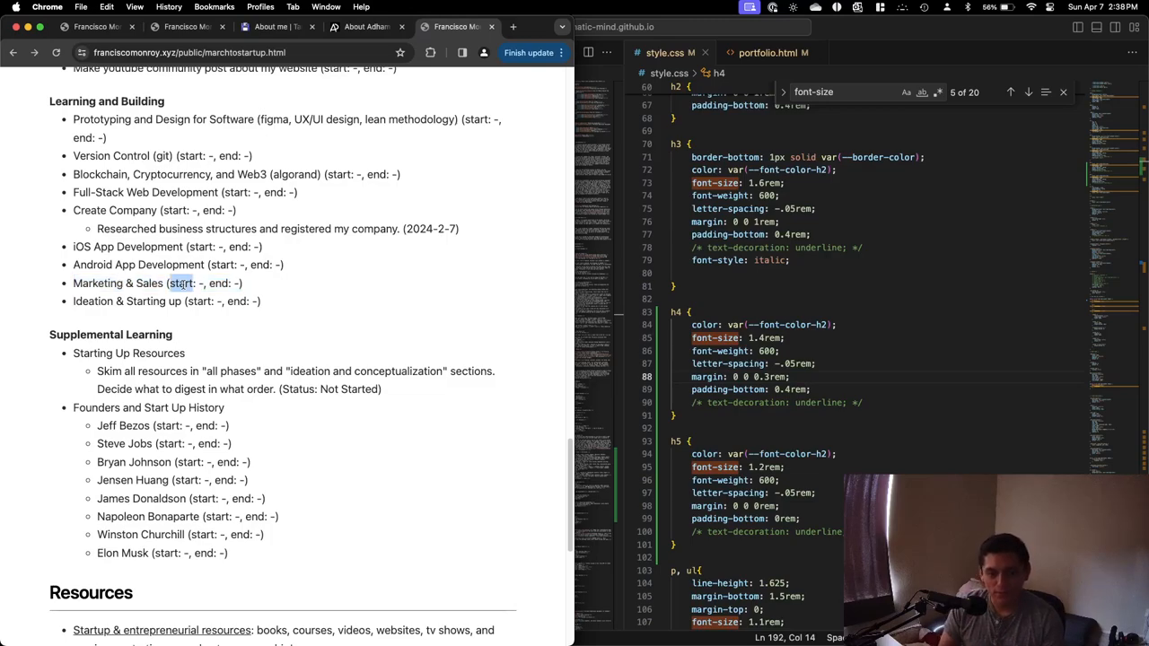
triple_click(157, 282)
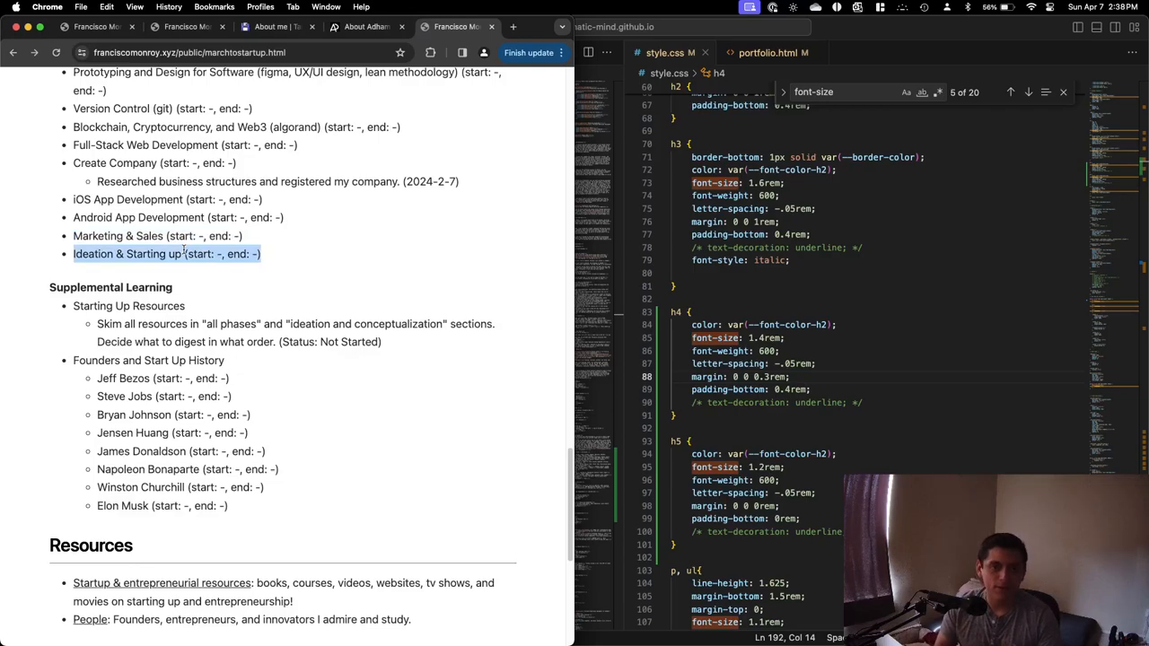
scroll("up", 3)
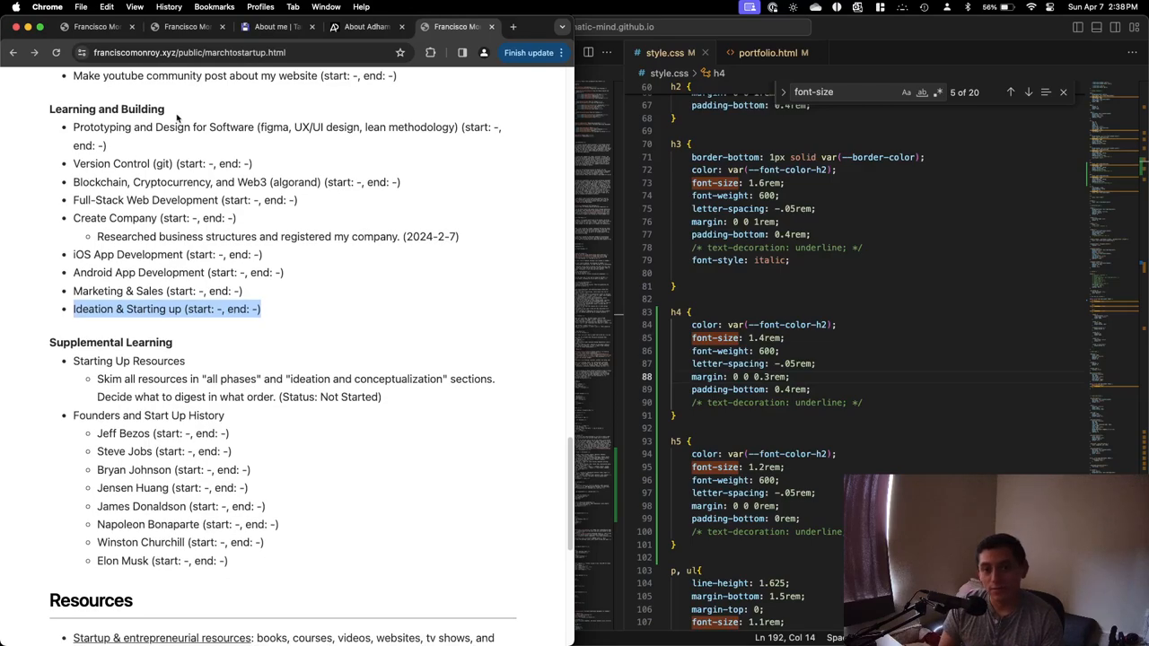
mouse_move(163, 169)
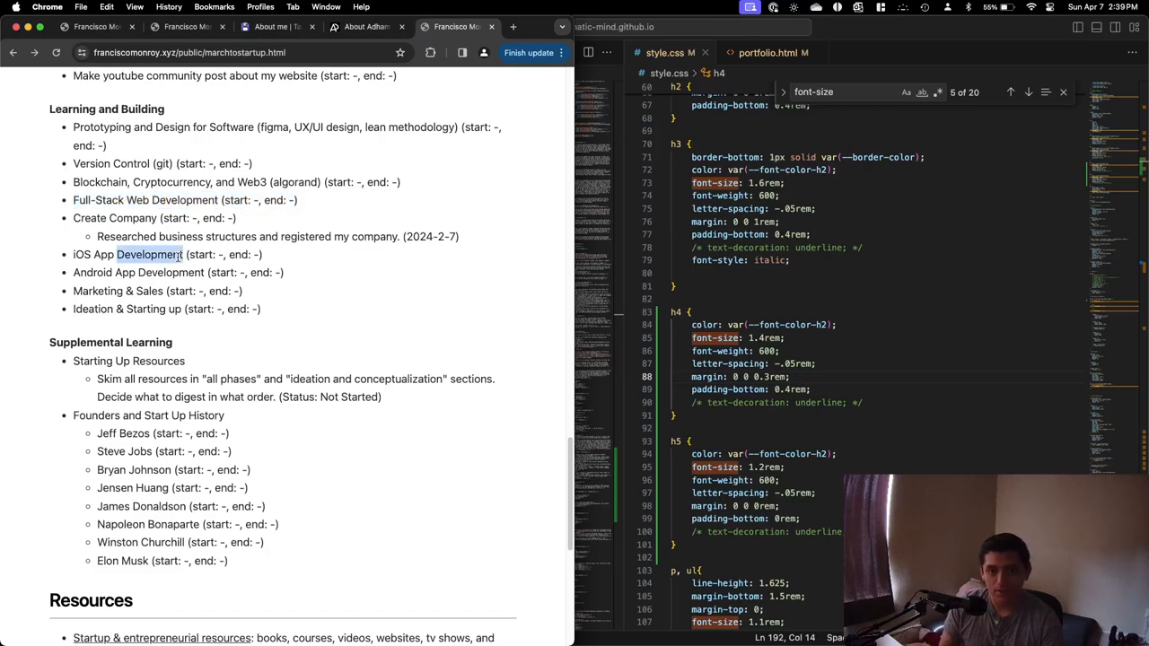
triple_click(134, 254)
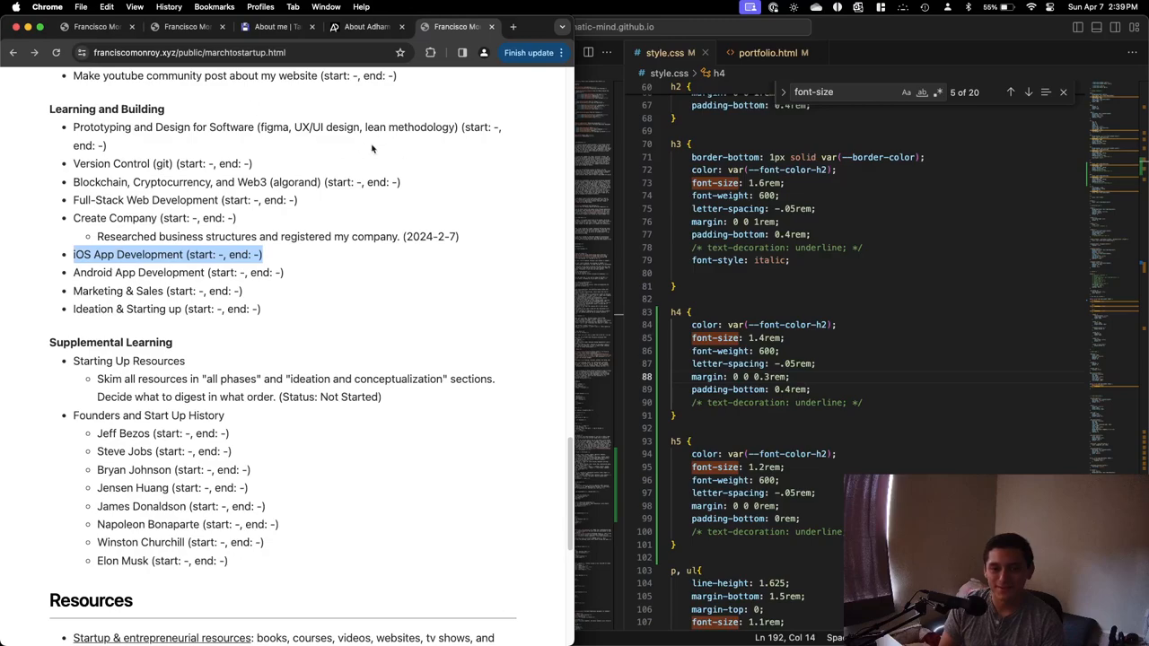
left_click(176, 290)
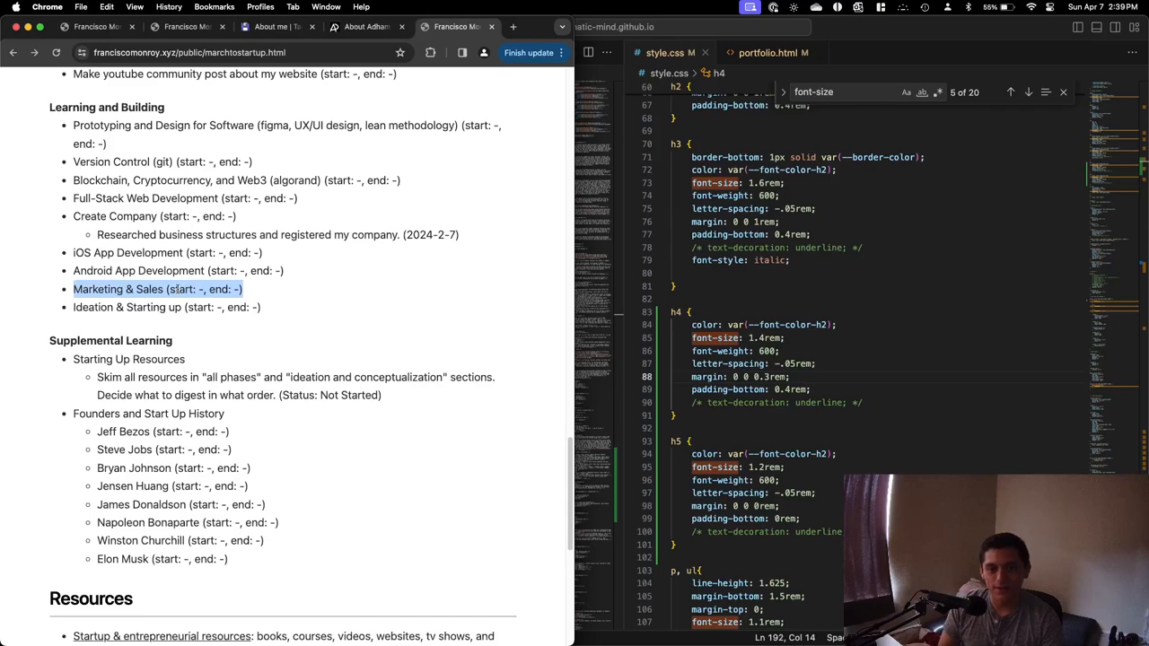
left_click(166, 306)
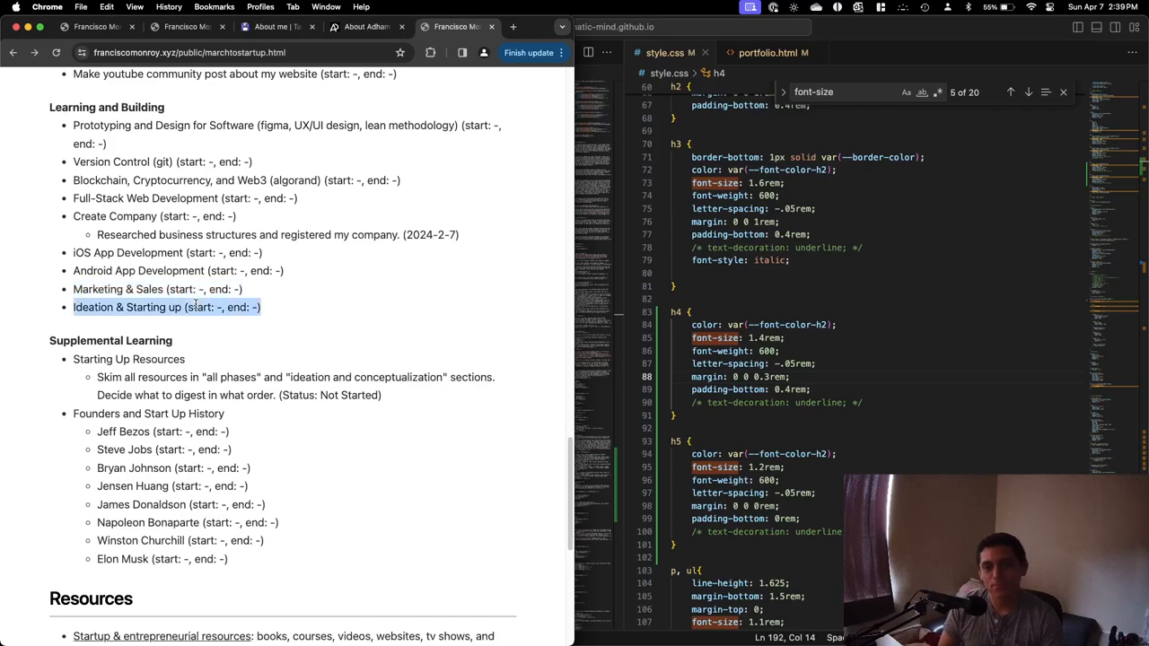
scroll("down", 3)
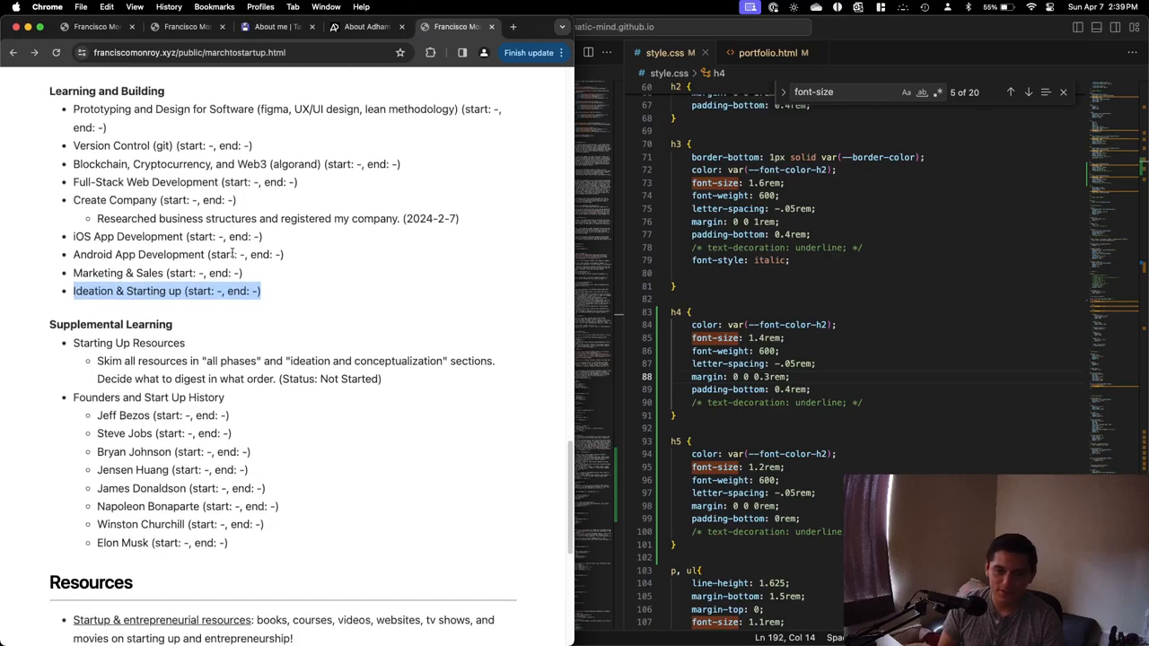
scroll("up", 3)
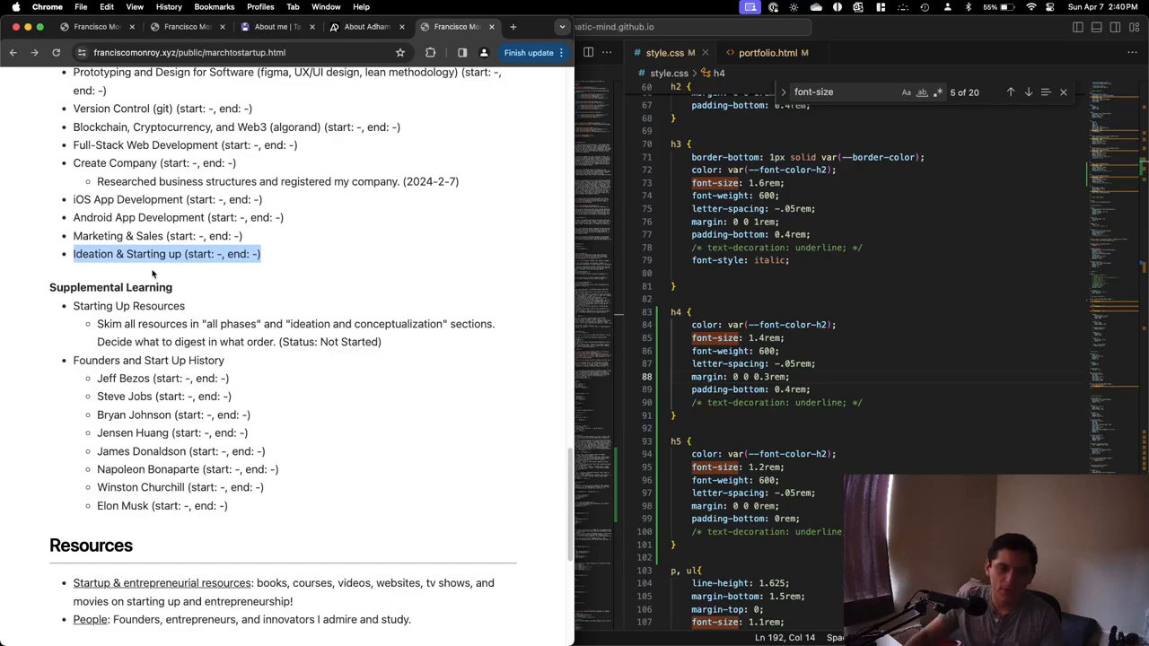
scroll("up", 3)
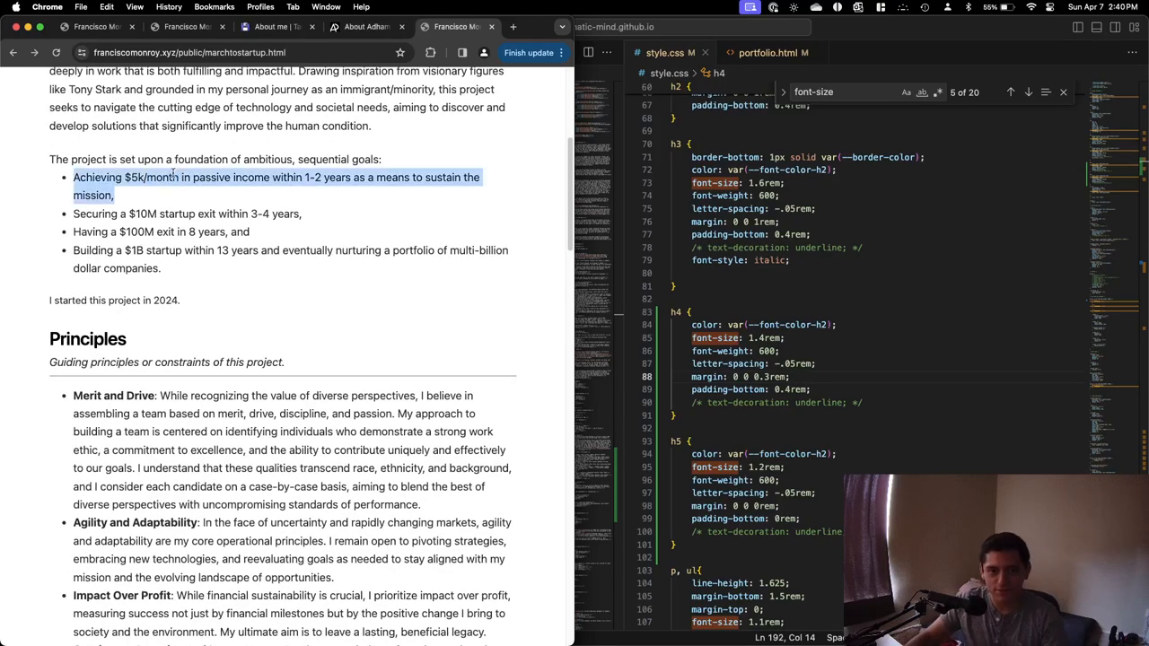
scroll("down", 3)
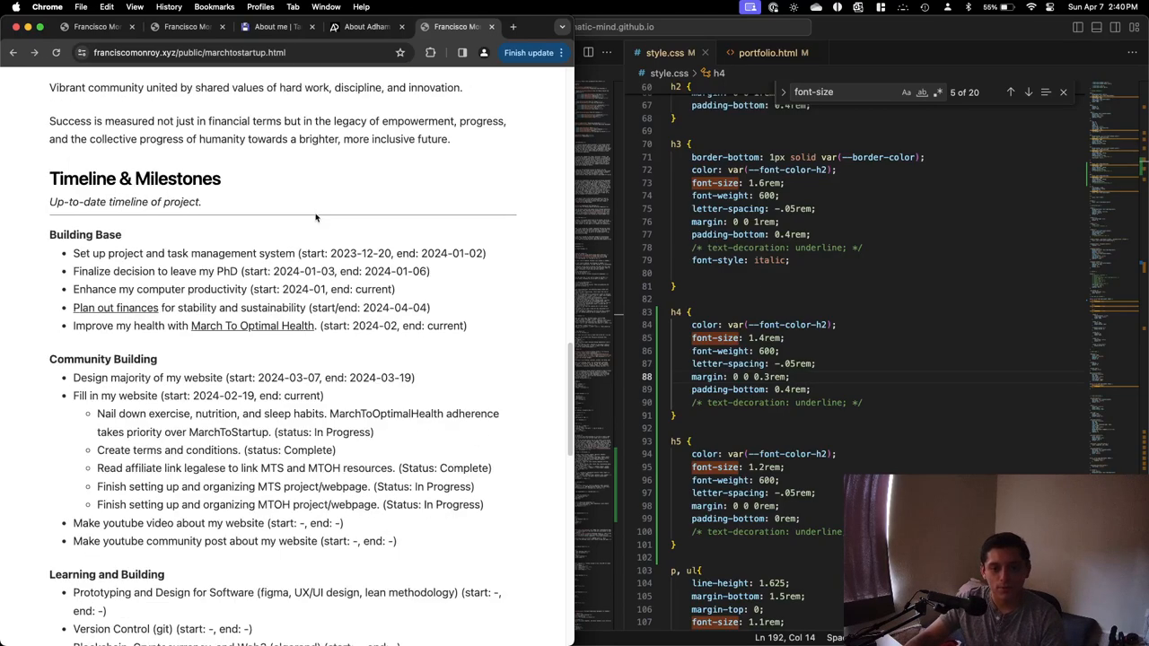
scroll("down", 3)
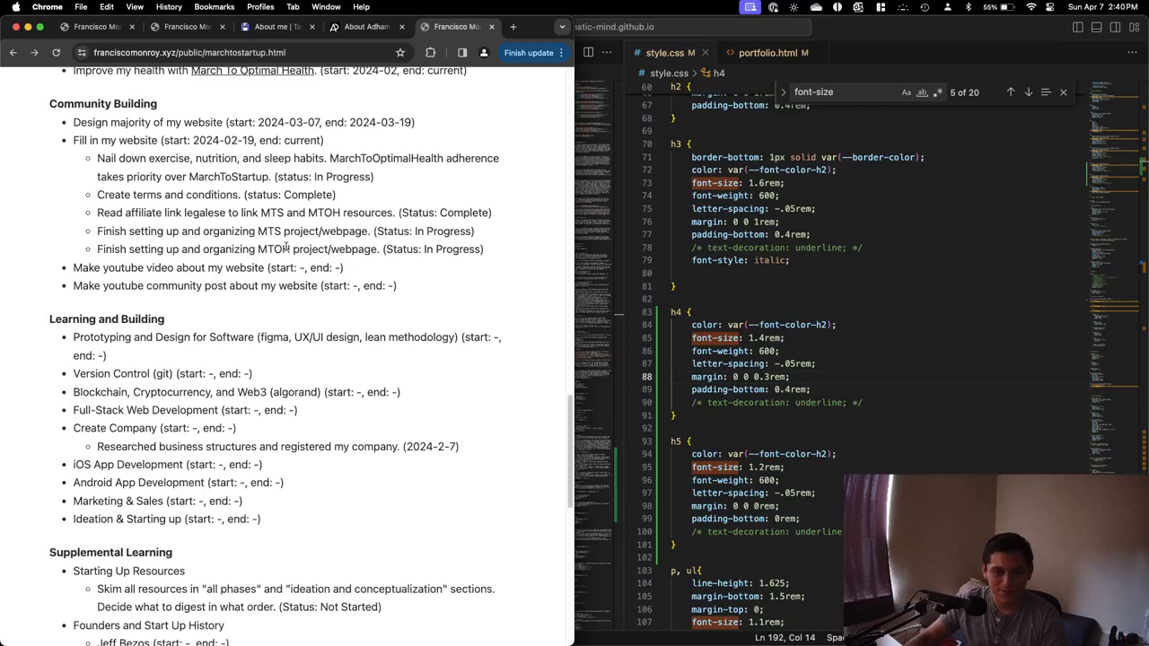
scroll("down", 3)
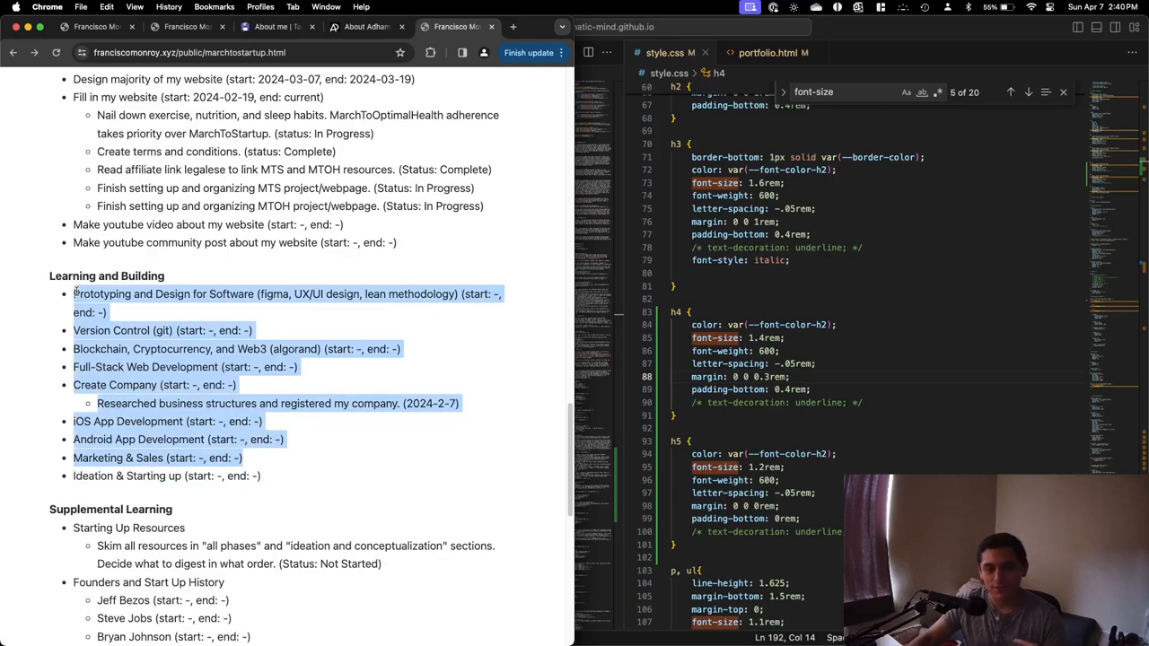
left_click(269, 480)
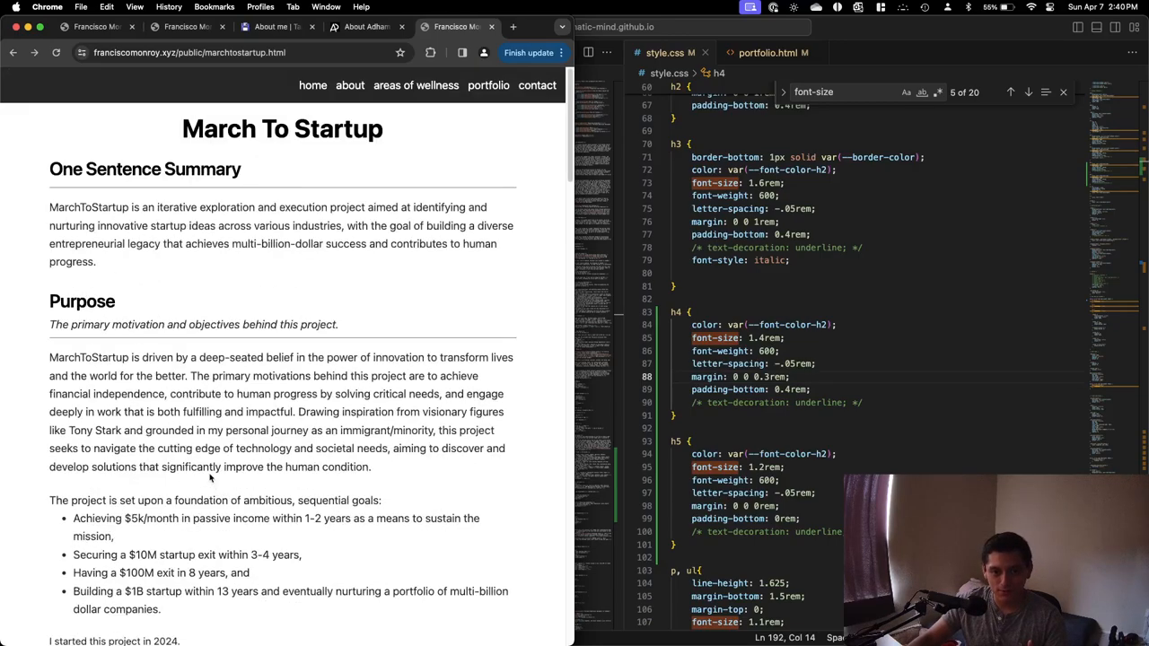
scroll("down", 3)
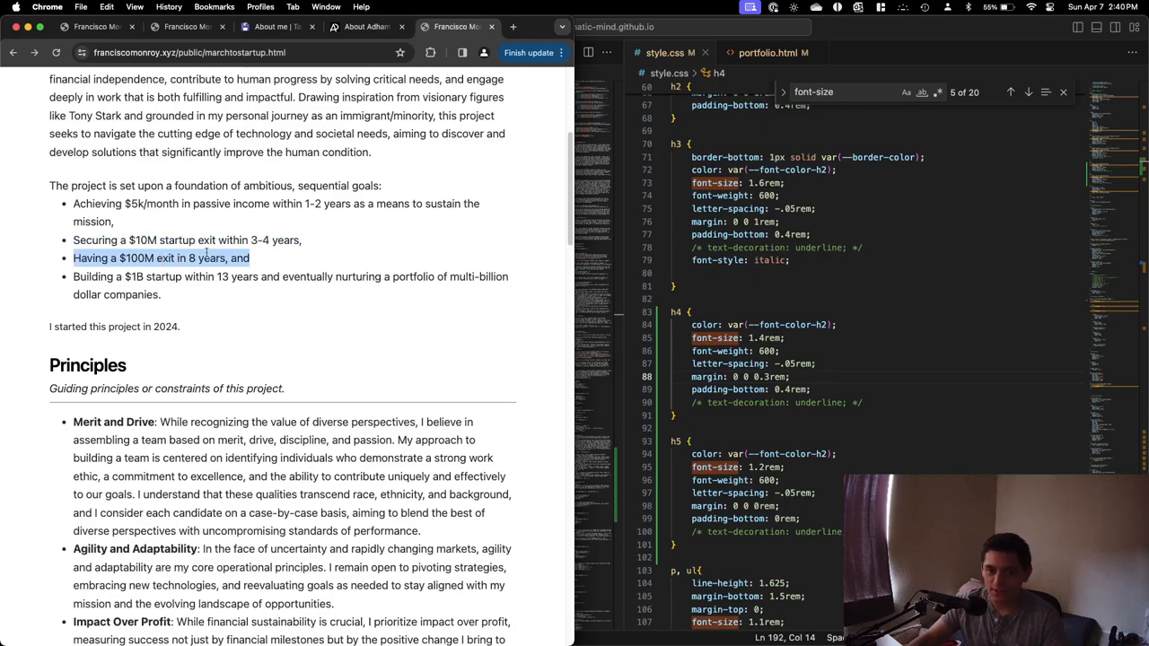
left_click(187, 240)
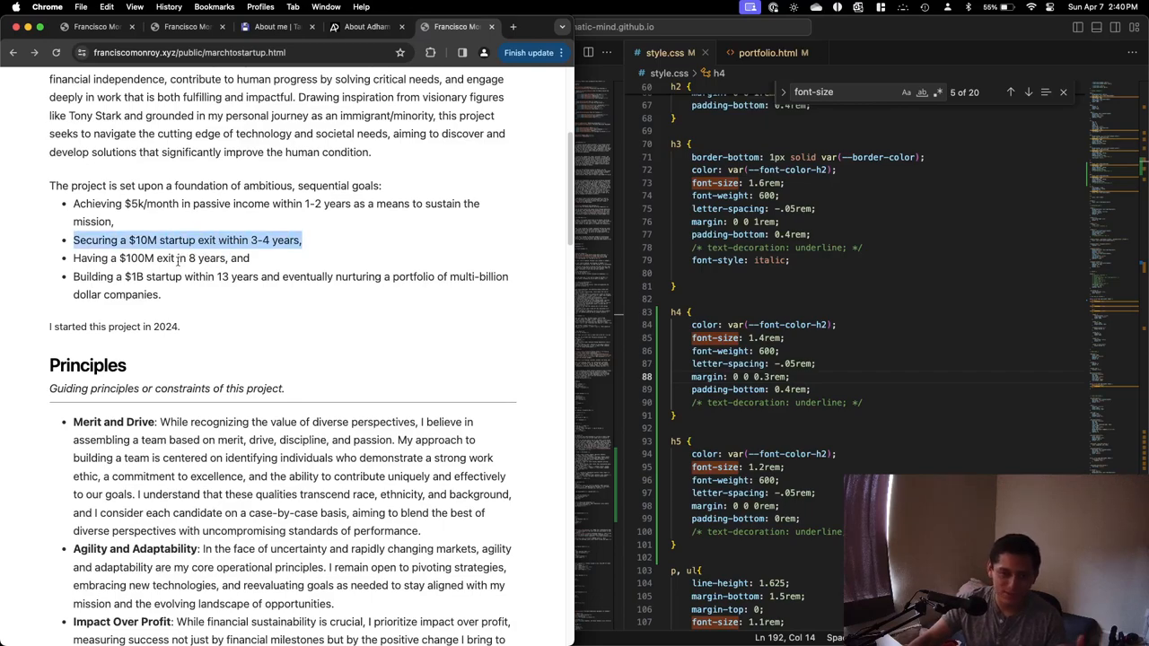
mouse_move(175, 265)
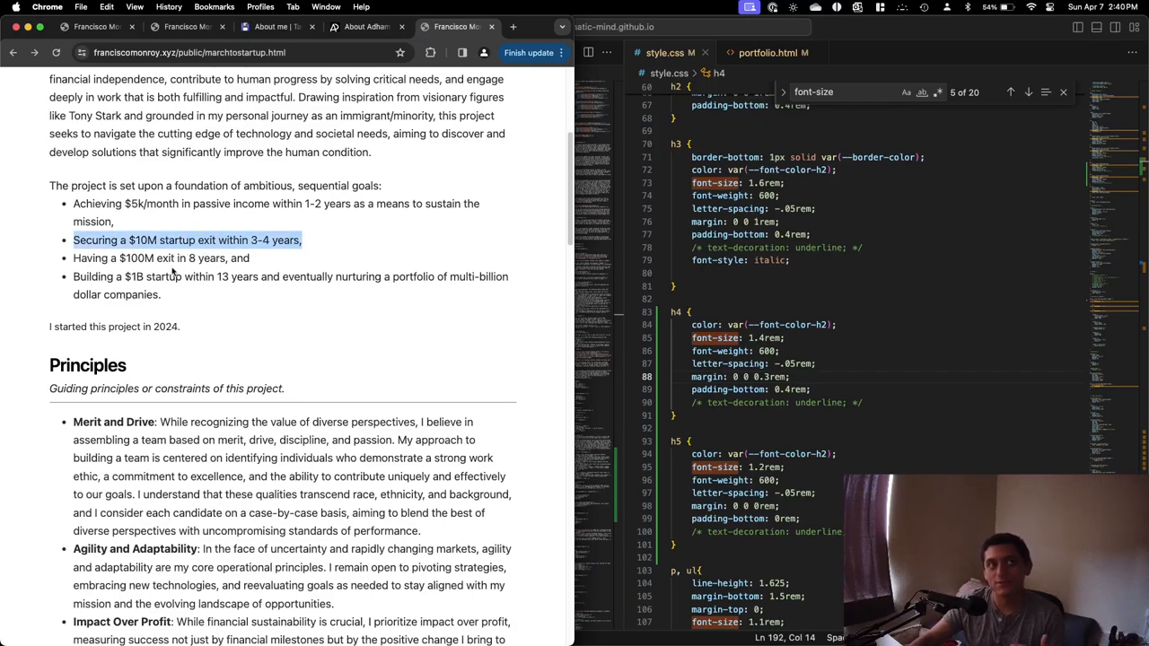
scroll("up", 3)
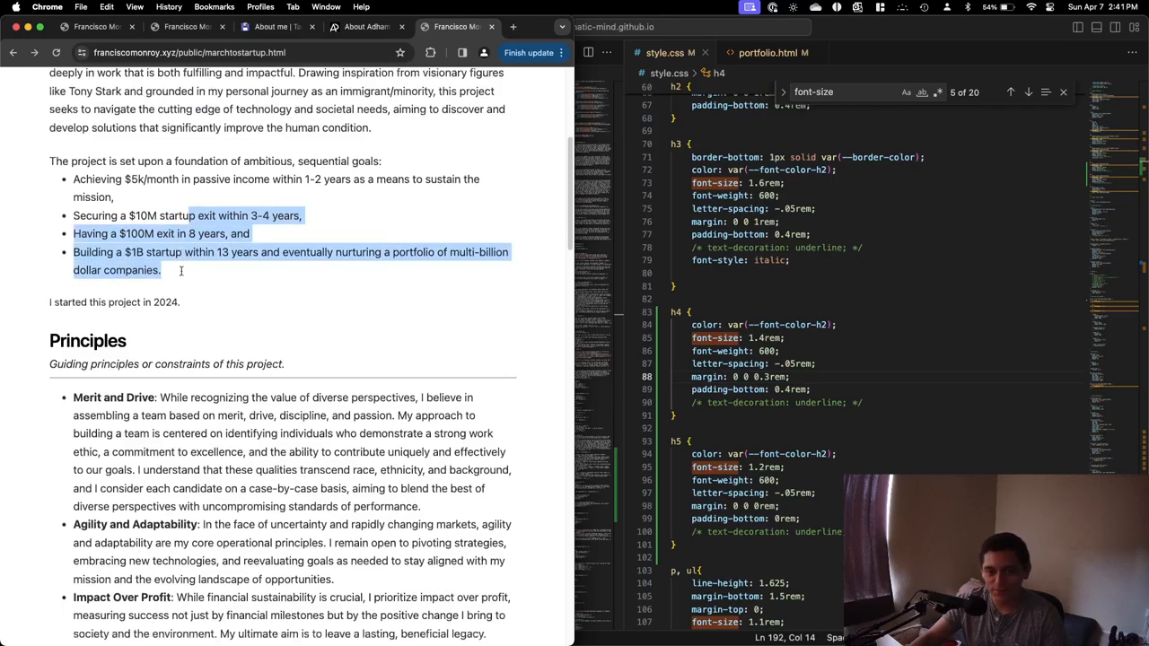
scroll("down", 3)
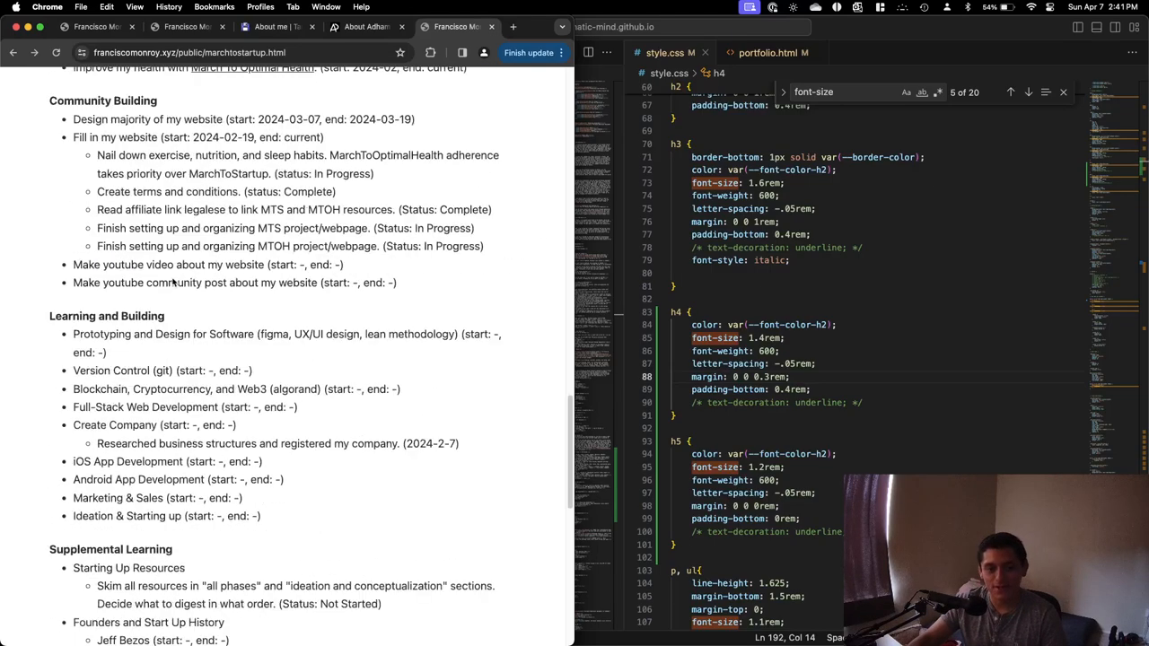
scroll("down", 3)
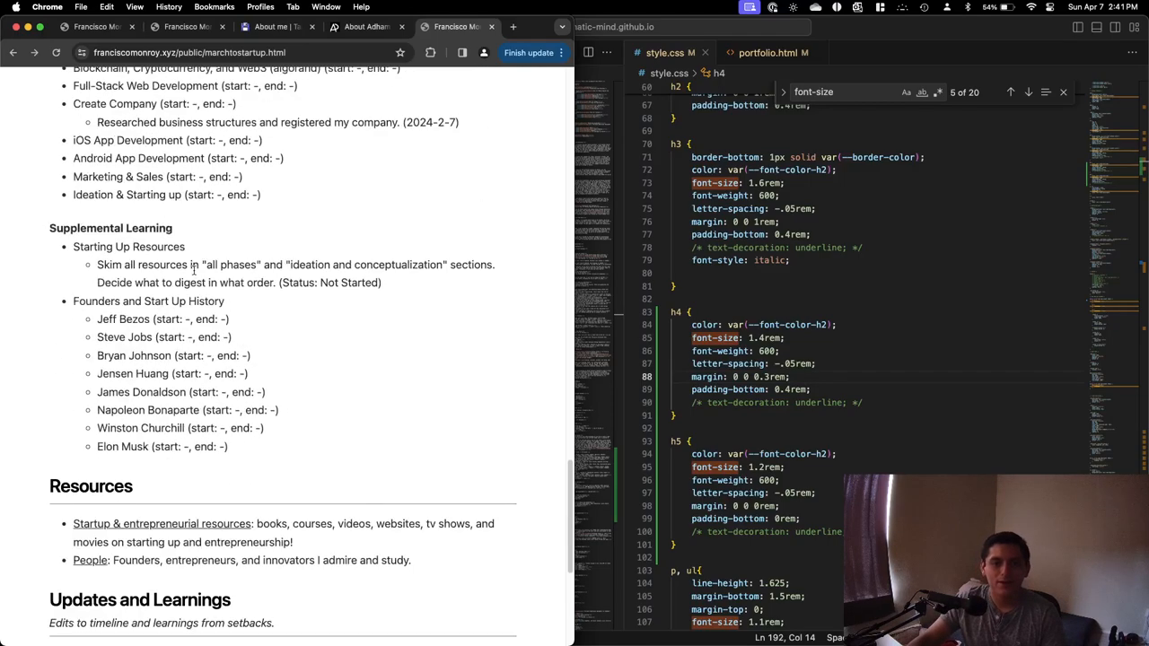
scroll("up", 3)
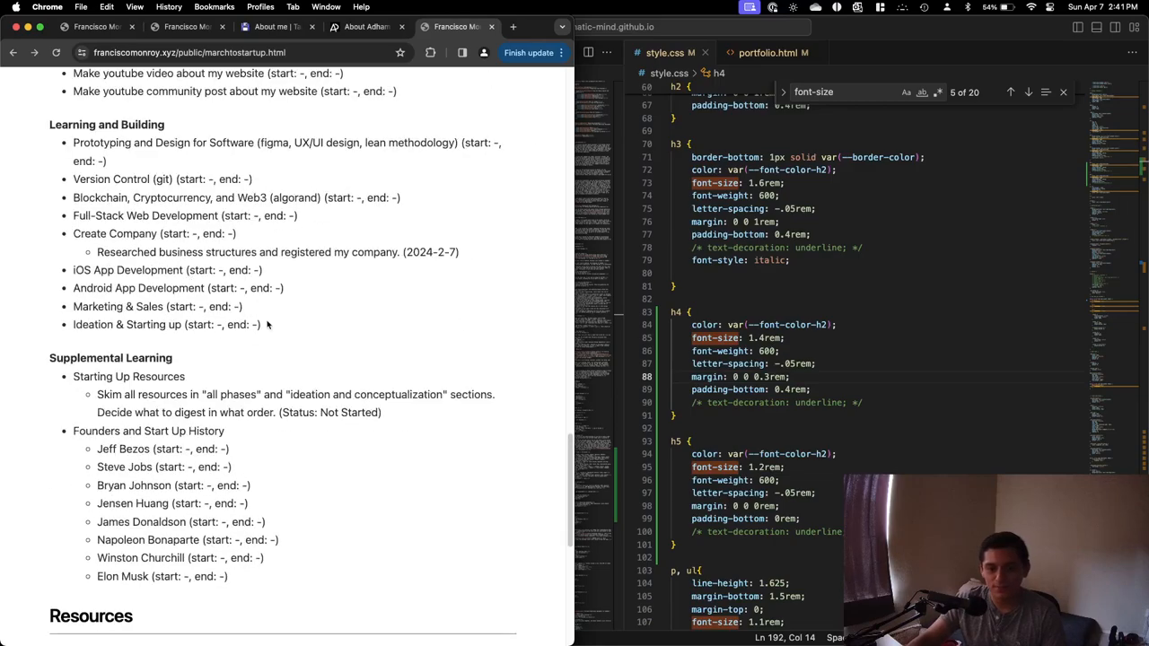
scroll("up", 3)
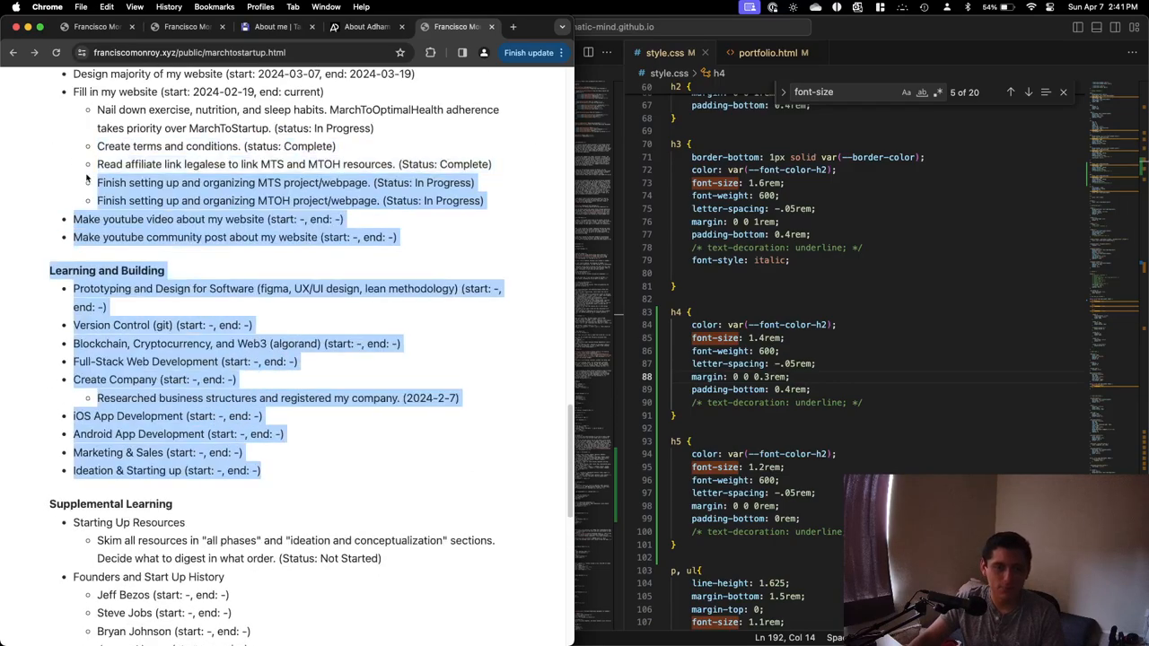
scroll("down", 3)
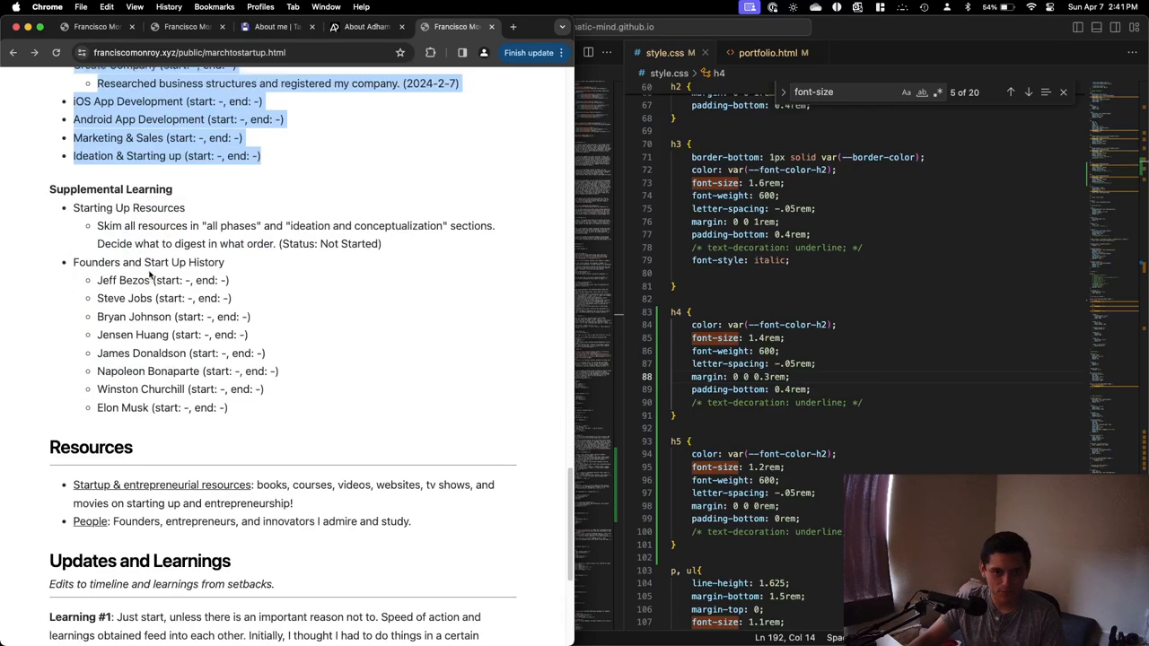
scroll("up", 3)
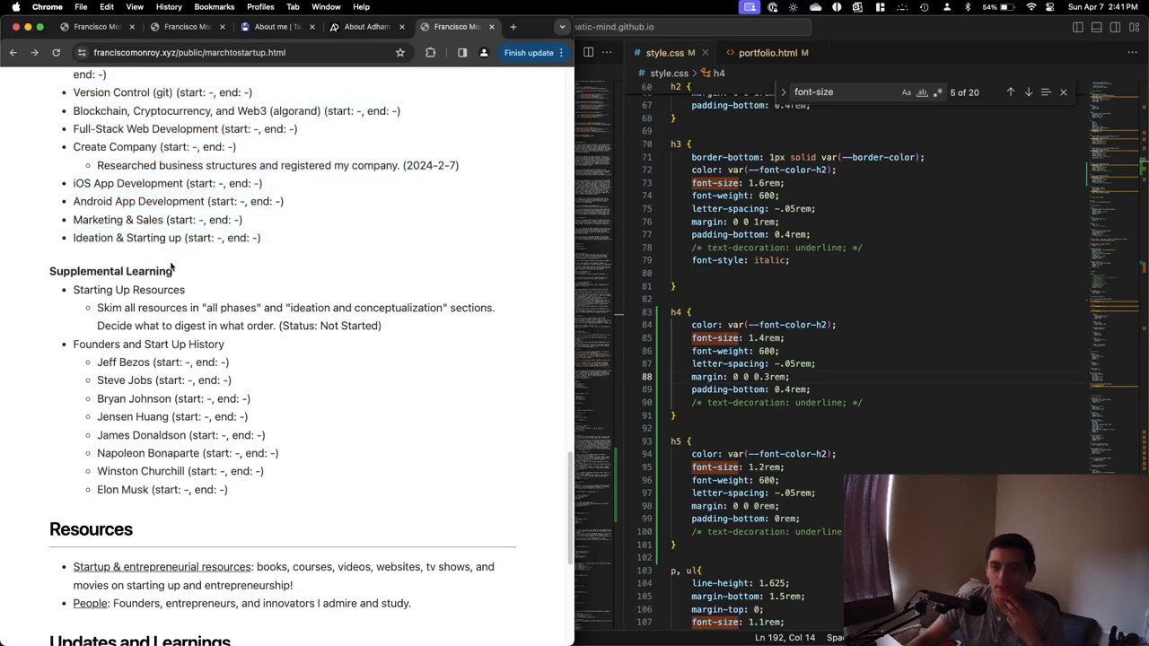
scroll("up", 3)
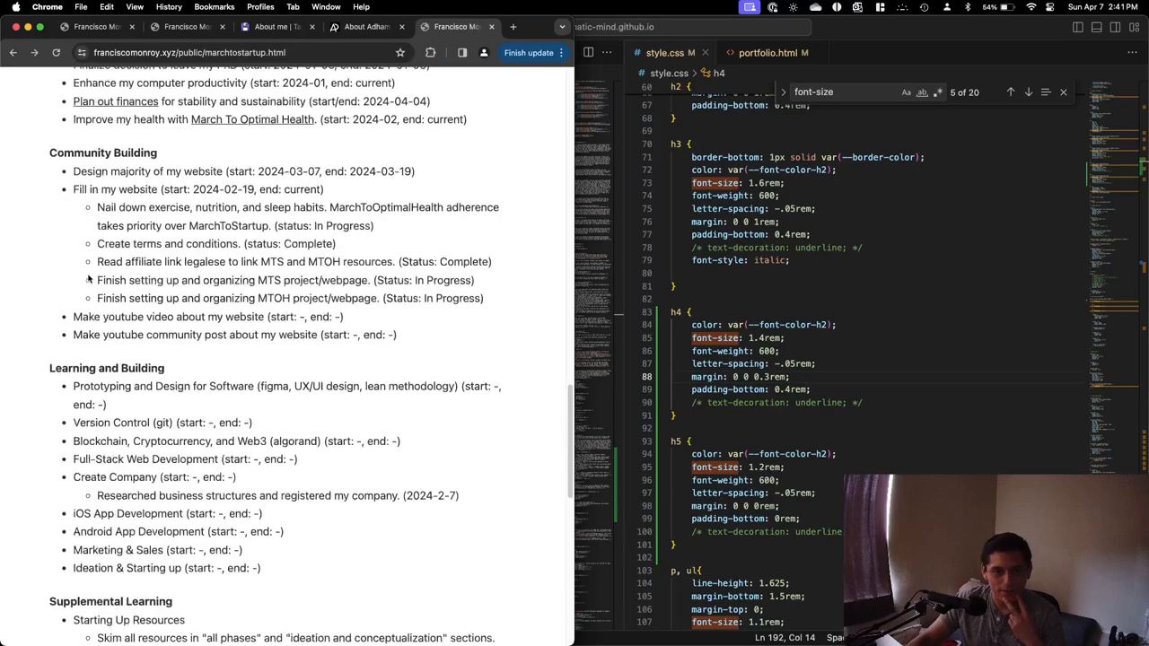
scroll("down", 3)
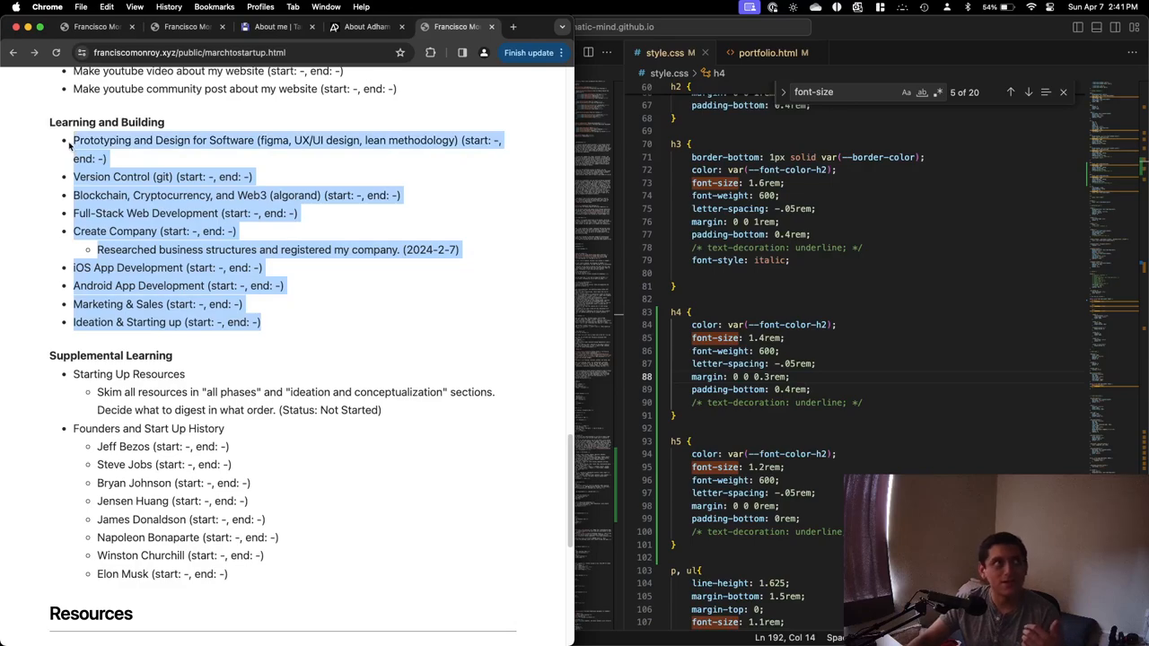
scroll("up", 3)
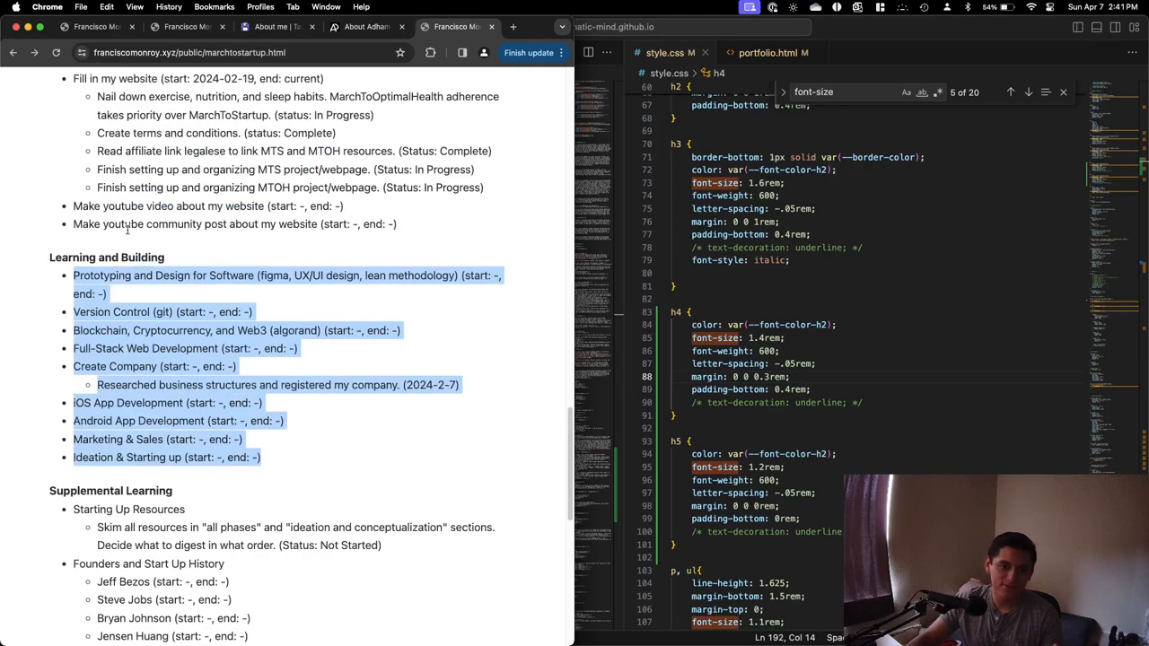
scroll("down", 3)
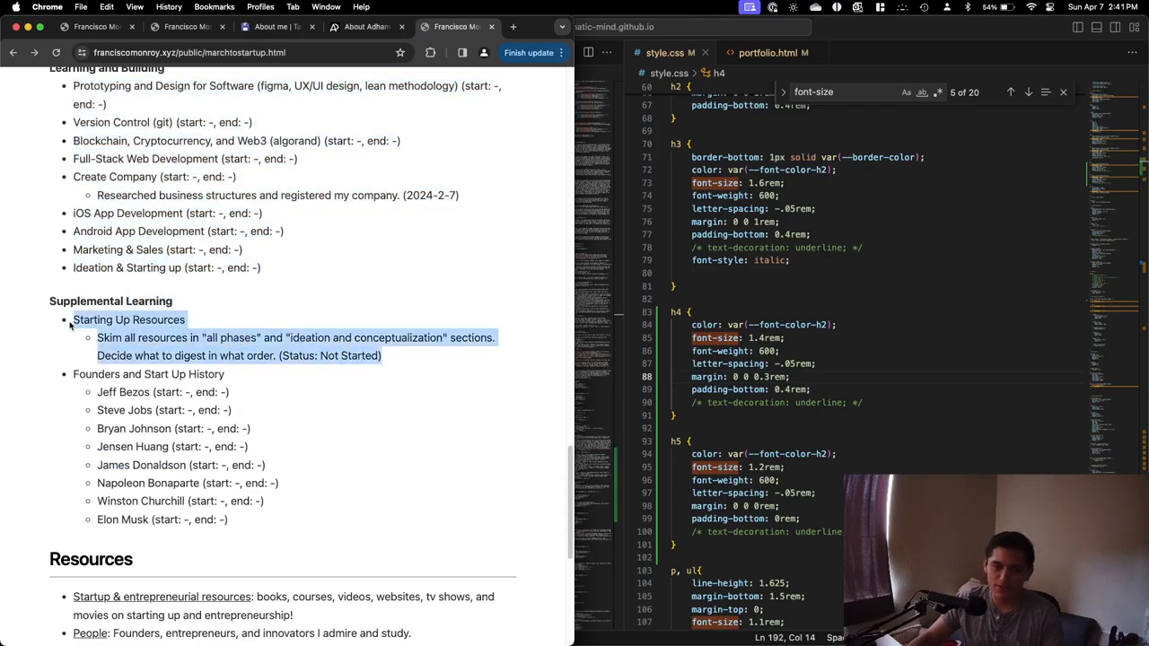
scroll("down", 3)
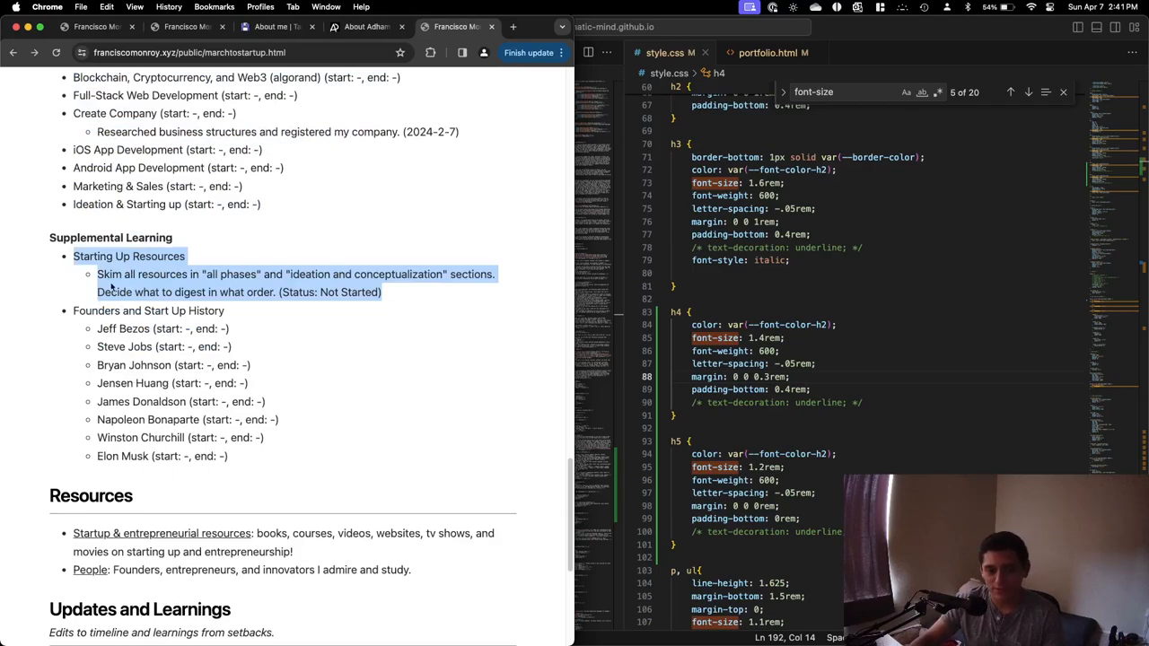
scroll("down", 3)
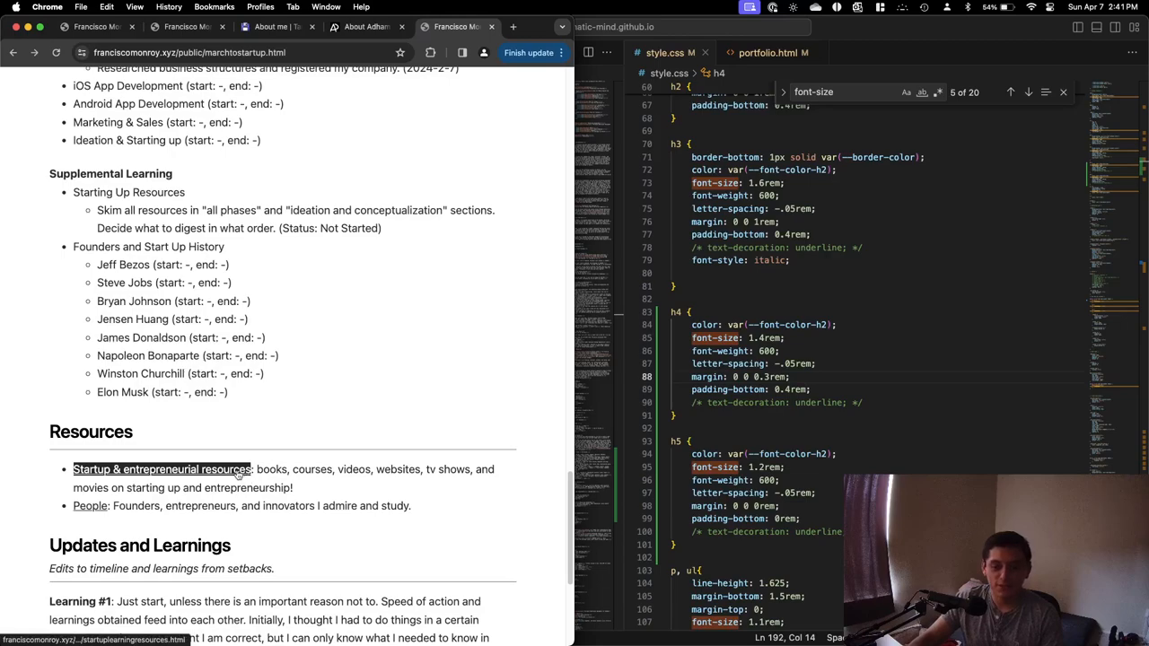
left_click(163, 469)
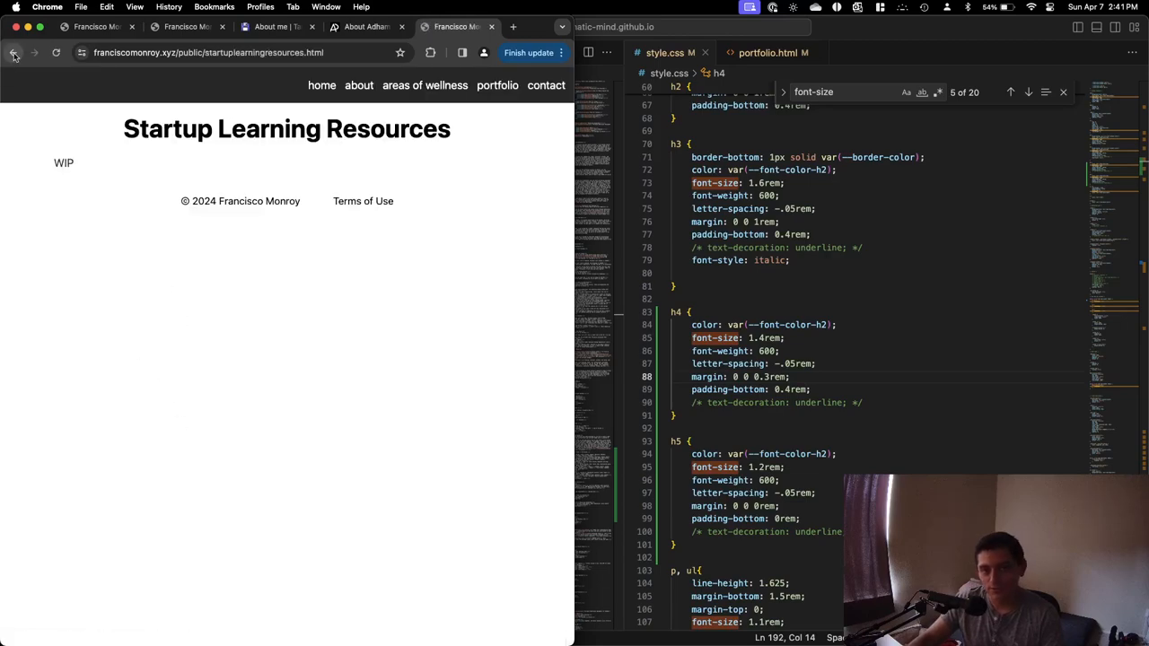
left_click(14, 52)
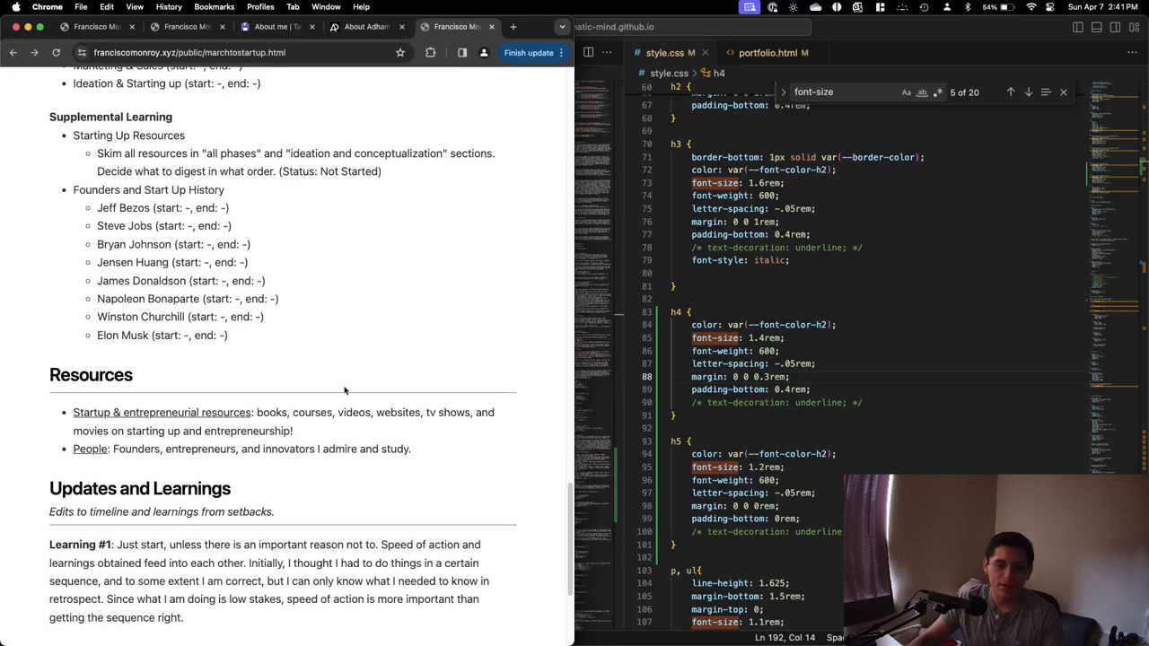
mouse_move(344, 337)
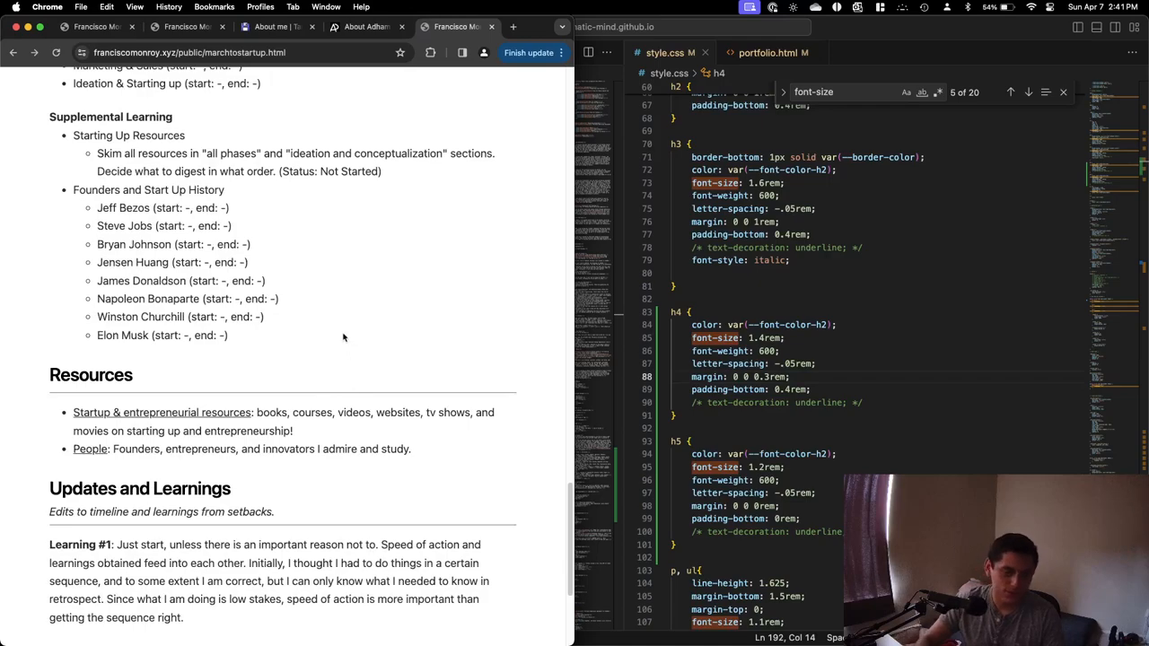
mouse_move(378, 324)
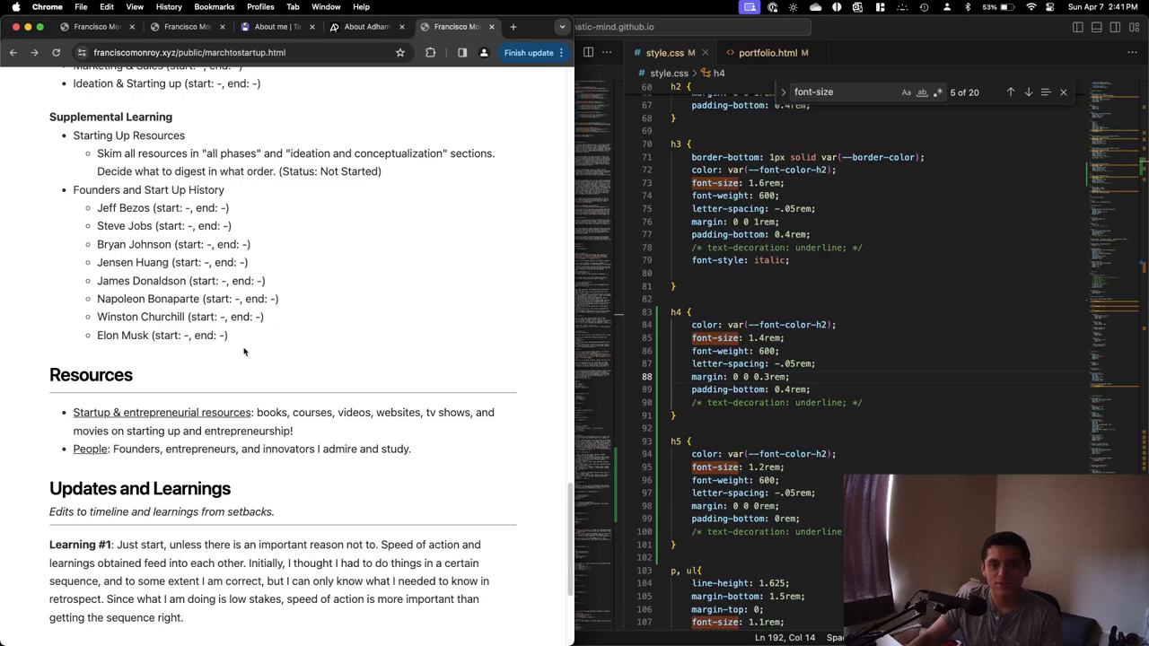
left_click_drag(97, 208, 228, 334)
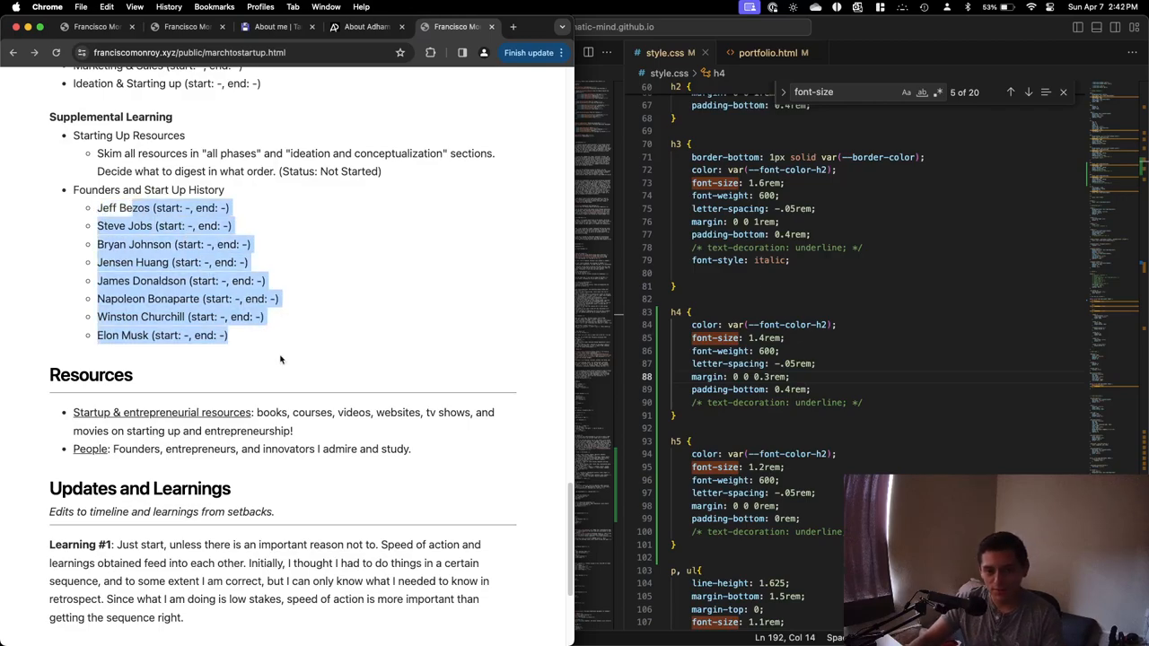
left_click(281, 359)
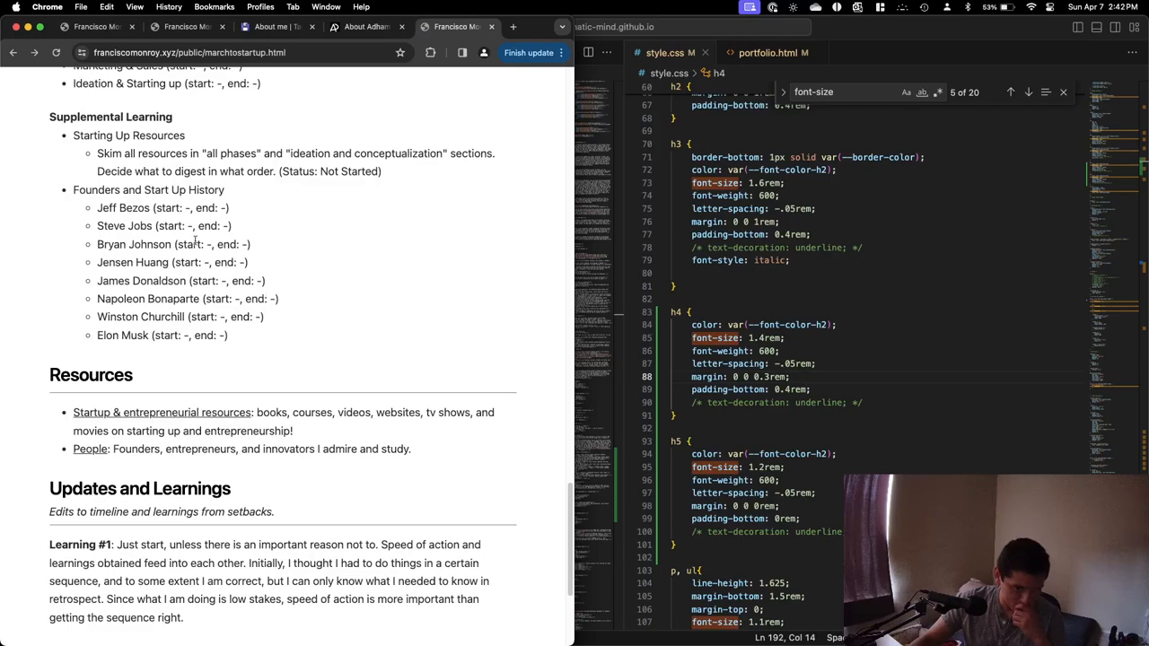
double_click(134, 207)
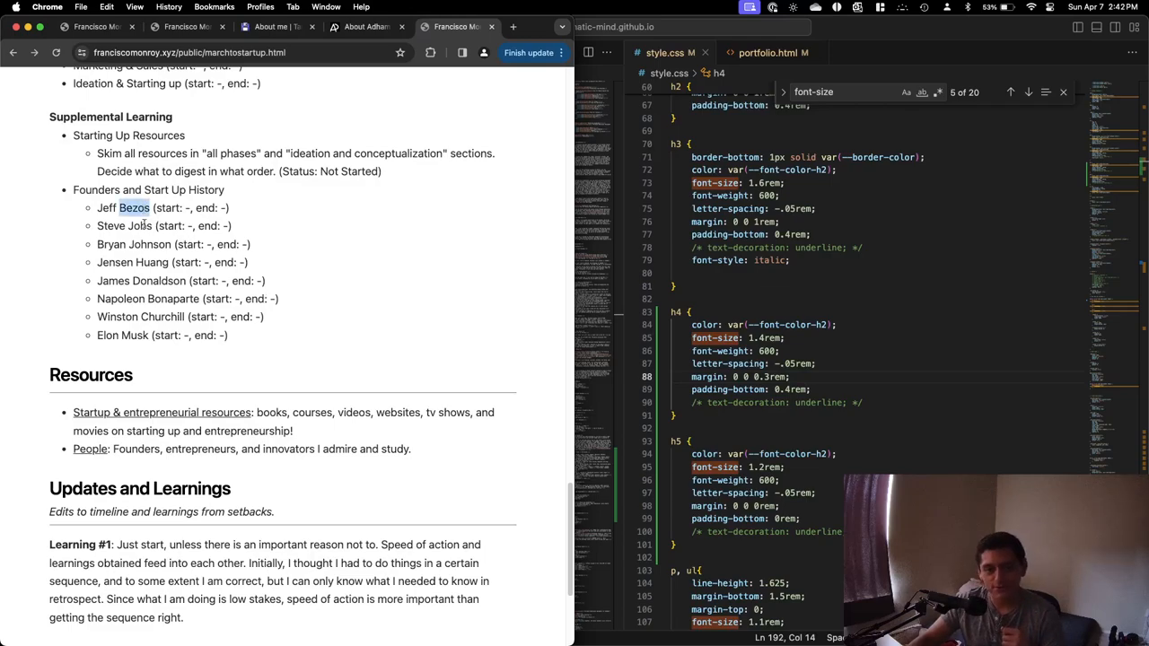
mouse_move(139, 219)
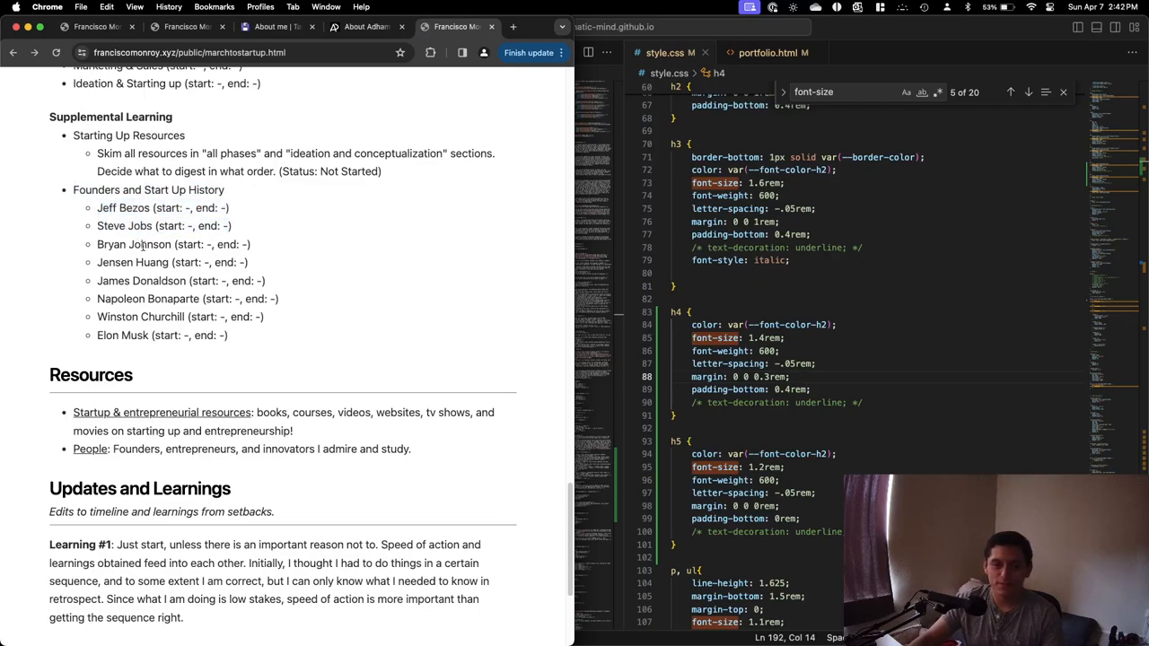
triple_click(170, 245)
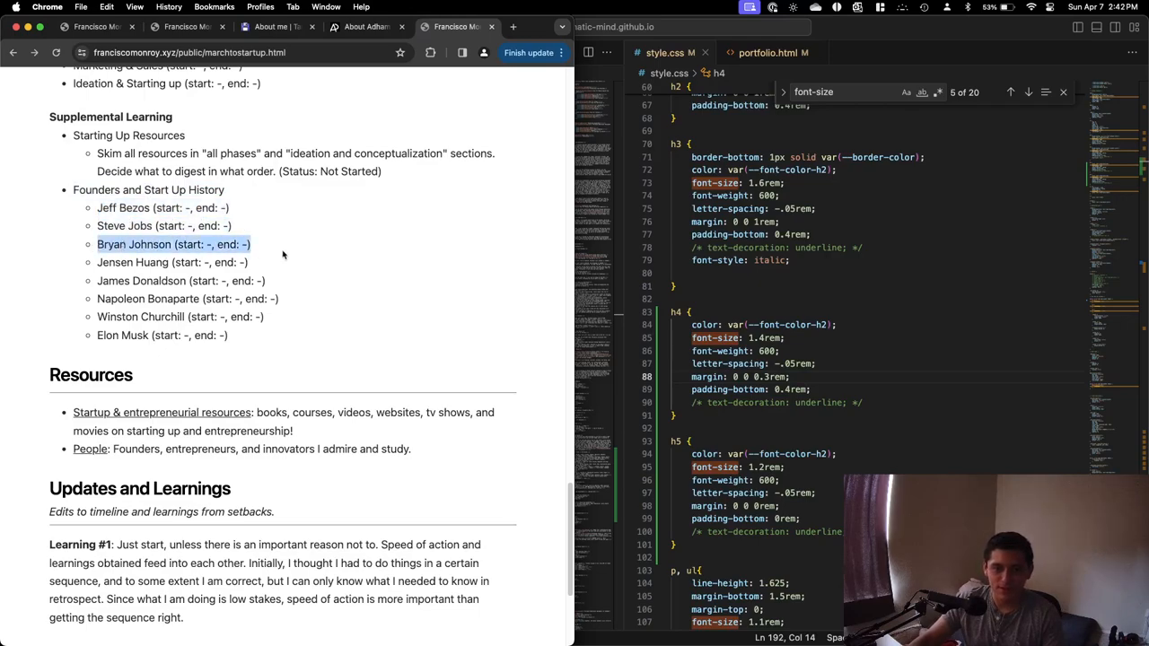
scroll("down", 3)
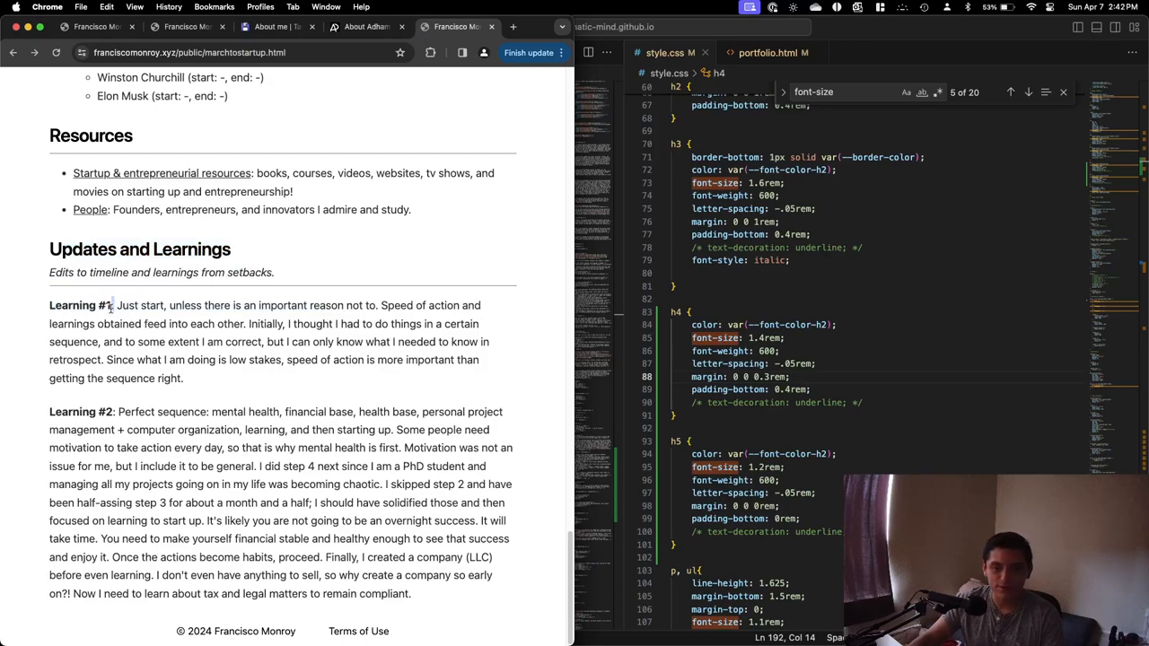
double_click(80, 305)
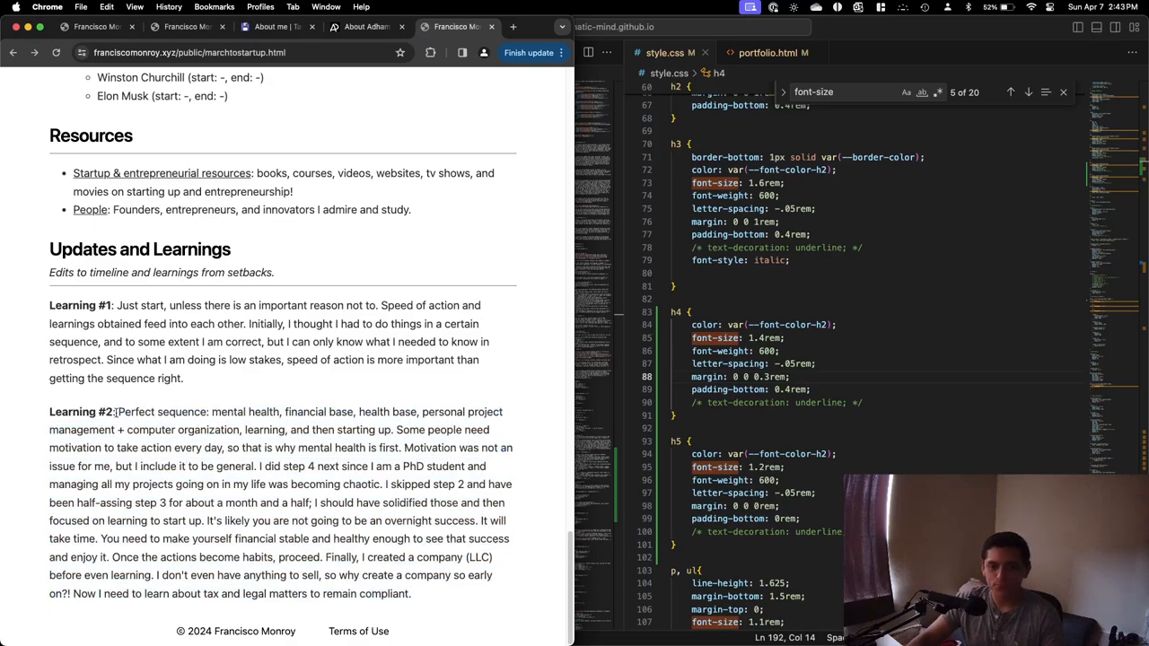
left_click_drag(118, 411, 385, 429)
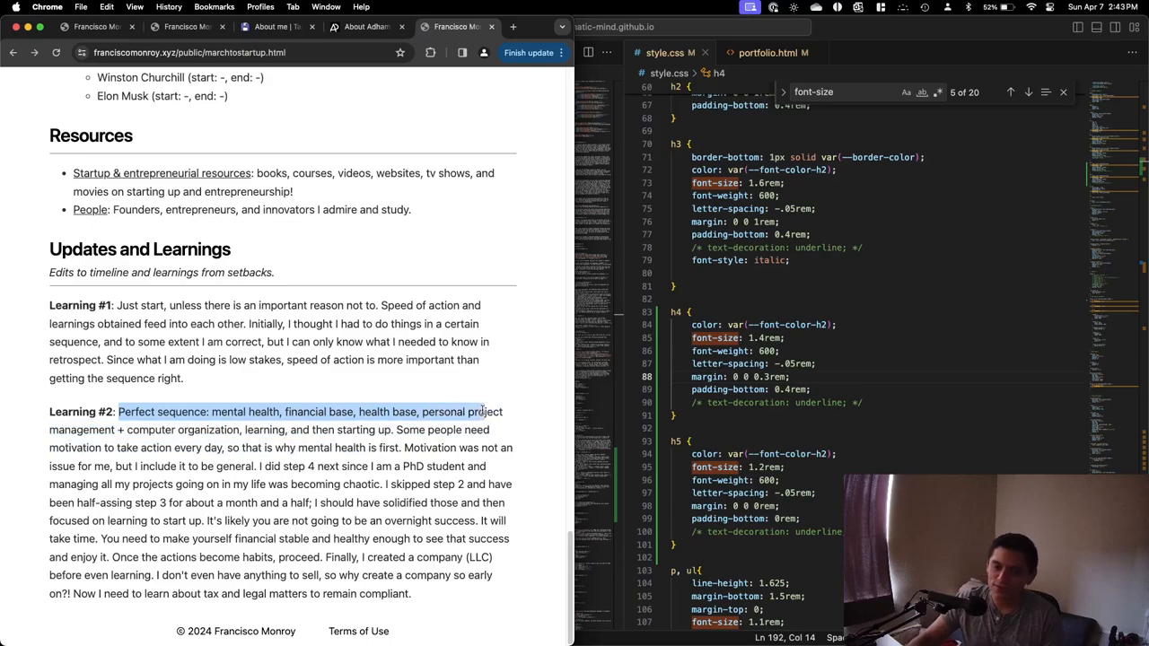
left_click_drag(489, 412, 465, 466)
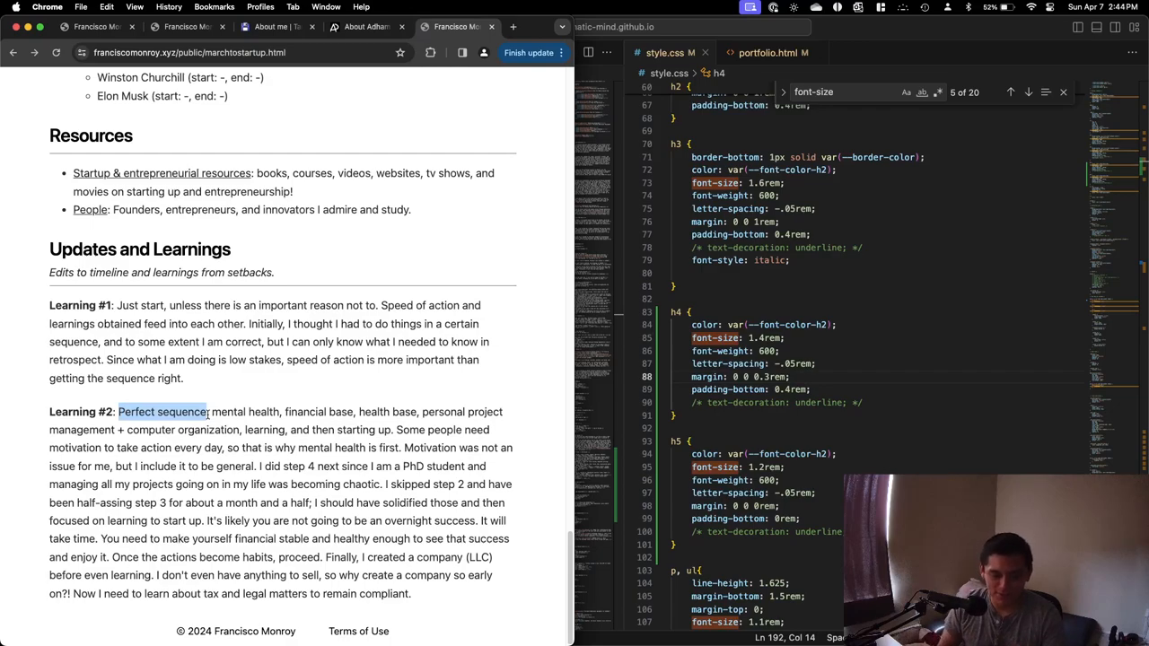
mouse_move(242, 402)
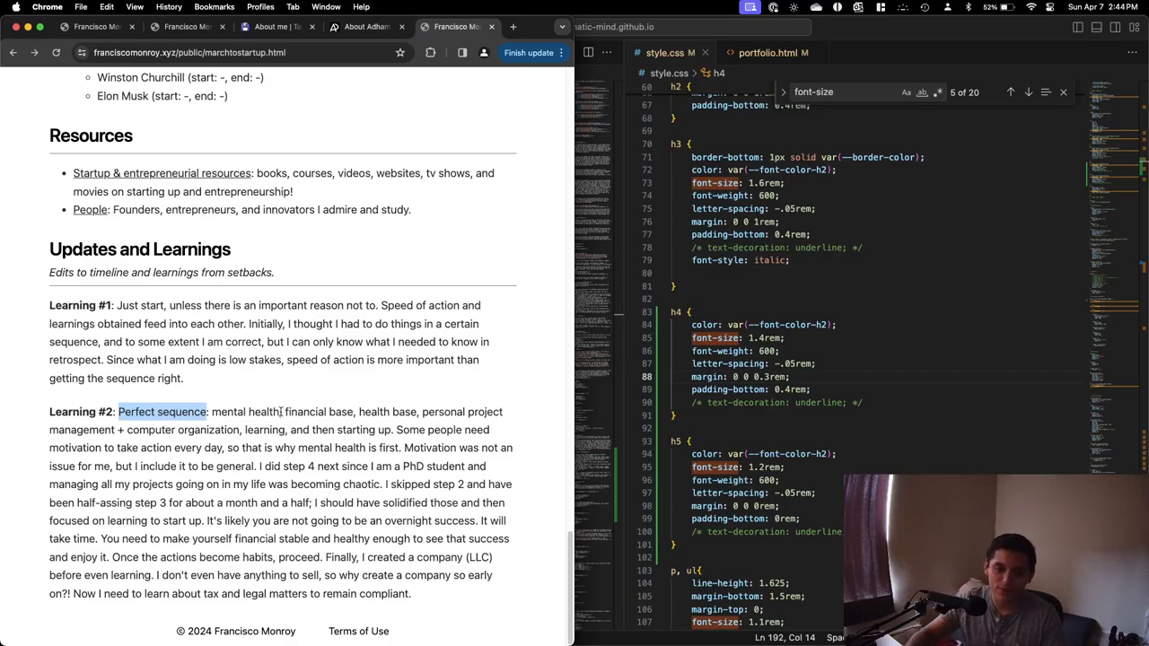
mouse_move(278, 406)
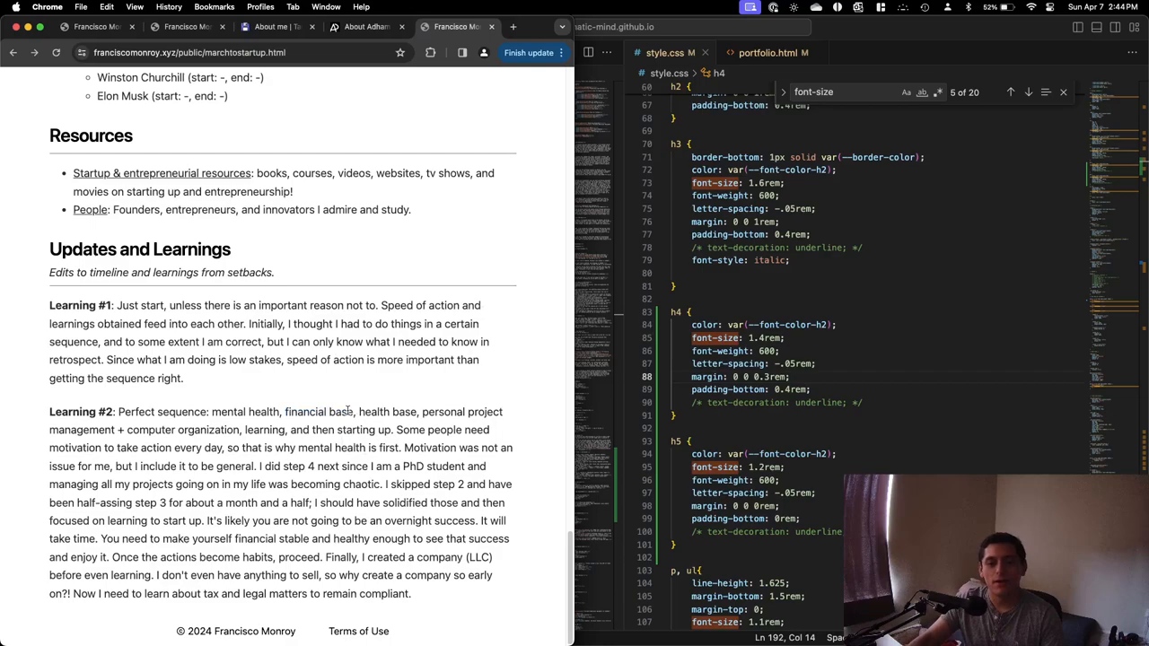
double_click(319, 412)
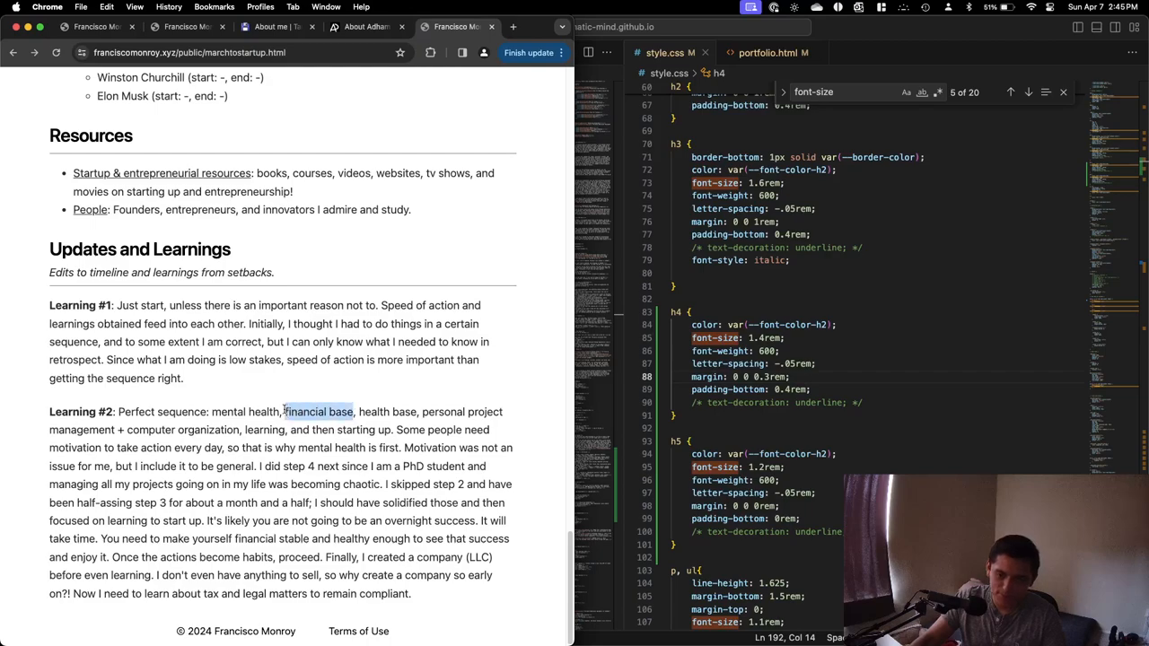
mouse_move(339, 392)
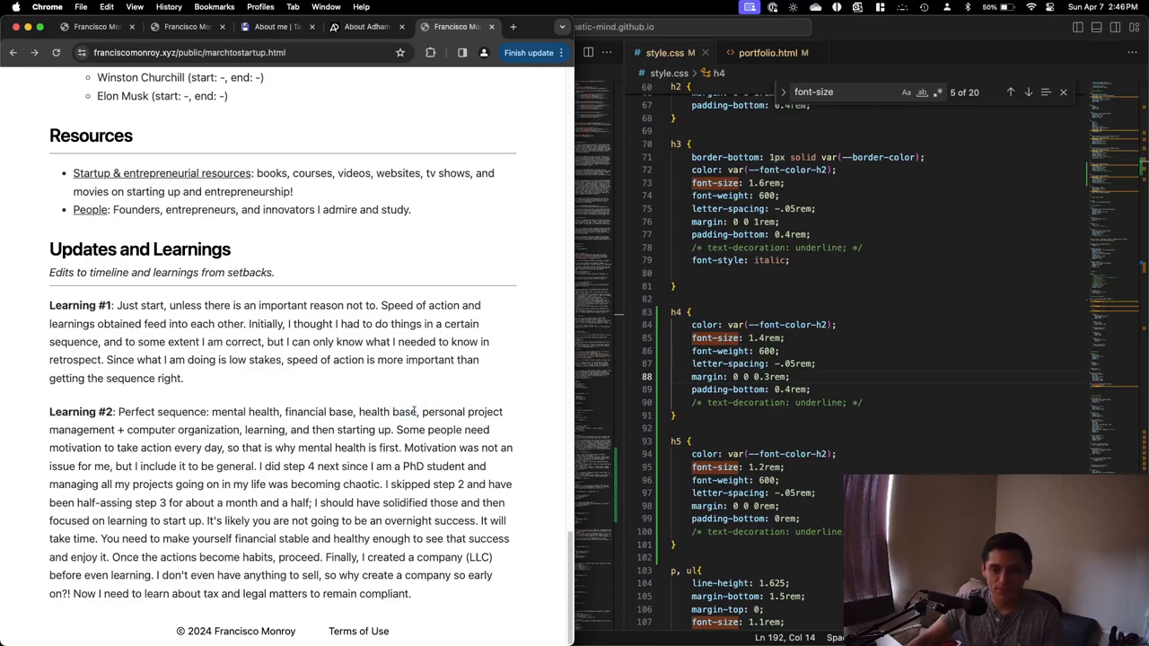
double_click(445, 411)
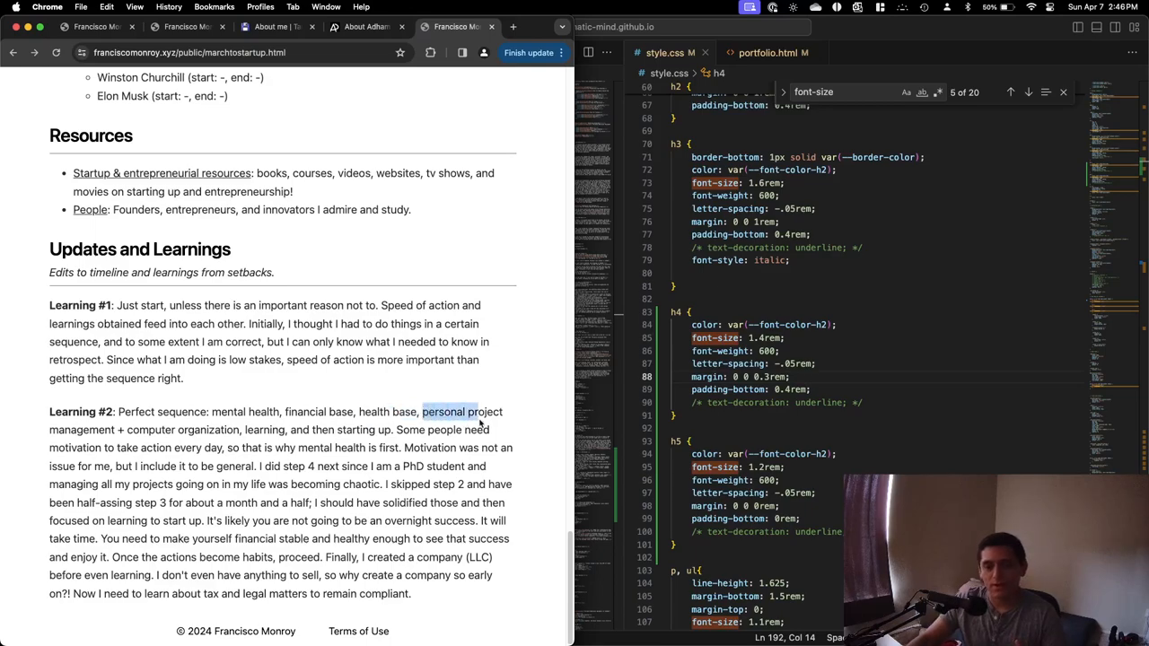
left_click_drag(422, 412, 240, 429)
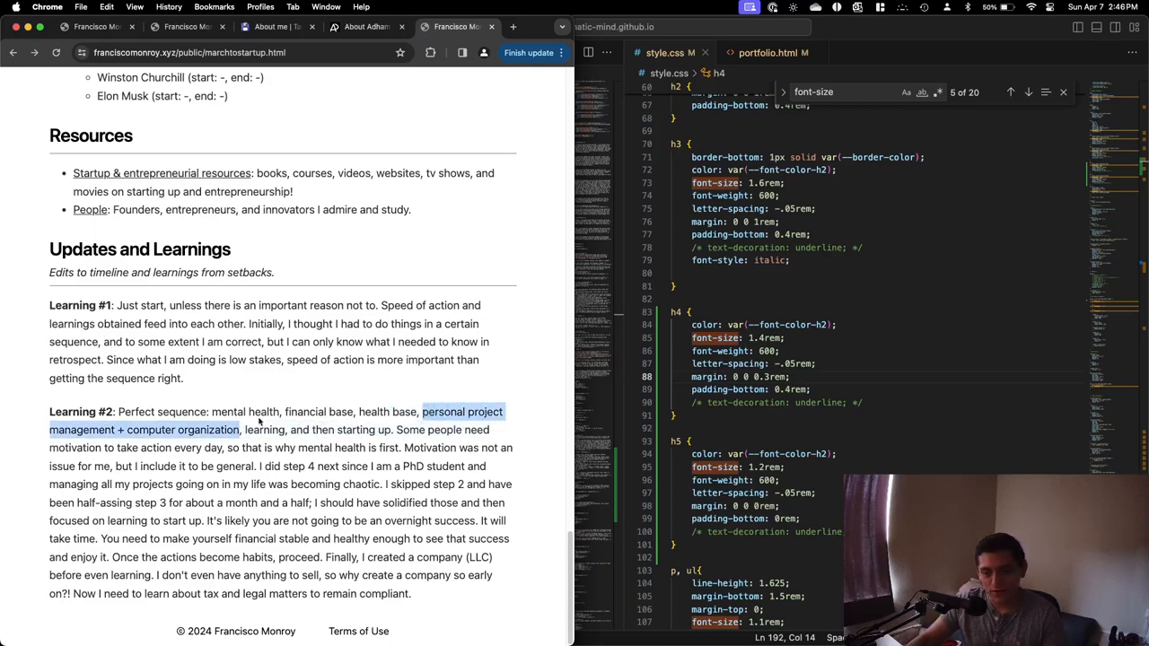
mouse_move(339, 399)
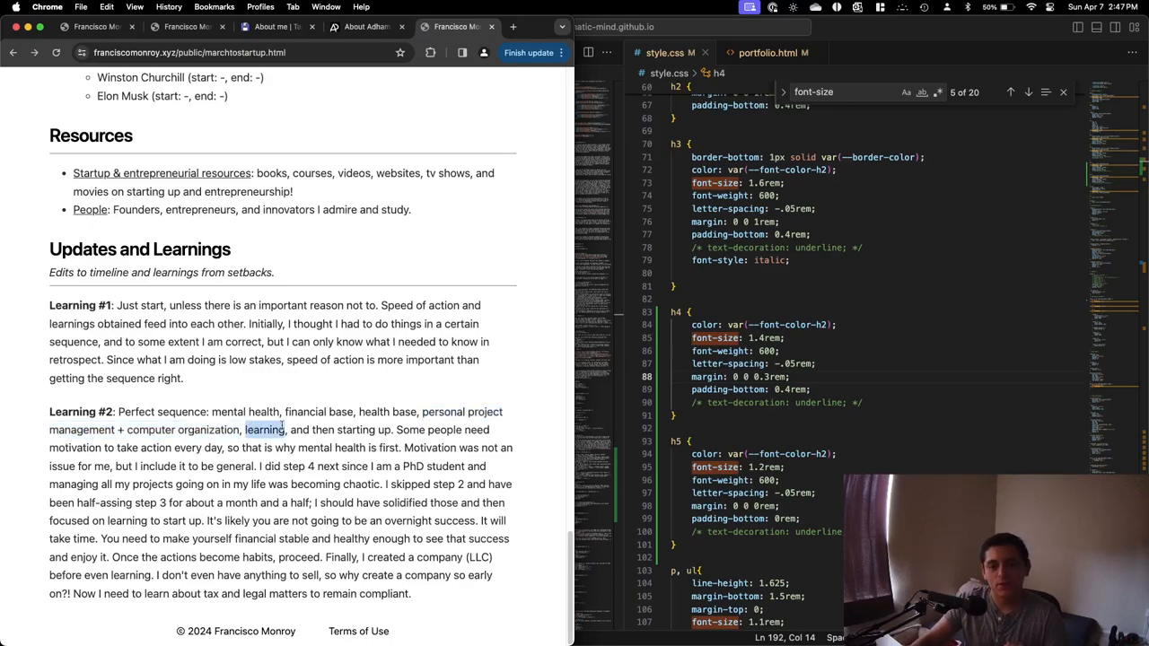
scroll("up", 3)
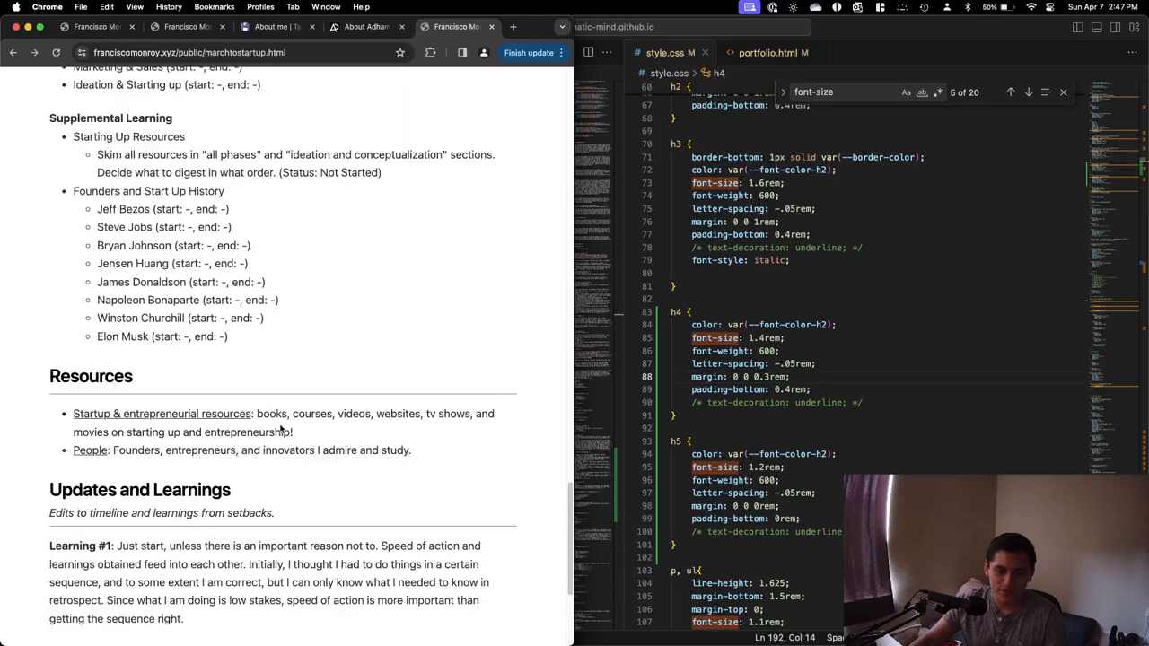
scroll("up", 3)
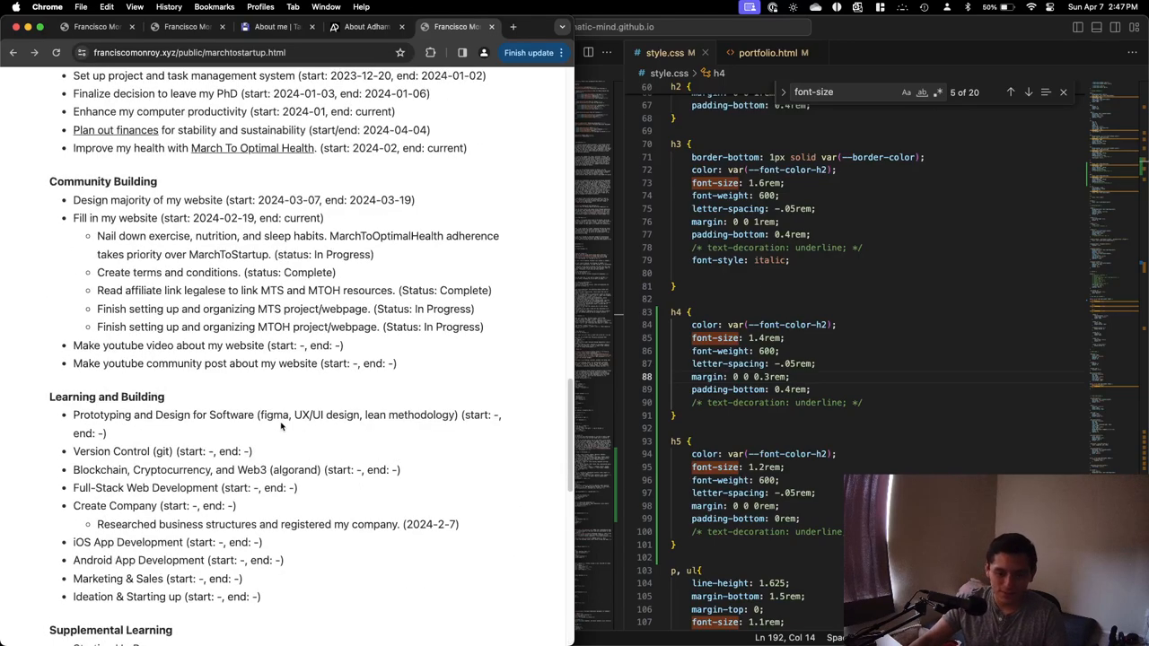
scroll("down", 3)
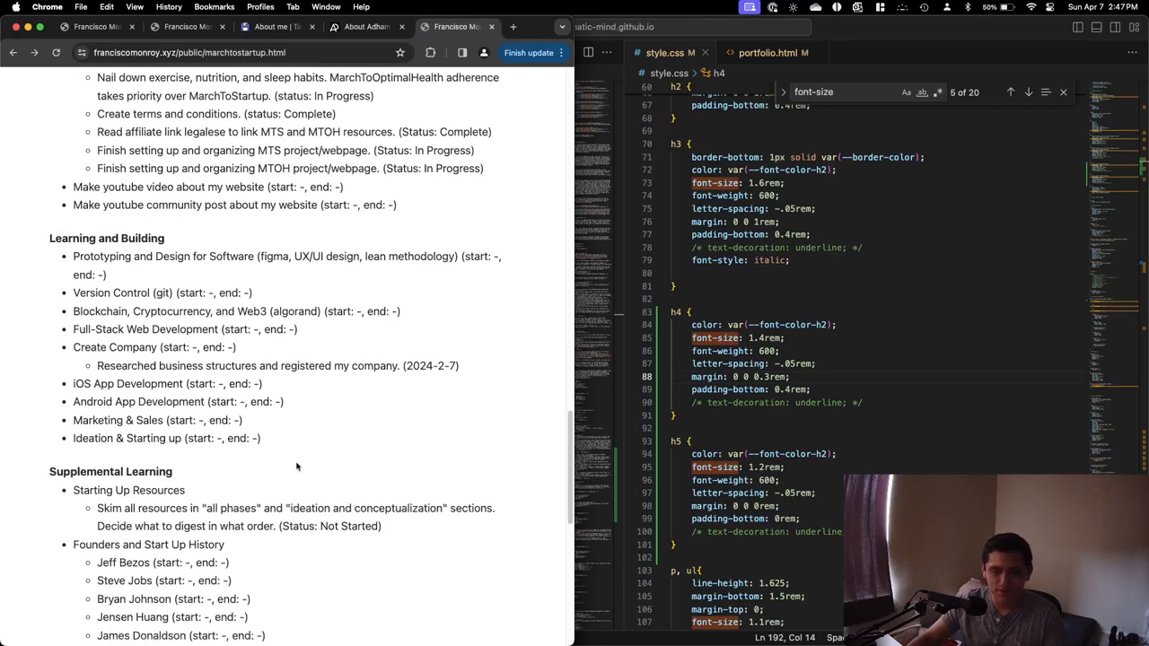
mouse_move(285, 428)
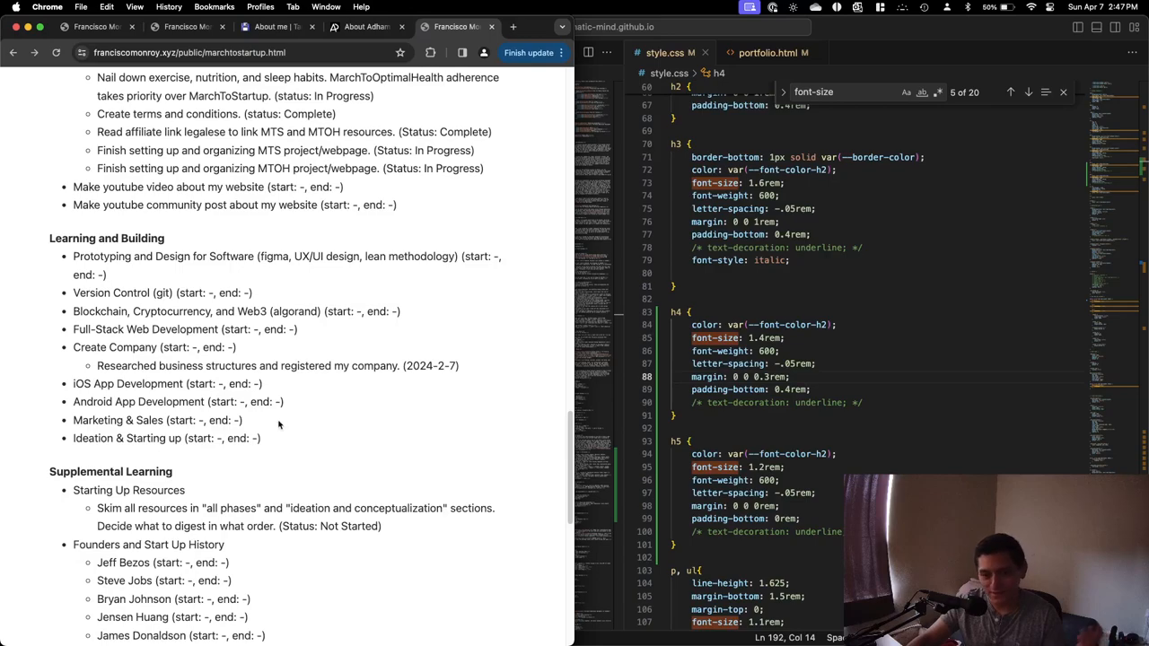
mouse_move(269, 456)
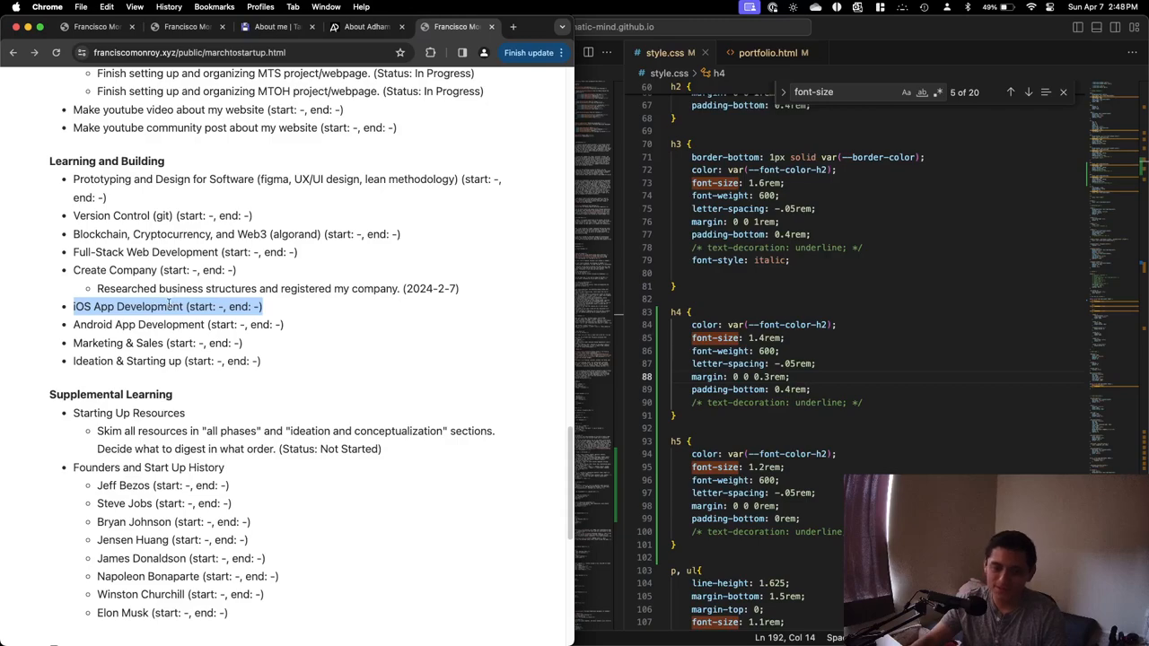
scroll("down", 3)
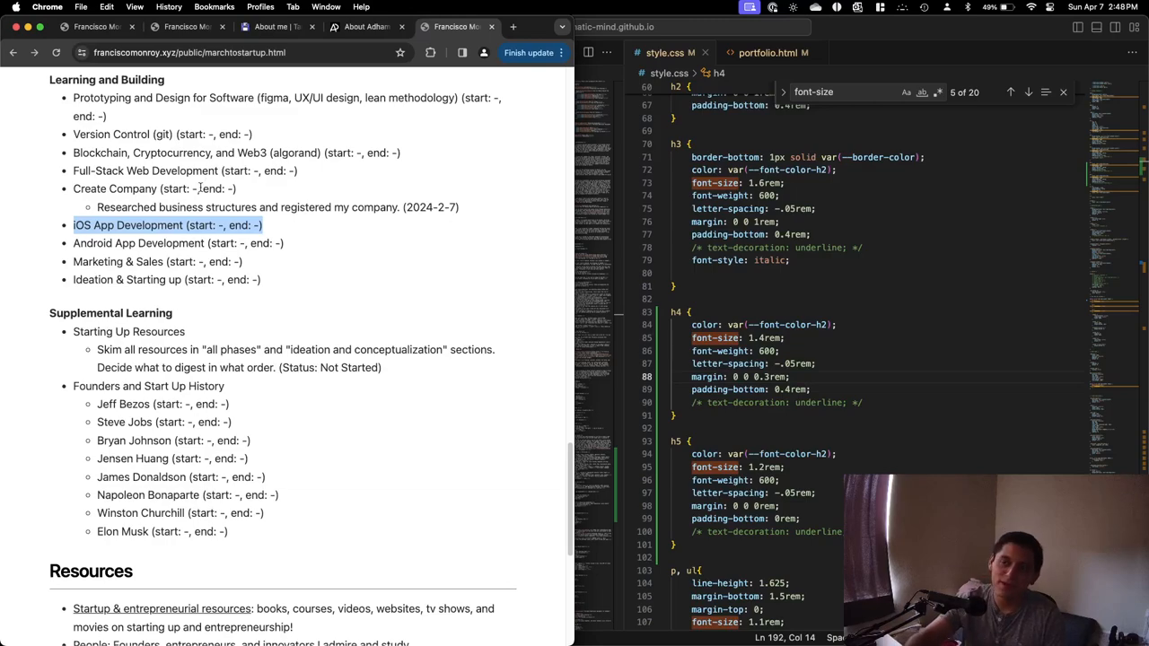
scroll("up", 3)
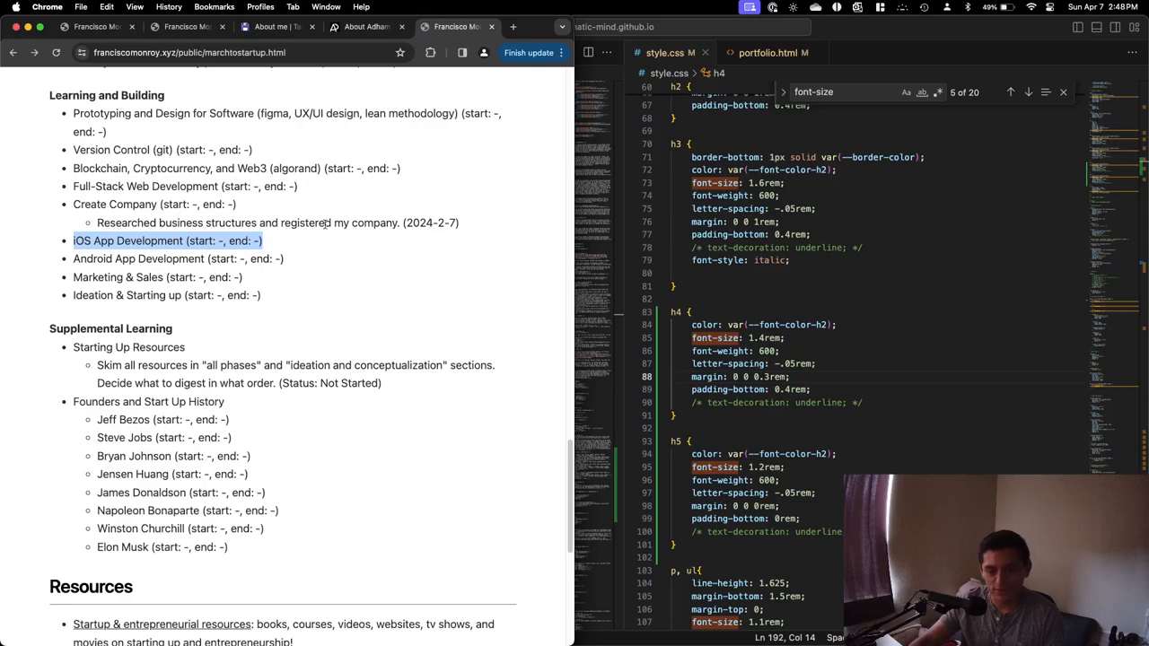
scroll("down", 3)
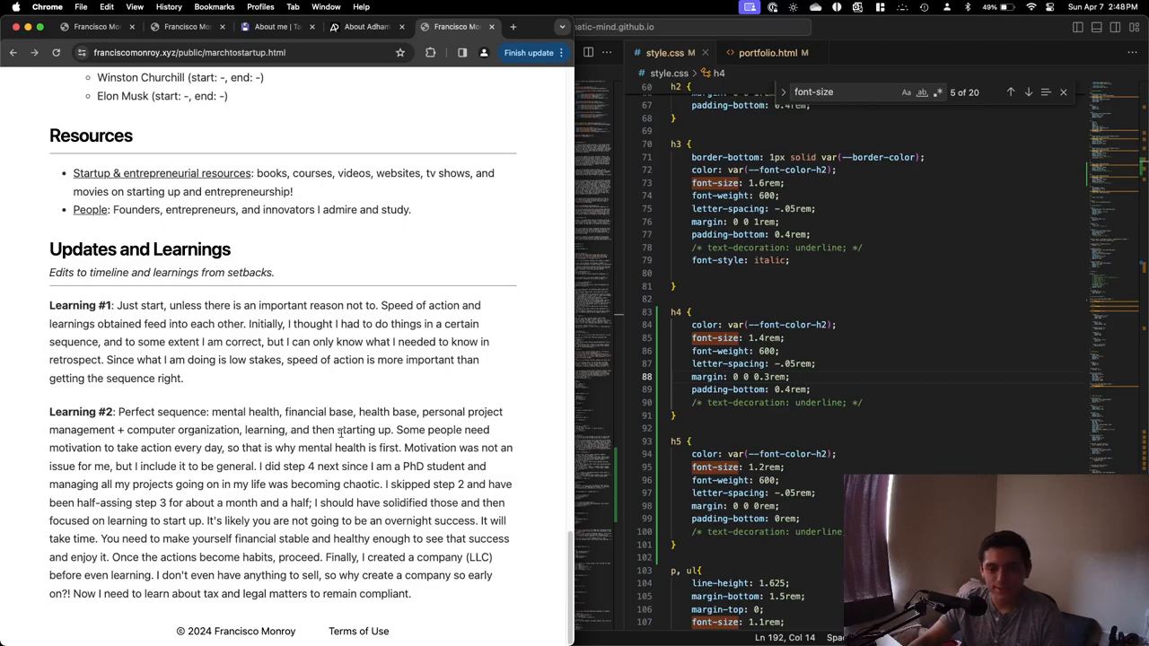
double_click(364, 430)
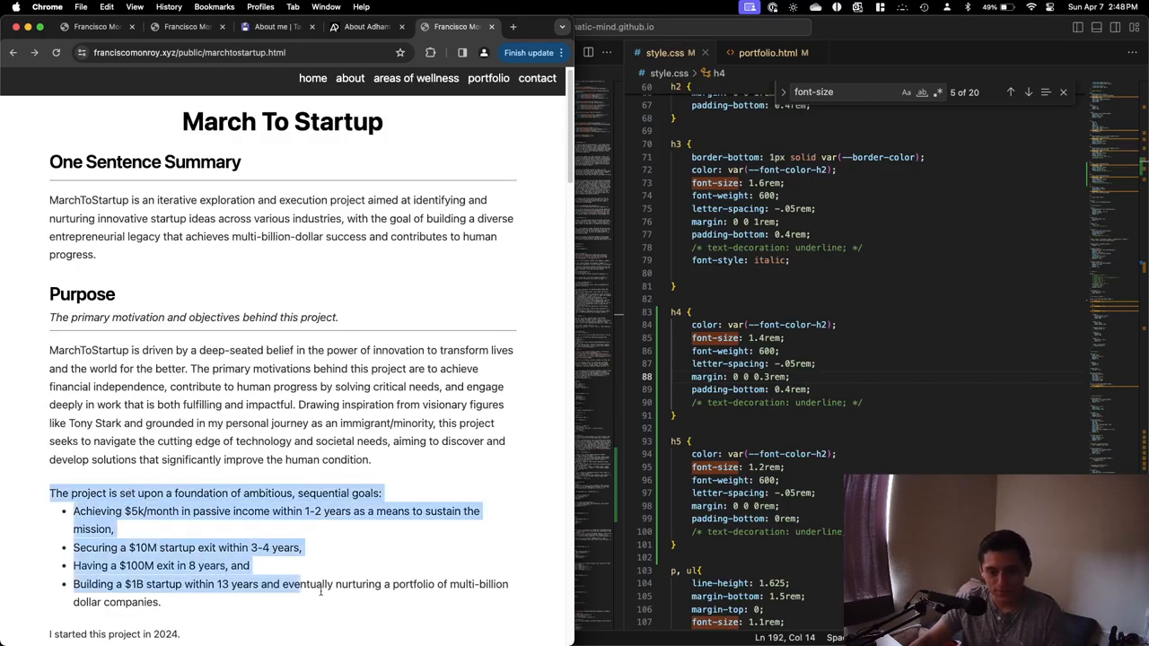
scroll("down", 3)
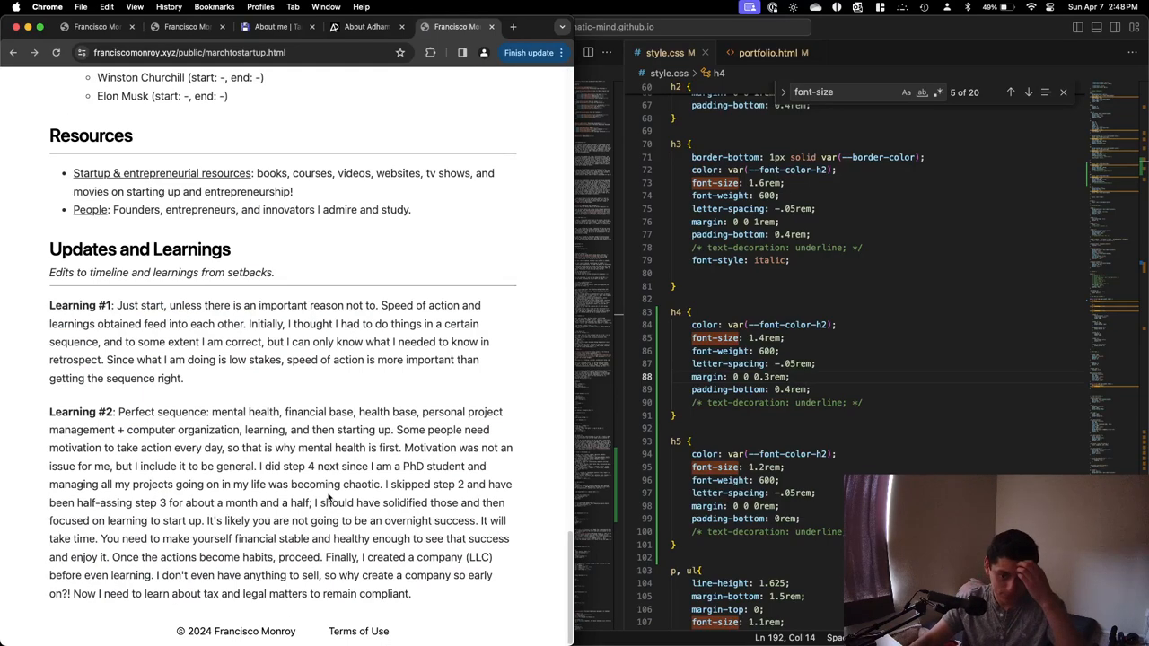
scroll("up", 3)
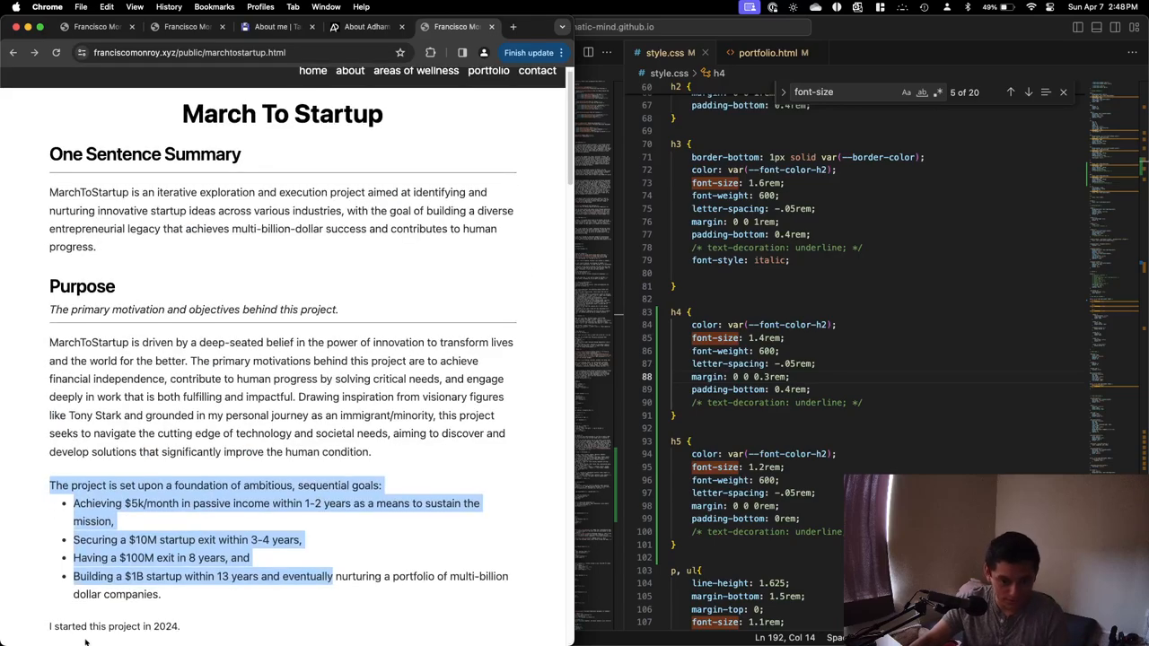
Scroll the March To Startup page, selecting a goals line, down to Principles.
scroll("down", 3)
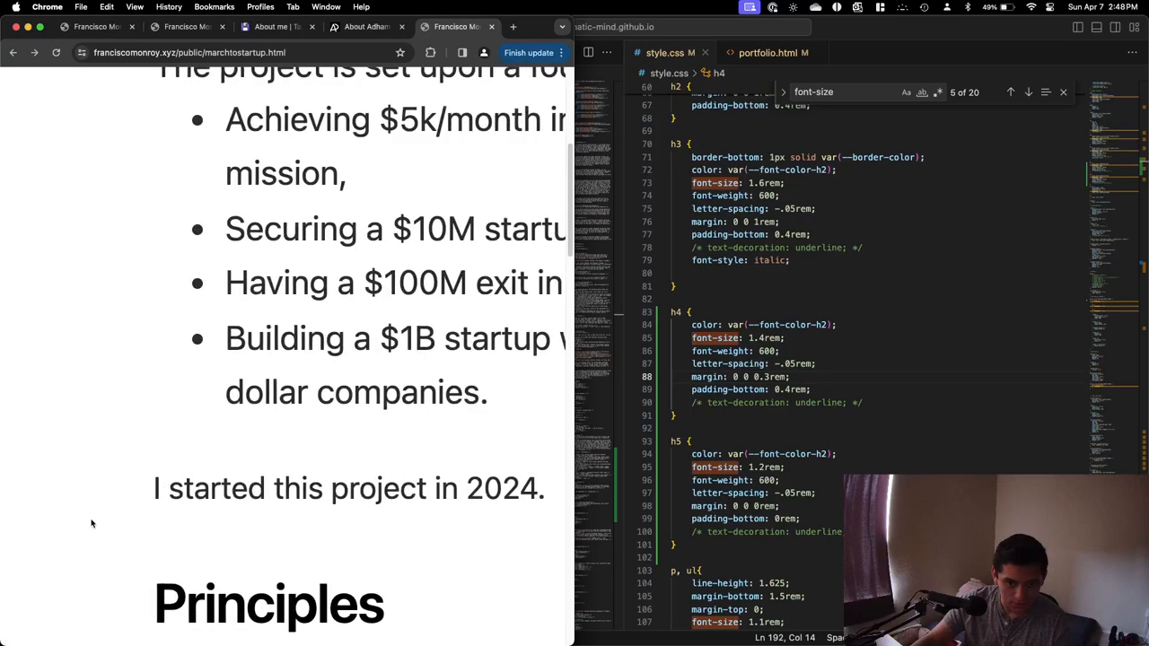
triple_click(344, 488)
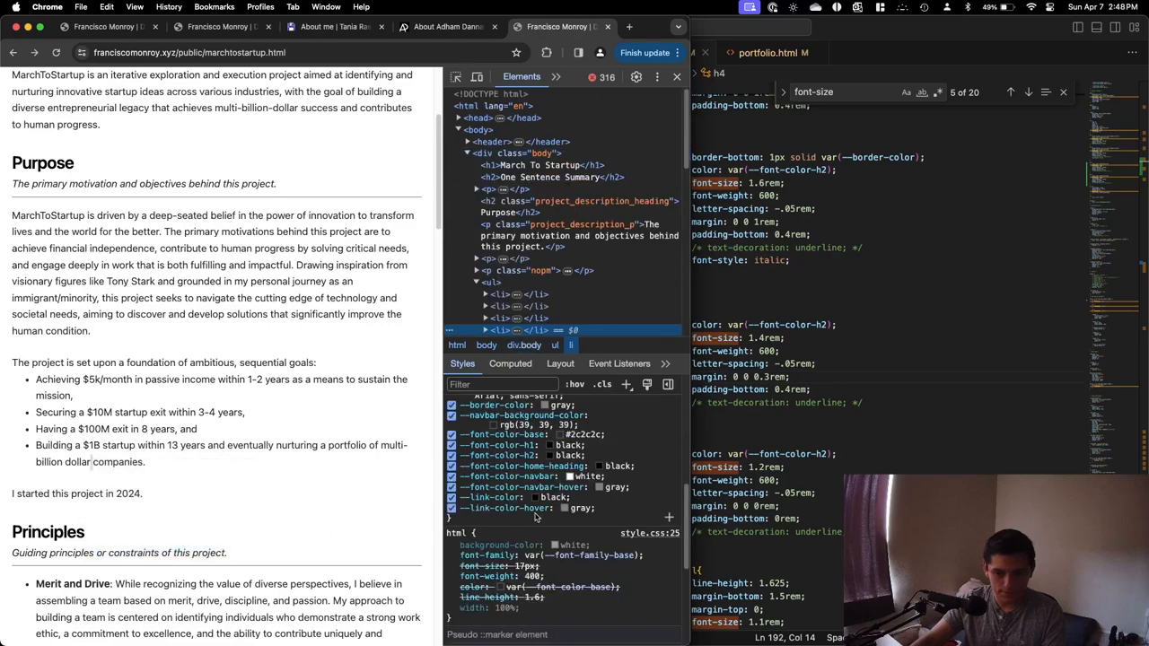
scroll("down", 3)
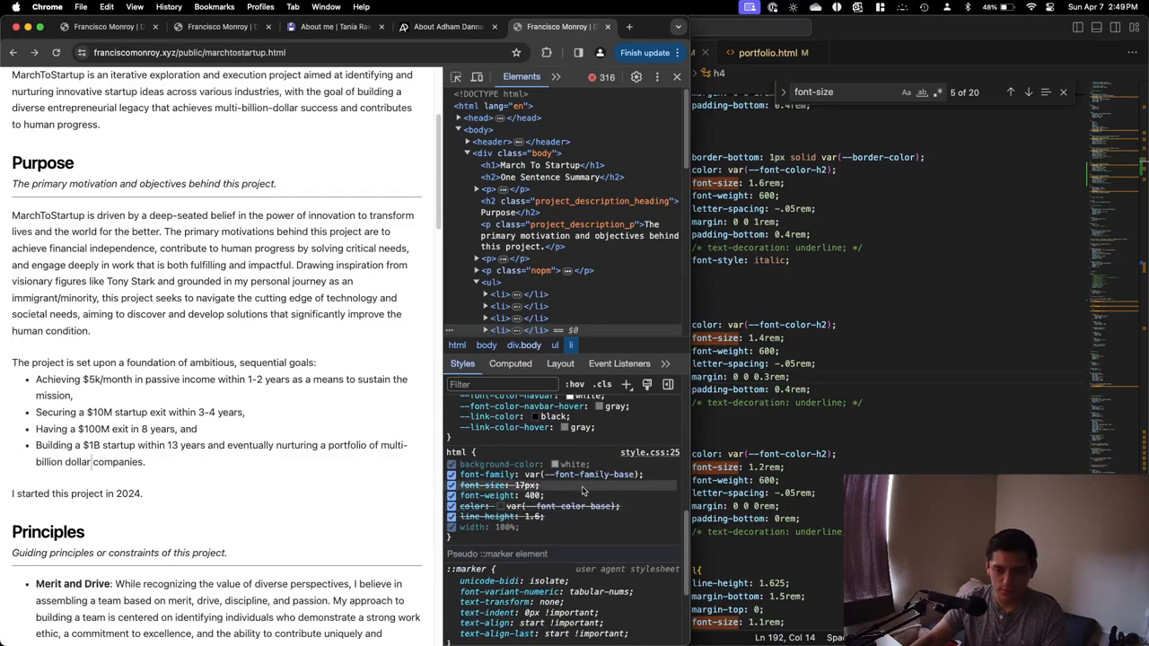
scroll("down", 3)
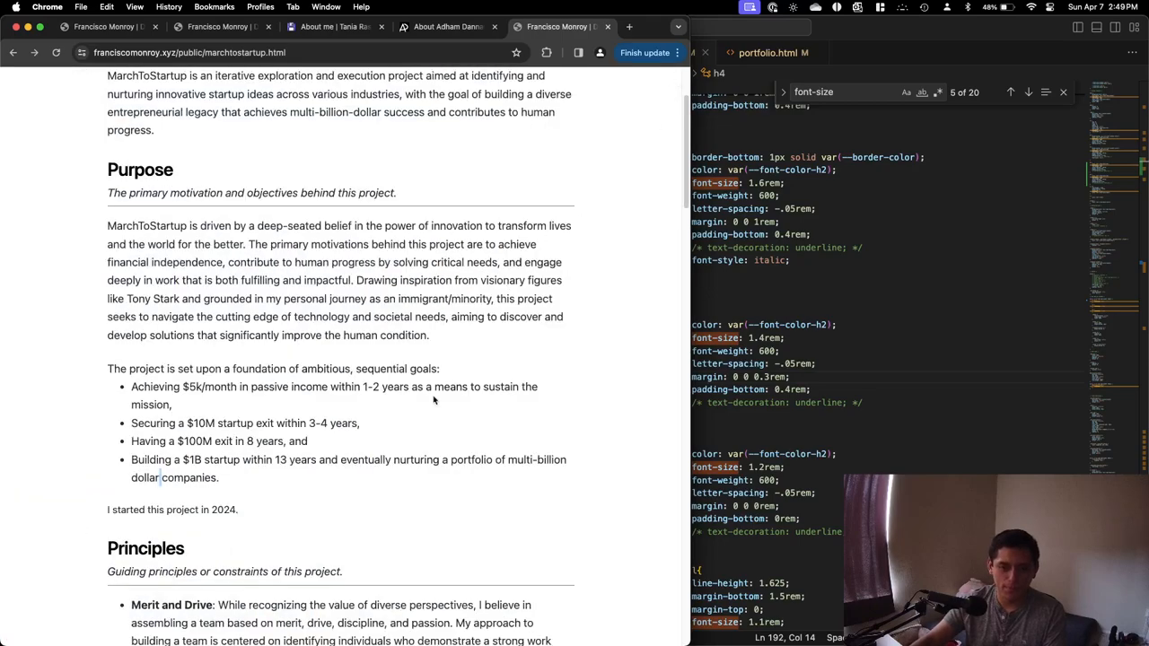
Scroll the March To Startup page down to the Principles section and back.
scroll("down", 3)
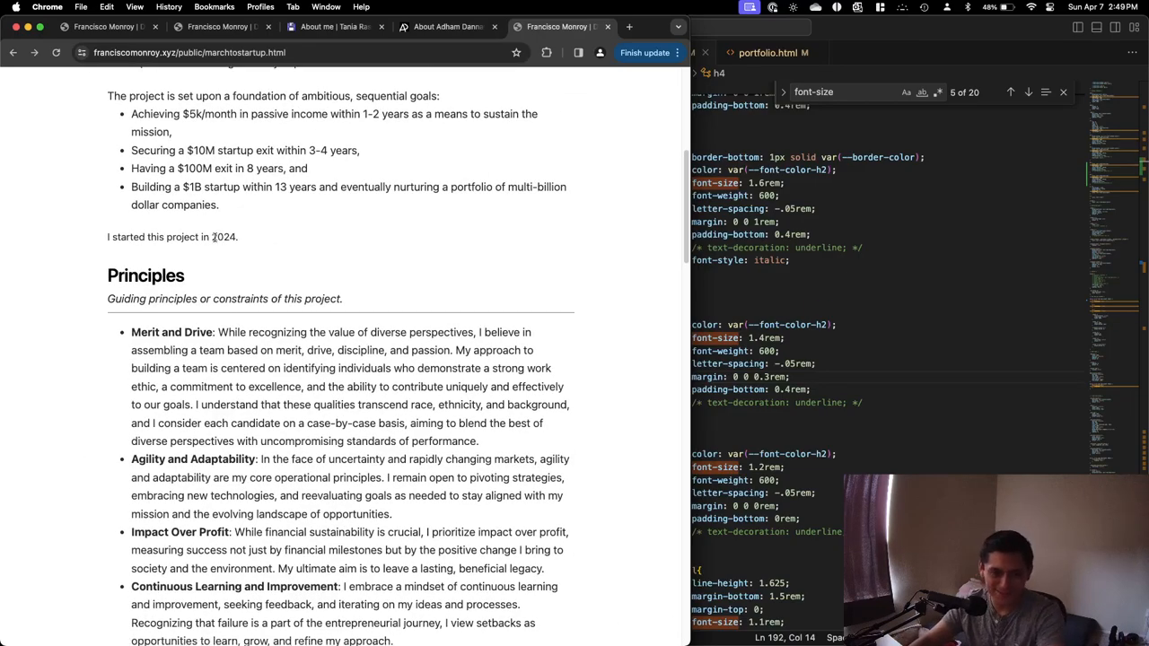
scroll("up", 3)
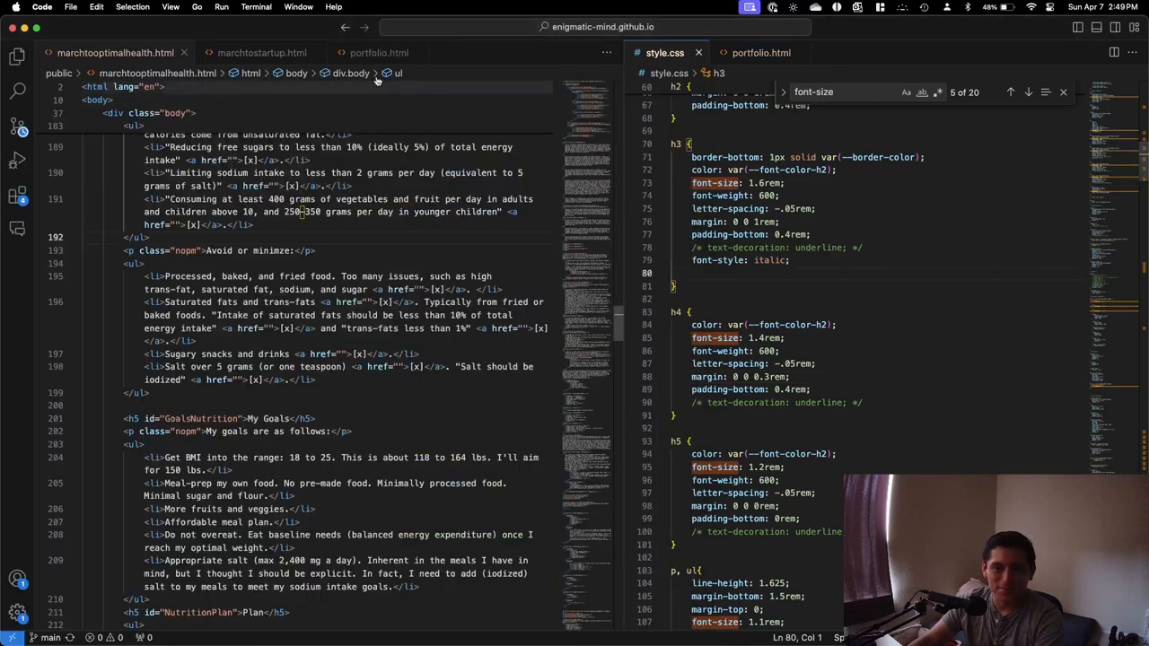
left_click(261, 52)
type("principle")
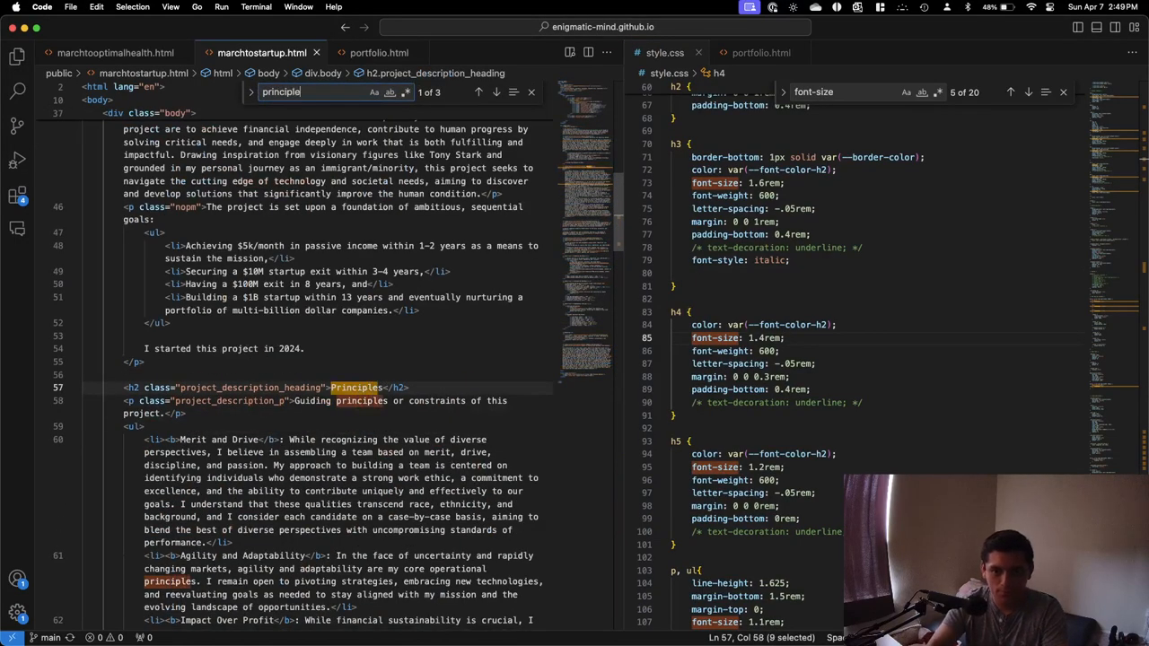
left_click(196, 349)
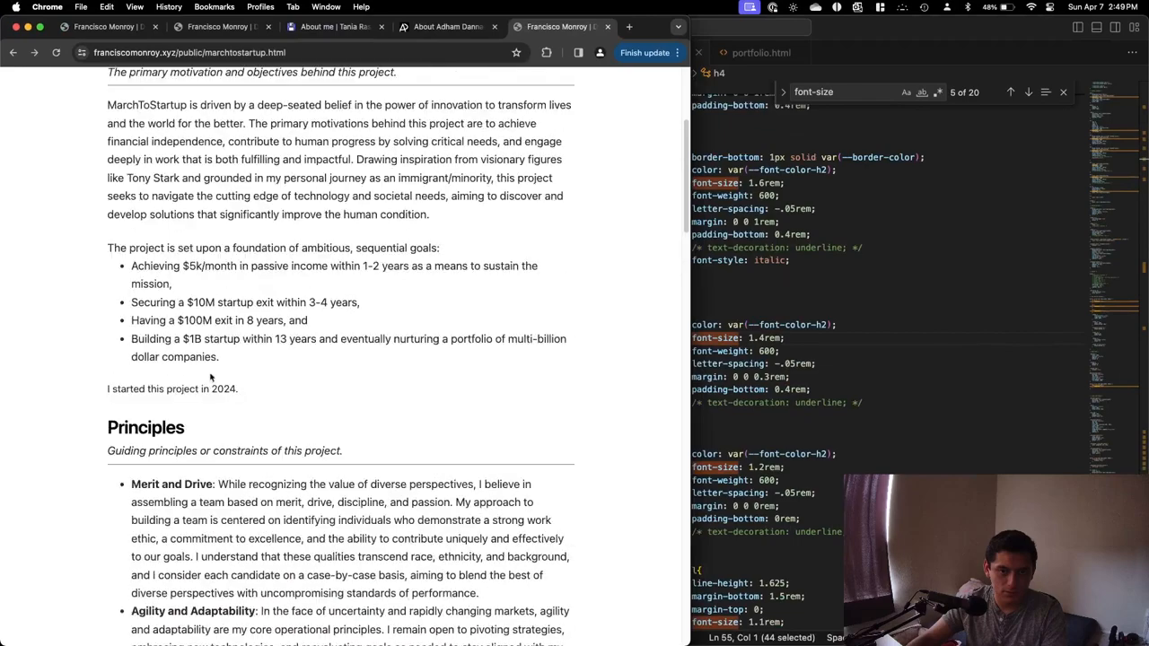
scroll("up", 3)
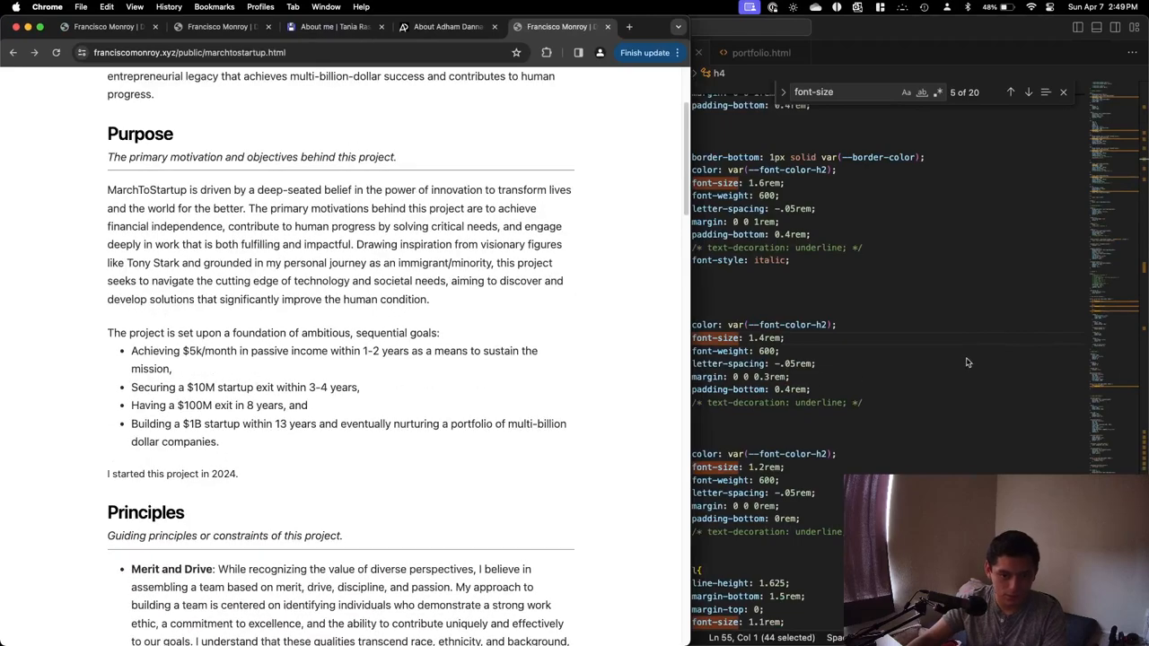
mouse_move(959, 363)
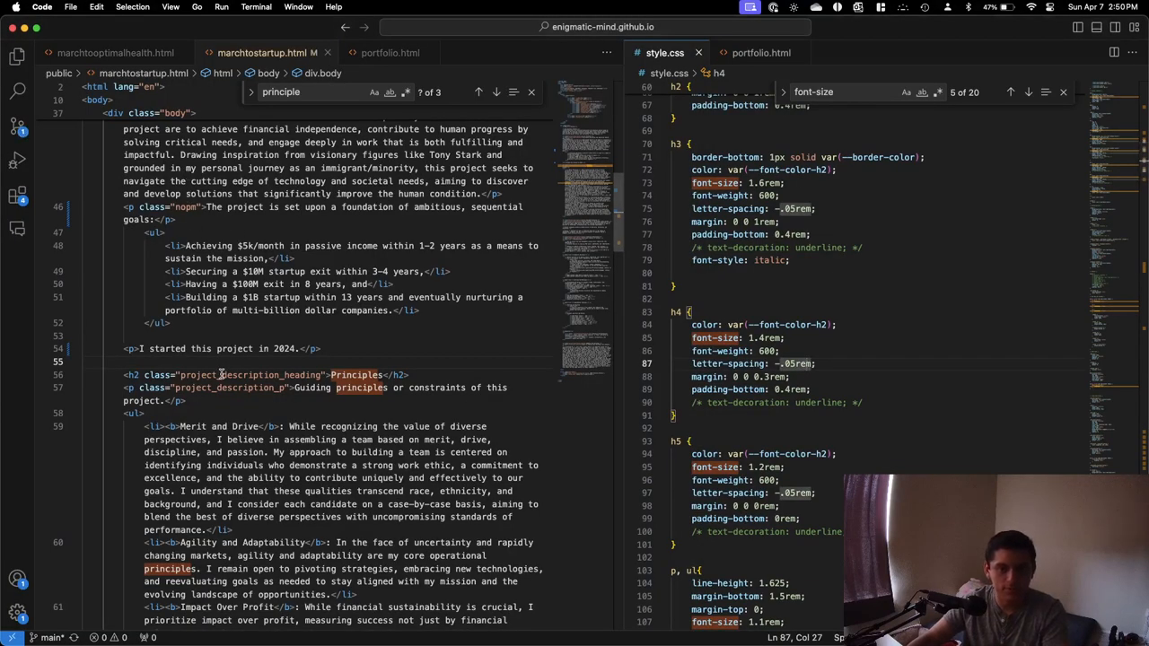
type("c")
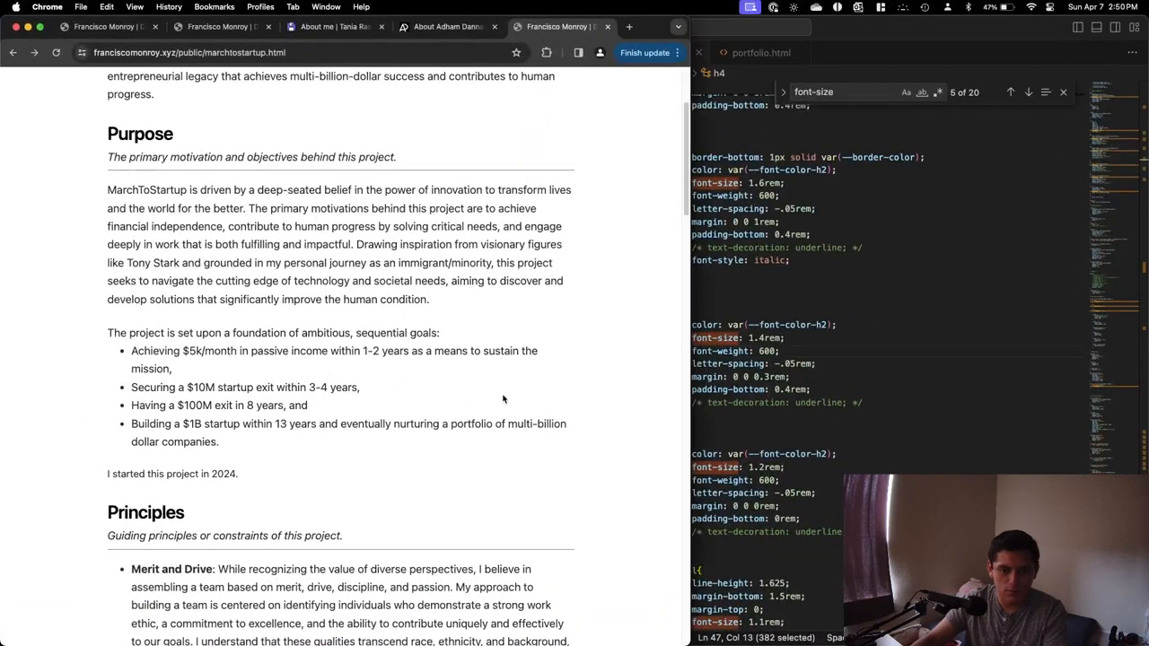
scroll("down", 3)
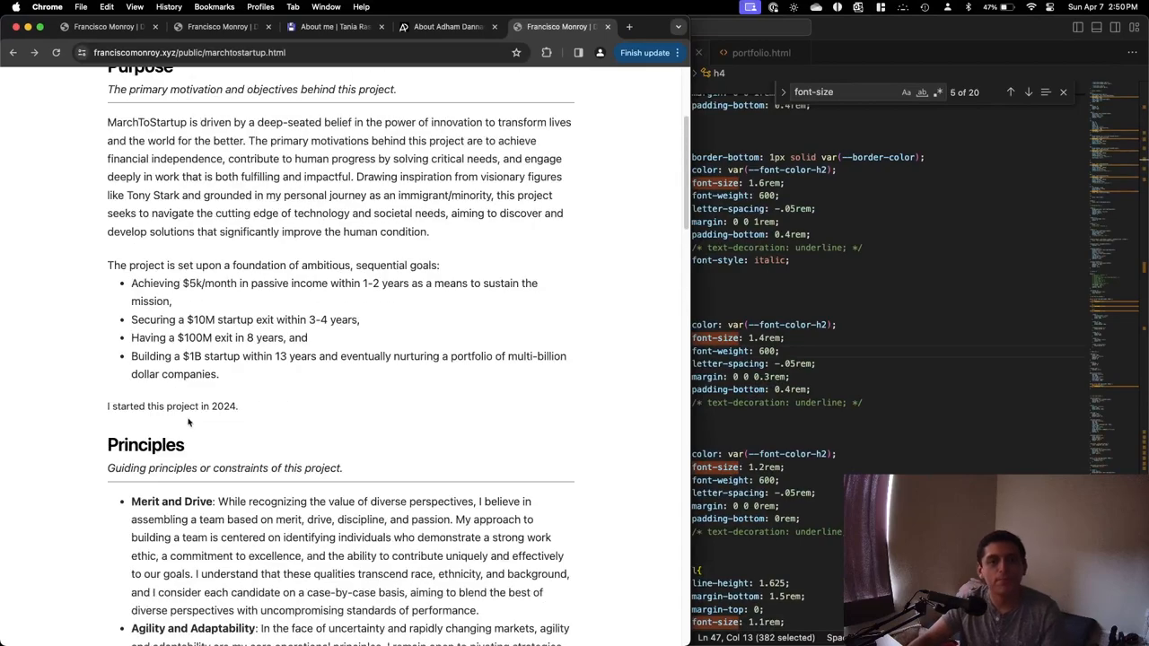
scroll("down", 3)
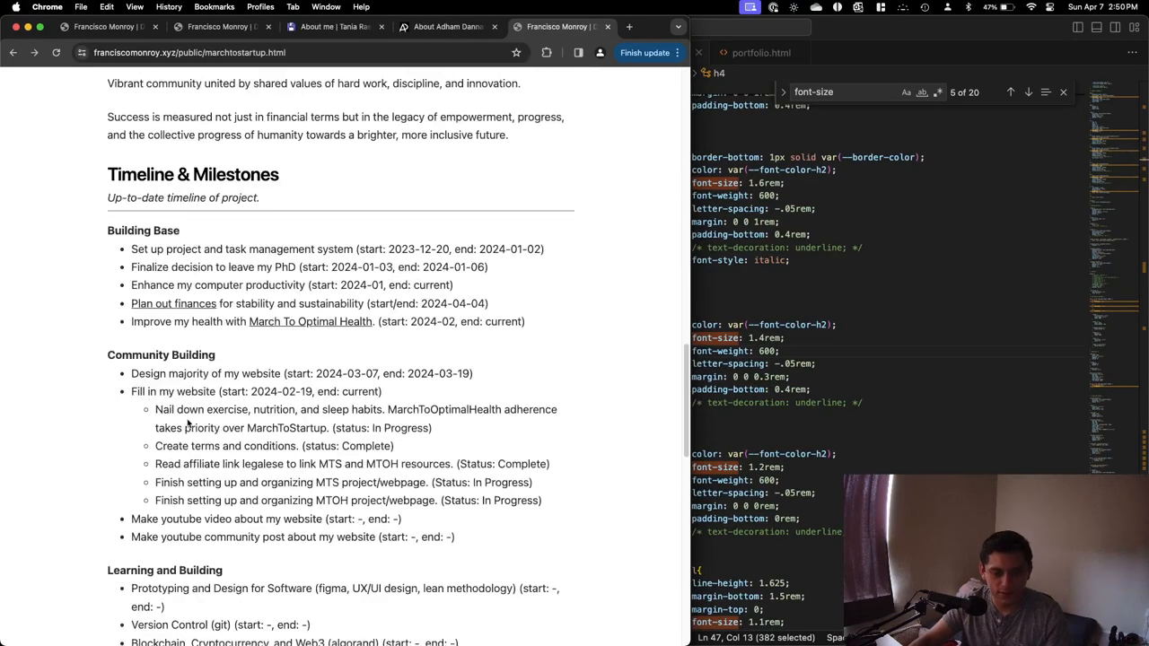
scroll("down", 3)
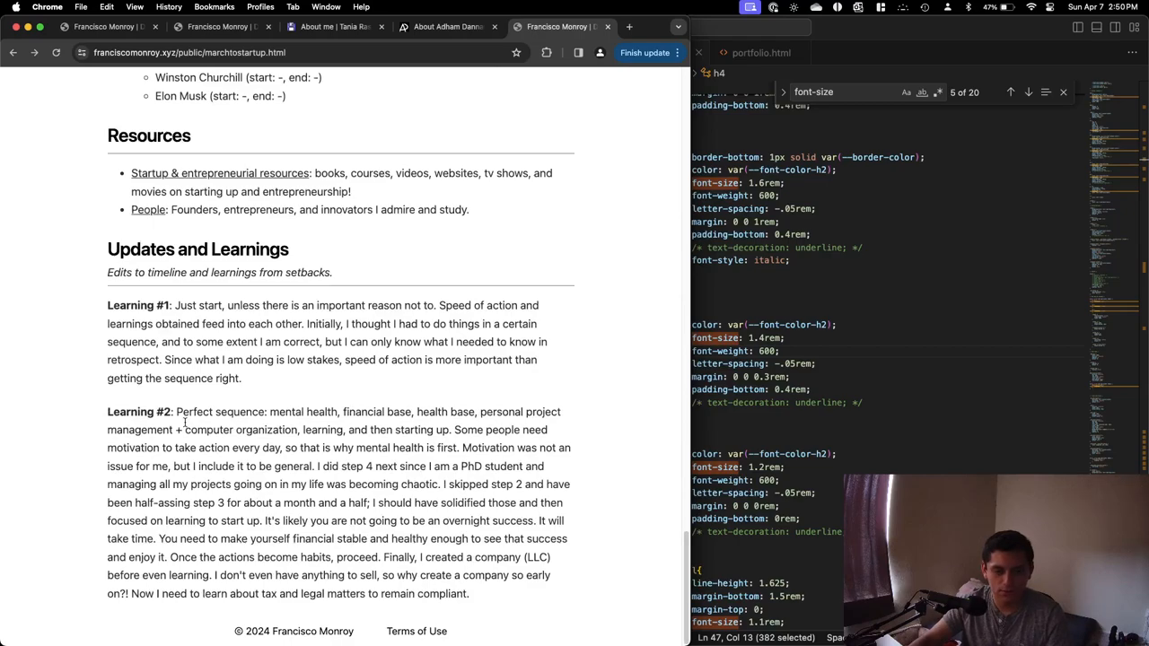
scroll("up", 3)
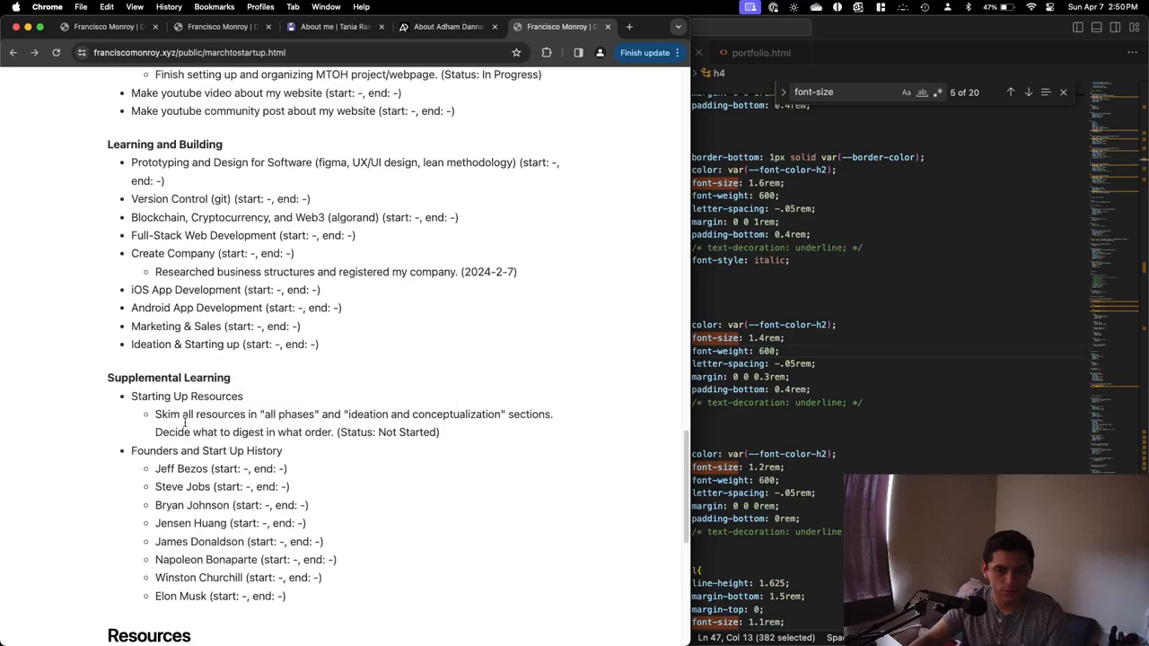
scroll("up", 3)
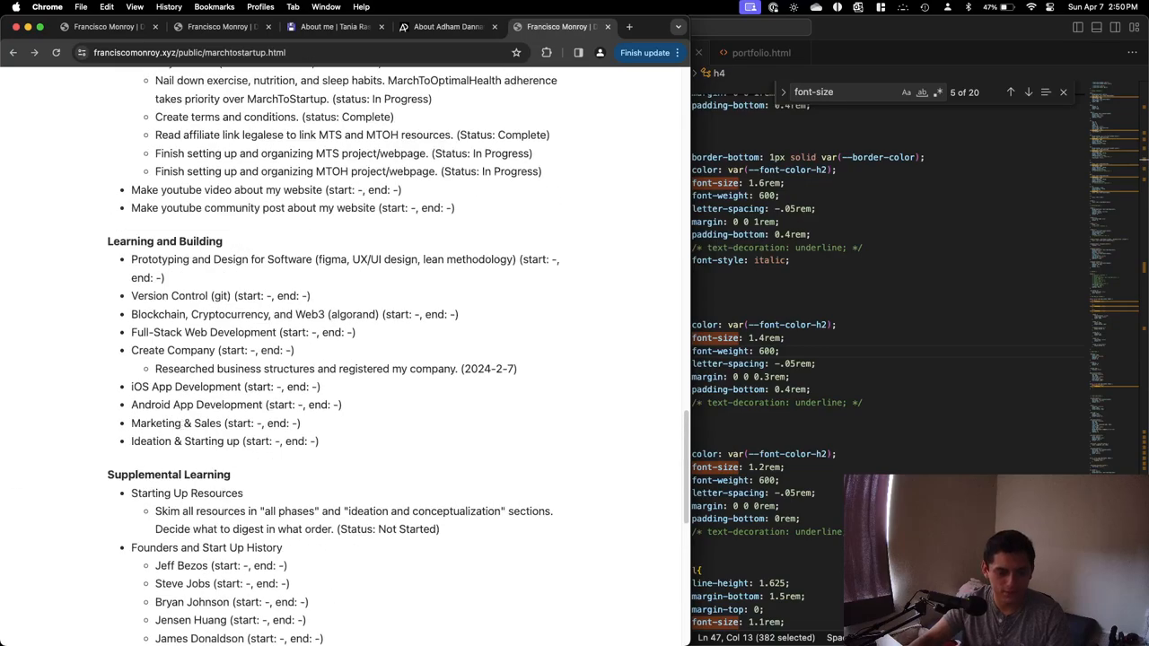
scroll("up", 3)
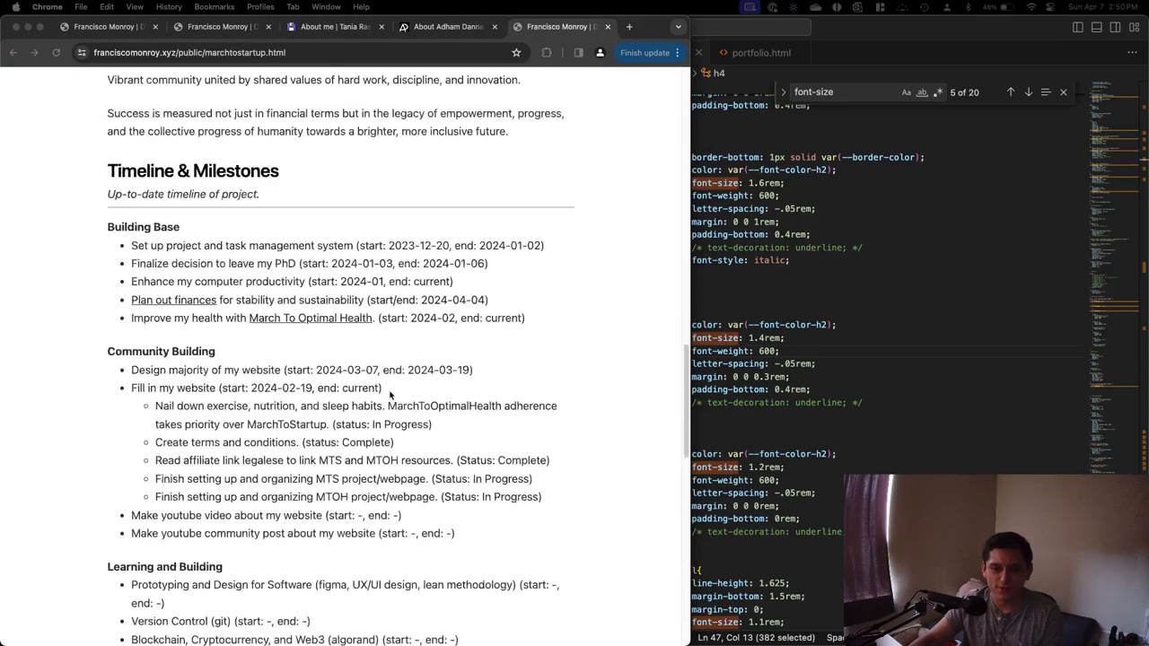
scroll("down", 3)
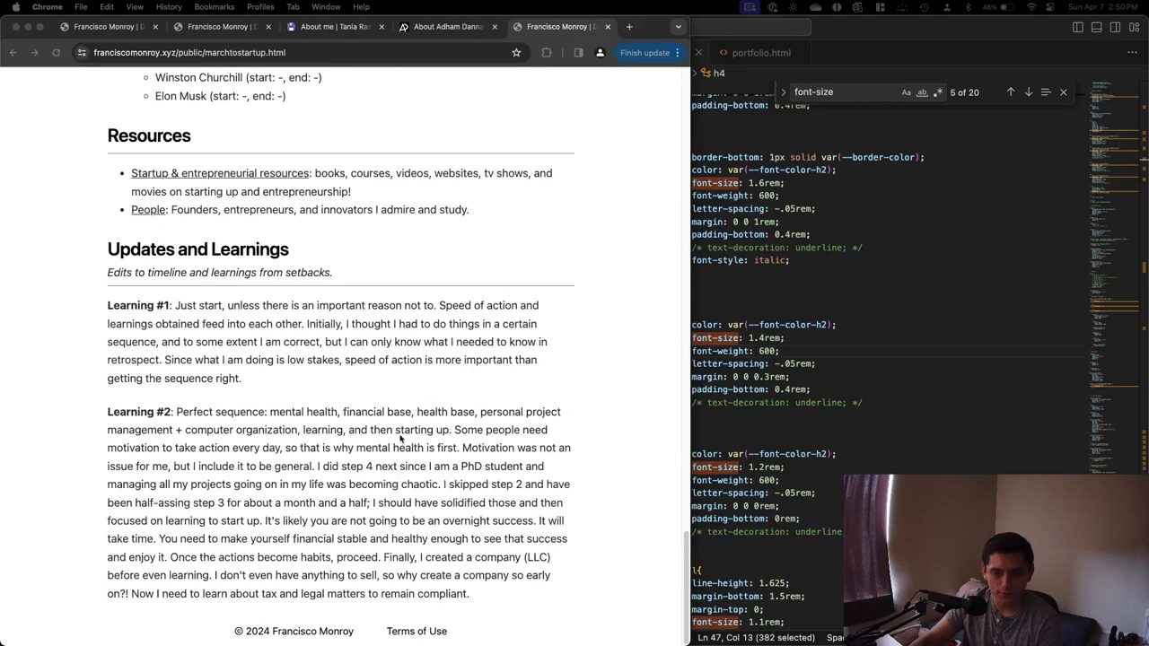
double_click(414, 429)
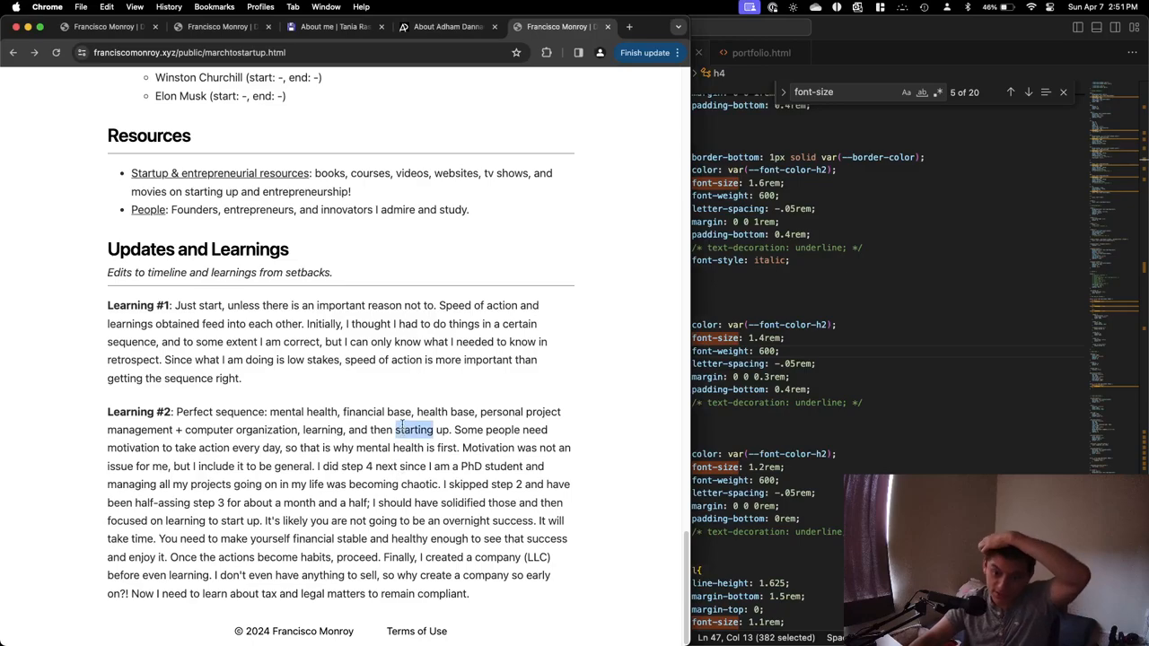
scroll("up", 3)
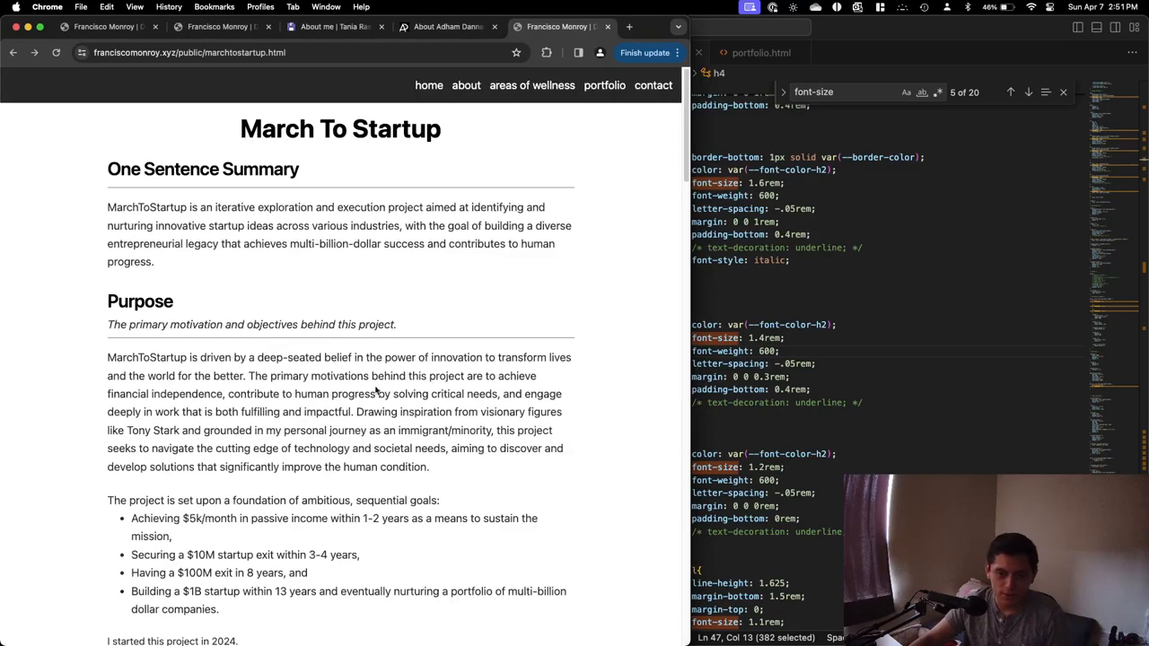
scroll("down", 3)
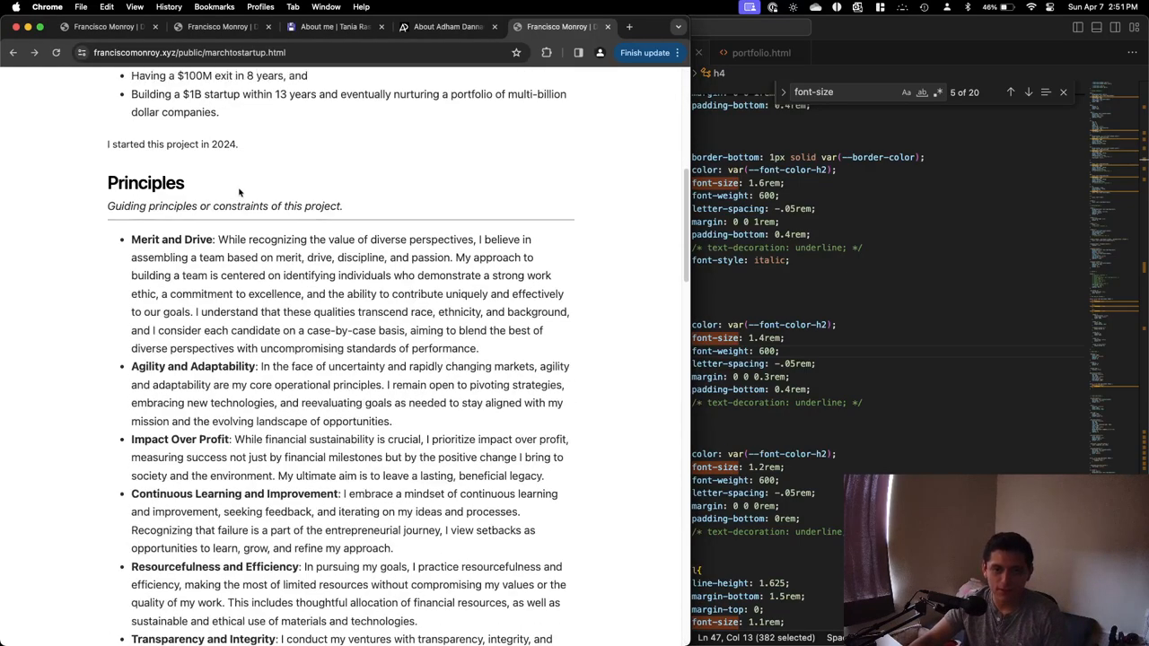
scroll("down", 3)
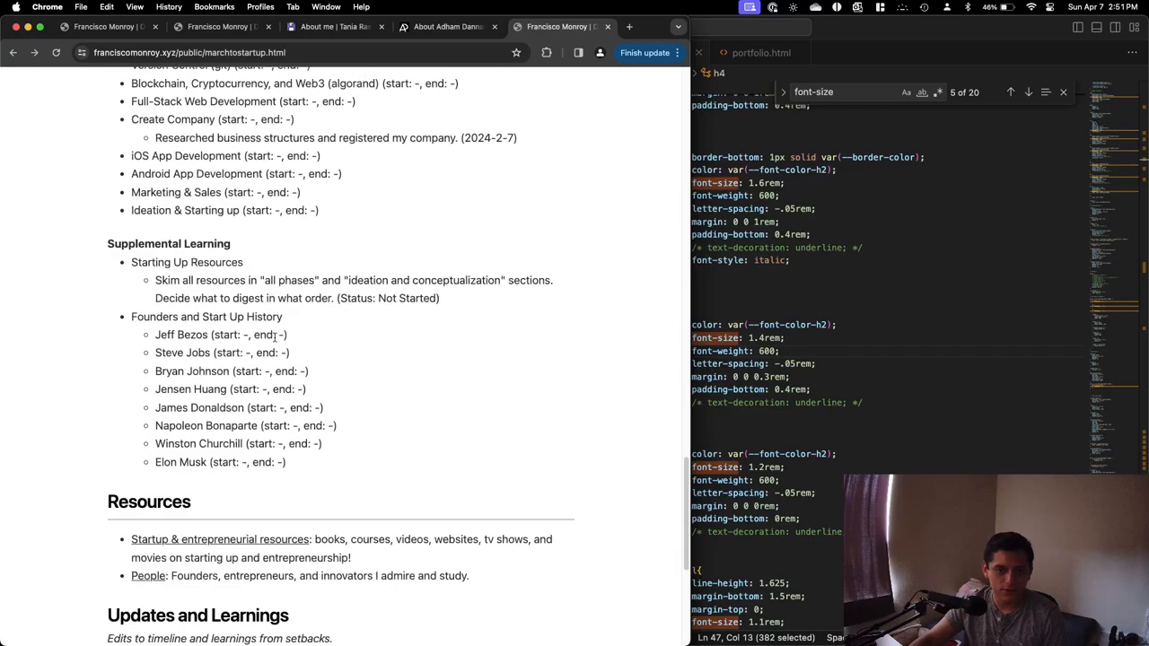
scroll("down", 3)
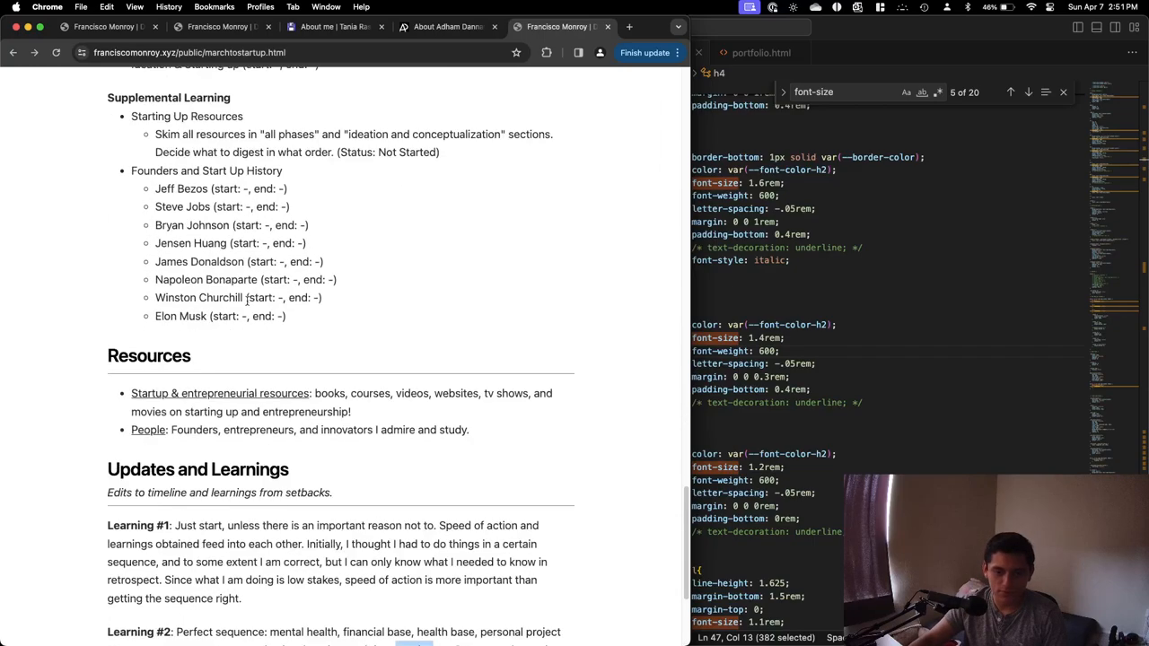
scroll("down", 3)
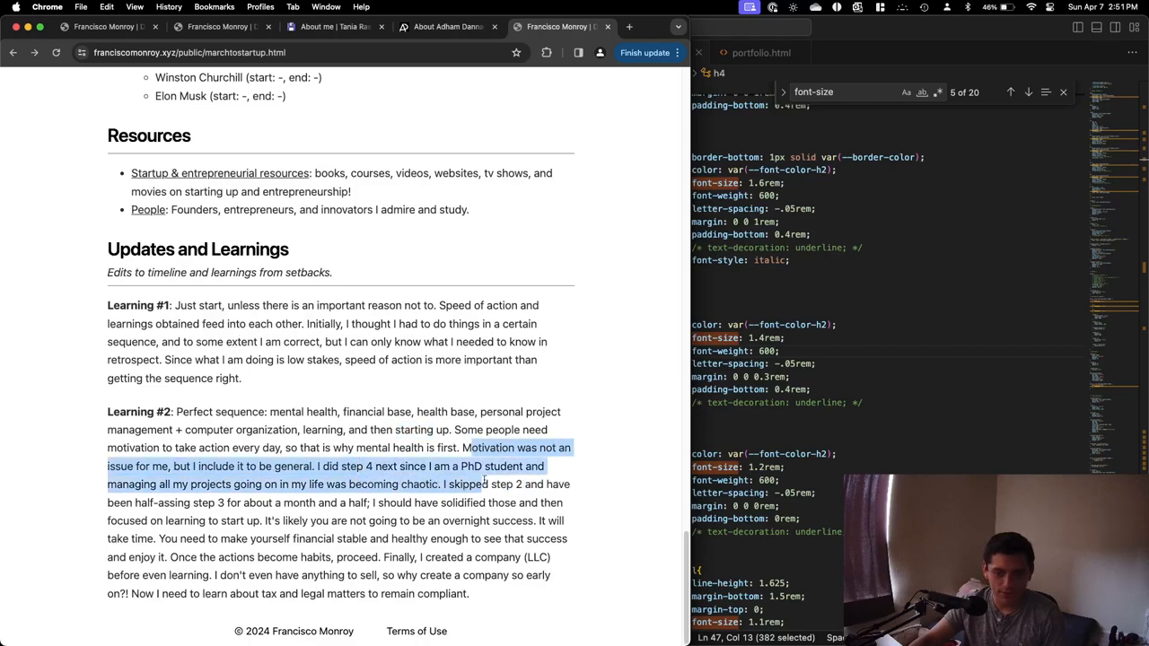
left_click_drag(485, 484, 458, 503)
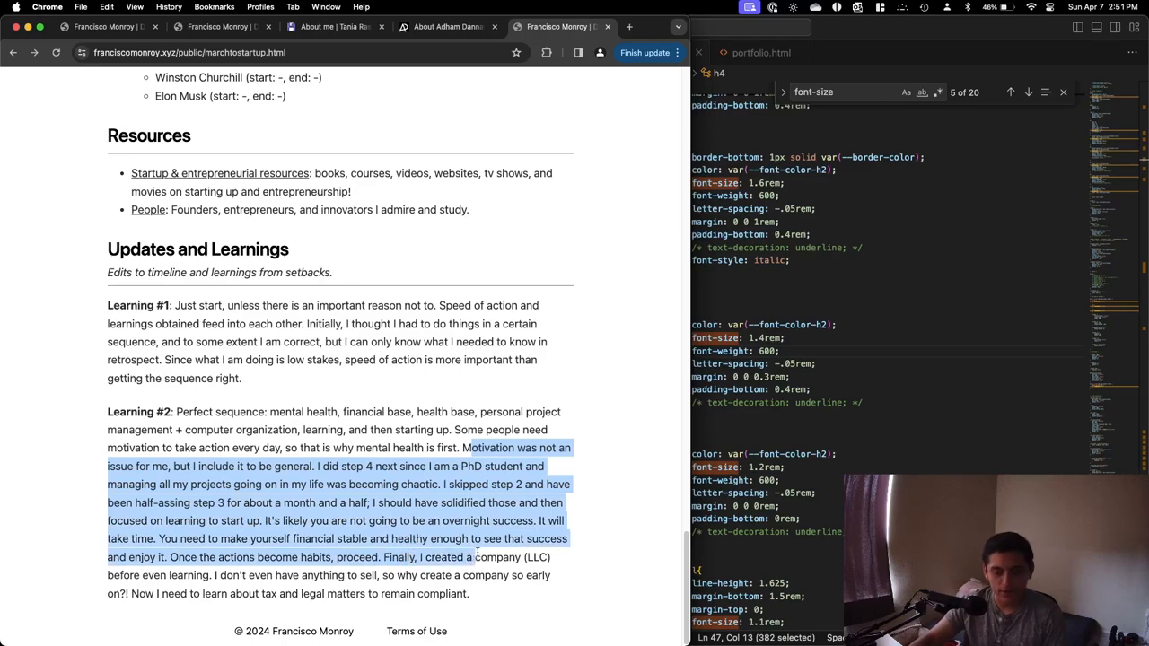
left_click_drag(467, 558, 408, 593)
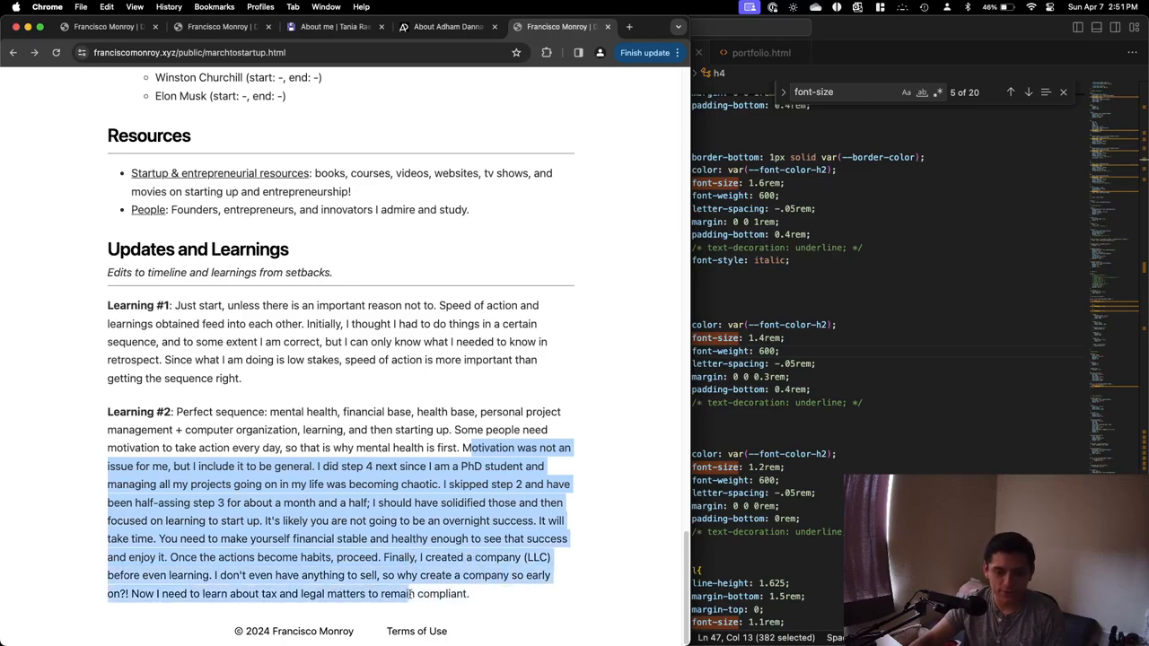
scroll("up", 3)
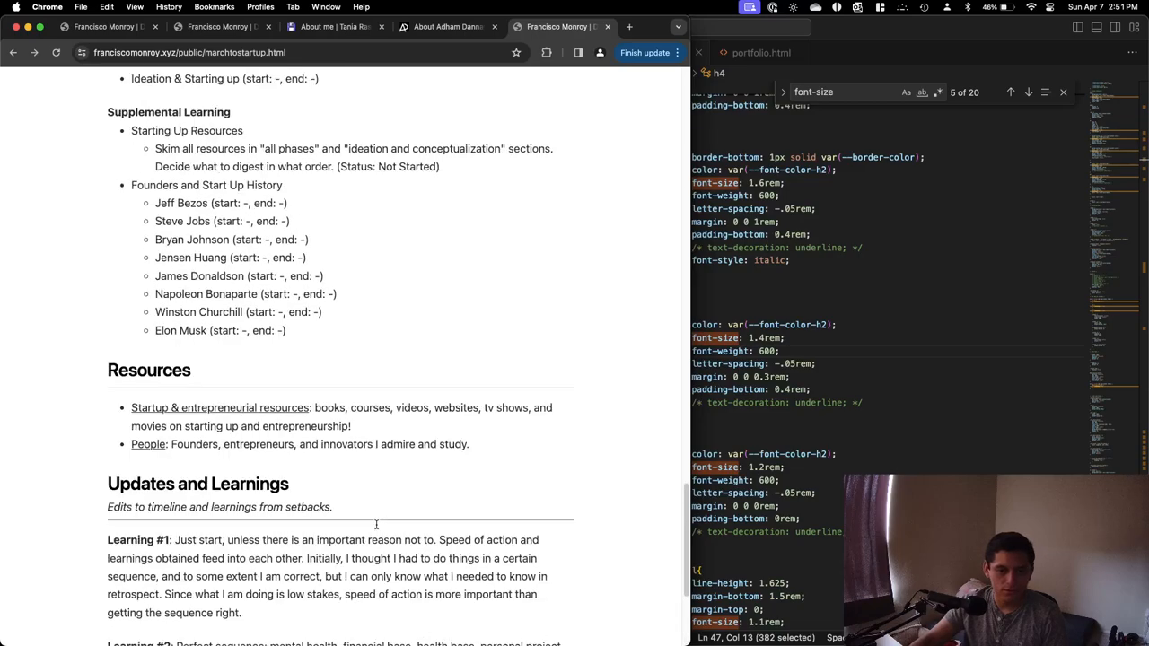
scroll("up", 3)
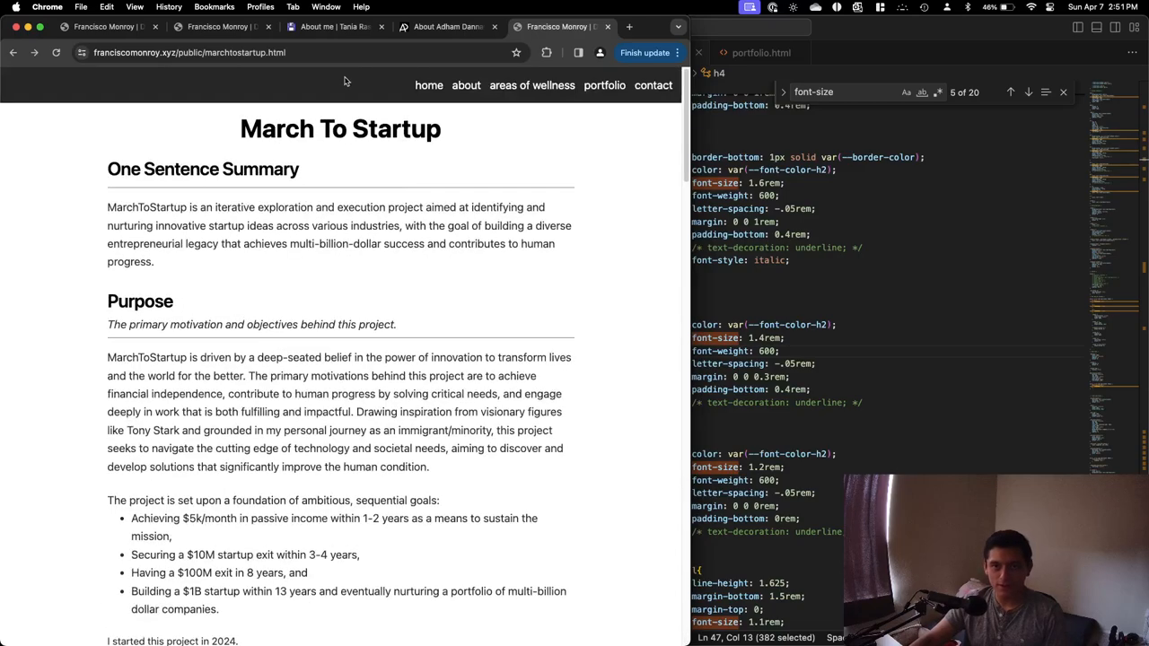
scroll("down", 3)
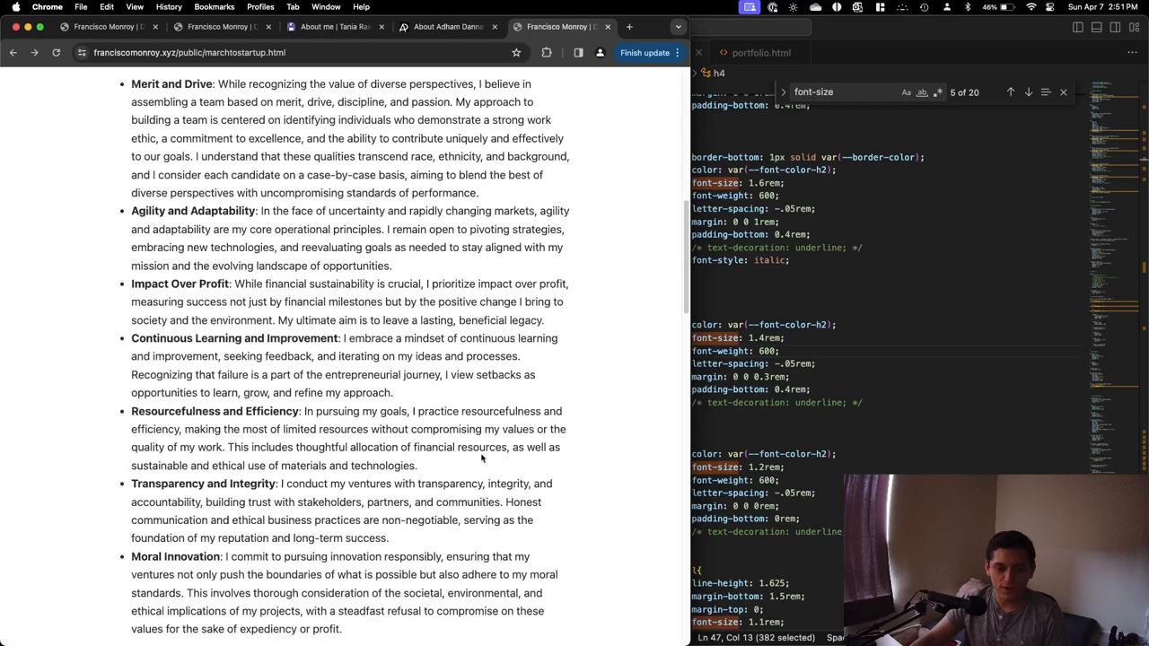
scroll("down", 3)
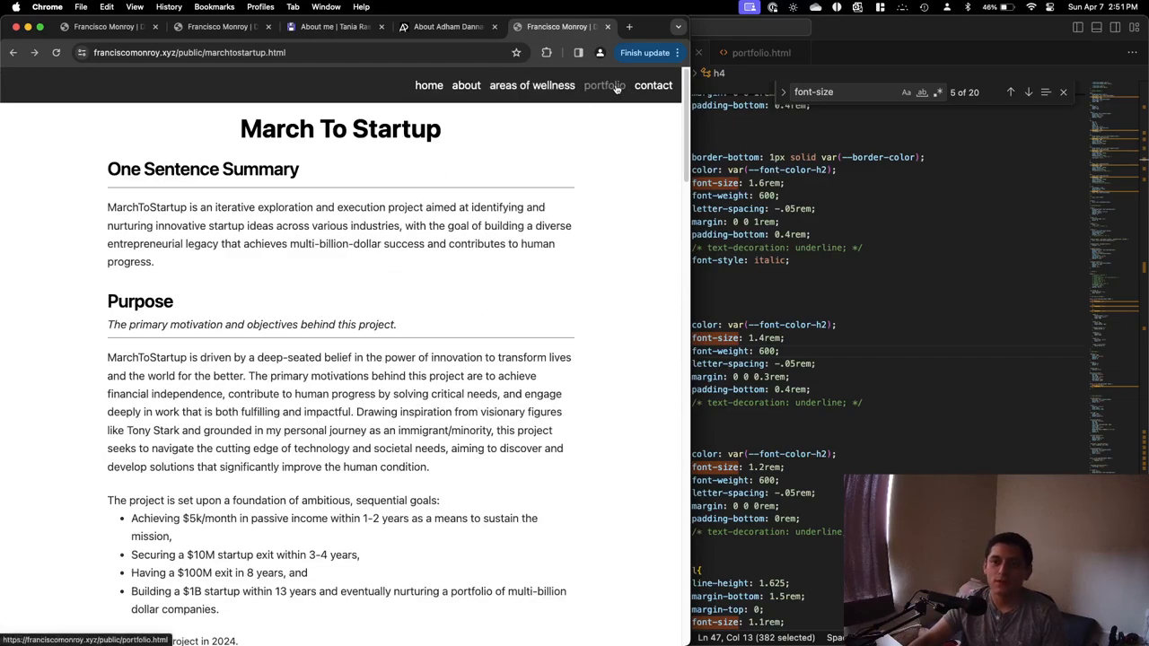
left_click(604, 86)
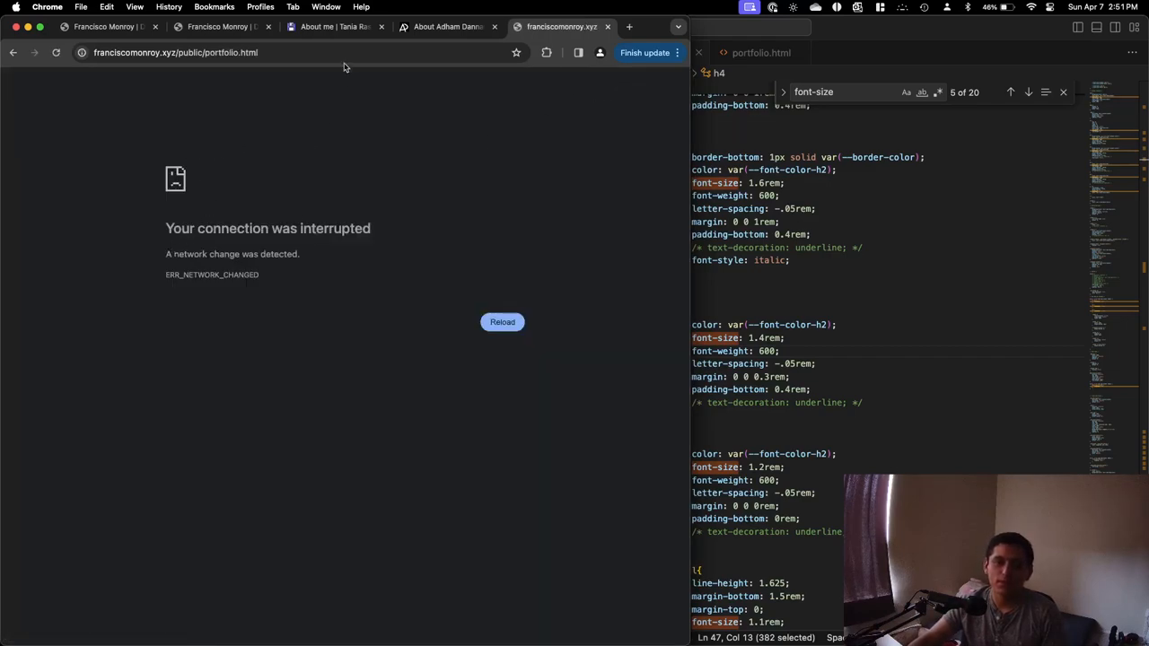
left_click(502, 321)
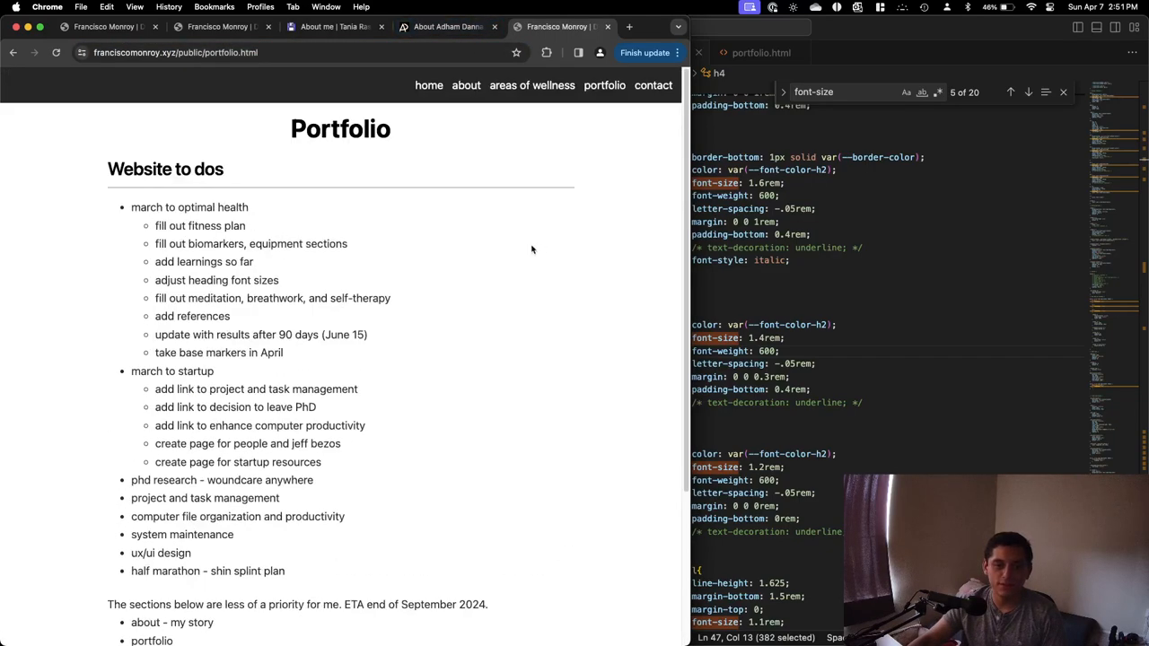
scroll("down", 3)
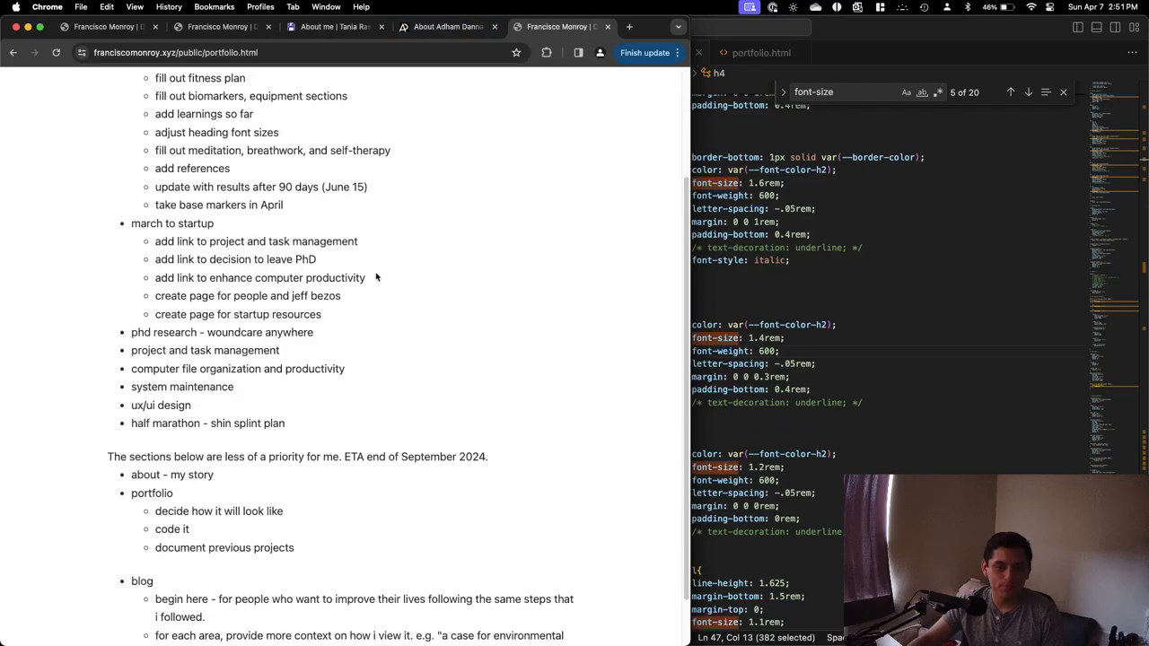
scroll("up", 3)
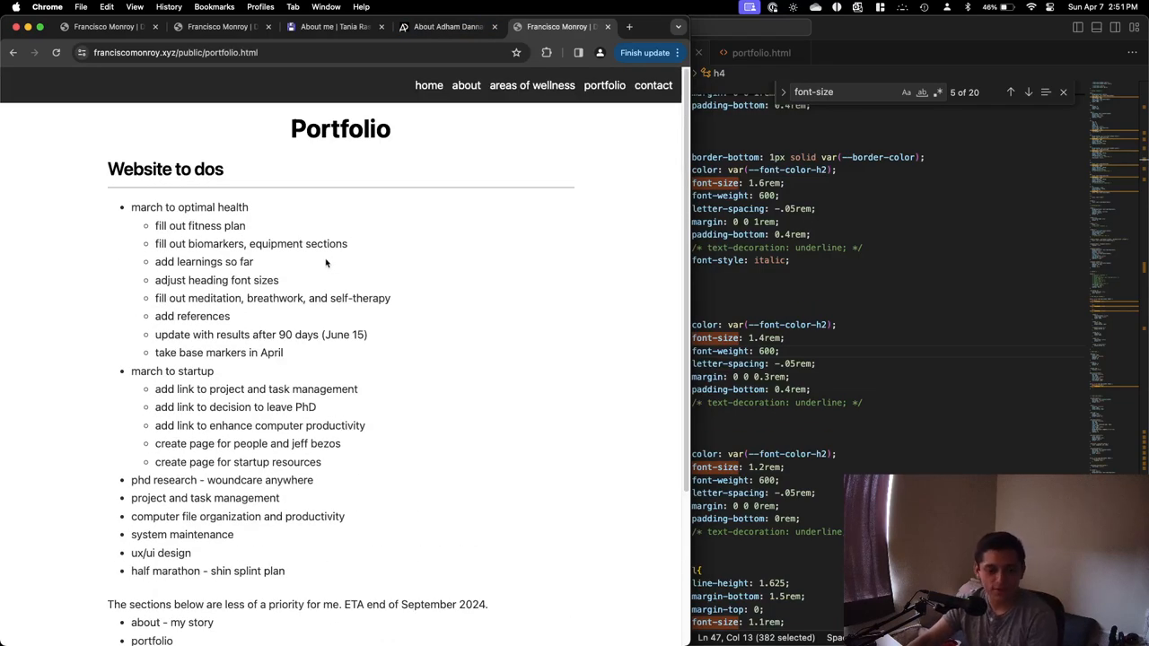
double_click(204, 225)
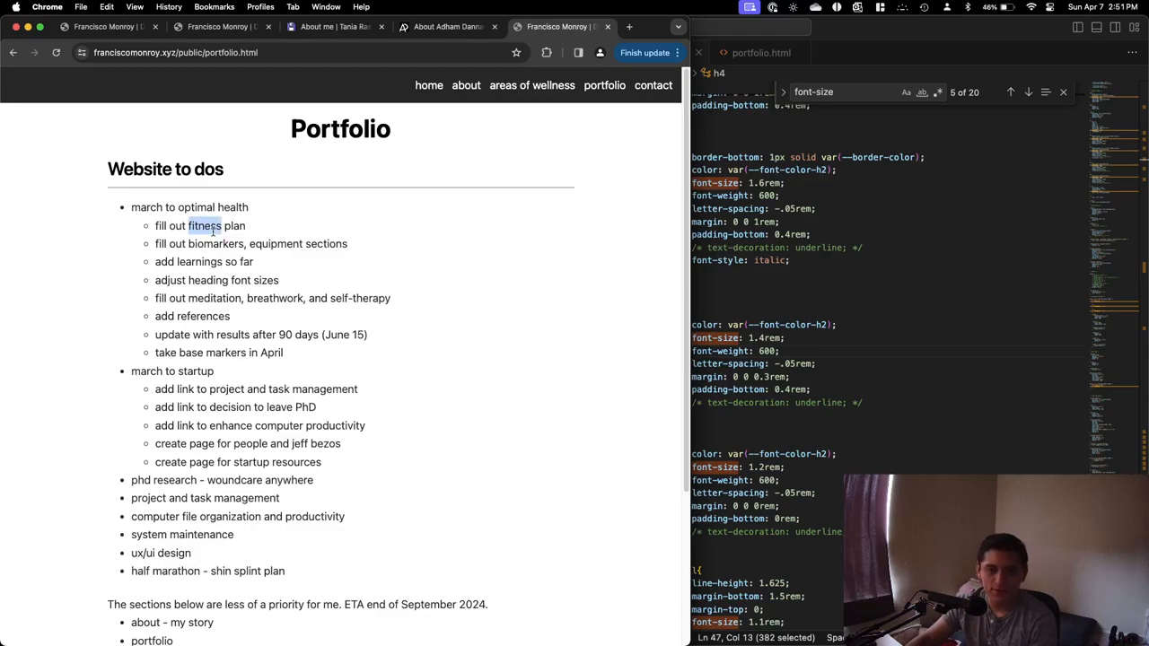
scroll("up", 3)
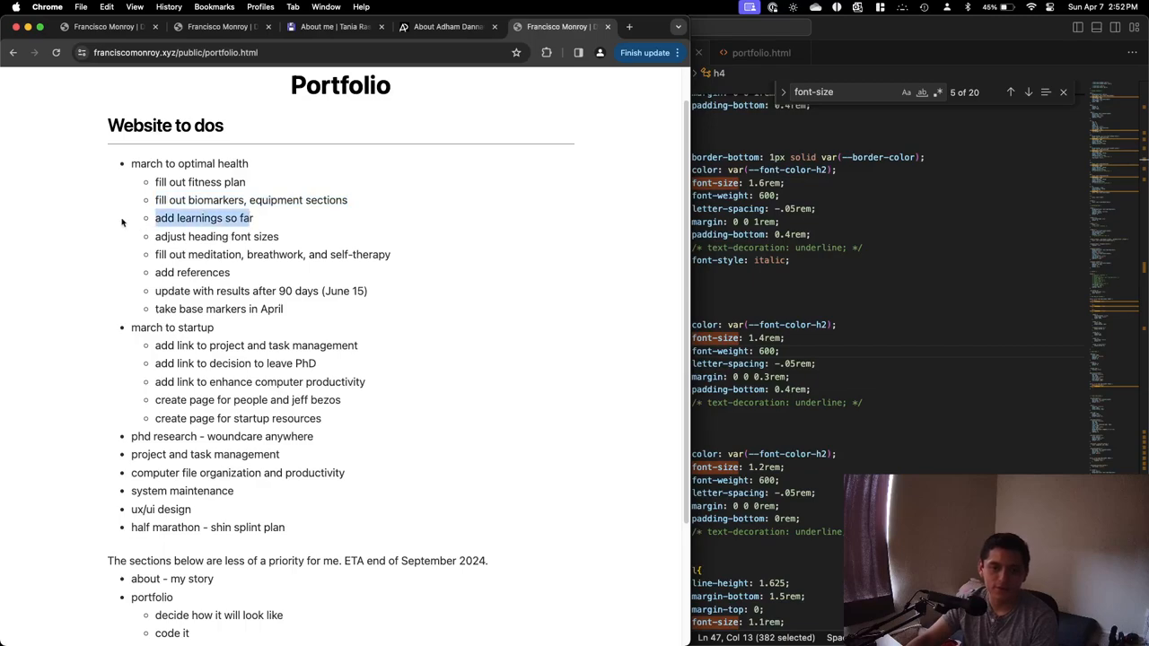
double_click(216, 236)
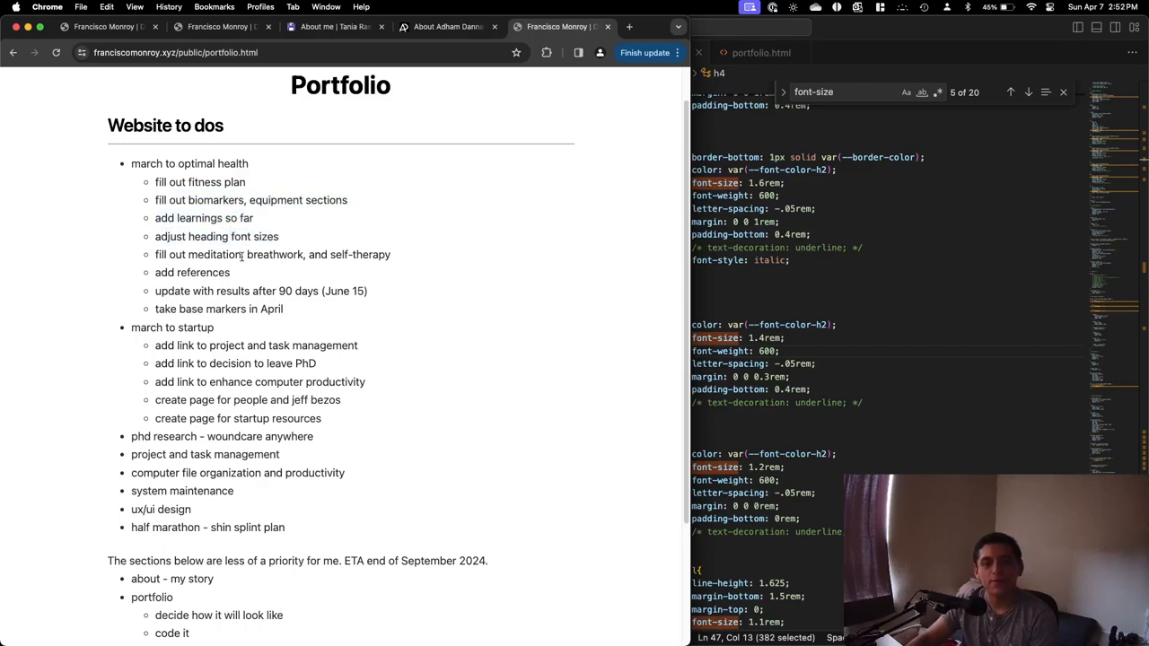
triple_click(272, 254)
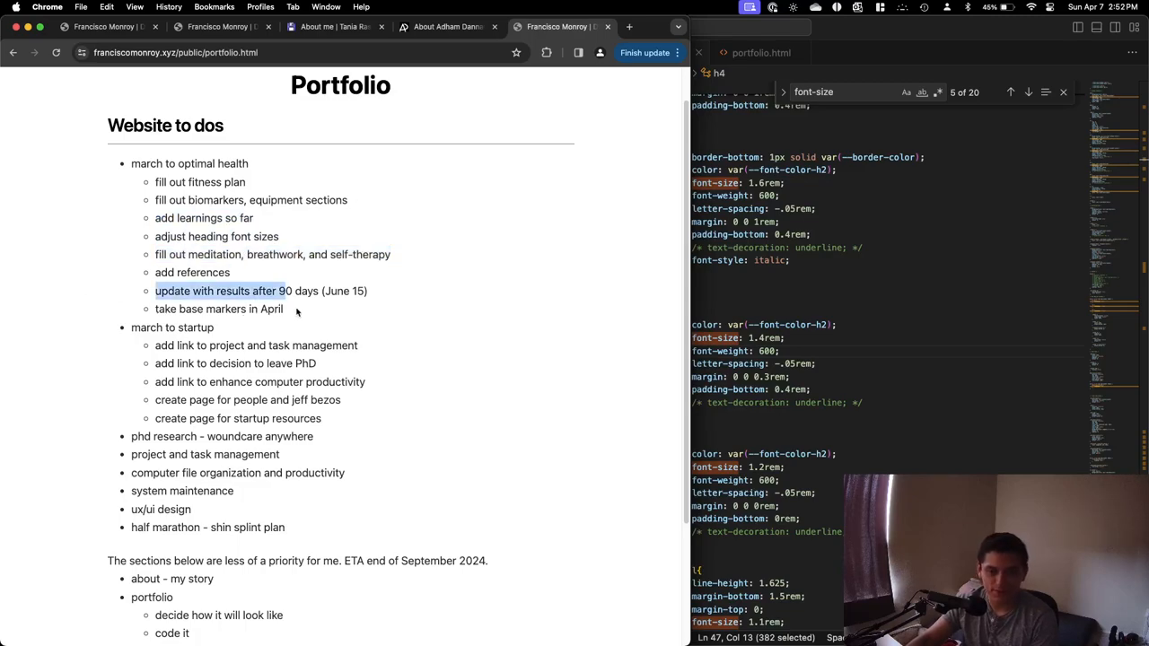
scroll("down", 3)
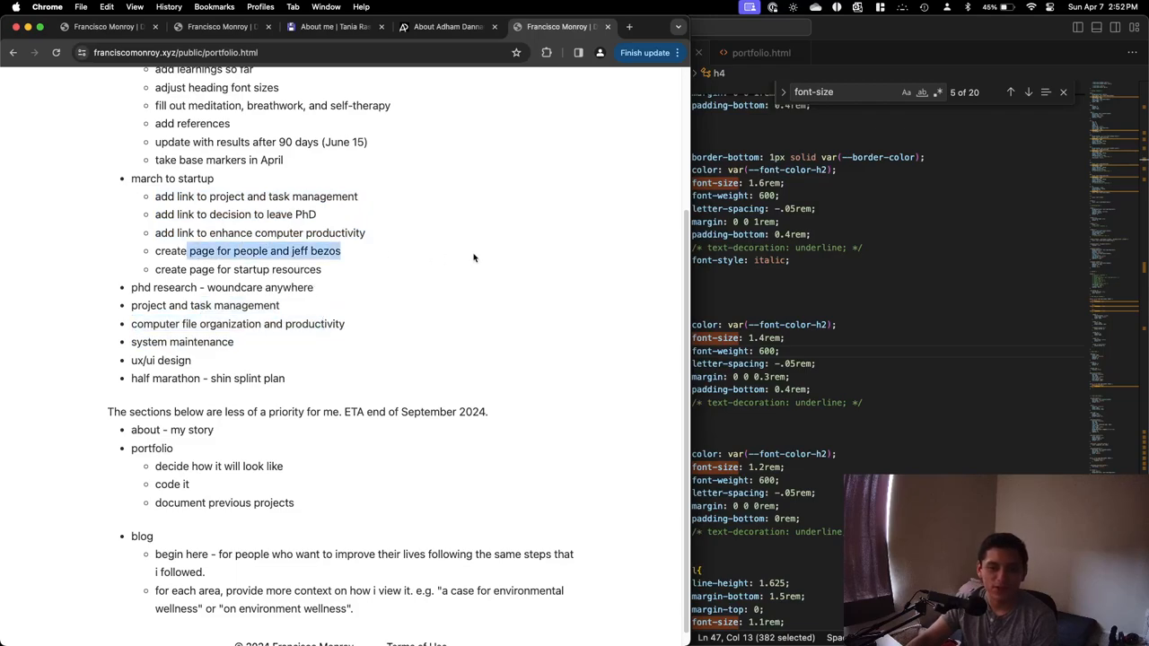
mouse_move(402, 258)
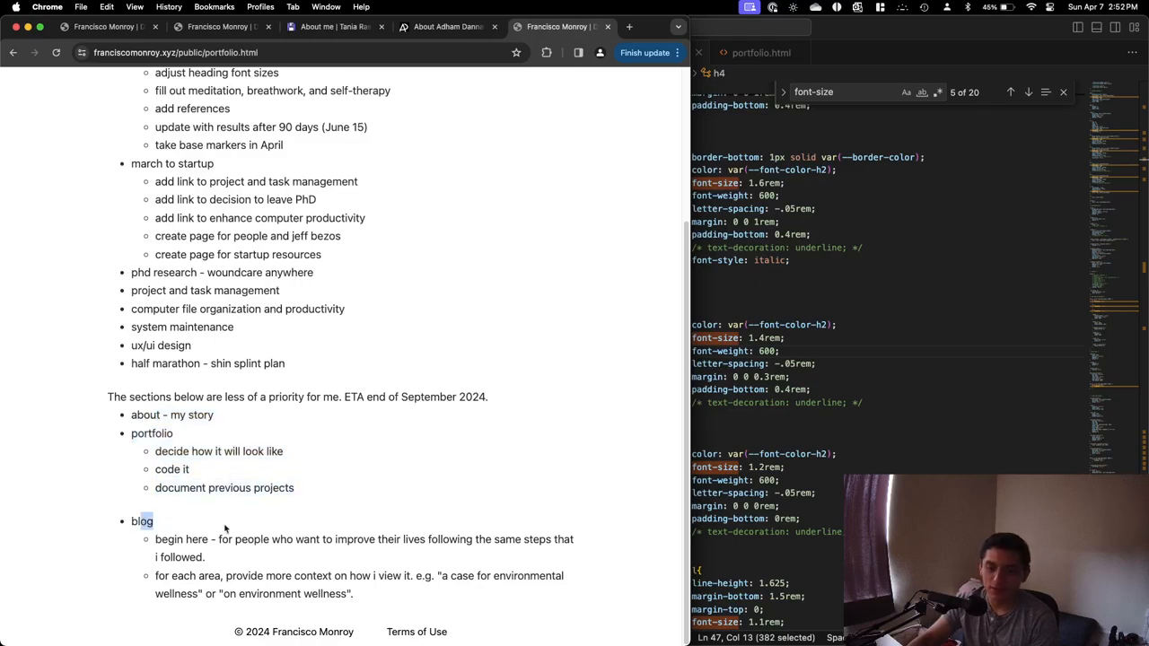
scroll("up", 3)
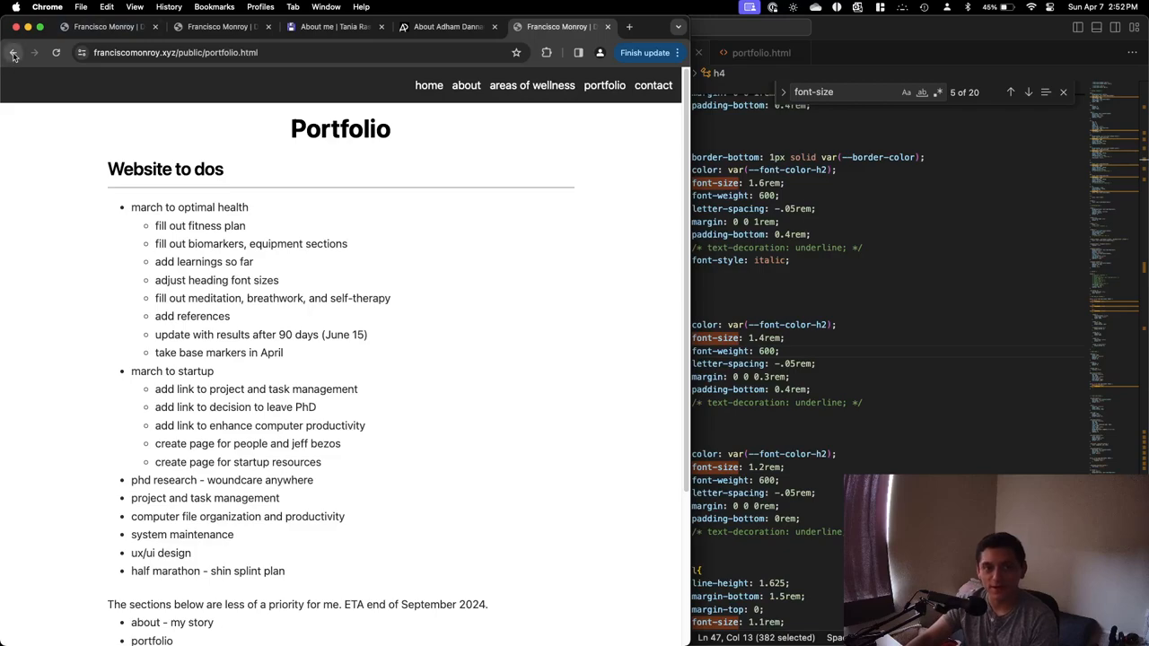
Return to the Areas of Wellness overview and open the Occupational and Financial Wellness card.
scroll("down", 3)
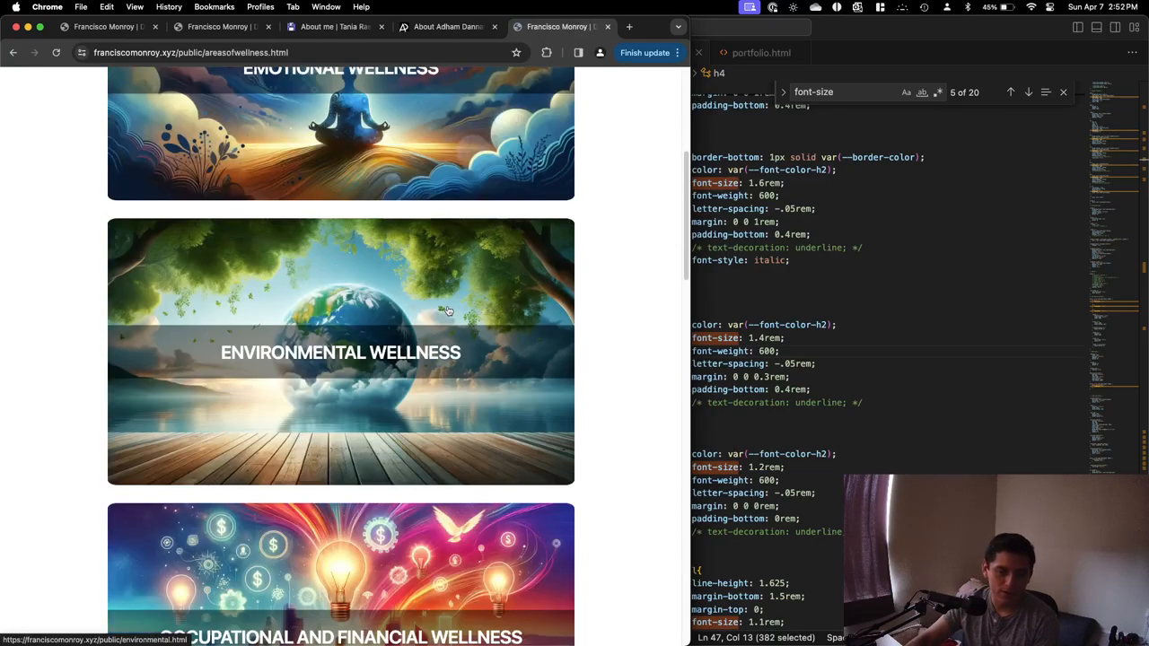
scroll("down", 3)
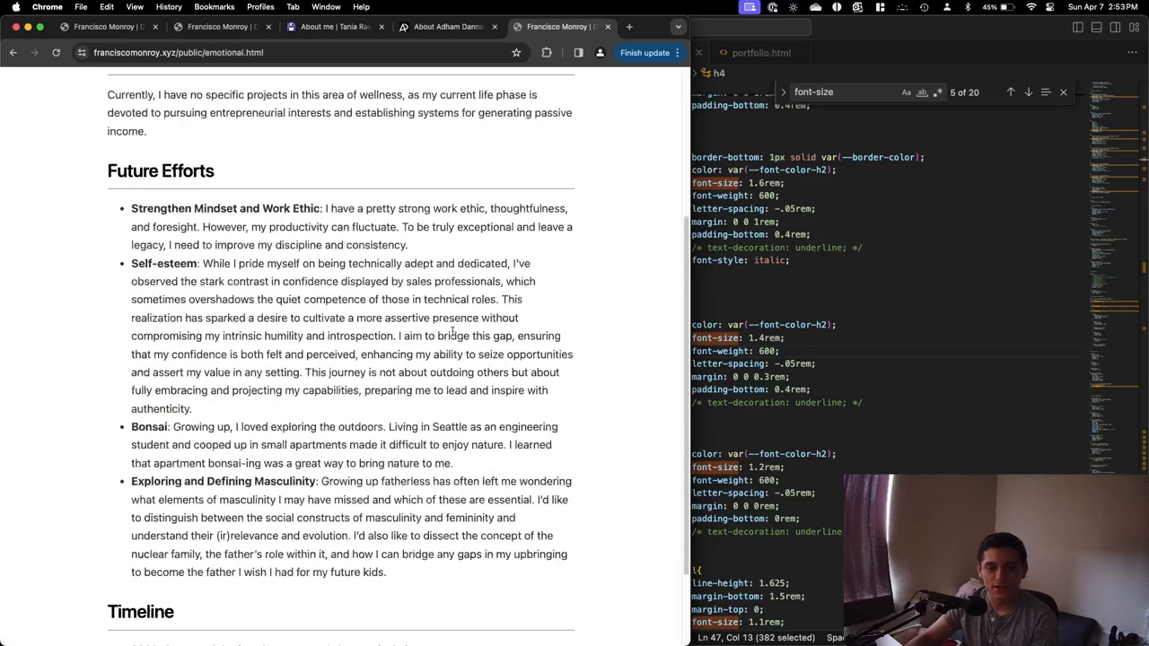
left_click(13, 52)
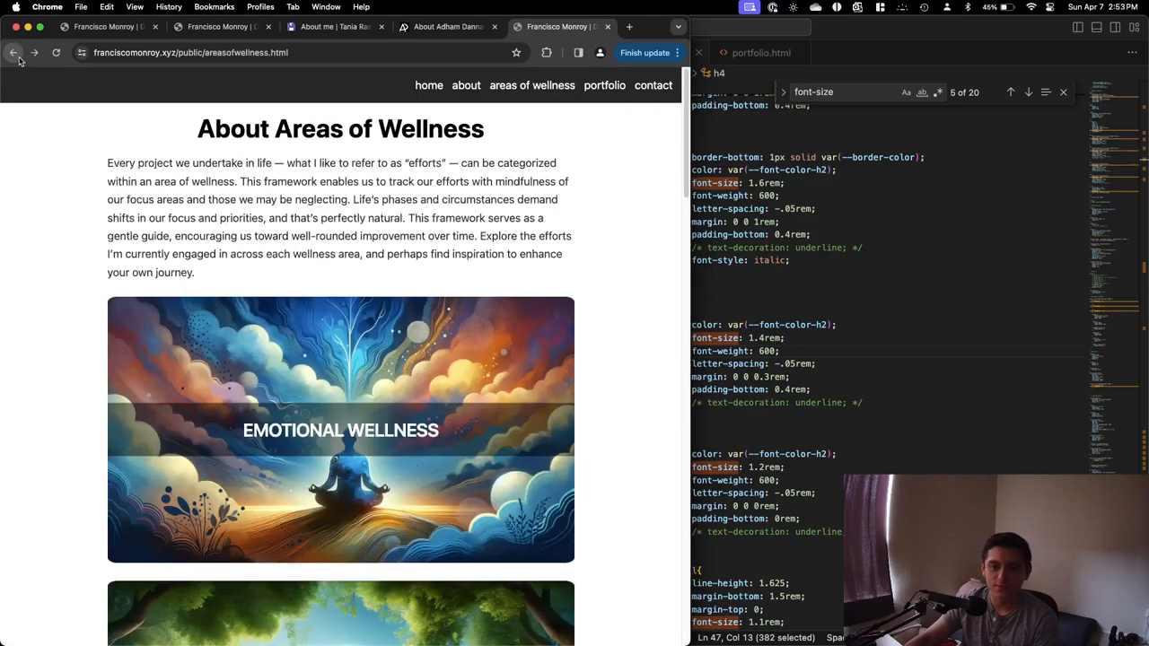
scroll("down", 3)
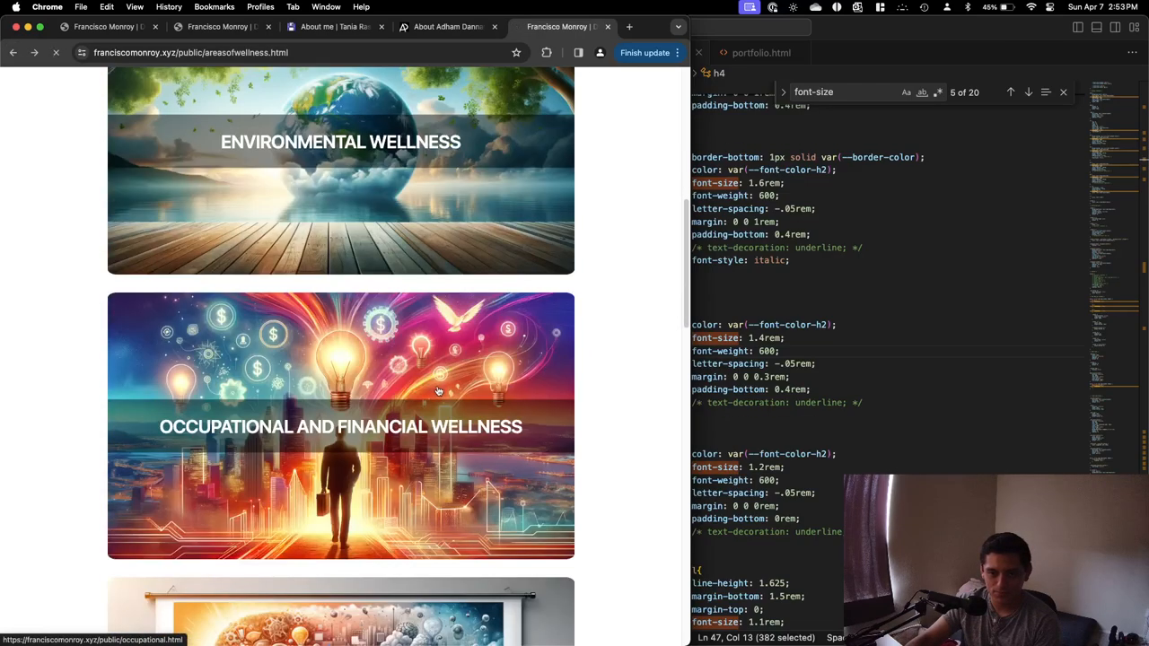
left_click(341, 426)
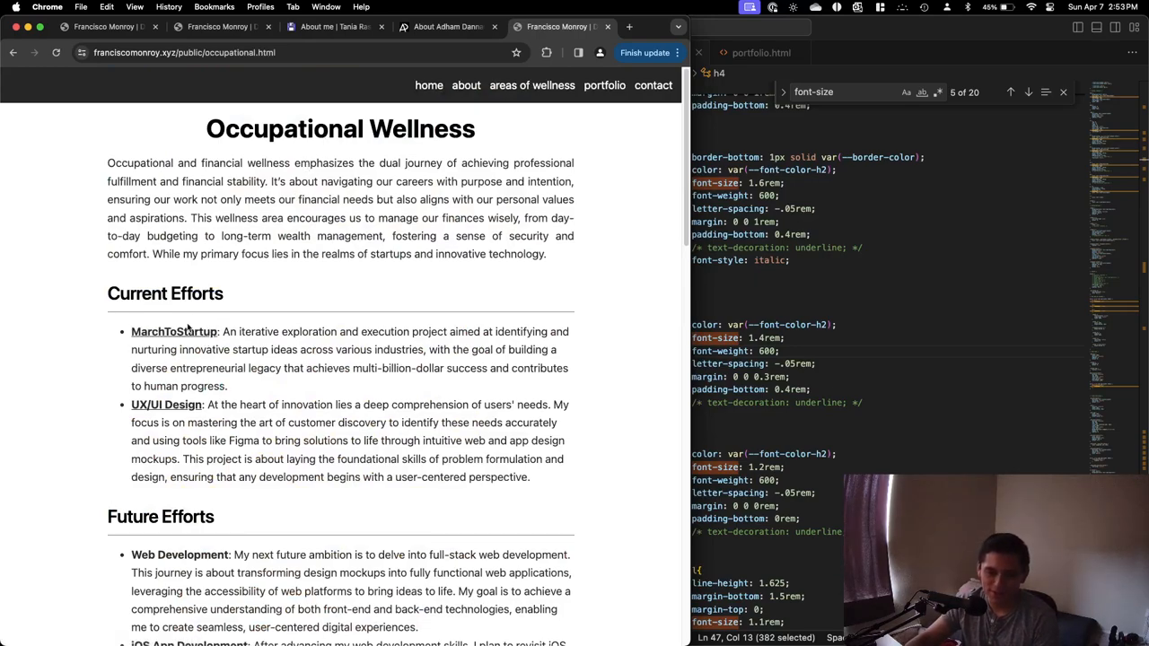
Browse the MarchToStartup project page, then go back to the Portfolio to-do page.
left_click(173, 331)
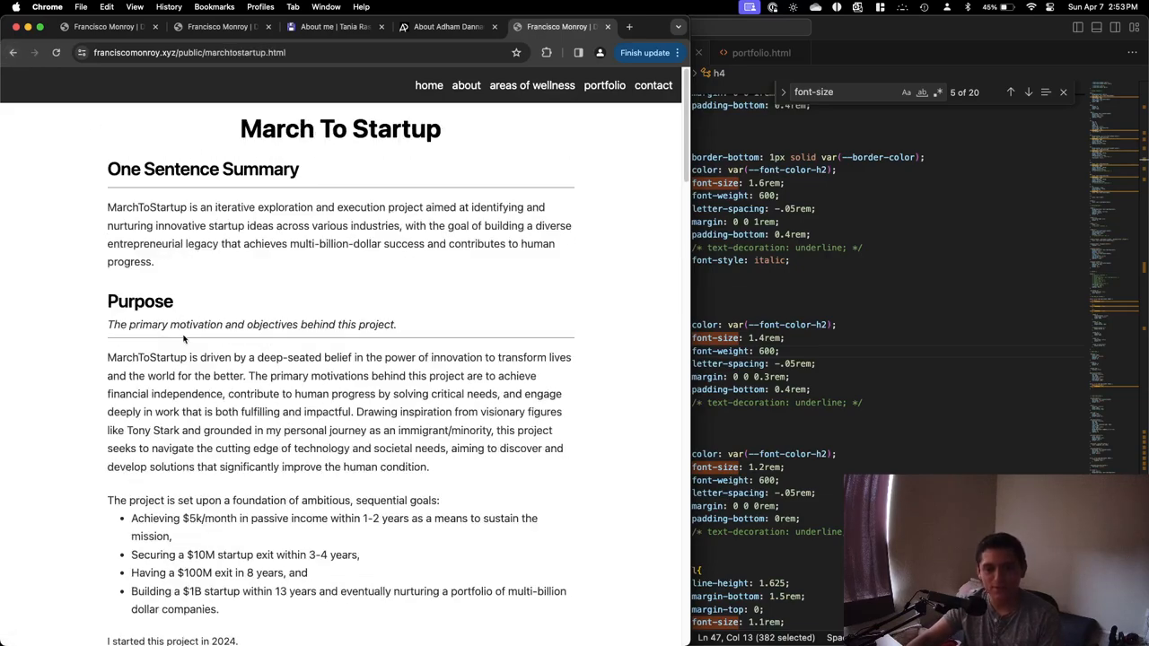
scroll("down", 3)
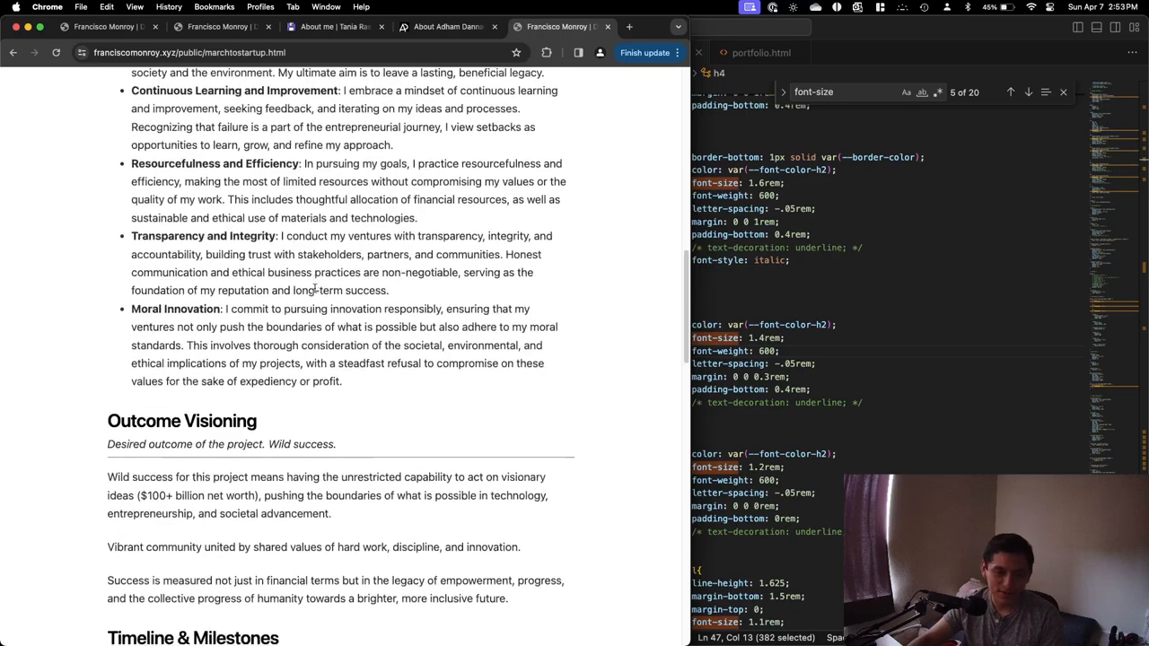
scroll("down", 3)
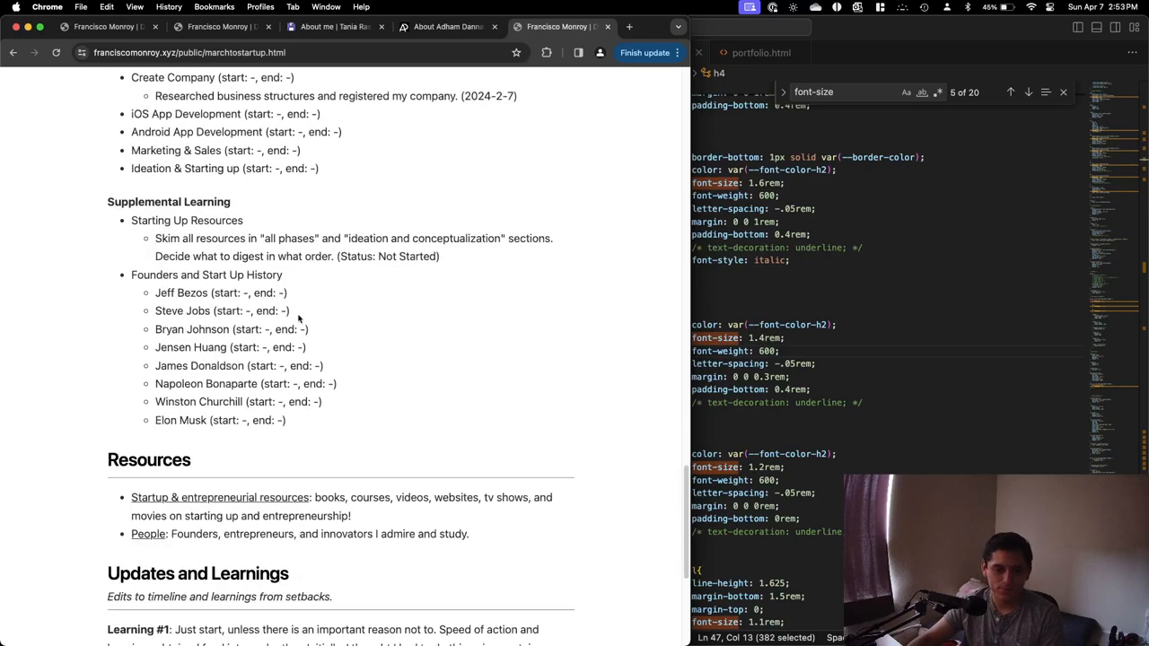
scroll("up", 3)
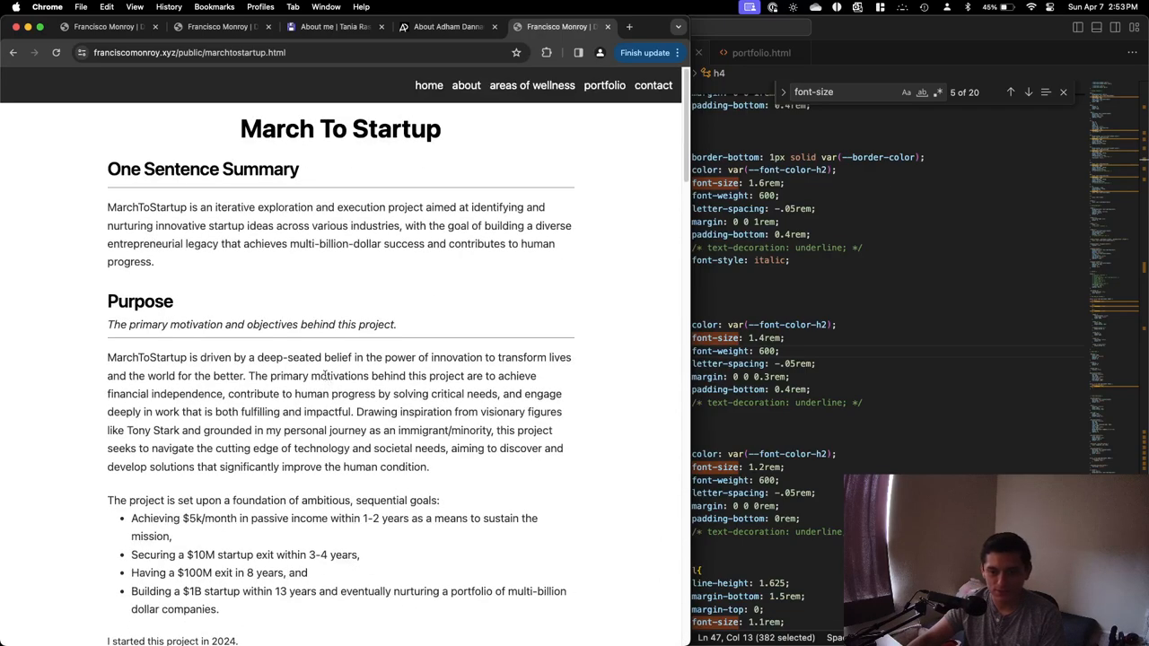
left_click(533, 85)
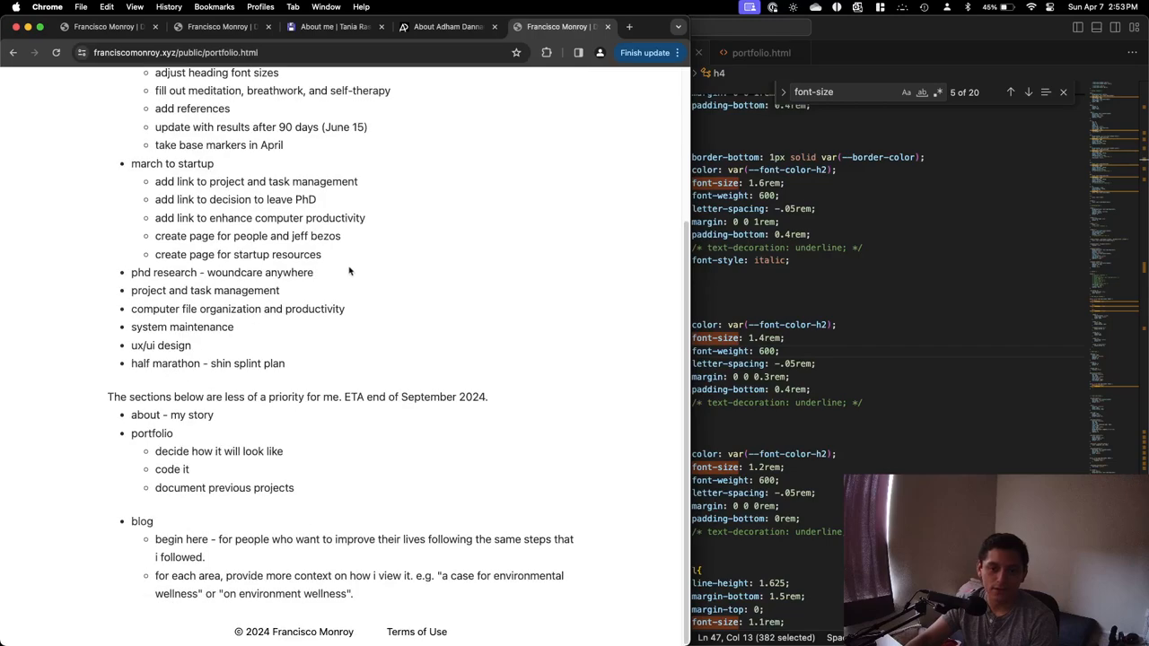
Visit About me, Contact and Occupational Wellness, then reopen MarchToStartup at Timeline & Milestones.
scroll("up", 3)
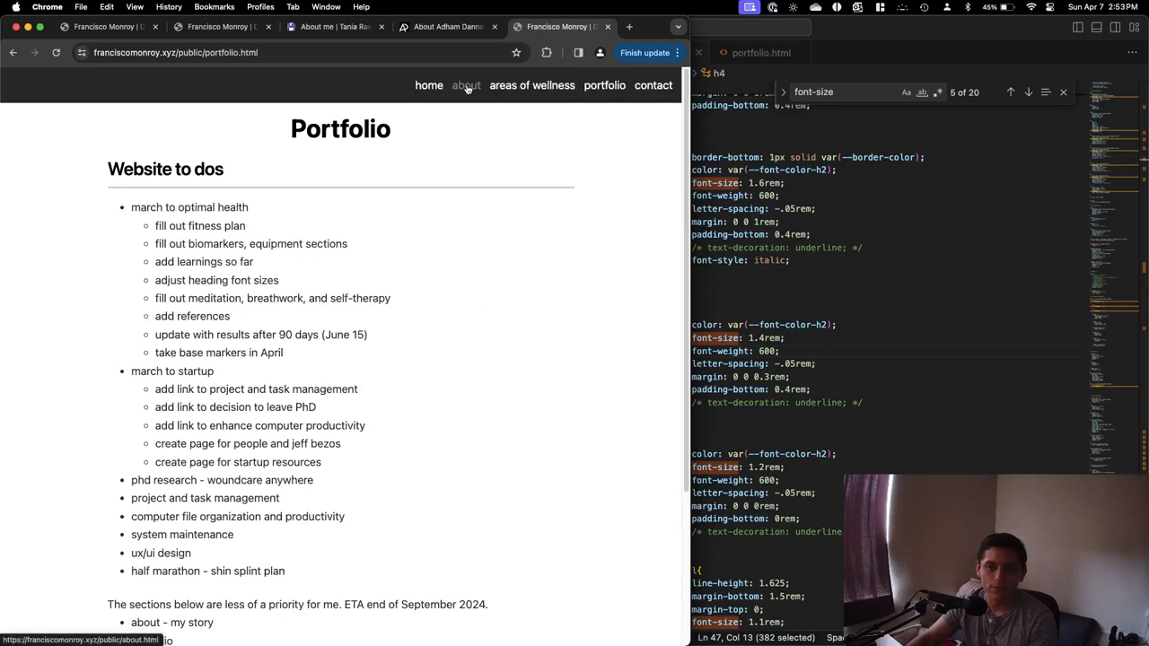
left_click(465, 85)
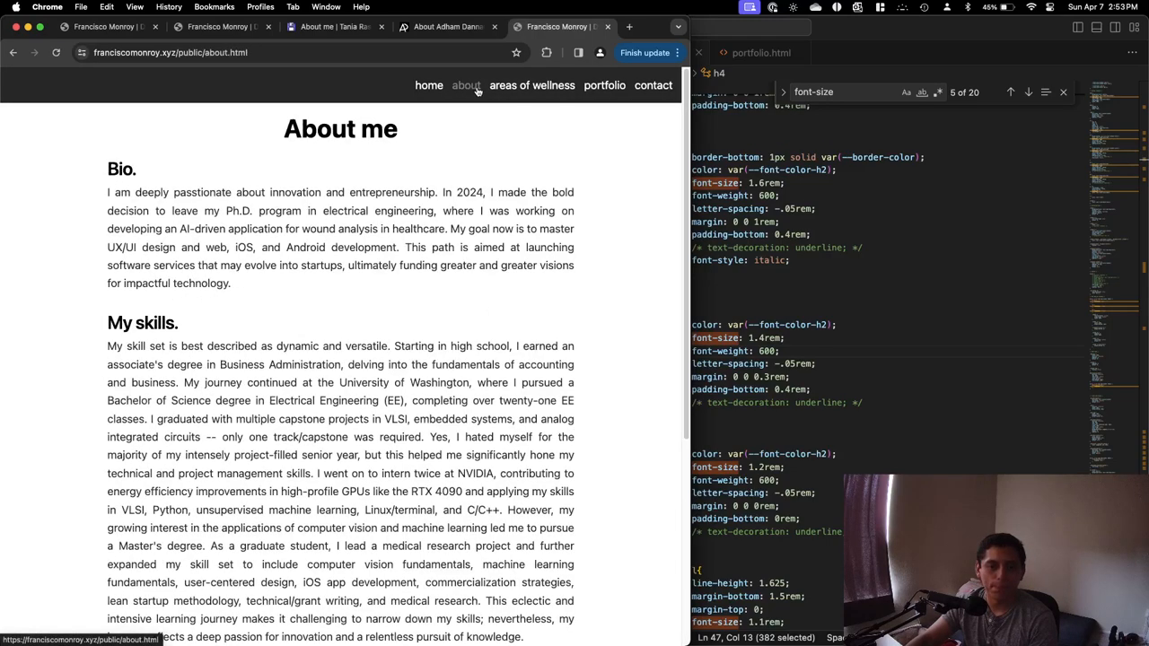
left_click(654, 84)
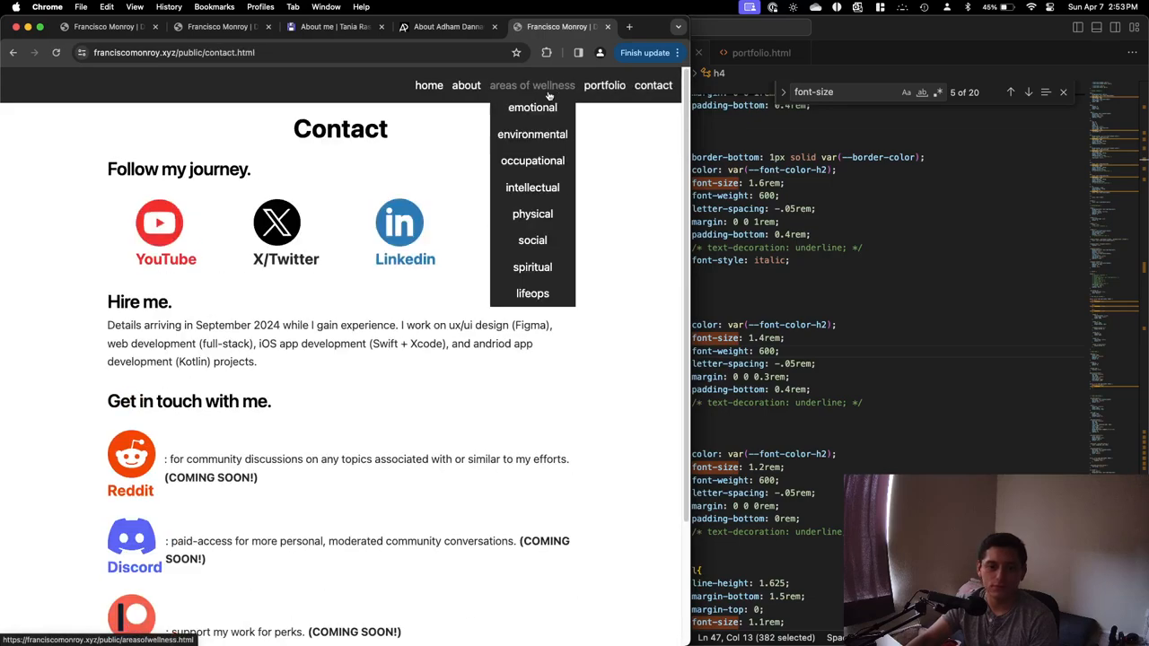
mouse_move(525, 193)
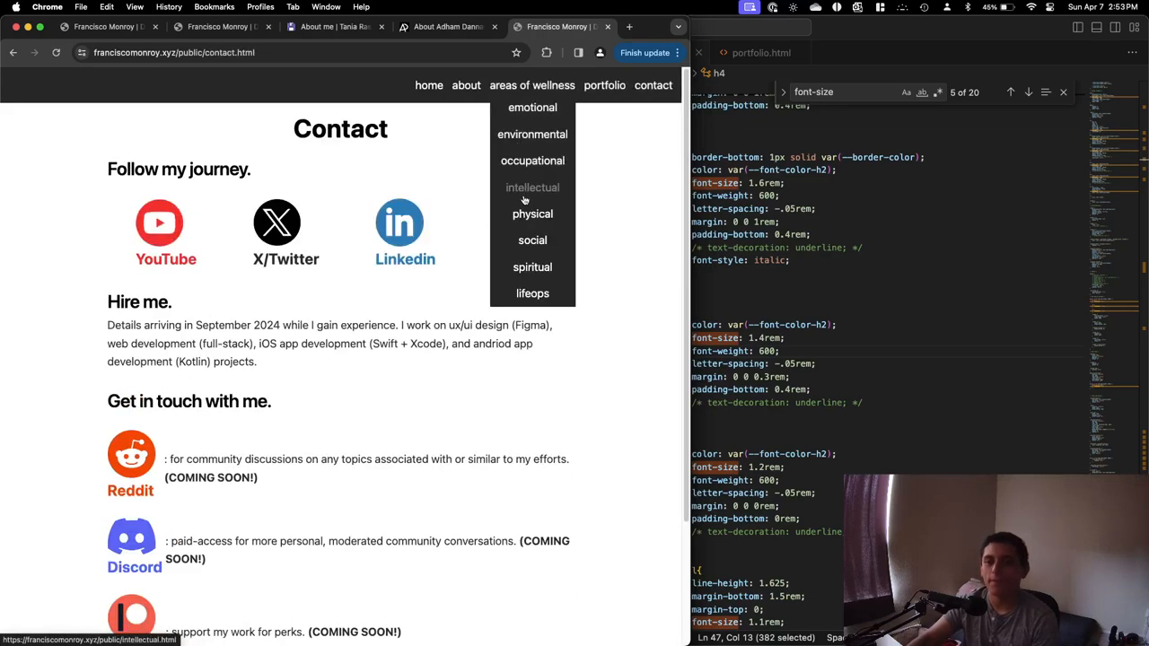
left_click(532, 160)
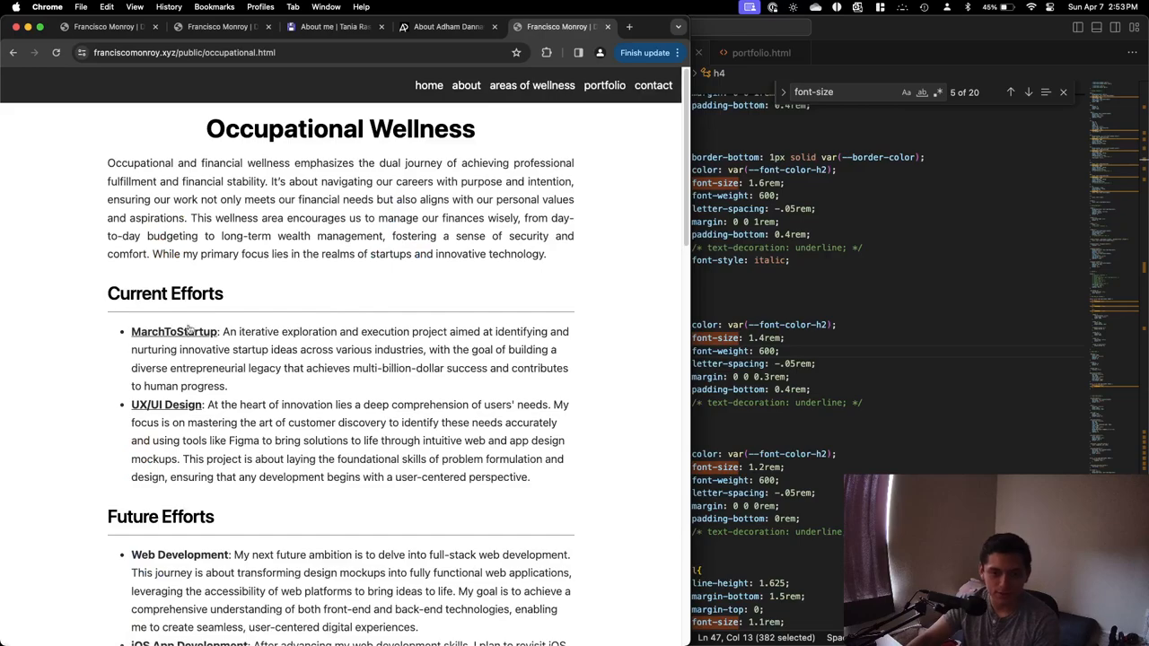
left_click(173, 331)
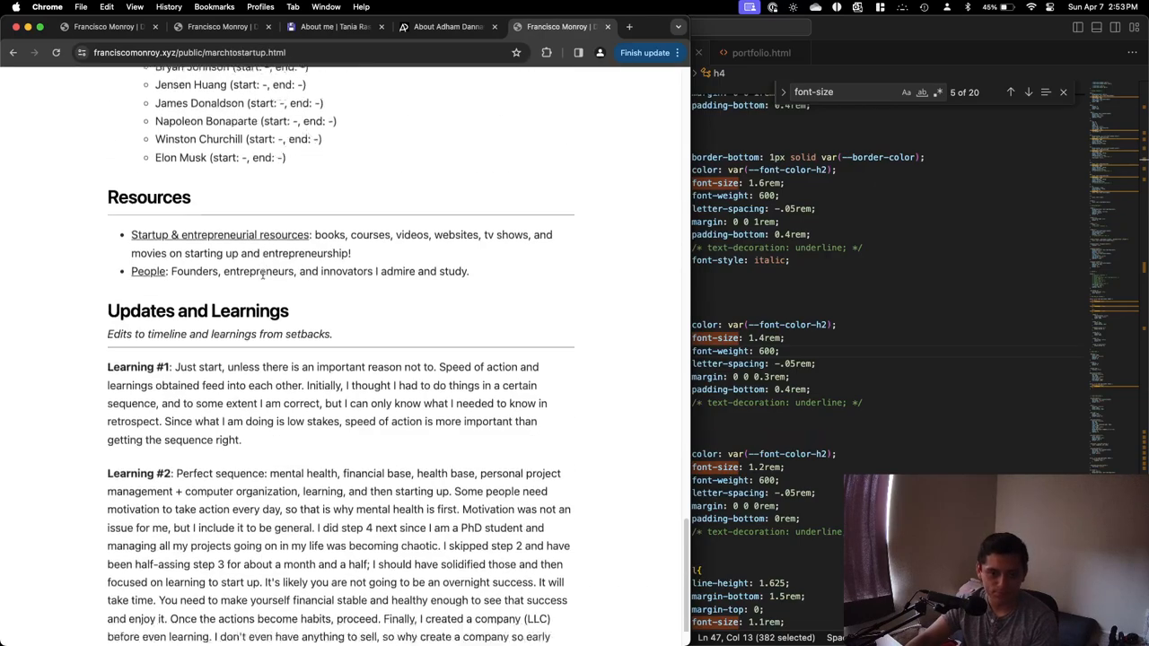
scroll("up", 3)
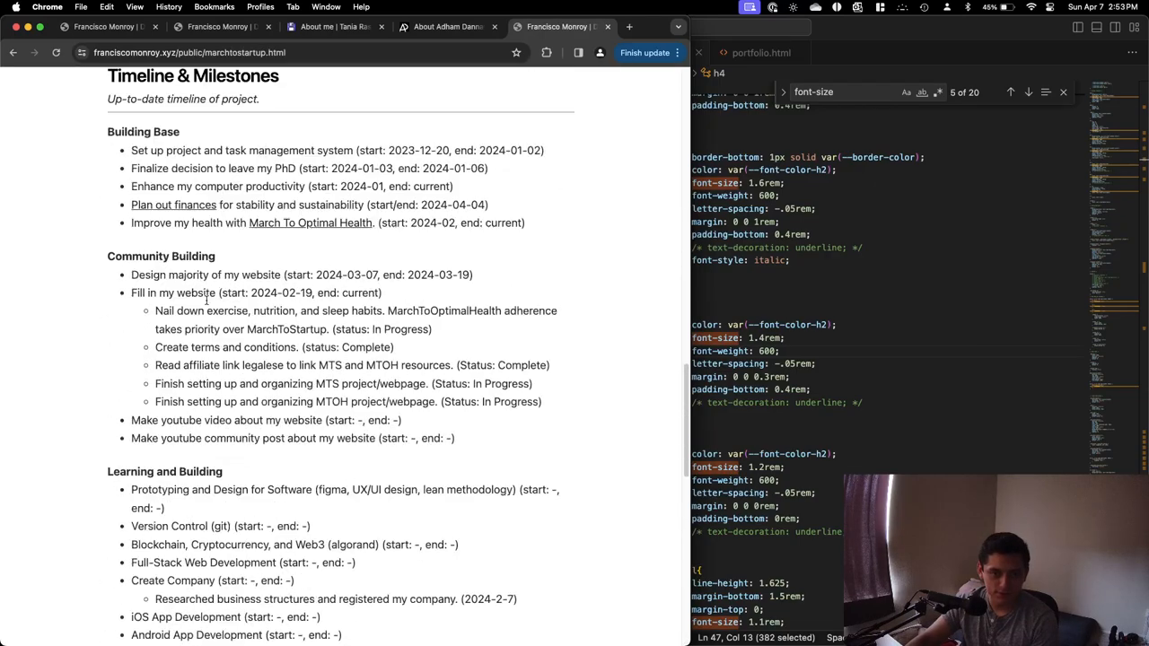
Open the 'Plan out finances' page and scroll through its debt and food tables.
left_click(173, 205)
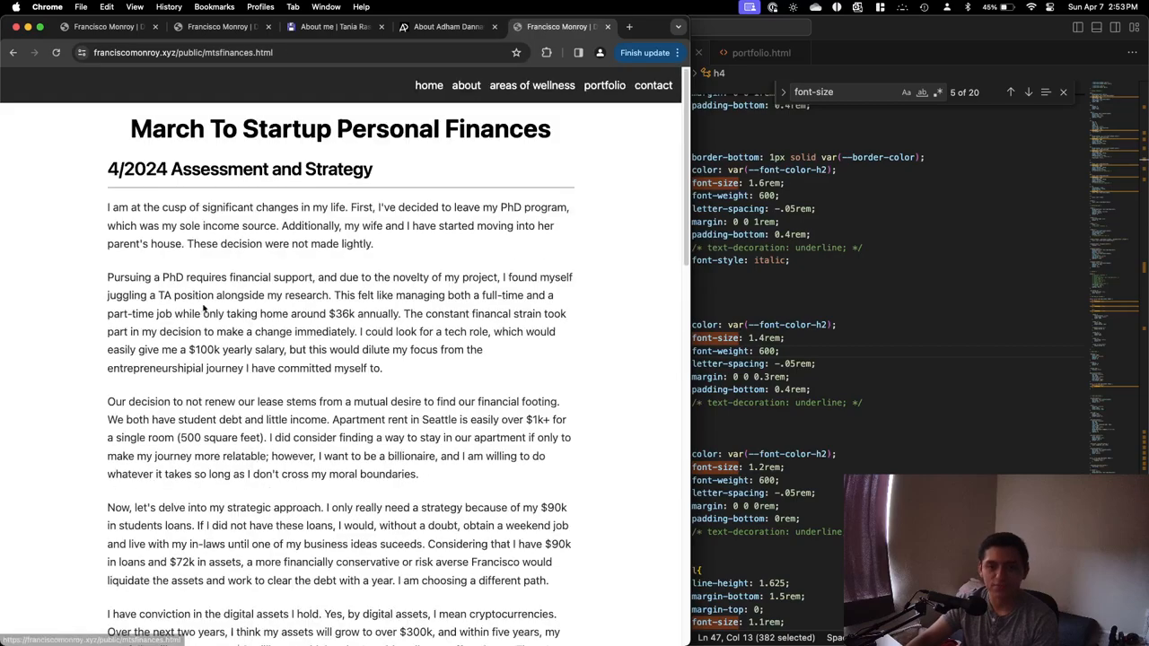
scroll("down", 3)
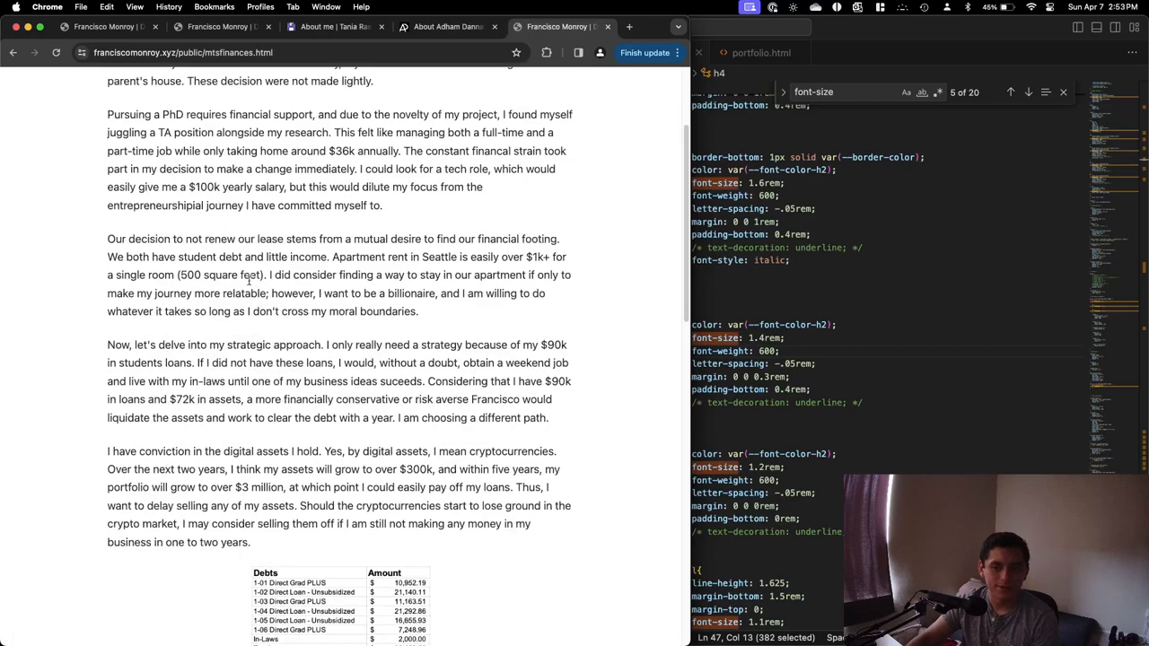
scroll("down", 3)
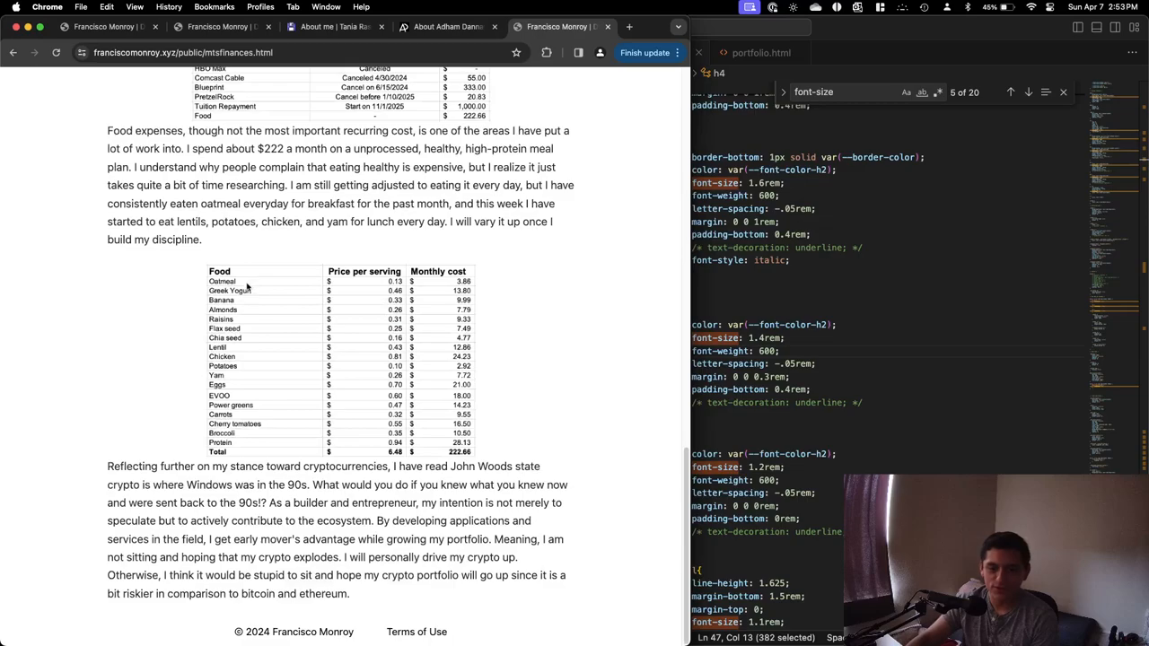
scroll("up", 3)
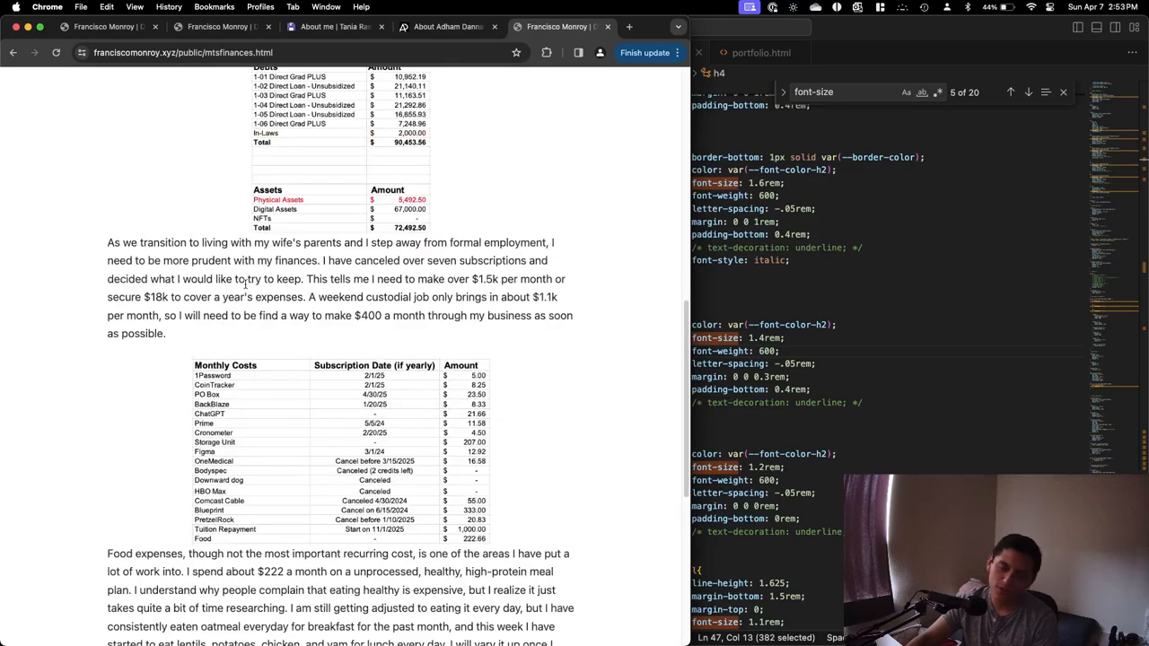
scroll("up", 3)
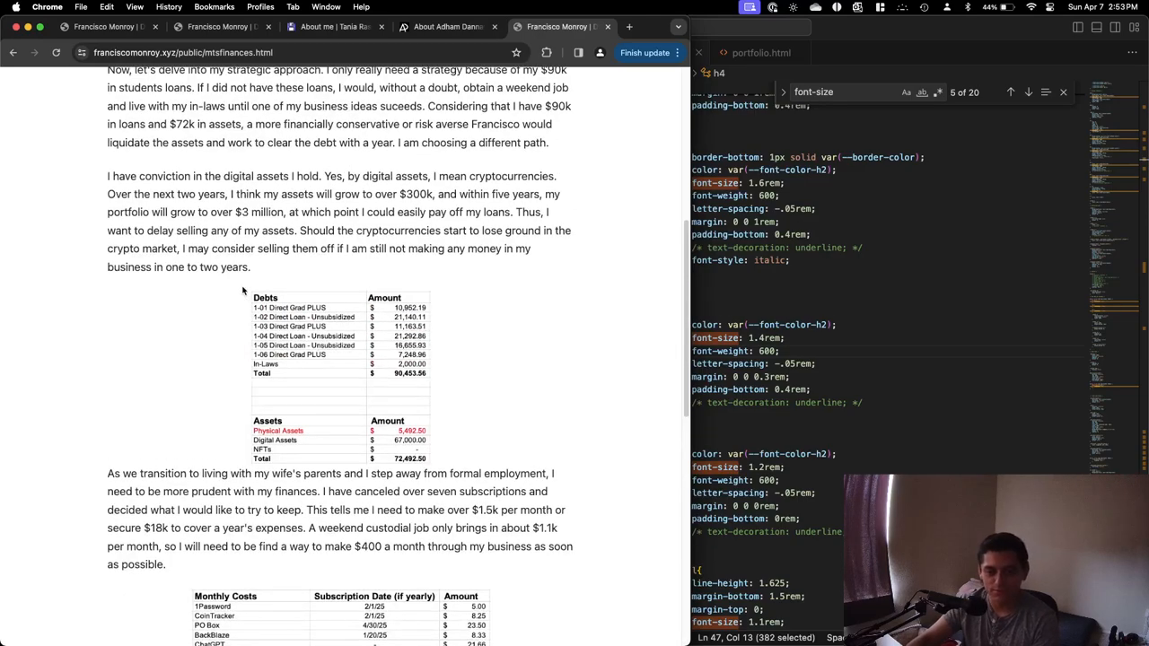
scroll("up", 3)
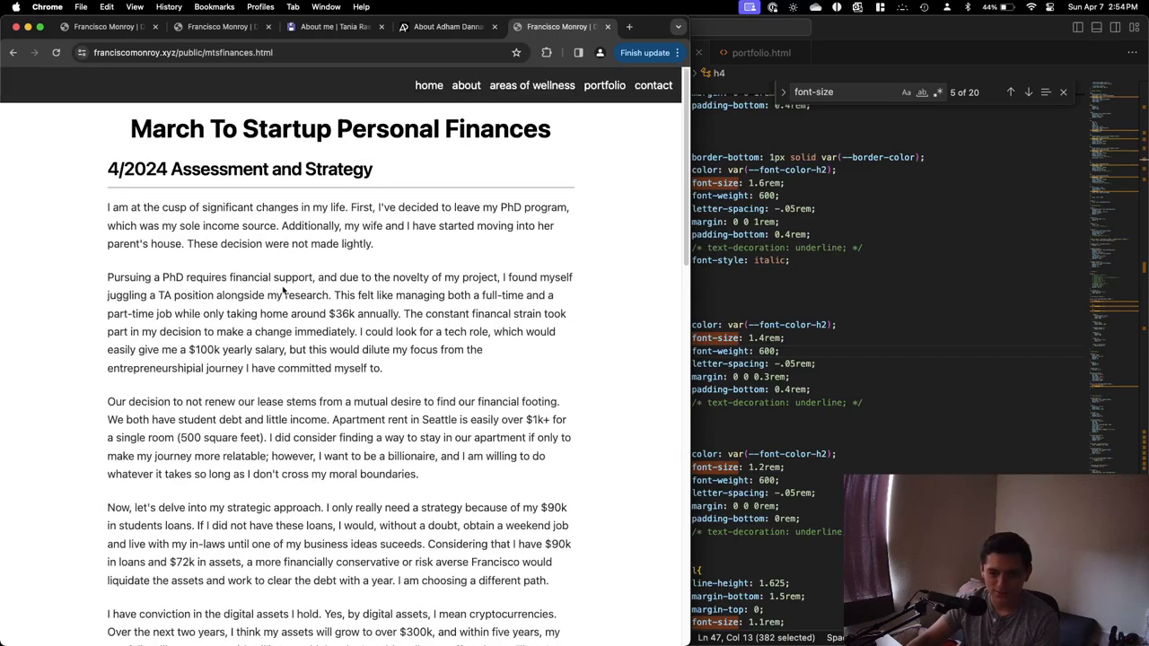
left_click_drag(121, 277, 317, 276)
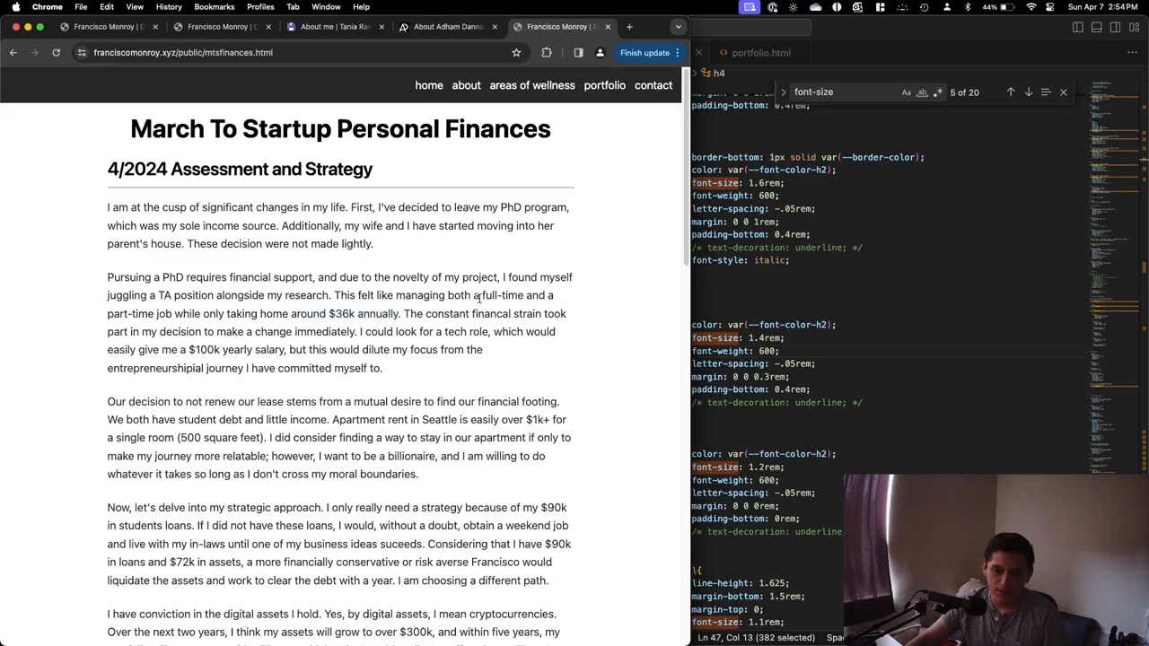
double_click(500, 295)
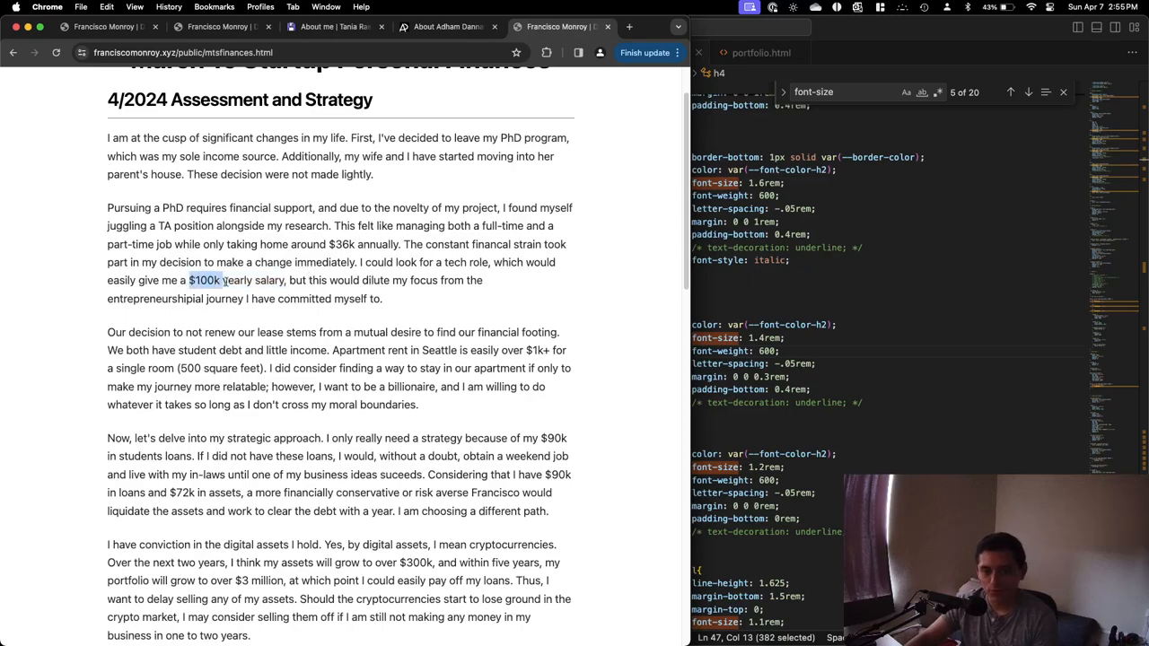
left_click_drag(219, 280, 282, 280)
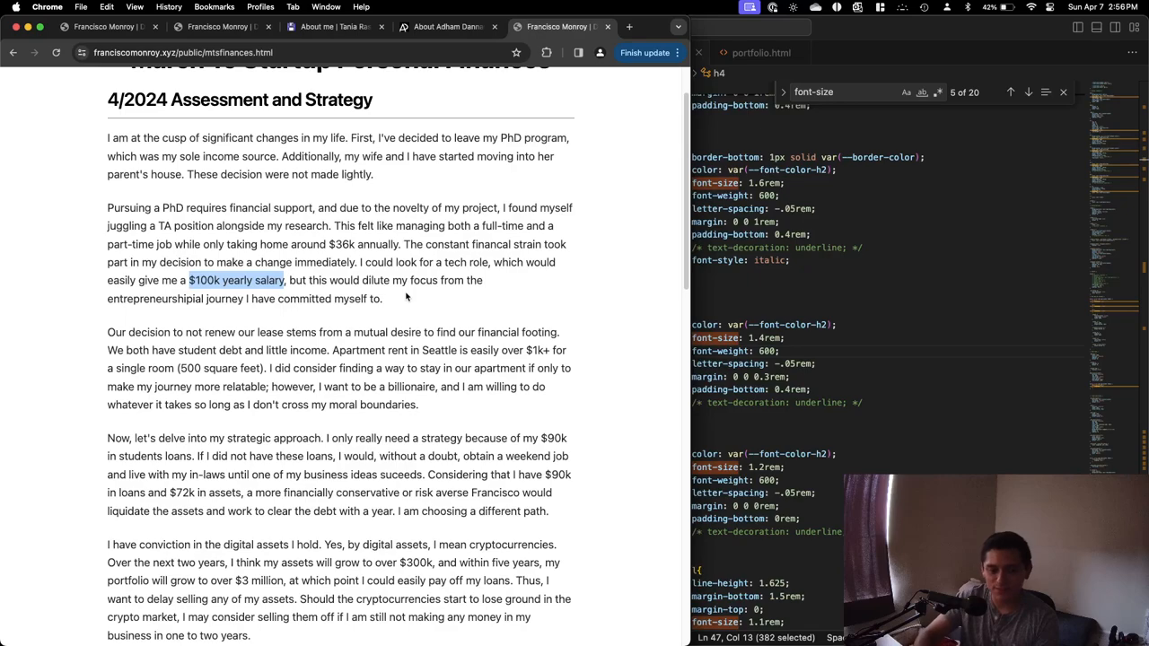
scroll("down", 3)
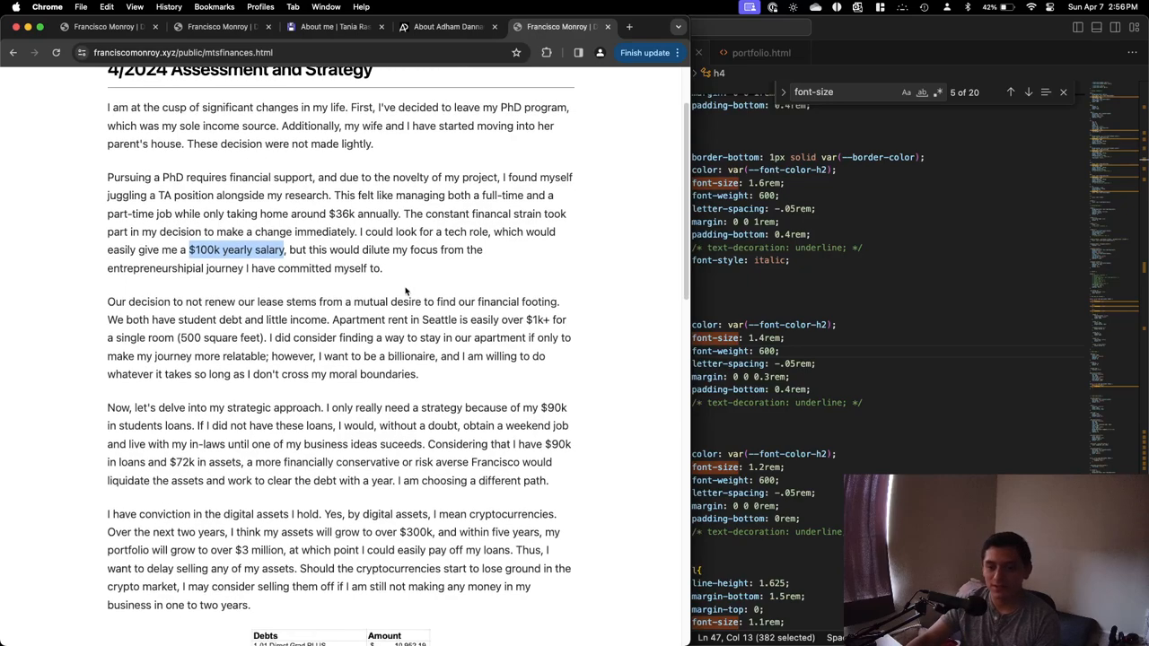
scroll("down", 3)
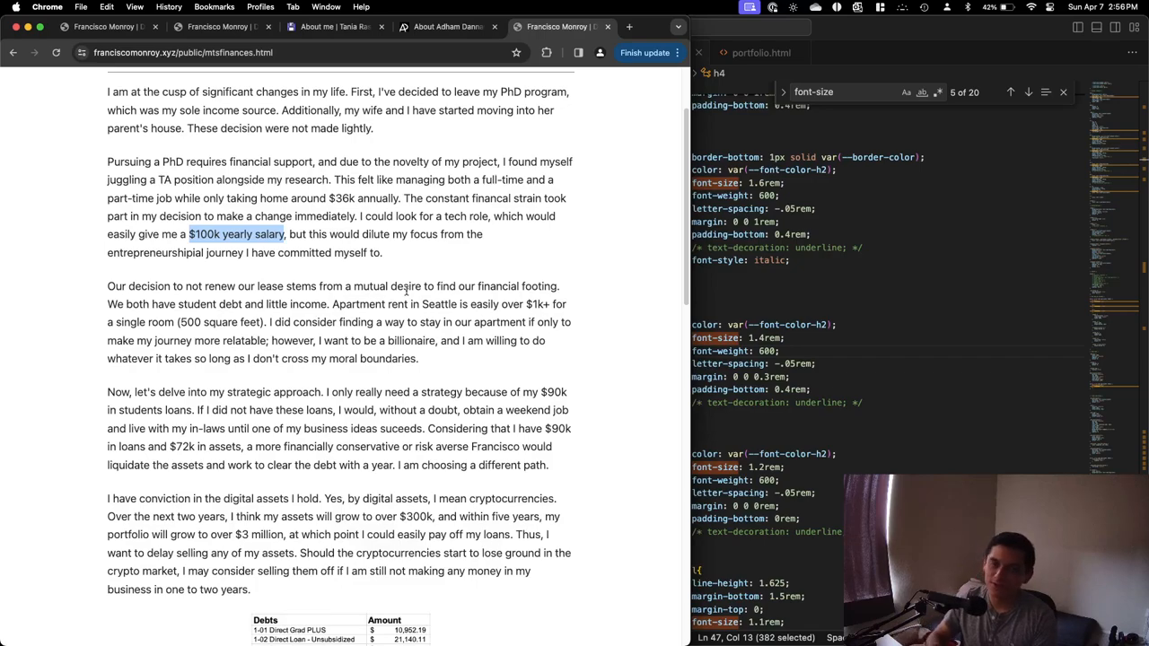
mouse_move(376, 247)
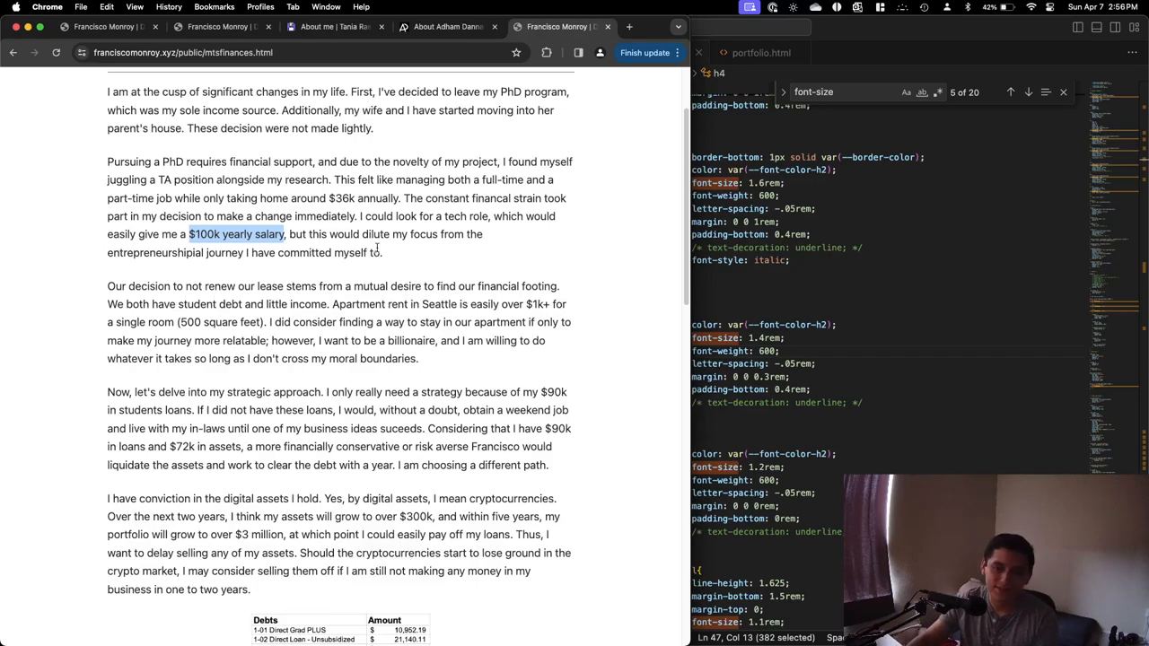
scroll("down", 3)
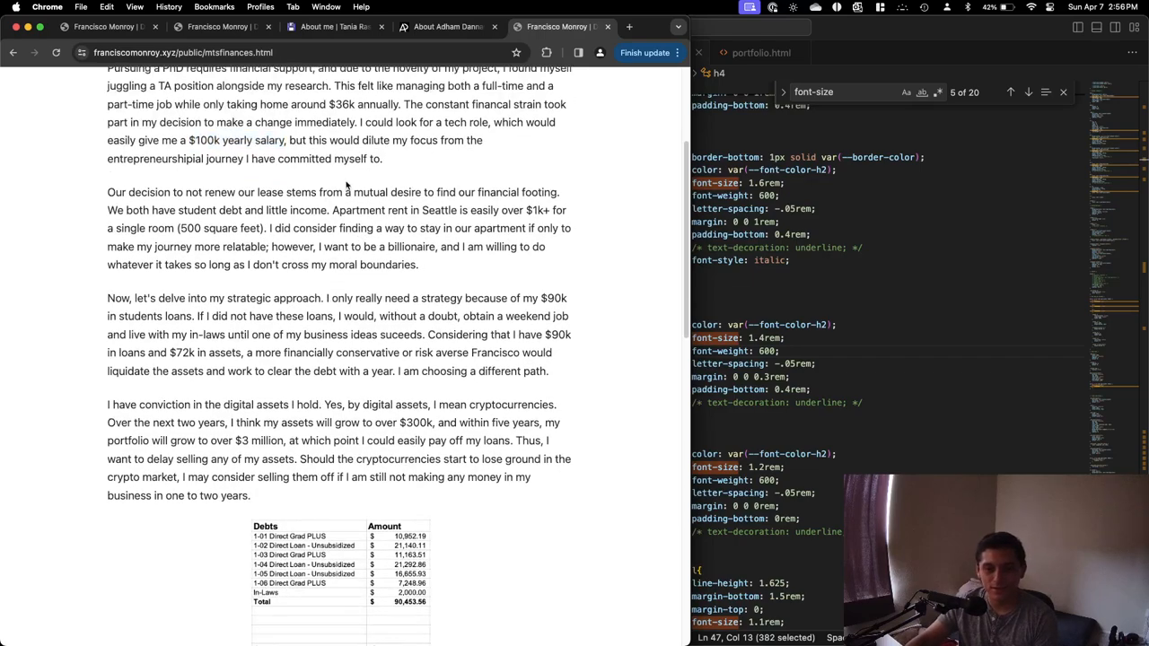
scroll("up", 3)
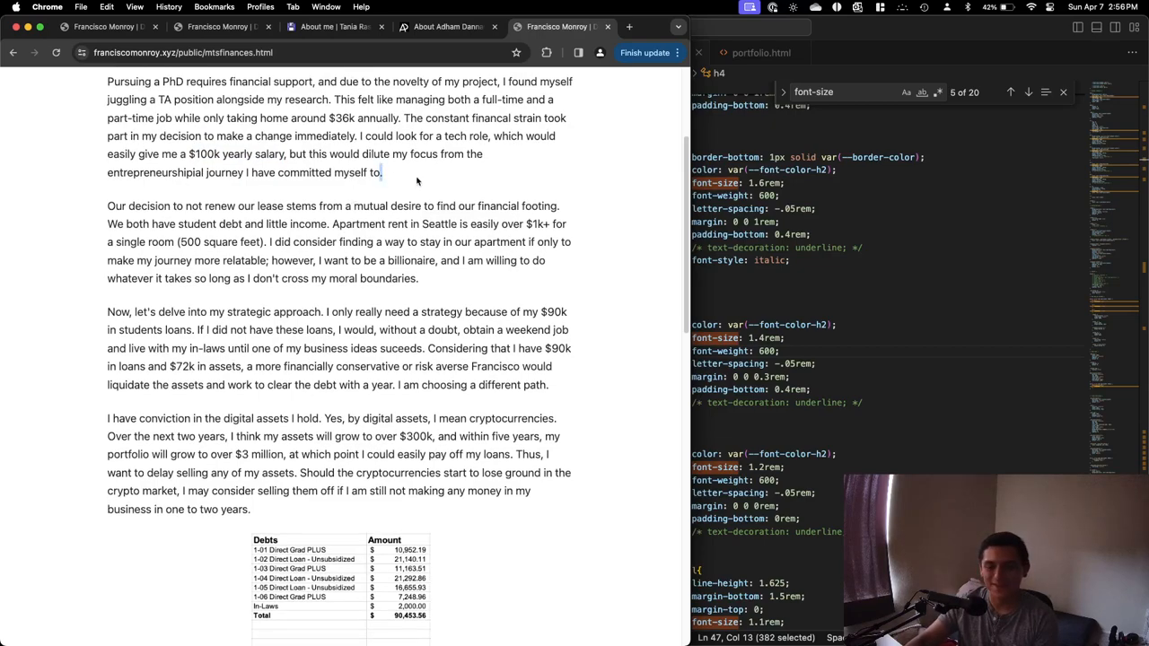
double_click(149, 206)
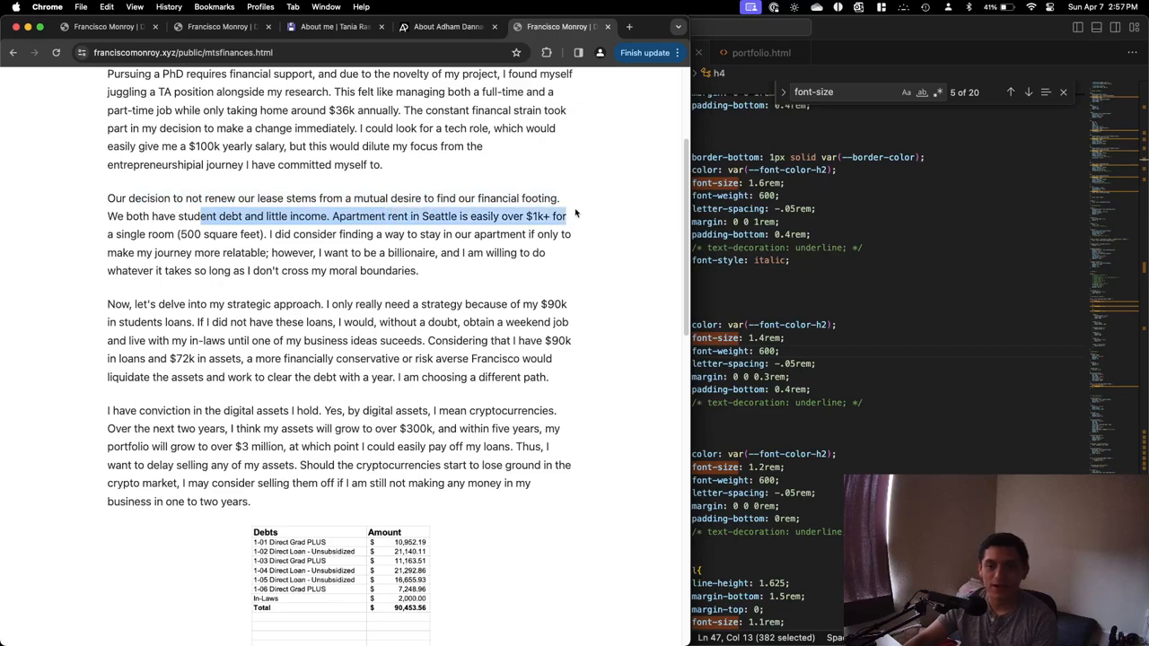
scroll("down", 3)
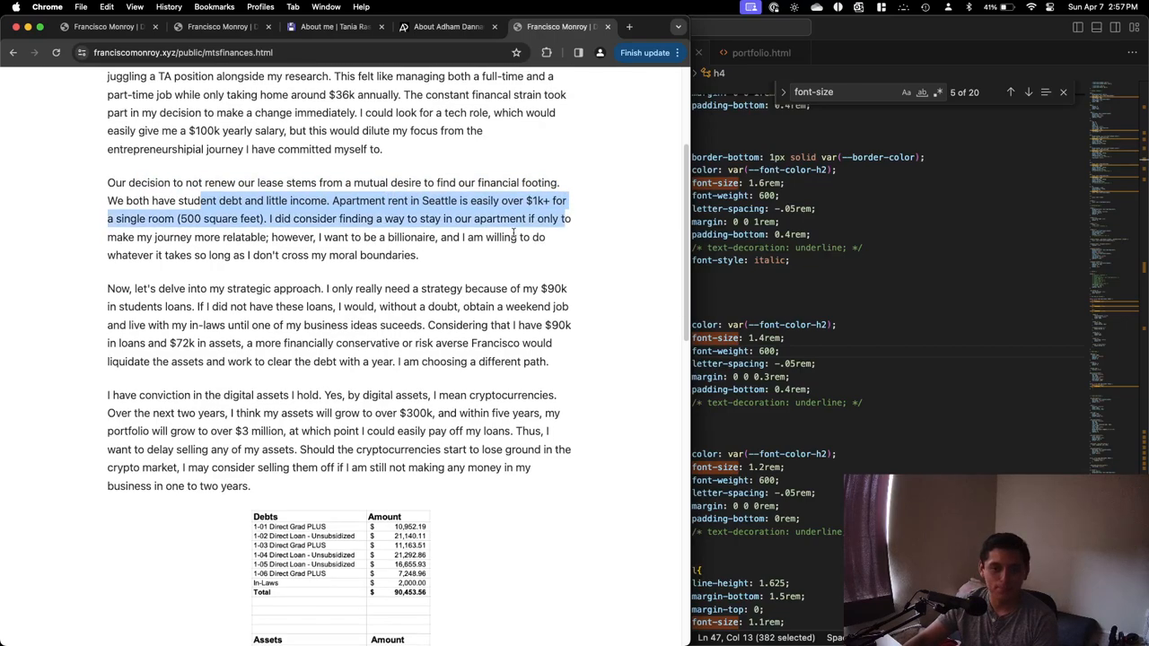
left_click(268, 201)
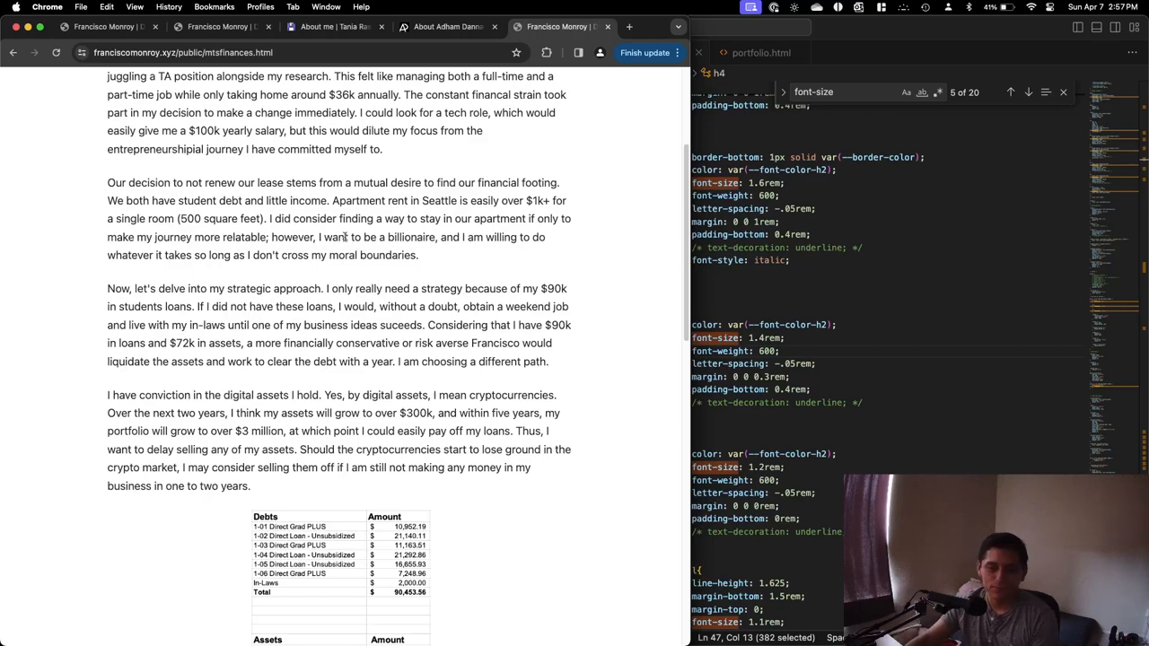
left_click_drag(319, 237, 393, 237)
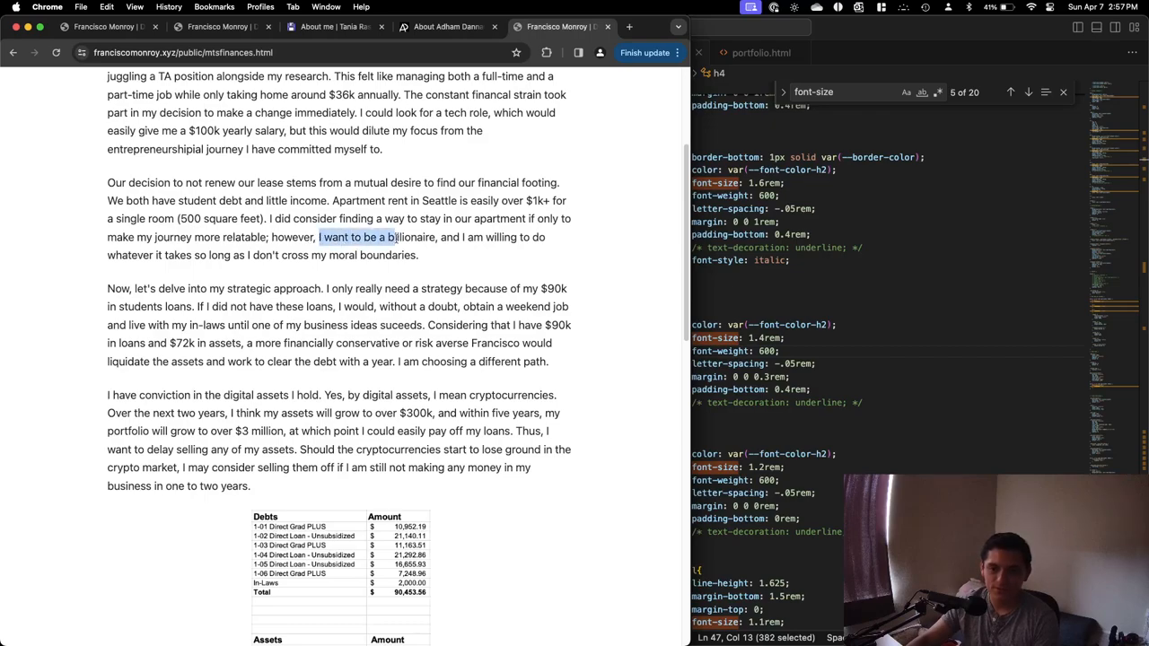
left_click_drag(395, 237, 417, 255)
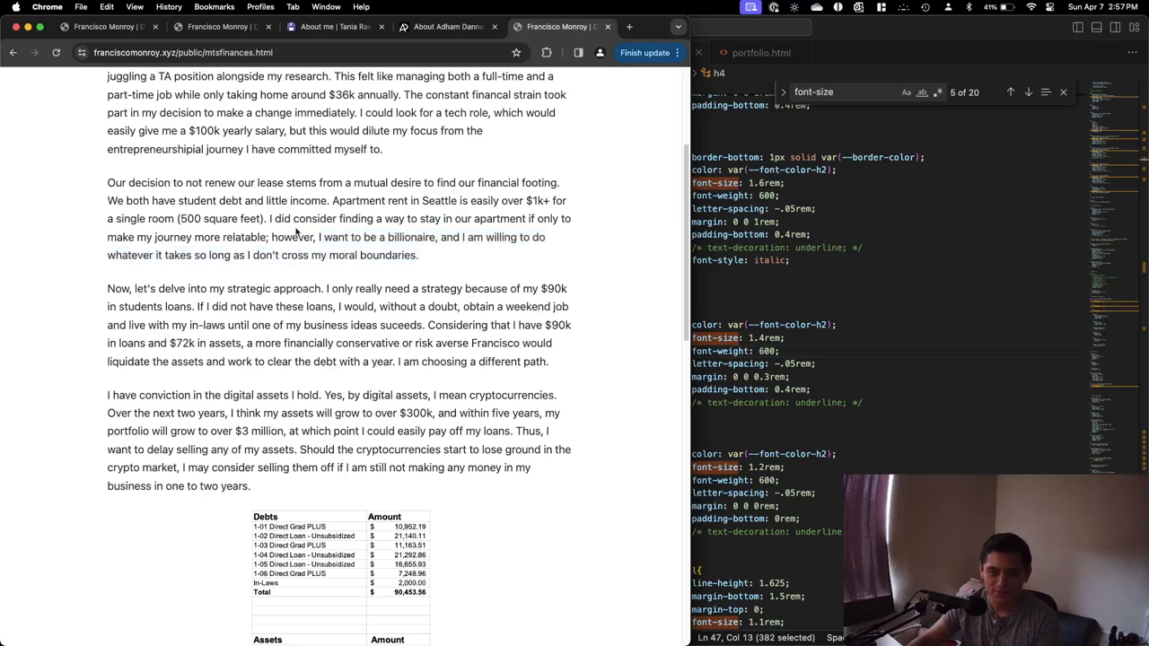
left_click_drag(271, 218, 311, 237)
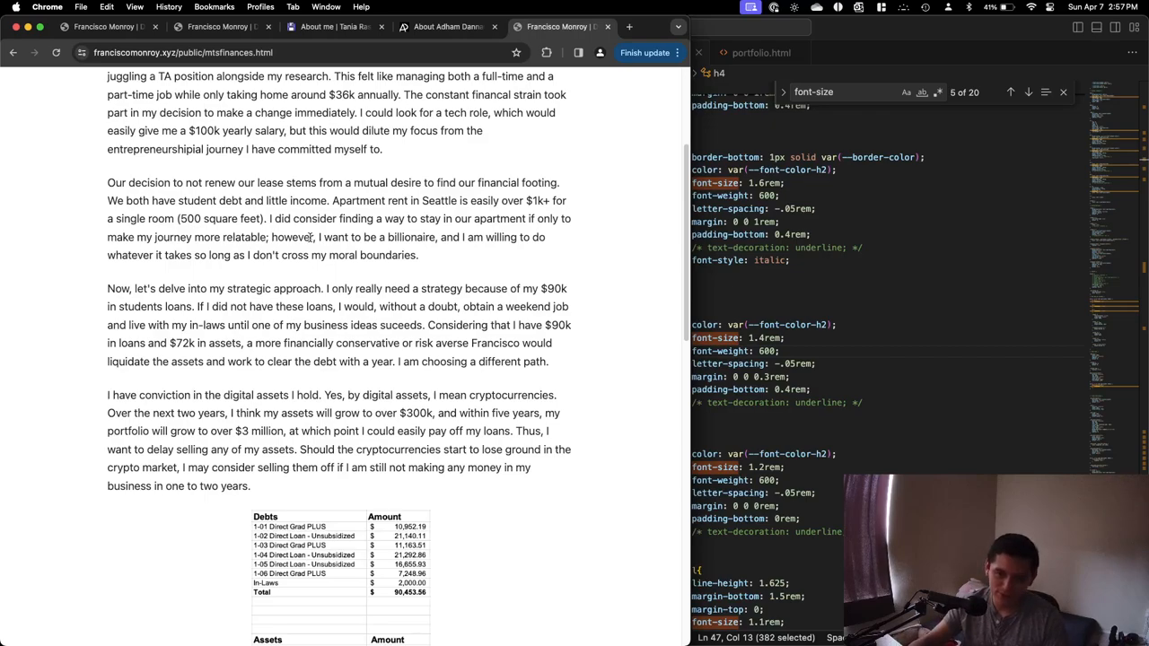
scroll("down", 3)
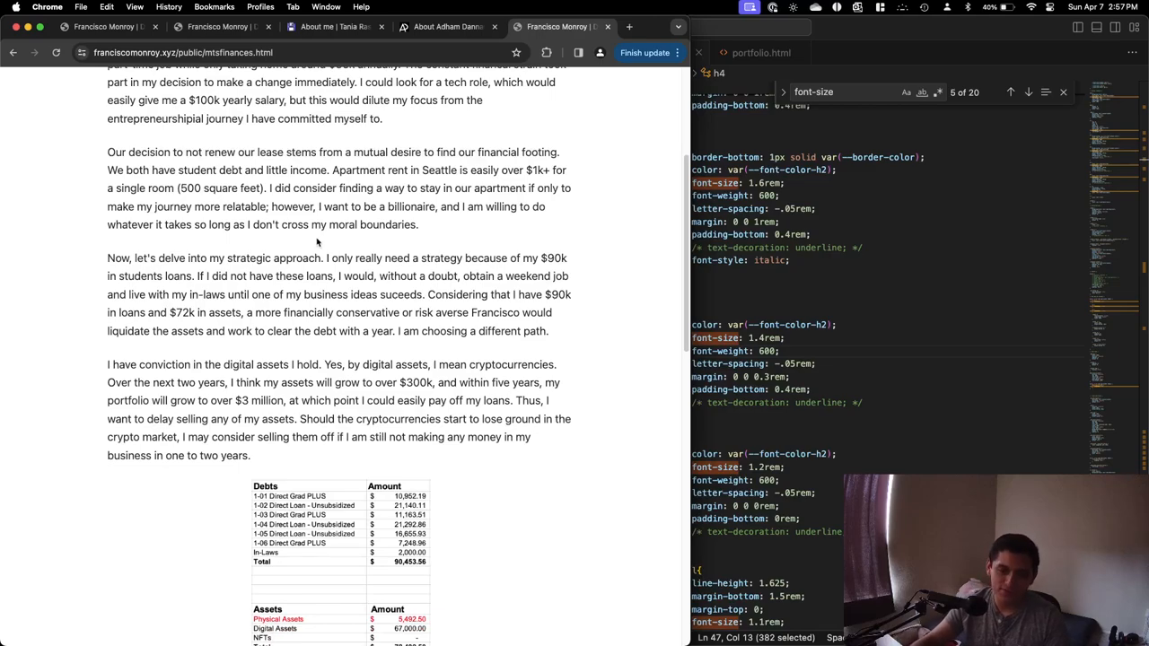
scroll("down", 3)
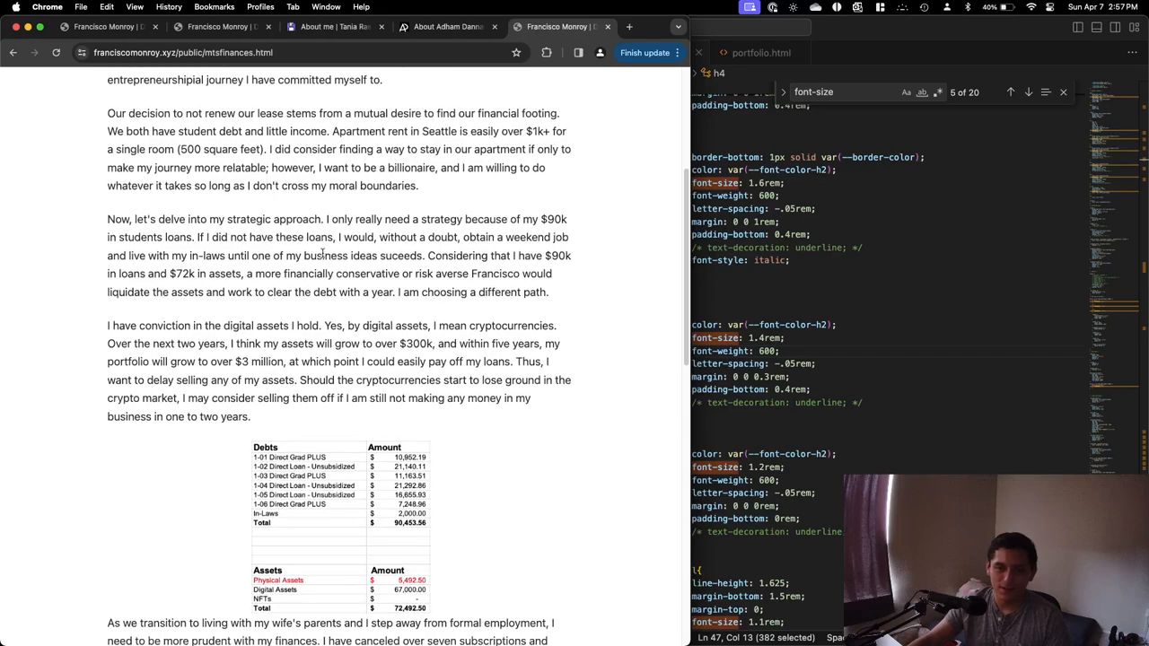
scroll("down", 3)
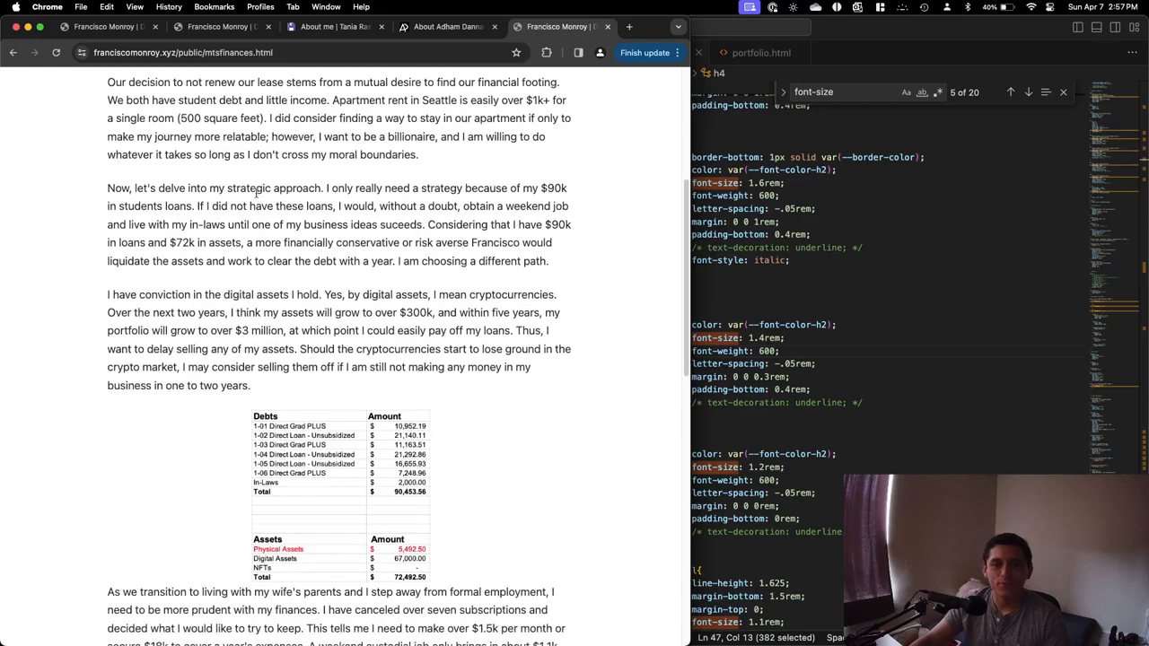
left_click_drag(133, 188, 519, 188)
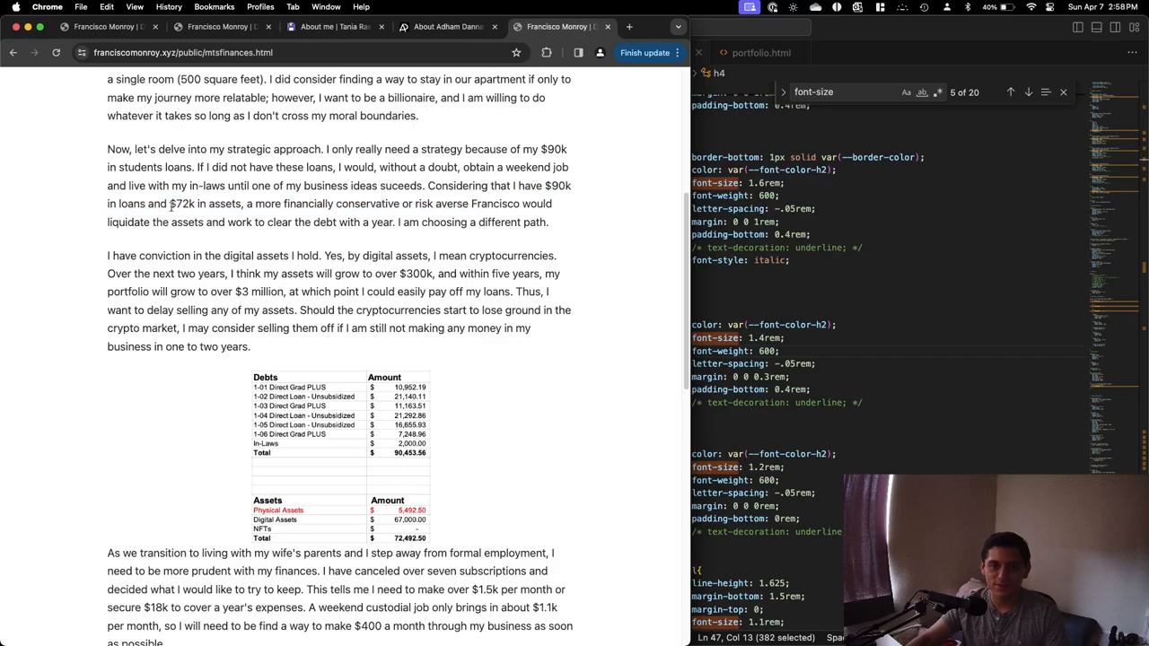
left_click_drag(168, 203, 292, 221)
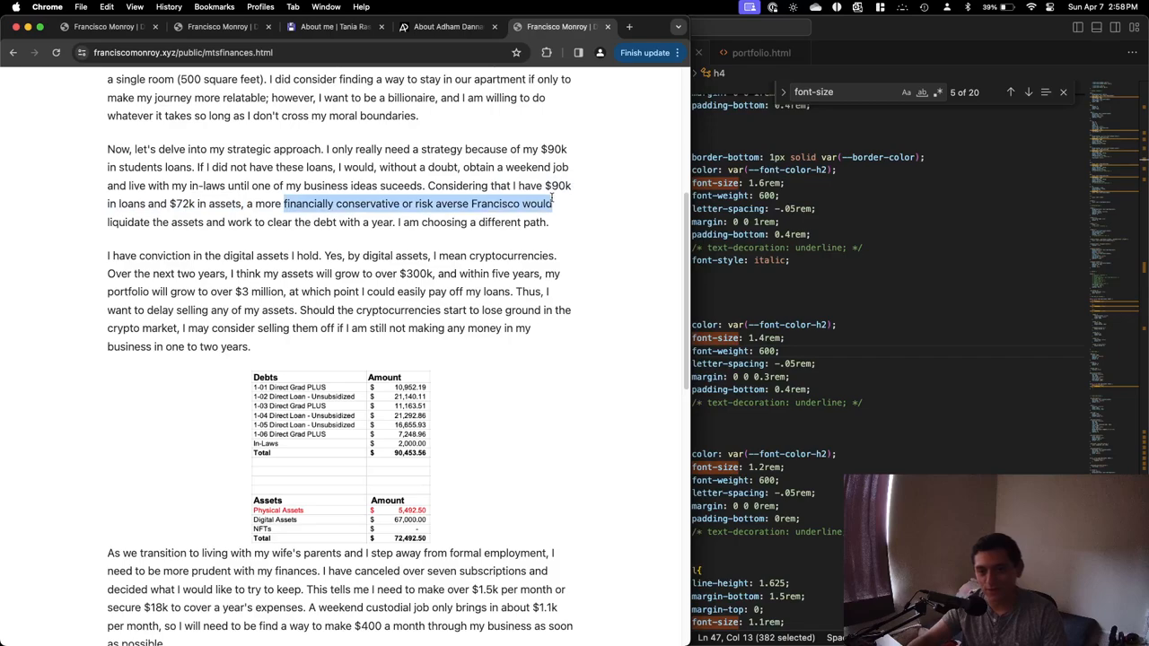
scroll("down", 3)
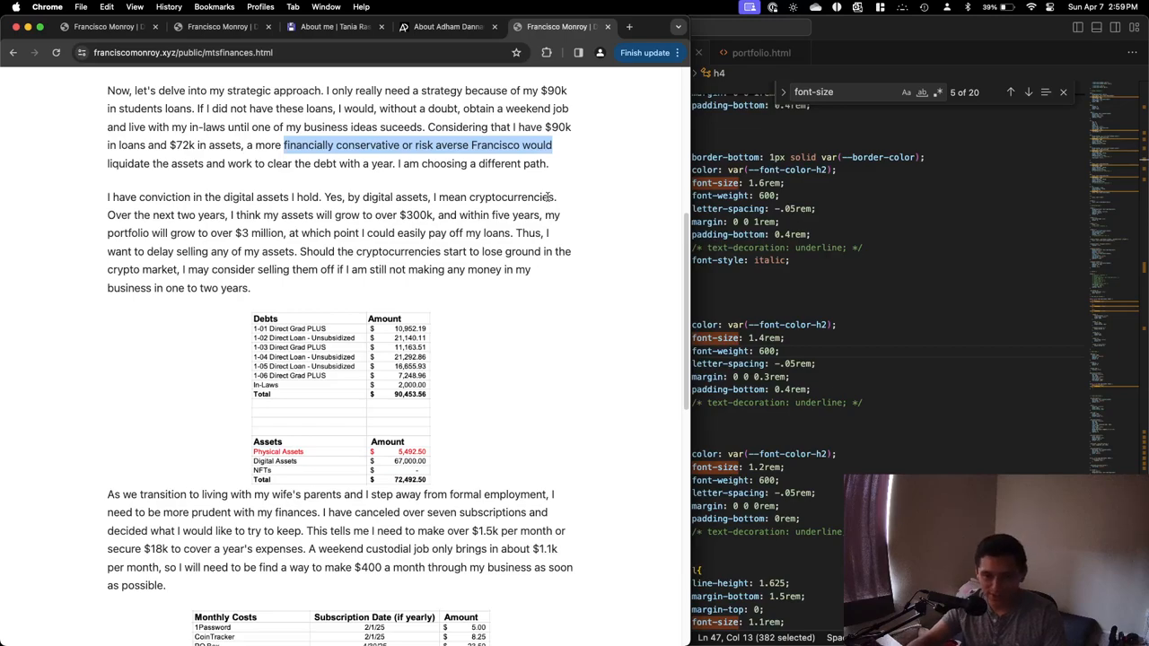
left_click(526, 193)
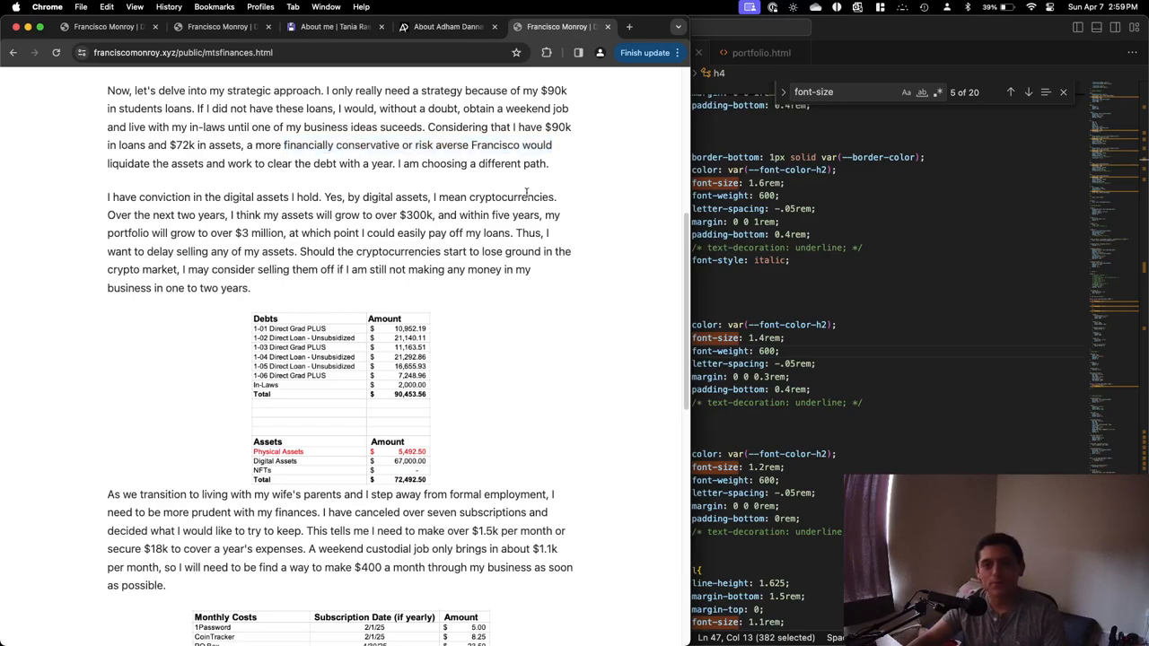
double_click(556, 127)
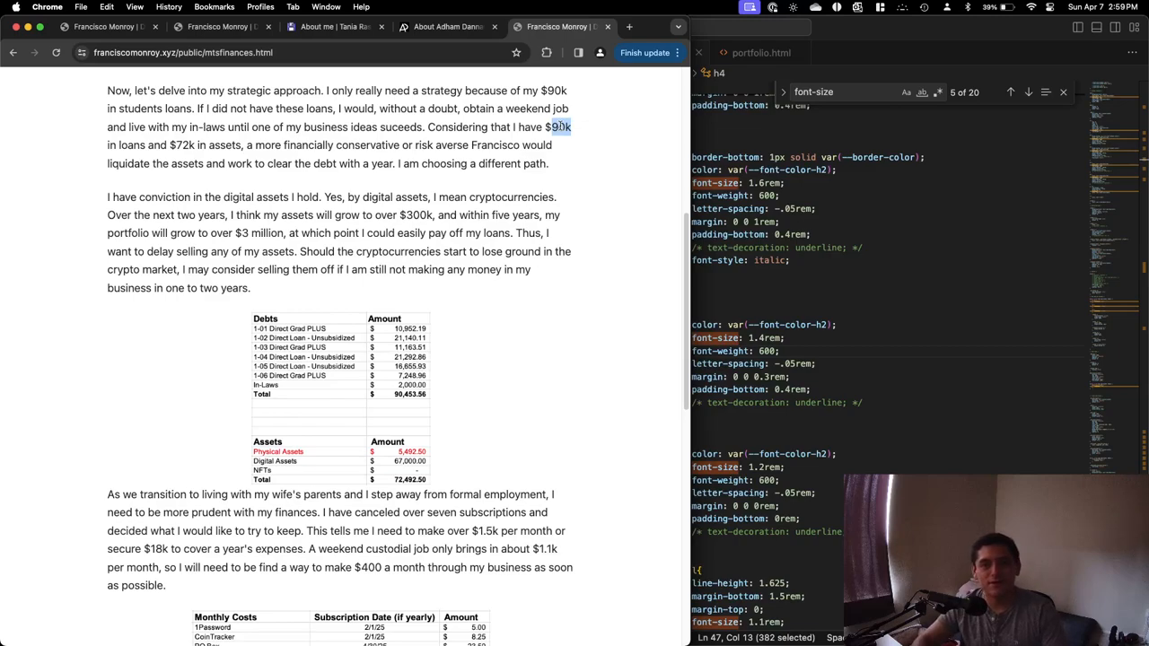
scroll("up", 3)
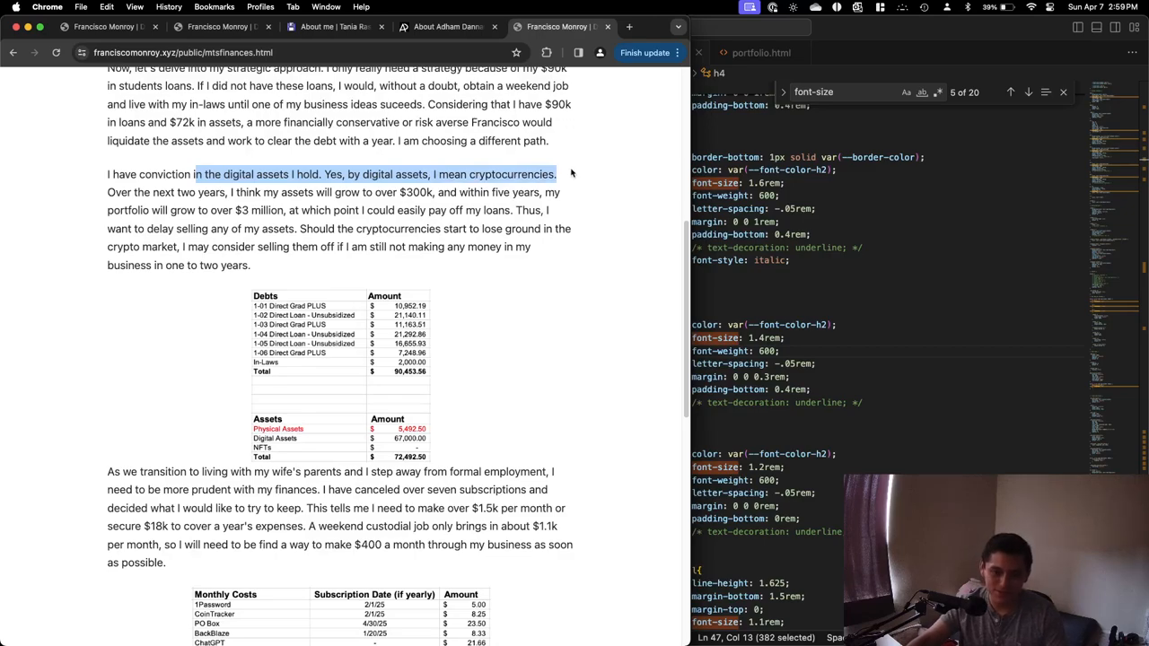
left_click_drag(556, 174, 511, 192)
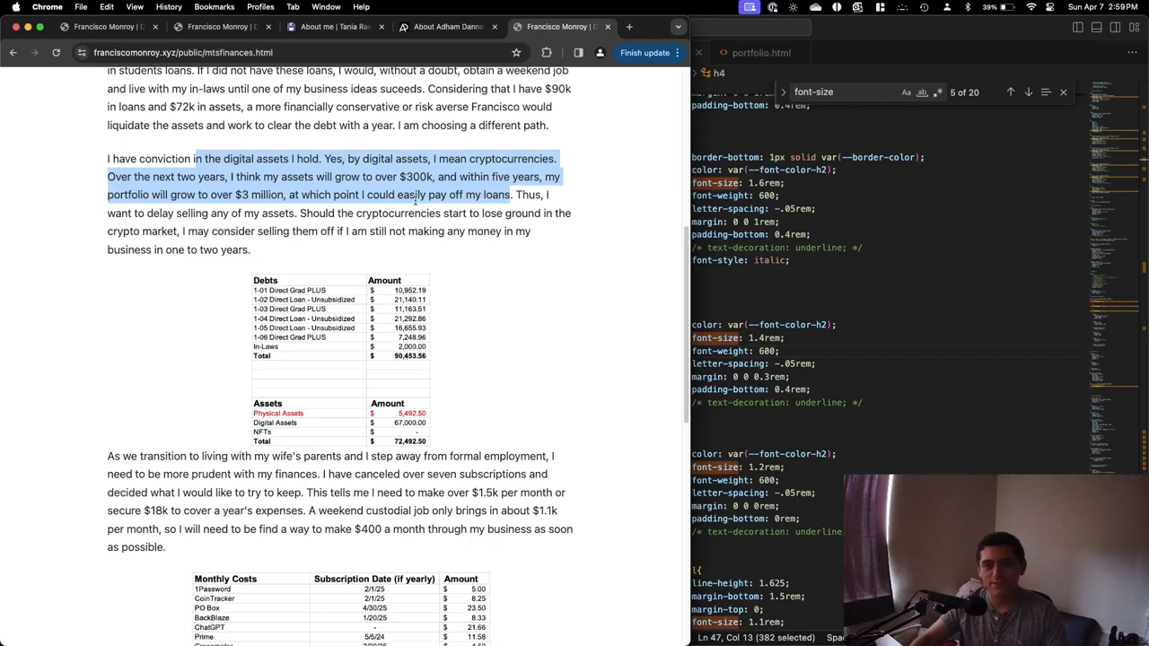
scroll("down", 3)
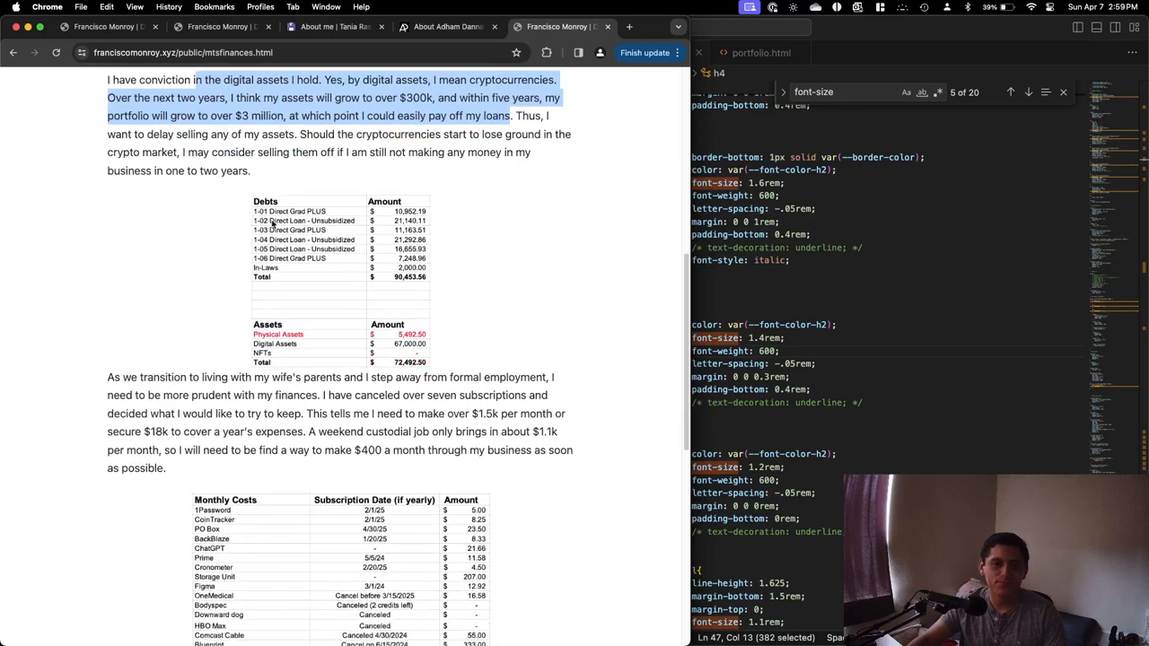
scroll("down", 3)
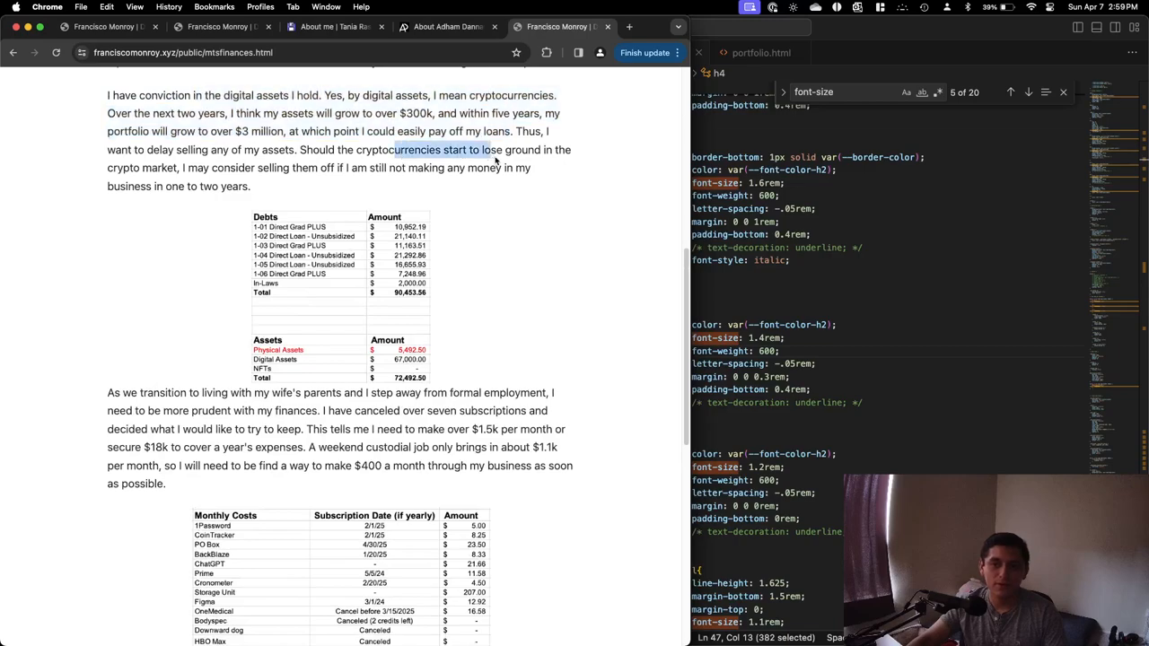
left_click_drag(484, 150, 313, 168)
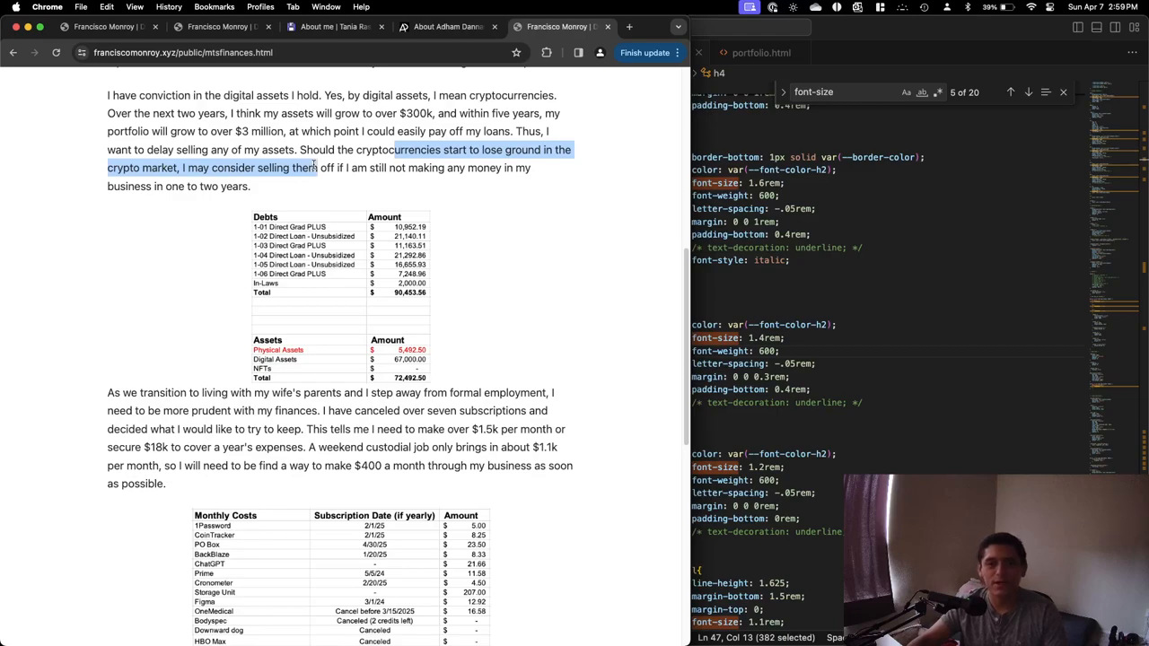
scroll("down", 3)
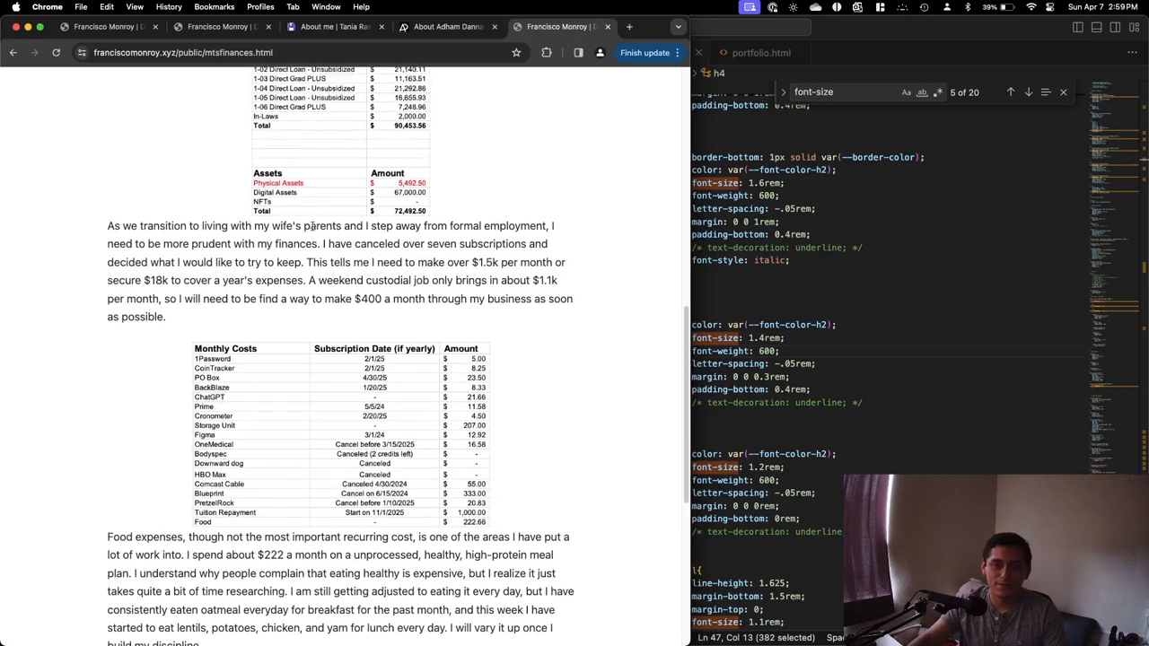
scroll("down", 3)
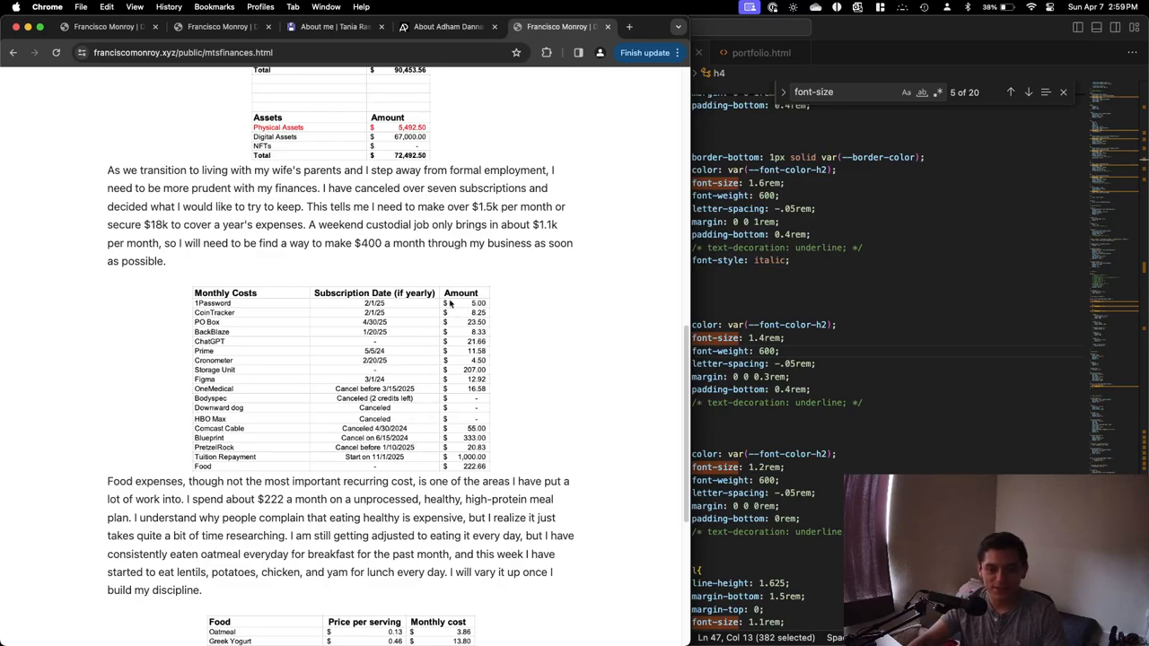
mouse_move(422, 339)
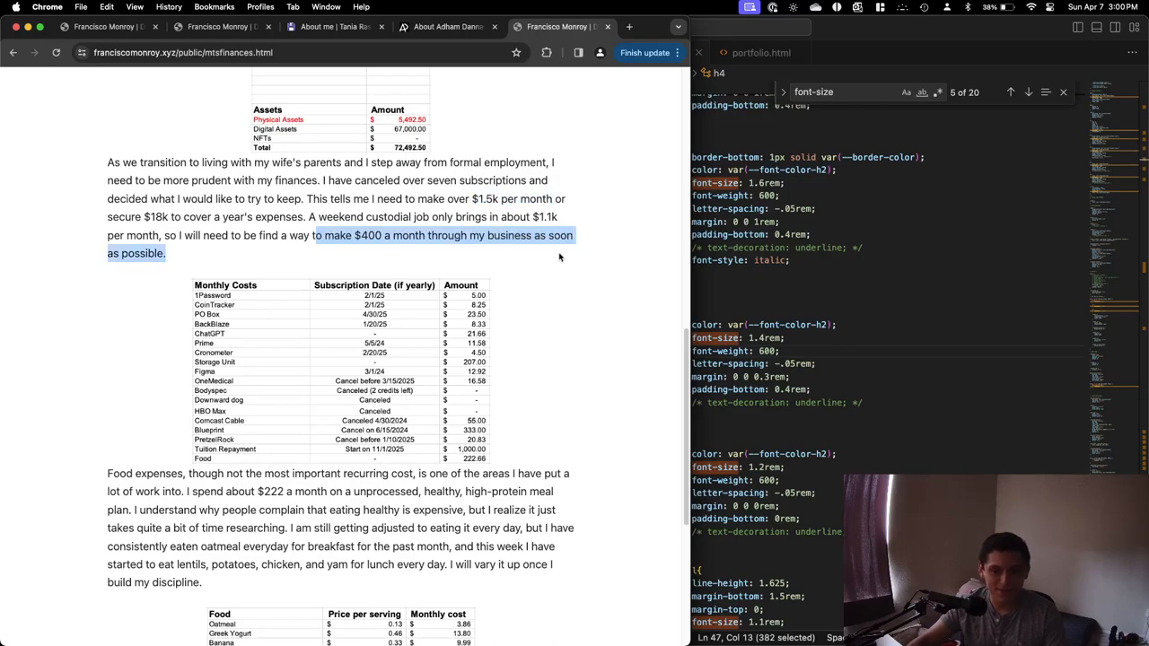
mouse_move(496, 230)
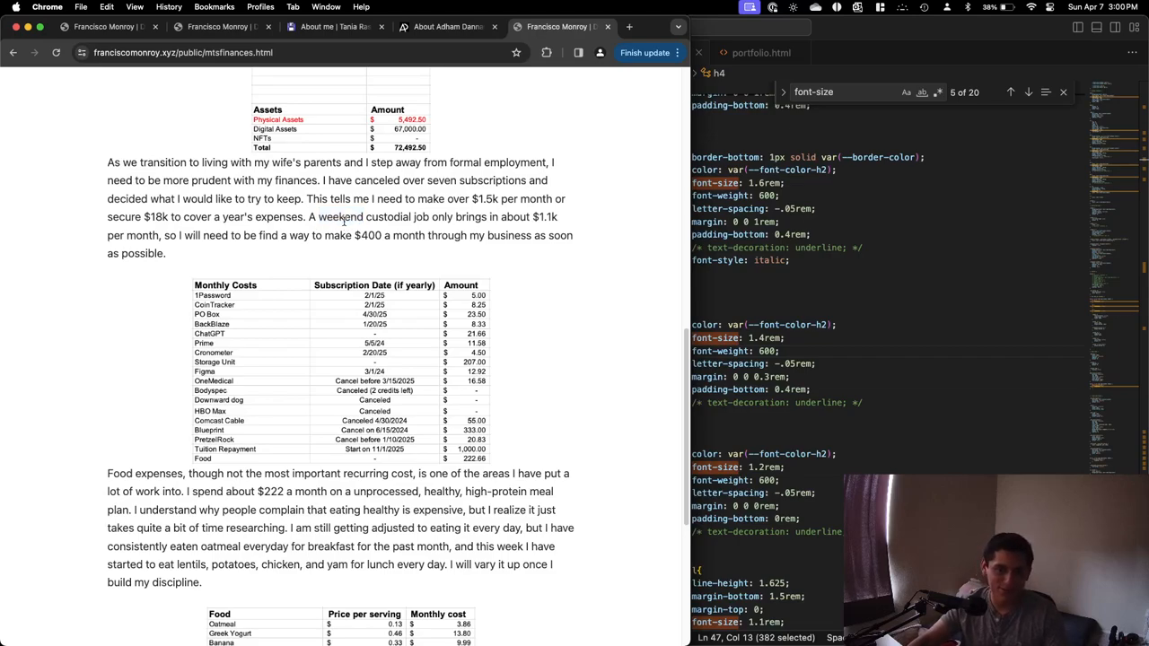
scroll("up", 3)
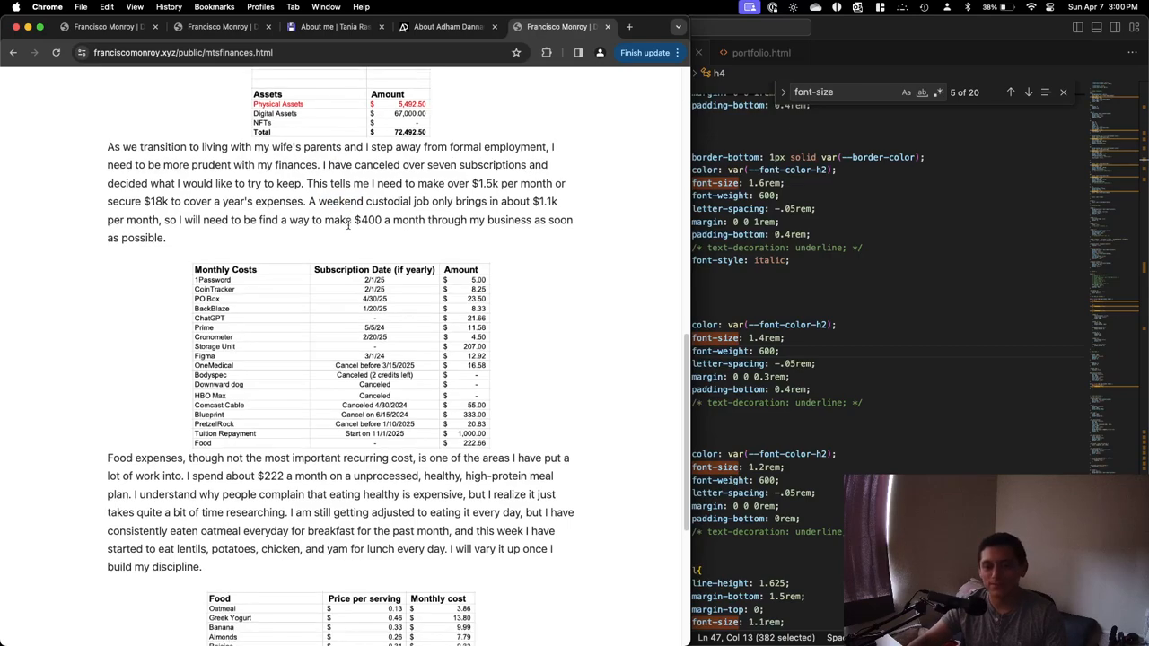
scroll("down", 3)
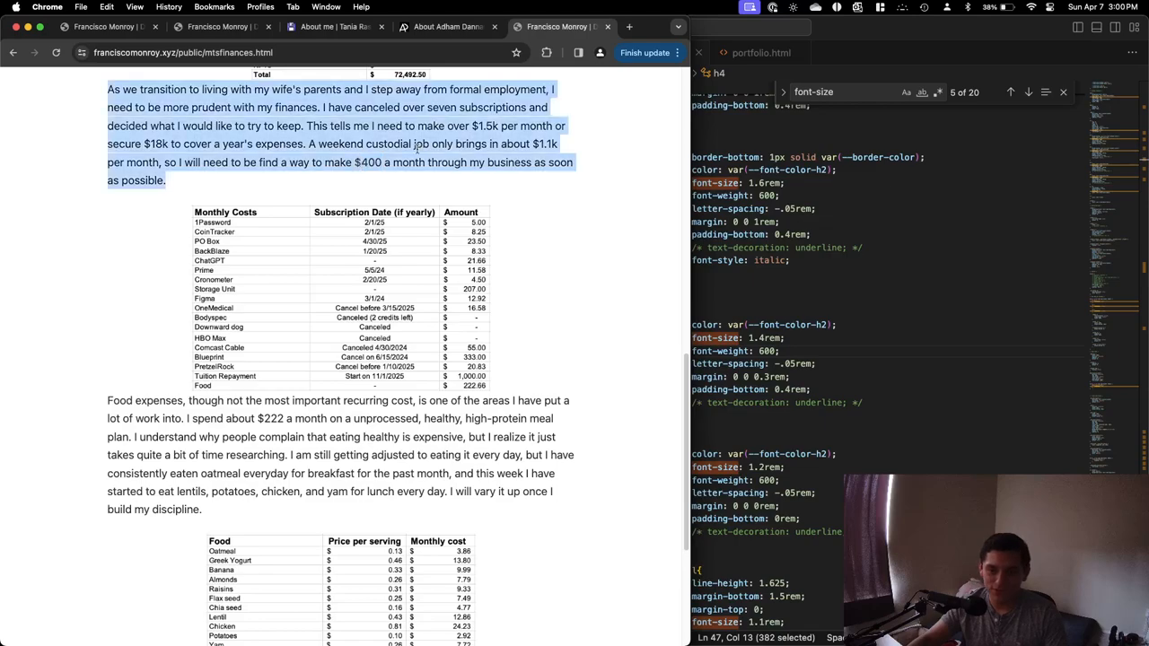
scroll("up", 3)
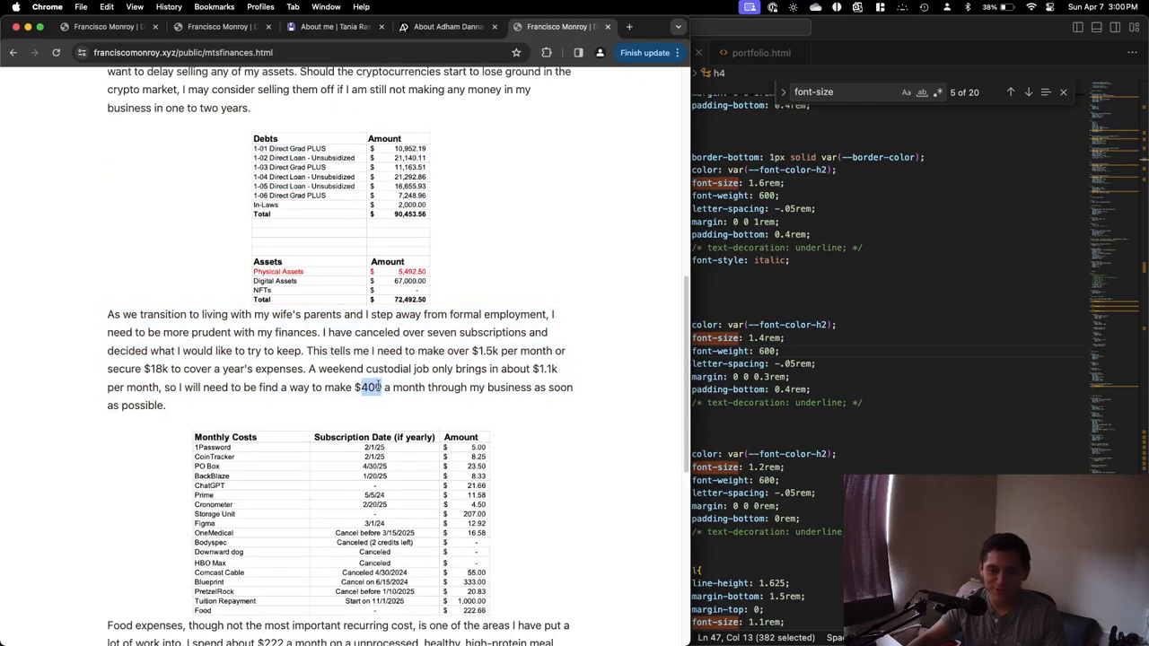
scroll("down", 3)
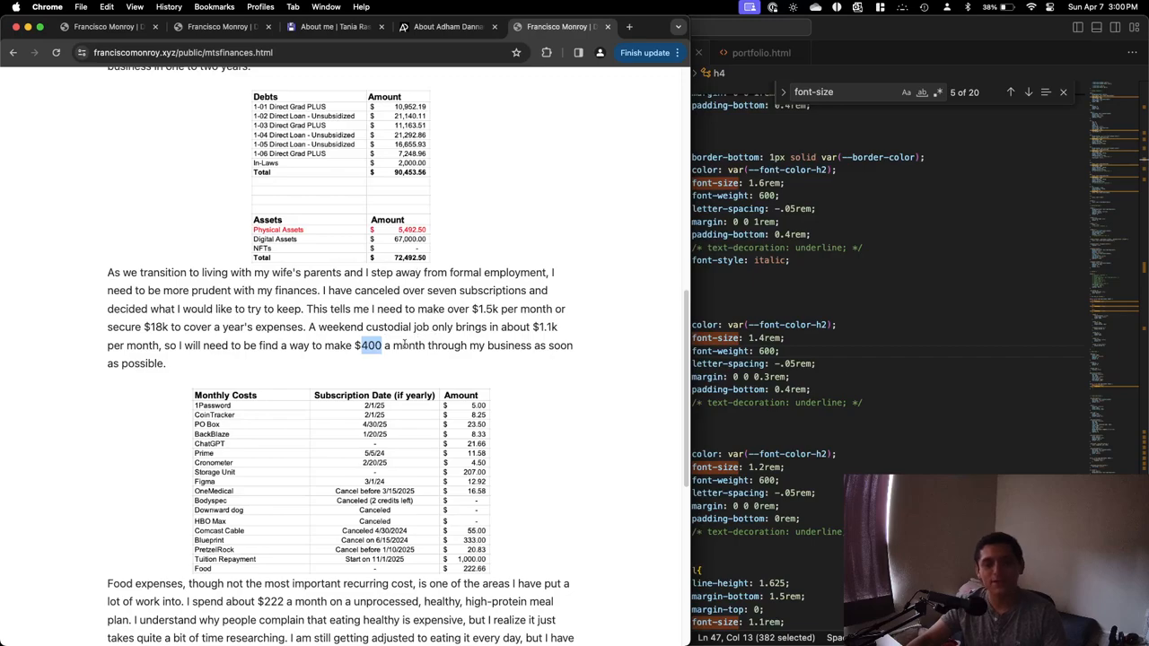
scroll("down", 3)
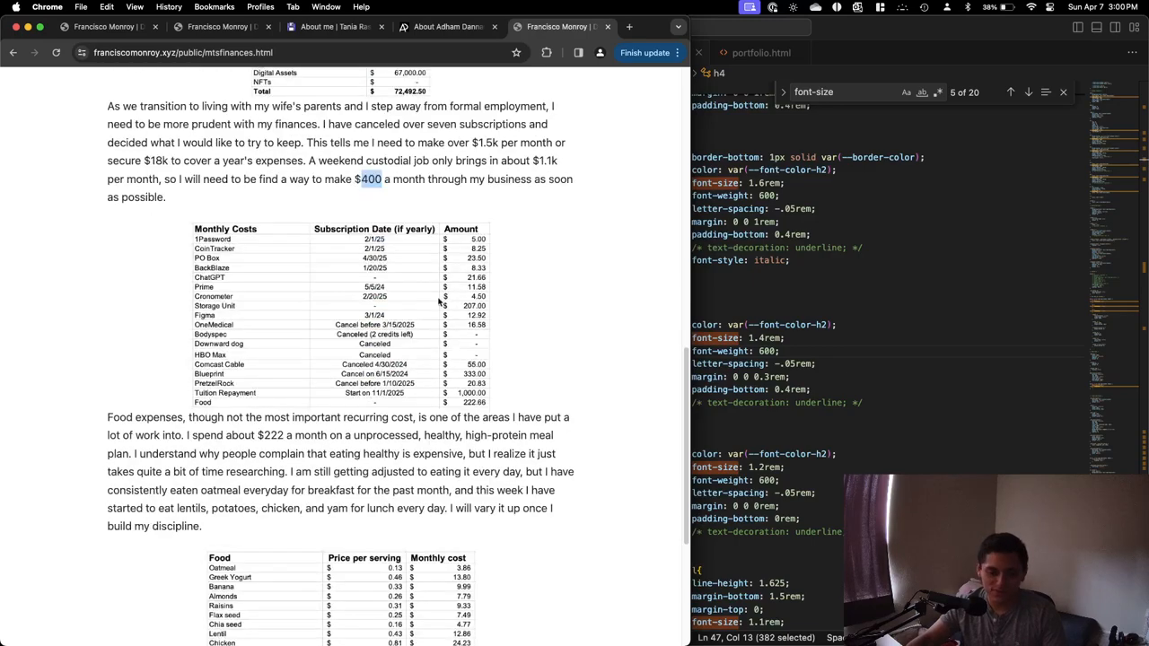
scroll("down", 3)
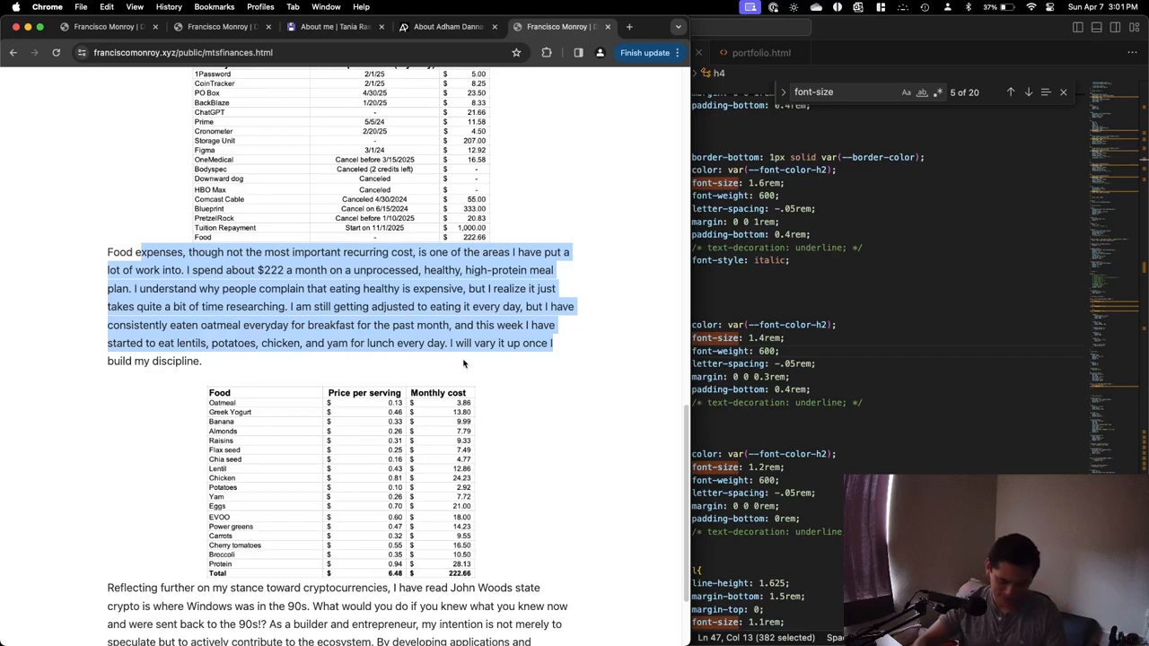
scroll("down", 3)
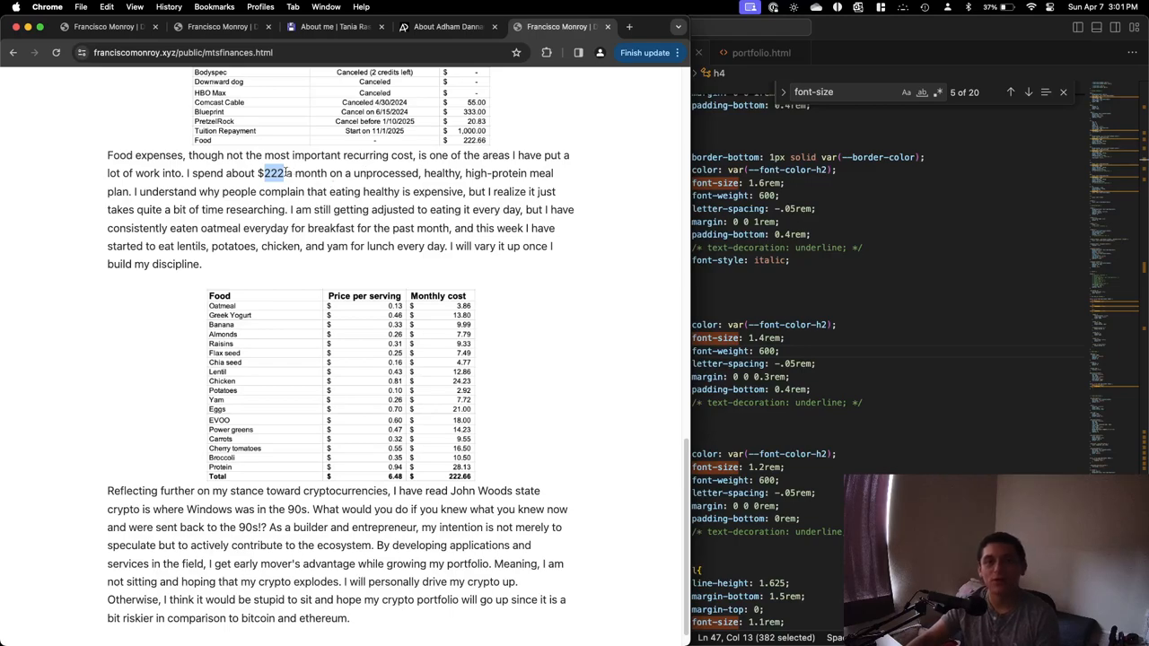
scroll("down", 3)
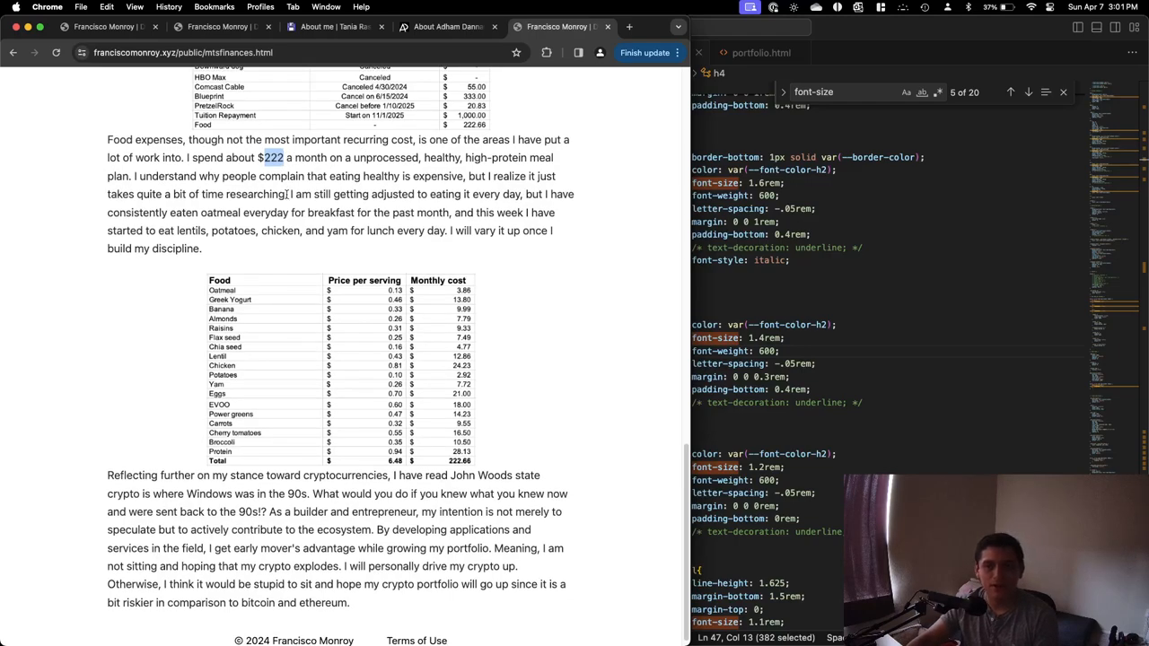
scroll("up", 3)
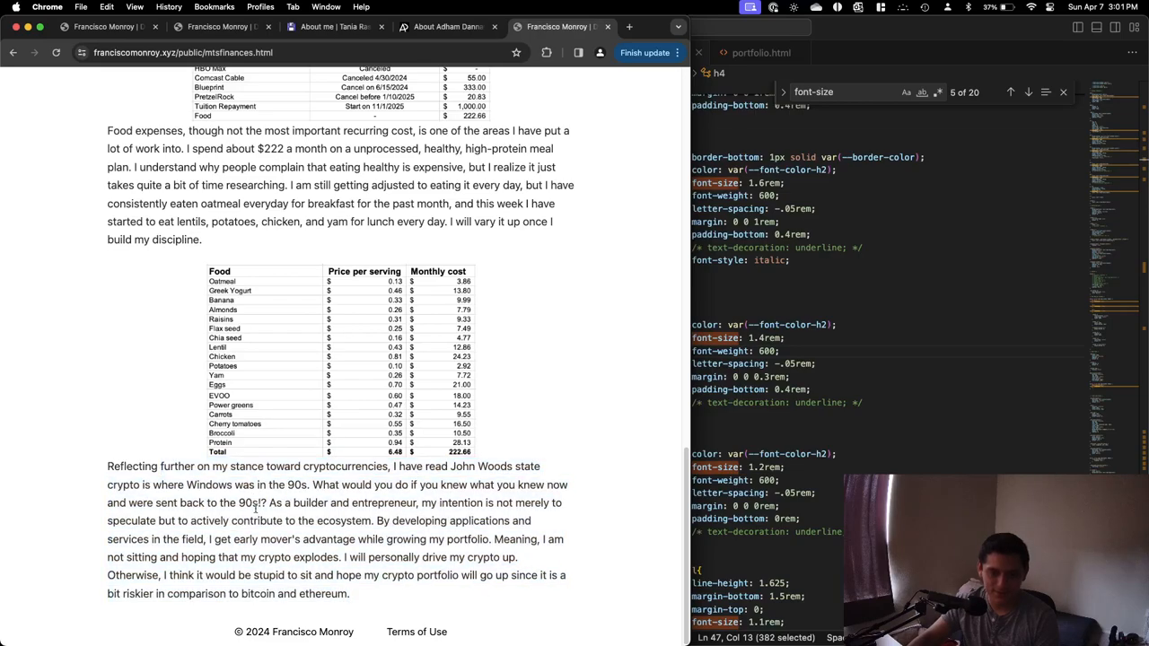
scroll("up", 3)
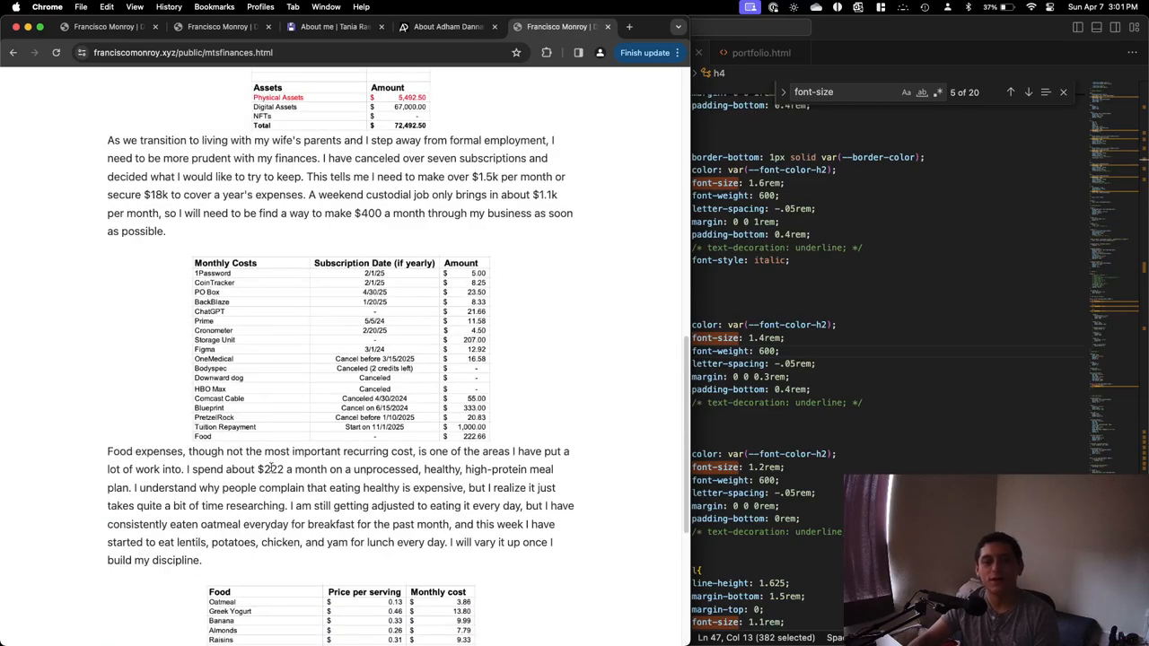
scroll("up", 3)
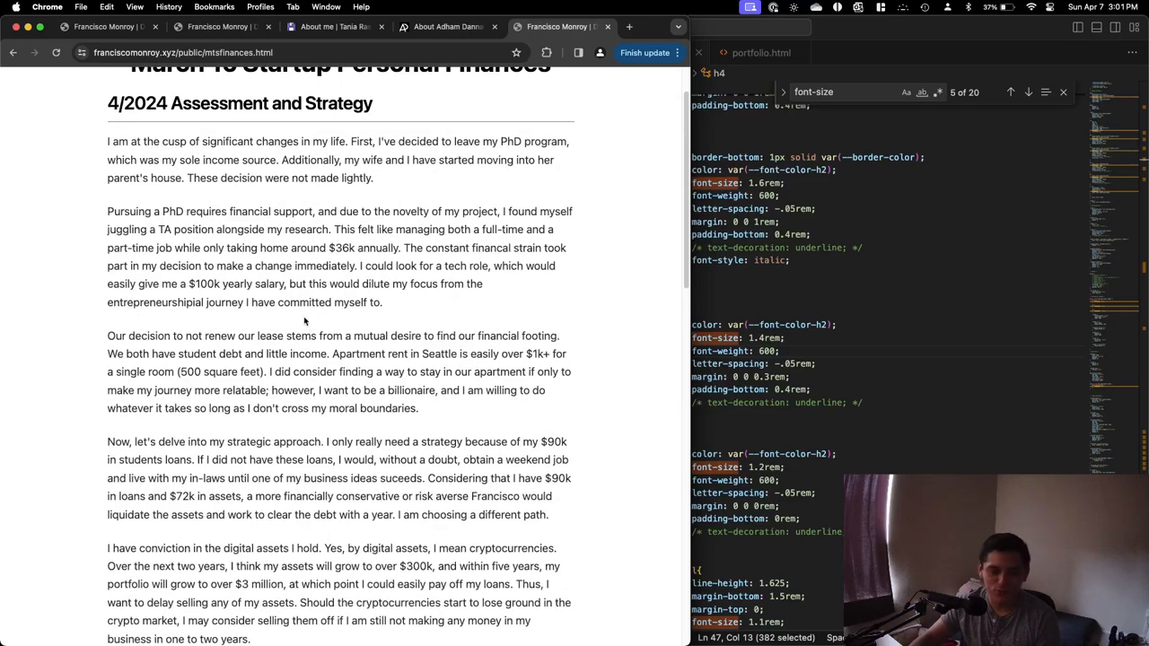
scroll("down", 3)
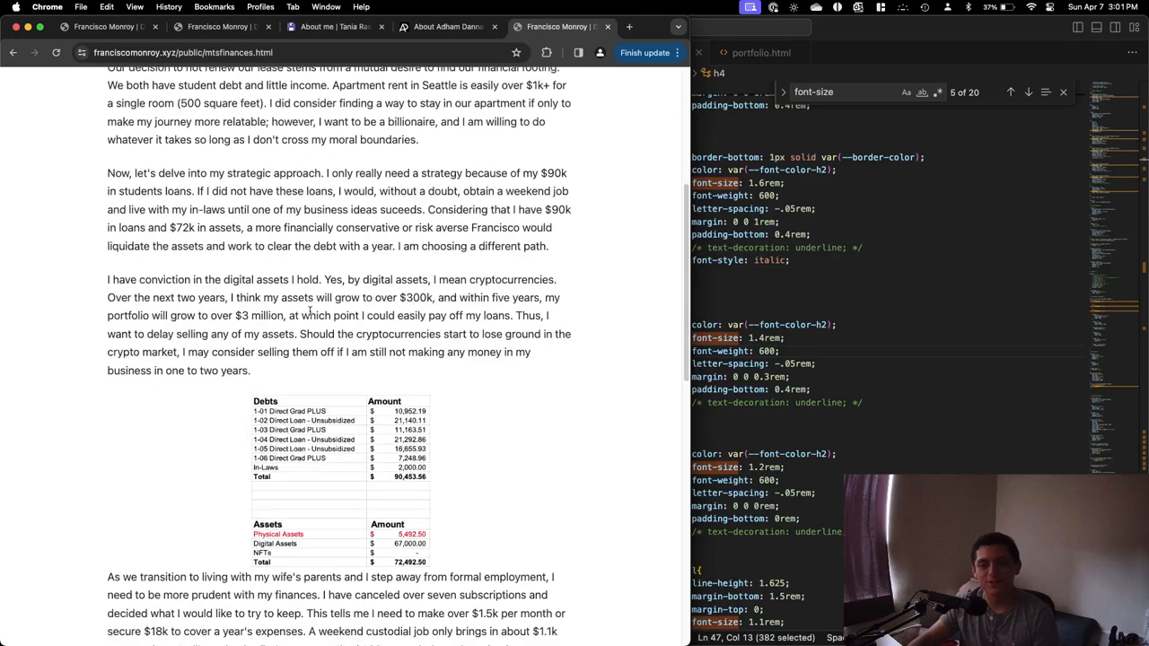
scroll("down", 3)
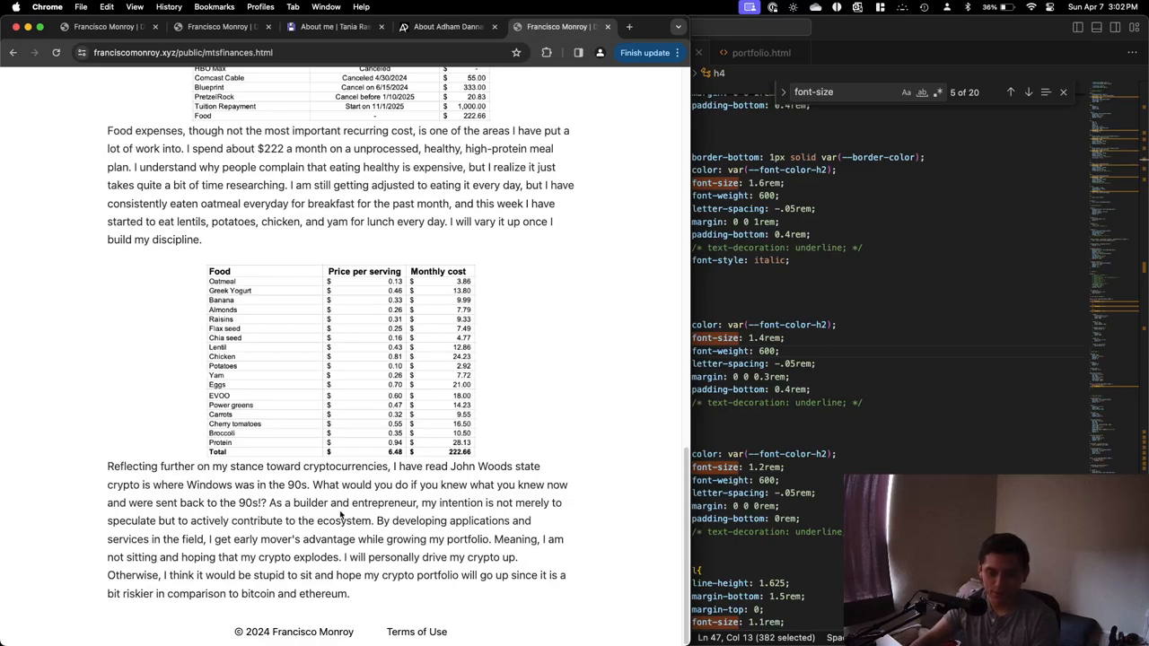
double_click(310, 503)
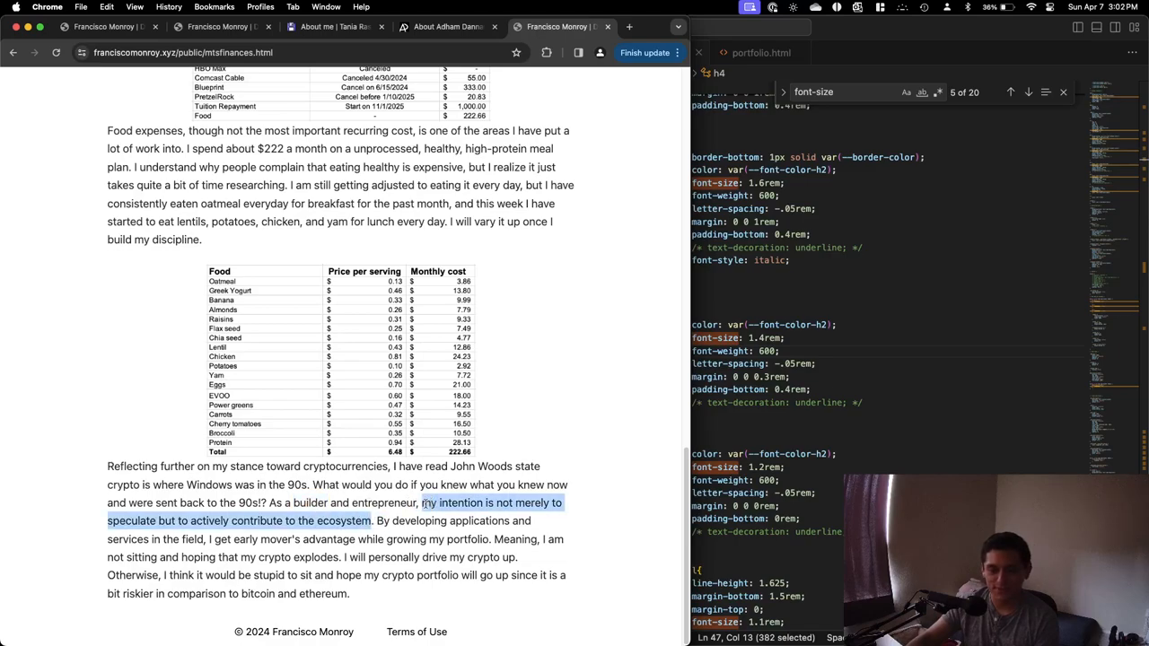
mouse_move(435, 535)
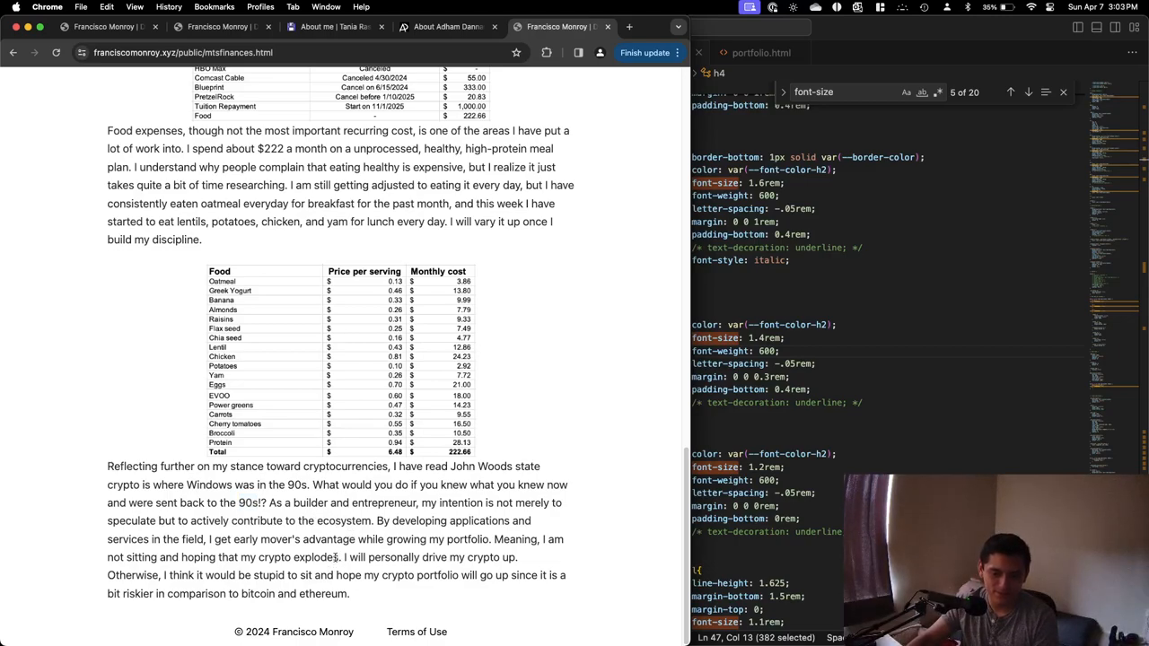
left_click_drag(375, 520, 339, 558)
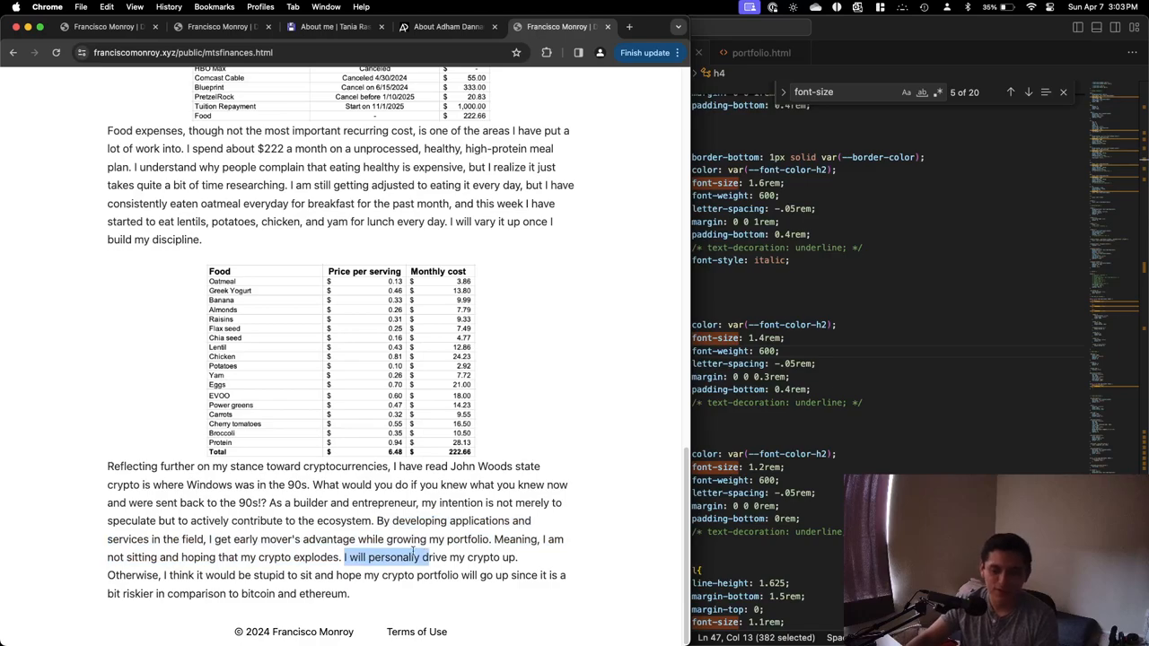
scroll("up", 3)
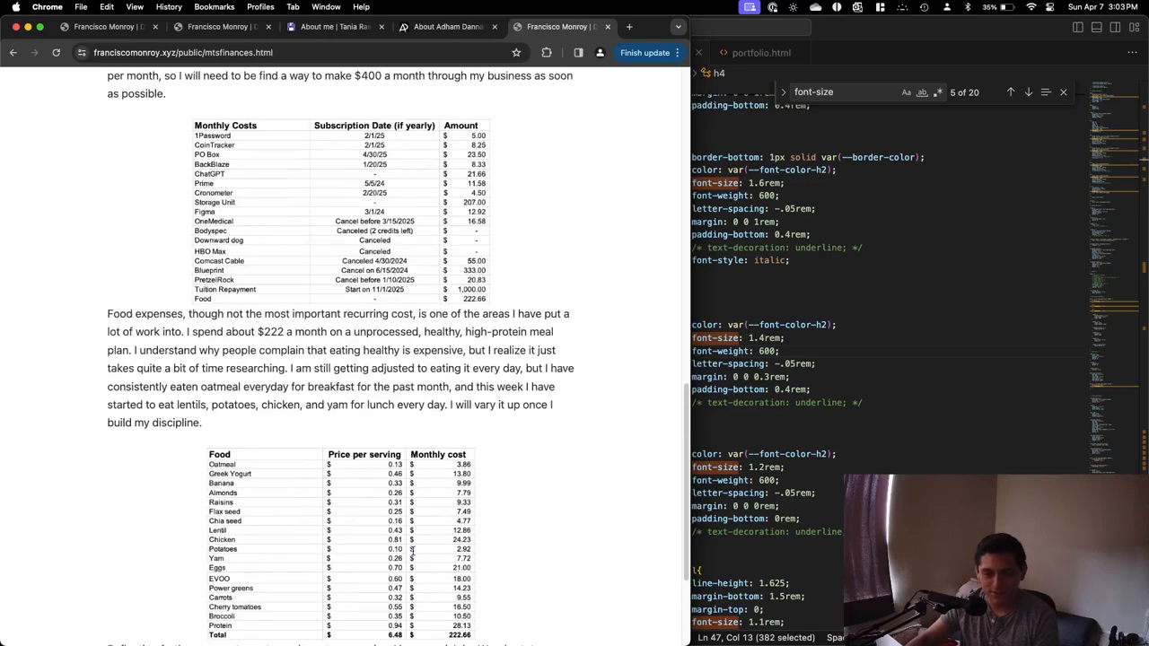
scroll("down", 3)
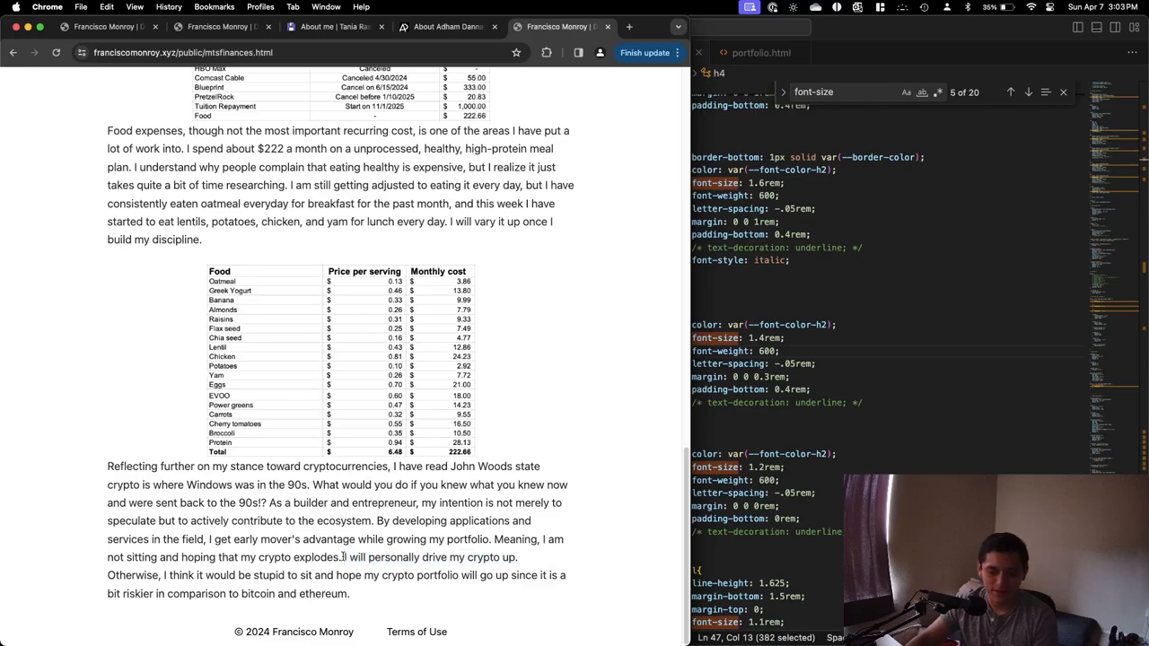
scroll("up", 3)
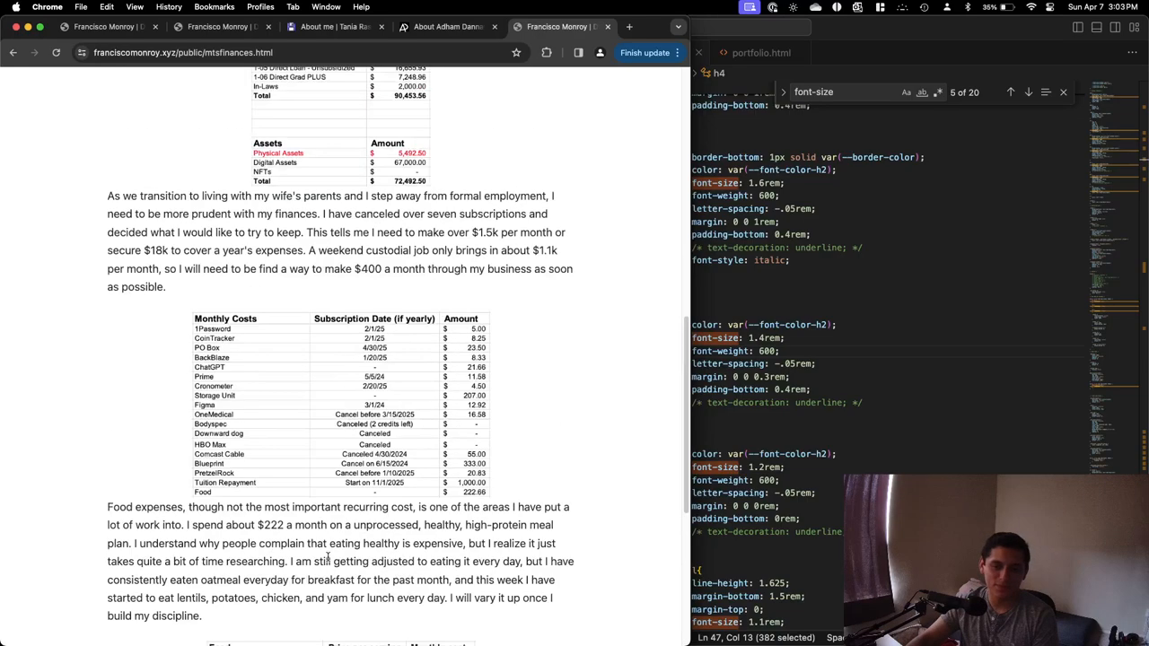
scroll("up", 3)
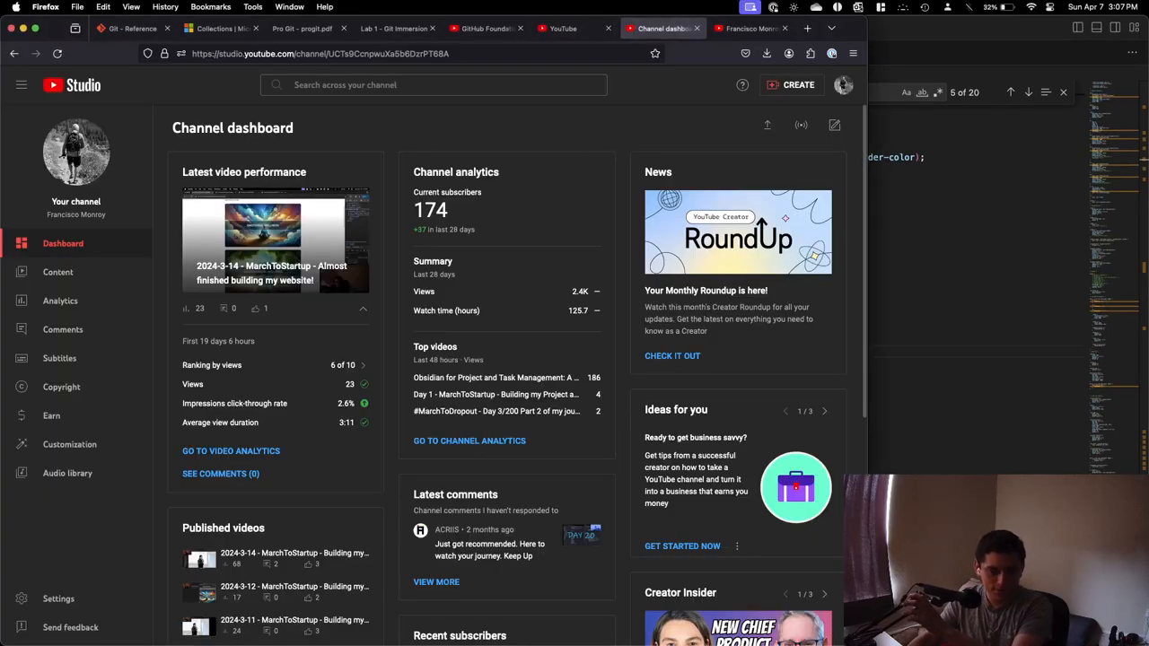
mouse_move(679, 395)
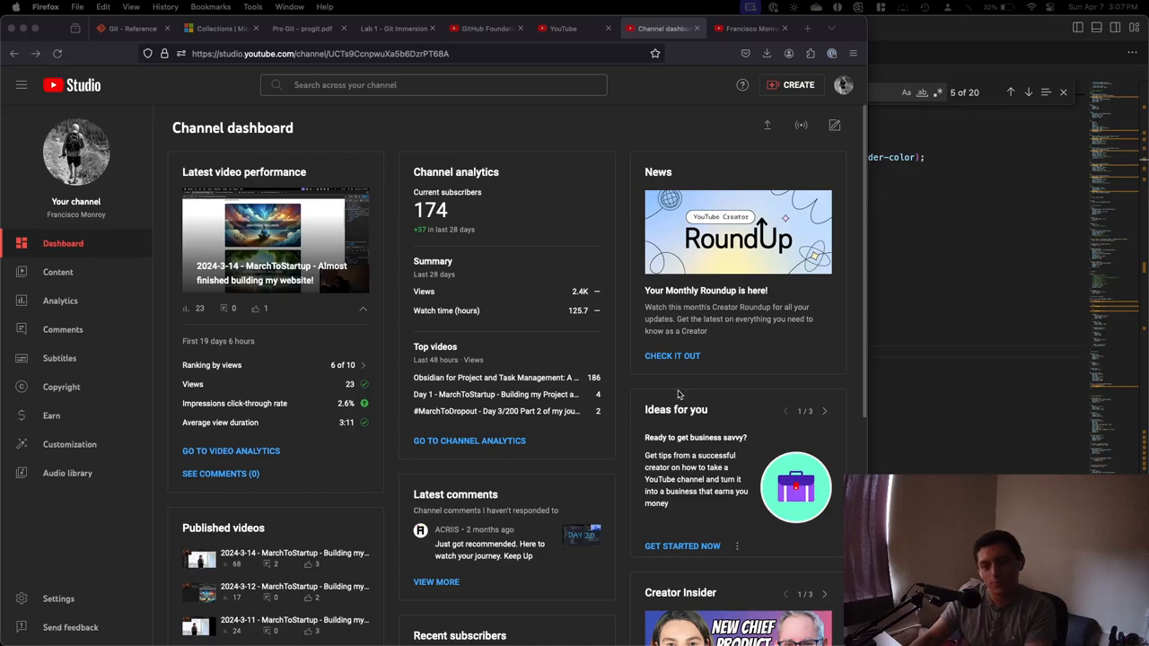
mouse_move(467, 379)
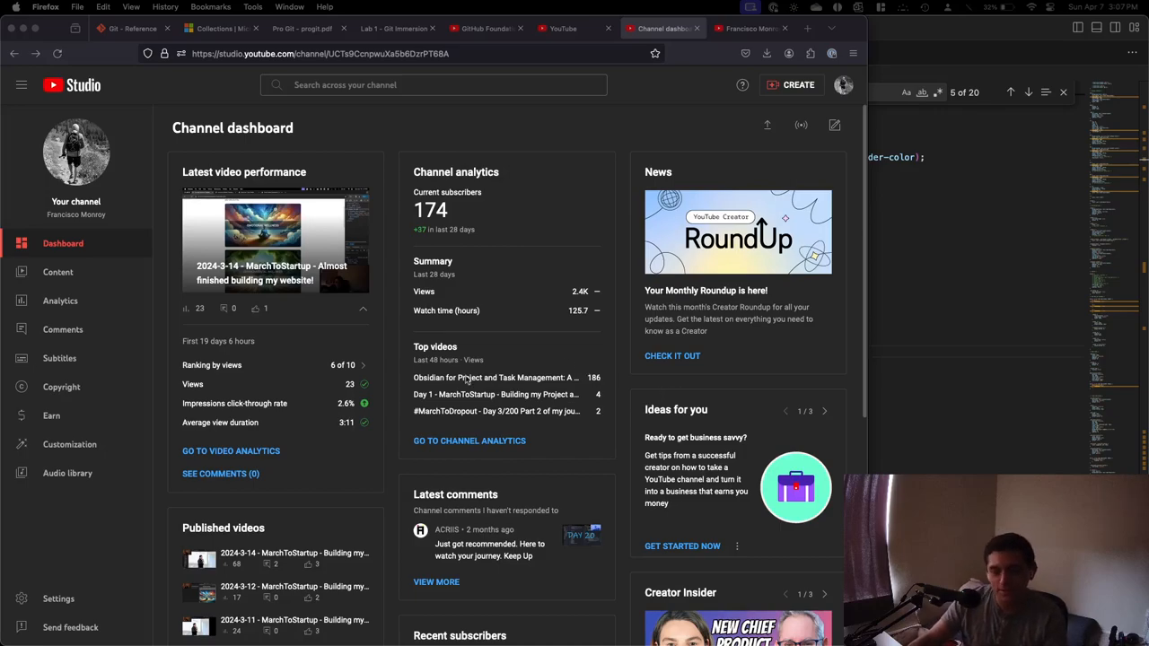
Scroll the Studio dashboard, then switch to the Francisco Monroy Learns Videos tab.
scroll("down", 3)
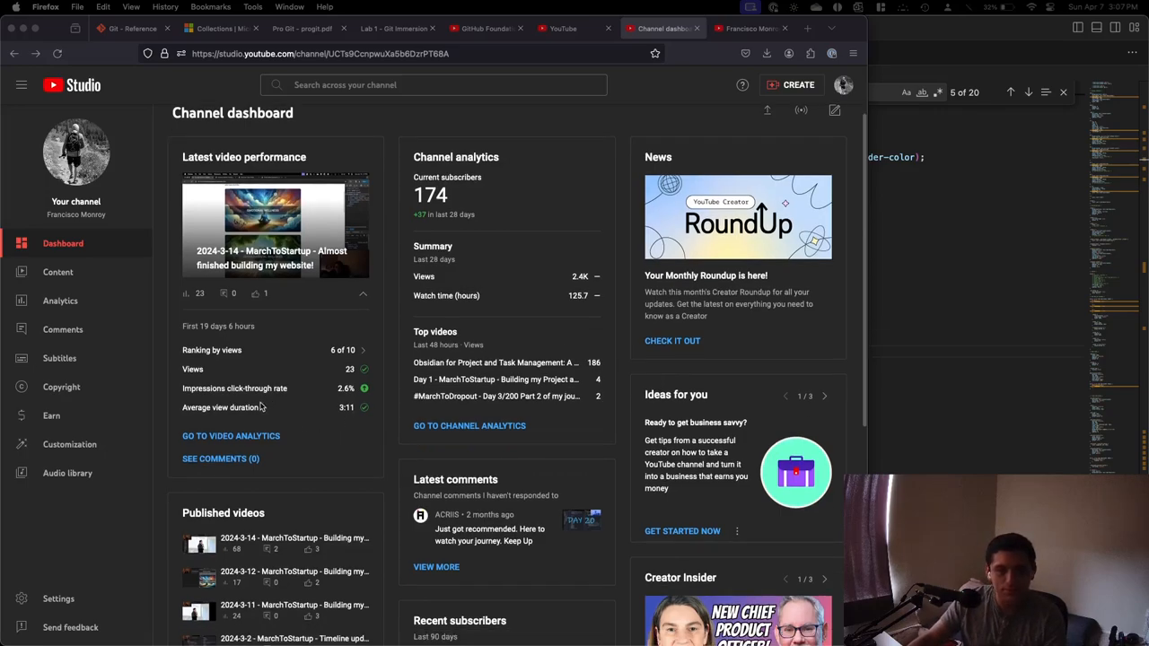
mouse_move(205, 324)
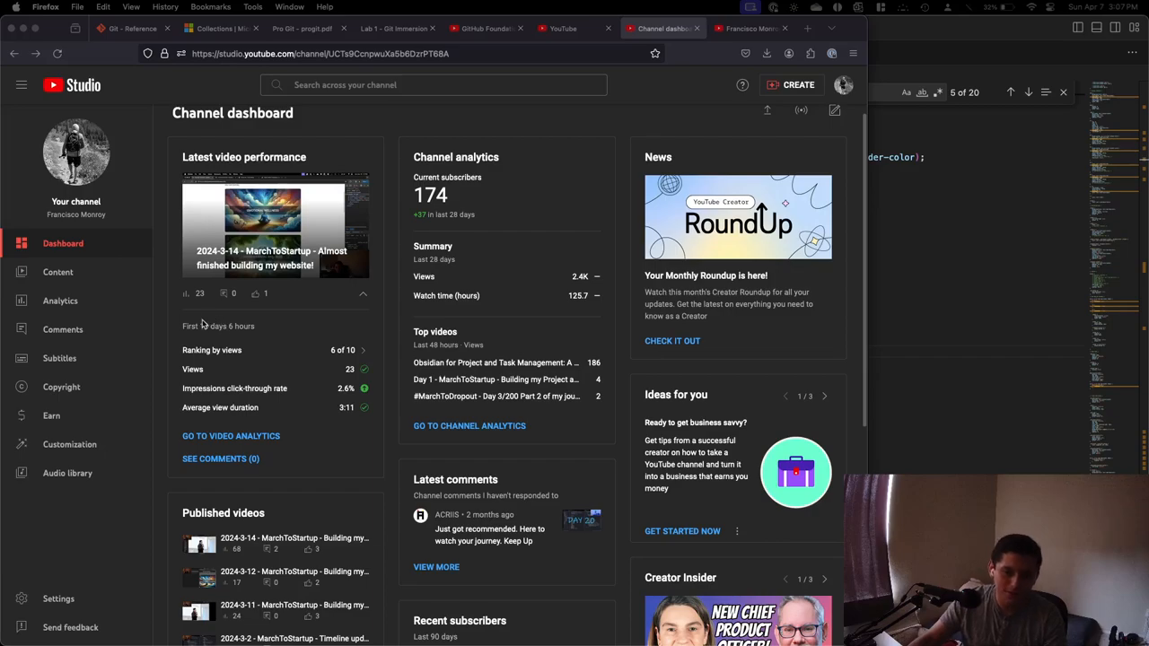
mouse_move(350, 292)
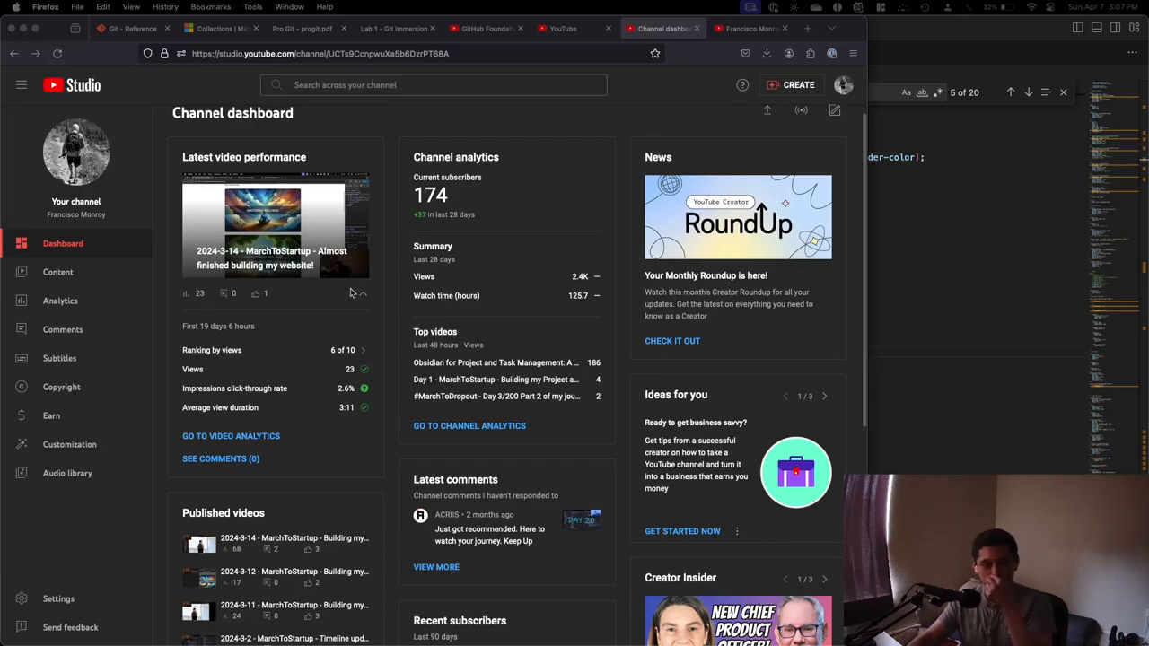
scroll("down", 3)
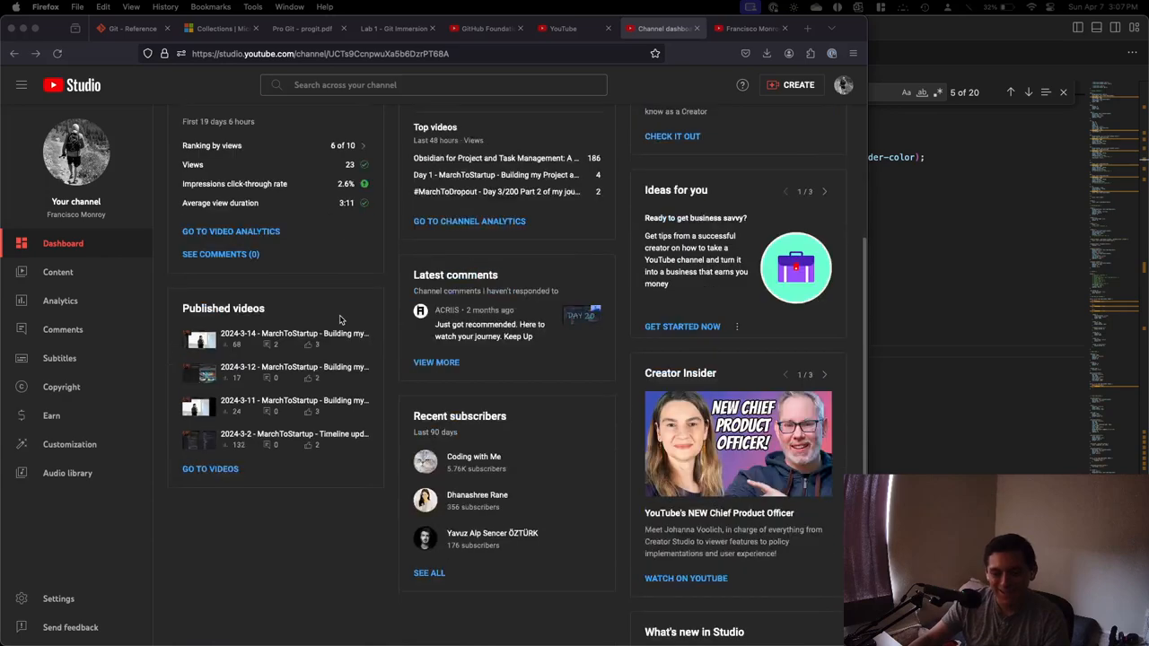
scroll("up", 3)
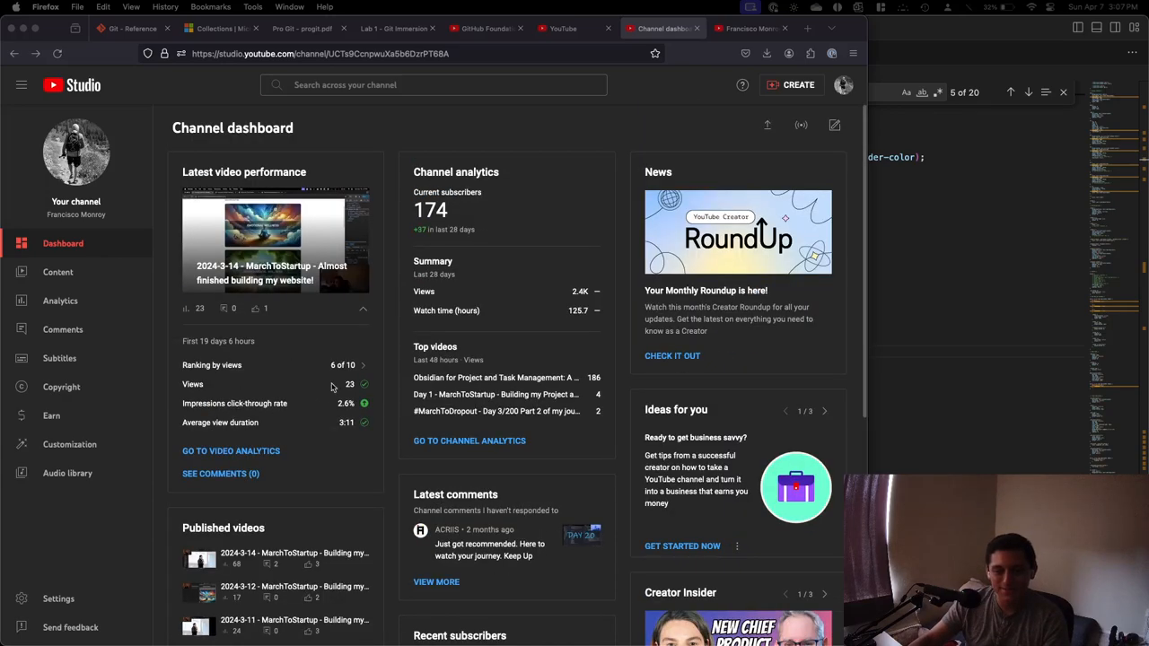
mouse_move(446, 210)
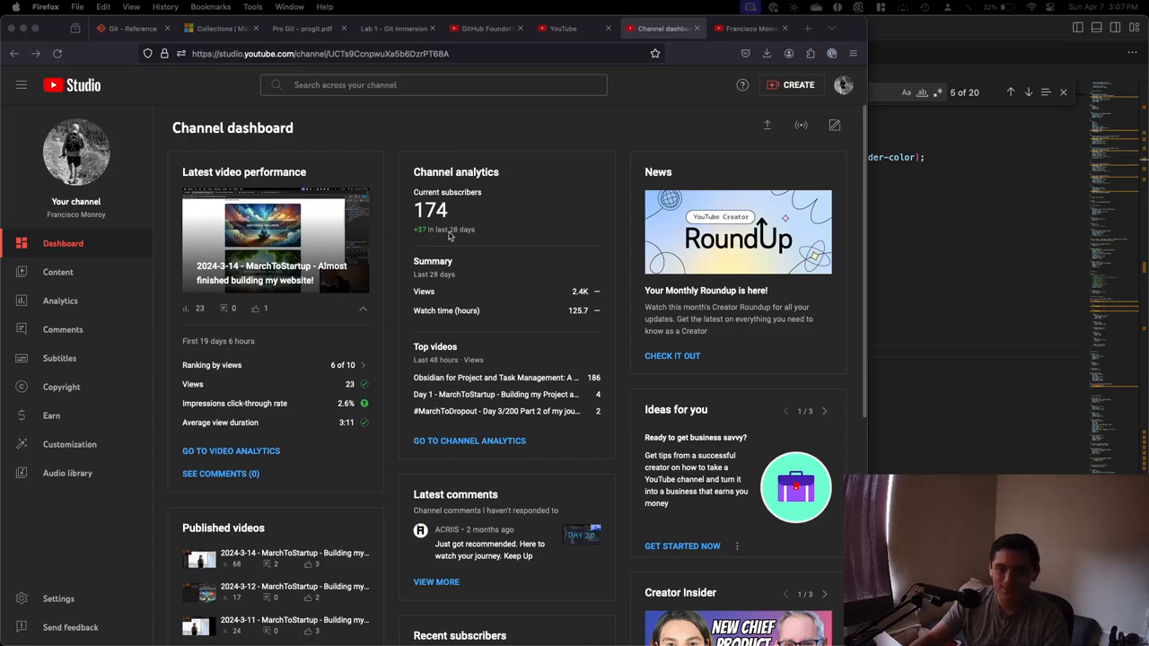
mouse_move(488, 226)
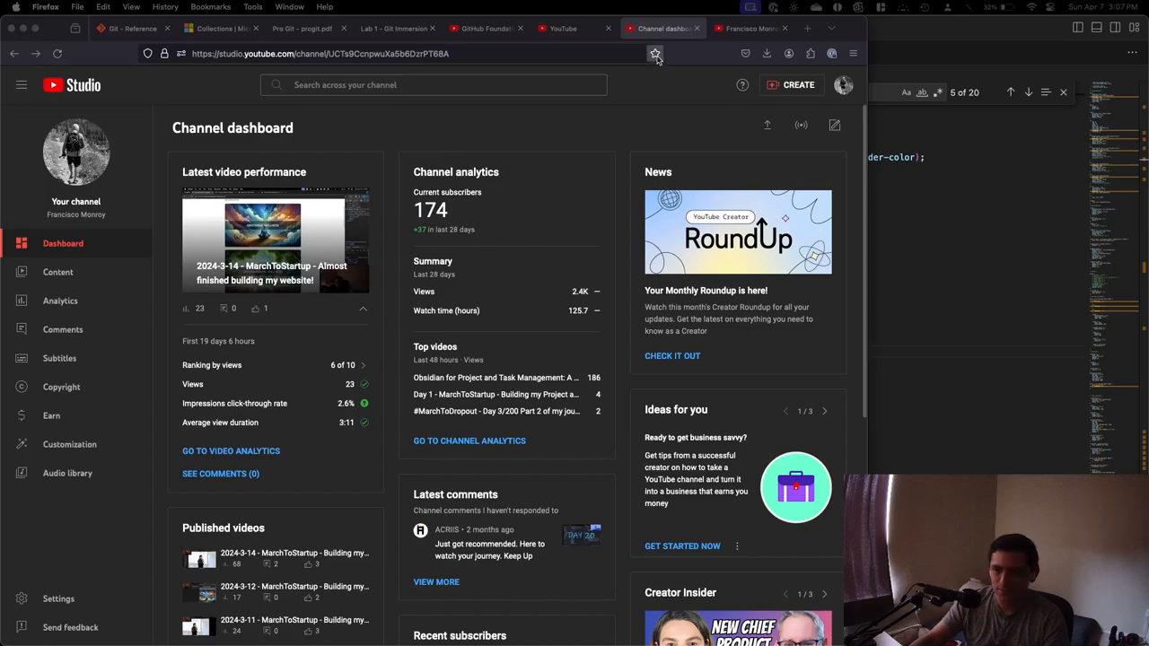
left_click(749, 28)
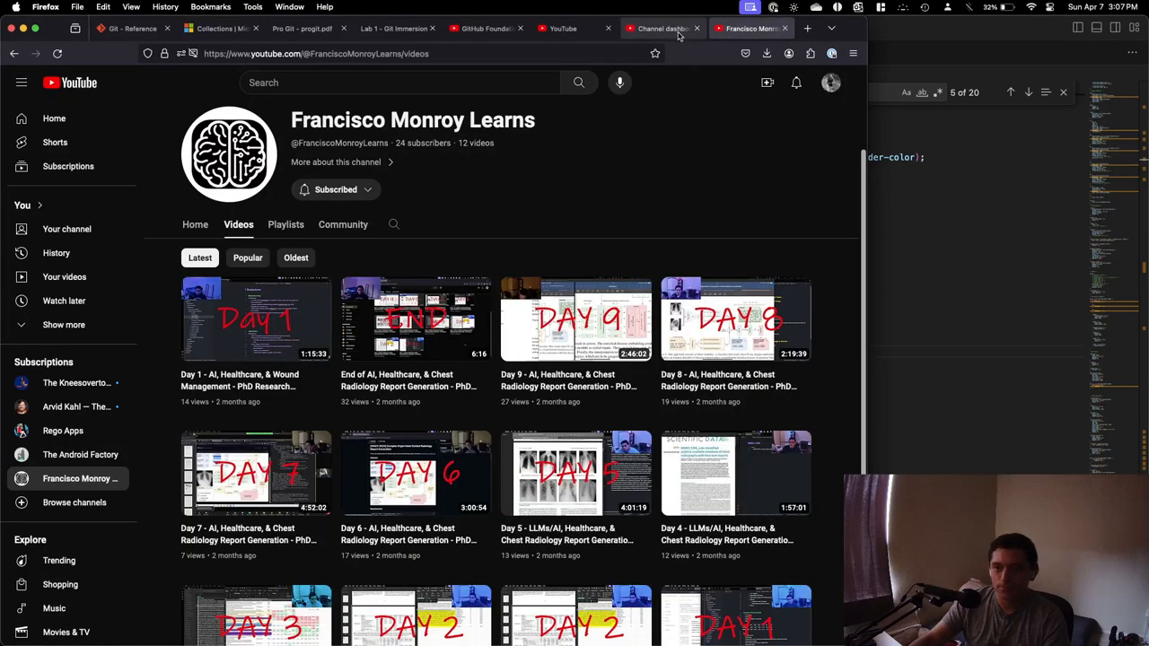
left_click(661, 28)
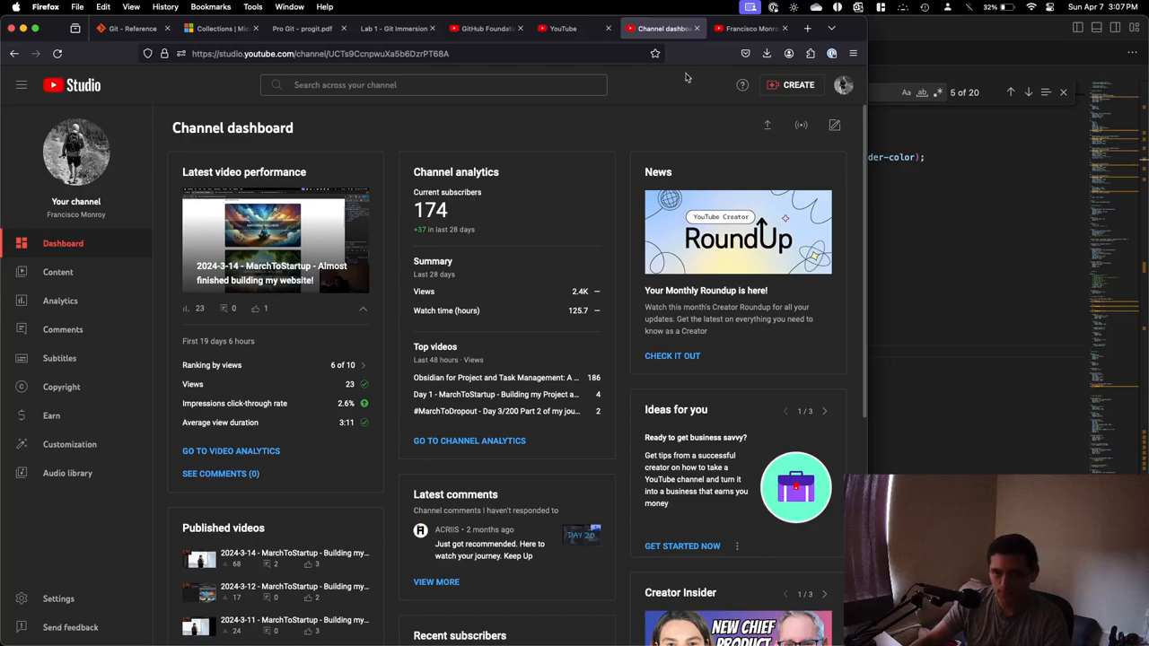
left_click(750, 28)
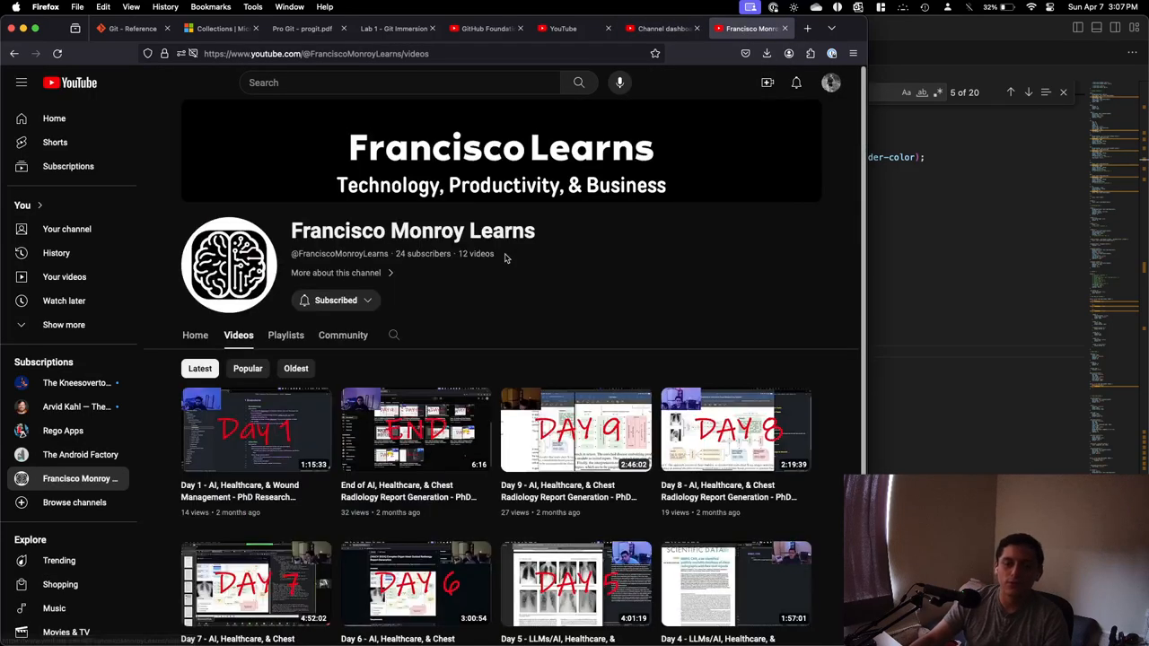
mouse_move(574, 204)
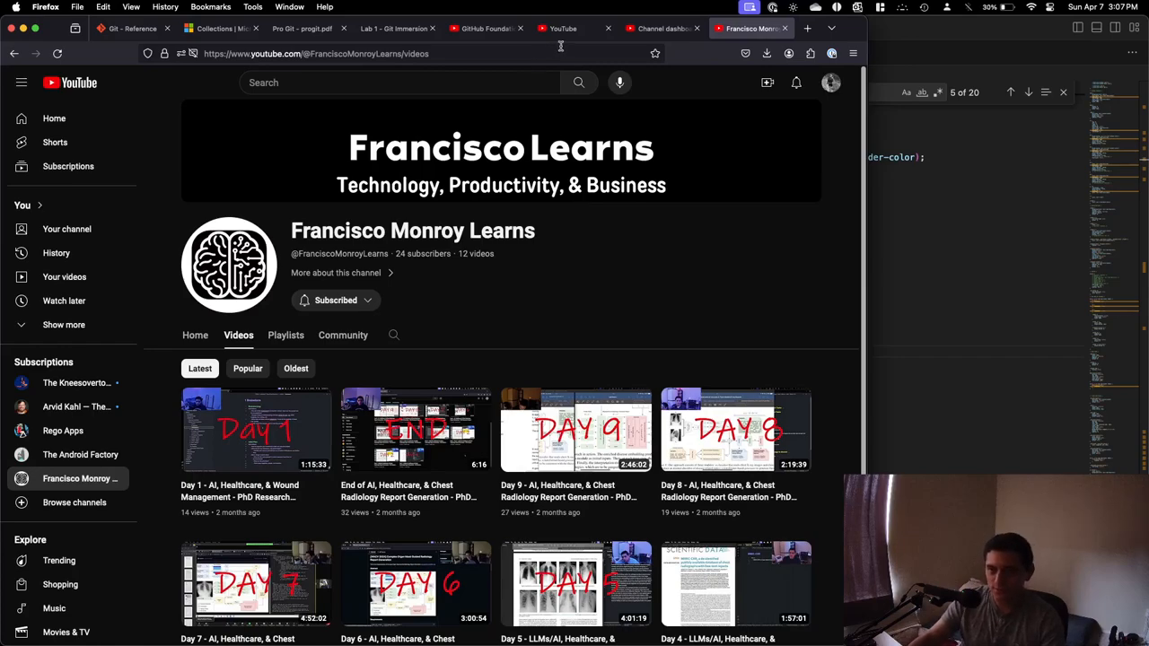
left_click(663, 28)
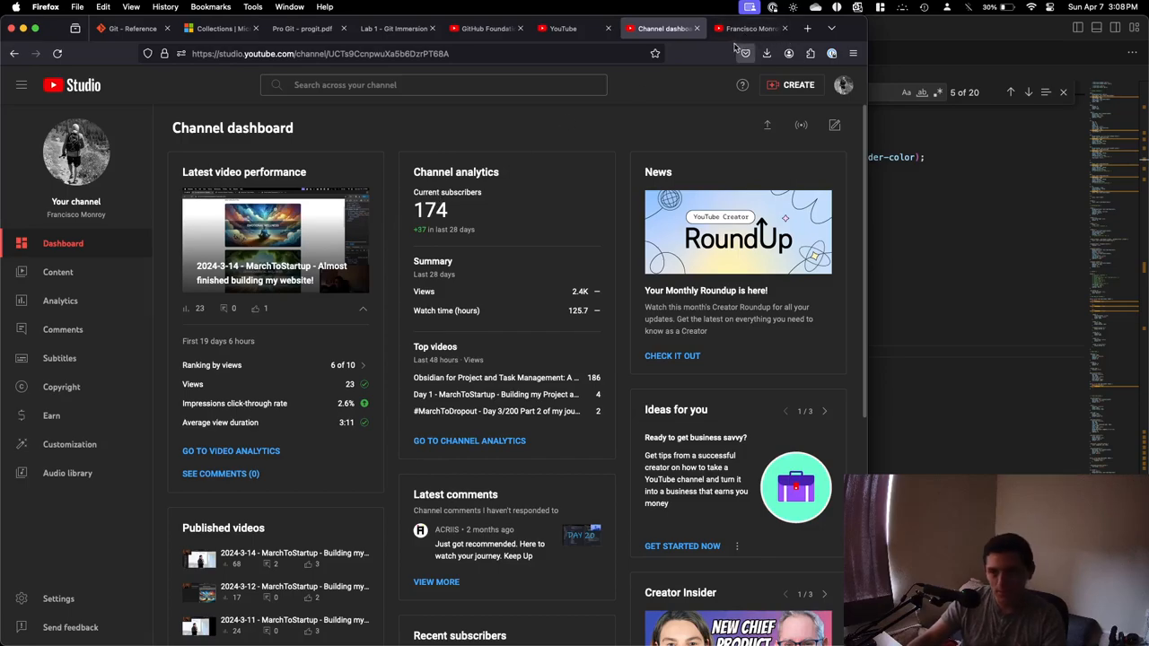
left_click(749, 27)
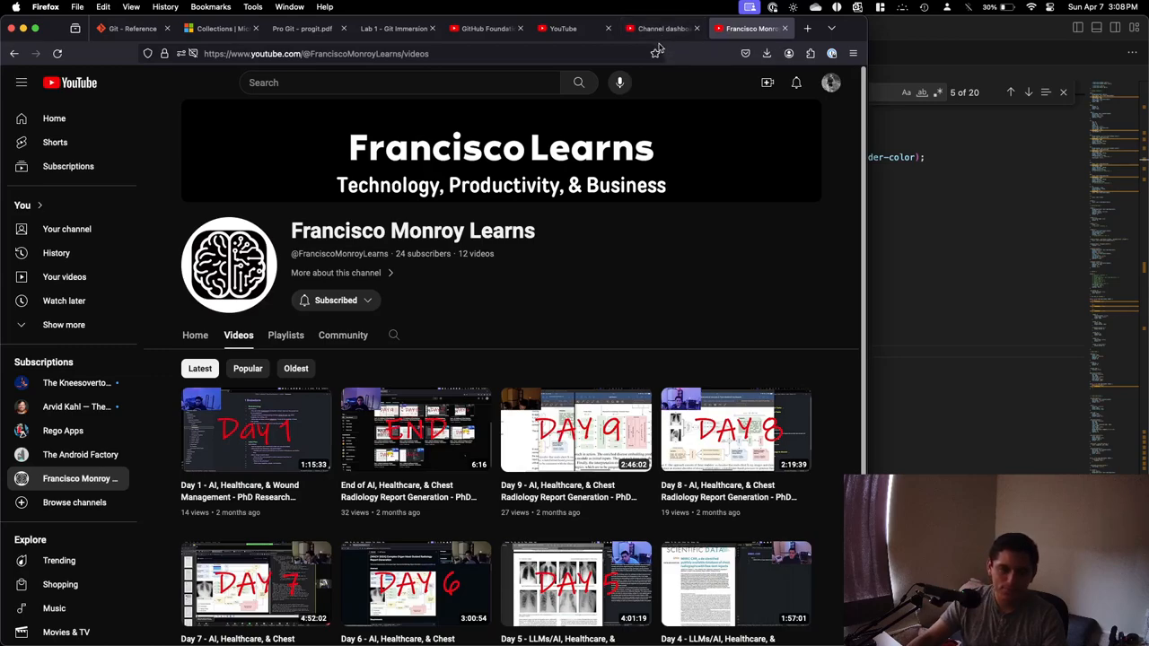
mouse_move(656, 53)
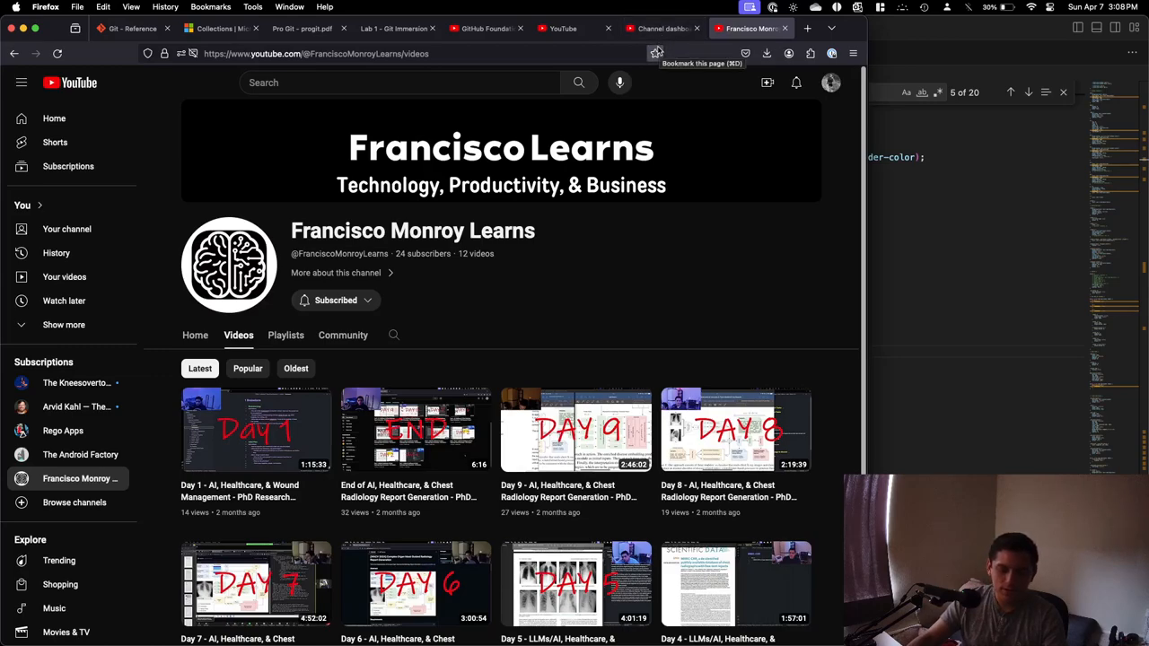
mouse_move(644, 139)
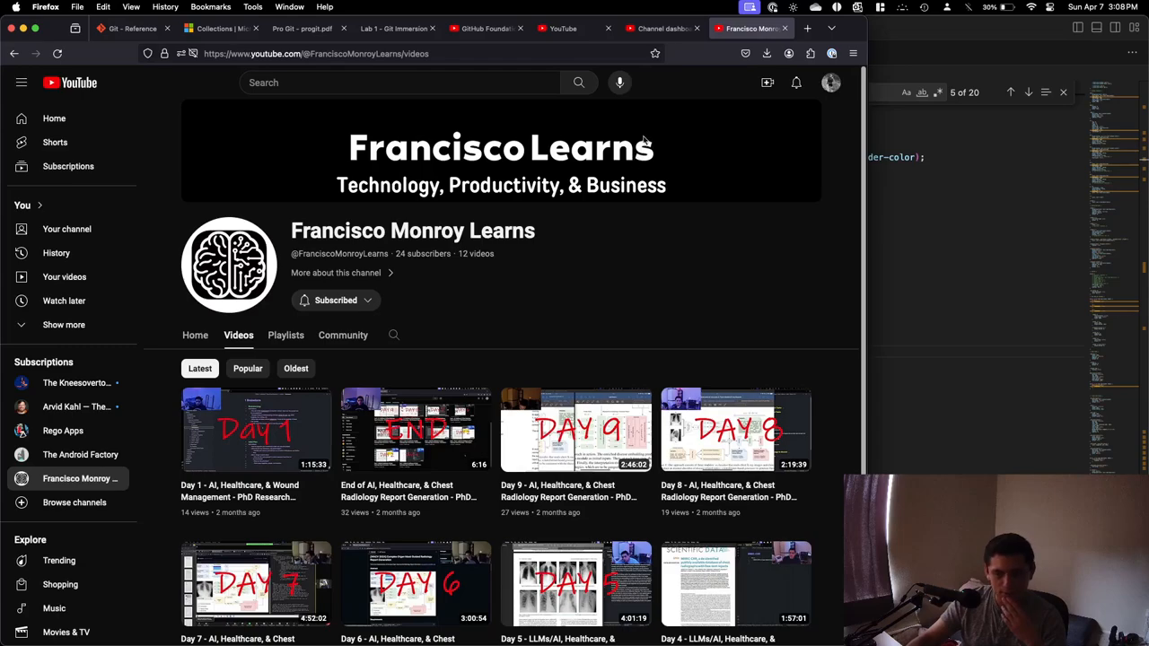
mouse_move(664, 28)
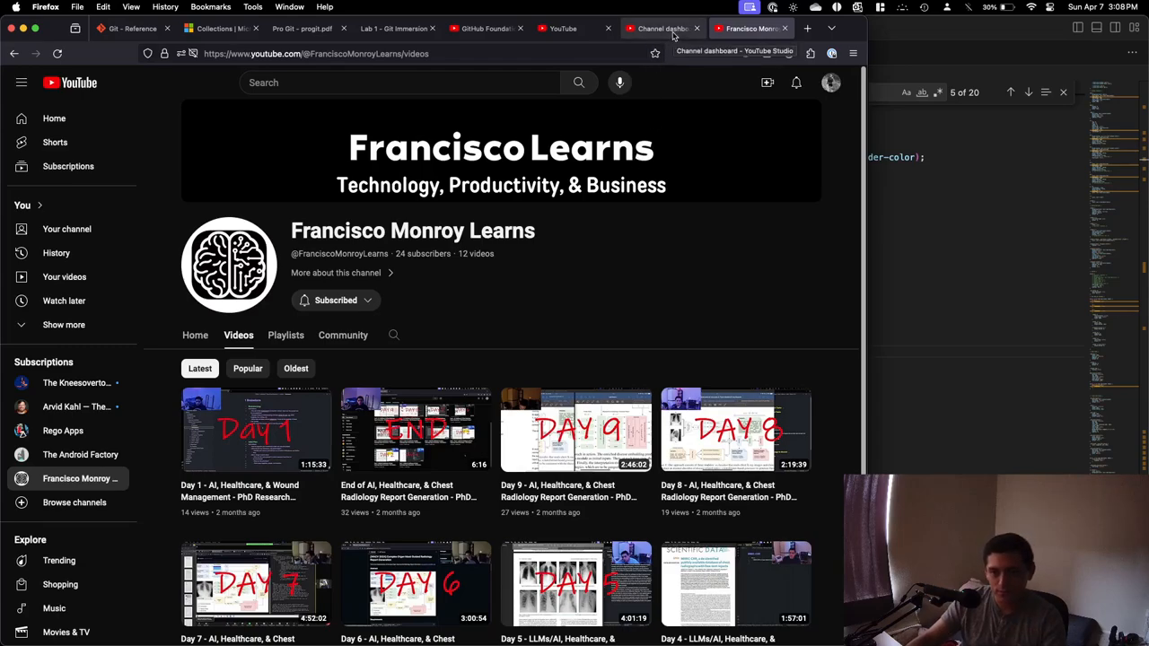
mouse_move(749, 28)
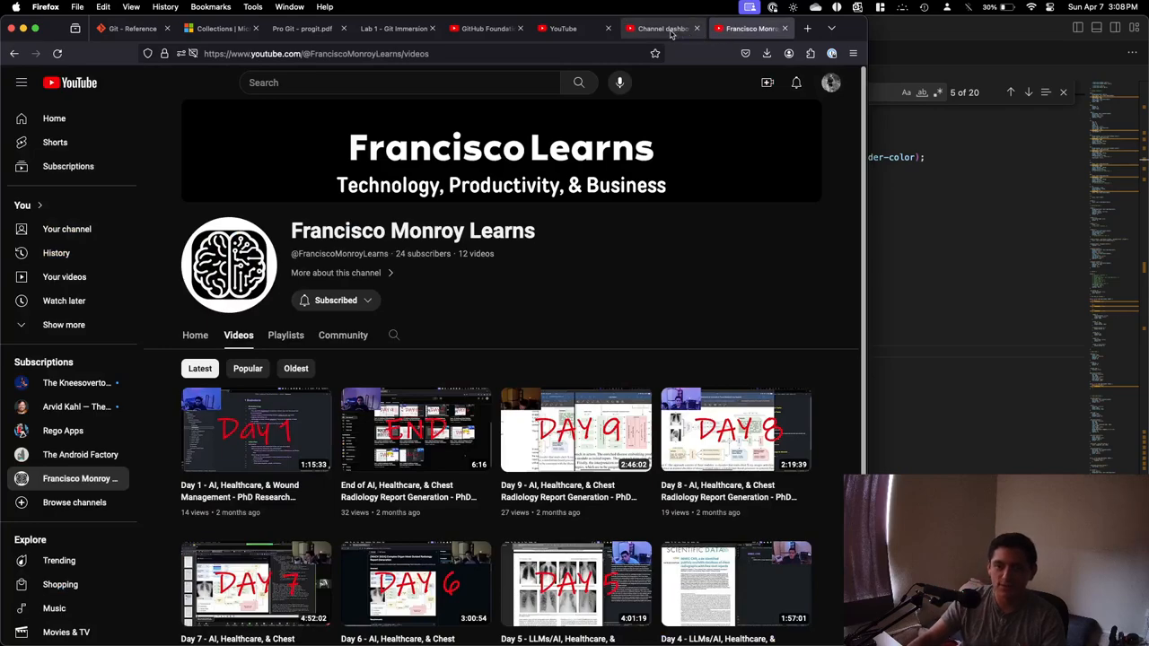
mouse_move(661, 28)
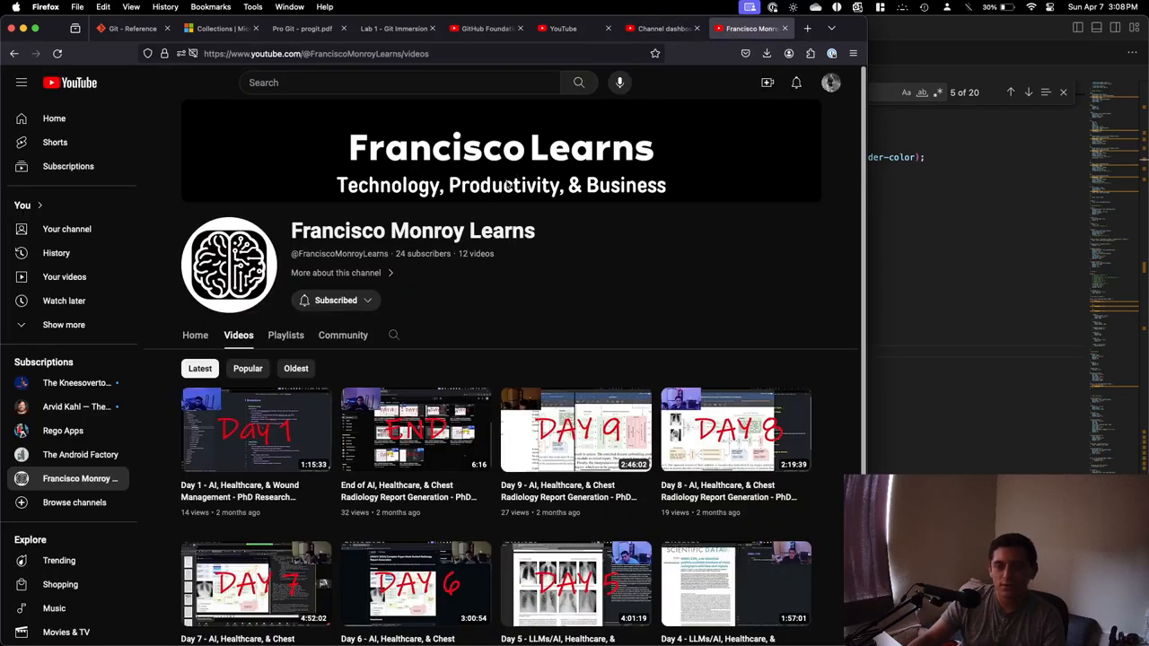
left_click(663, 28)
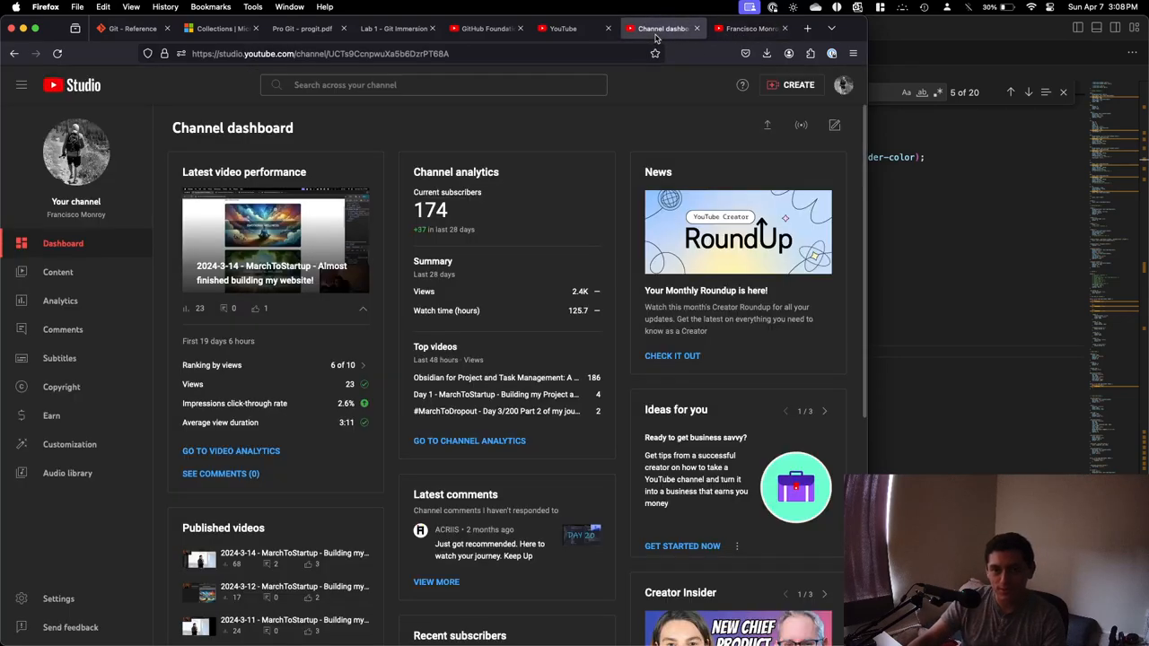
mouse_move(75, 151)
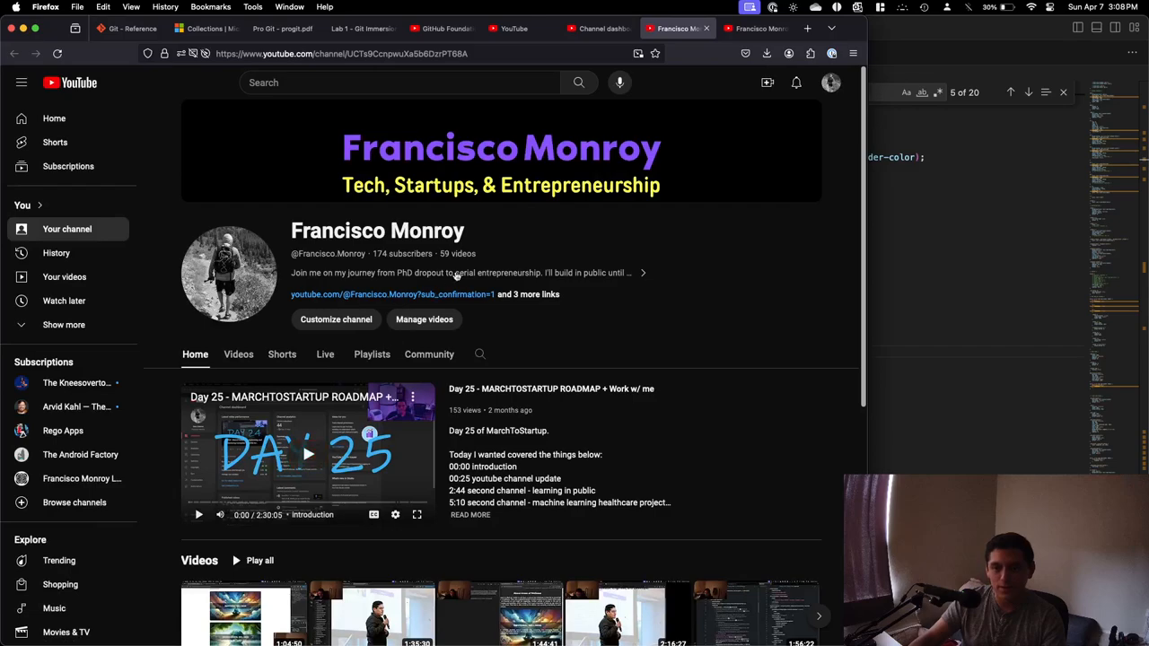
mouse_move(491, 227)
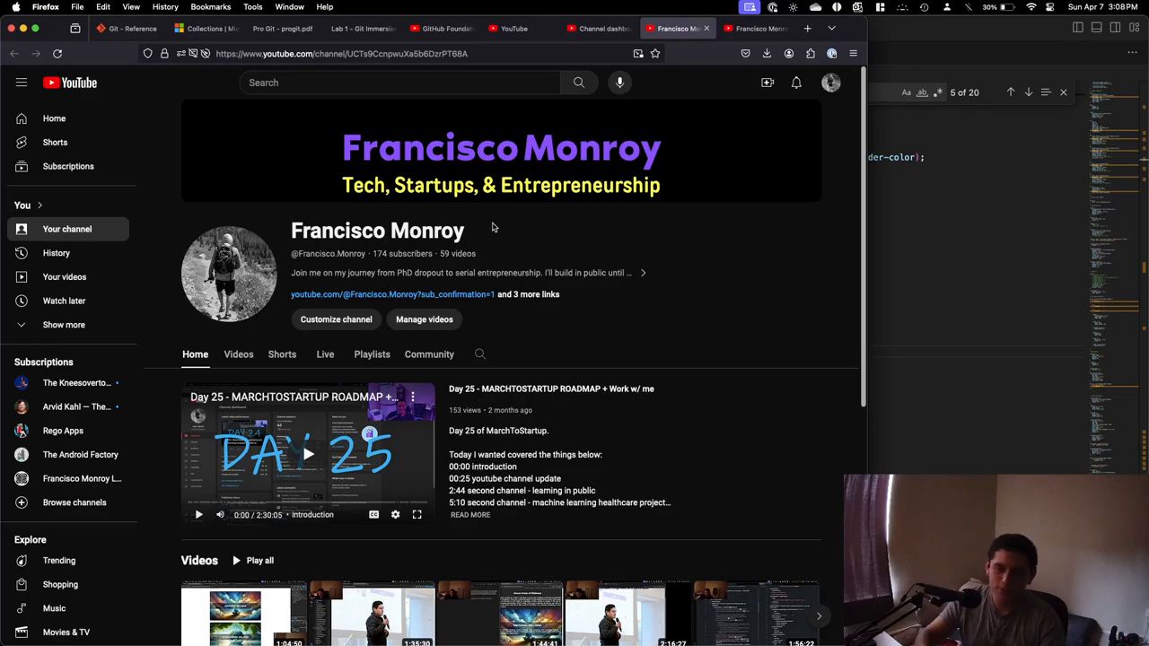
Browse the main channel's full Videos list, then switch to the learning channel's Videos tab.
left_click(238, 353)
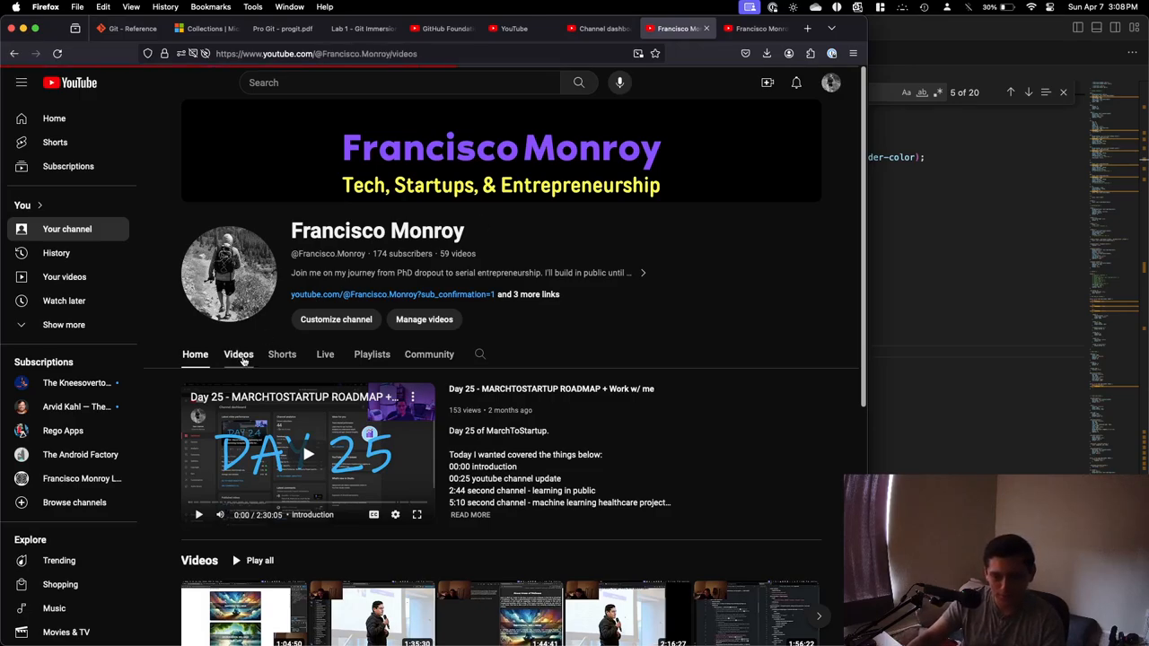
scroll("down", 3)
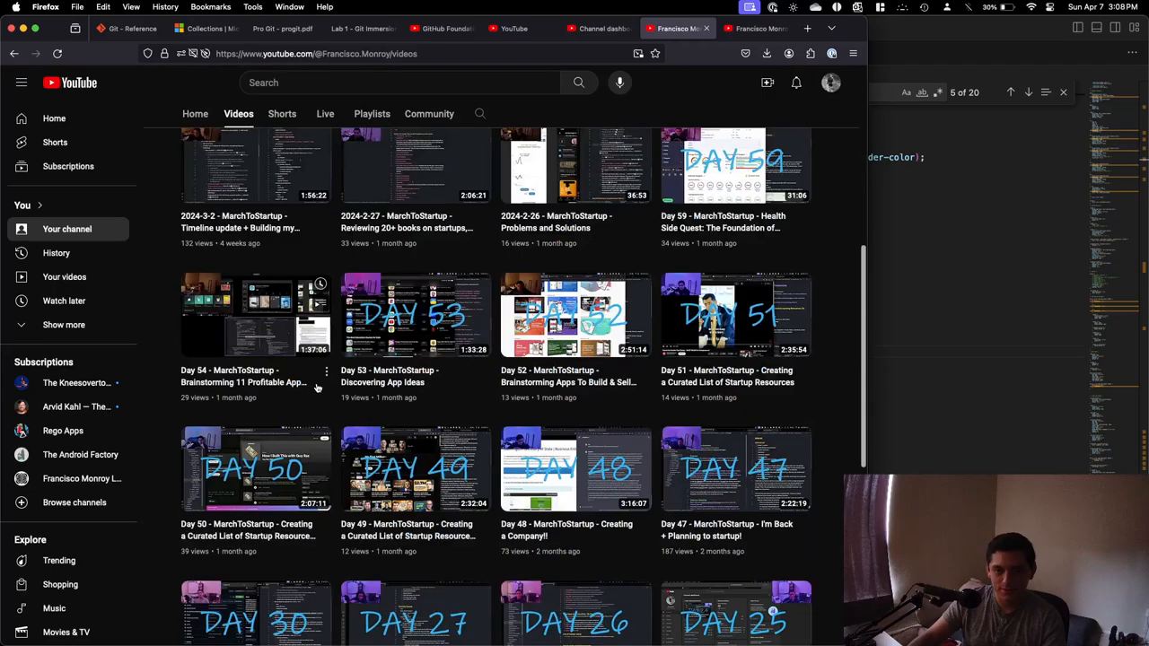
scroll("down", 3)
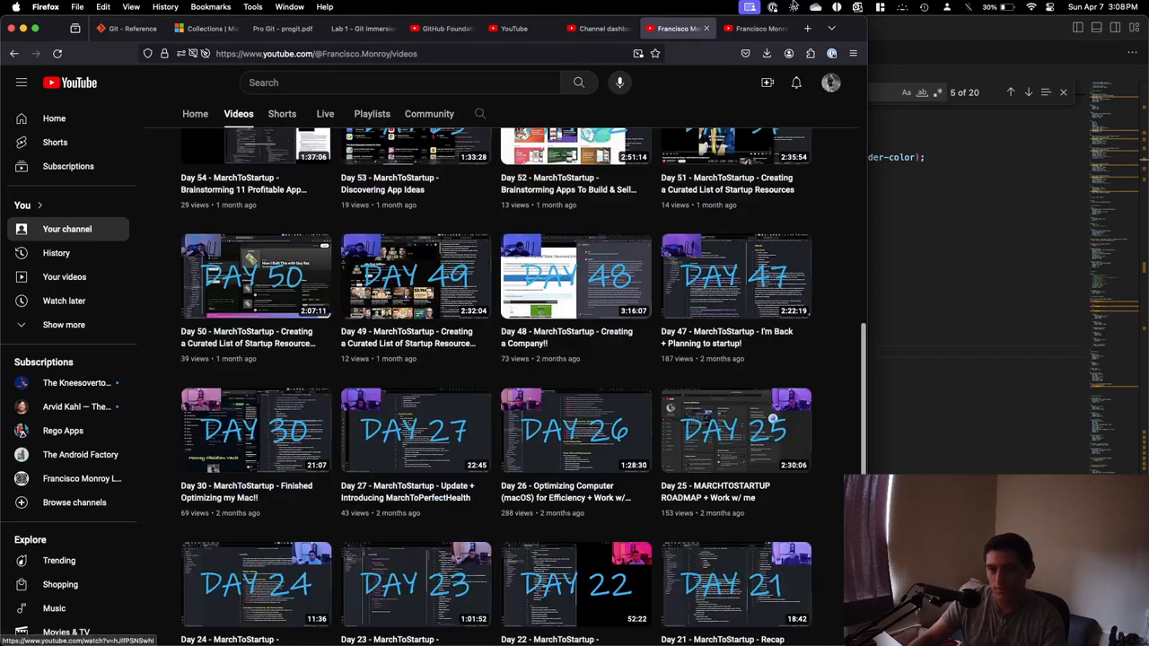
scroll("up", 3)
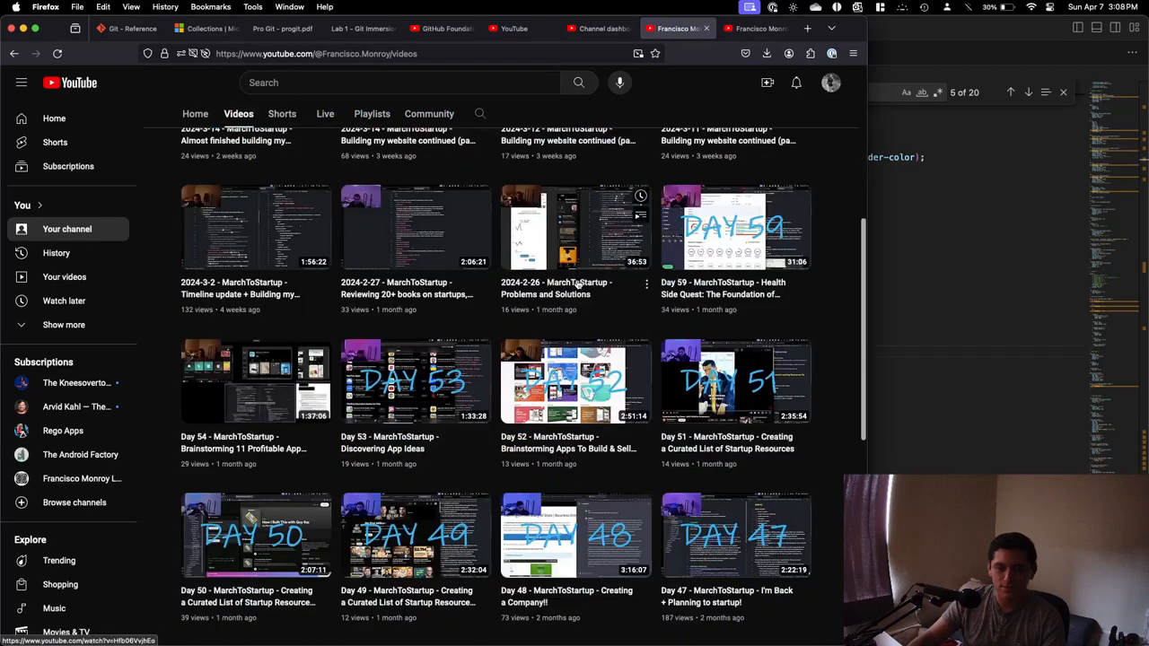
scroll("down", 3)
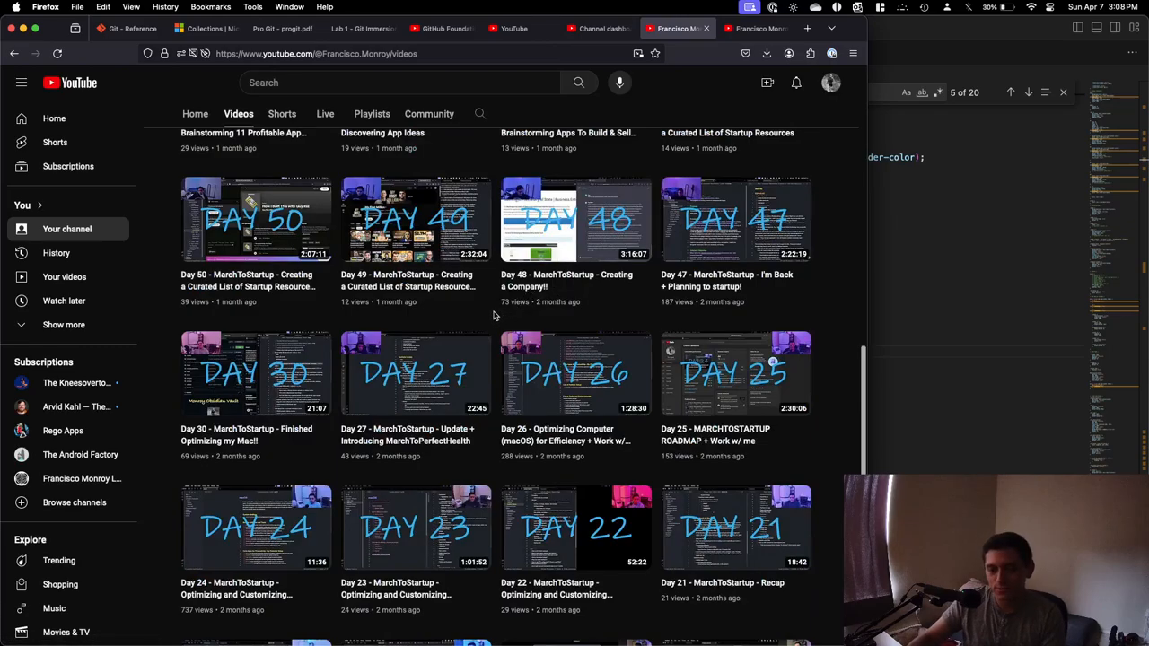
scroll("up", 3)
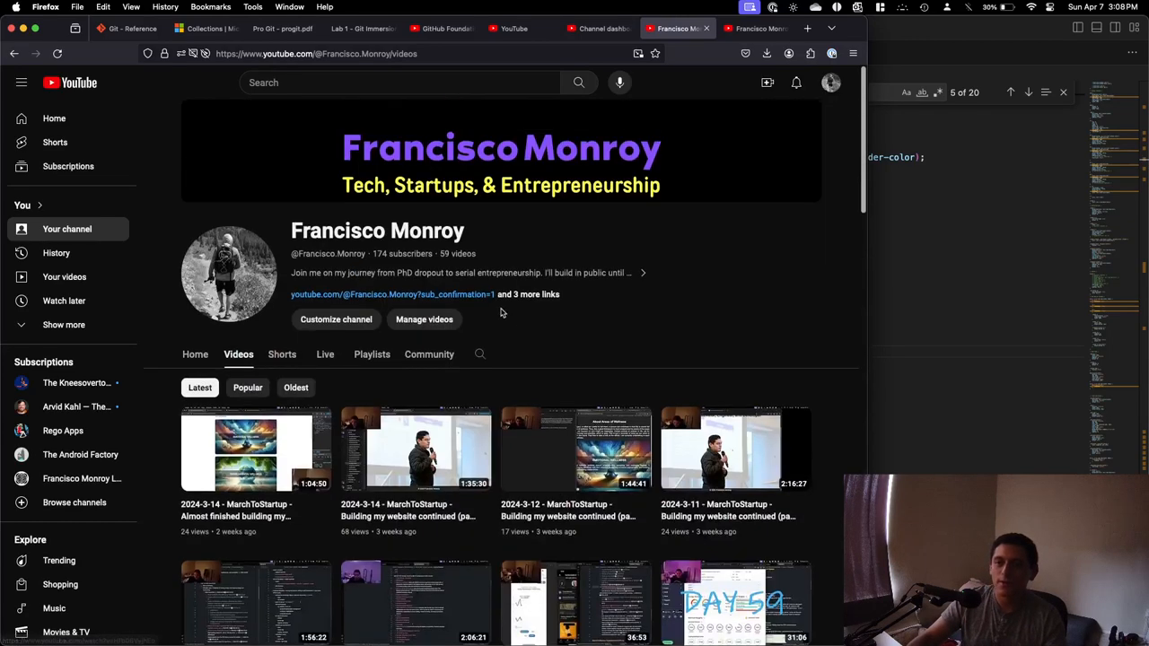
left_click(754, 28)
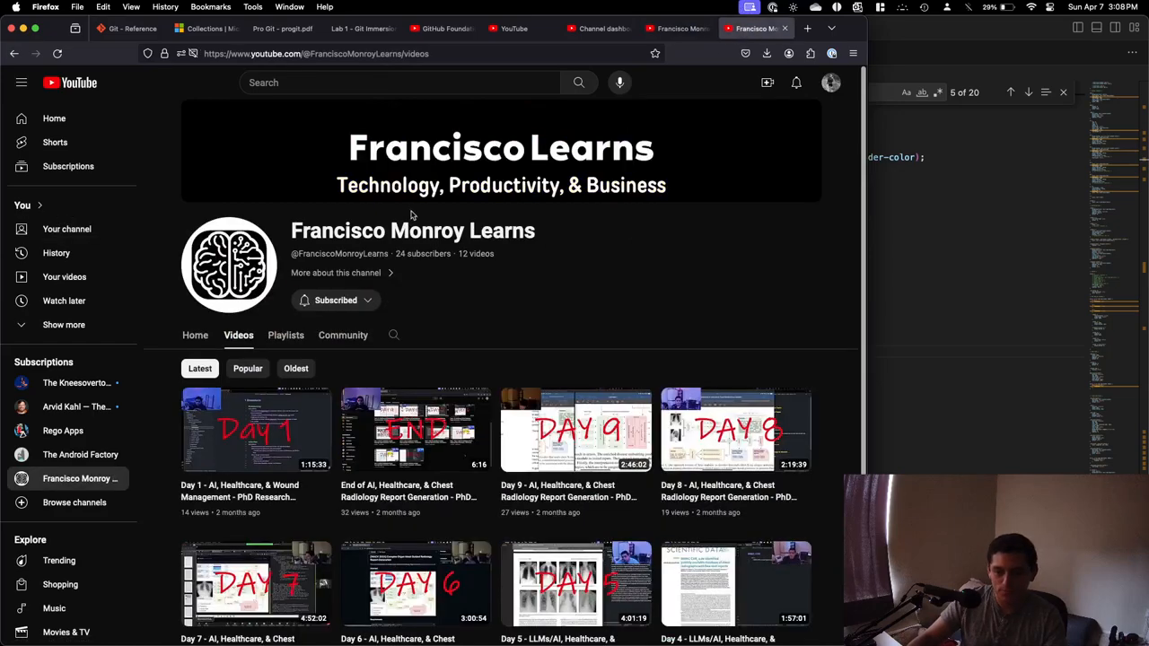
Scroll the learning channel's day-by-day videos, then return to the main channel's Videos tab.
scroll("down", 3)
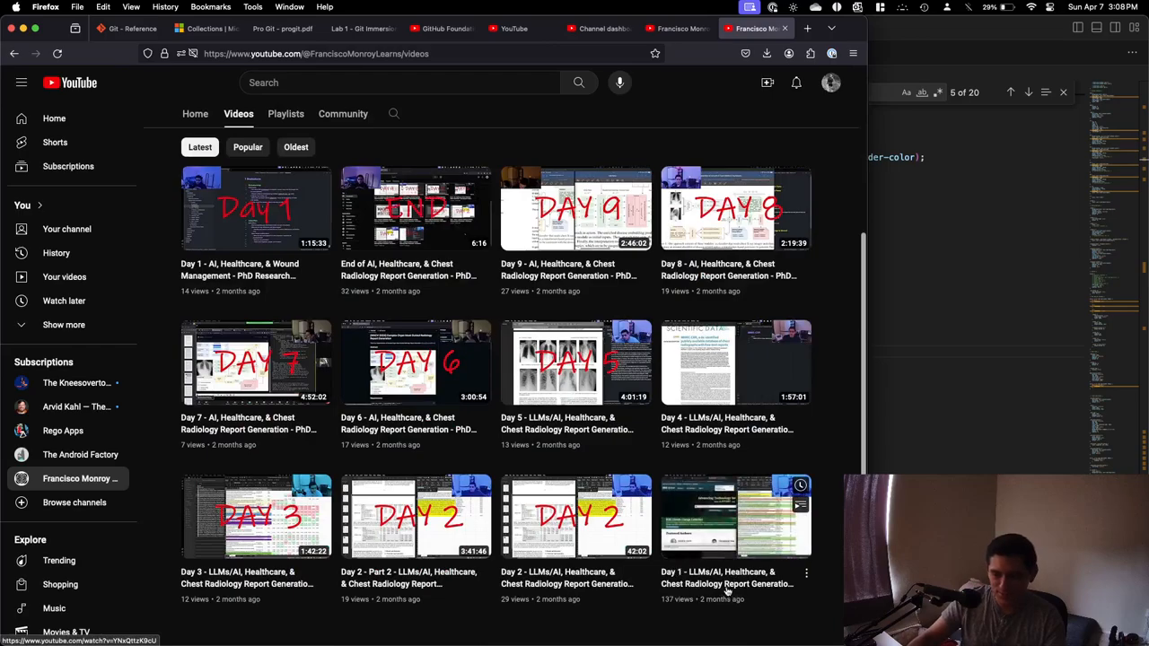
scroll("up", 3)
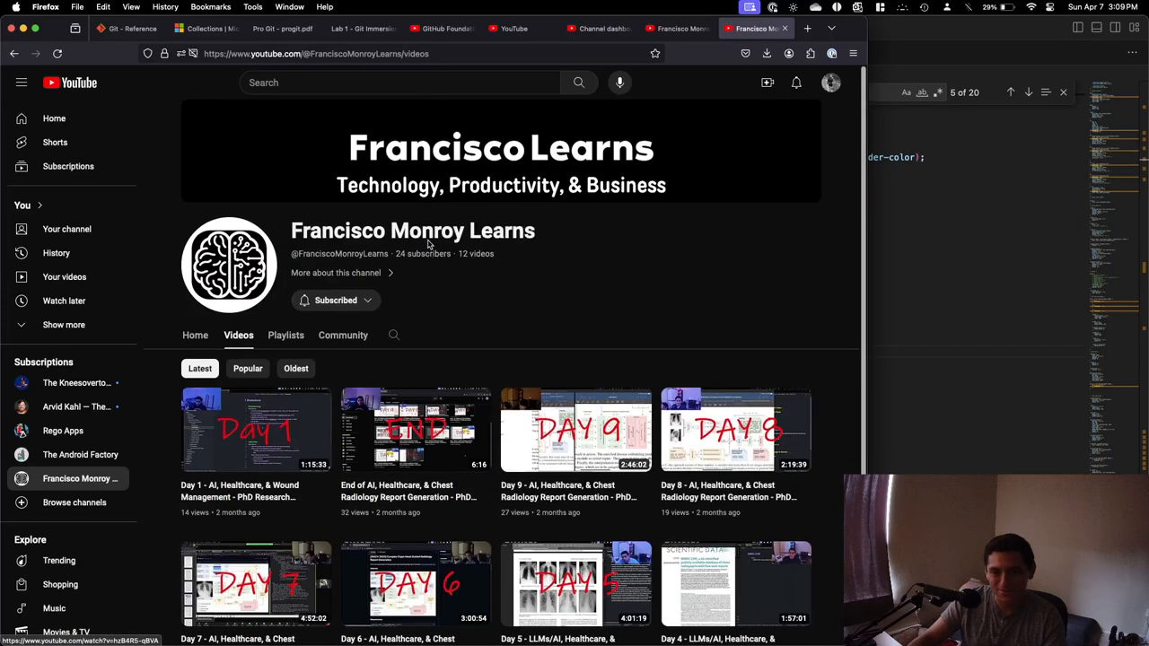
left_click(676, 28)
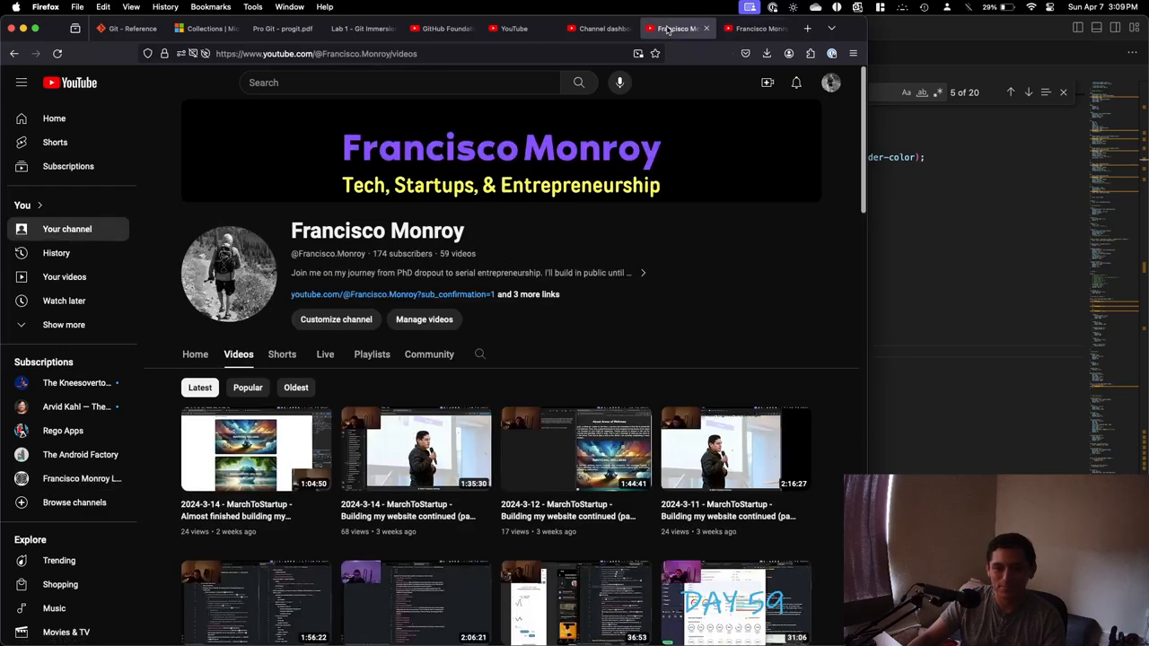
left_click(754, 28)
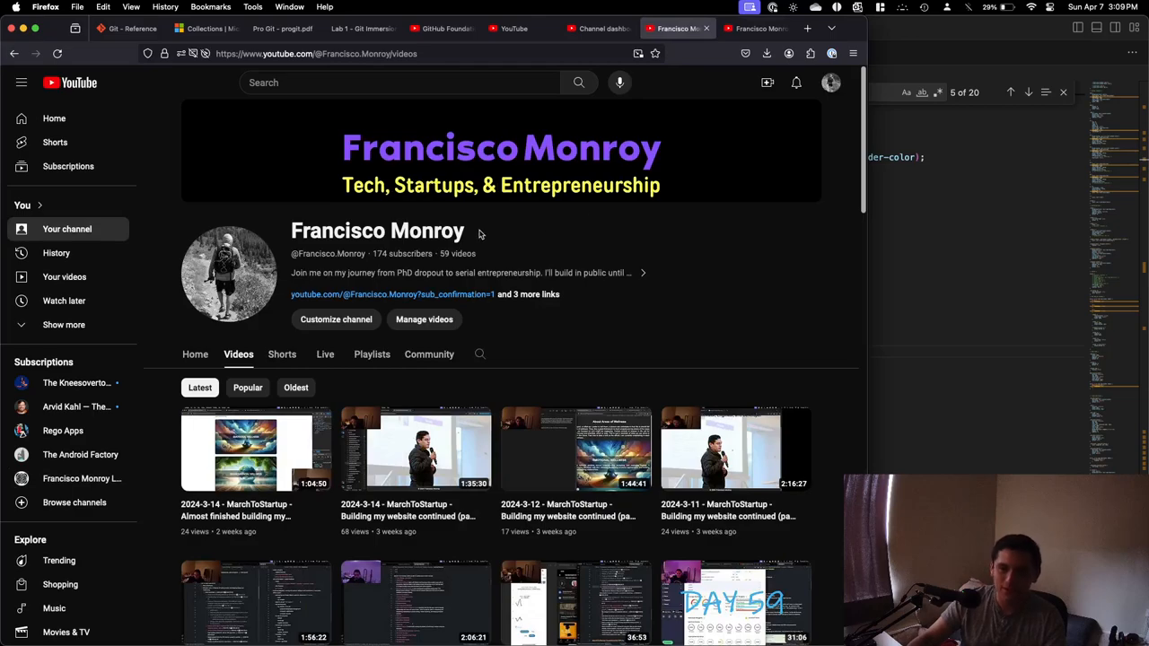
double_click(427, 231)
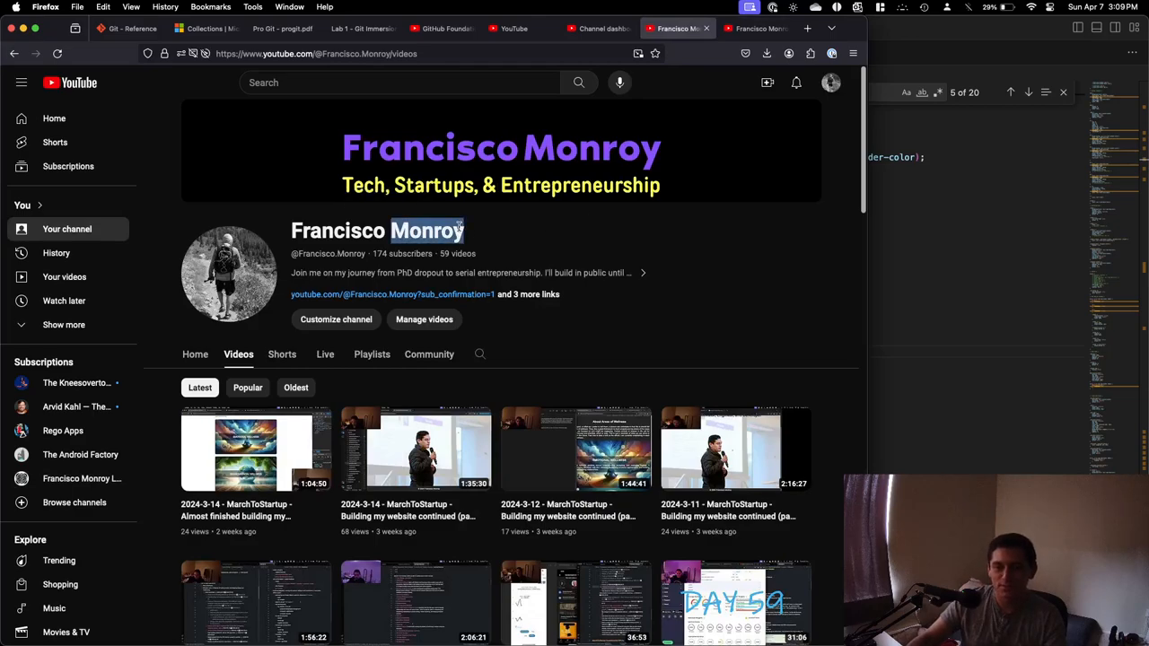
scroll("down", 3)
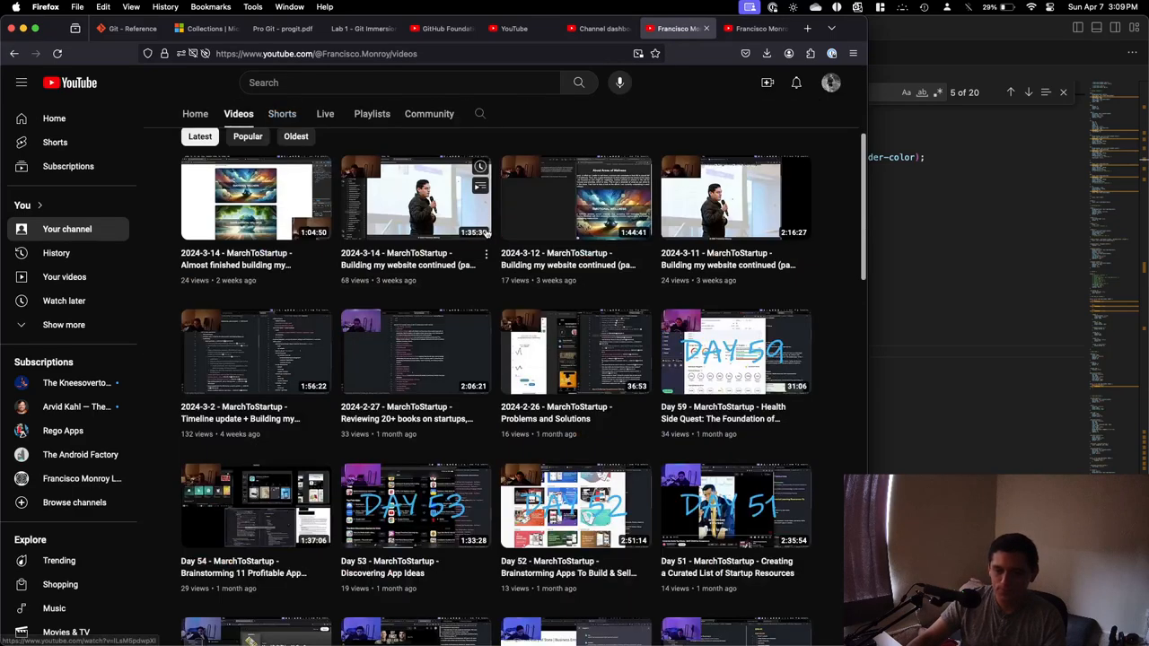
scroll("down", 3)
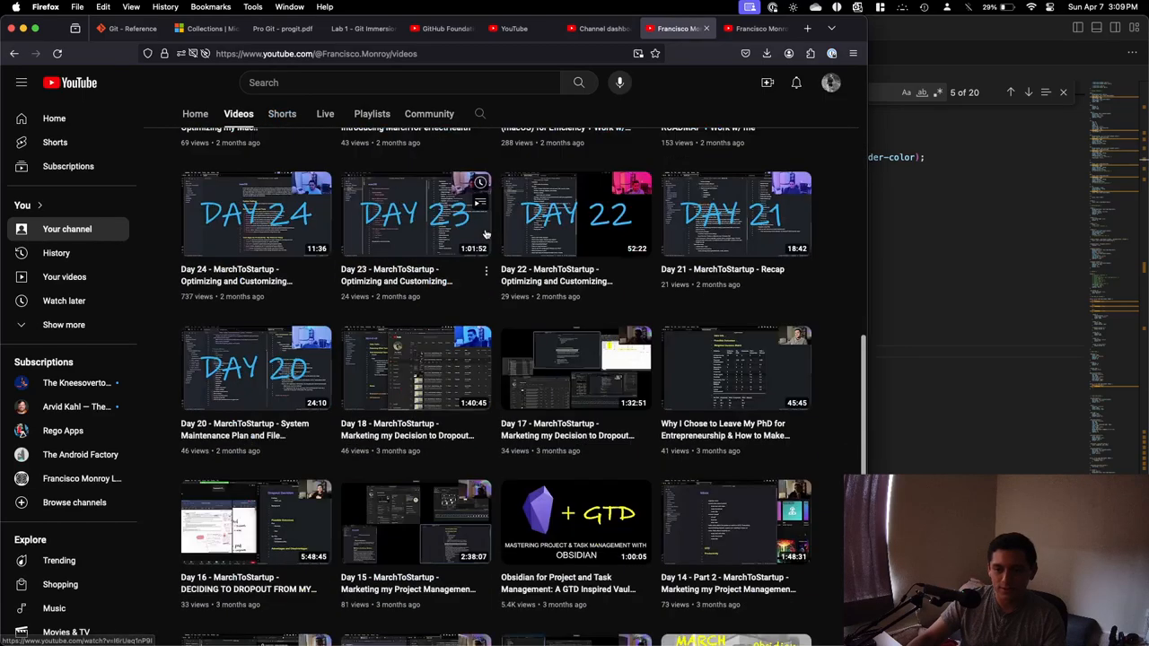
scroll("down", 3)
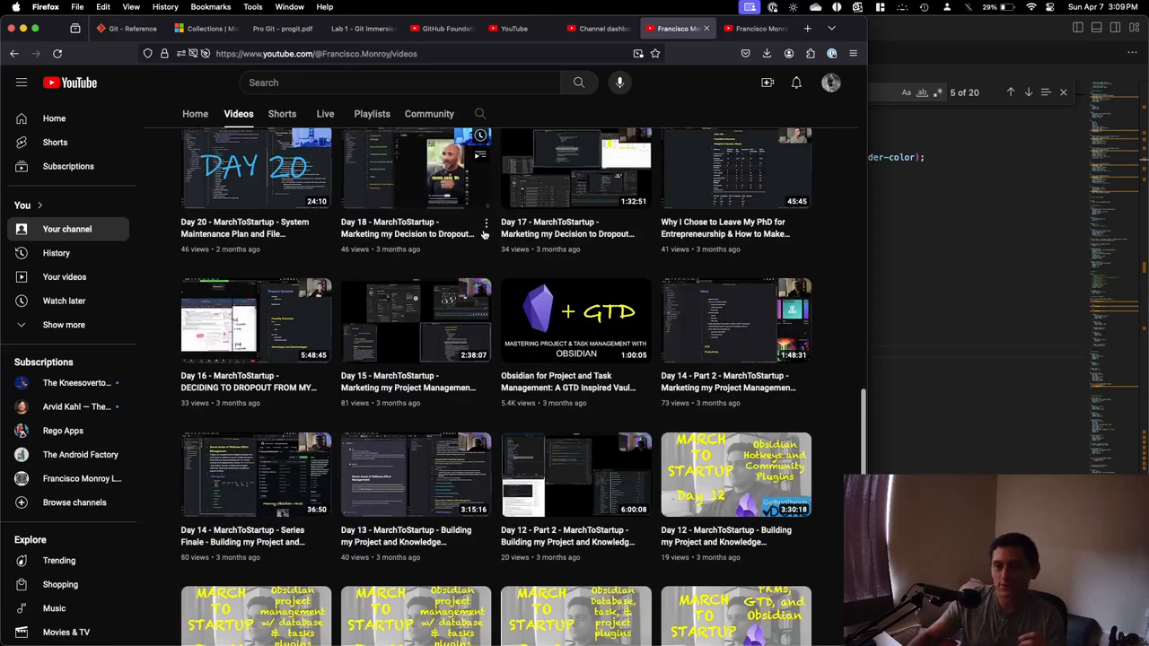
scroll("down", 3)
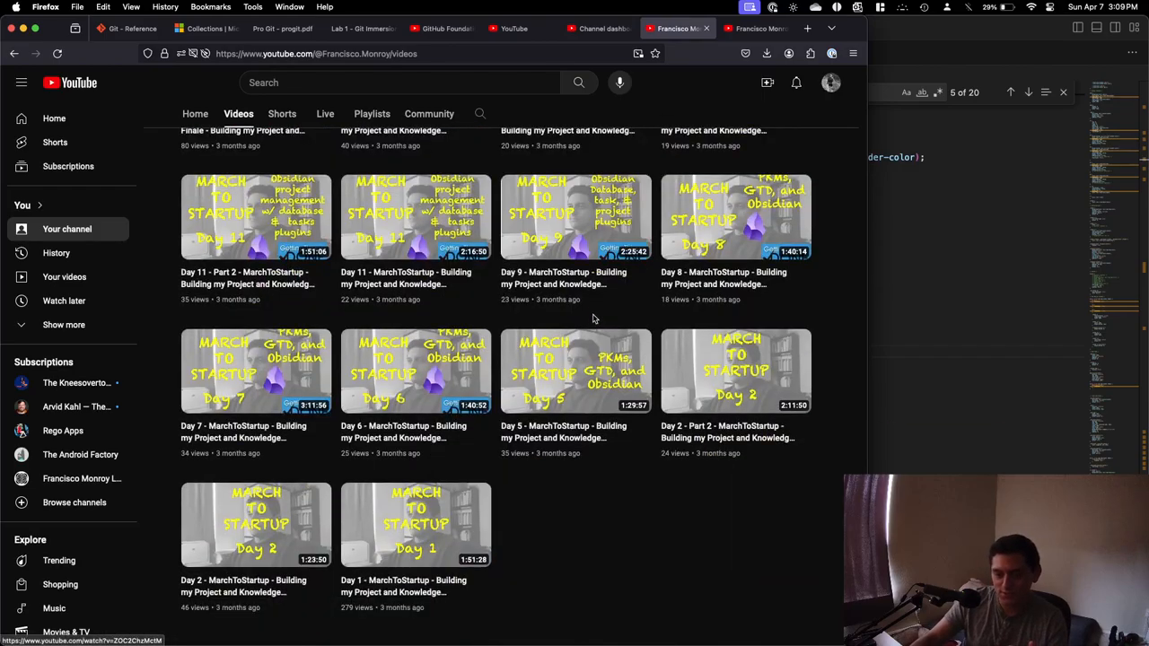
scroll("up", 3)
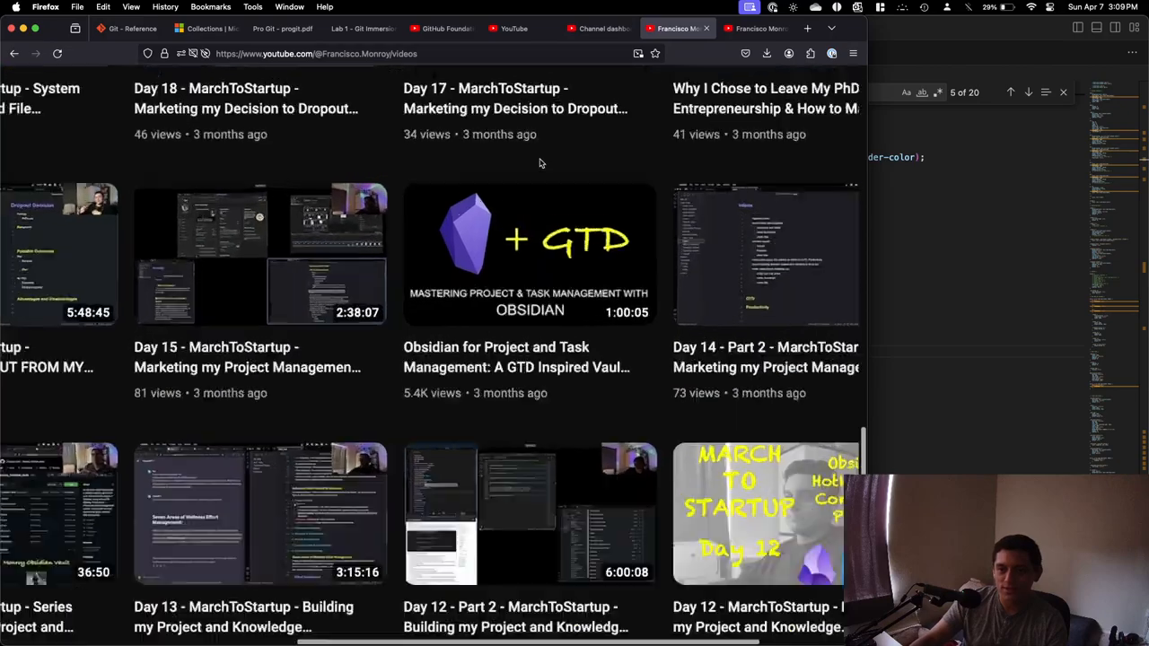
scroll("down", 3)
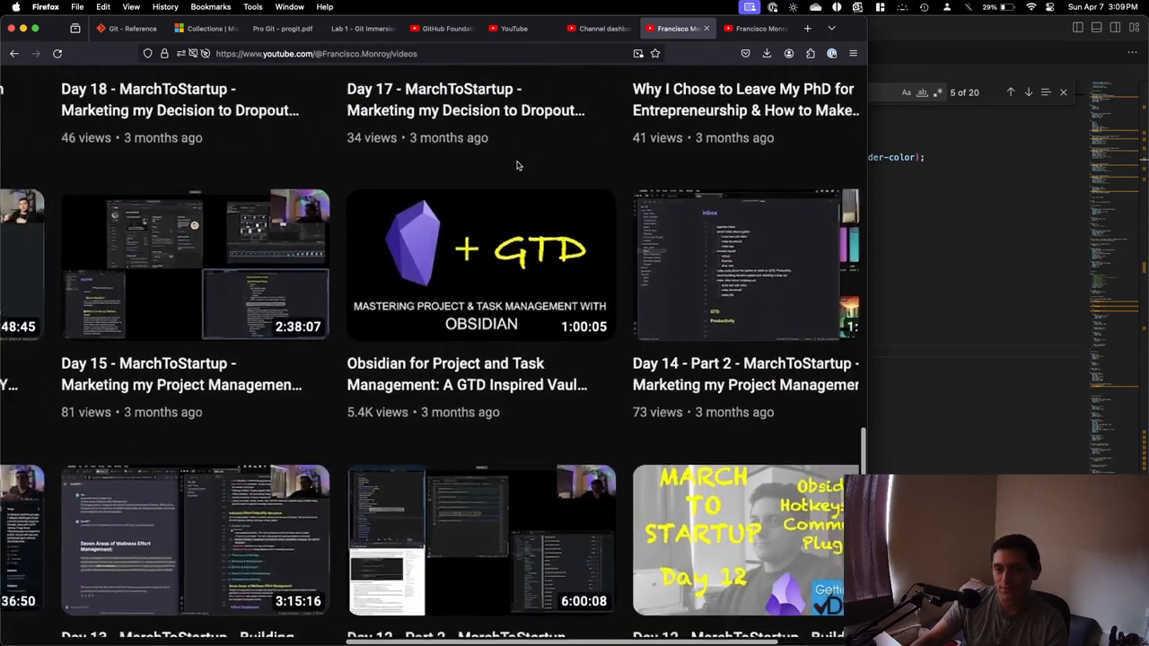
scroll("up", 3)
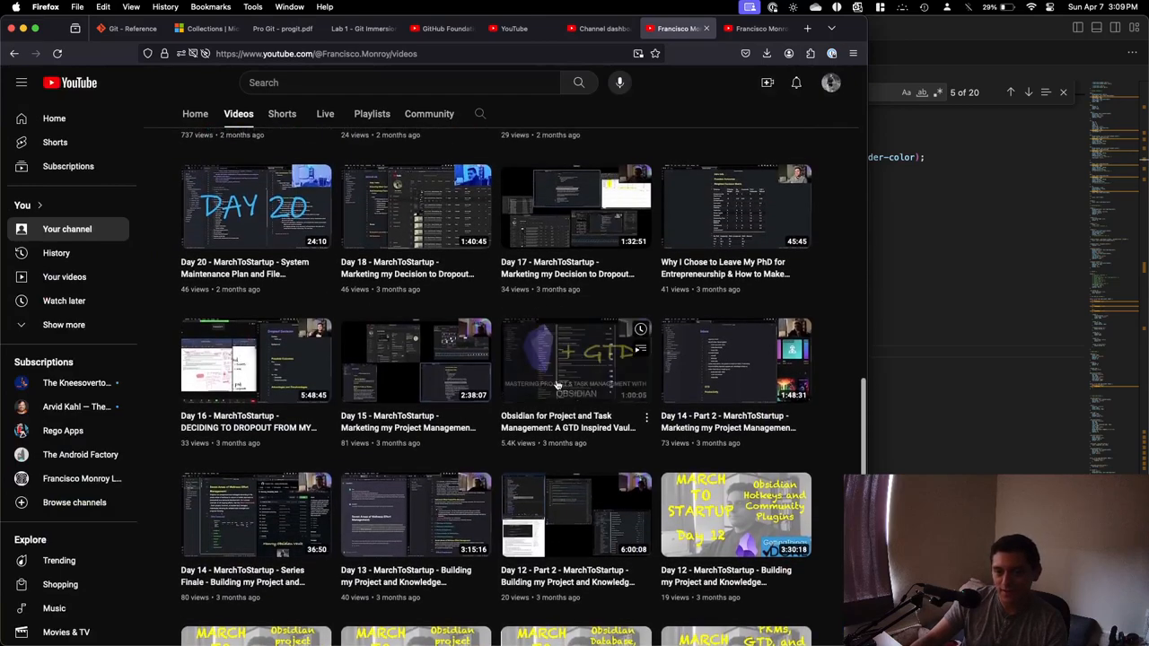
scroll("down", 3)
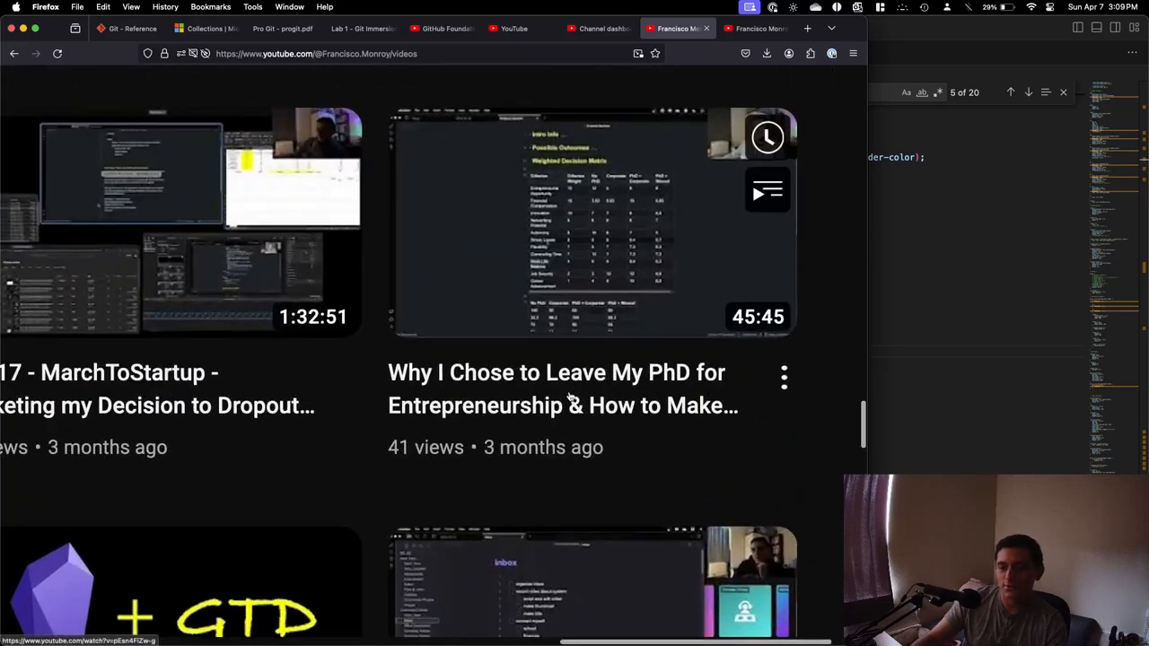
scroll("up", 3)
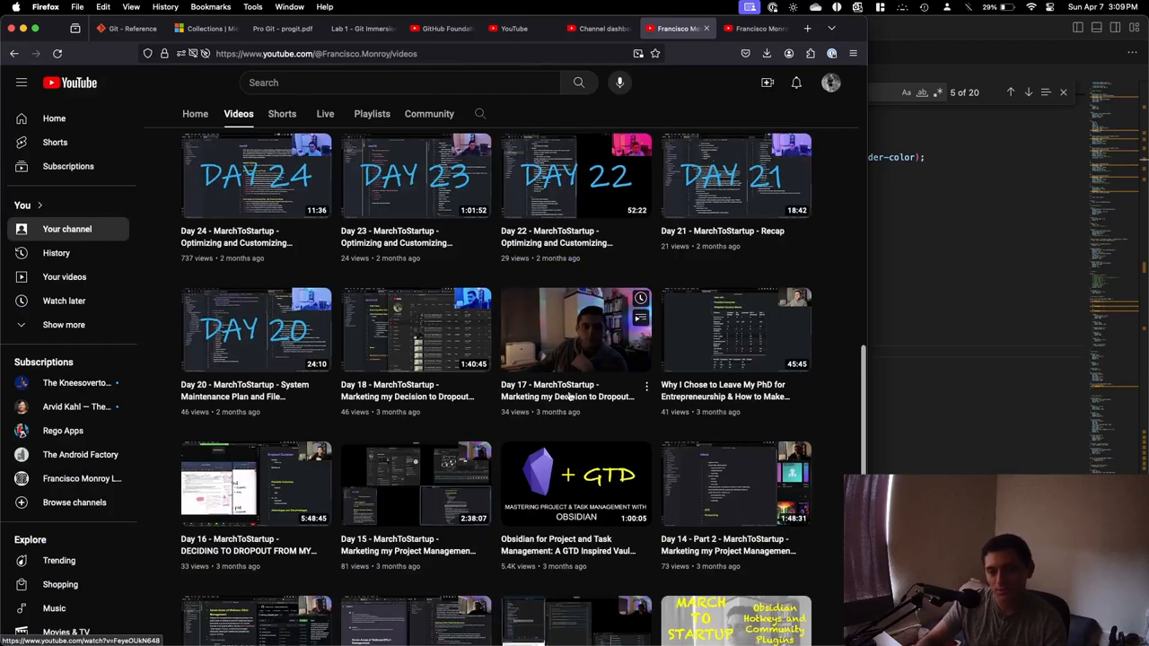
scroll("up", 3)
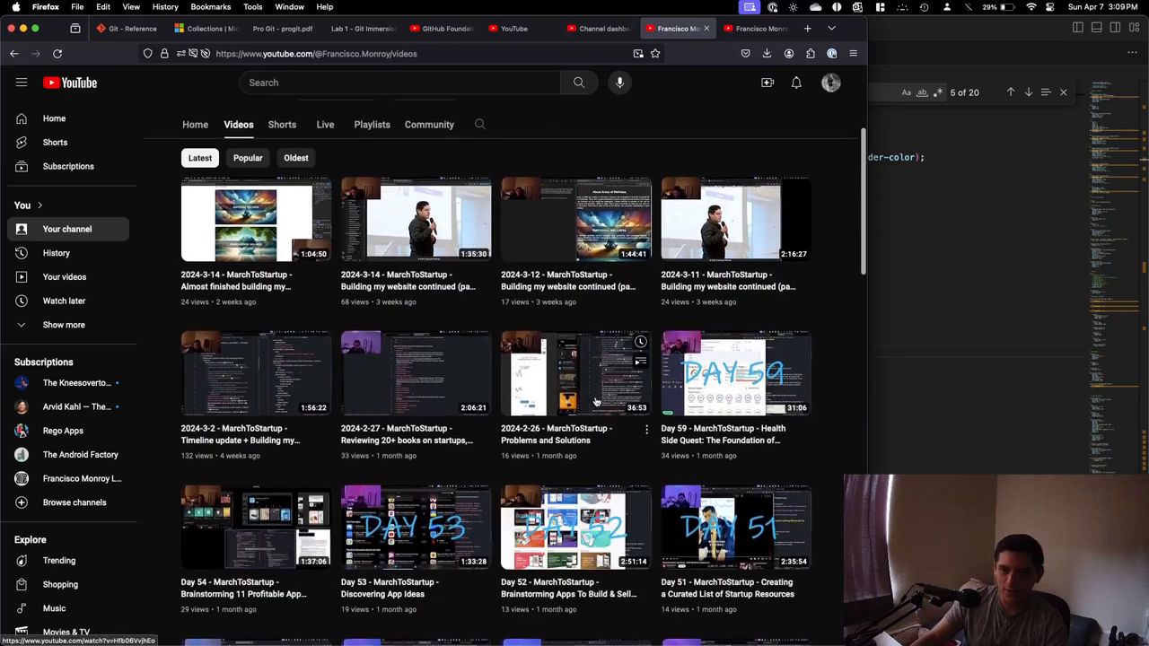
scroll("down", 3)
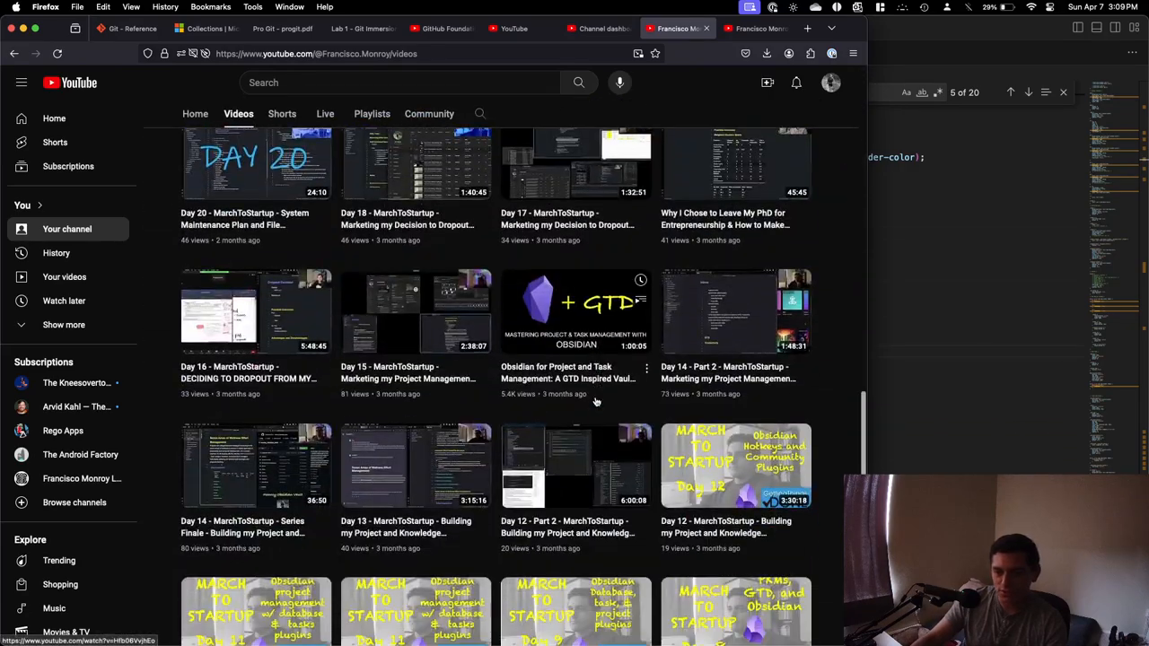
scroll("down", 3)
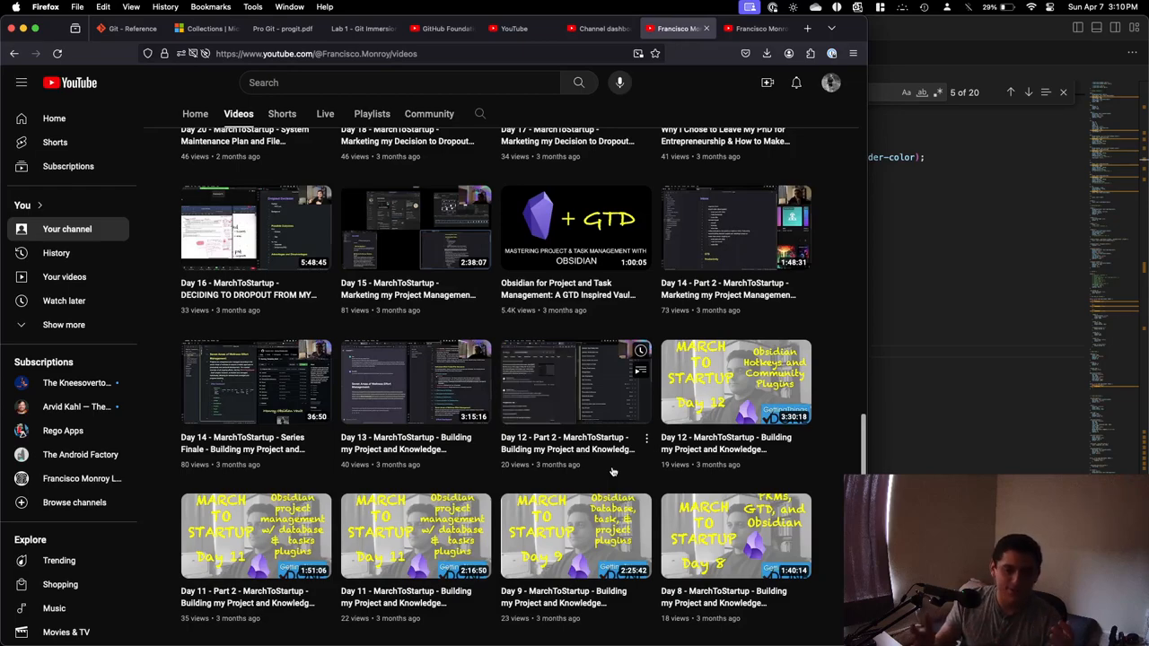
mouse_move(583, 301)
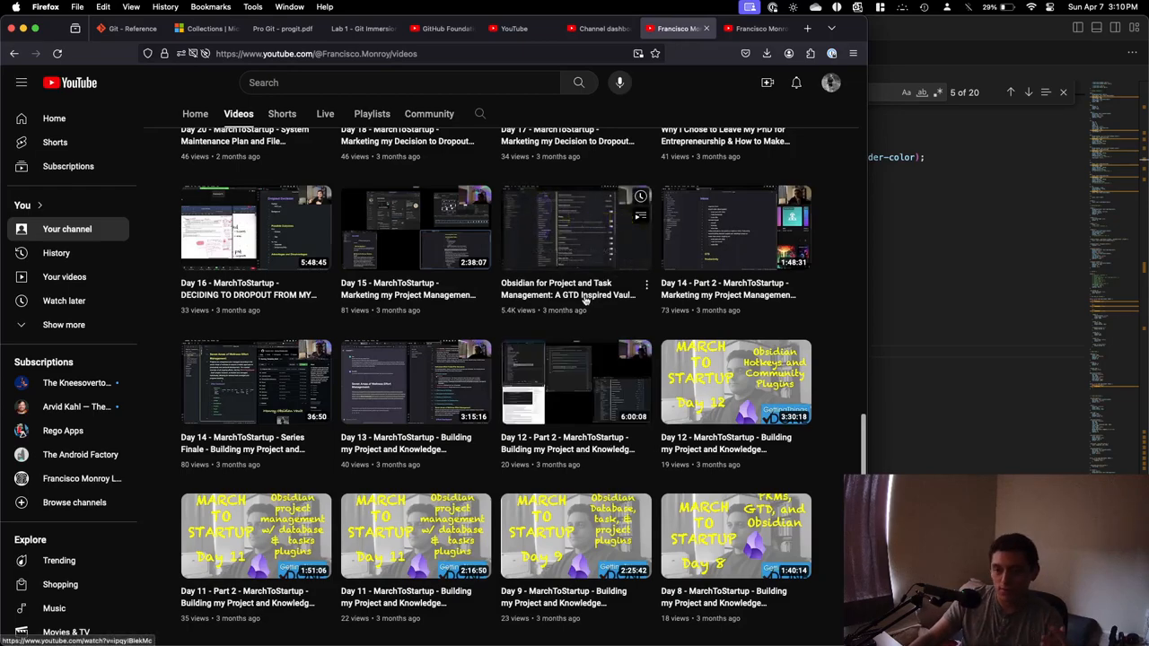
scroll("down", 3)
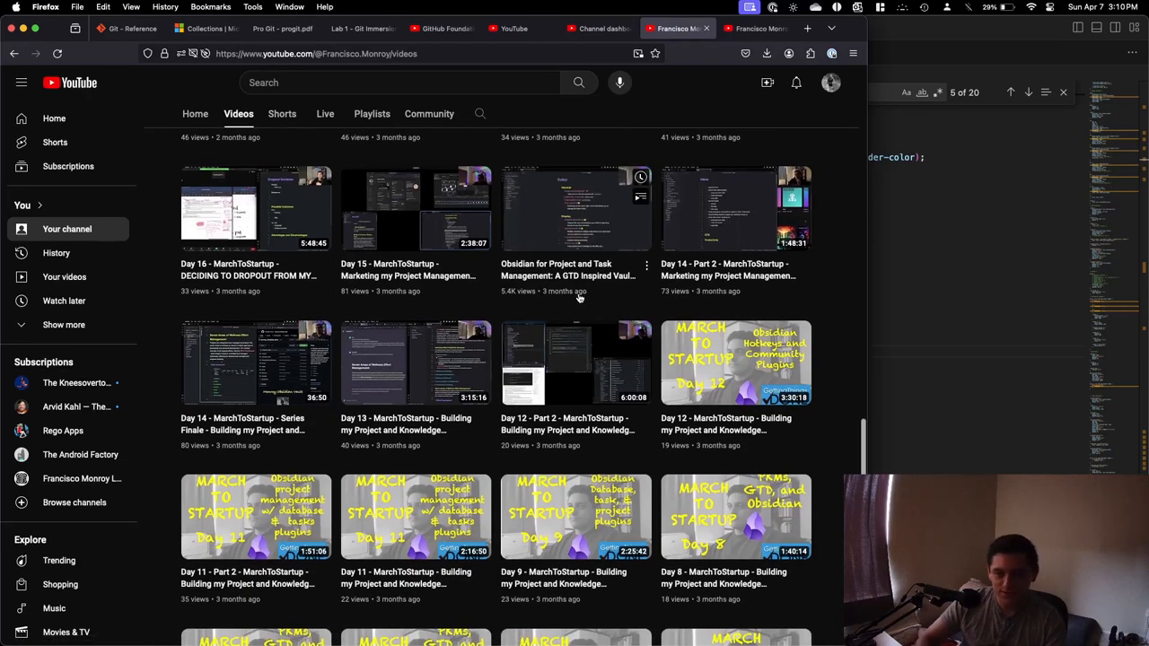
scroll("up", 3)
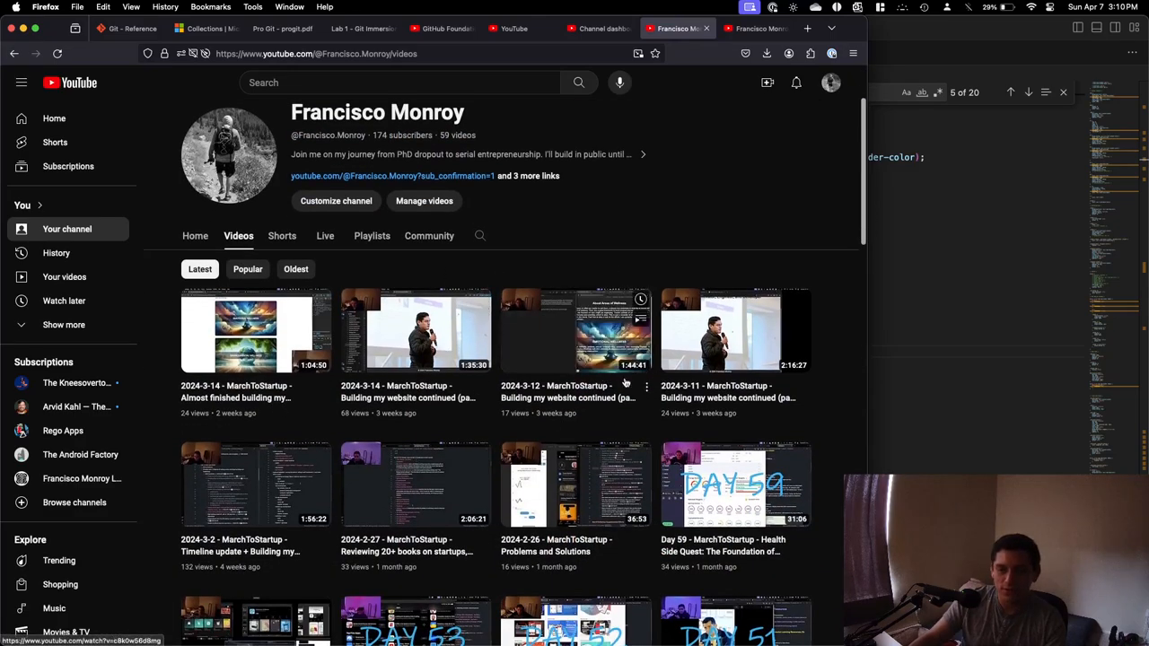
mouse_move(416, 329)
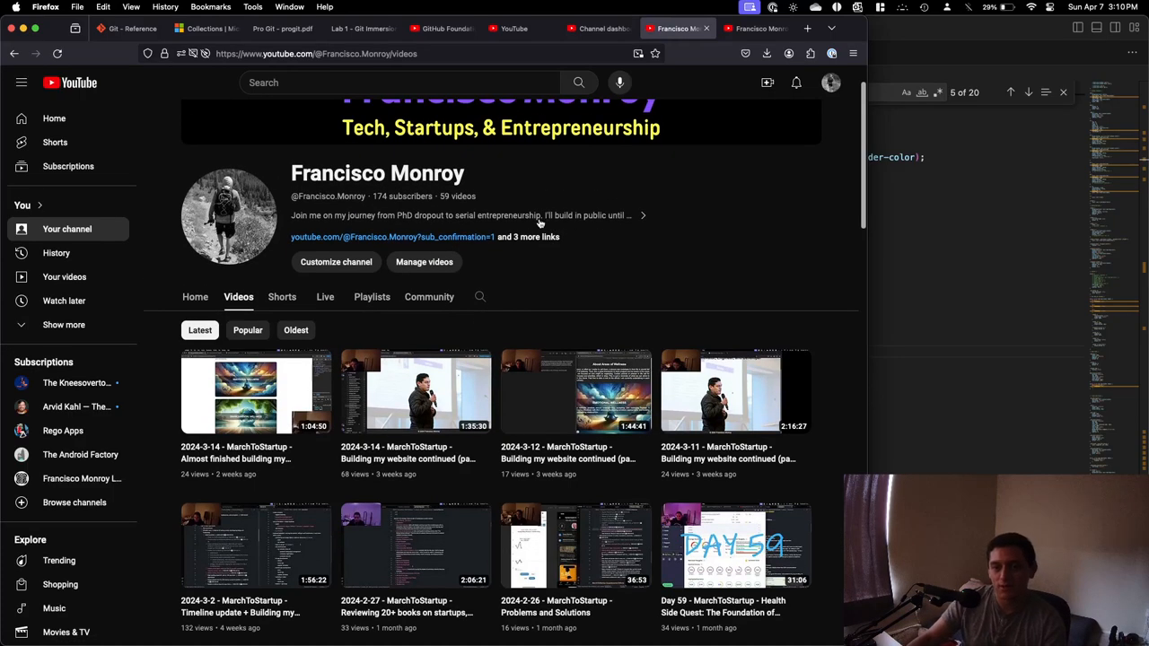
scroll("up", 3)
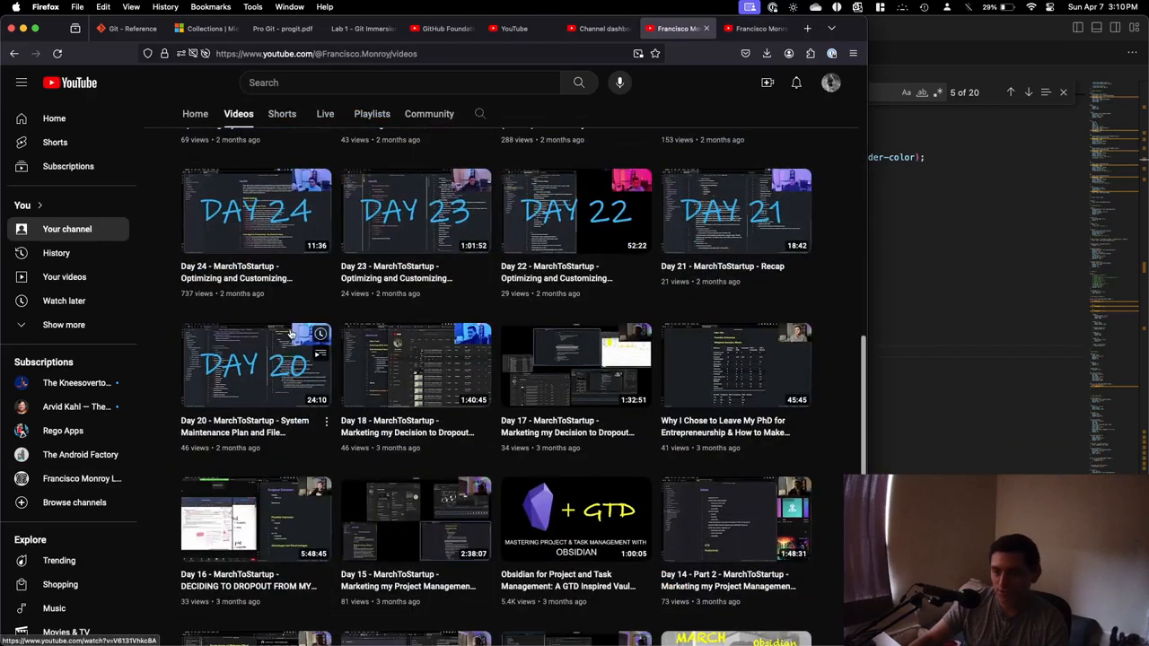
scroll("down", 3)
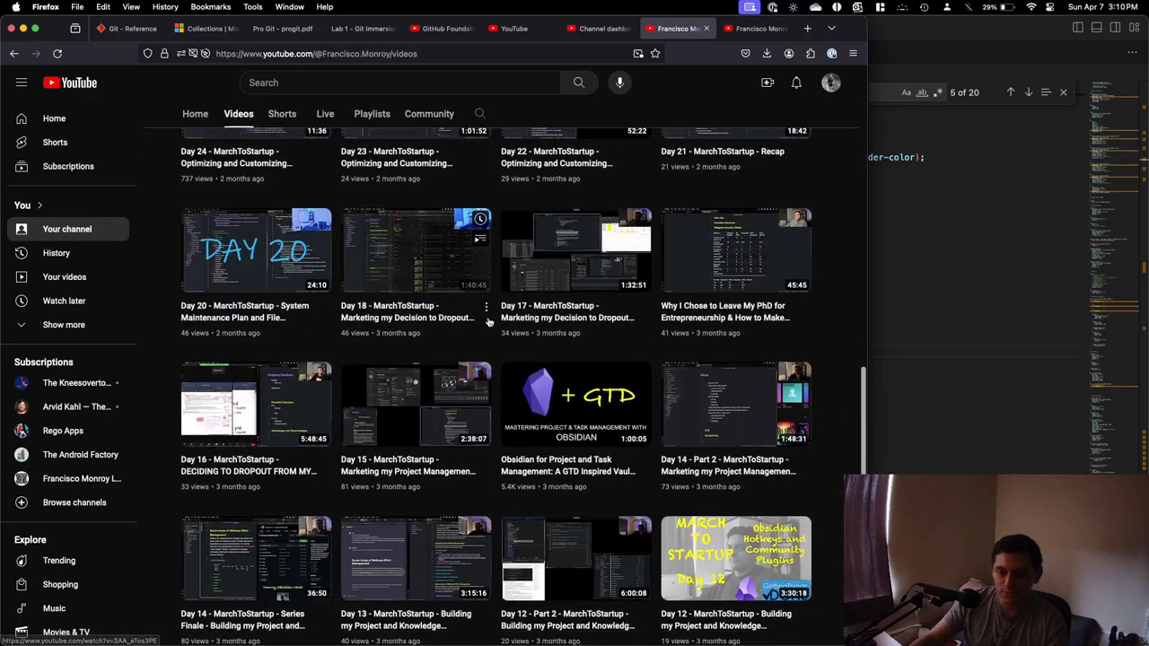
scroll("down", 3)
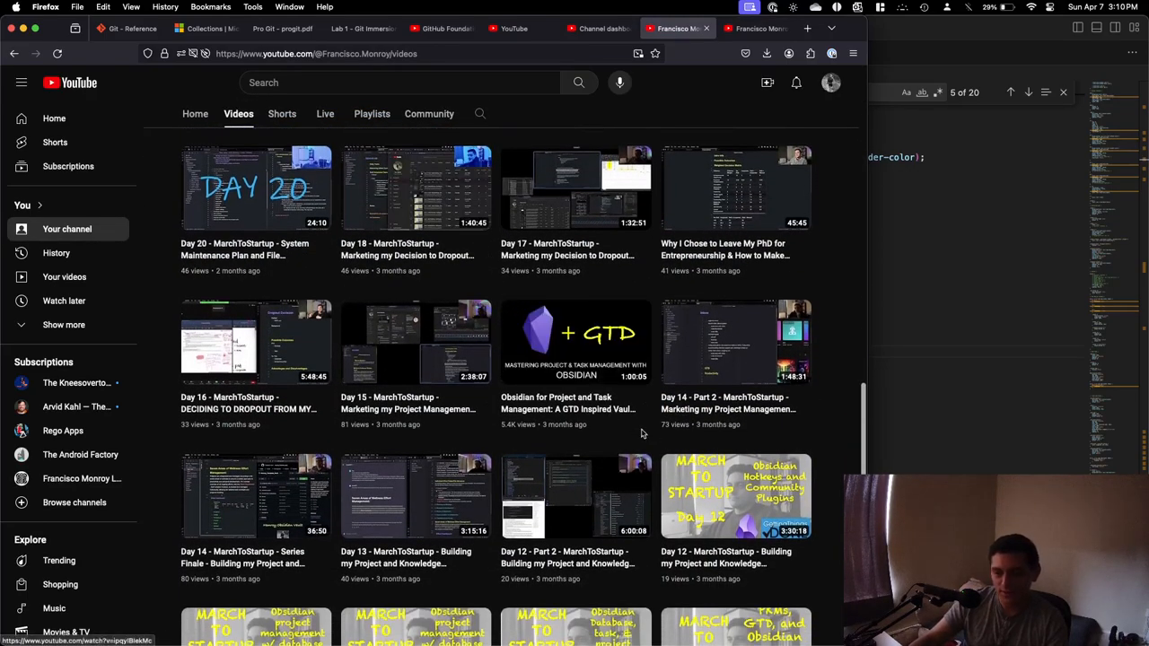
scroll("down", 3)
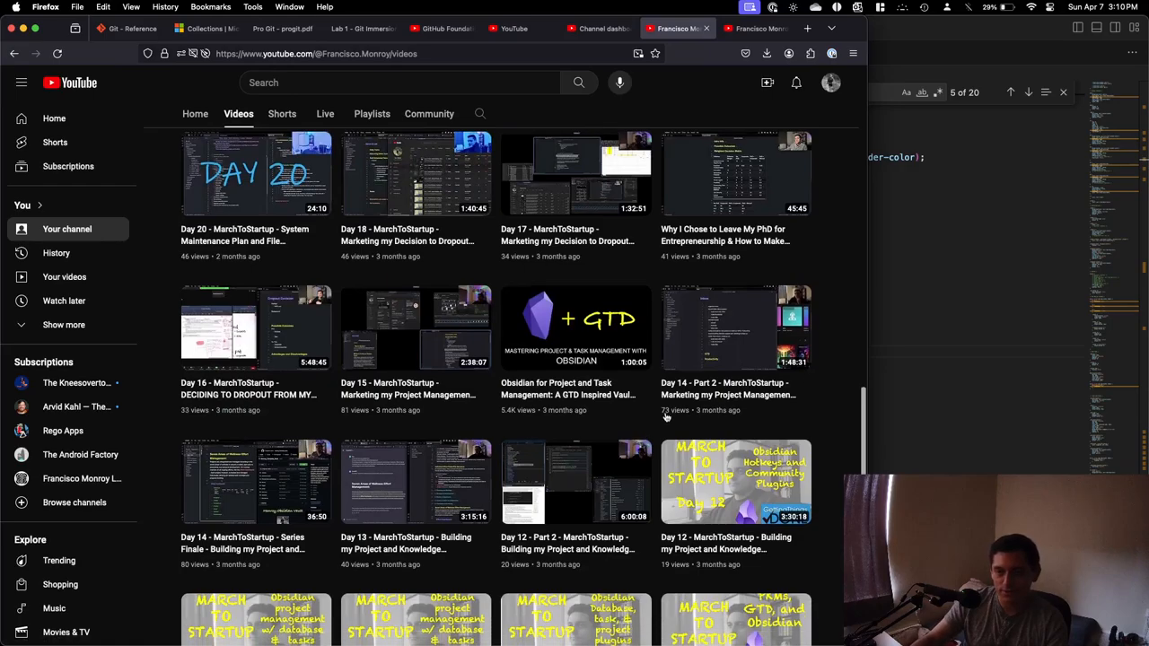
scroll("down", 3)
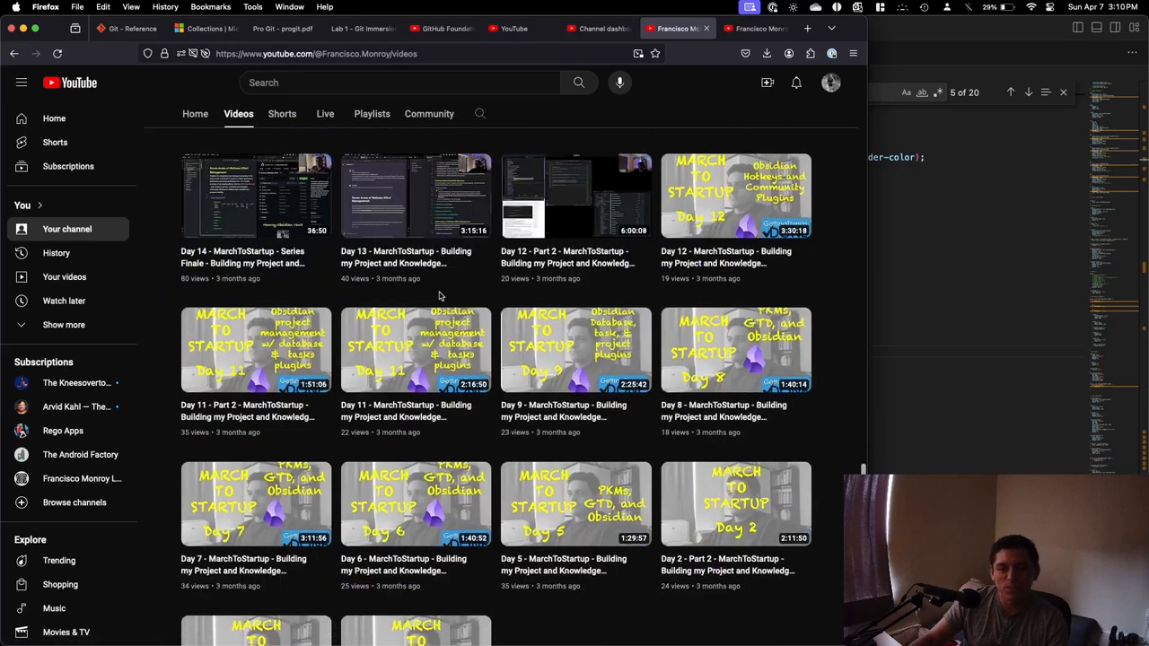
scroll("up", 3)
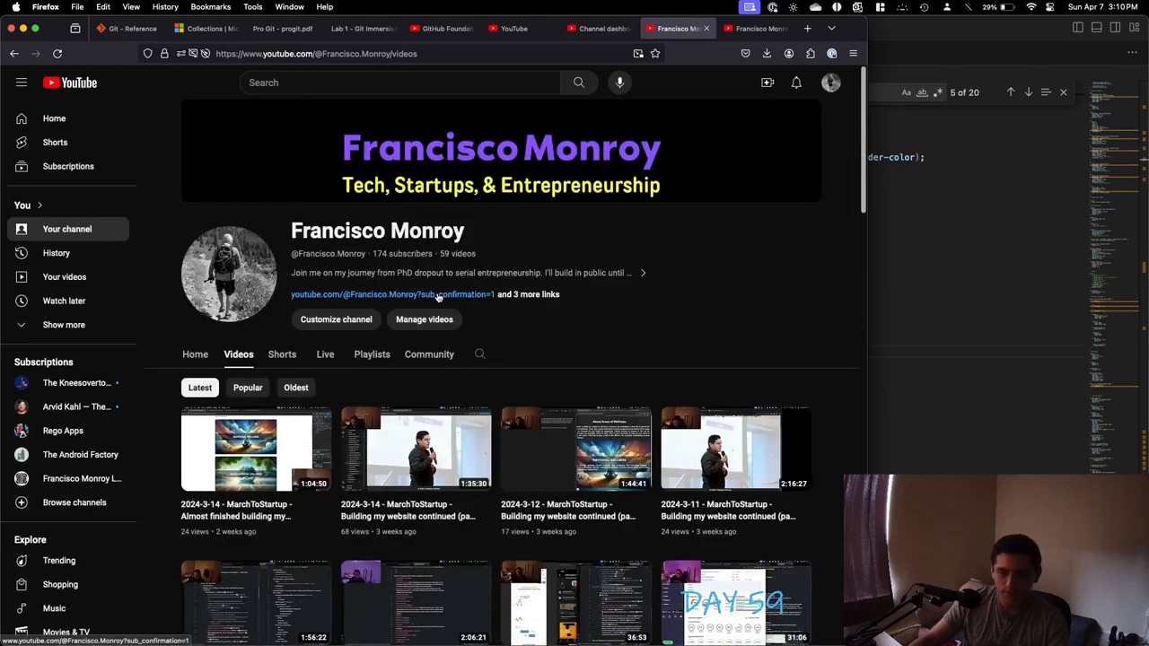
scroll("down", 3)
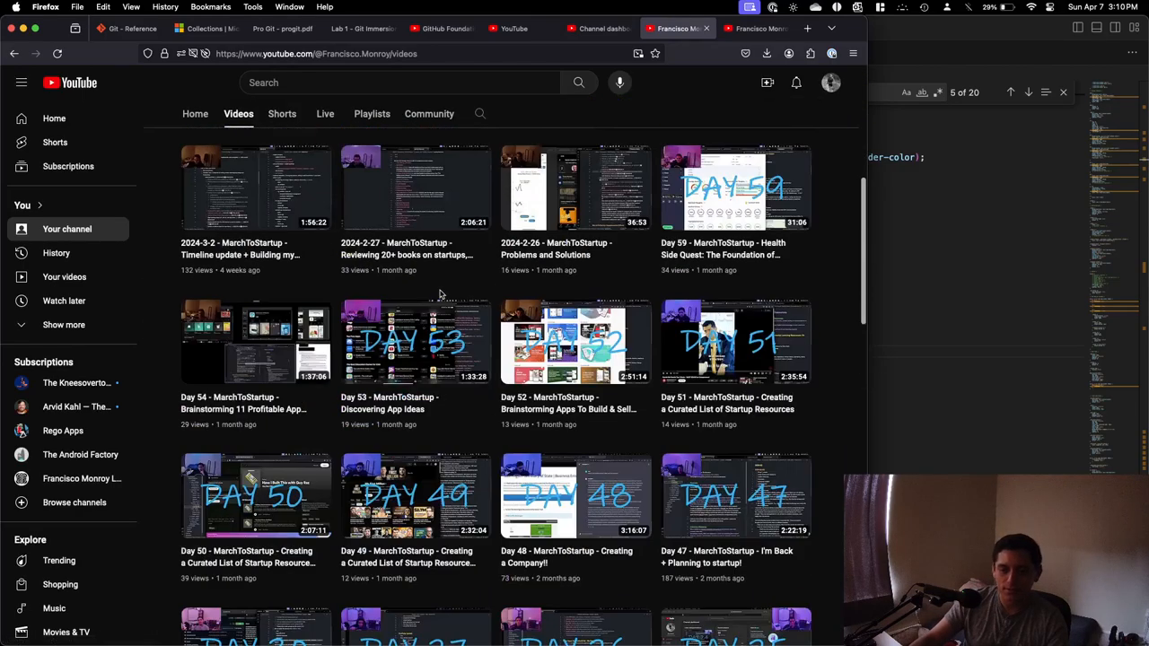
scroll("up", 3)
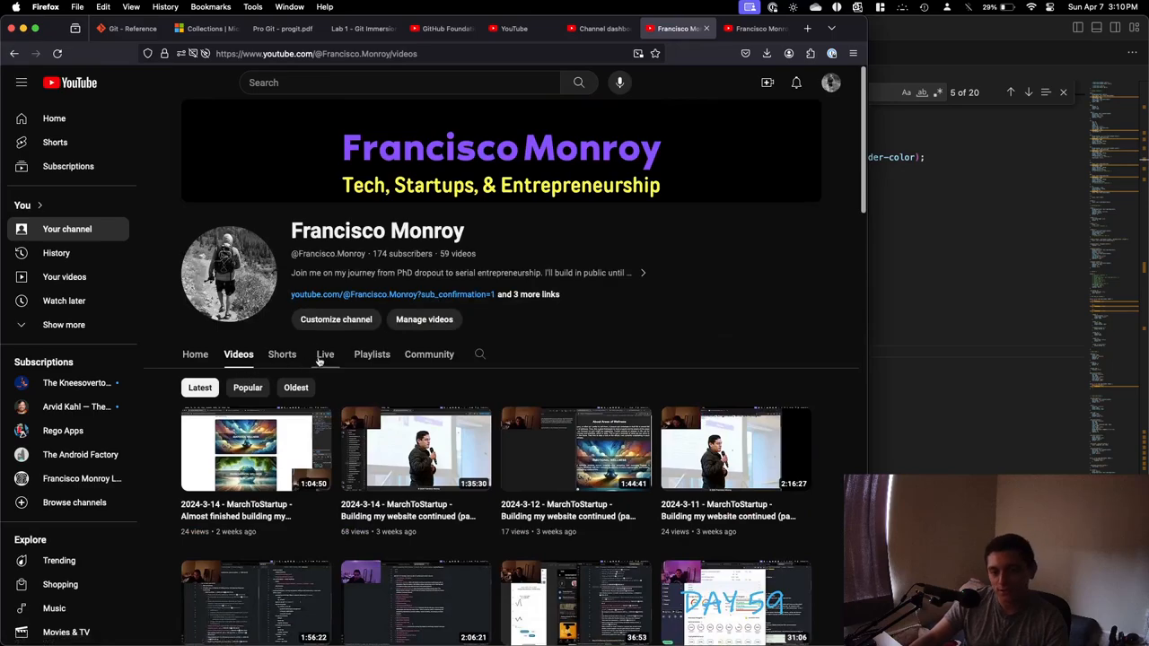
left_click(324, 354)
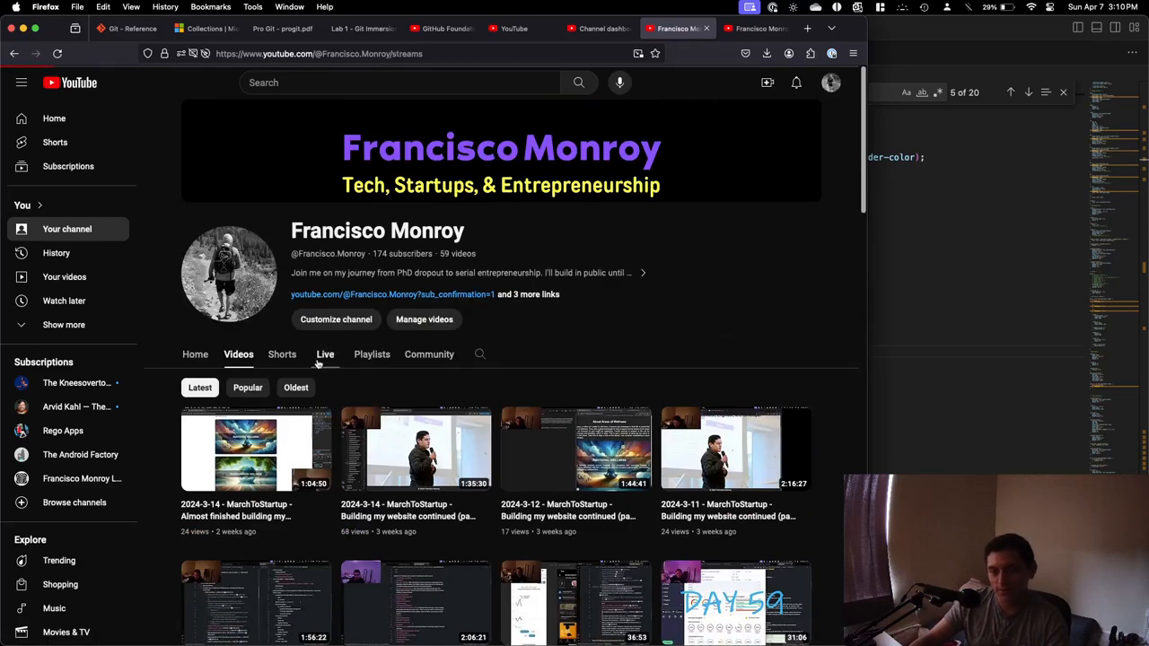
left_click(325, 354)
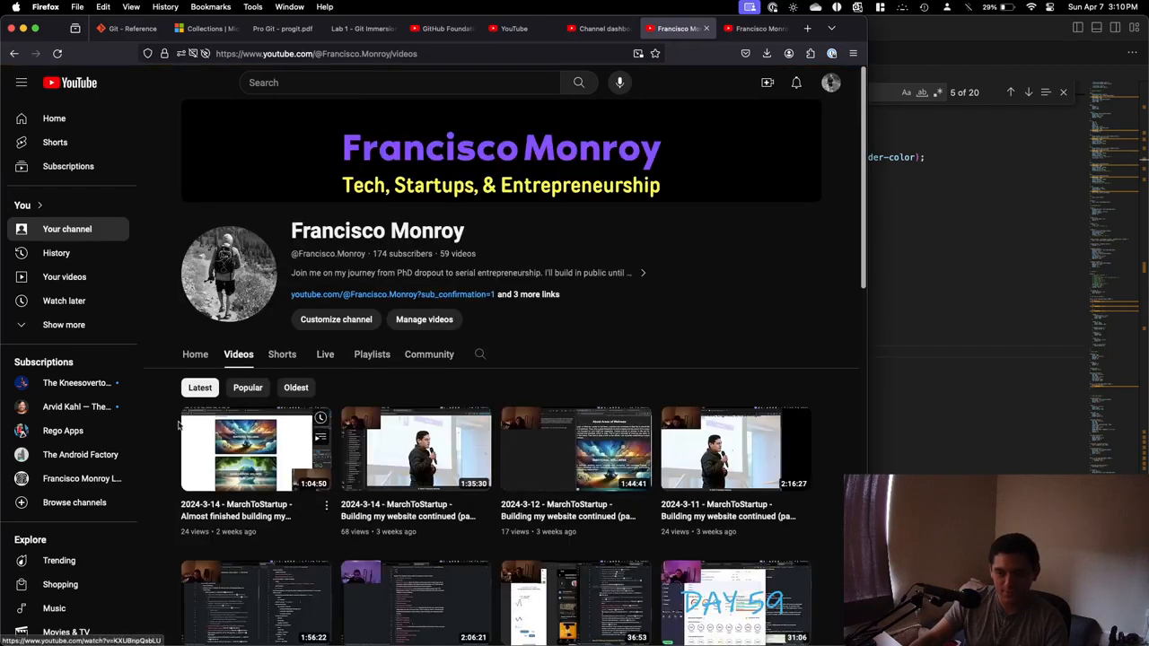
left_click(324, 354)
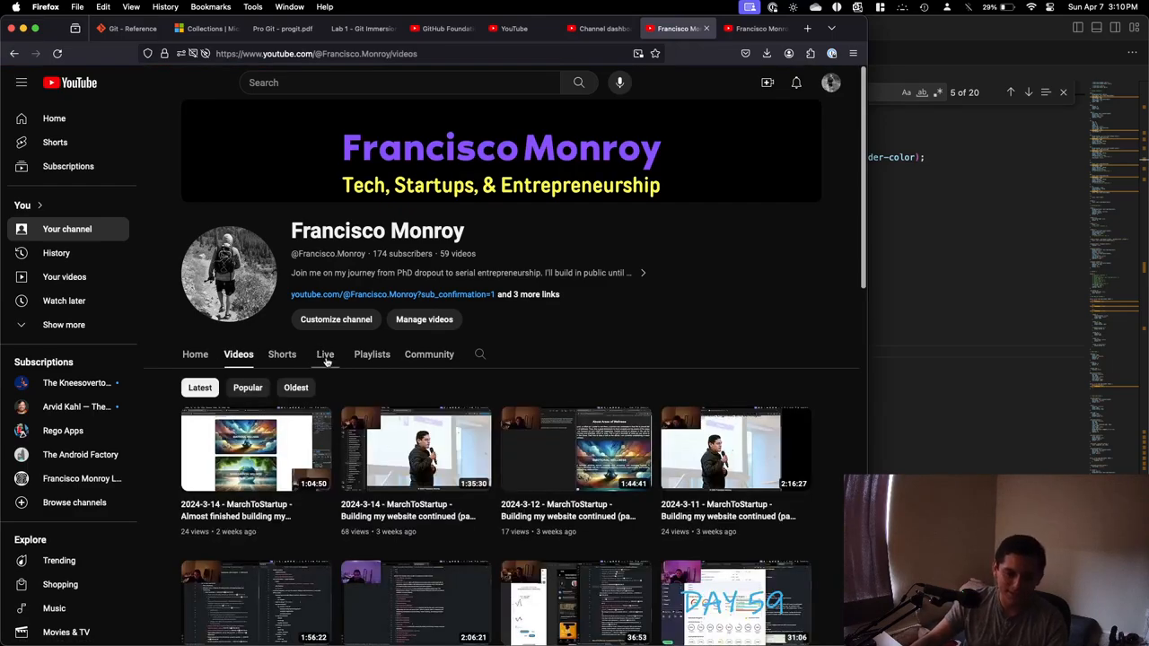
left_click(325, 354)
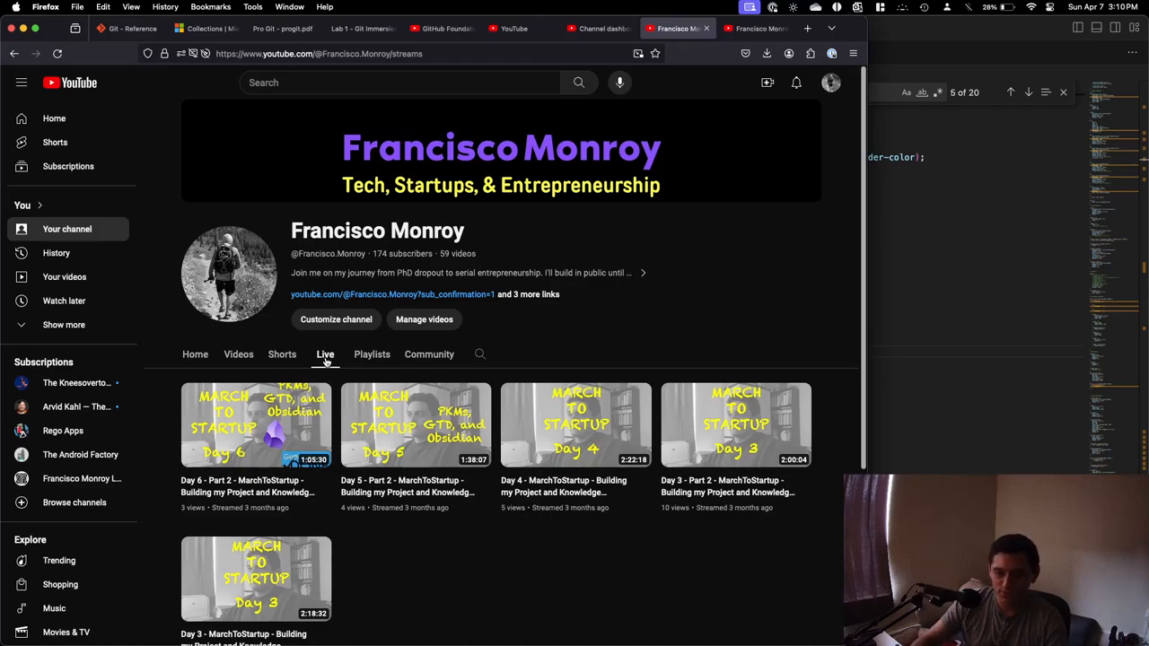
mouse_move(282, 354)
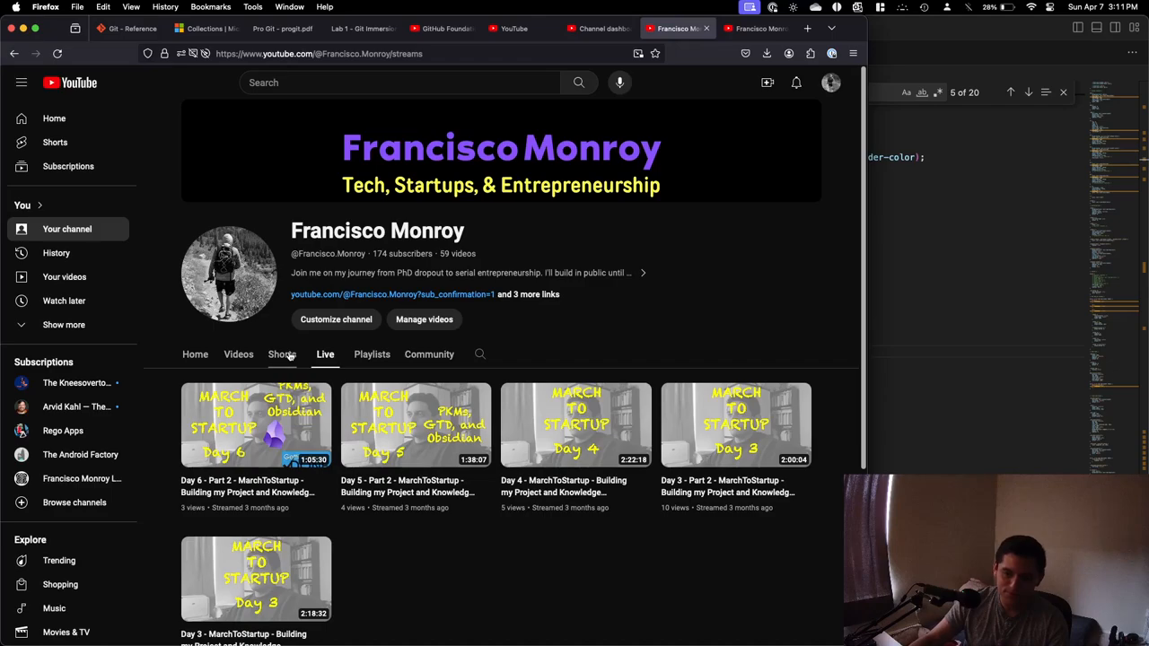
left_click(281, 353)
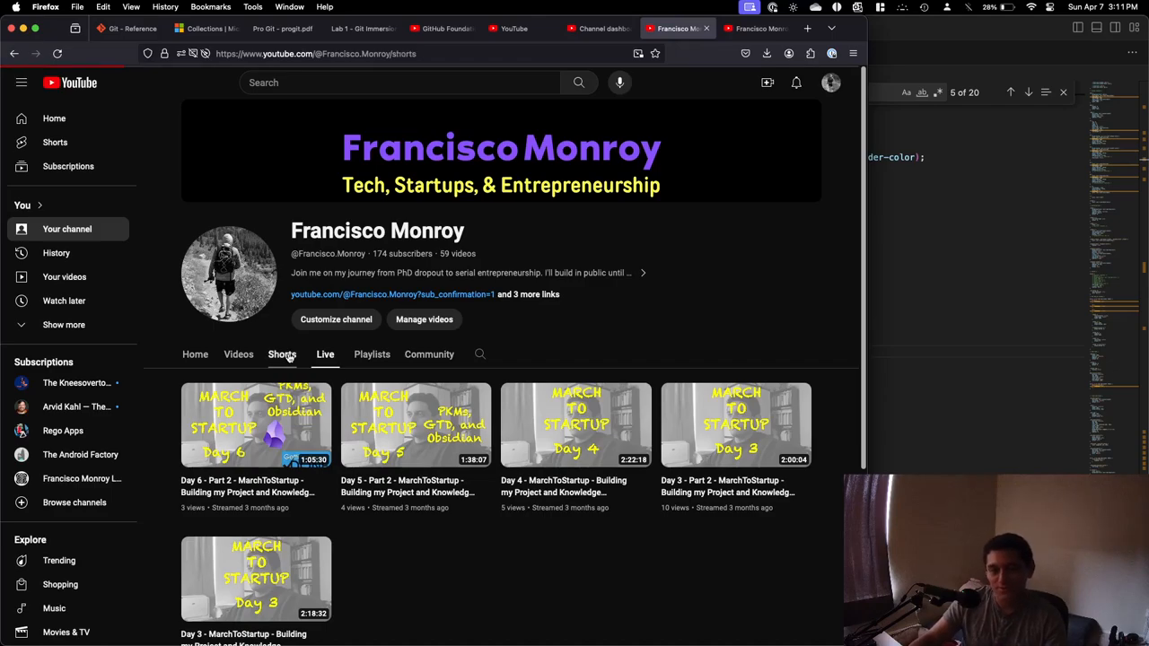
left_click(238, 354)
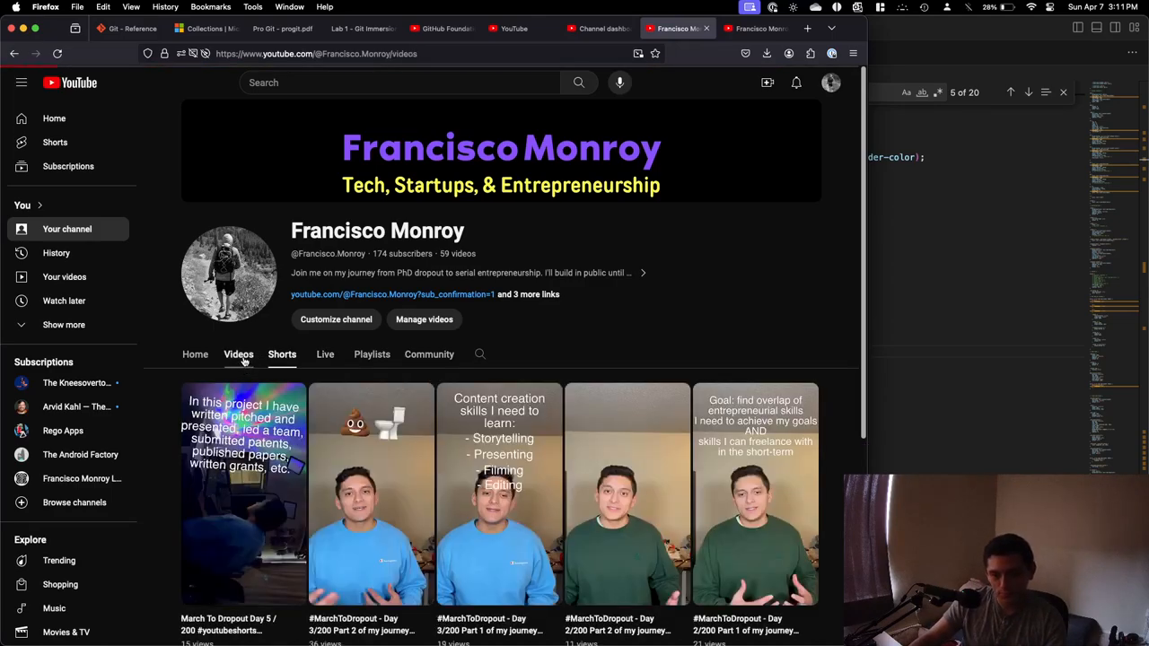
left_click(238, 354)
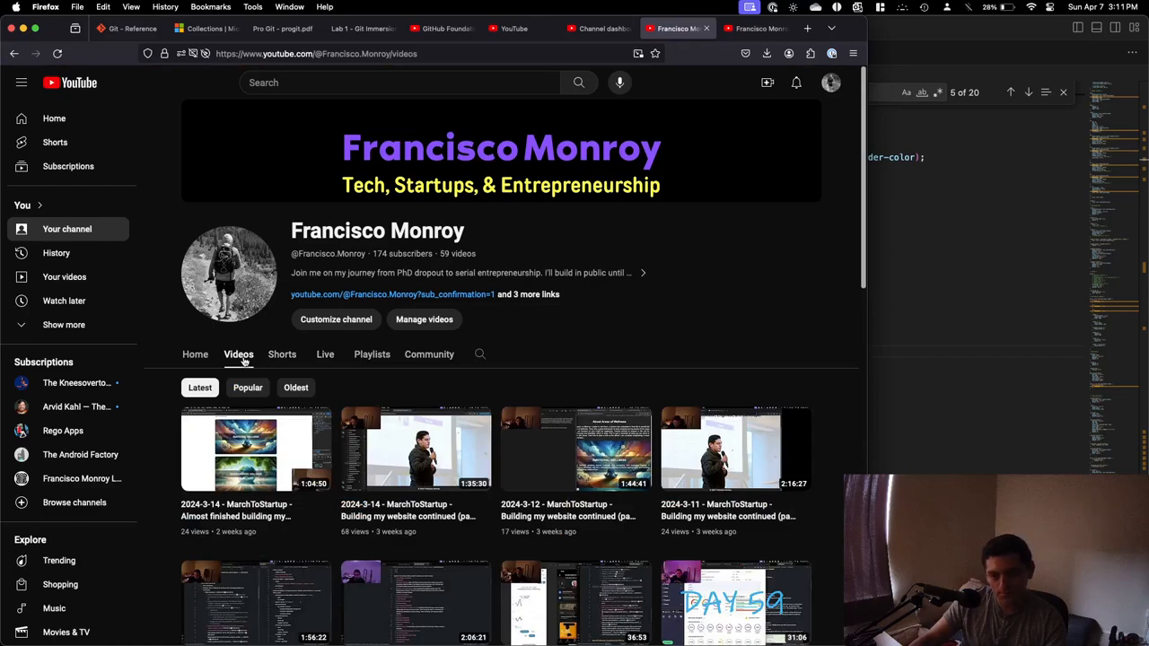
mouse_move(255, 355)
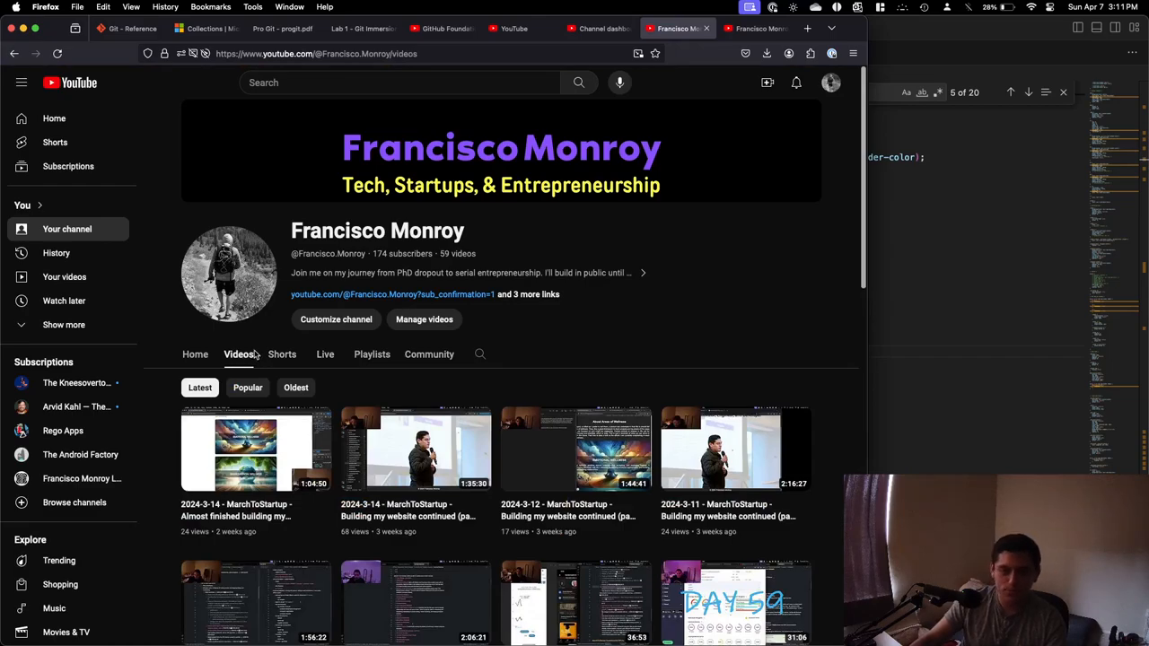
mouse_move(741, 339)
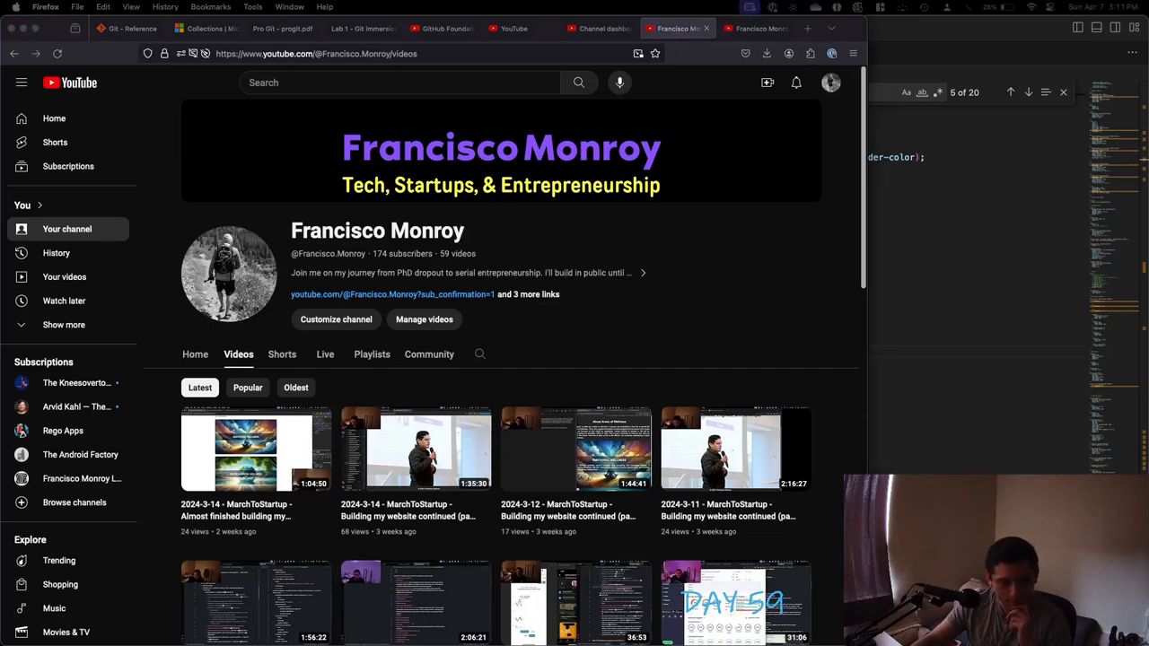
mouse_move(613, 359)
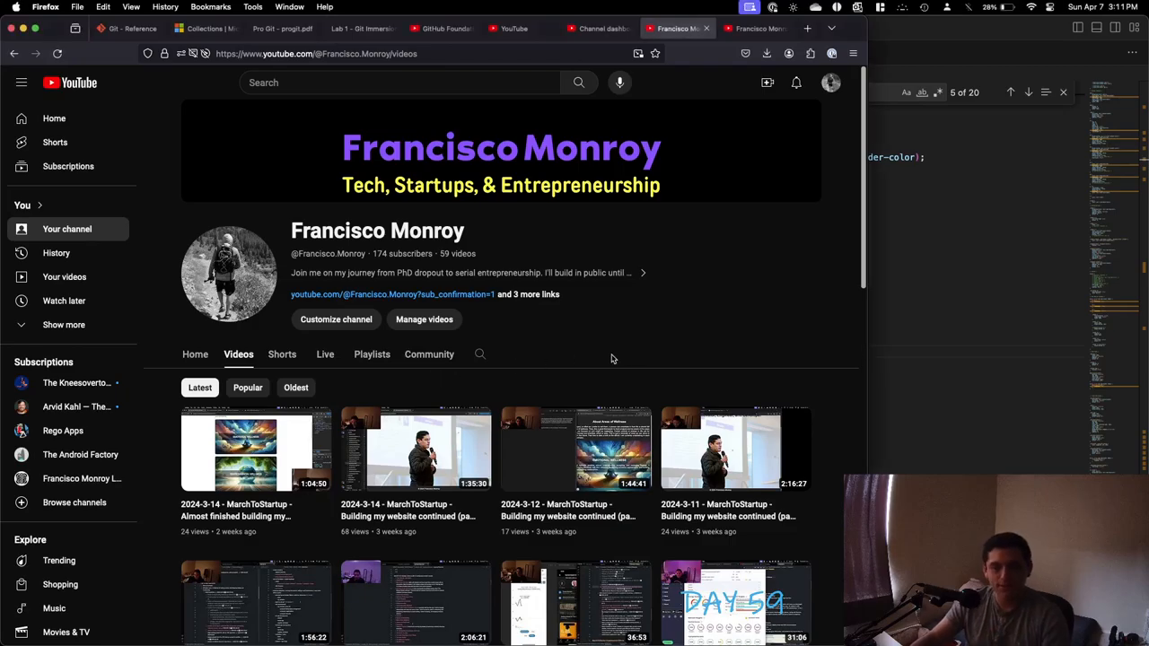
mouse_move(500, 417)
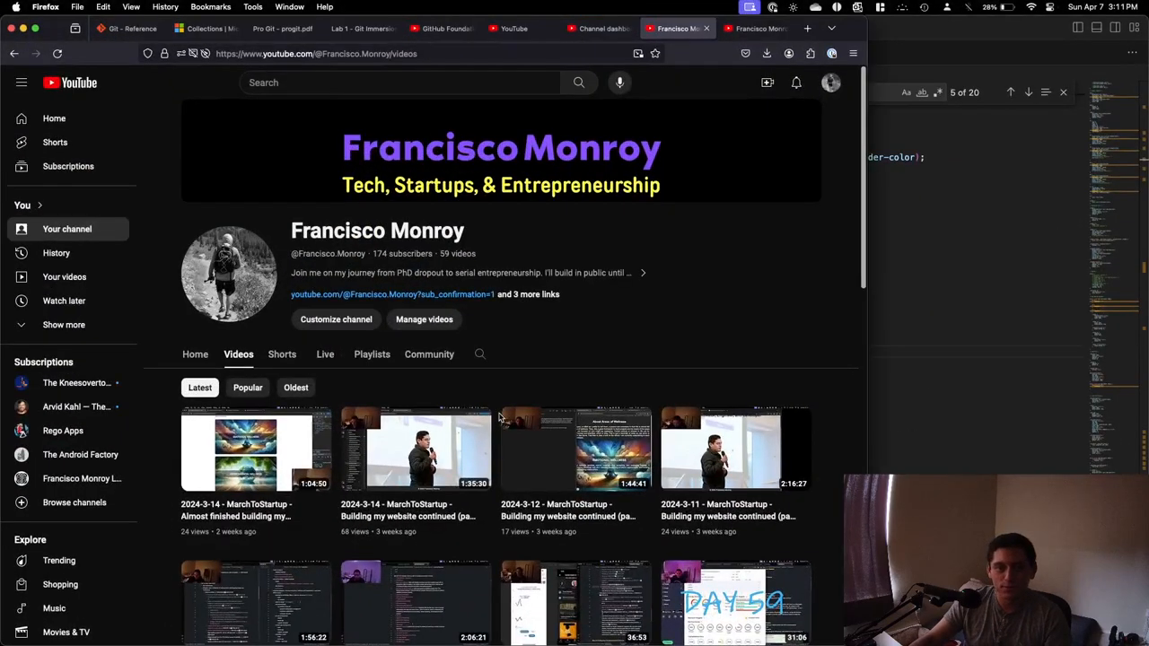
Move through the YouTube home and course video tabs to the 'Git - Reference' page.
left_click(513, 28)
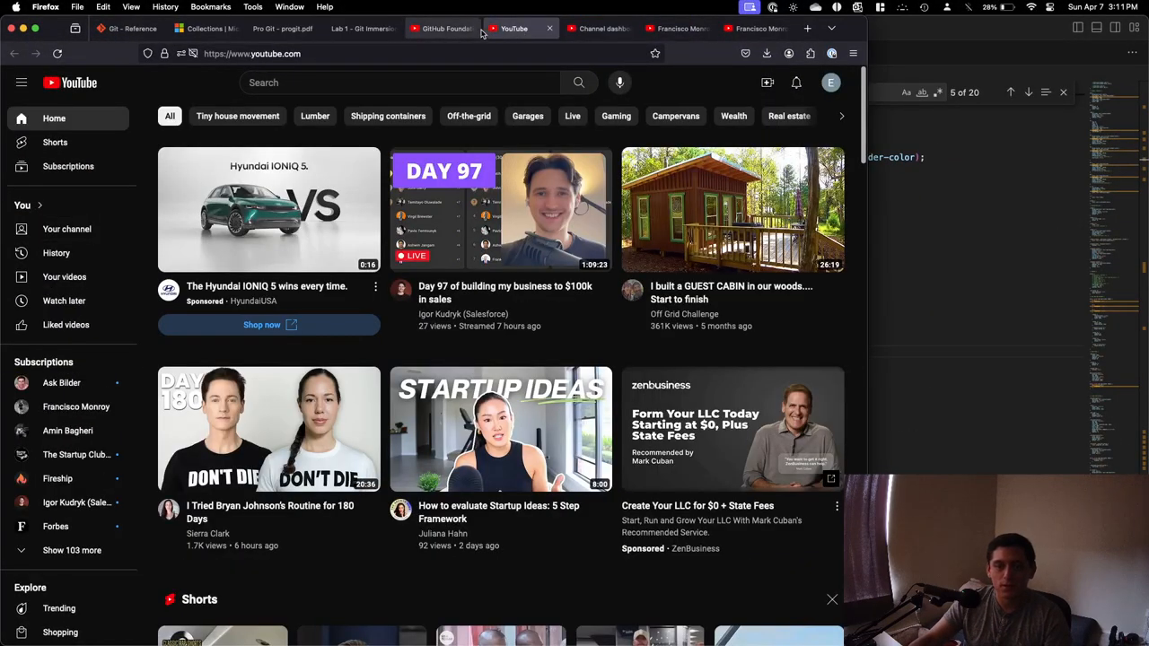
left_click(440, 28)
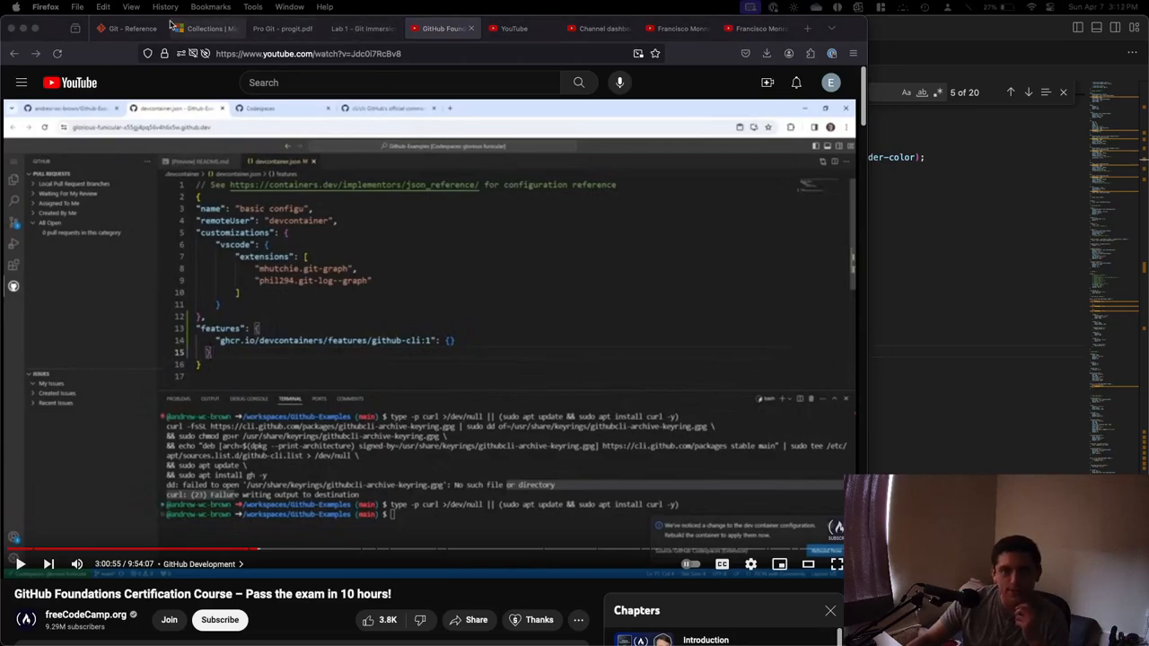
left_click(125, 27)
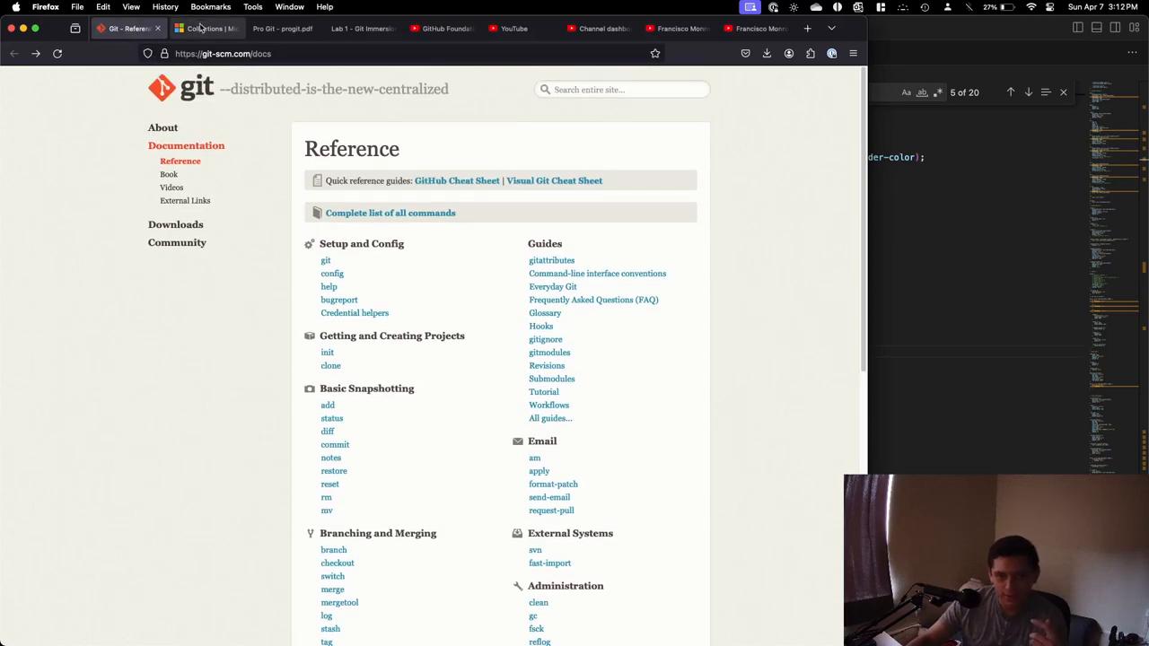
Show the Microsoft Learn GitHub fundamentals collection and scroll to Maintain a secure repository.
left_click(207, 27)
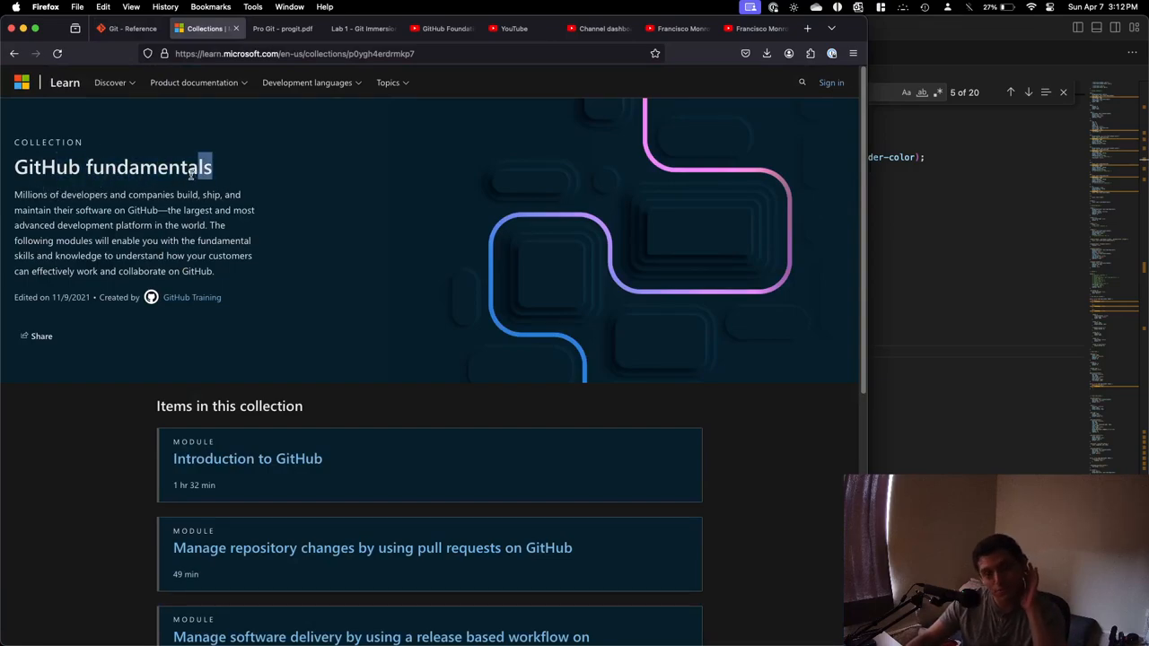
scroll("down", 3)
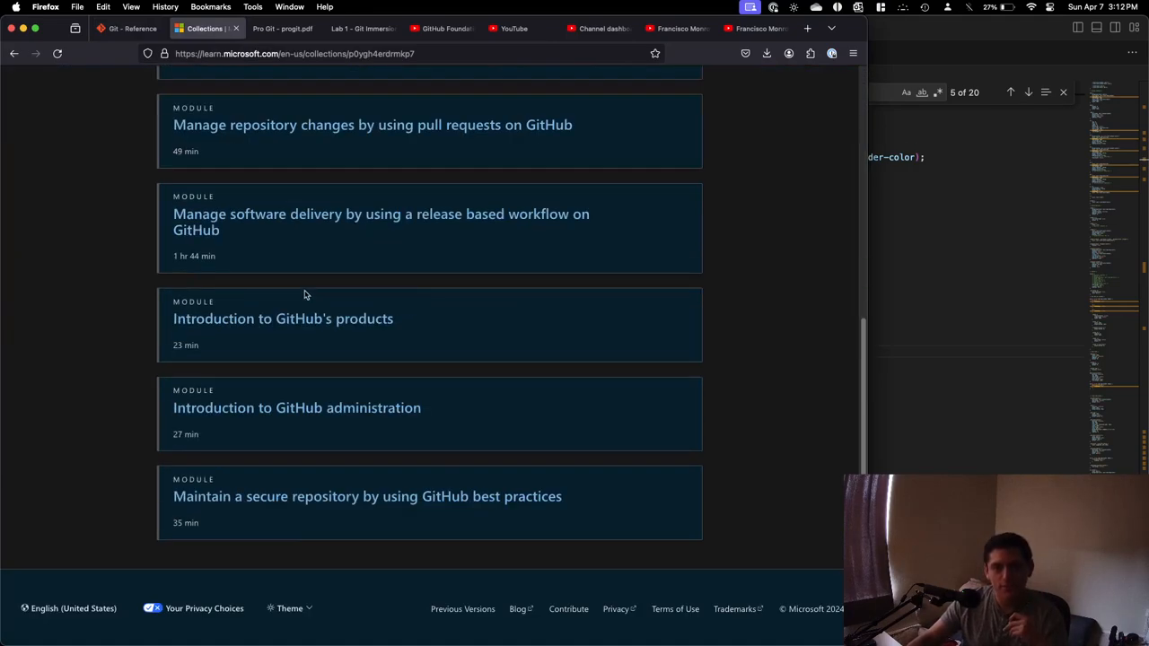
scroll("up", 3)
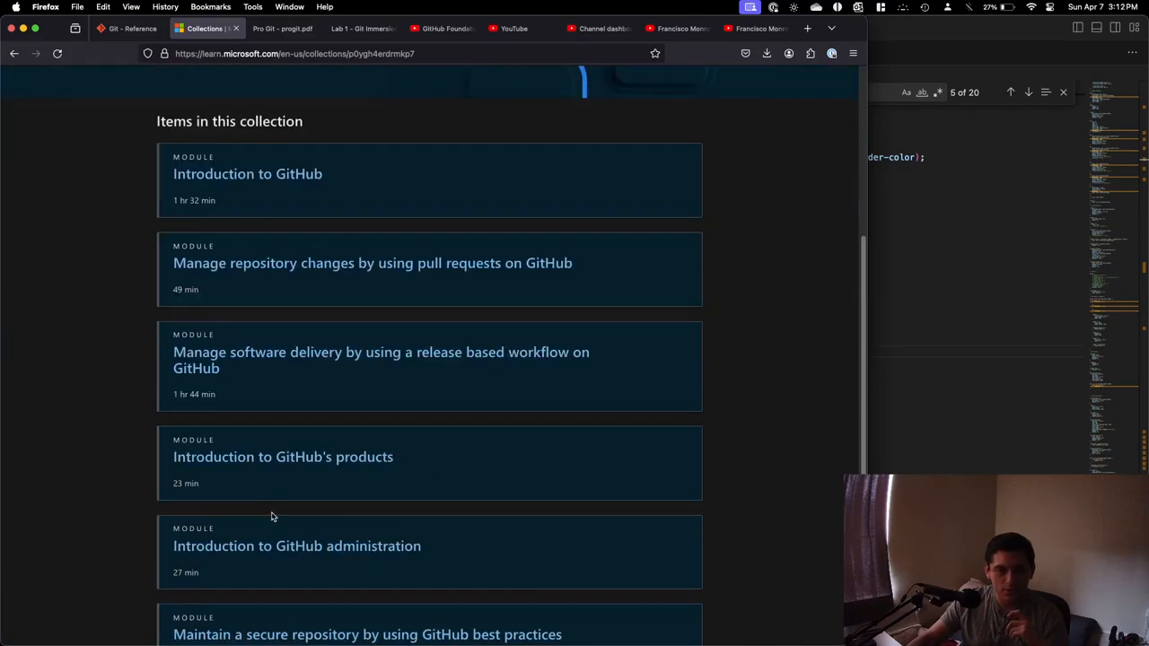
left_click(280, 28)
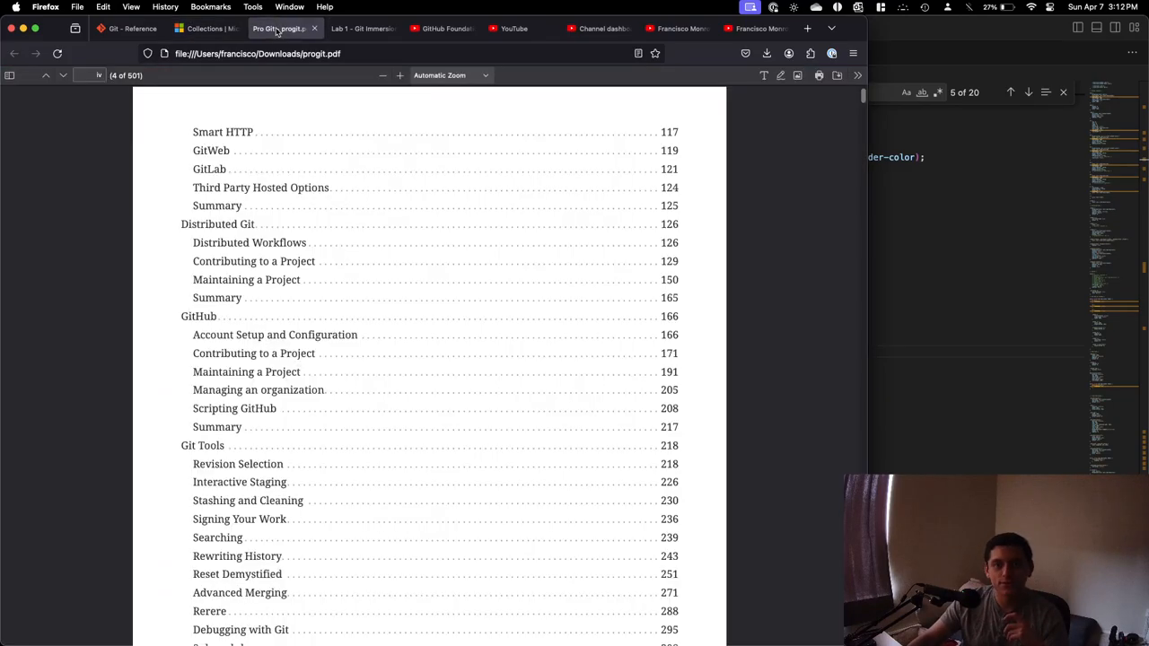
scroll("up", 3)
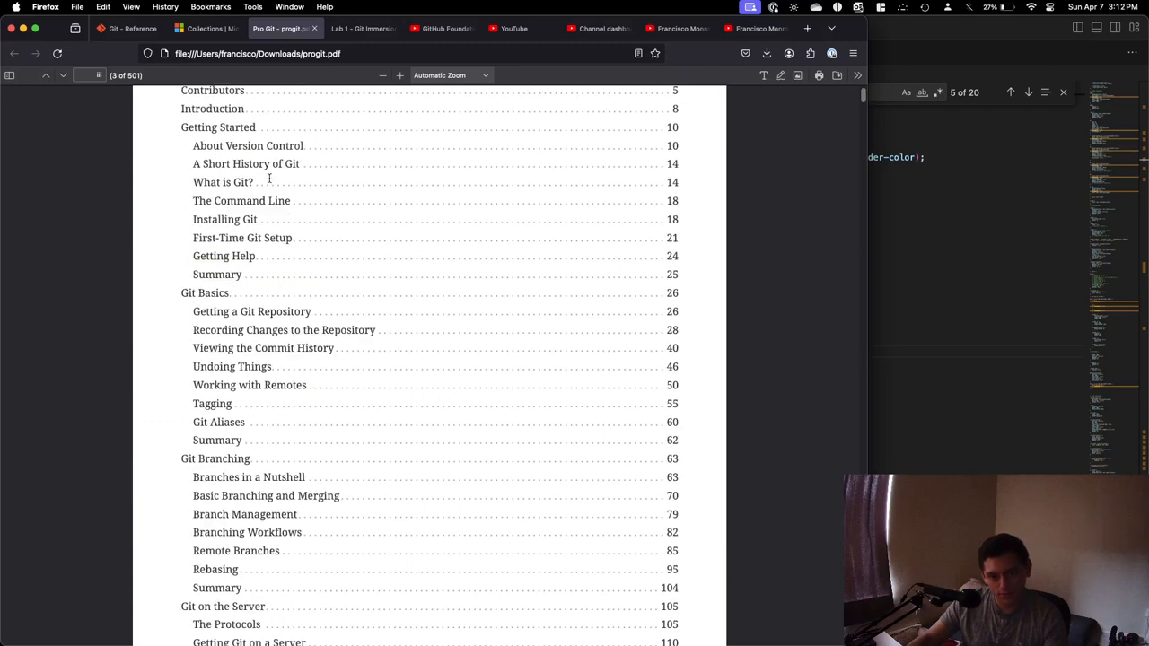
scroll("up", 3)
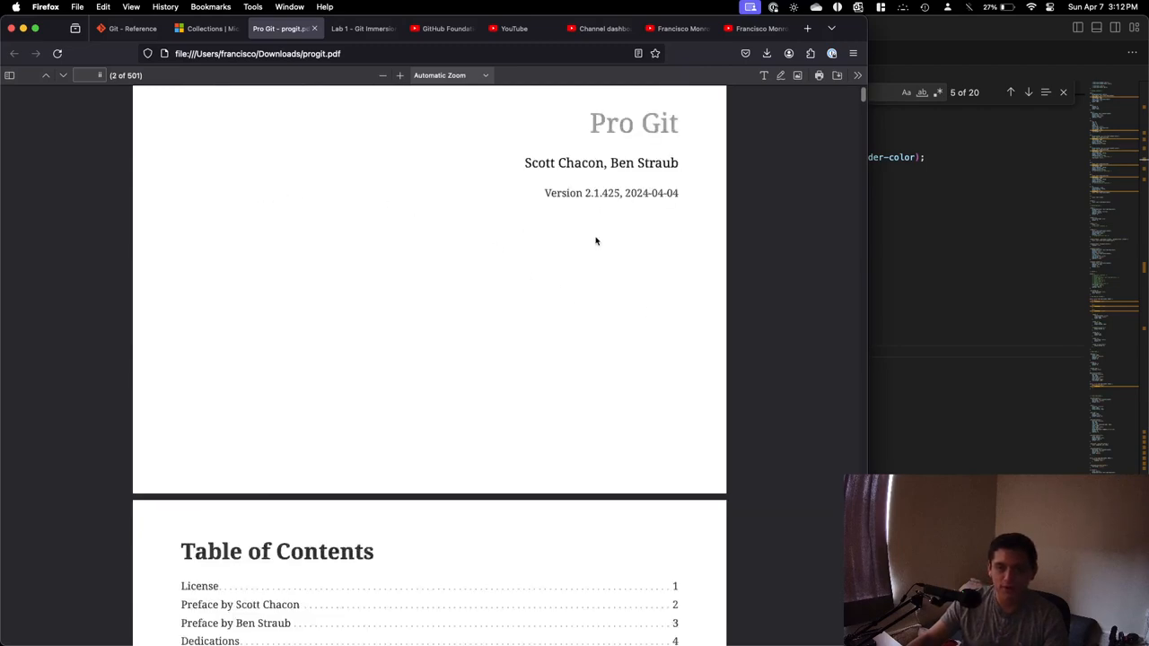
scroll("down", 3)
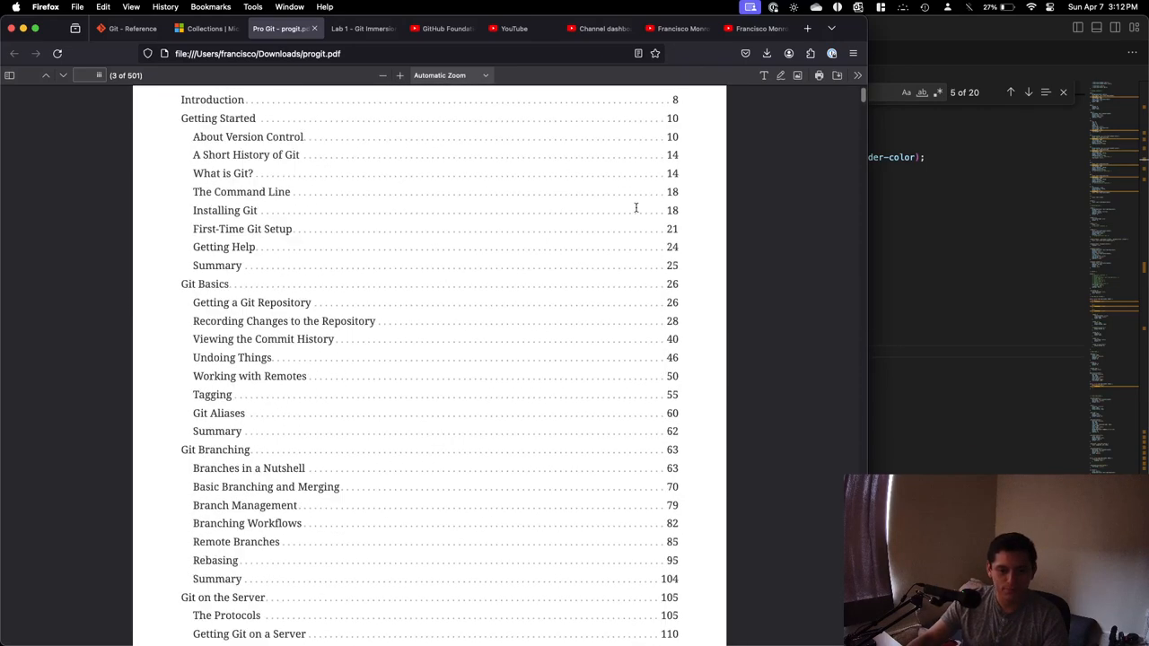
scroll("down", 3)
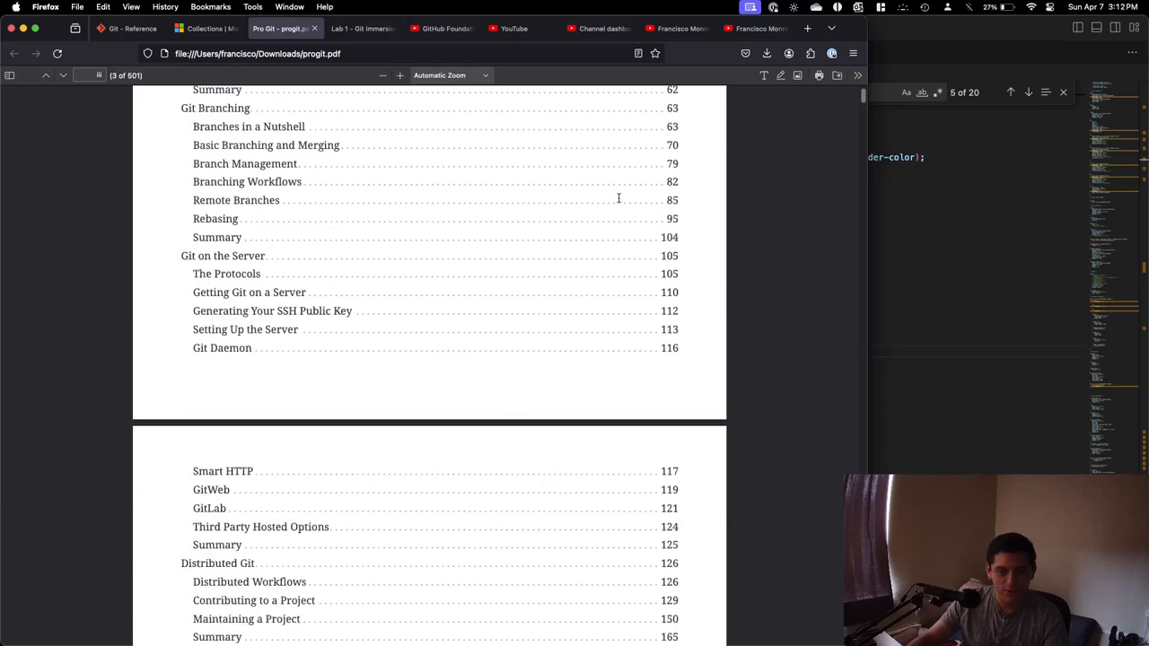
scroll("down", 3)
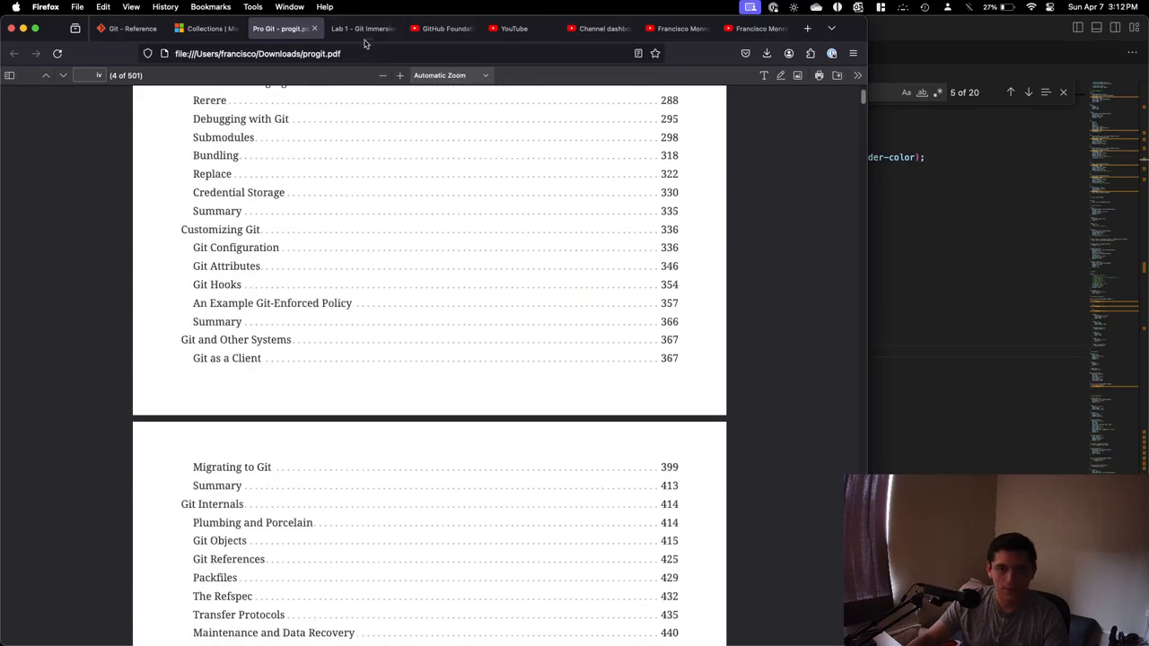
left_click(359, 28)
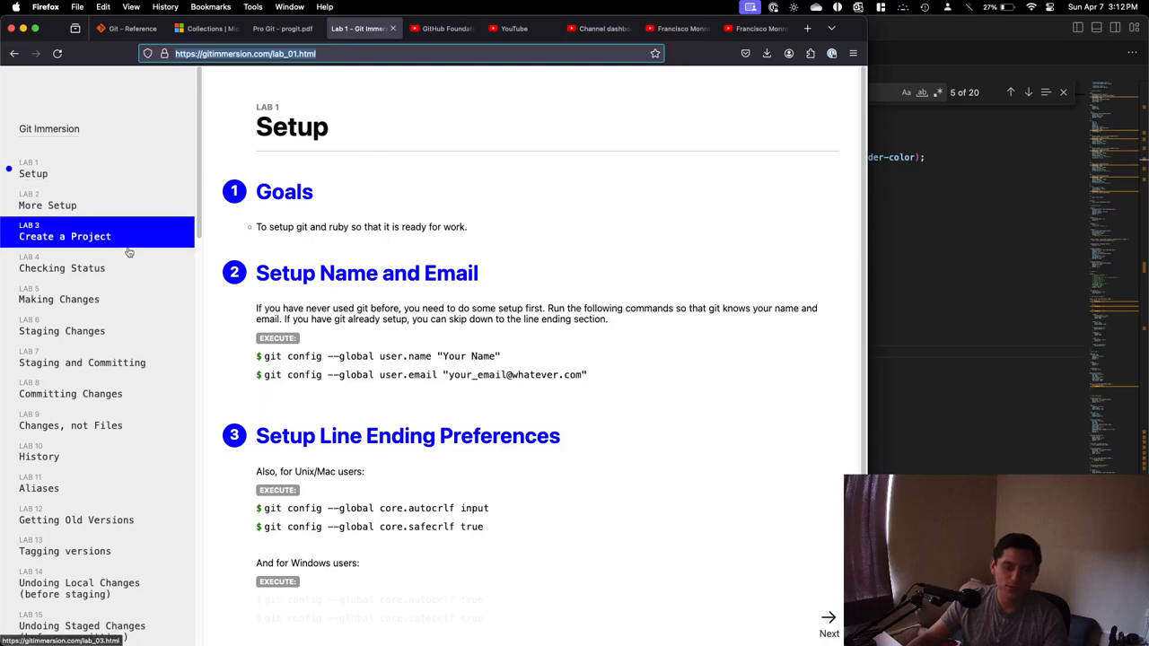
scroll("down", 3)
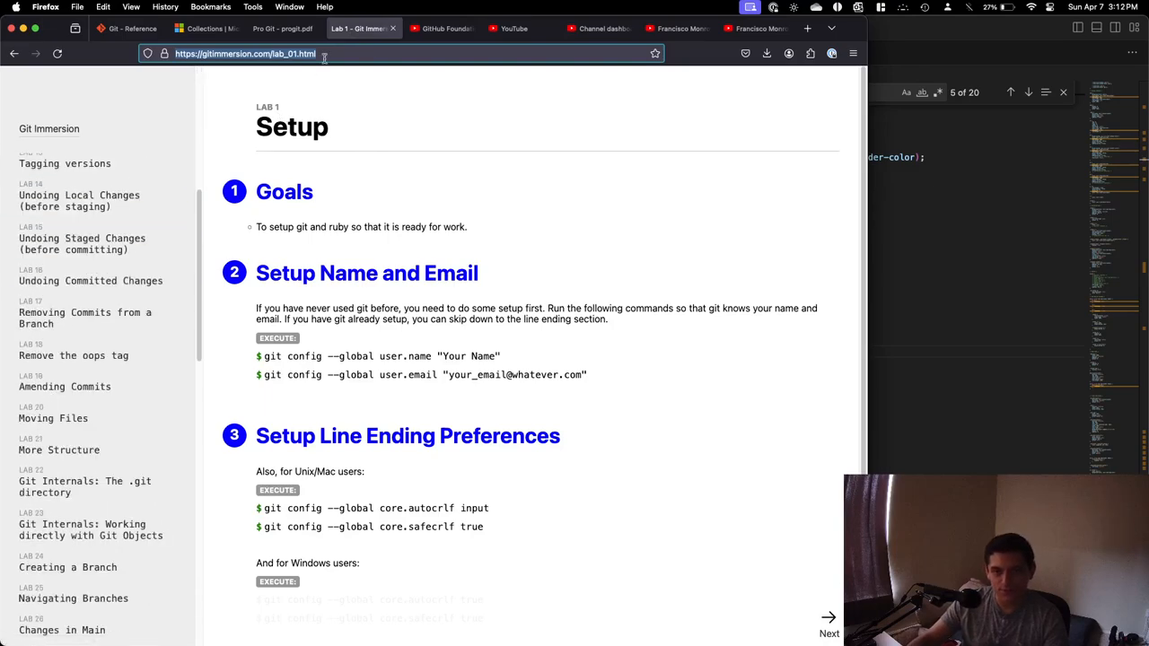
left_click(440, 28)
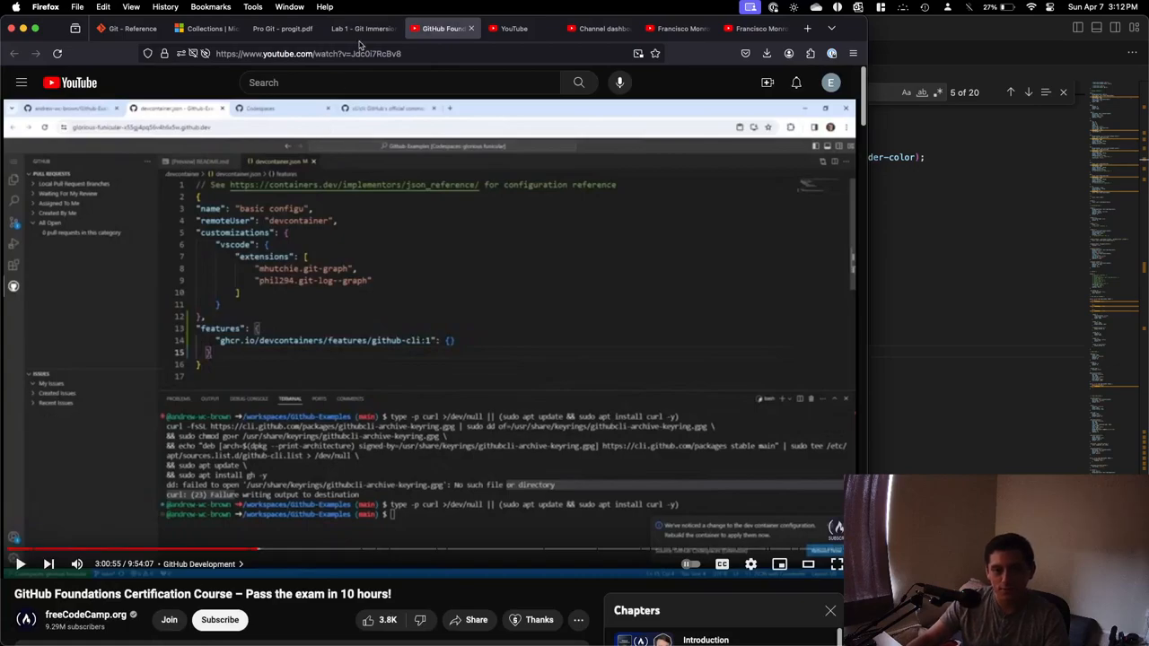
left_click(359, 27)
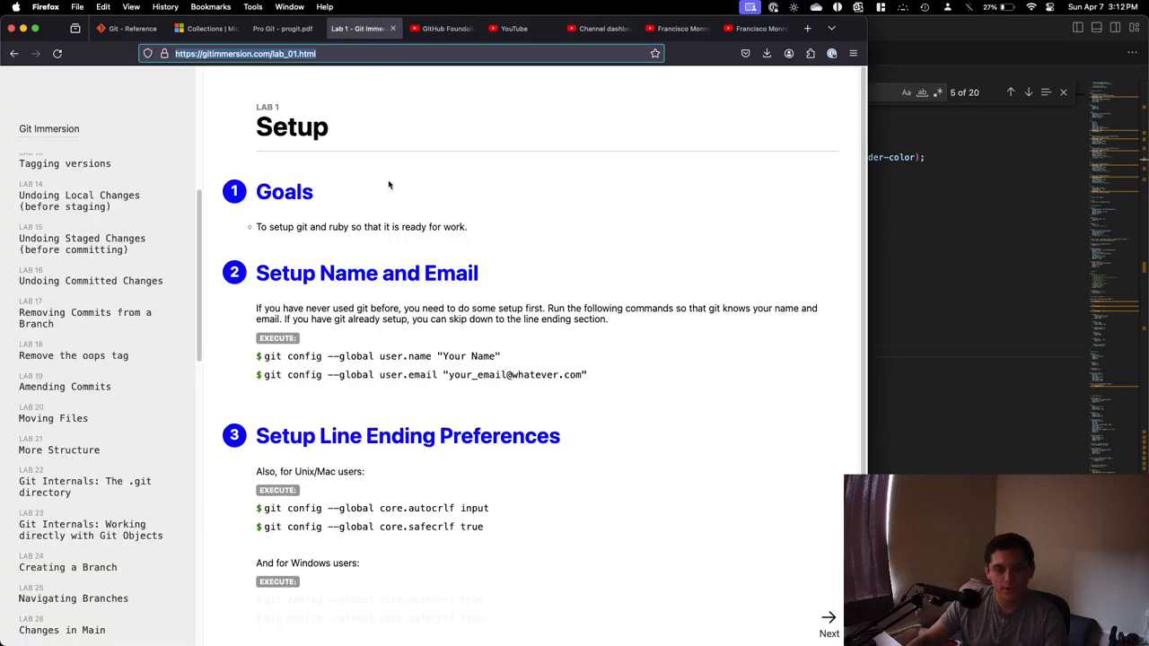
scroll("down", 3)
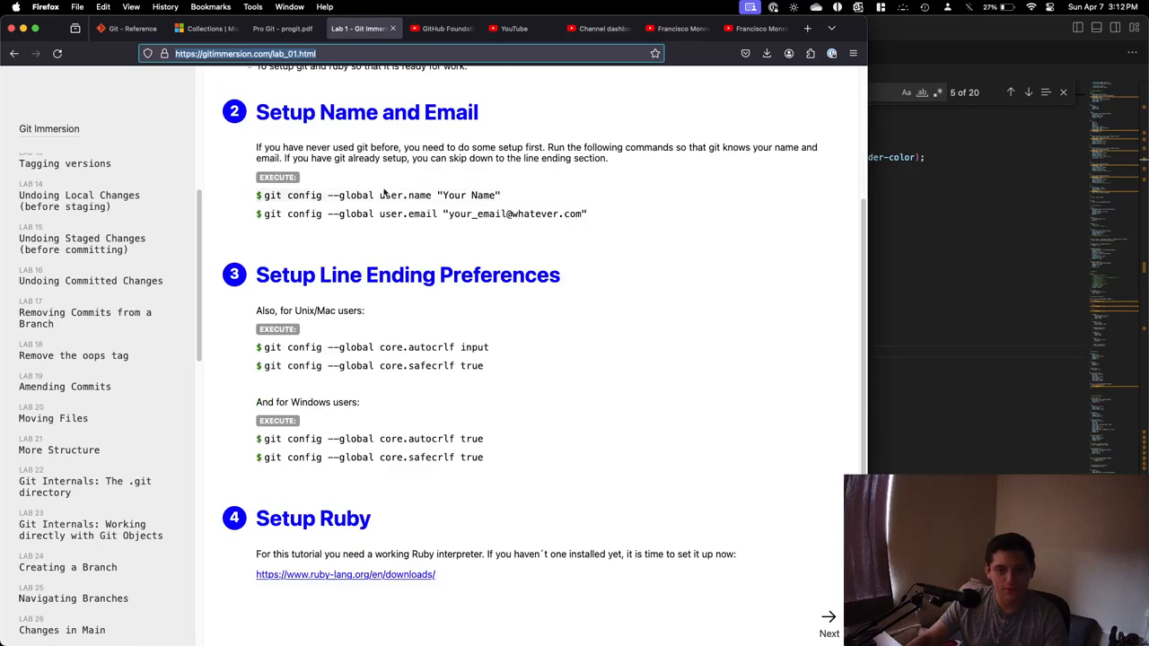
mouse_move(285, 27)
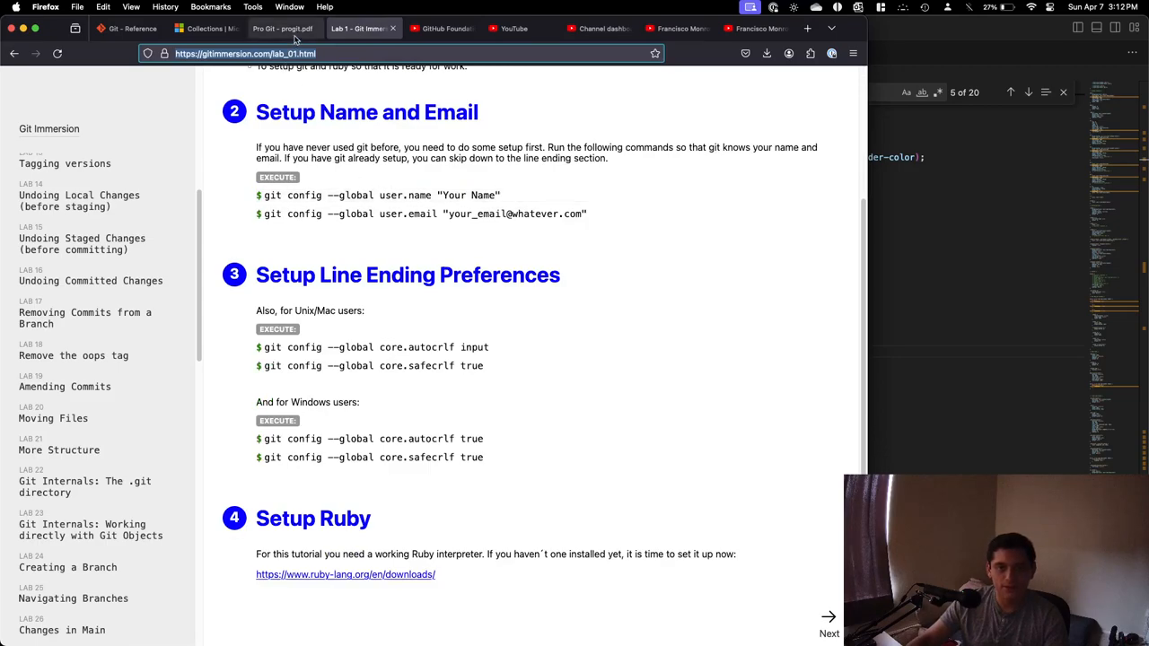
mouse_move(274, 37)
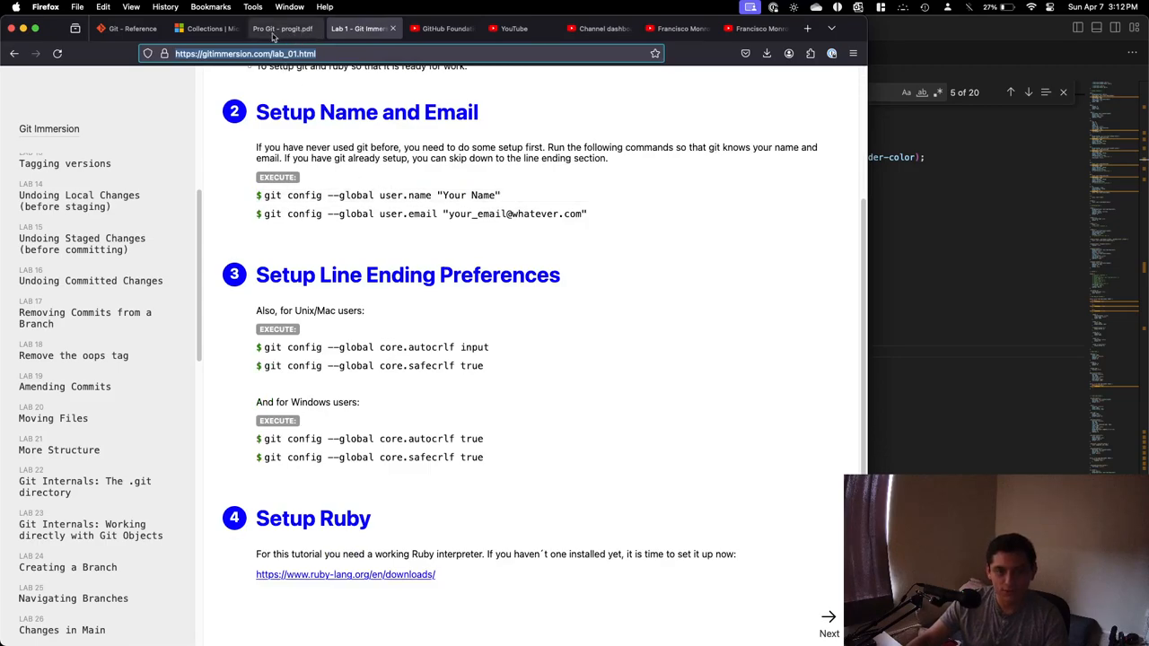
left_click(206, 28)
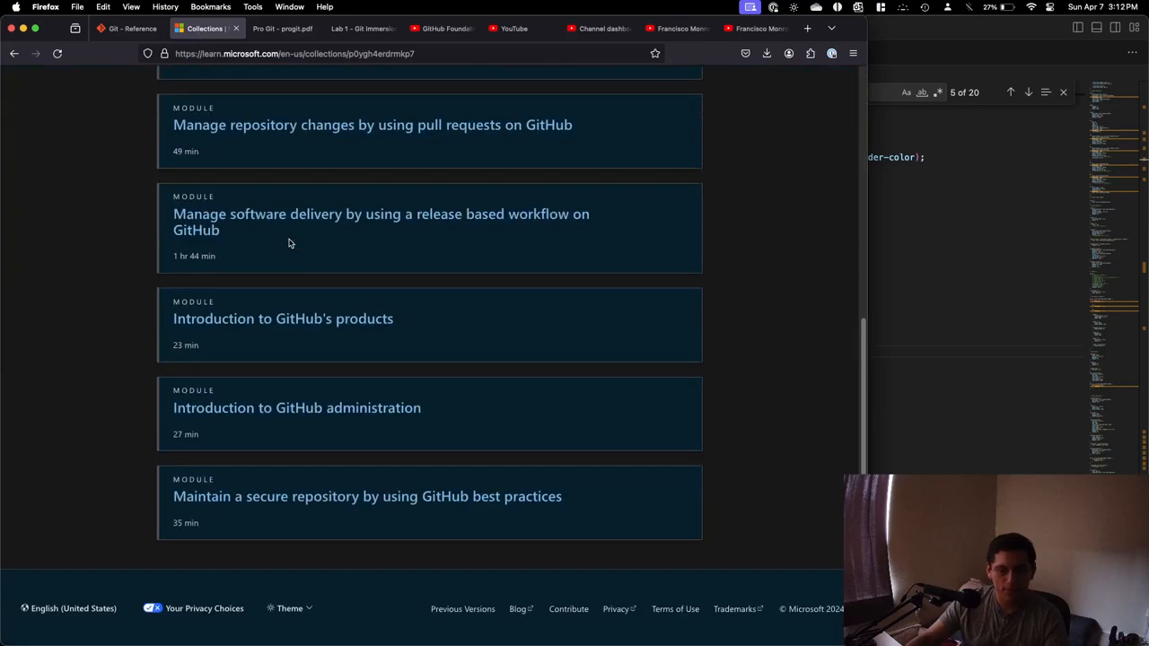
Scroll the certifications page, pass the fundamentals collection tab, and reach Git Reference.
scroll("up", 3)
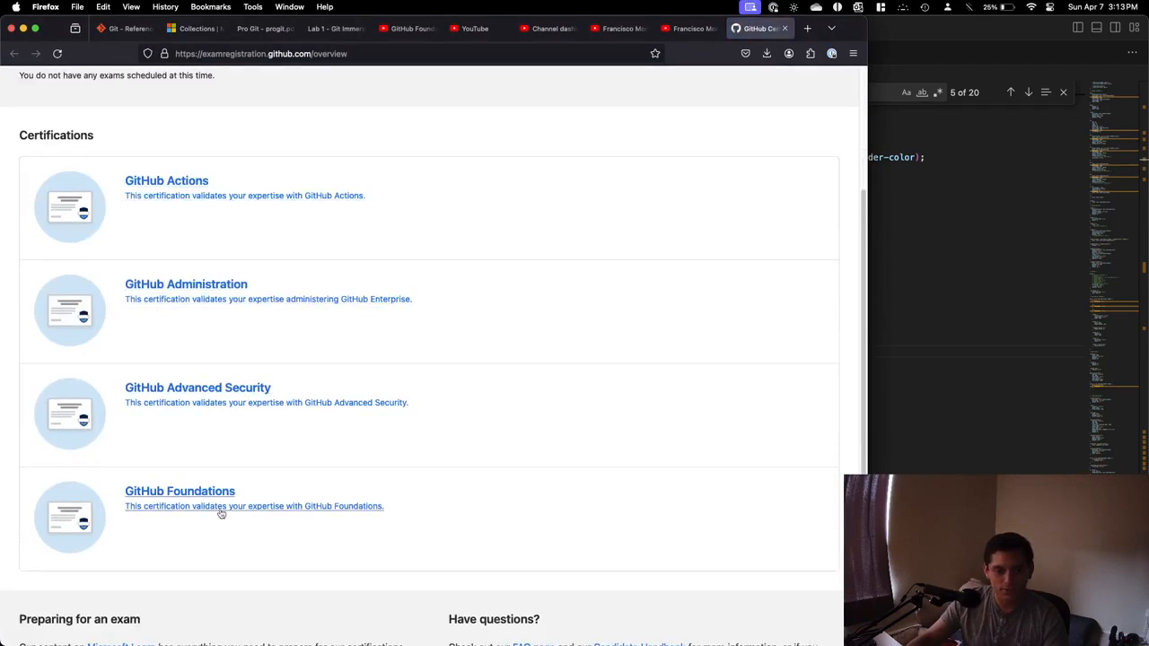
scroll("up", 3)
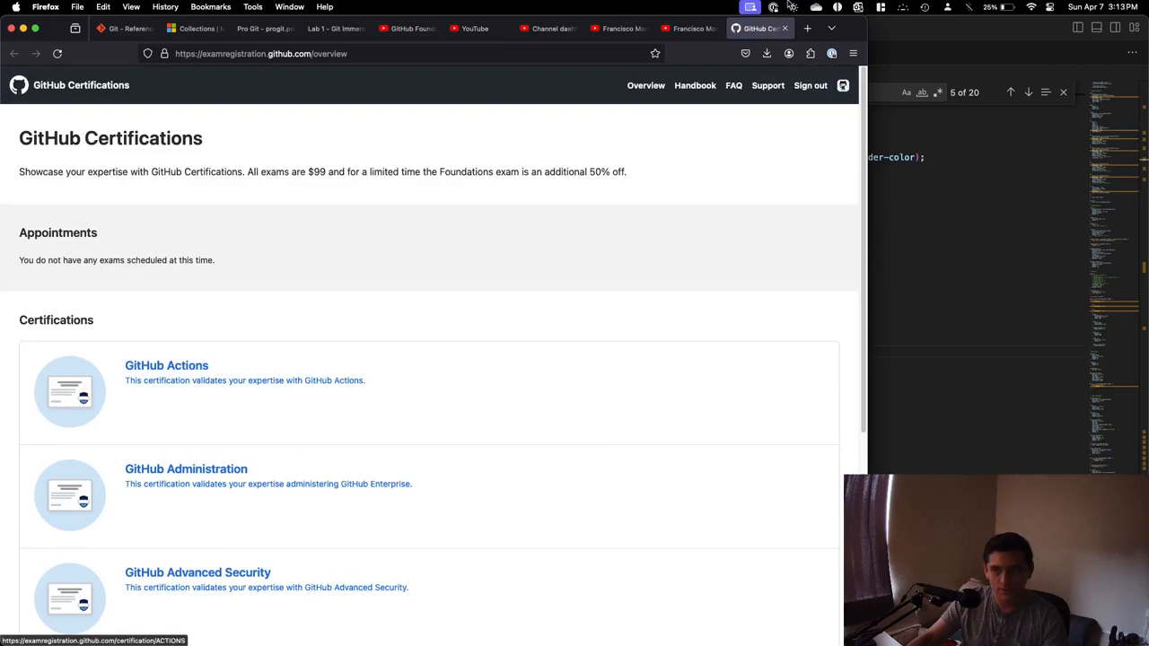
left_click(205, 28)
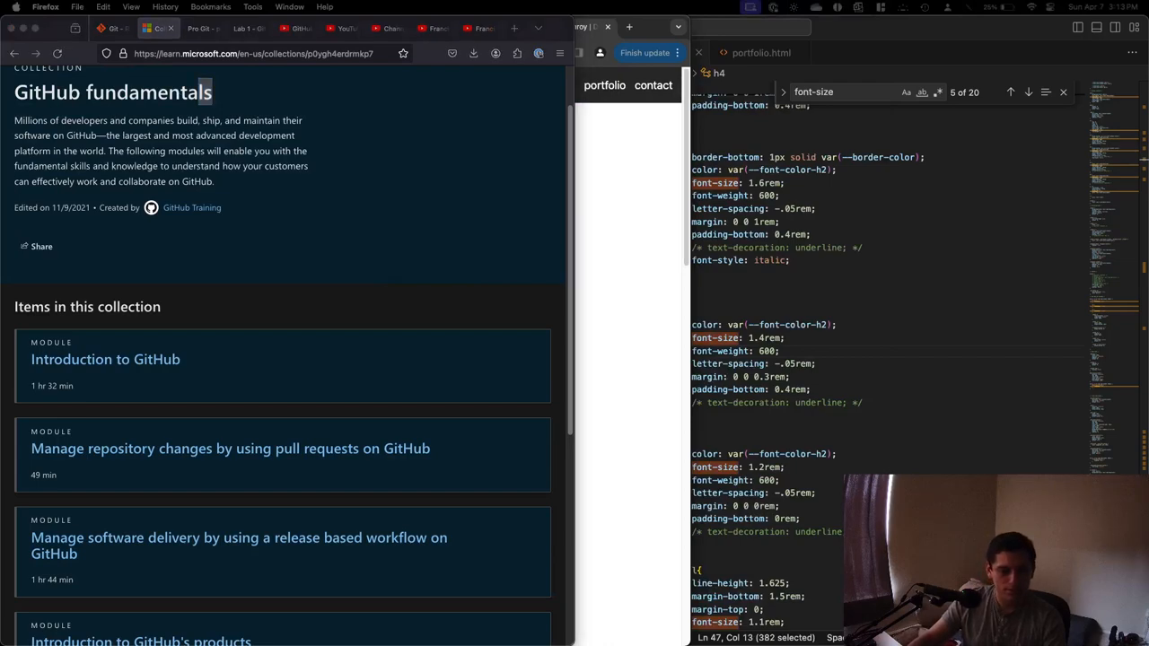
mouse_move(348, 303)
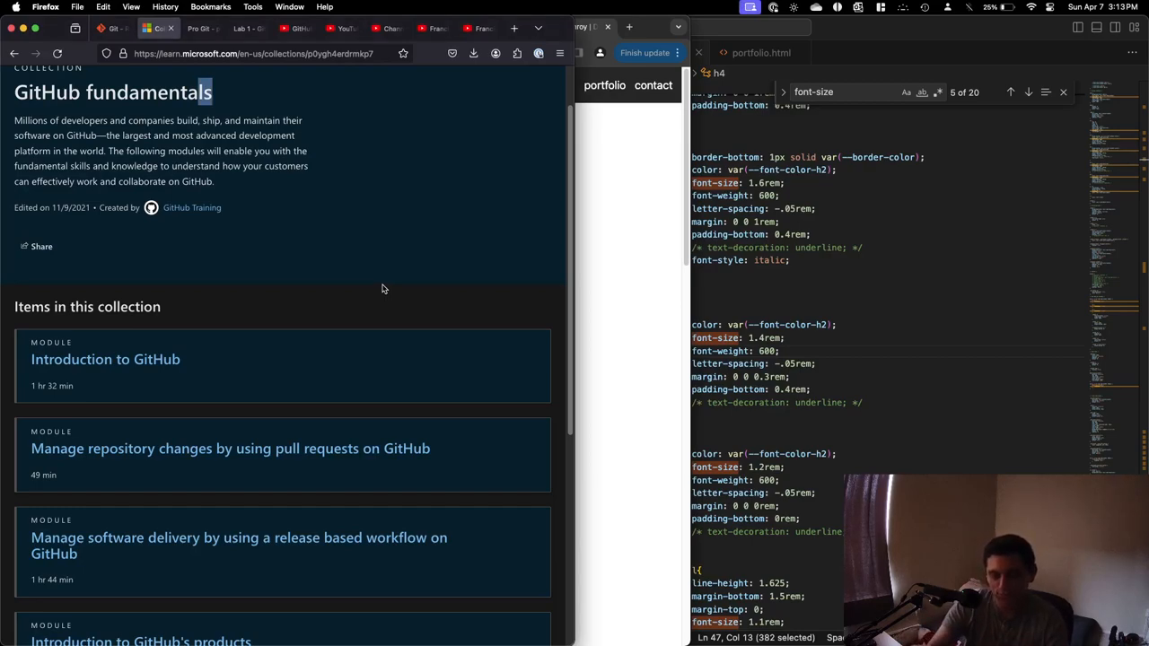
left_click(132, 28)
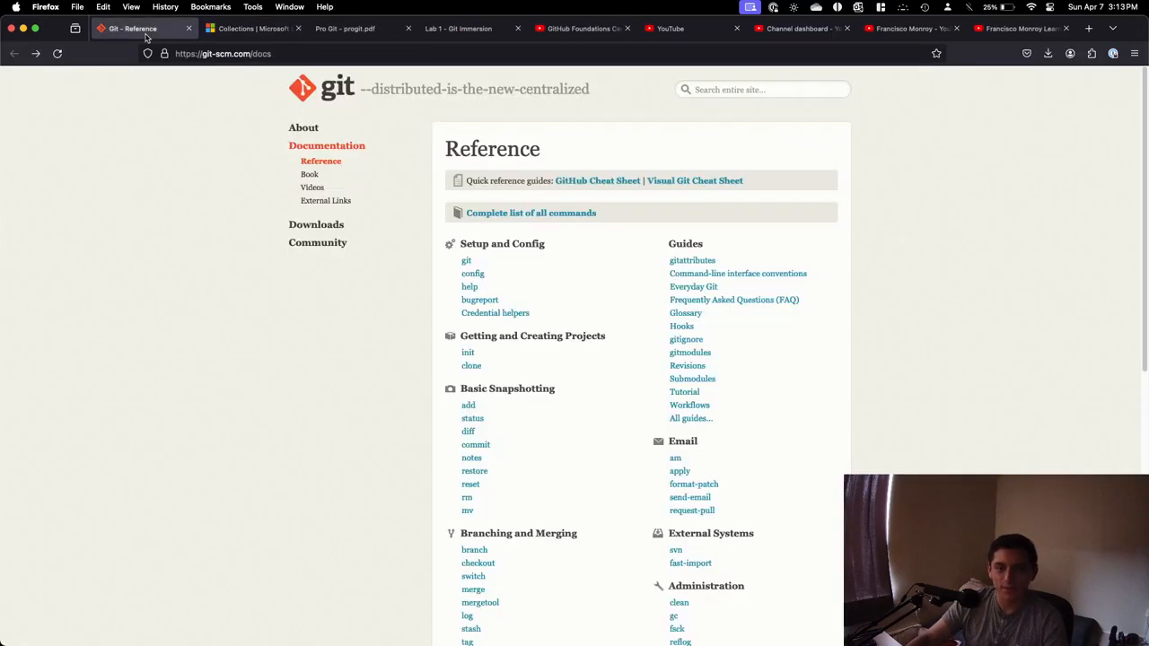
mouse_move(433, 253)
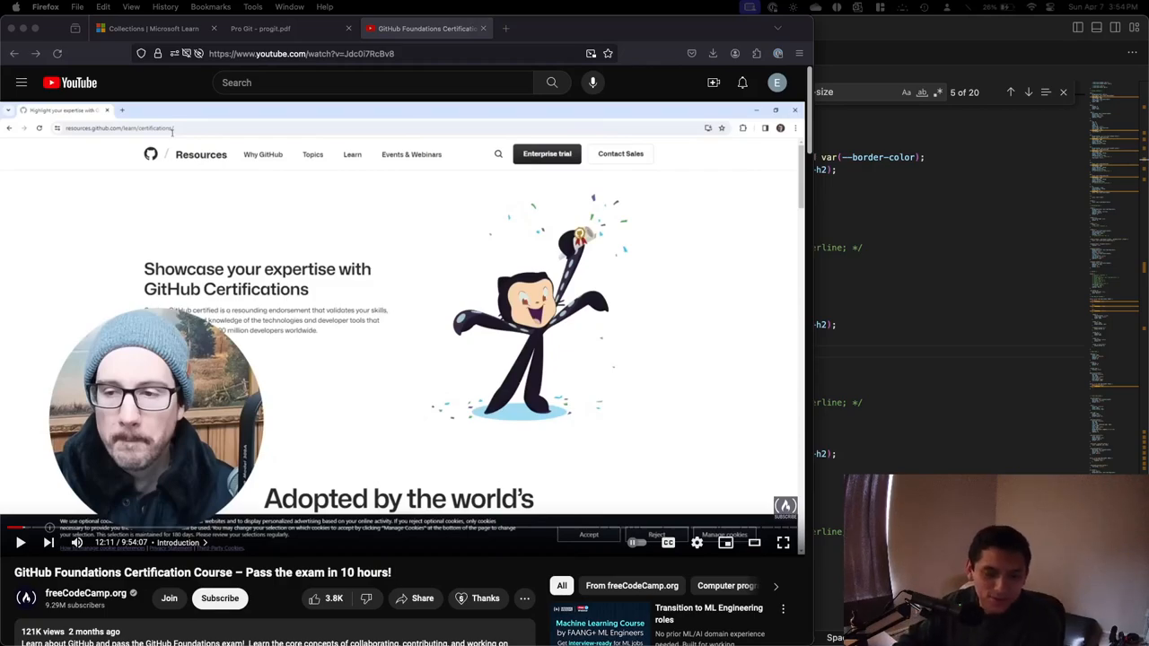
mouse_move(341, 387)
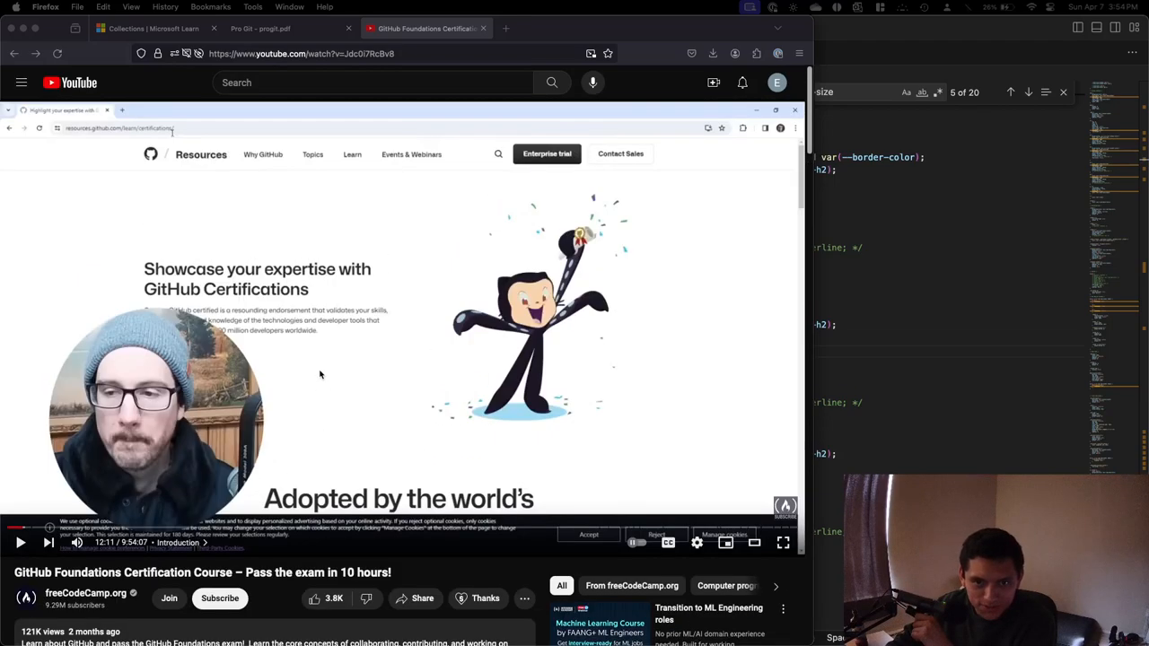
mouse_move(312, 386)
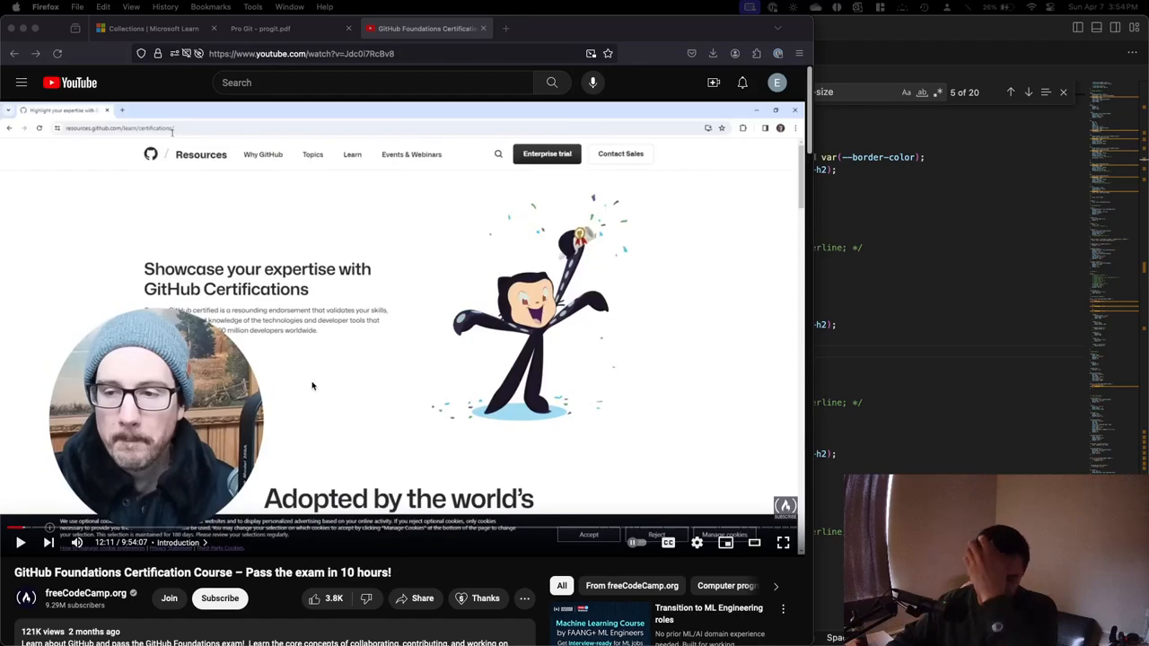
mouse_move(375, 77)
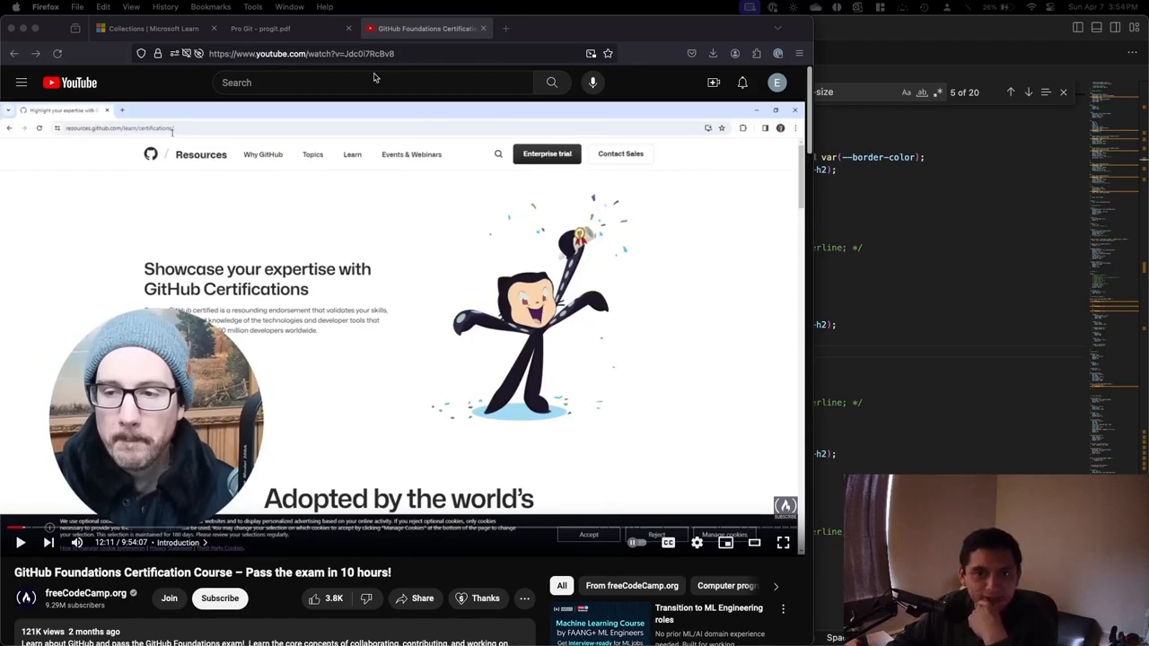
mouse_move(366, 115)
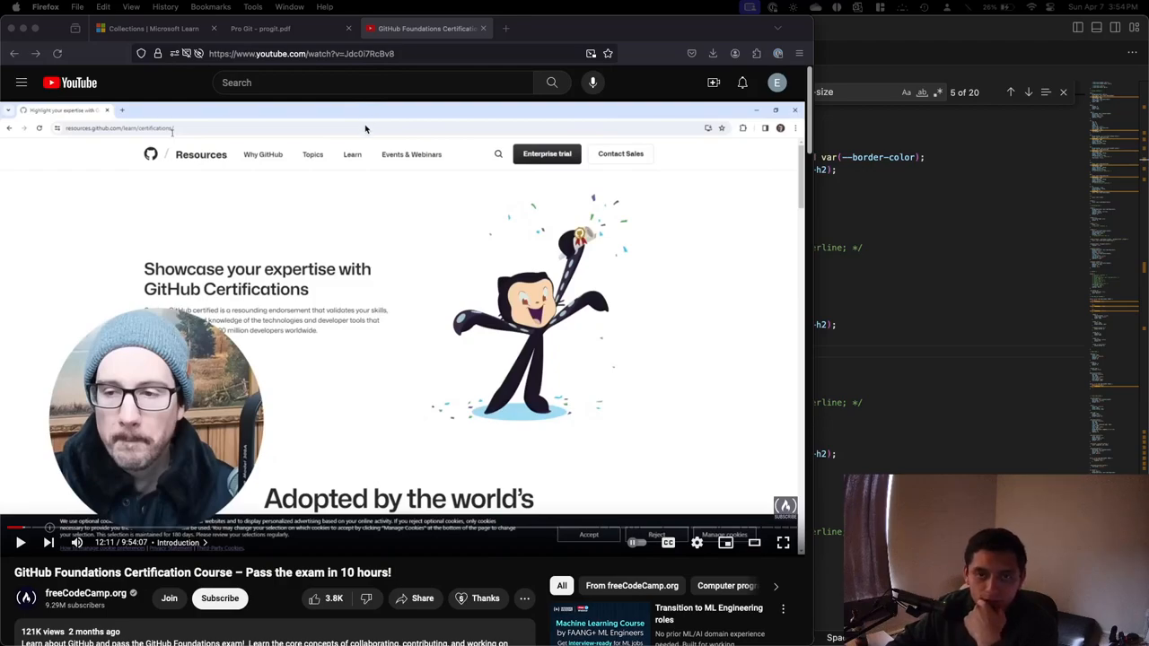
mouse_move(259, 532)
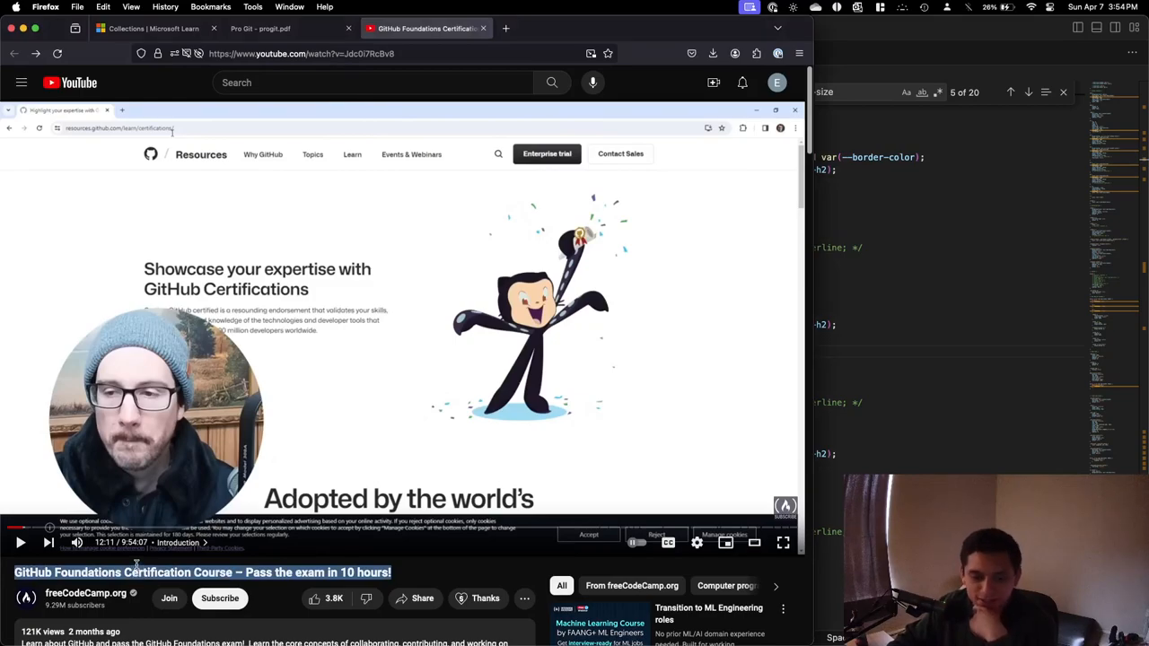
Switch to the Pro Git PDF tab to view its table of contents.
left_click(260, 28)
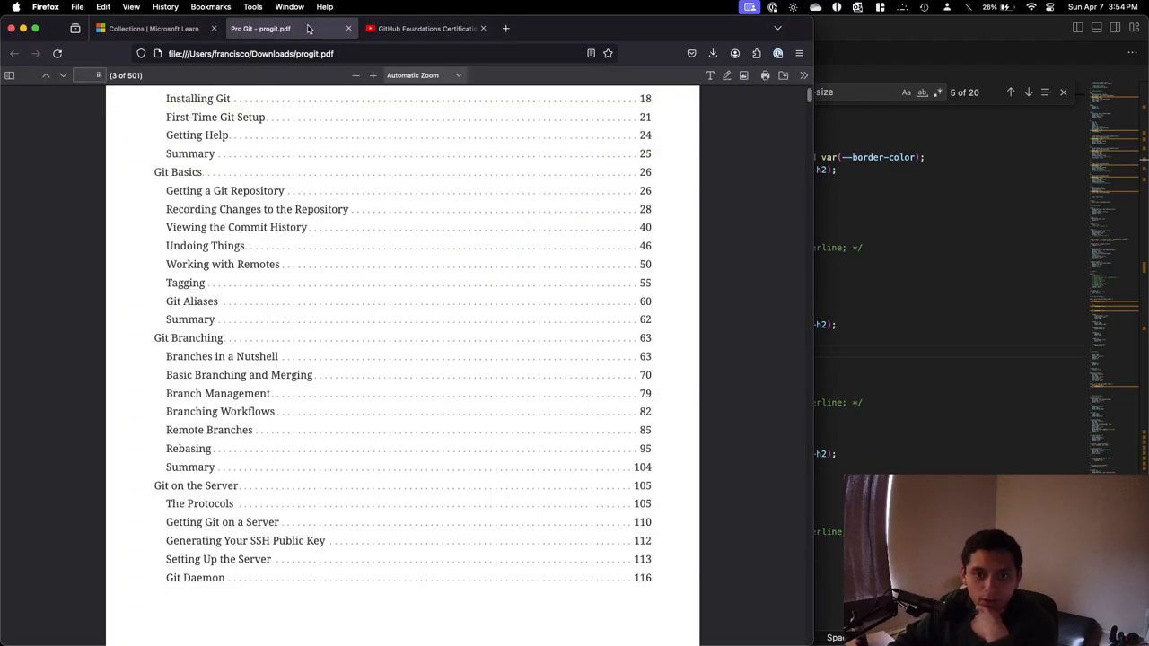
Skim the Microsoft Learn collection, page Pro Git to Installing Git, then show the GitHub Foundations video.
left_click(152, 28)
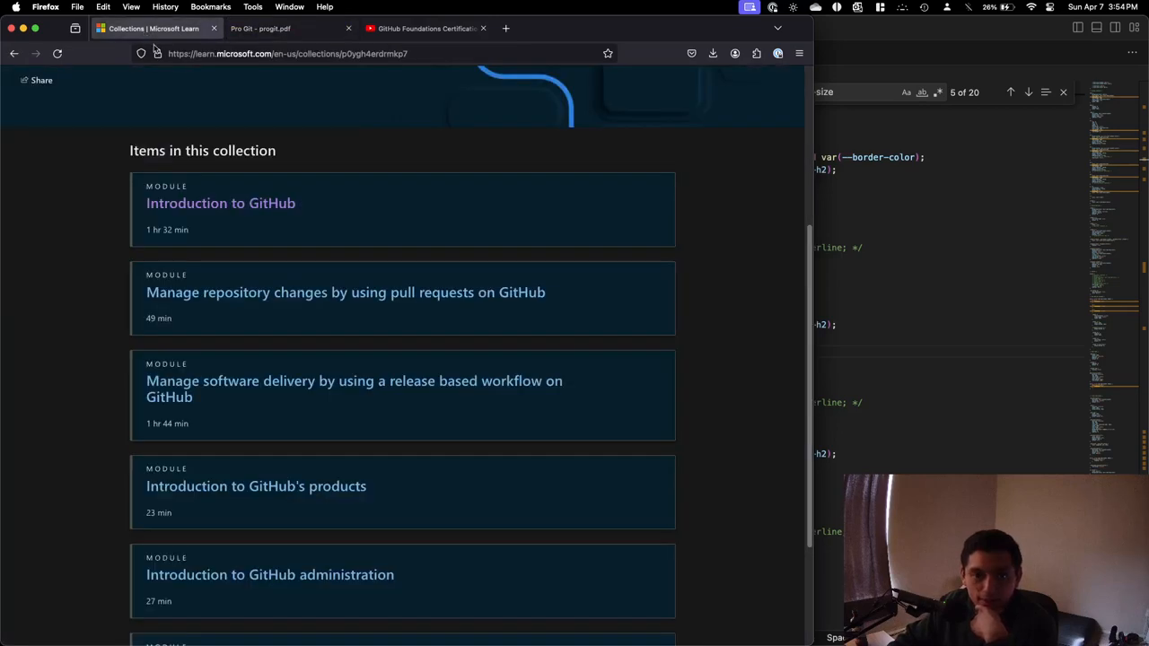
scroll("down", 3)
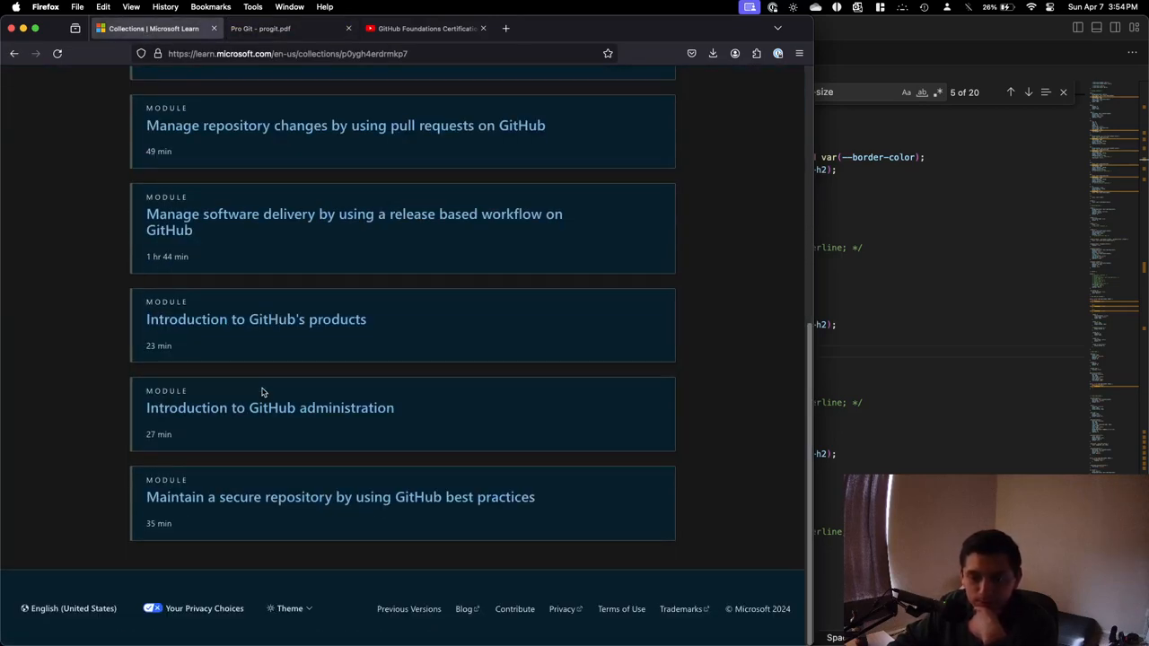
left_click(421, 28)
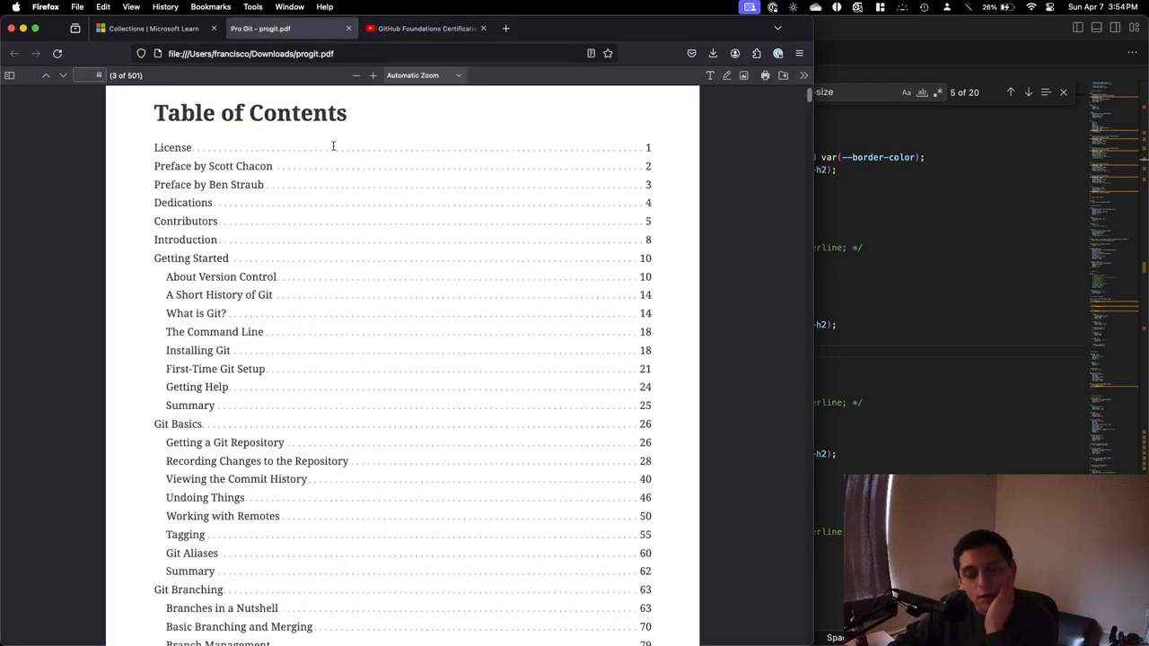
scroll("down", 3)
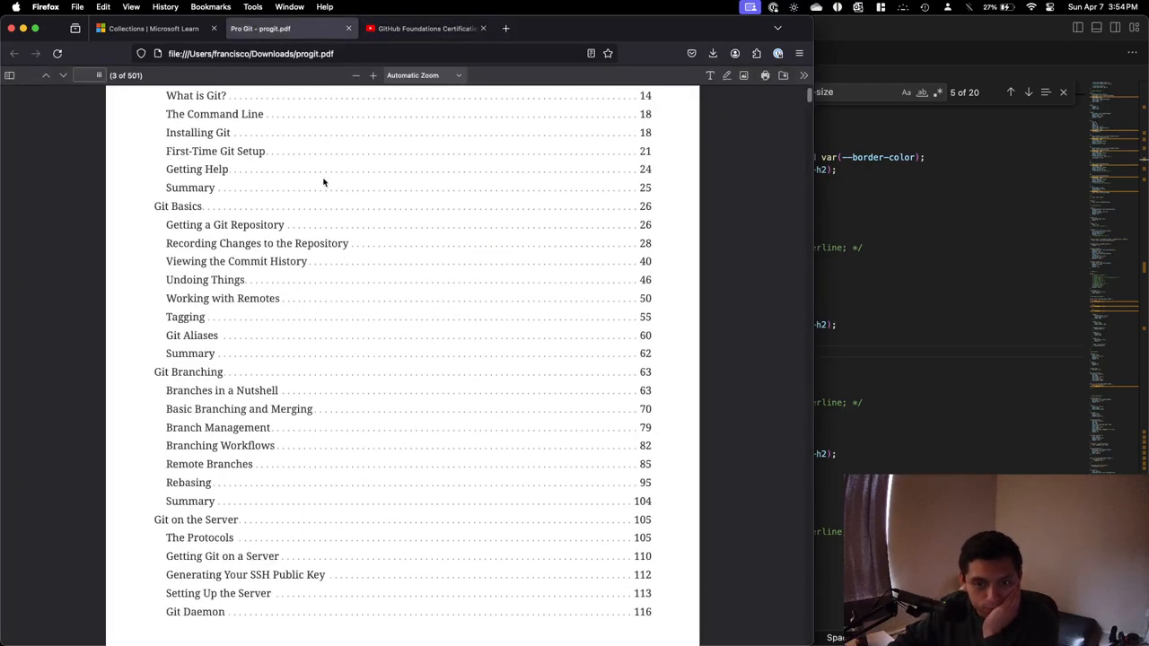
scroll("down", 3)
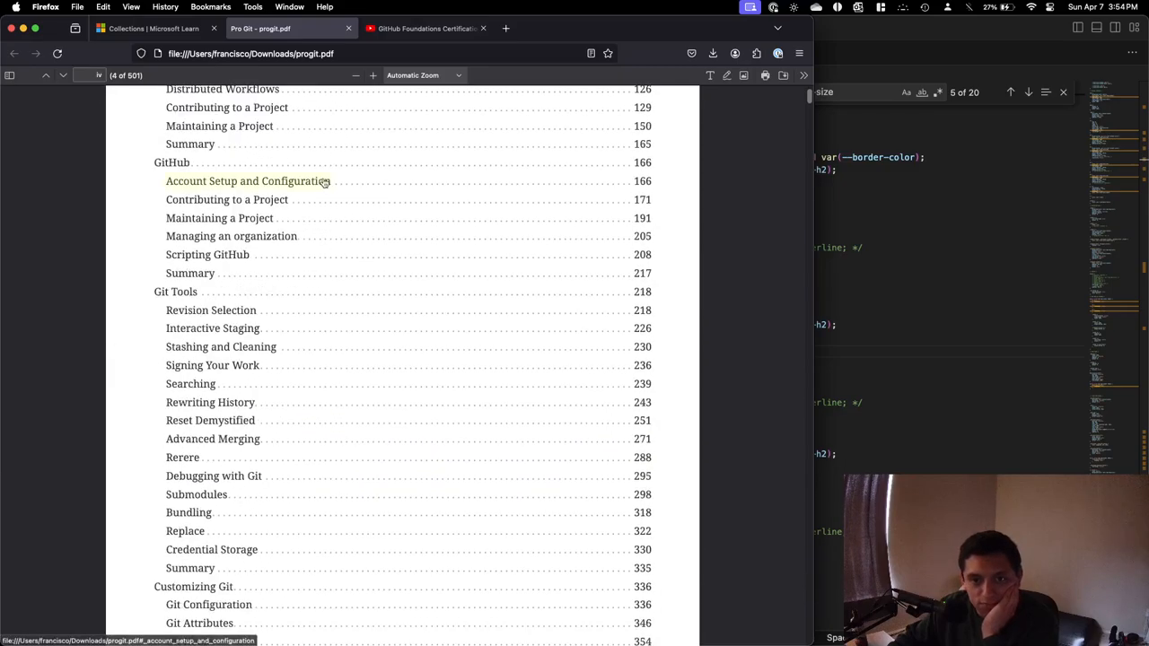
scroll("down", 3)
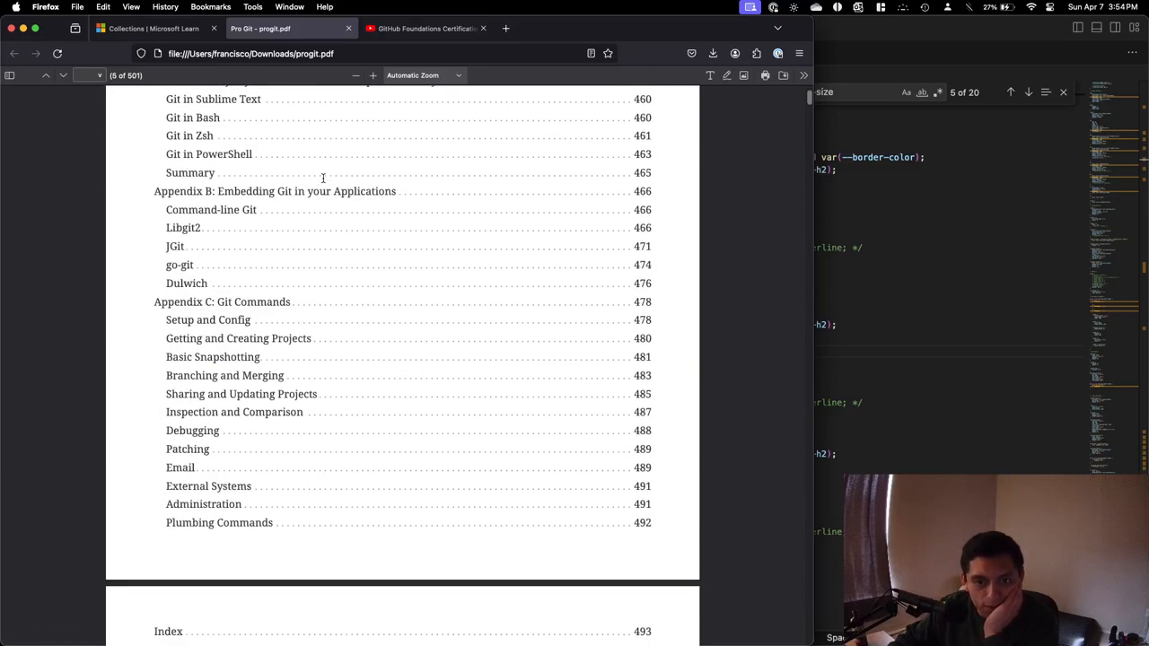
scroll("down", 3)
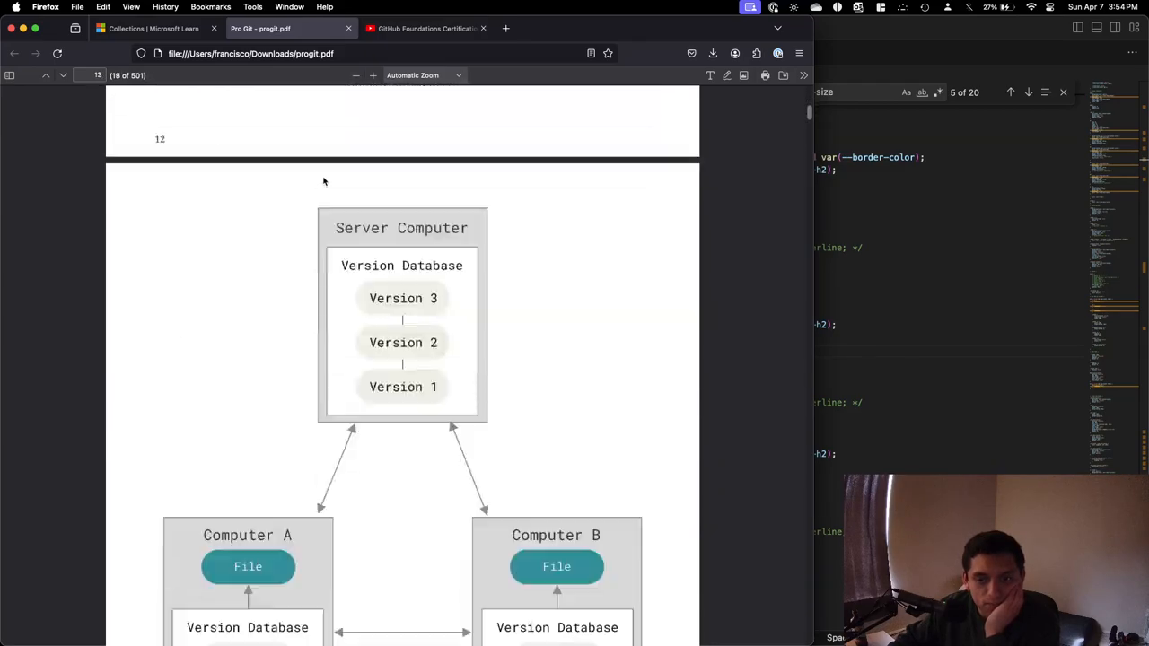
scroll("down", 3)
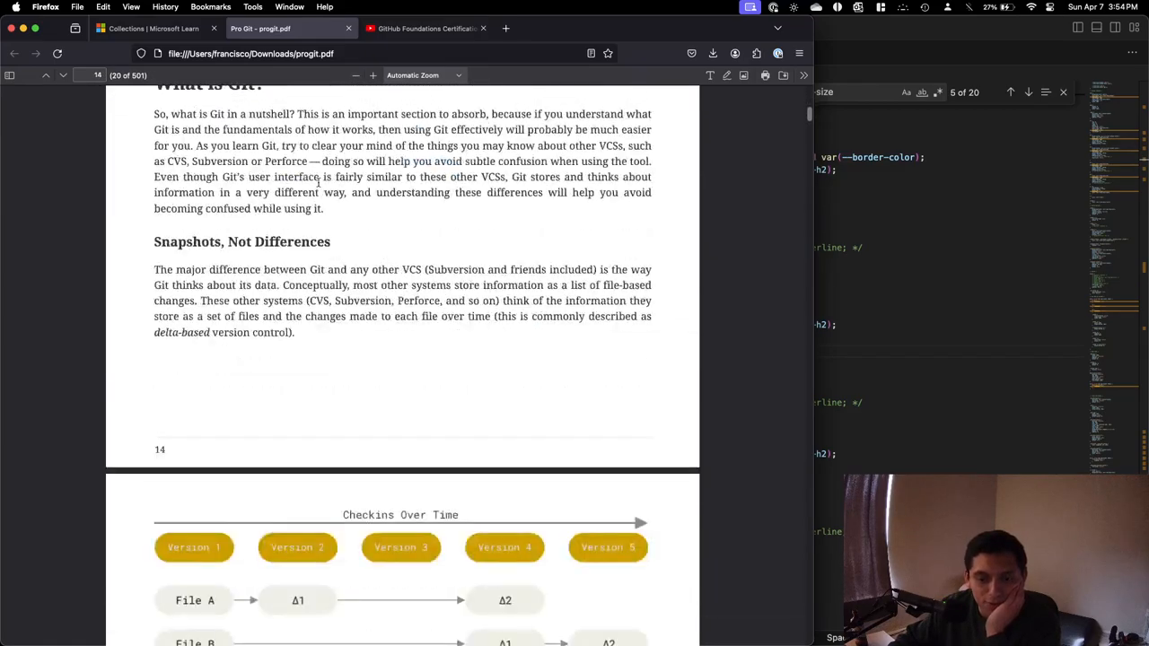
scroll("down", 3)
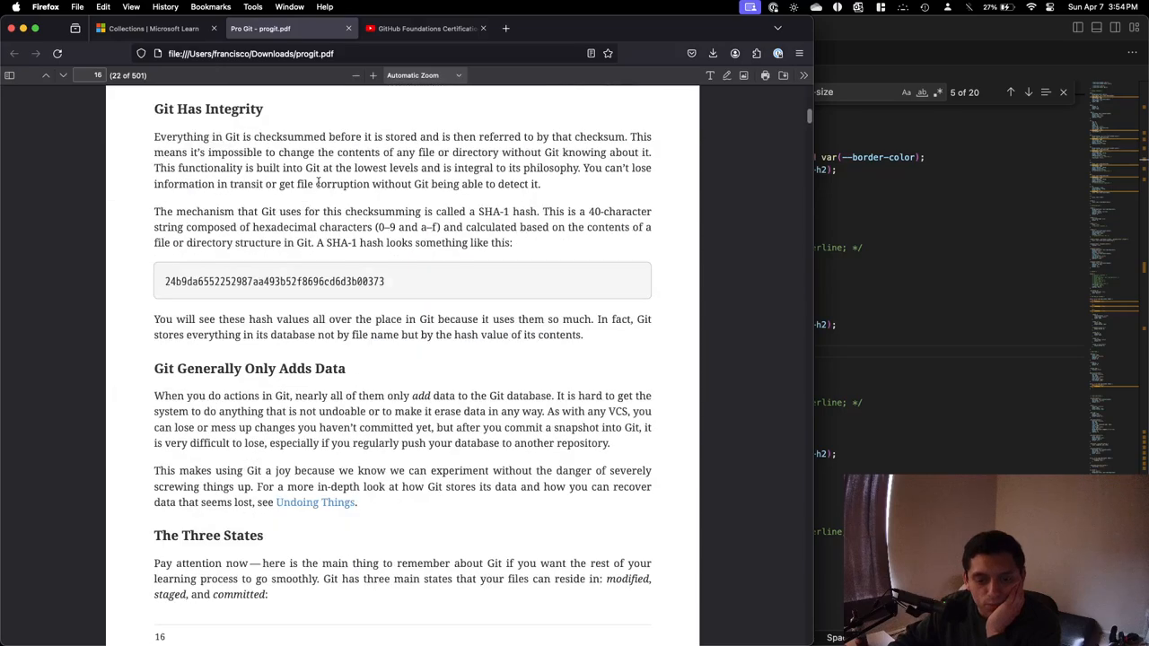
scroll("down", 3)
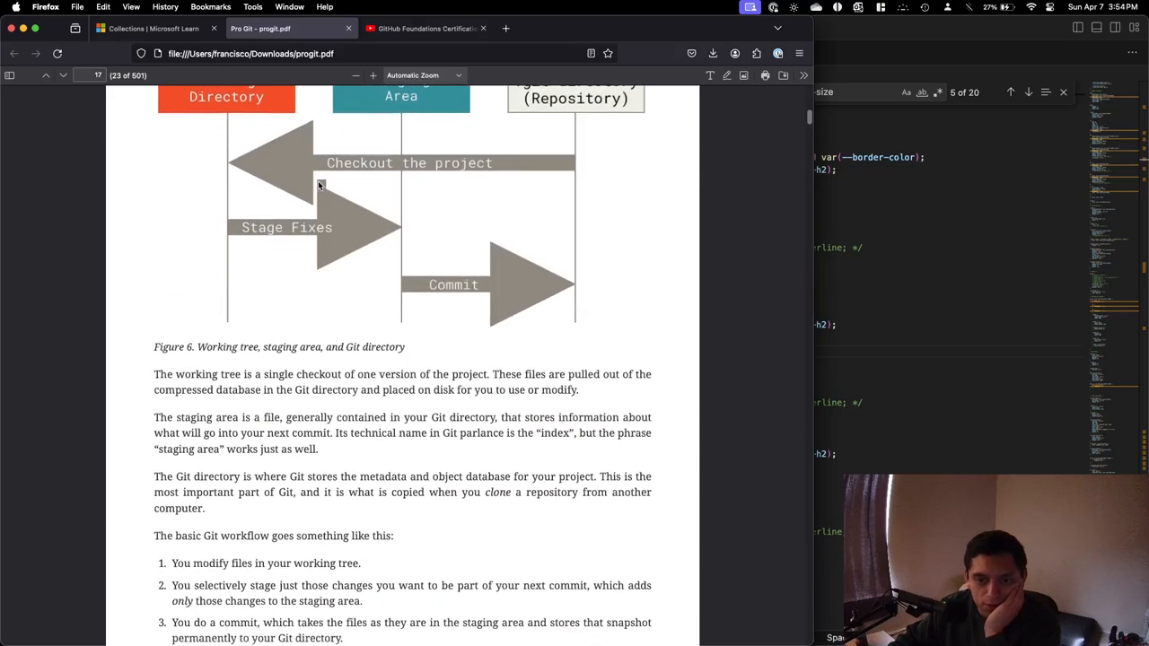
scroll("down", 3)
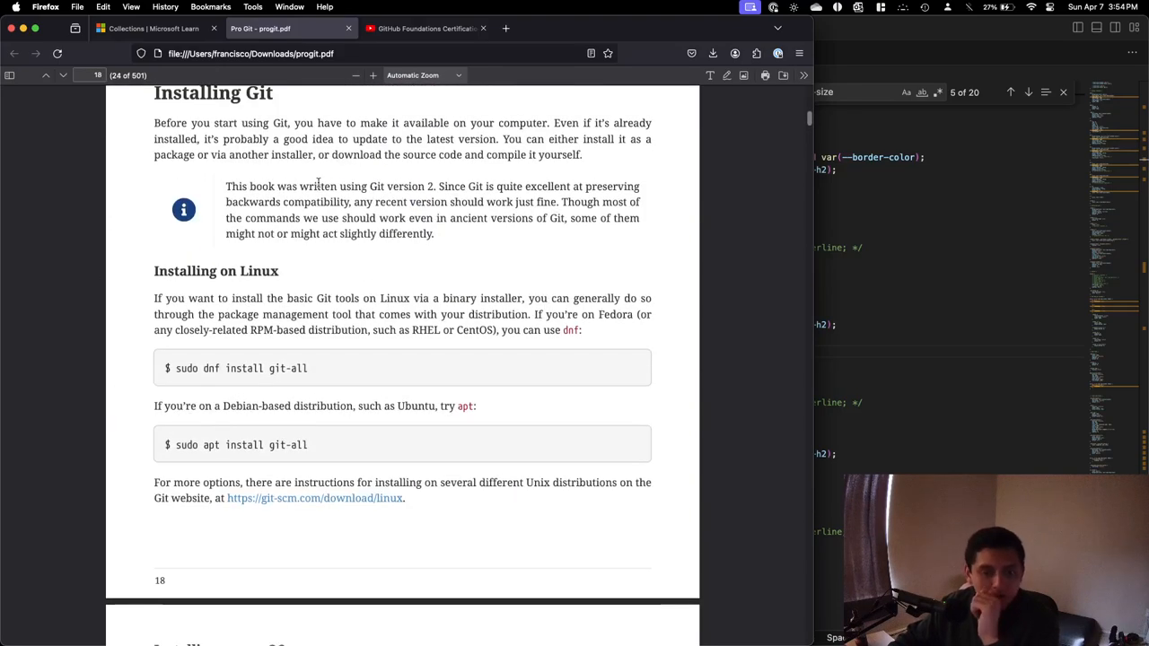
left_click(425, 28)
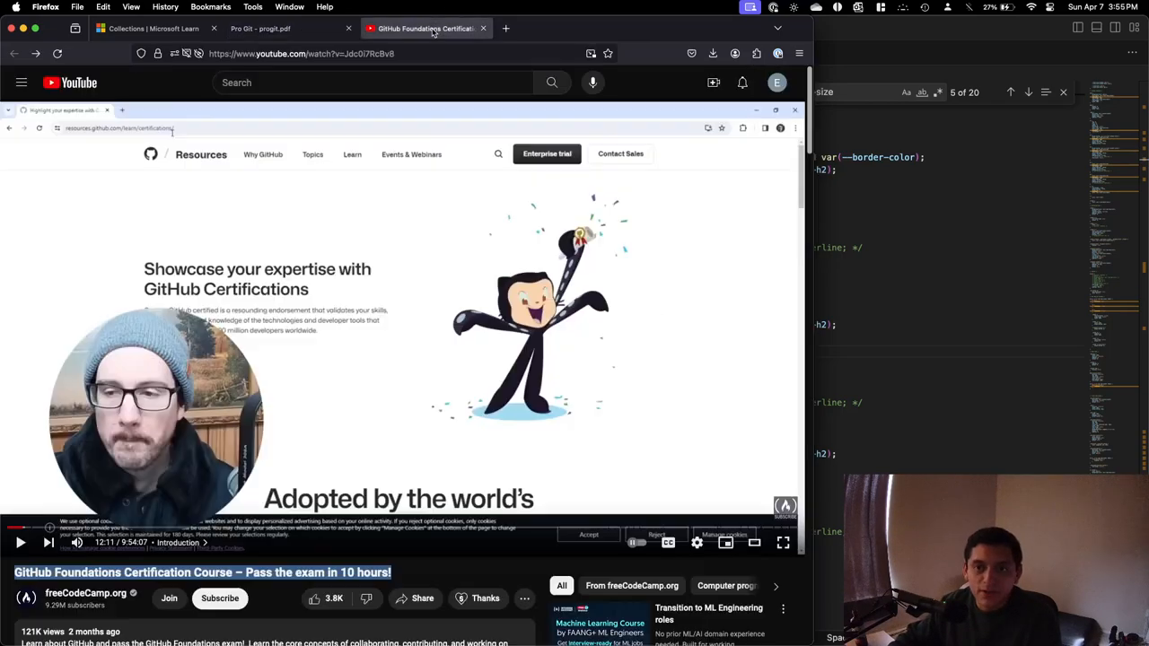
mouse_move(414, 300)
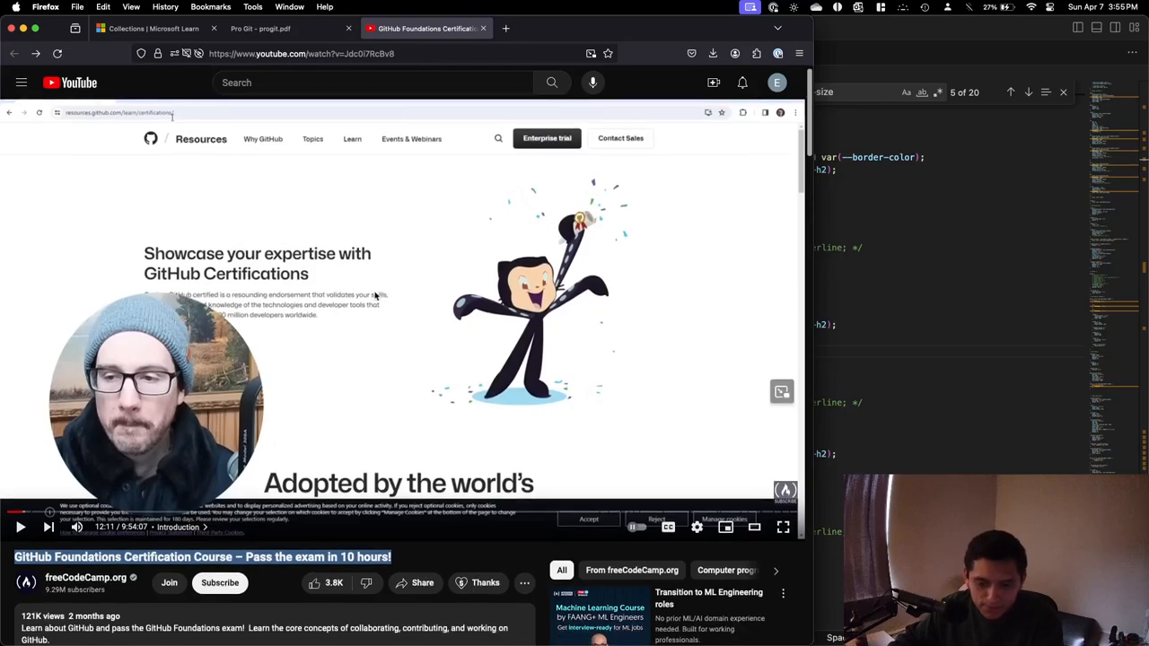
scroll("down", 3)
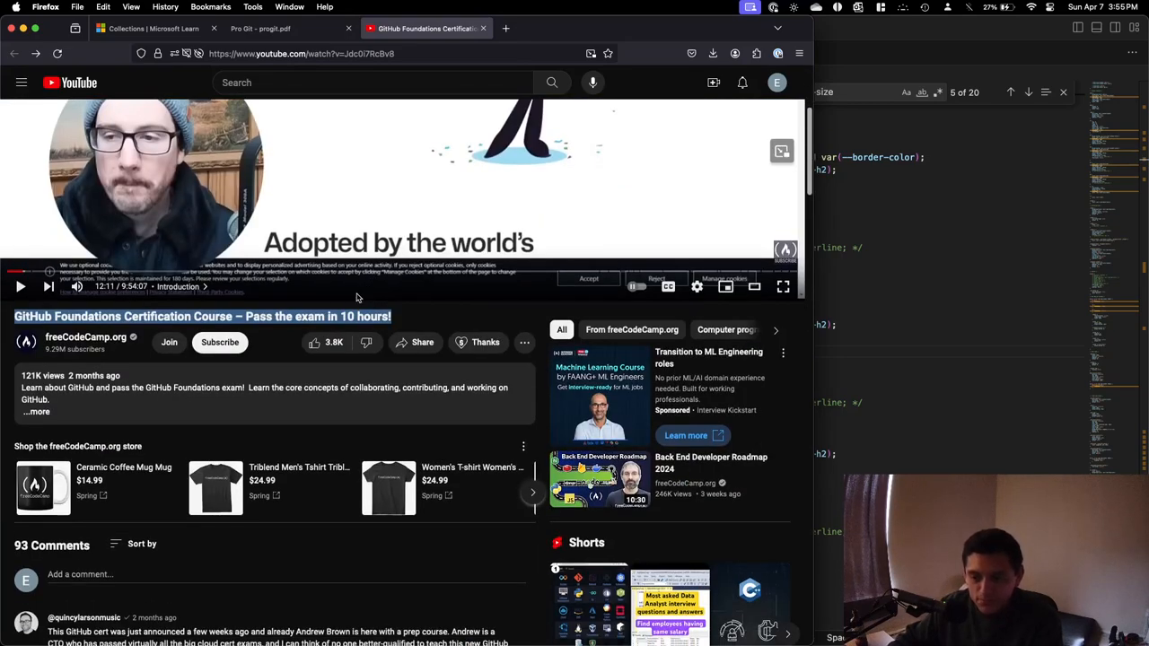